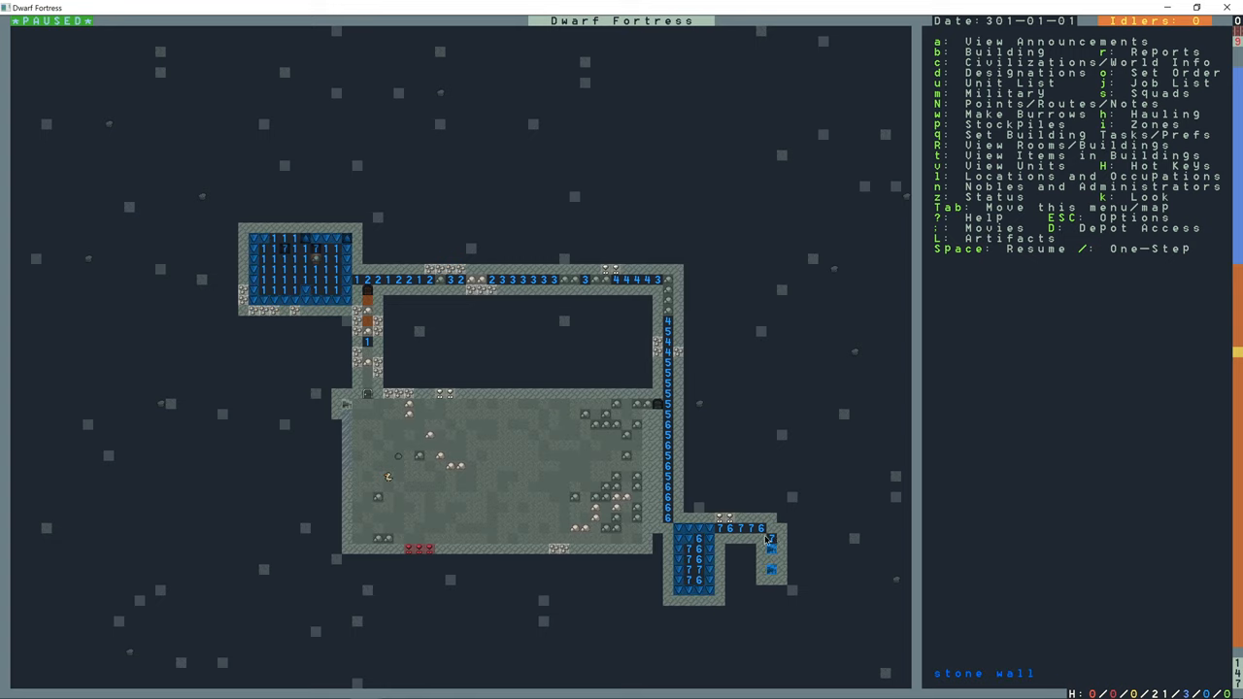
mouse_move(408, 320)
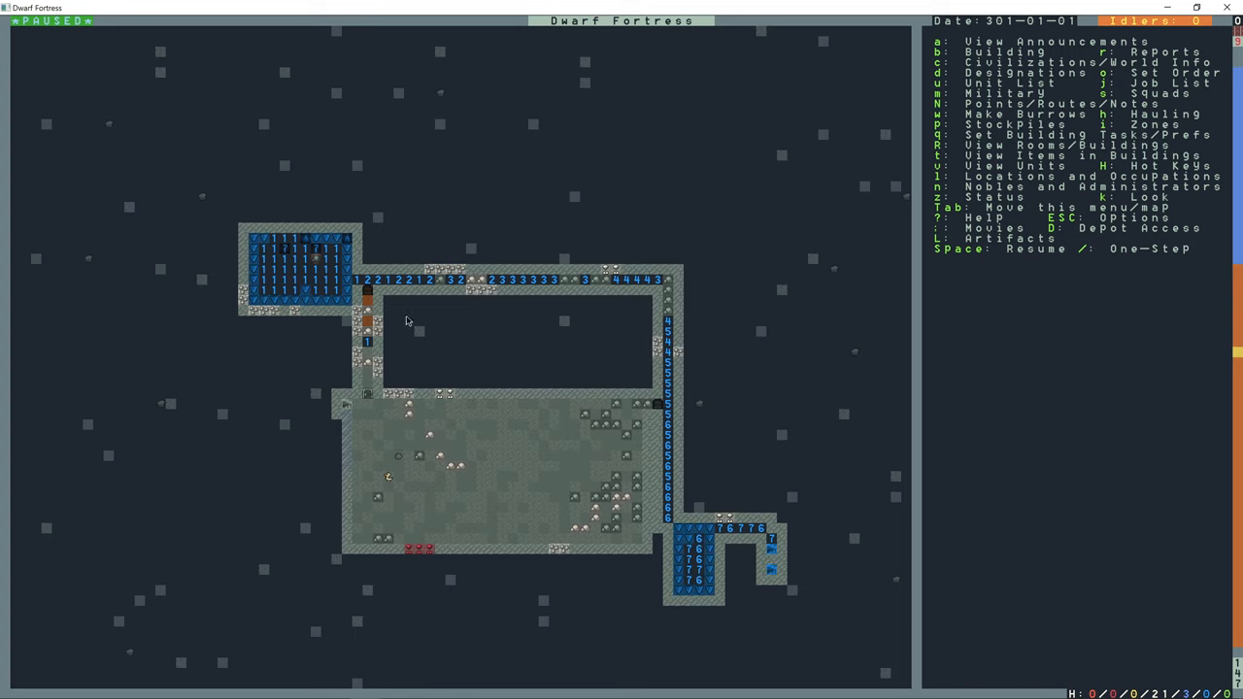
- Browse the building list, then close it and let the game run
key(b)
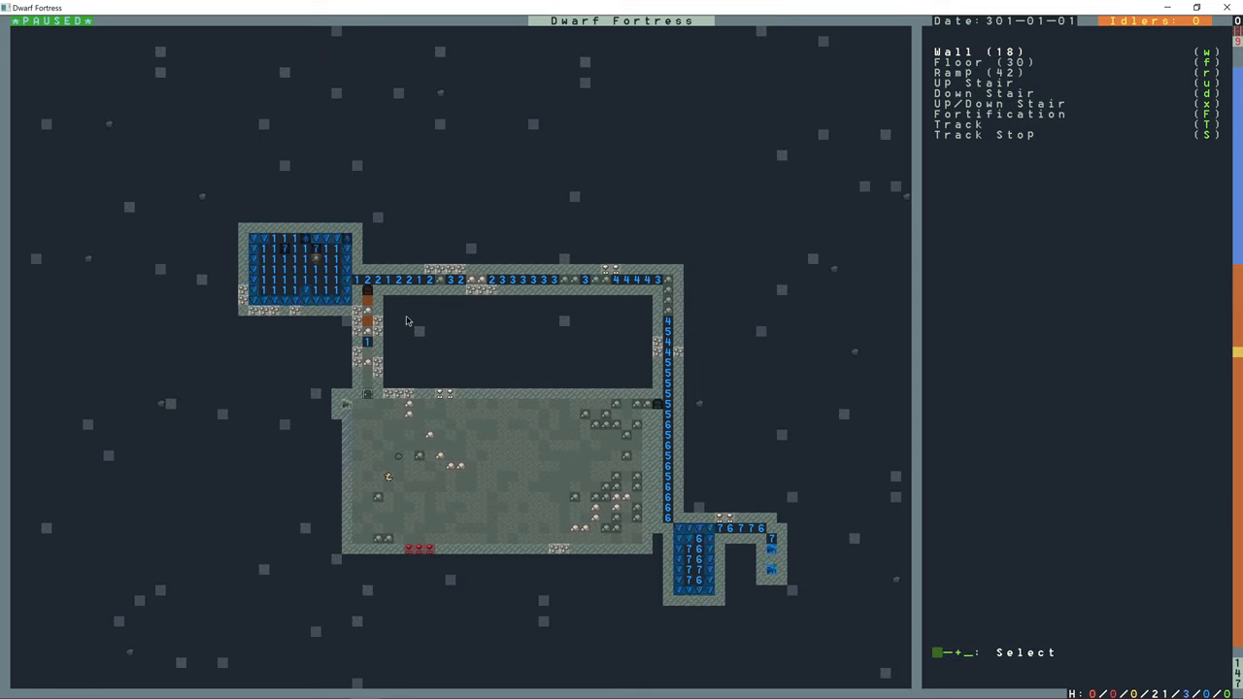
key(w)
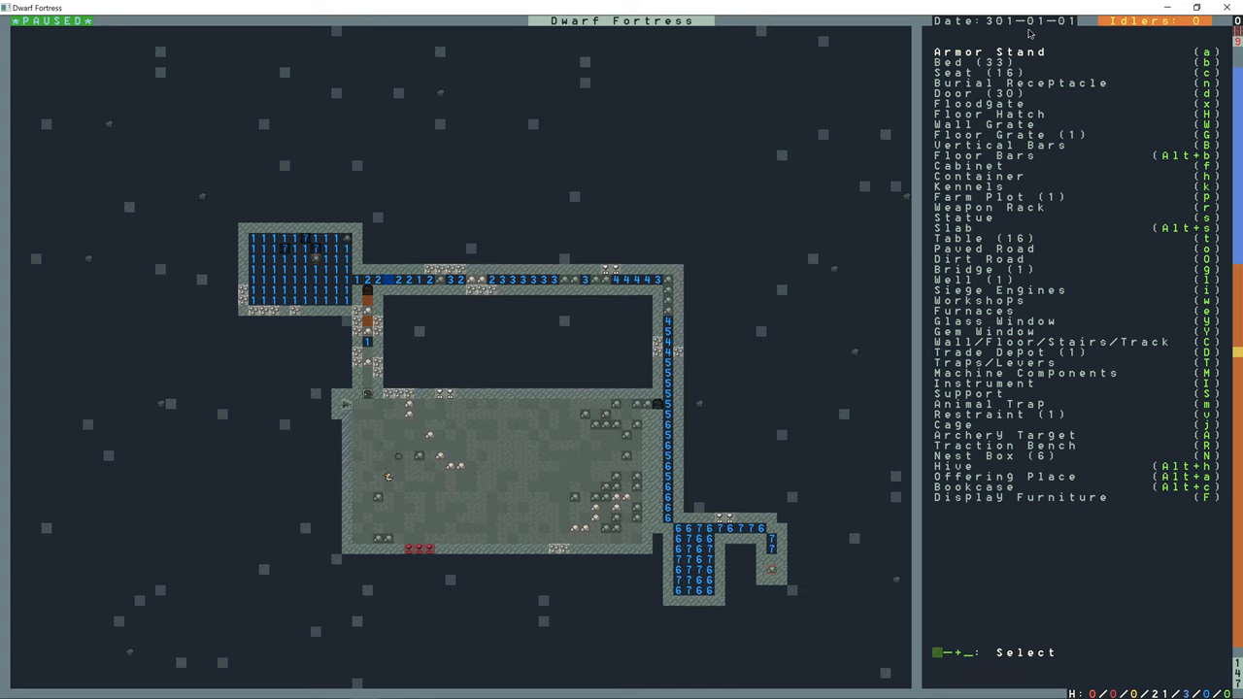
key(Escape)
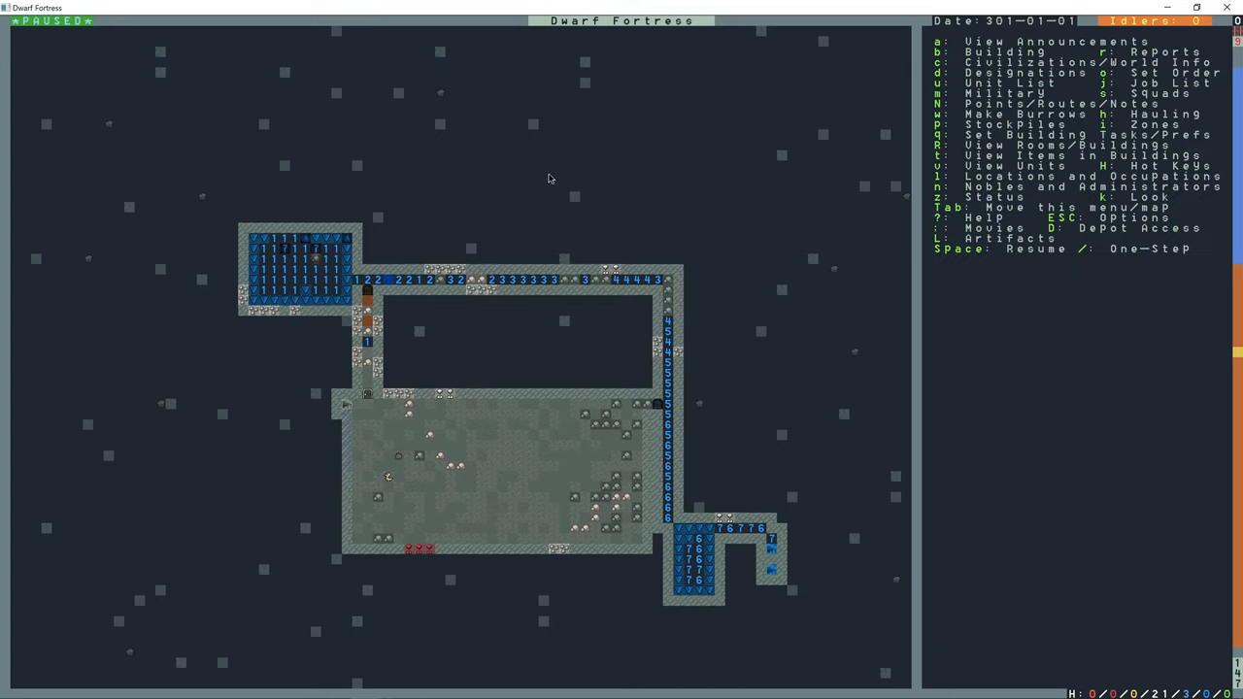
key(Space)
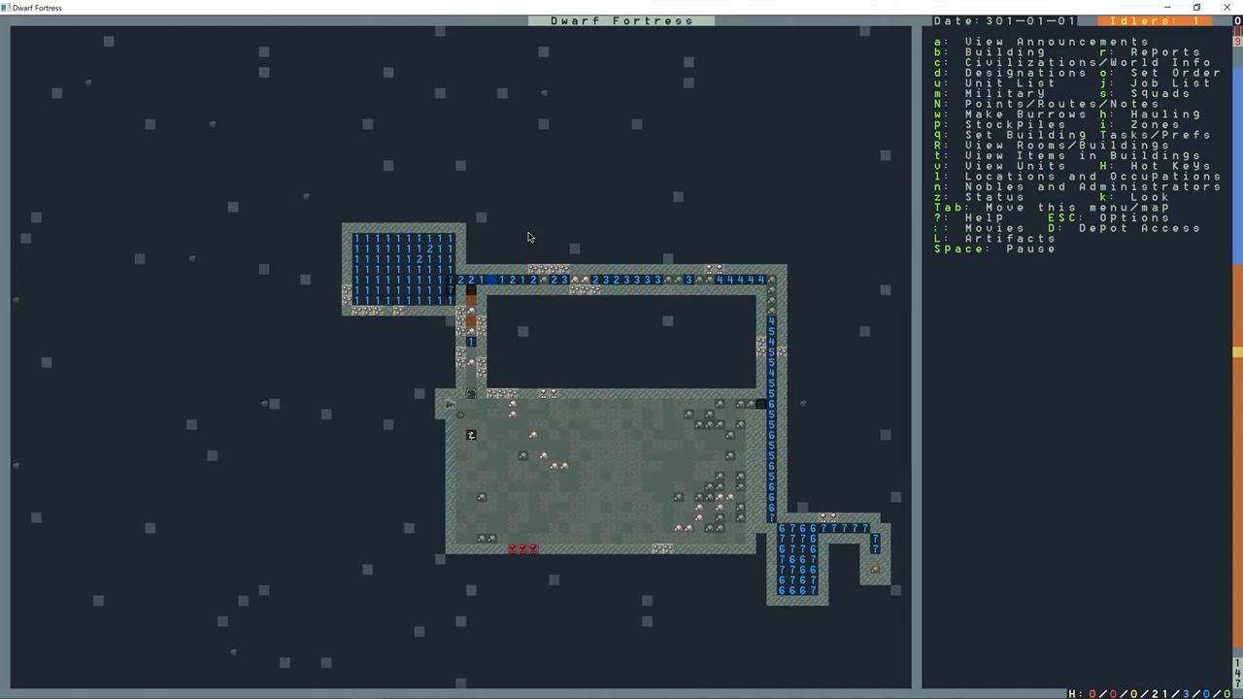
- Inspect the door's passage settings, then pause the game
key(d)
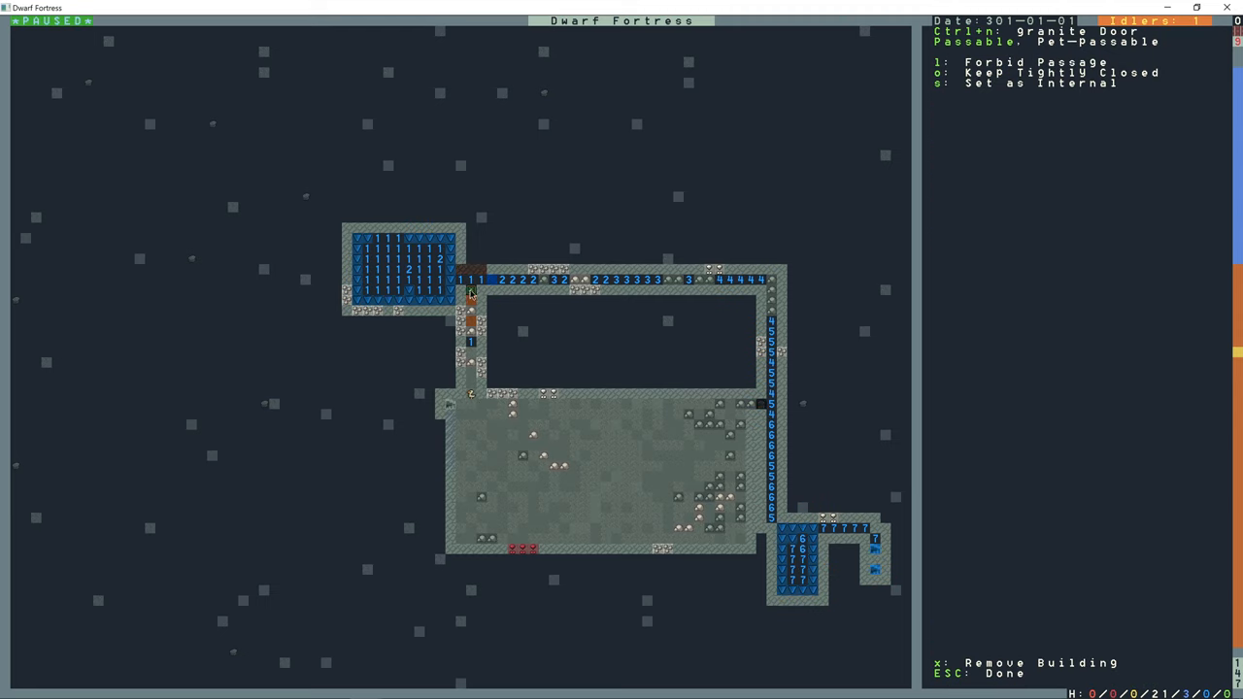
key(Escape)
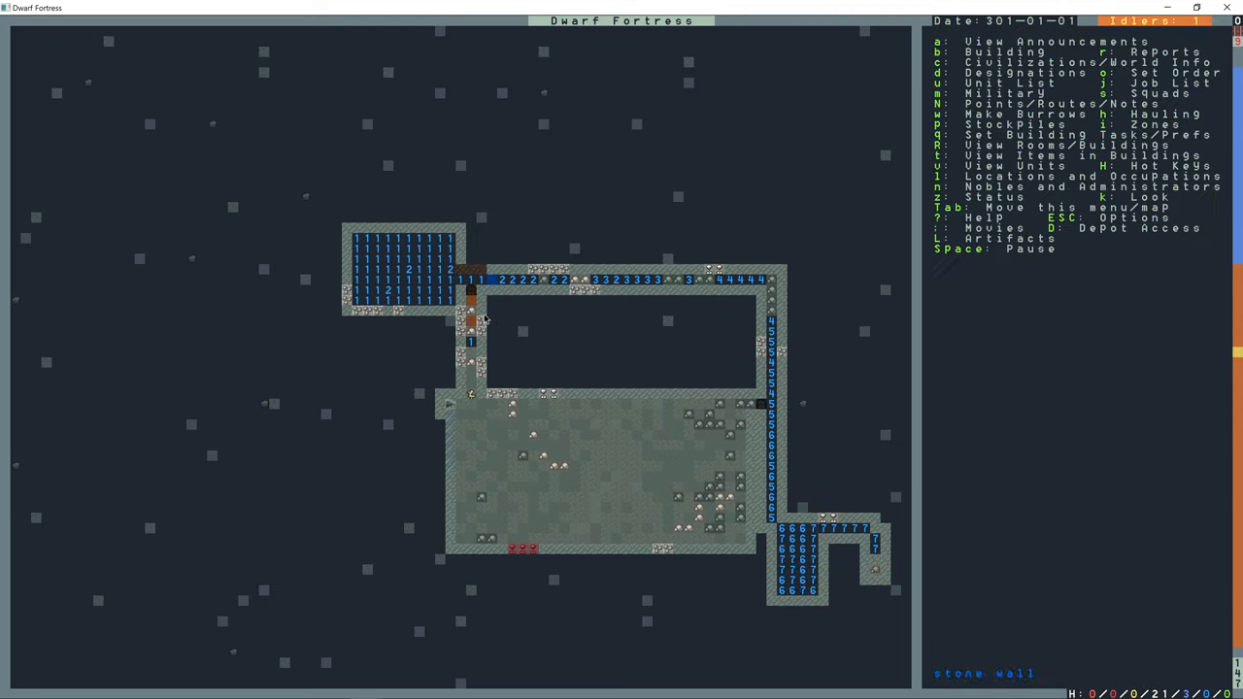
key(Space)
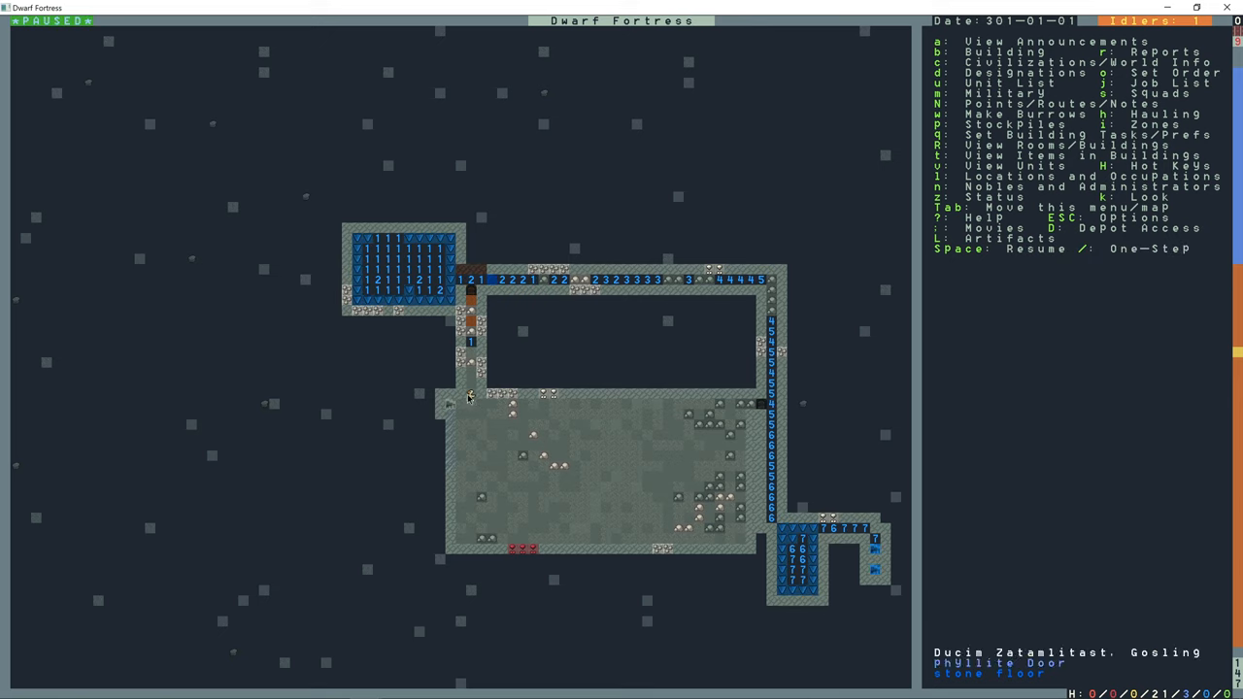
key(SPACE)
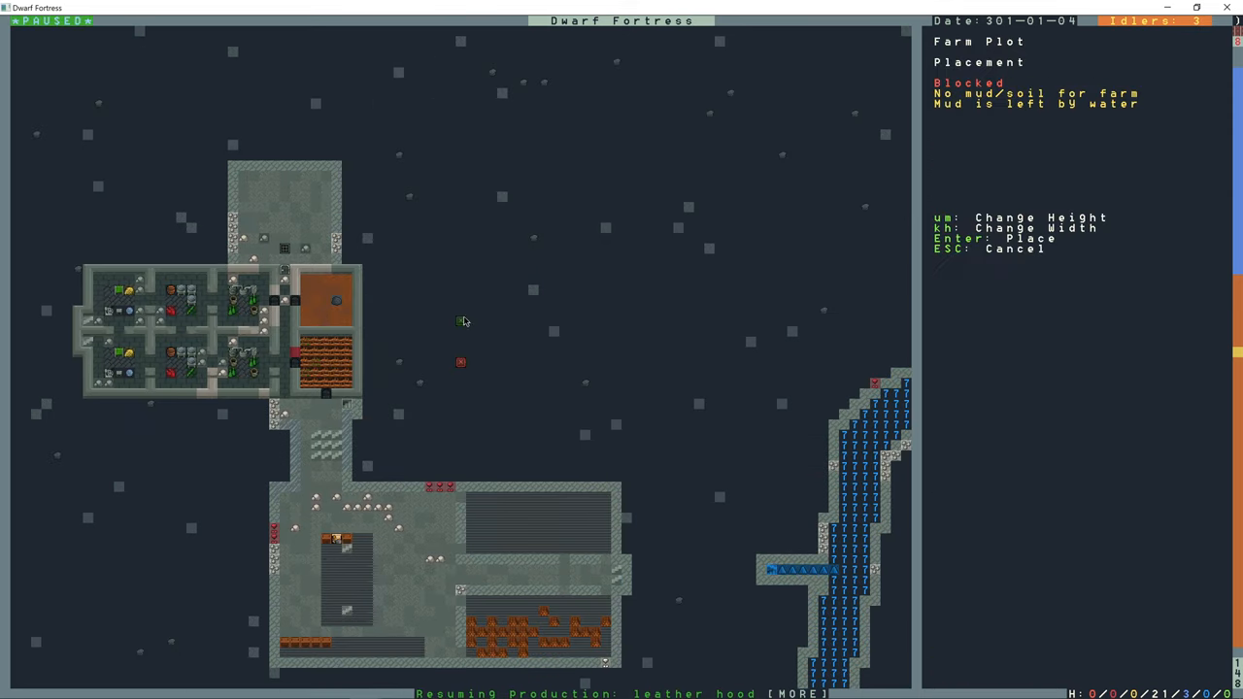
mouse_move(596, 333)
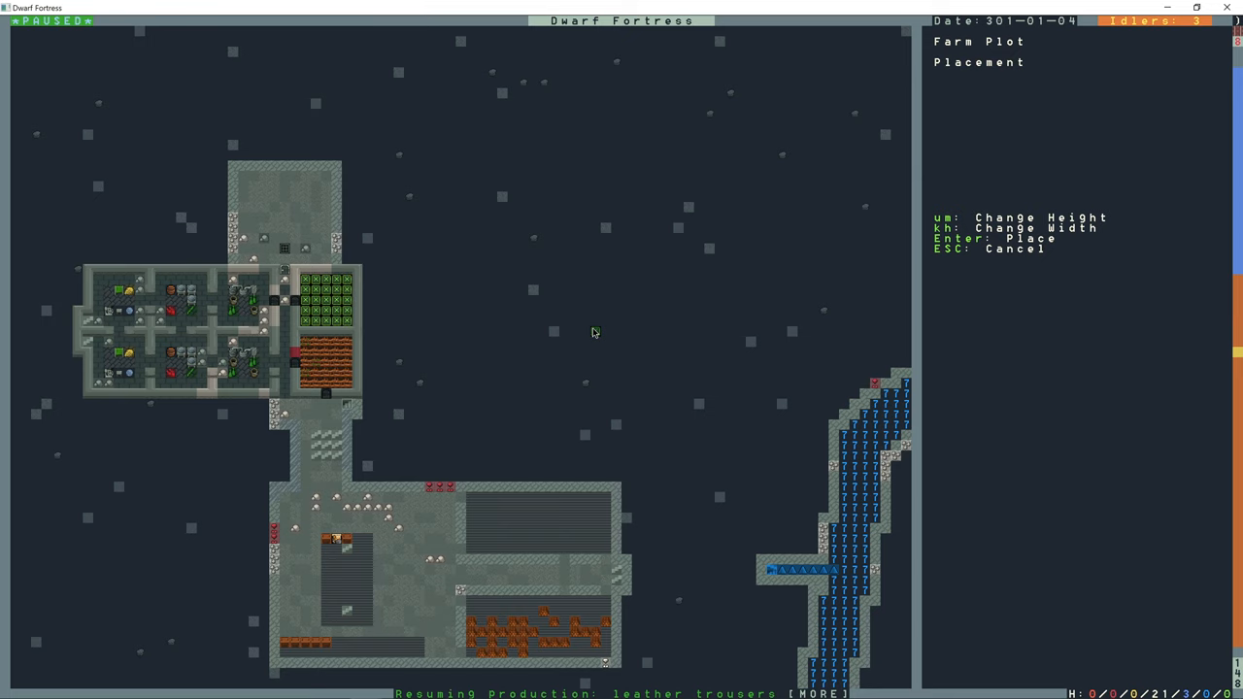
- Place the farm plot in the upper room and resume the game
key(Escape)
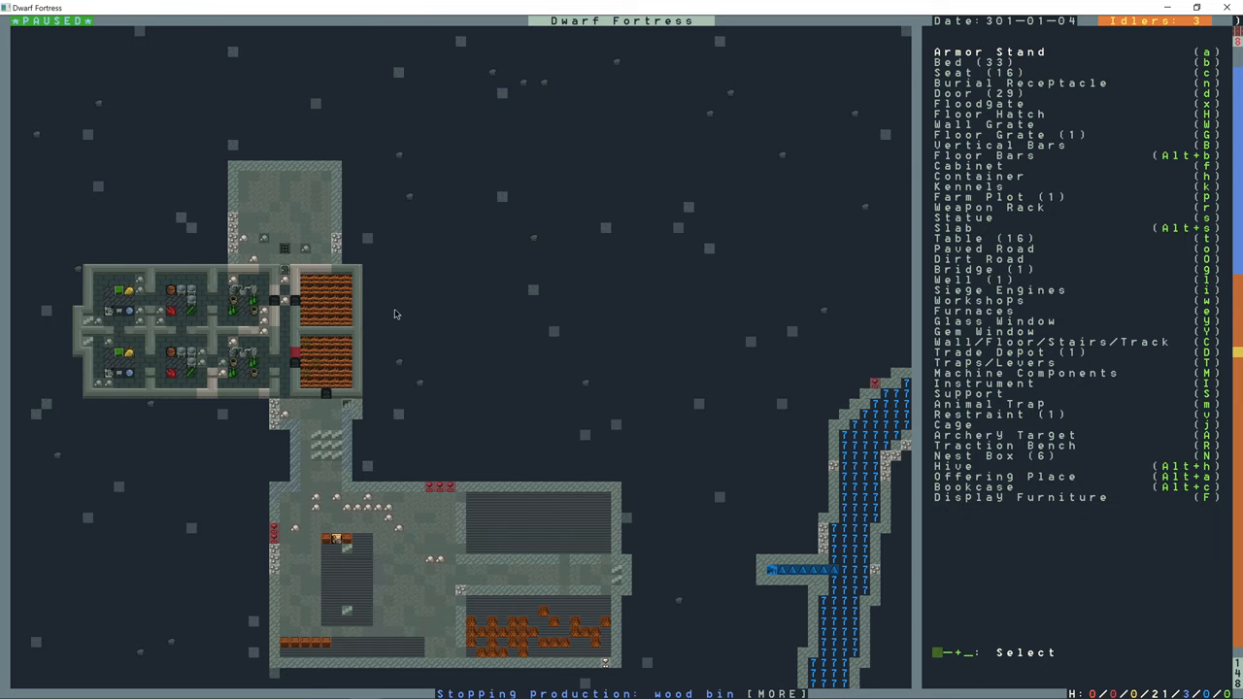
key(Escape)
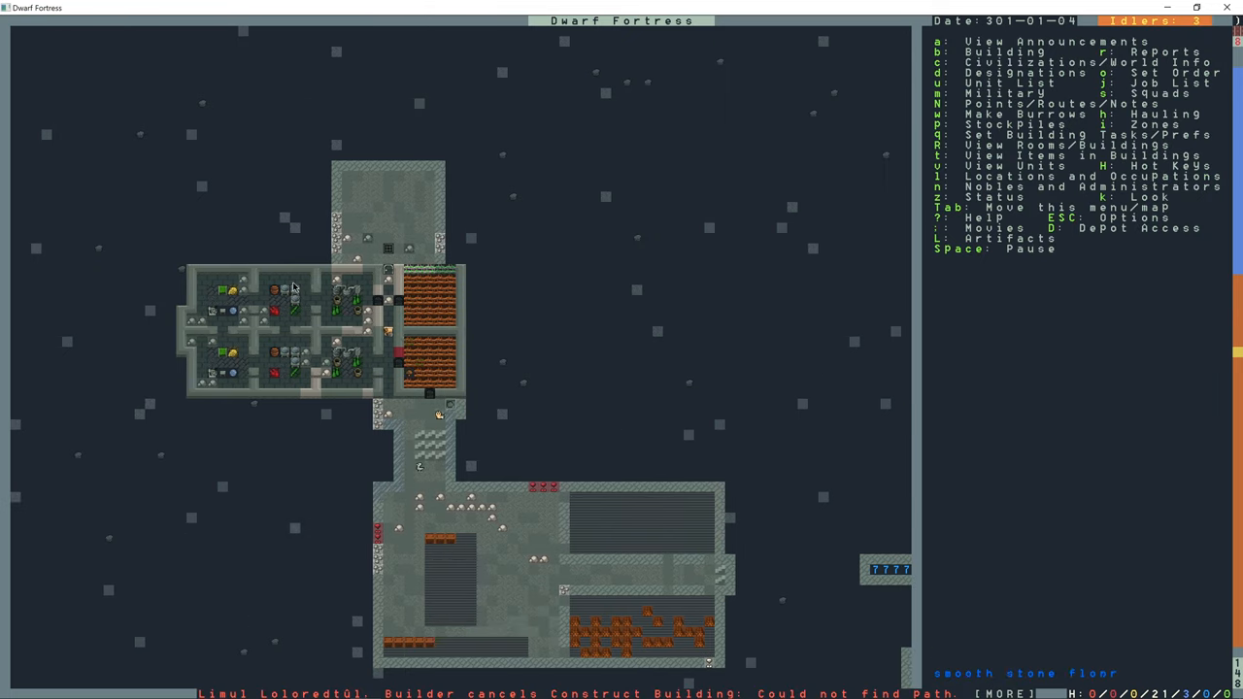
key(d)
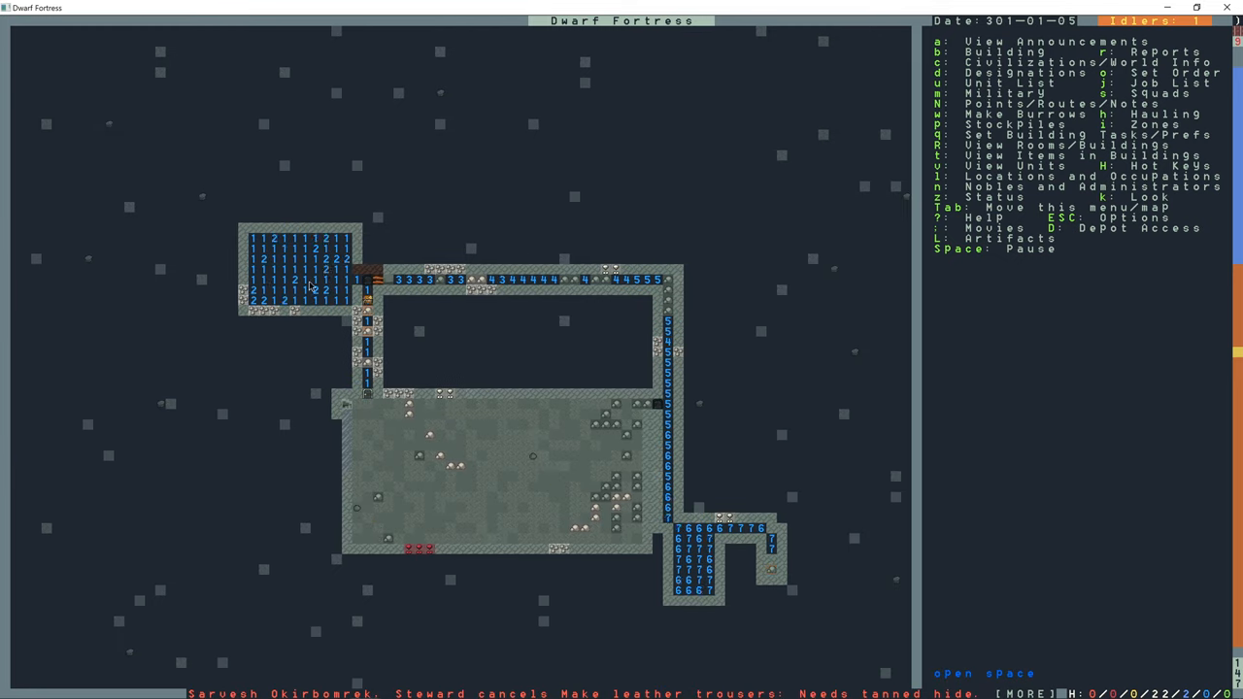
- Pause and look over the cavern floor tiles, then stop looking around
key(space)
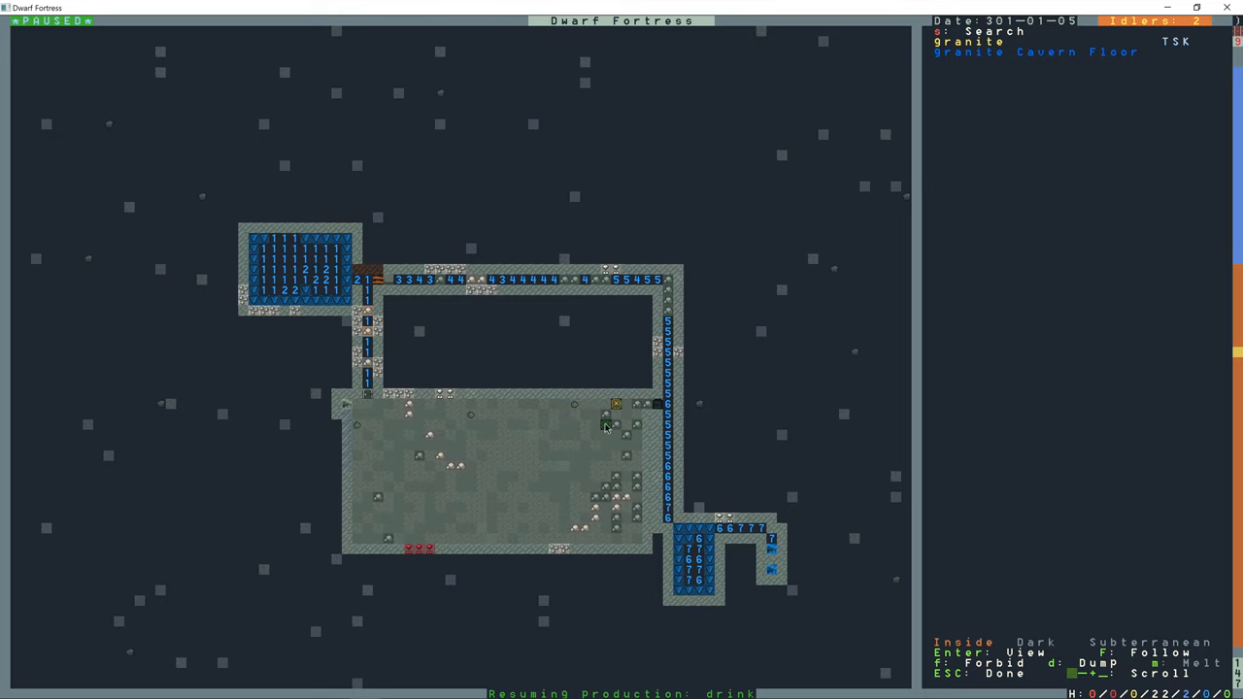
mouse_move(975, 612)
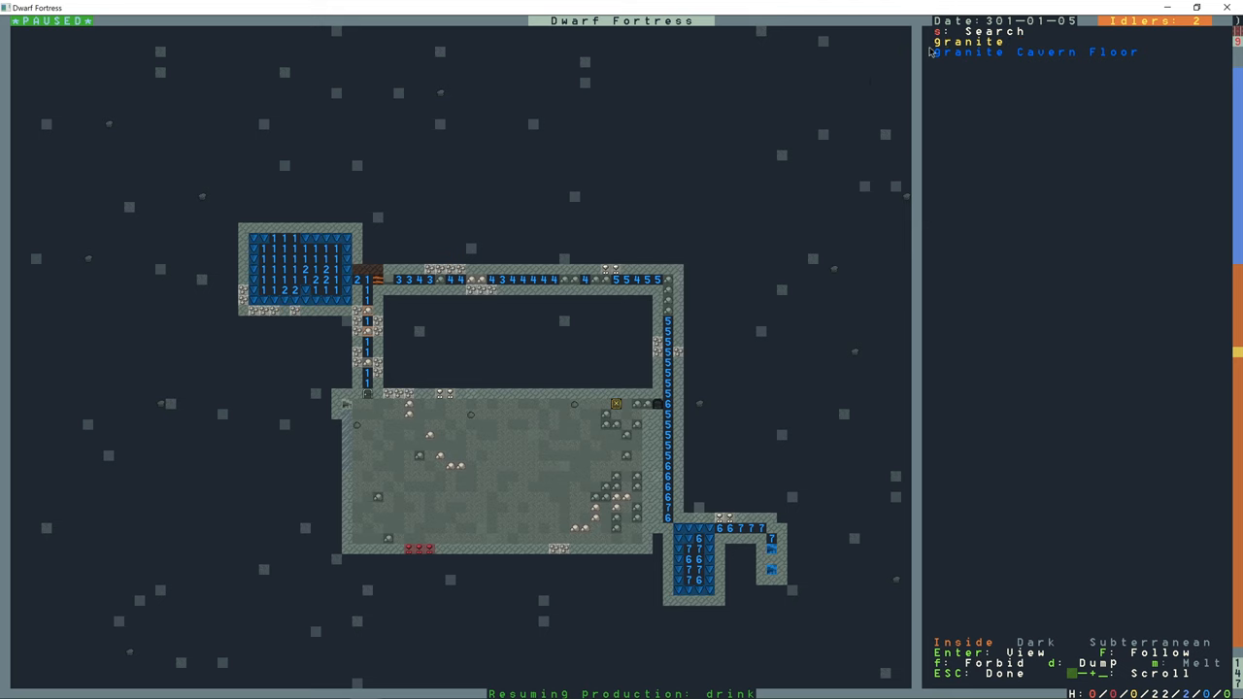
key(Escape)
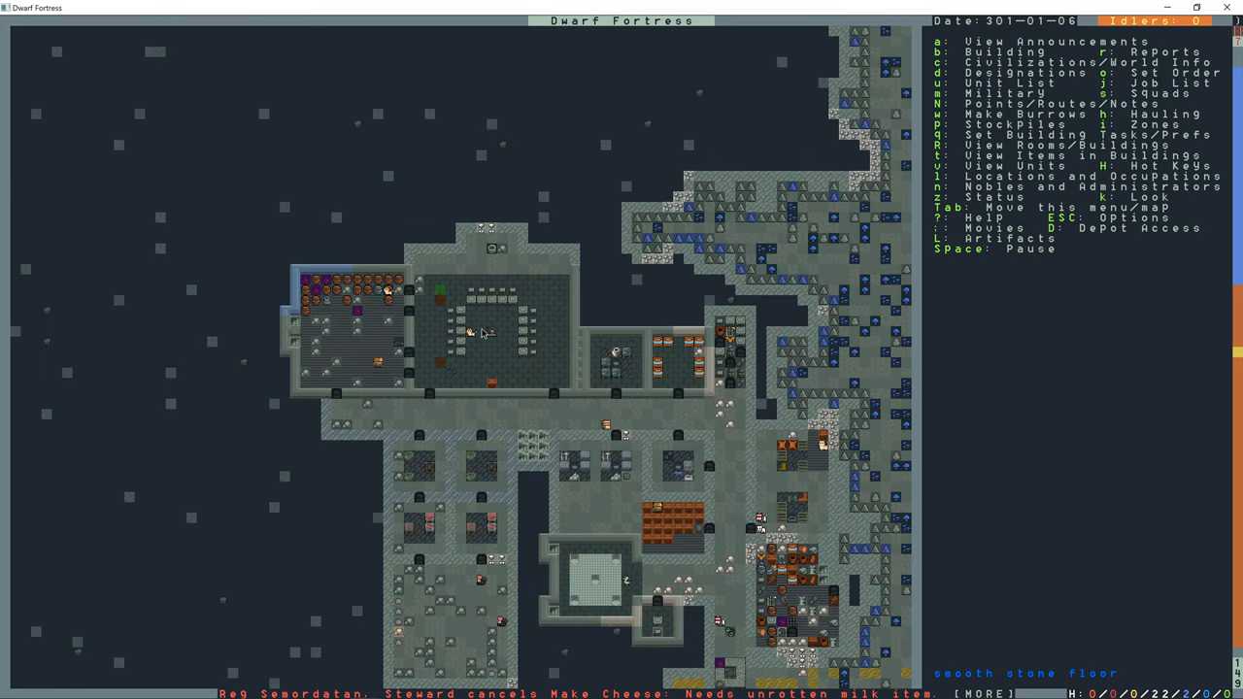
- Mark the rock block above the main hall and a 4x1 strip on the flooded level for mining
key(d)
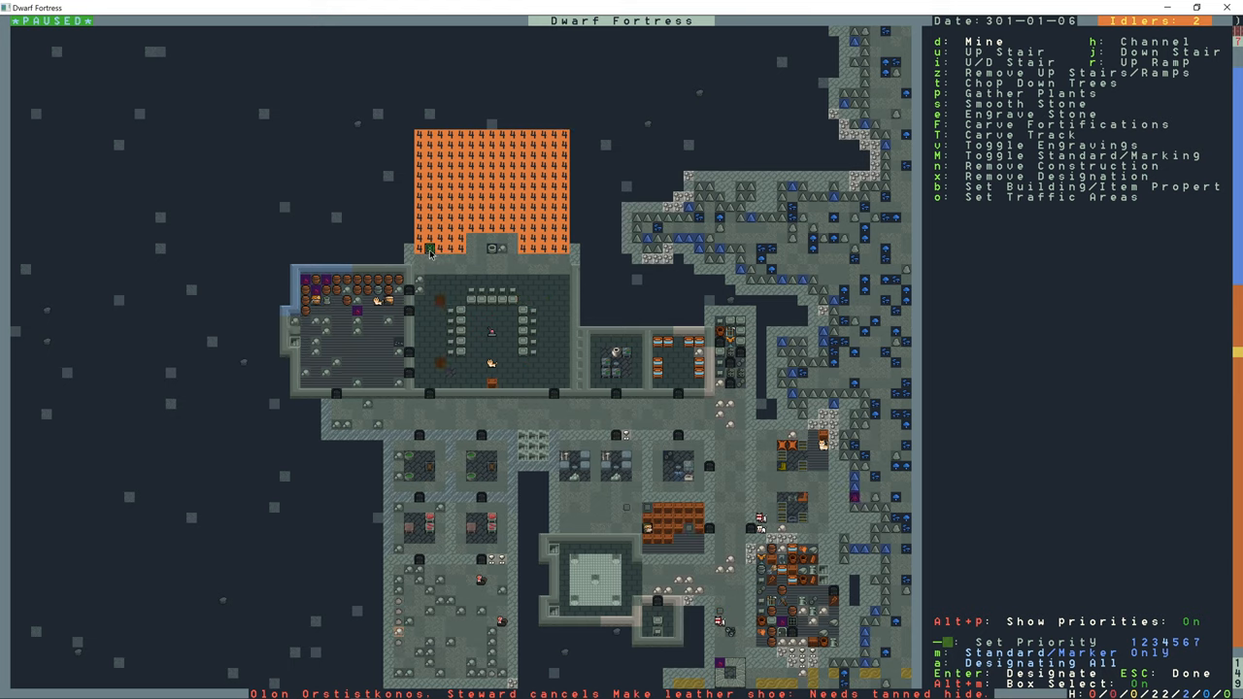
key(Escape)
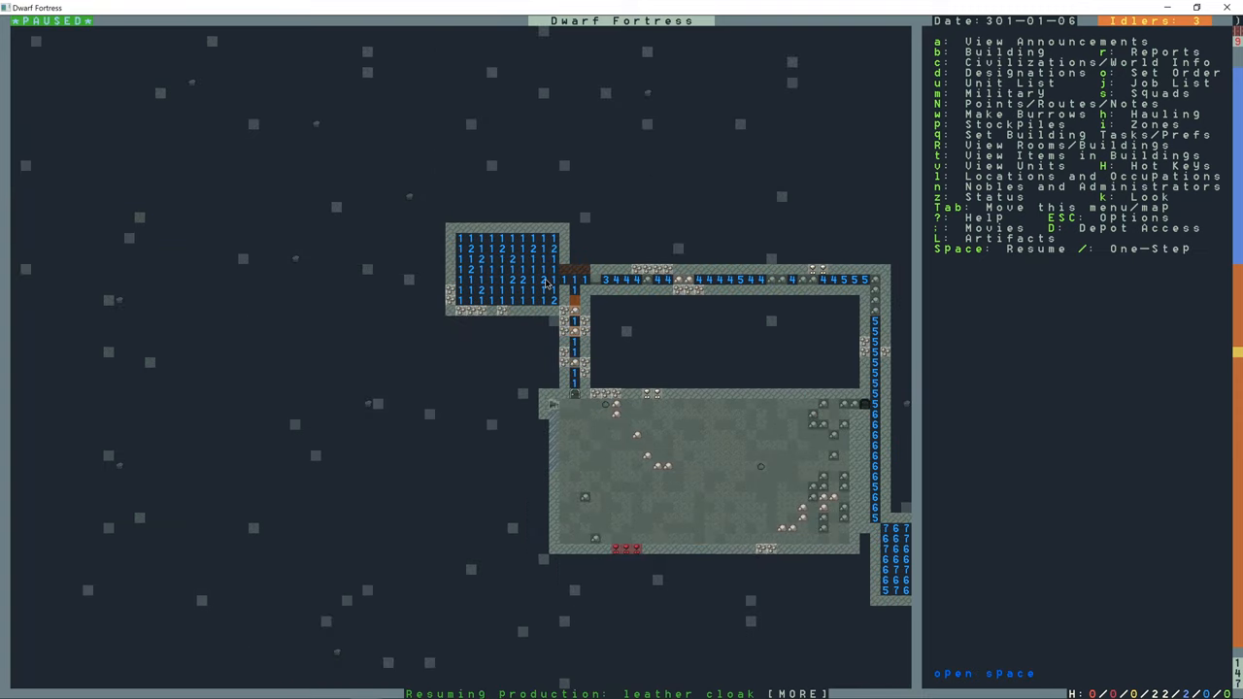
key(d)
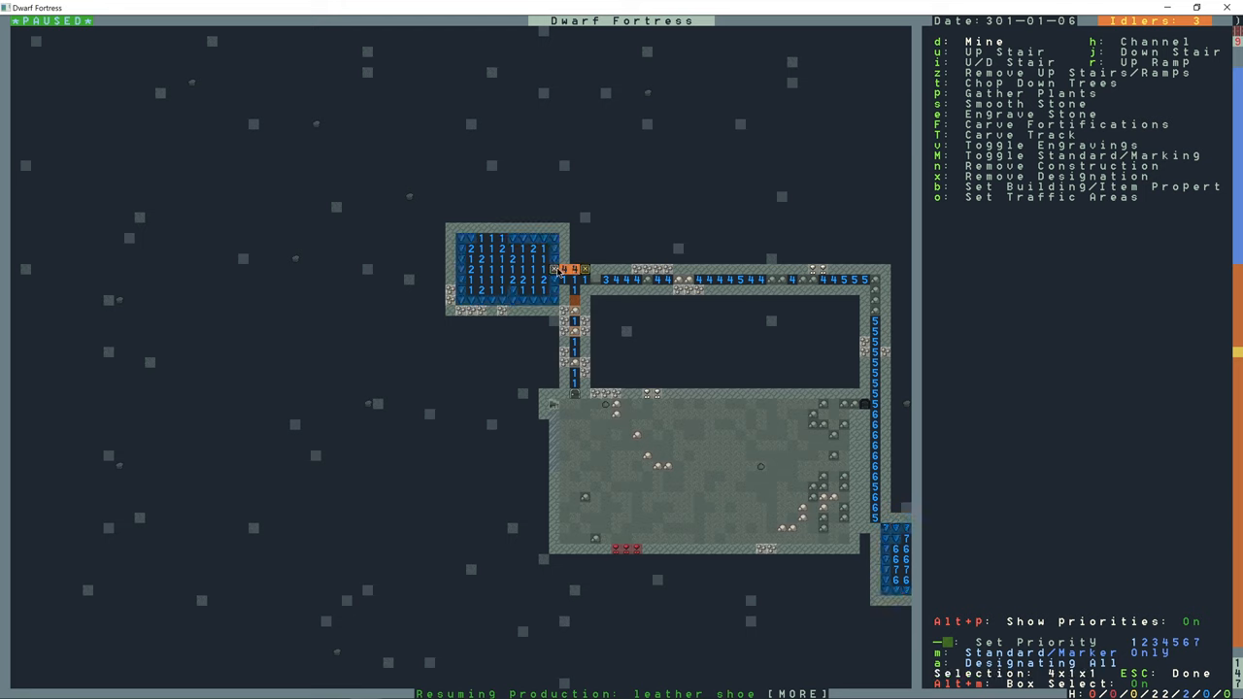
key(Escape)
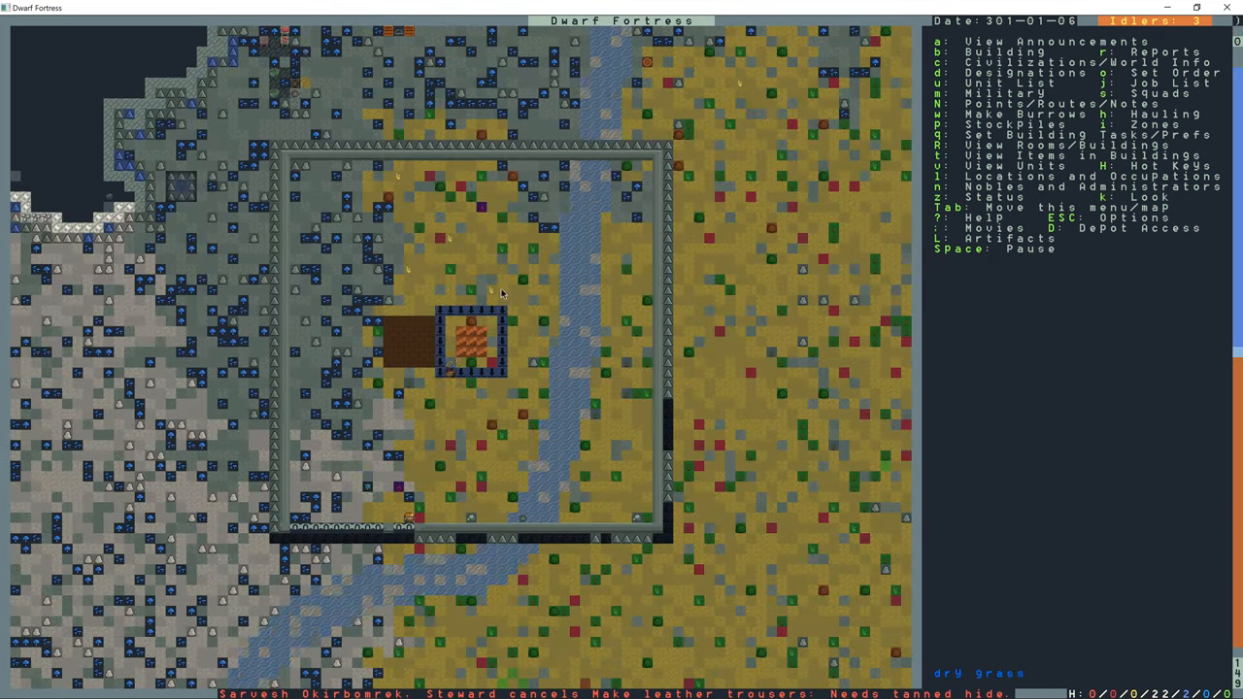
- Mark the short northern wall section of the surface courtyard for removal
key(d)
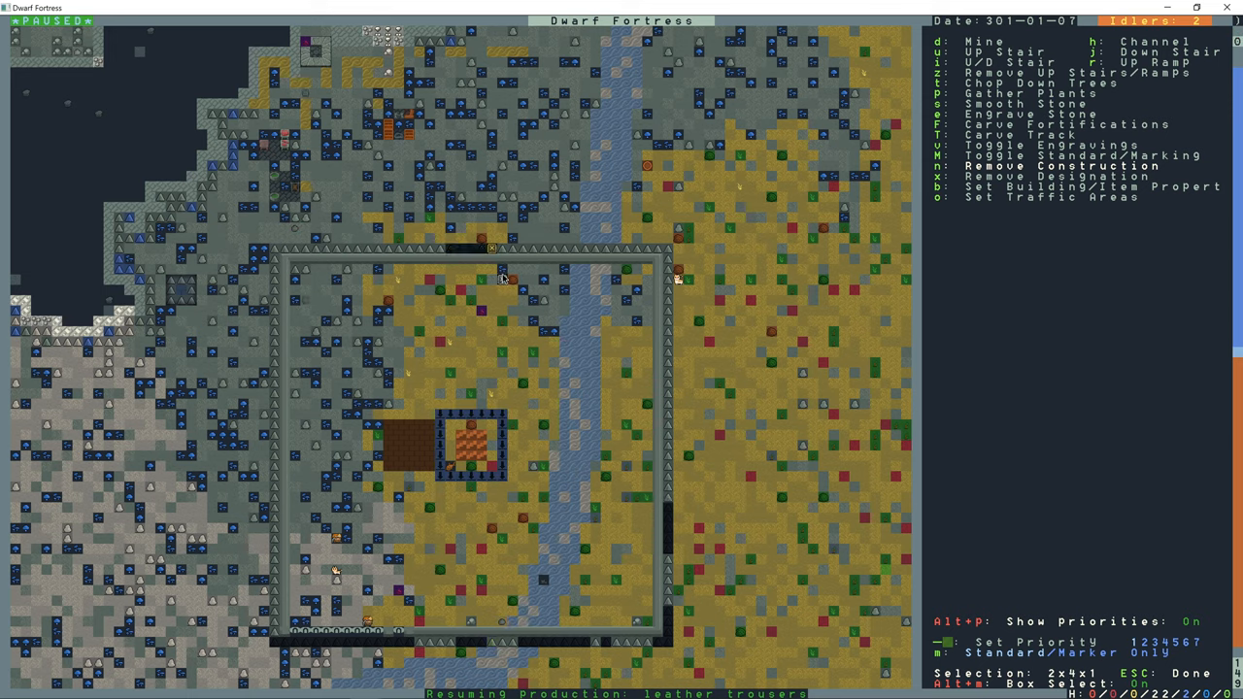
key(Escape)
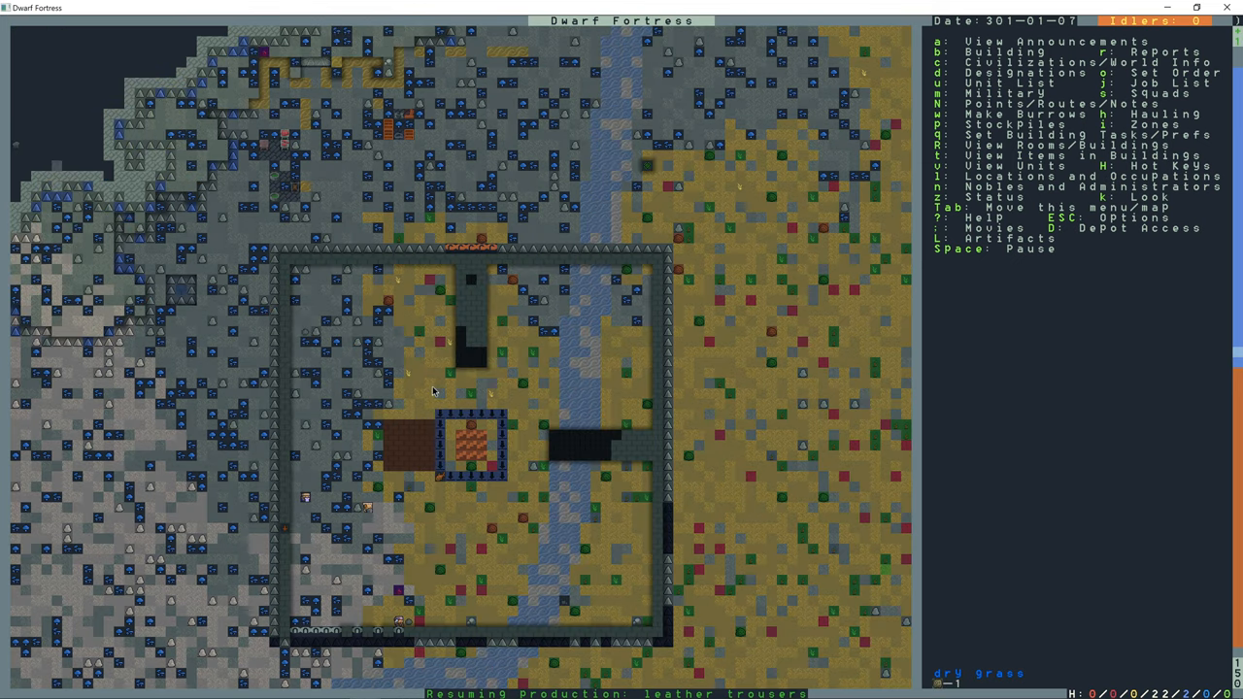
mouse_move(628, 454)
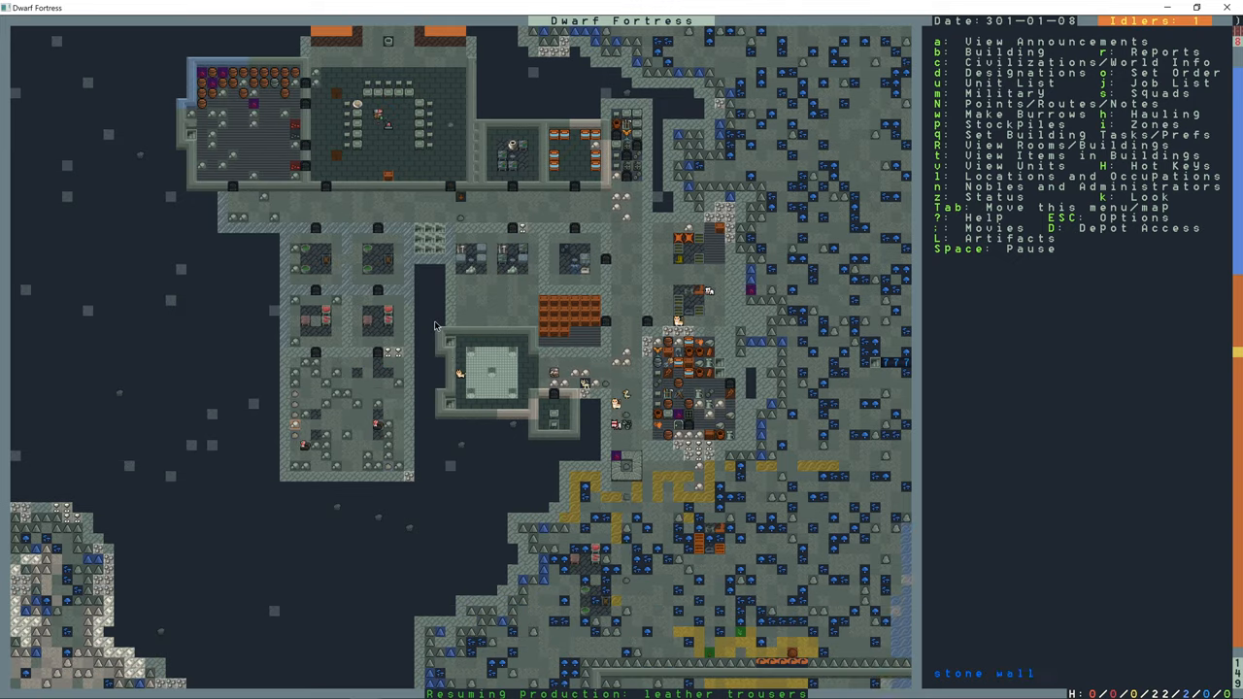
- Confirm smoothing the marked rooms and box-select the east wall strip for mining
key(d)
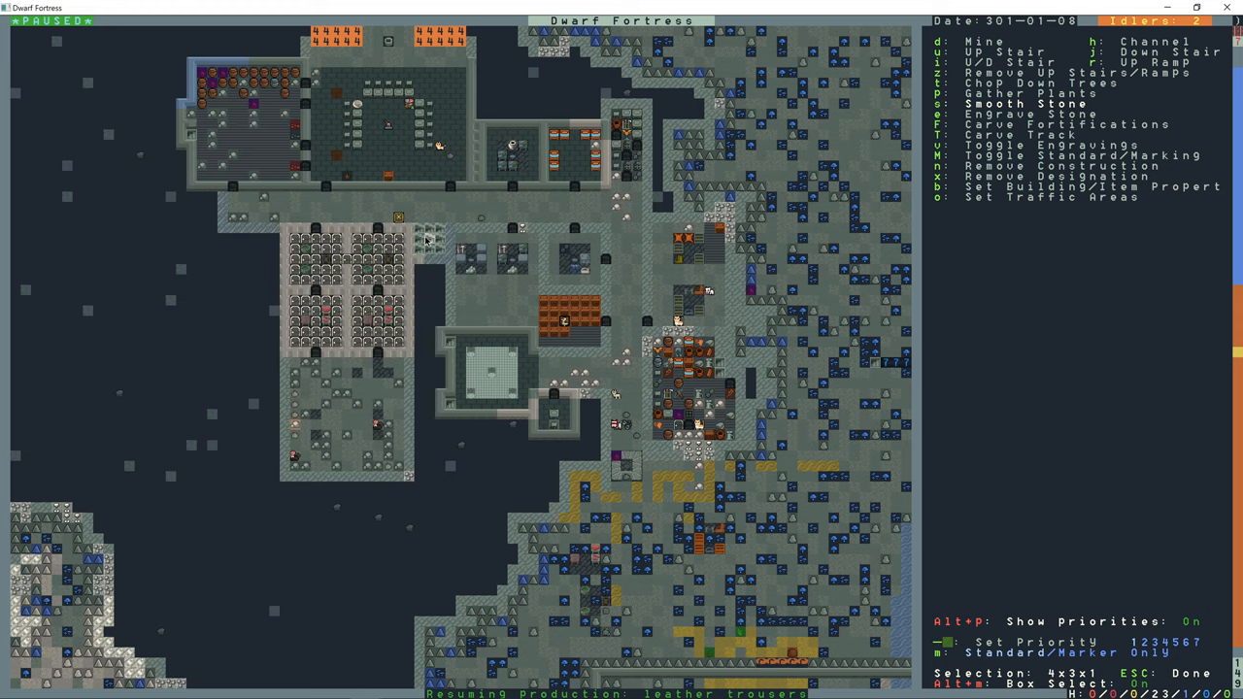
key(Escape)
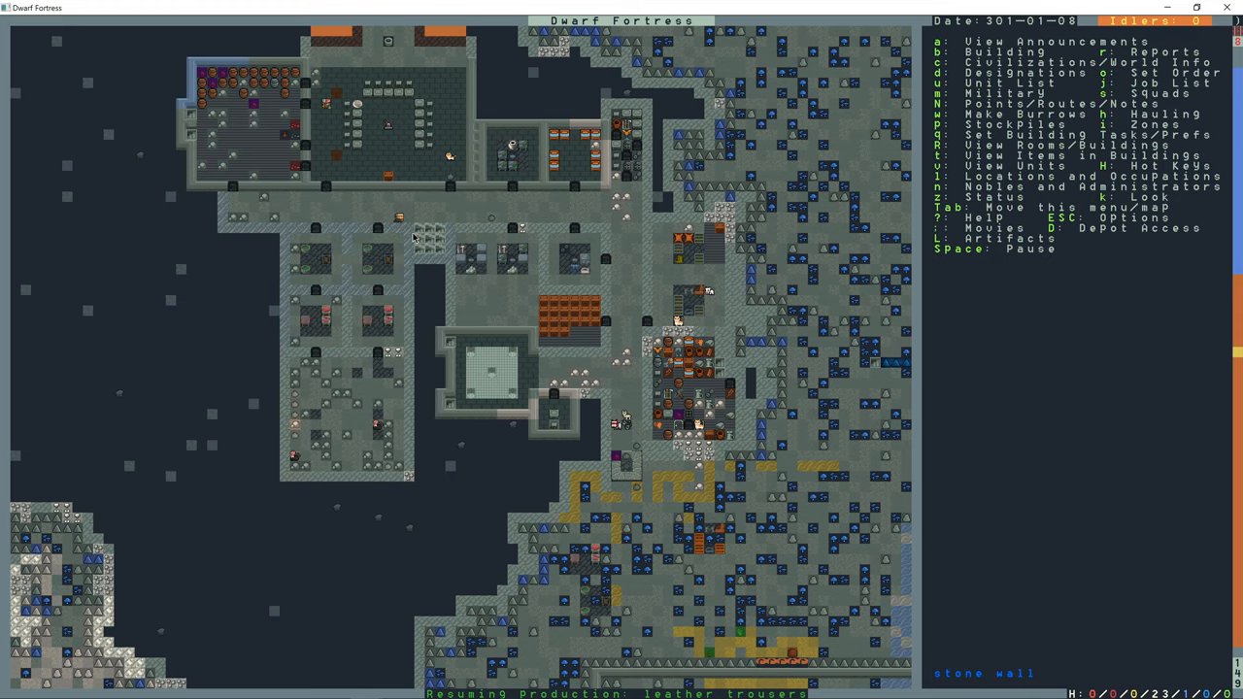
key(d)
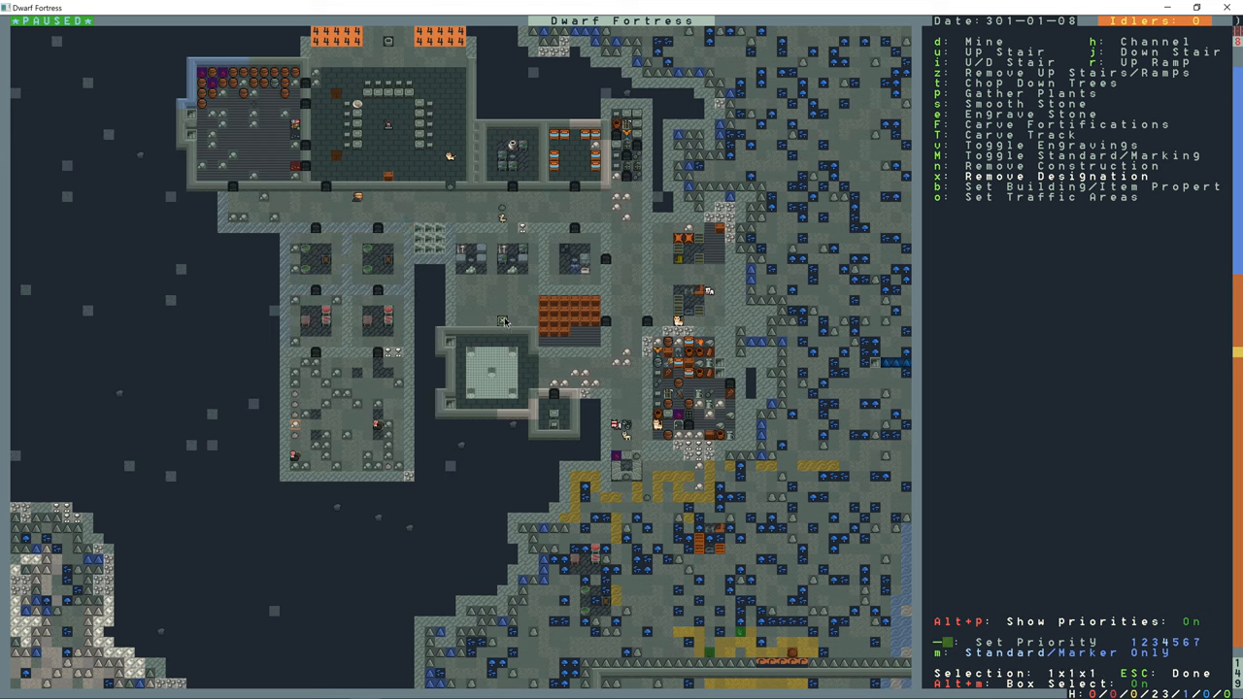
drag(503, 320, 367, 269)
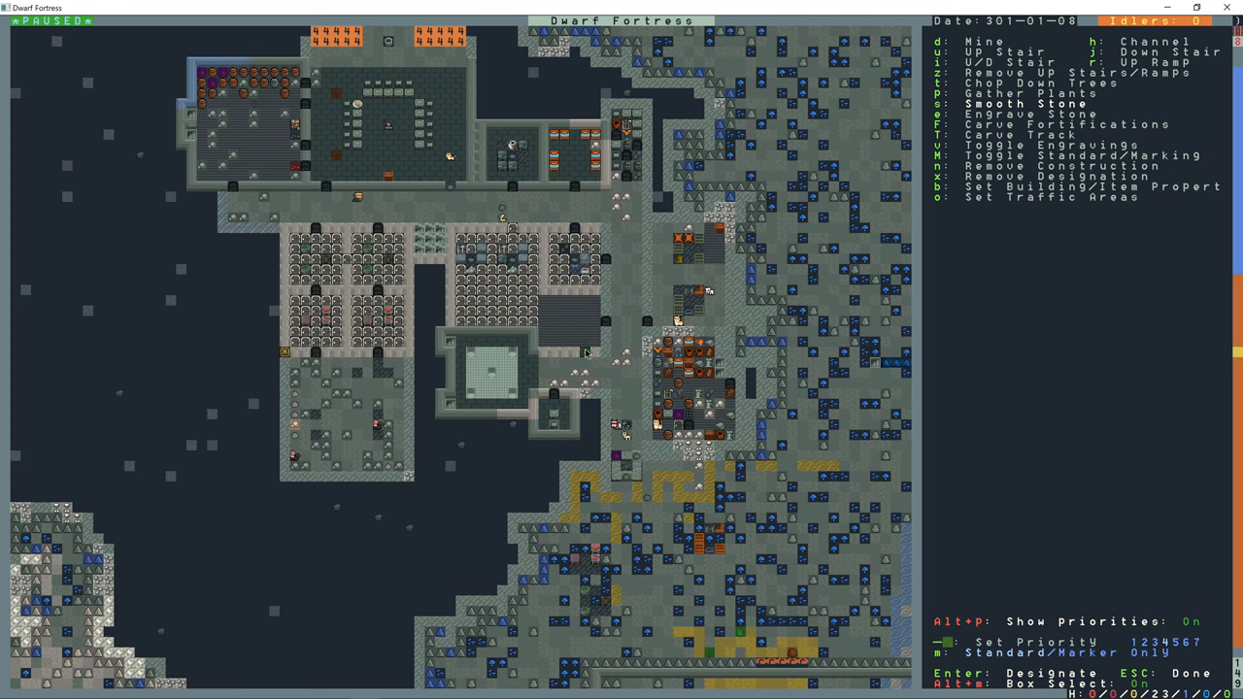
mouse_move(608, 394)
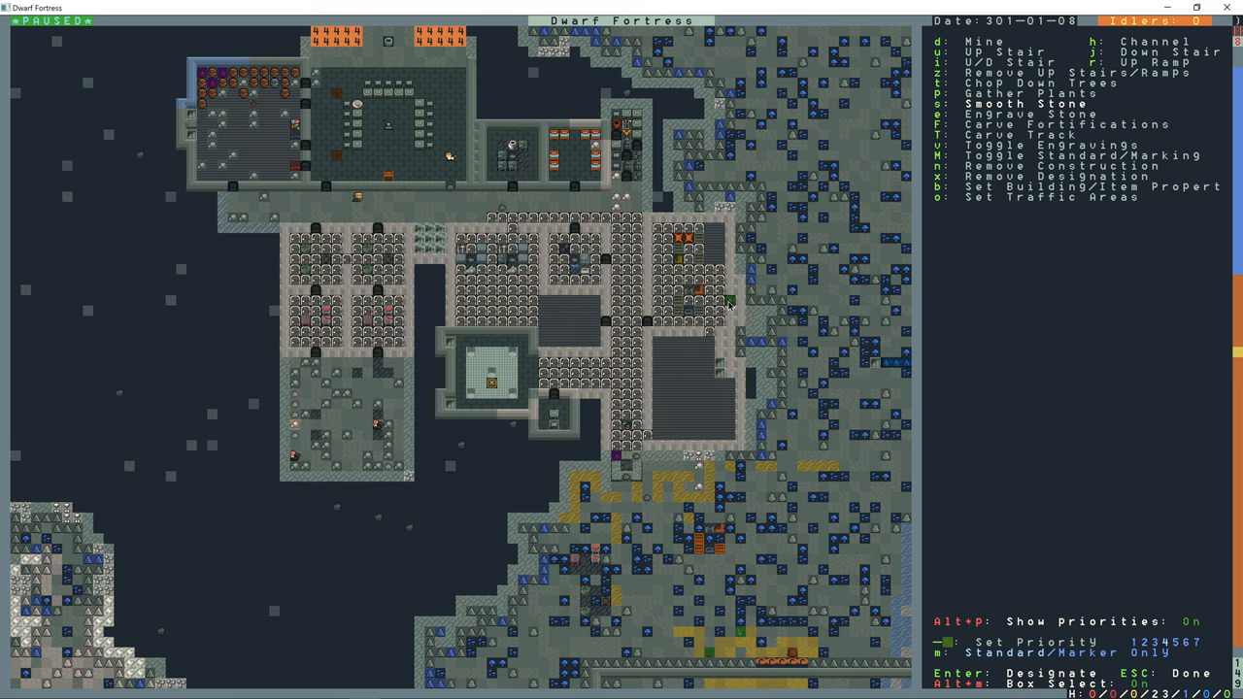
click(738, 272)
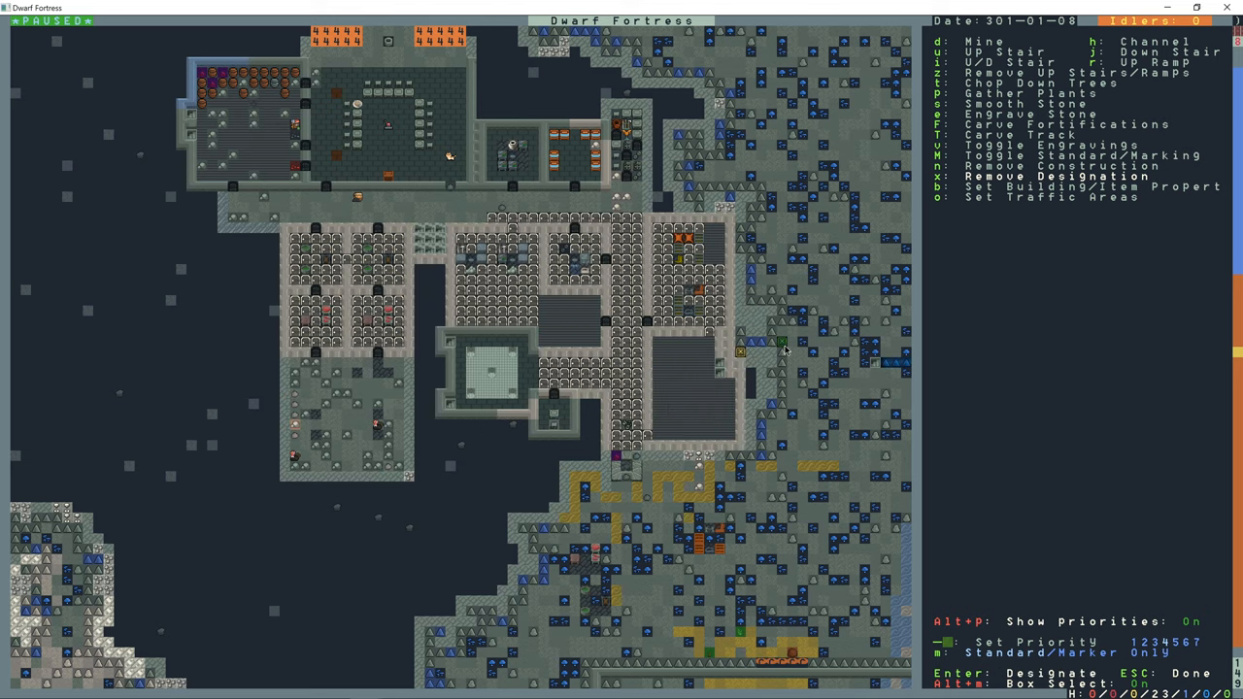
key(Escape)
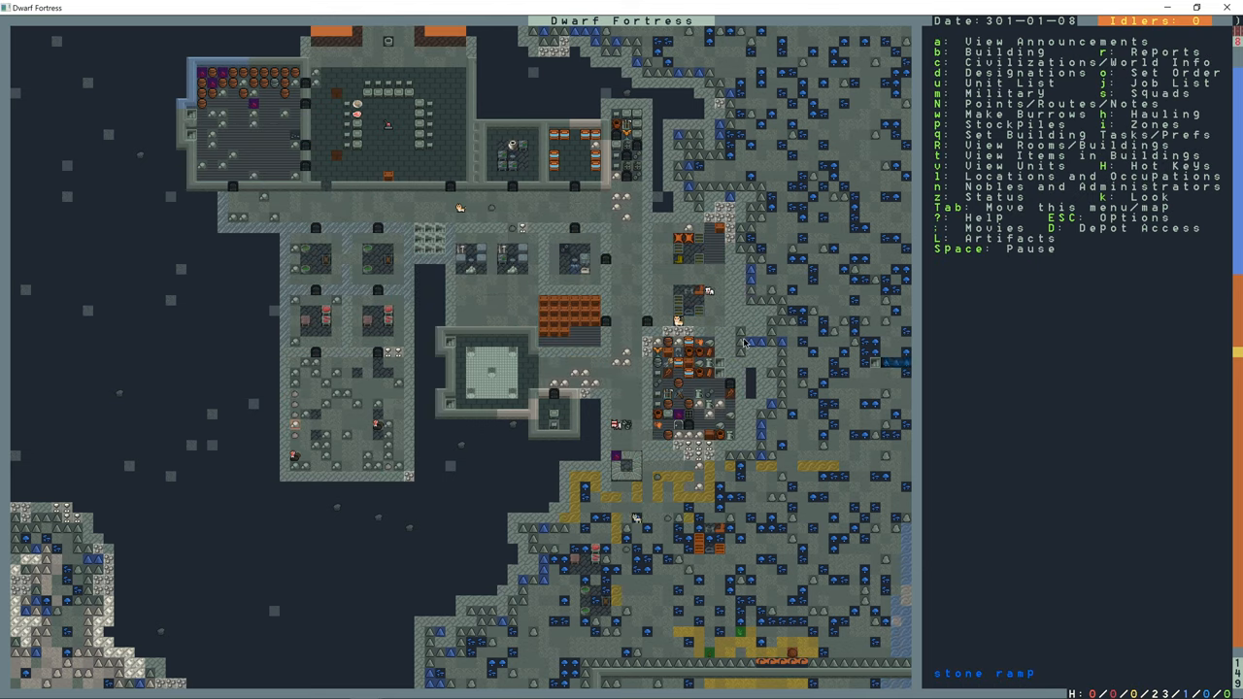
- Finish the east-edge designation and mark the southern row for digging at priority 7
key(d)
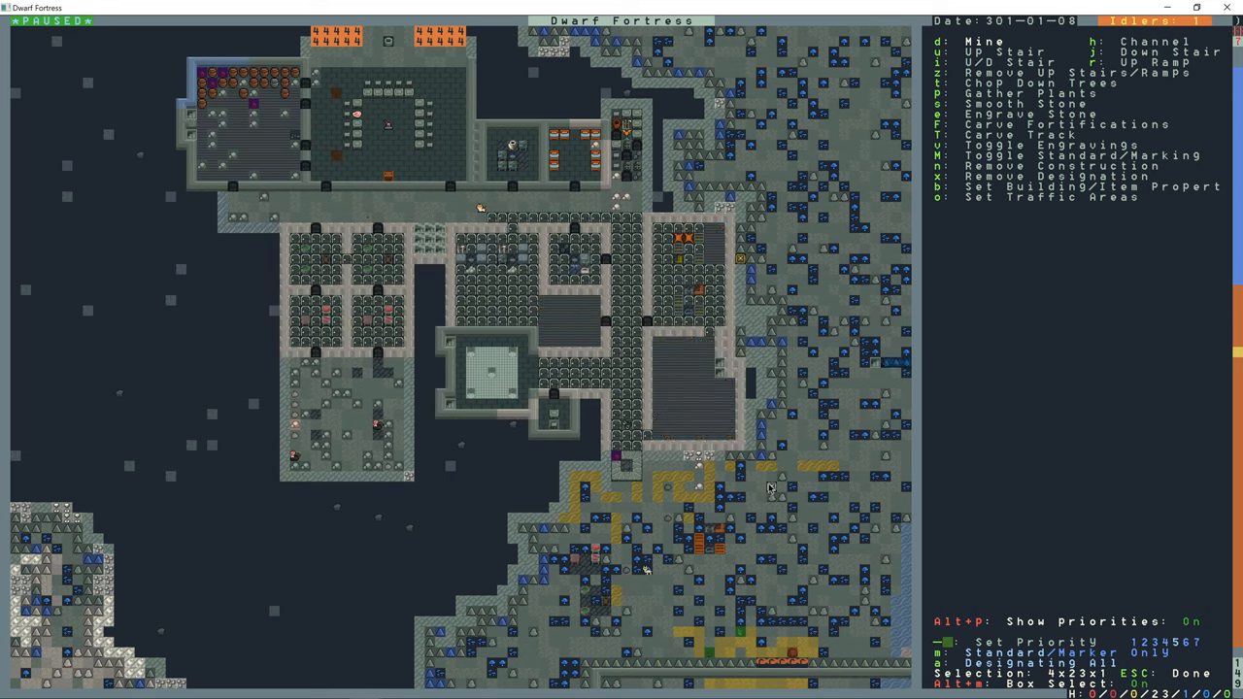
mouse_move(782, 458)
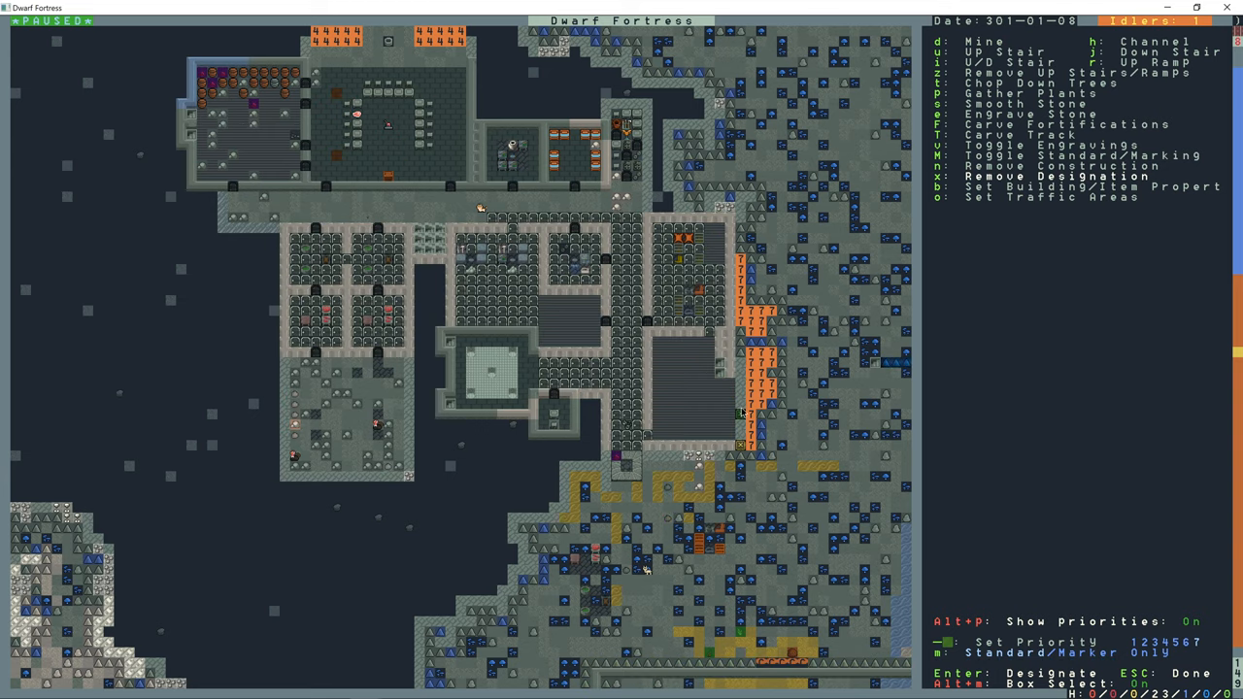
mouse_move(777, 447)
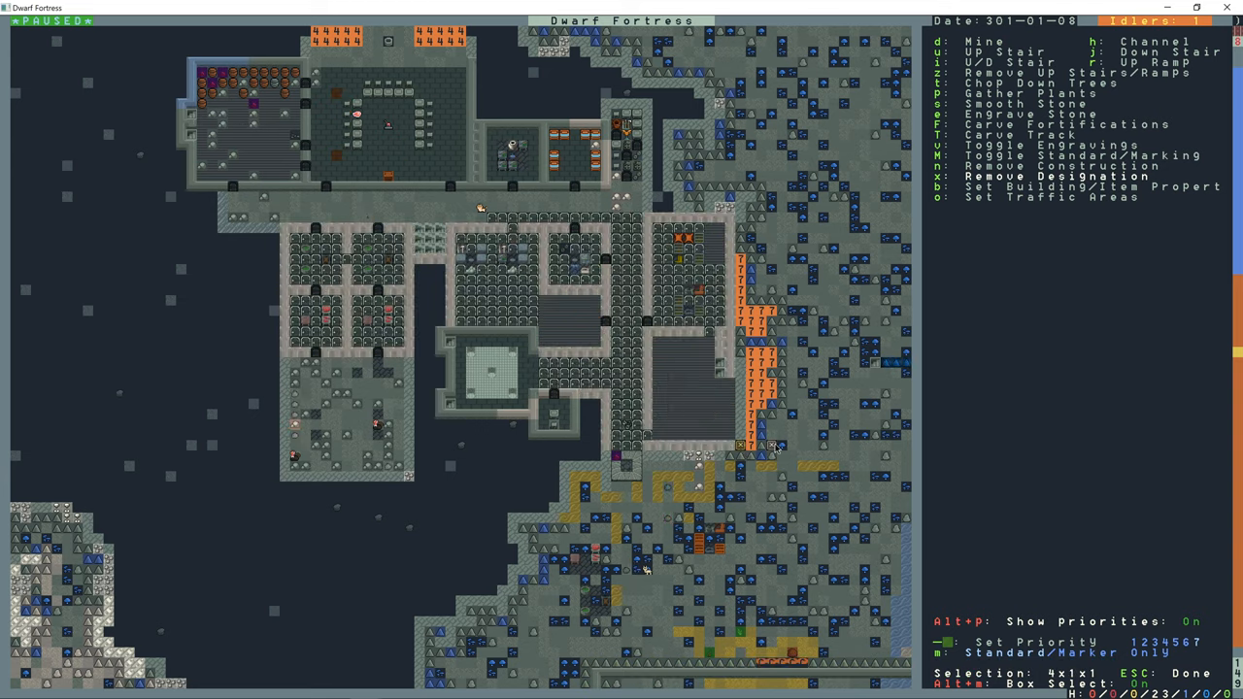
key(Escape)
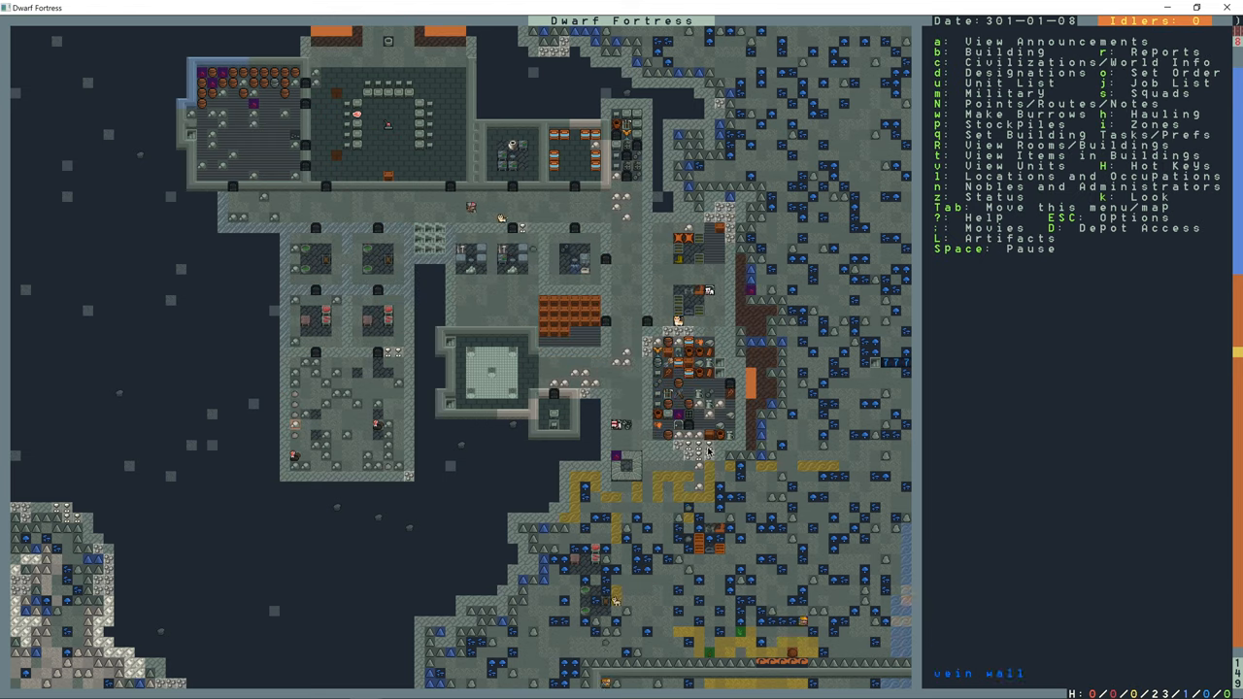
key(d)
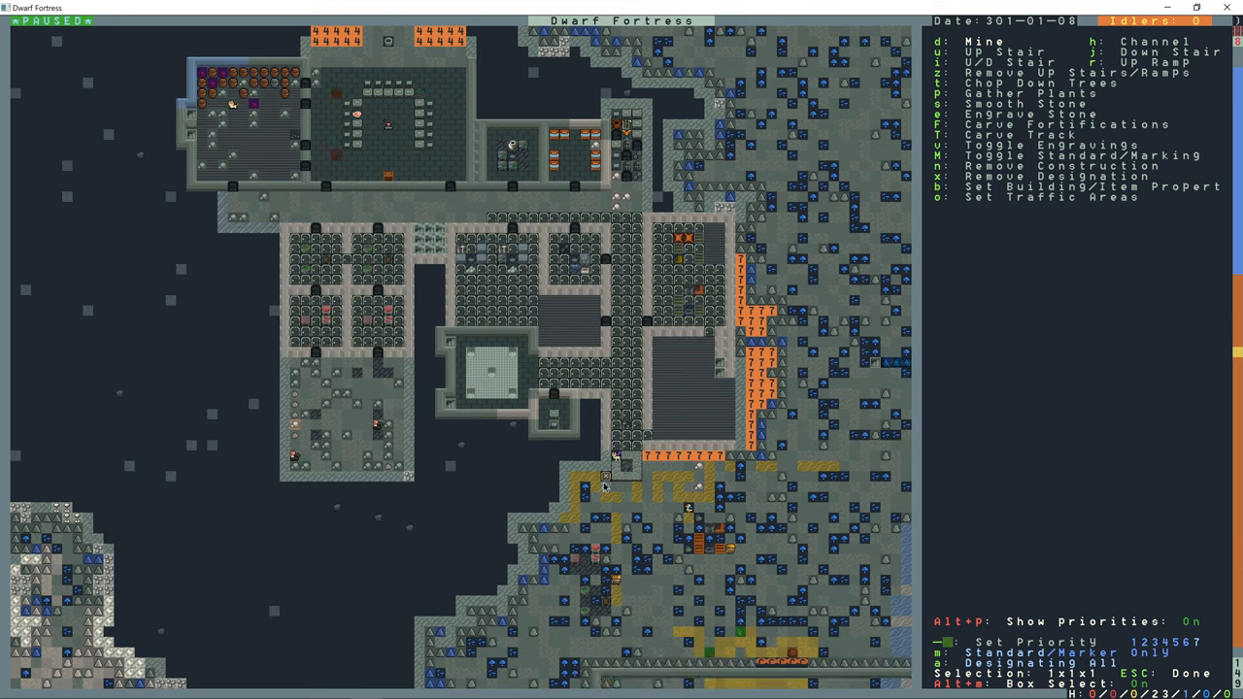
key(Escape)
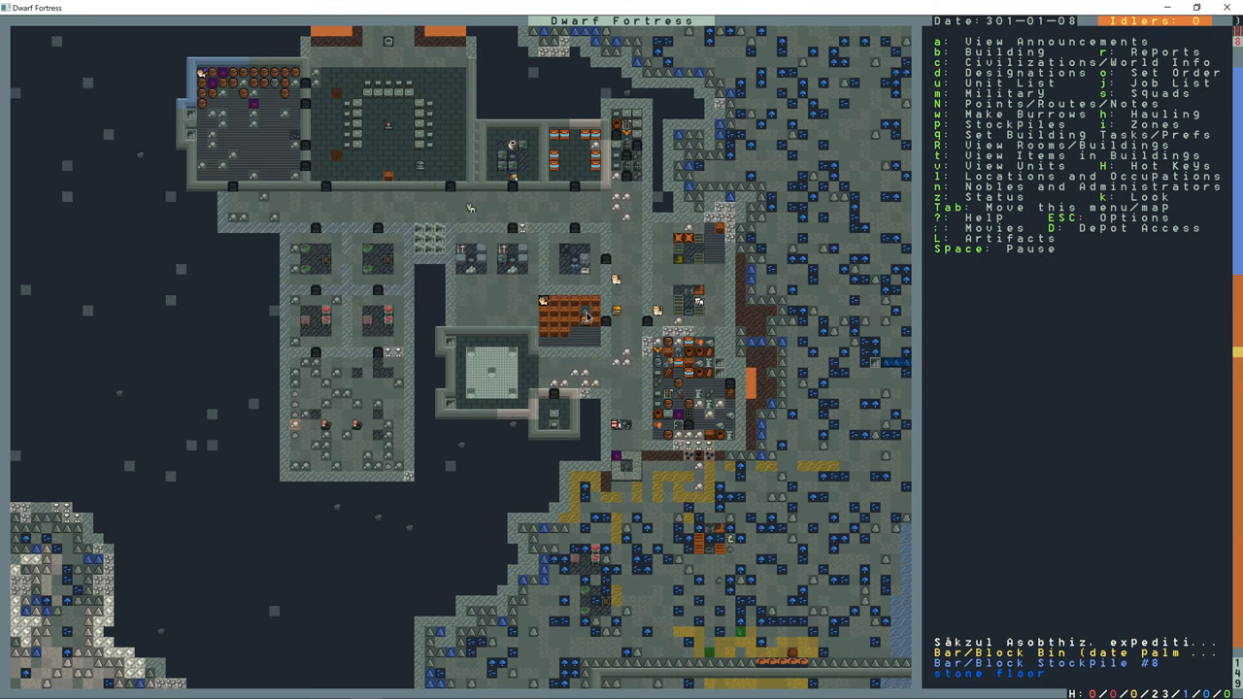
- Designate an L-shaped tunnel running north from the fortress edge, then west
key(d)
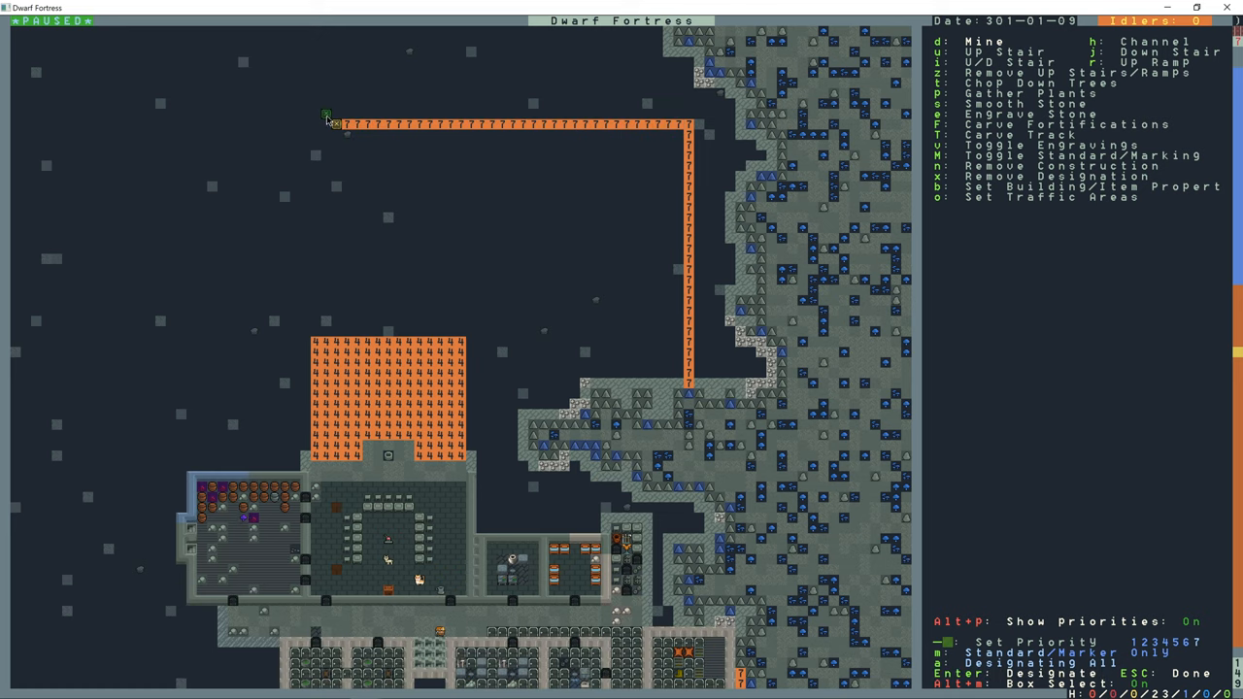
key(Escape)
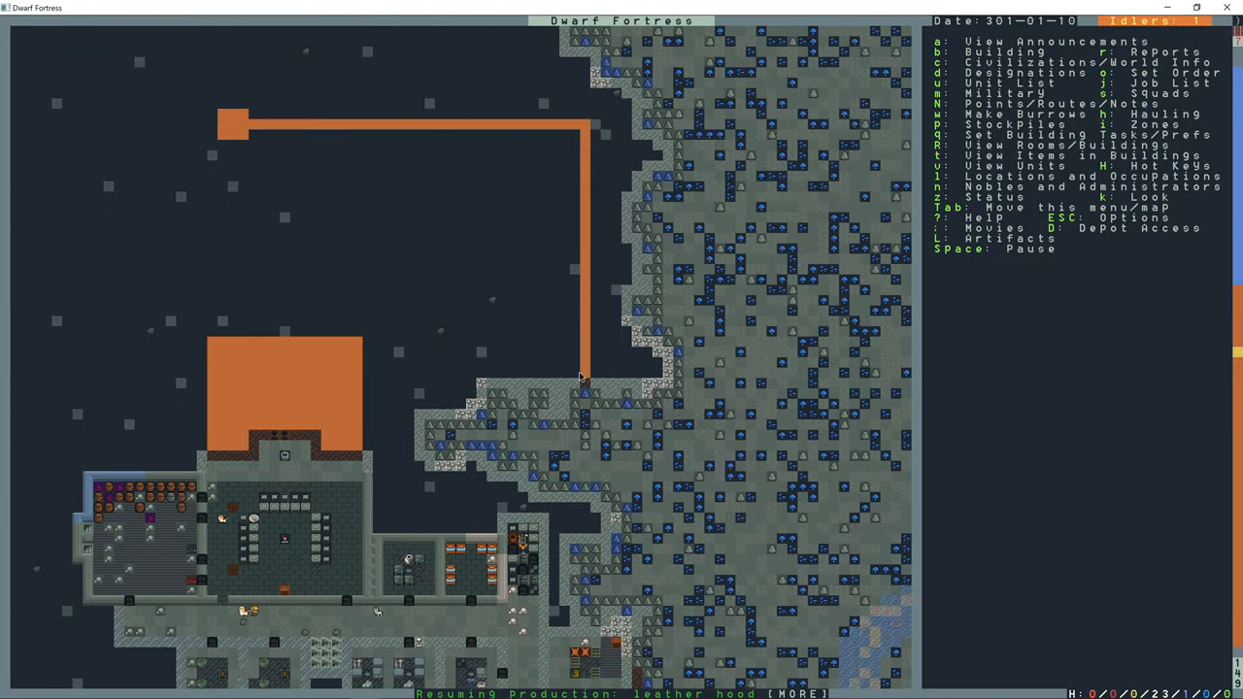
mouse_move(777, 298)
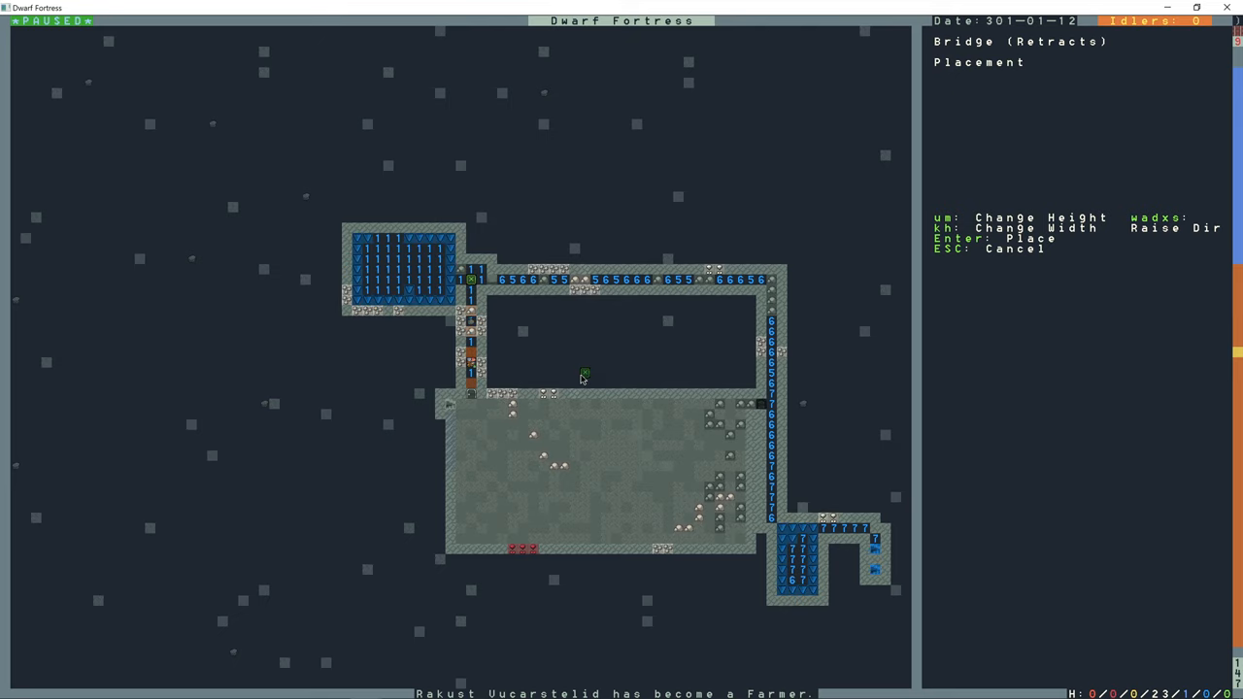
- Place a raising bridge at the passage junction and a lever in the large chamber
key(w)
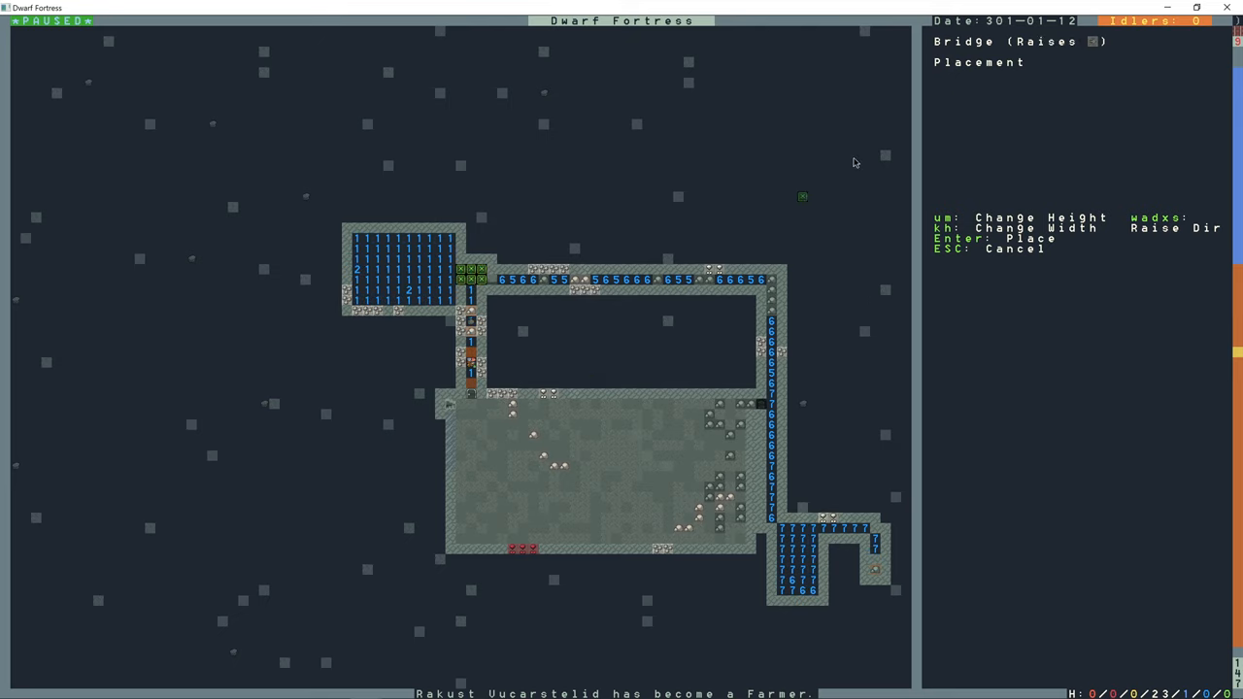
mouse_move(895, 147)
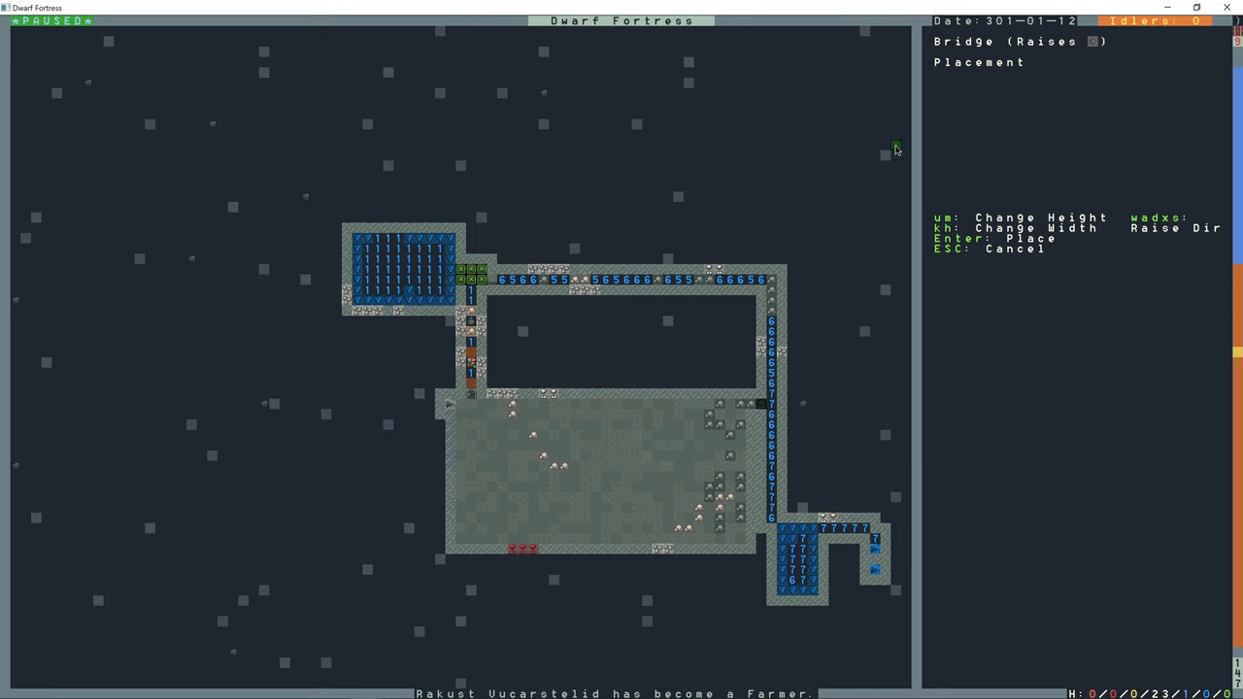
key(Return)
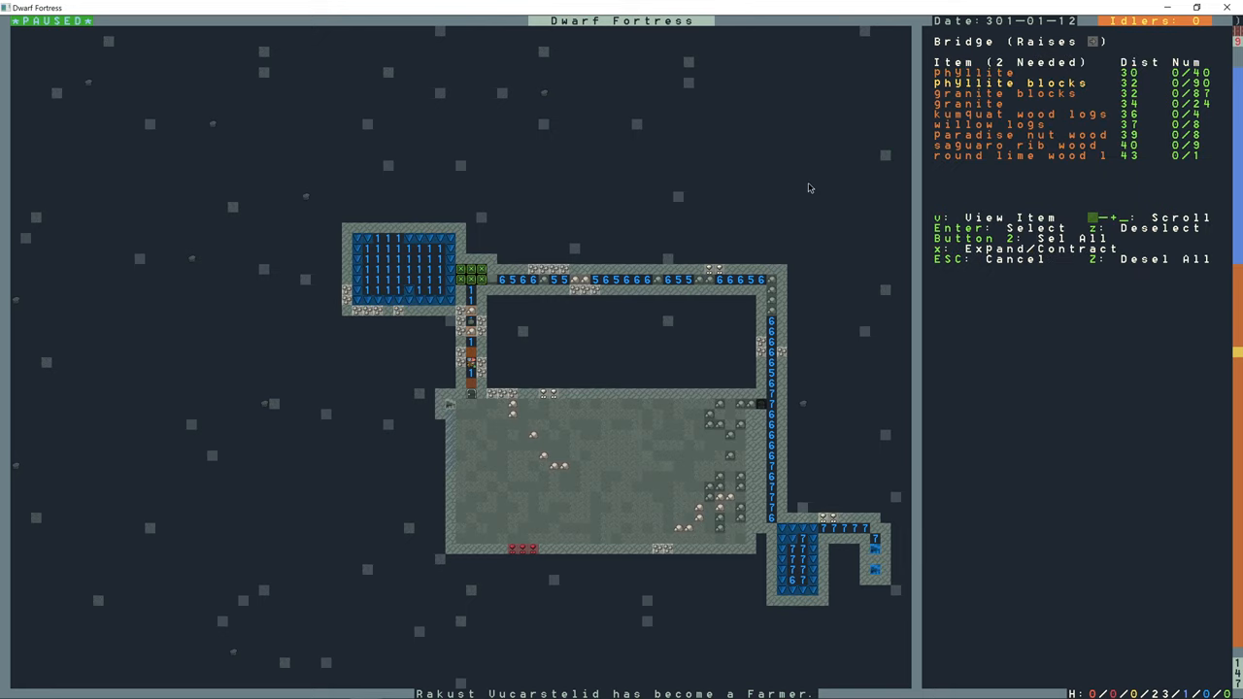
key(Escape)
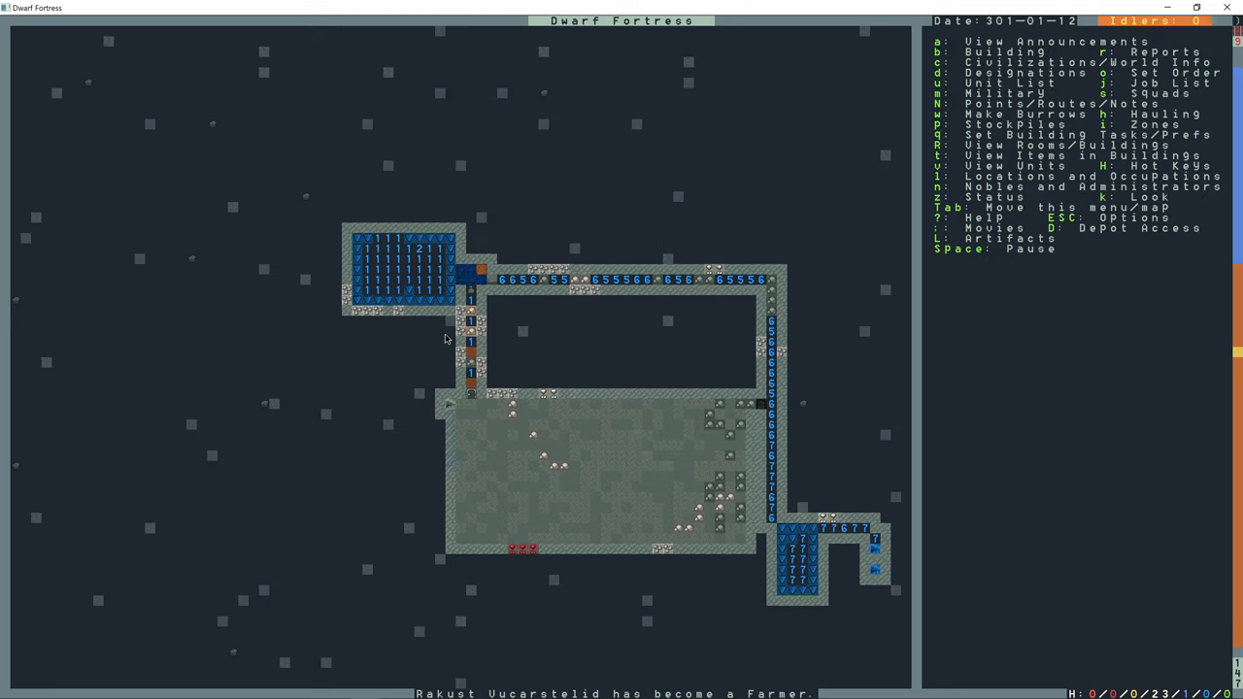
key(b)
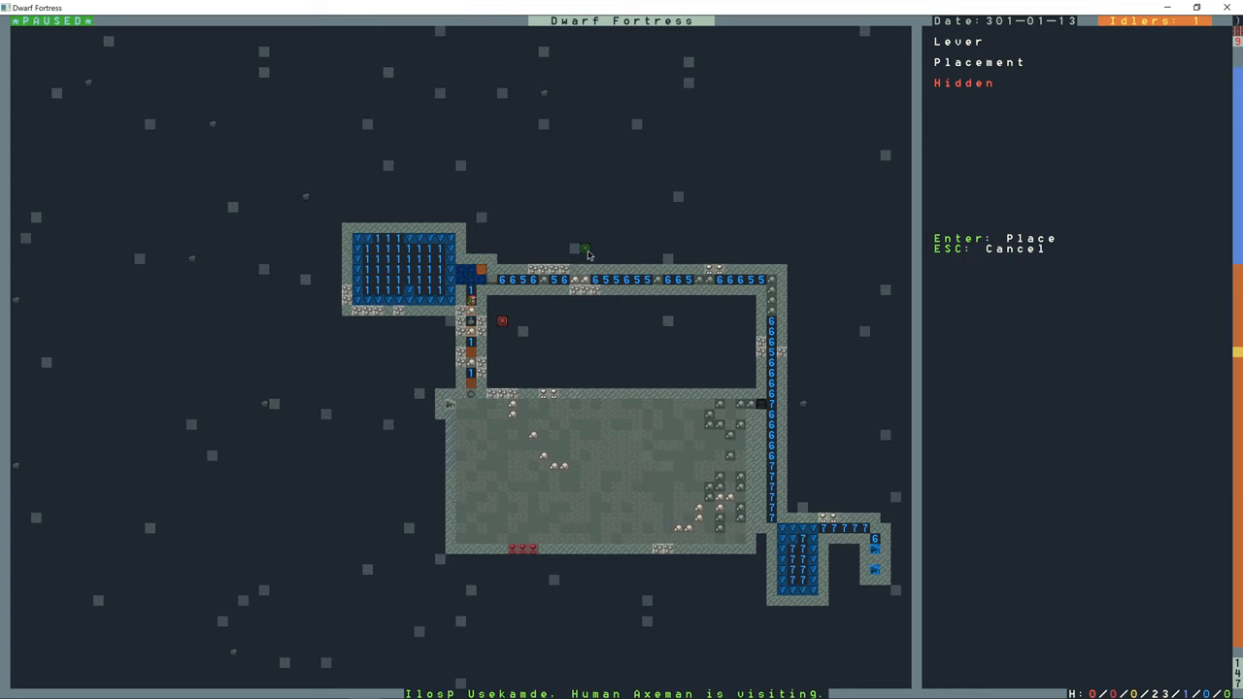
mouse_move(553, 250)
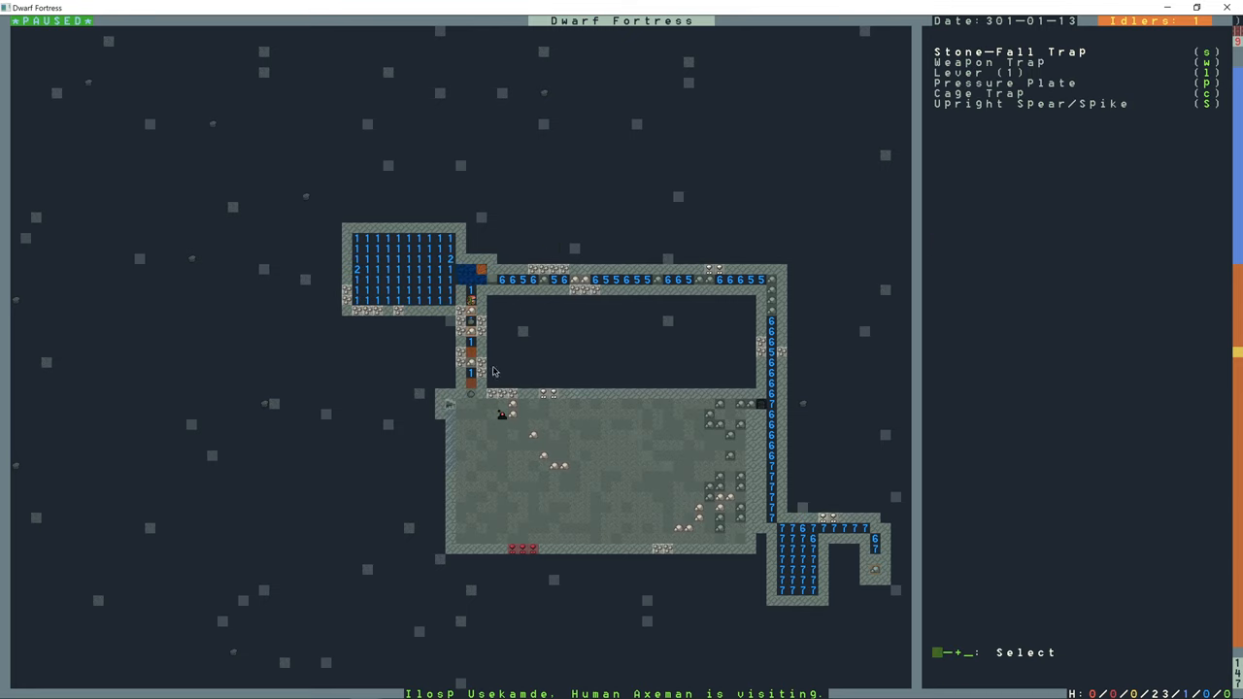
key(Escape)
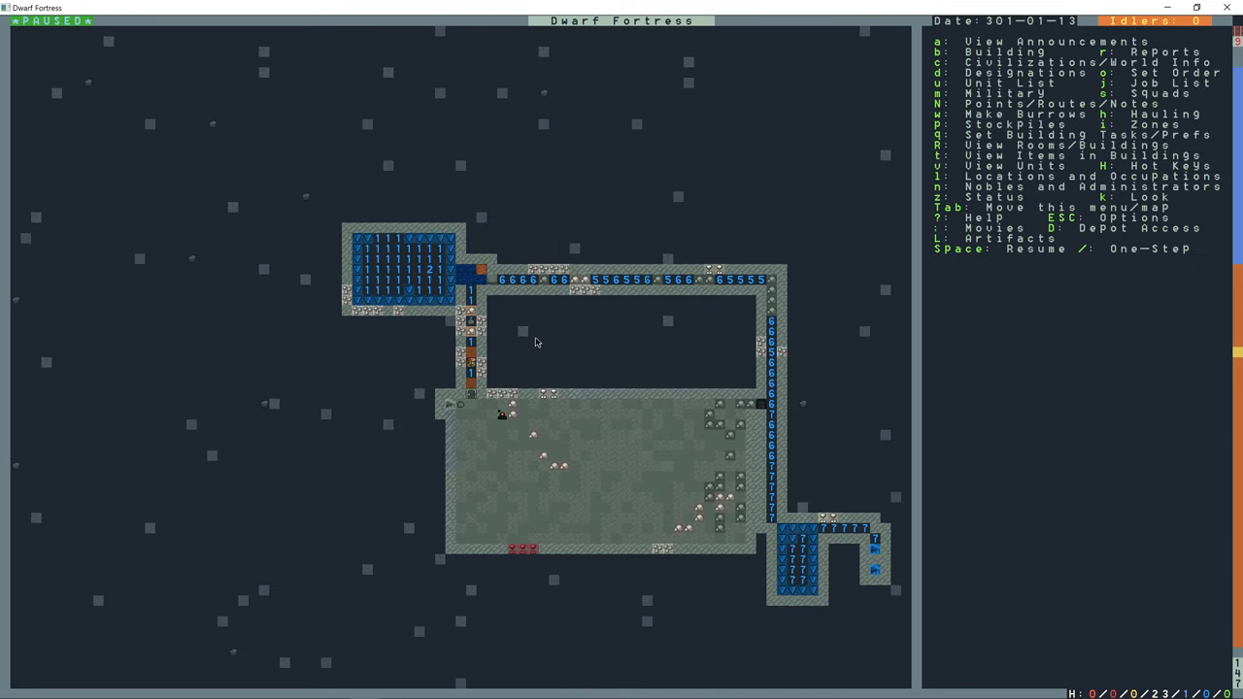
- Mark the rock block inside the corridor loop above the chamber for digging at priority 4
key(d)
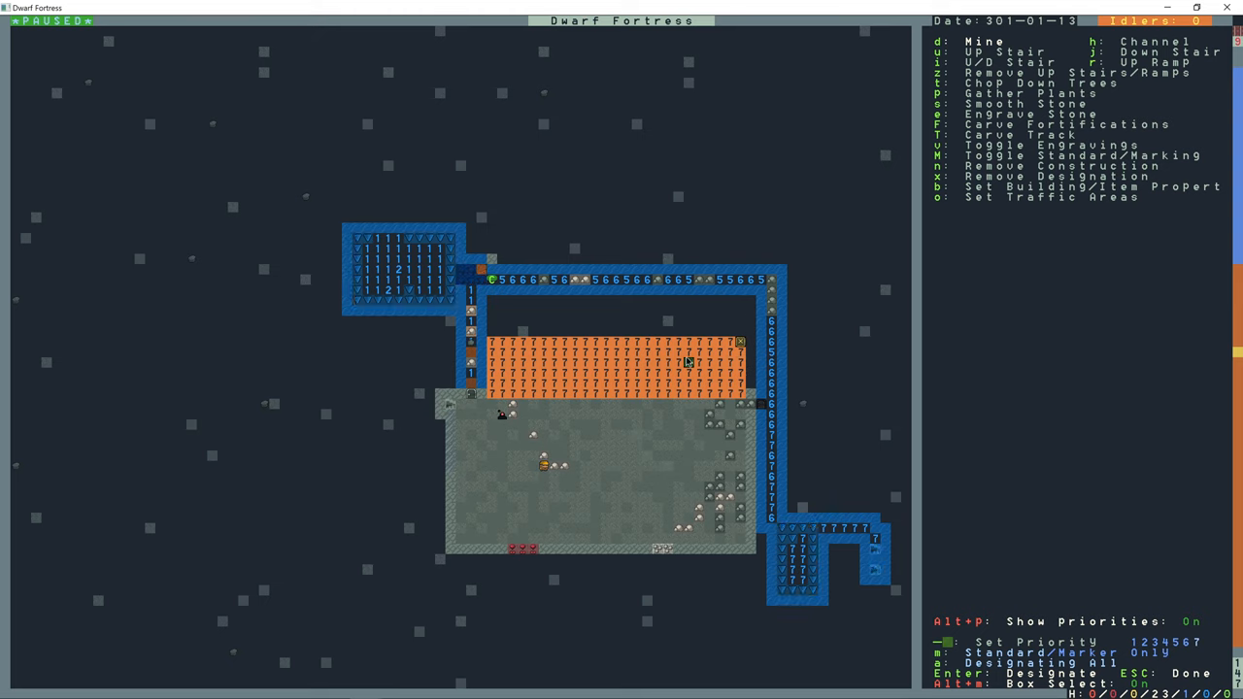
key(Escape)
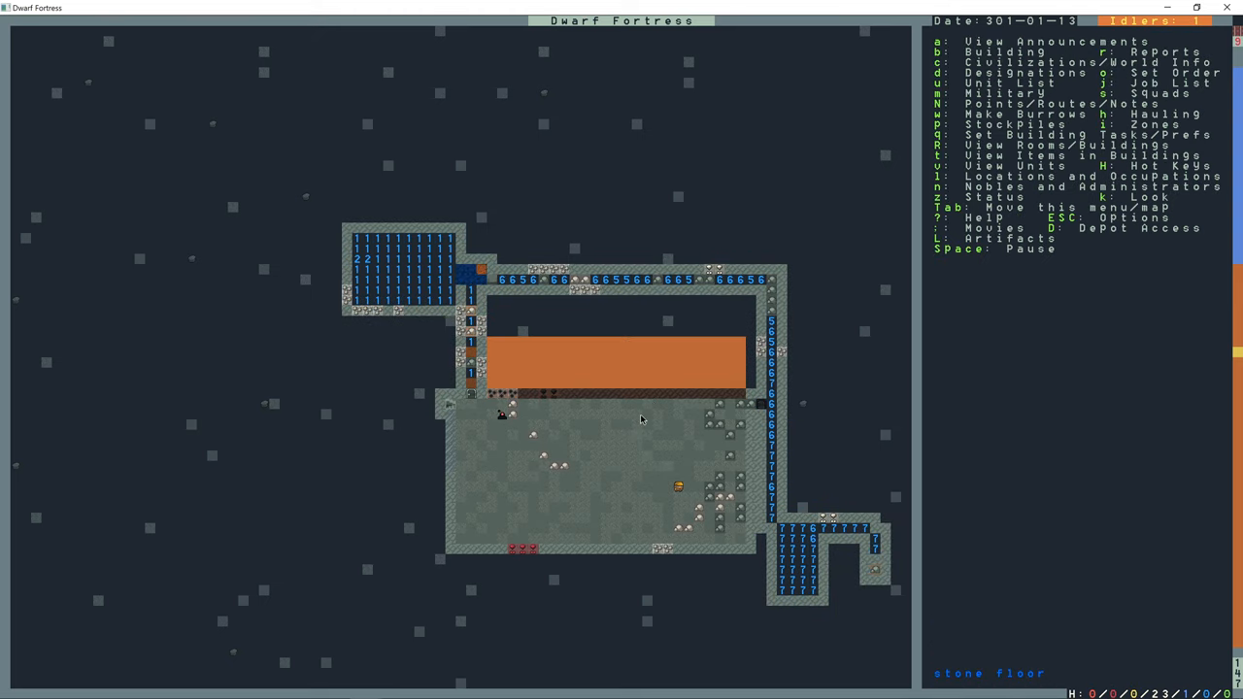
key(d)
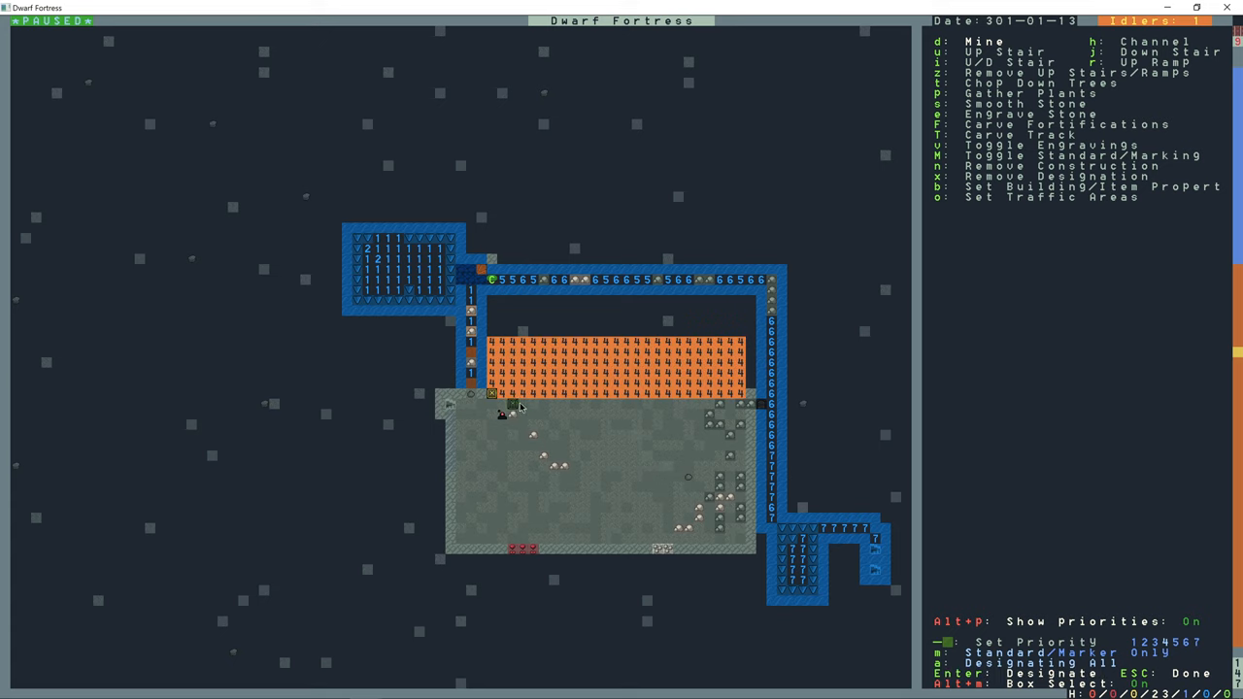
key(Escape)
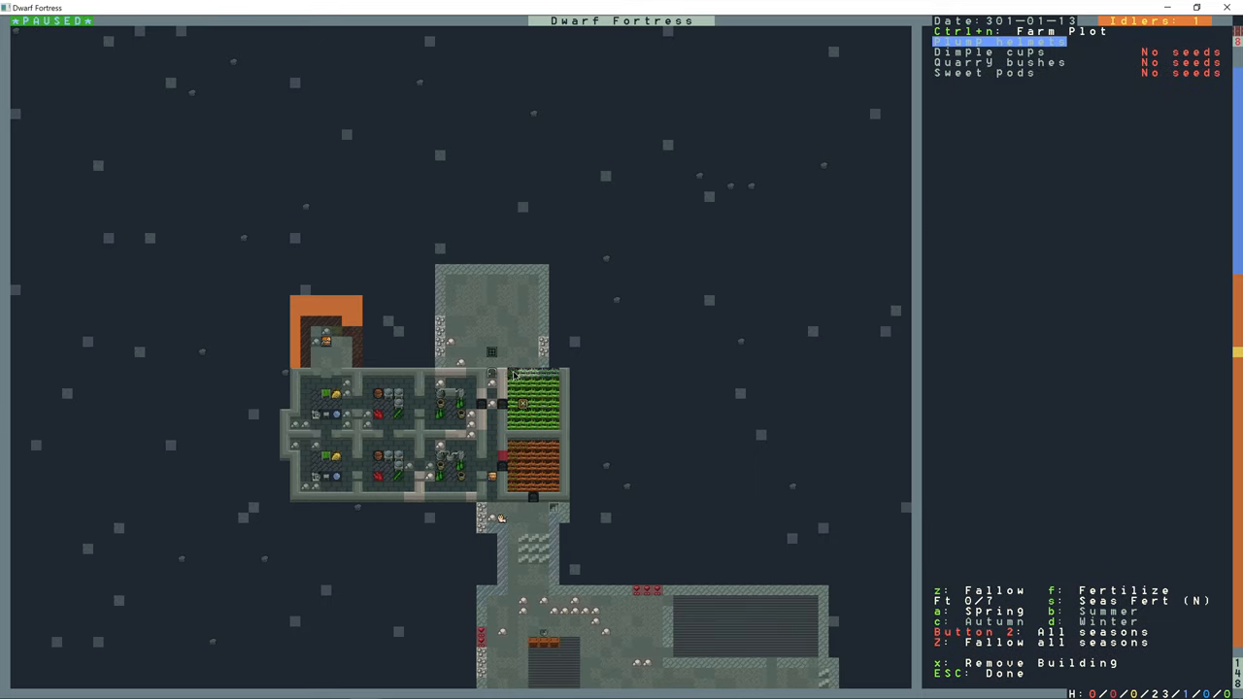
mouse_move(680, 342)
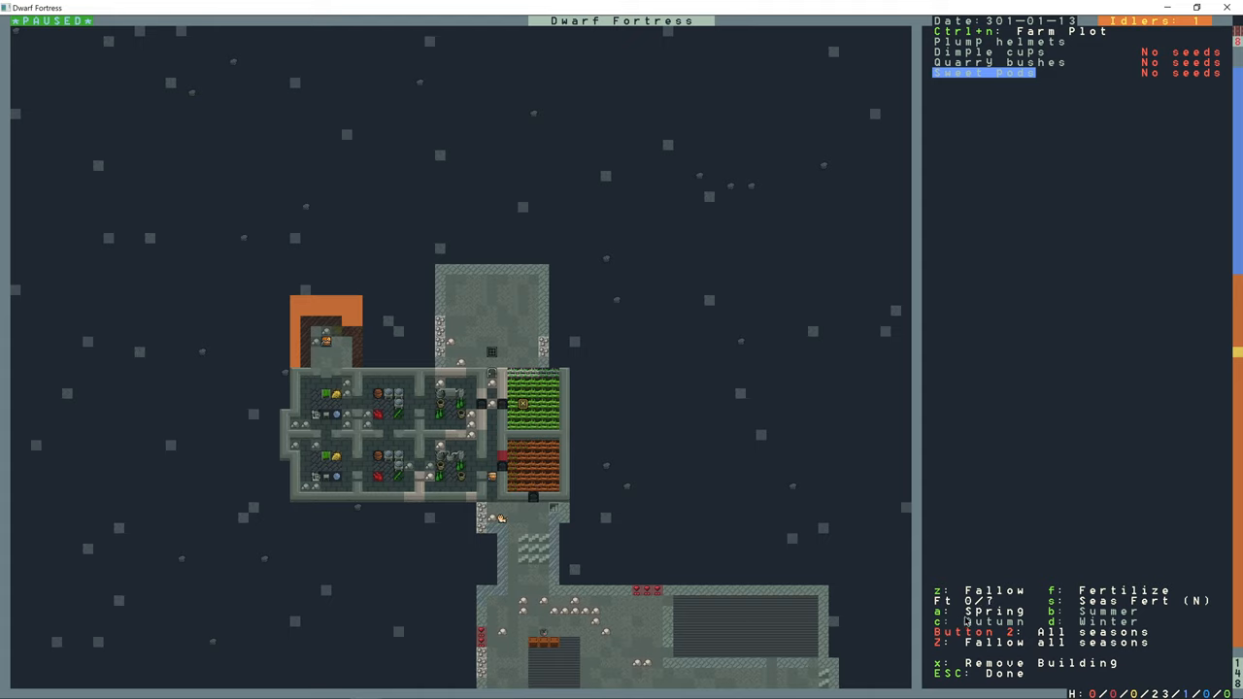
mouse_move(1005, 332)
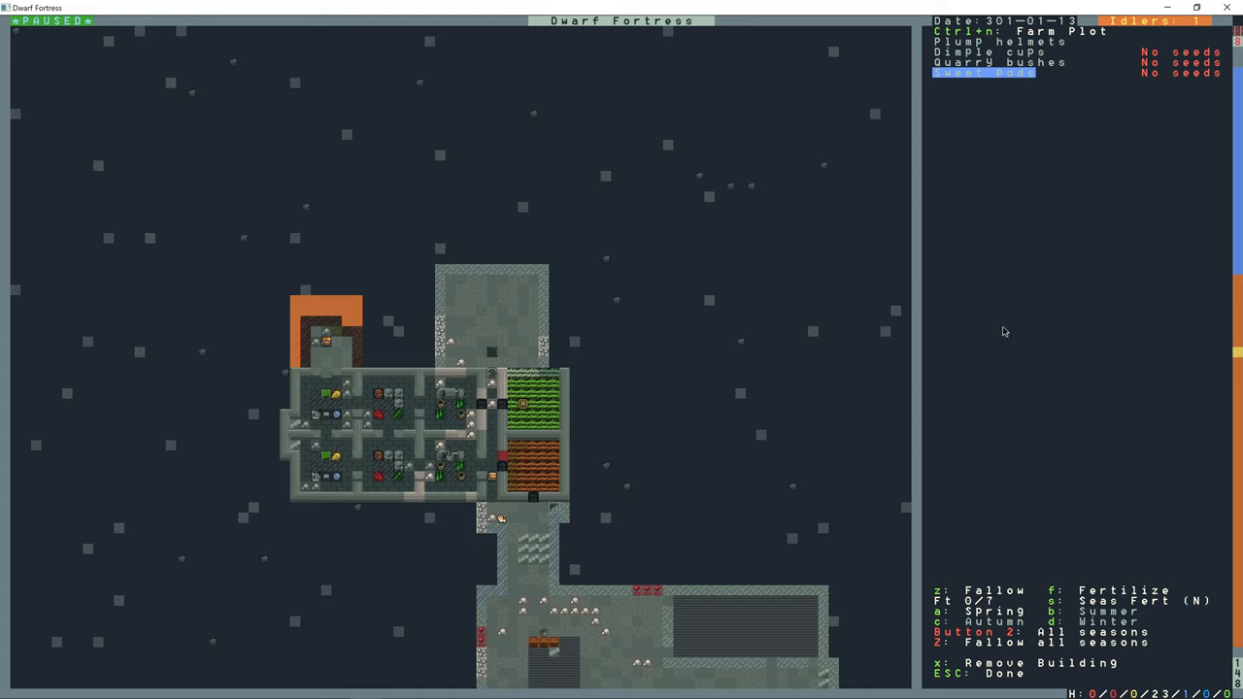
mouse_move(1038, 250)
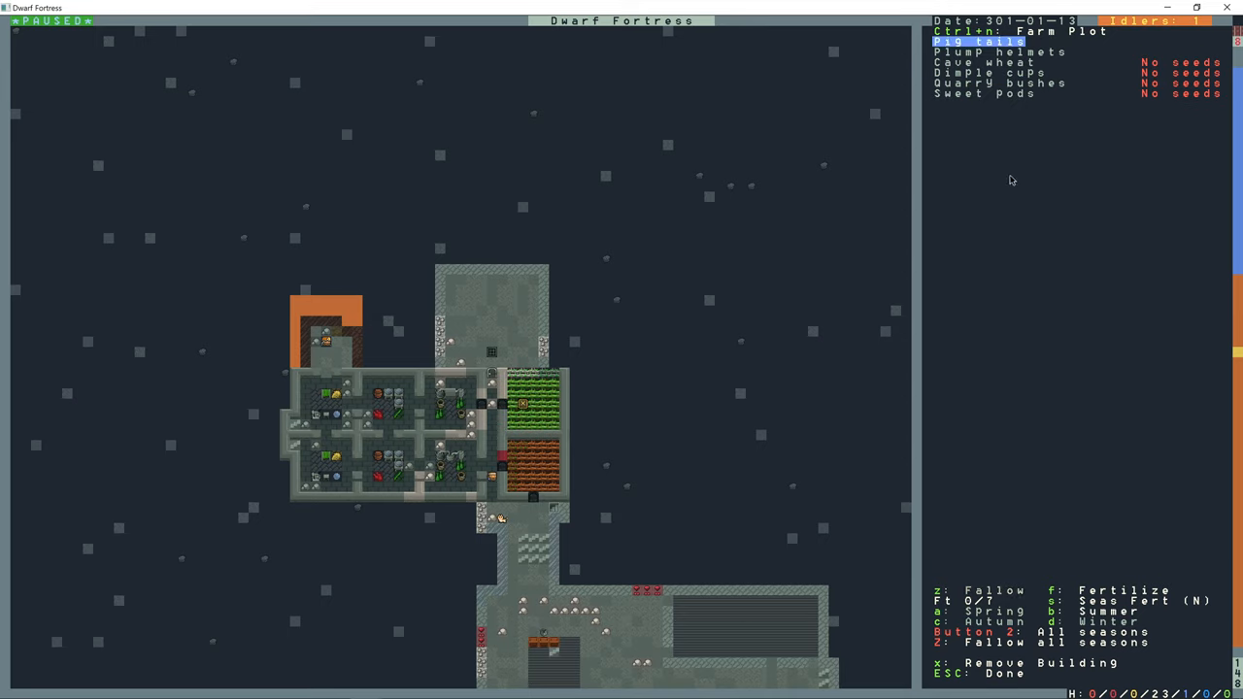
mouse_move(1006, 248)
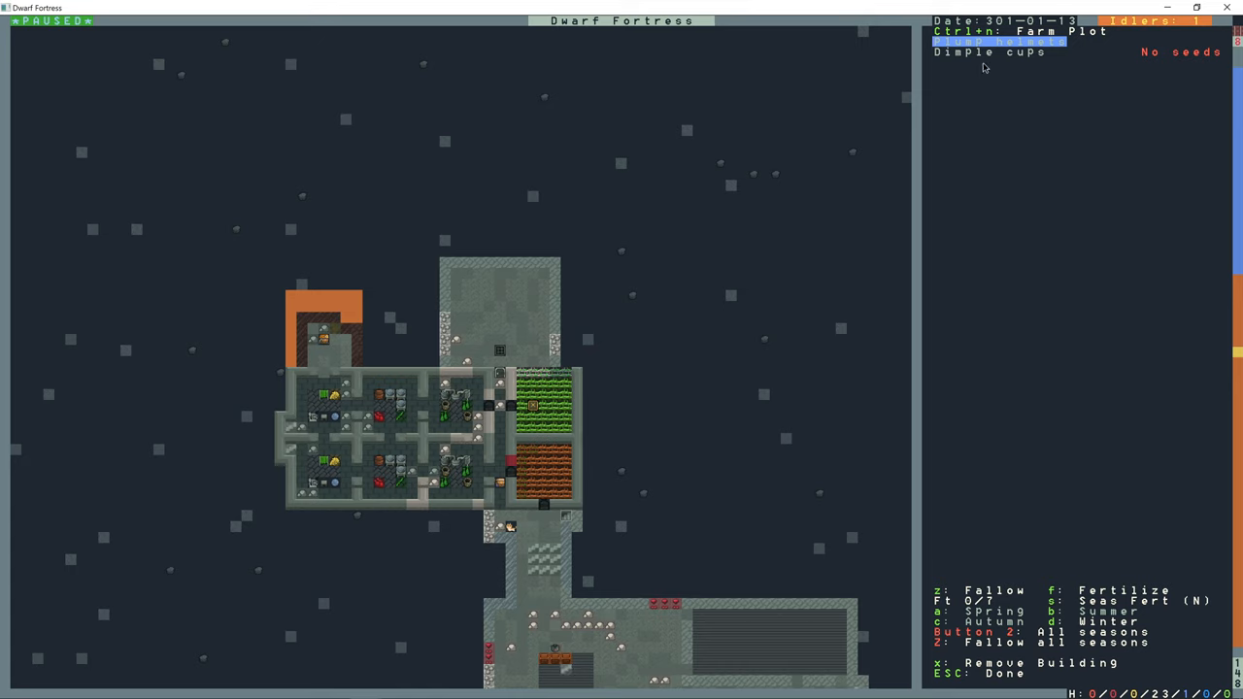
mouse_move(1012, 76)
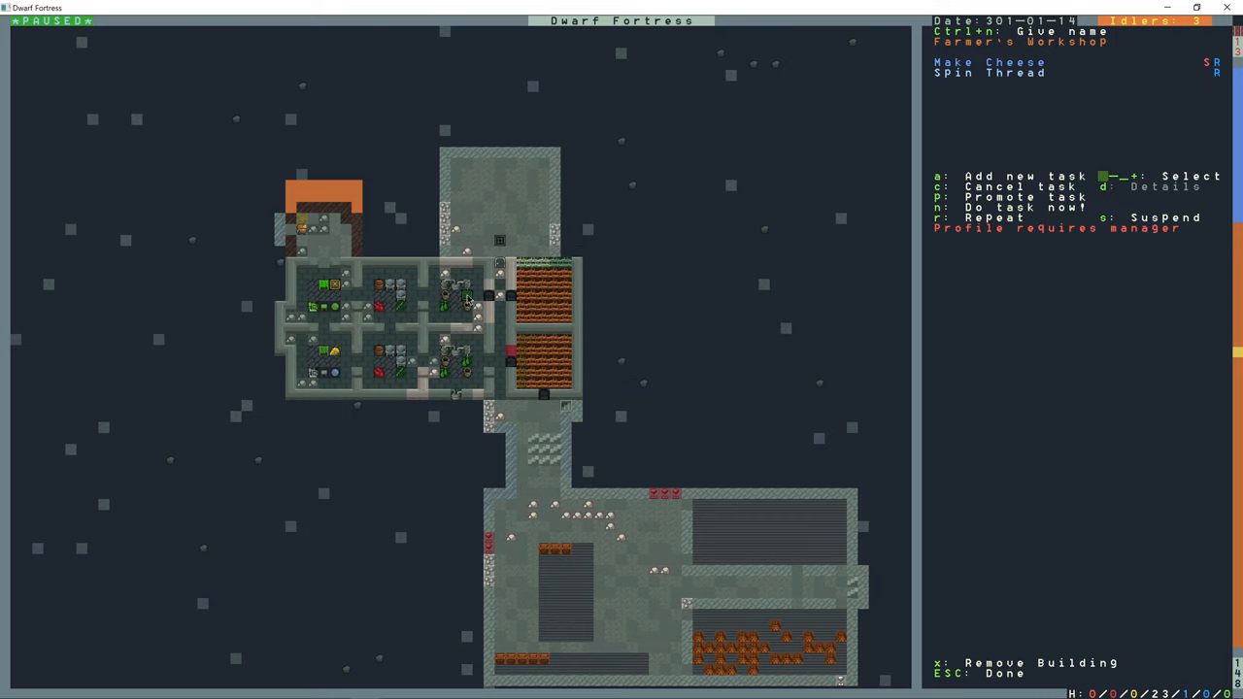
- Queue repeating Make Cheese and Spin Thread jobs at the Farmer's Workshop
key(a)
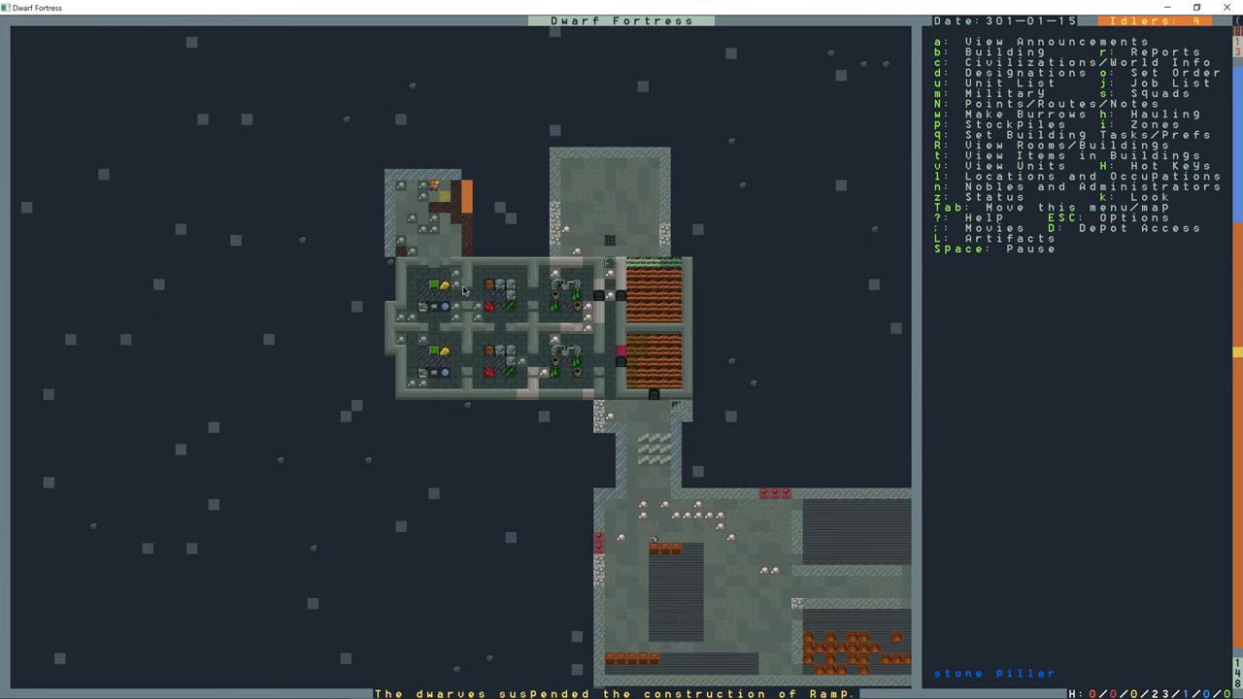
- Mark a 5x5 rock square north of the workshops for digging at priority 4
key(d)
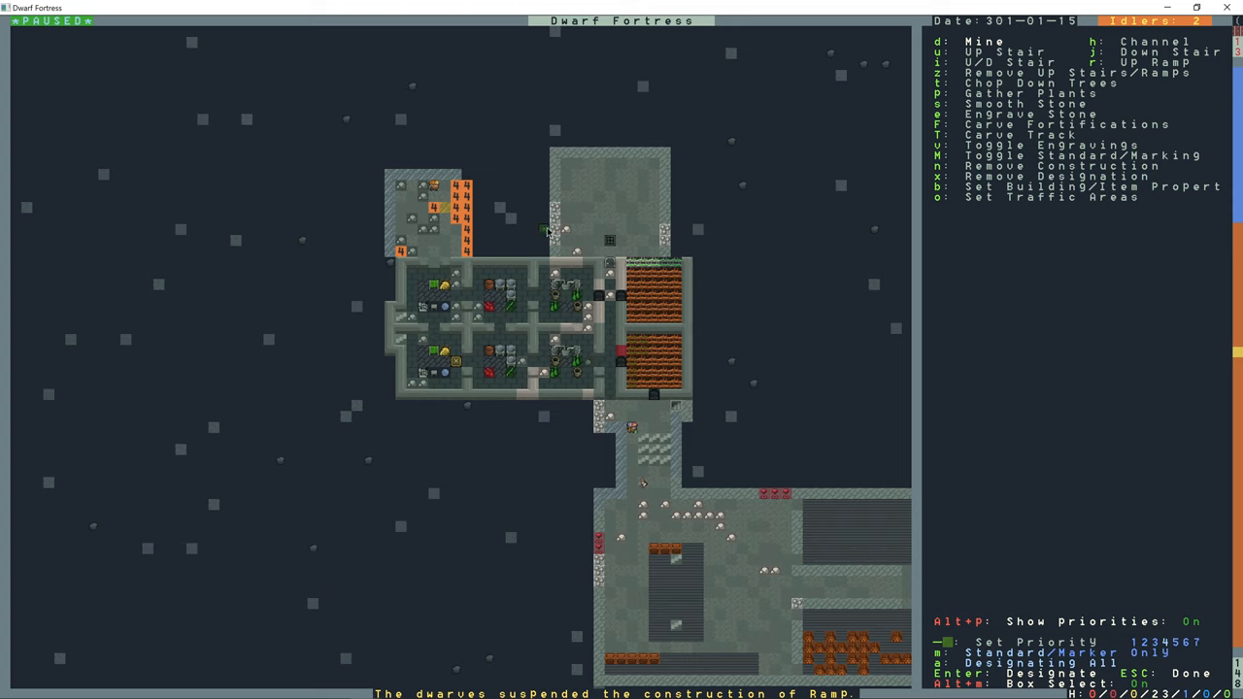
mouse_move(510, 209)
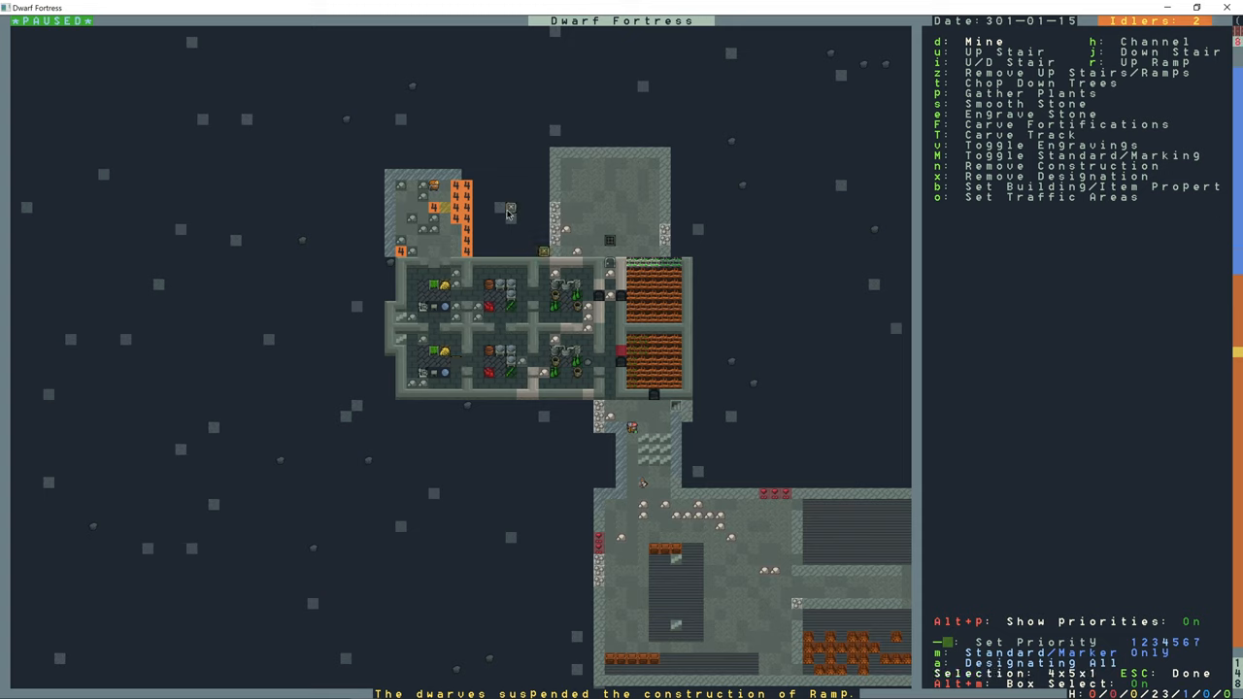
drag(510, 209, 544, 254)
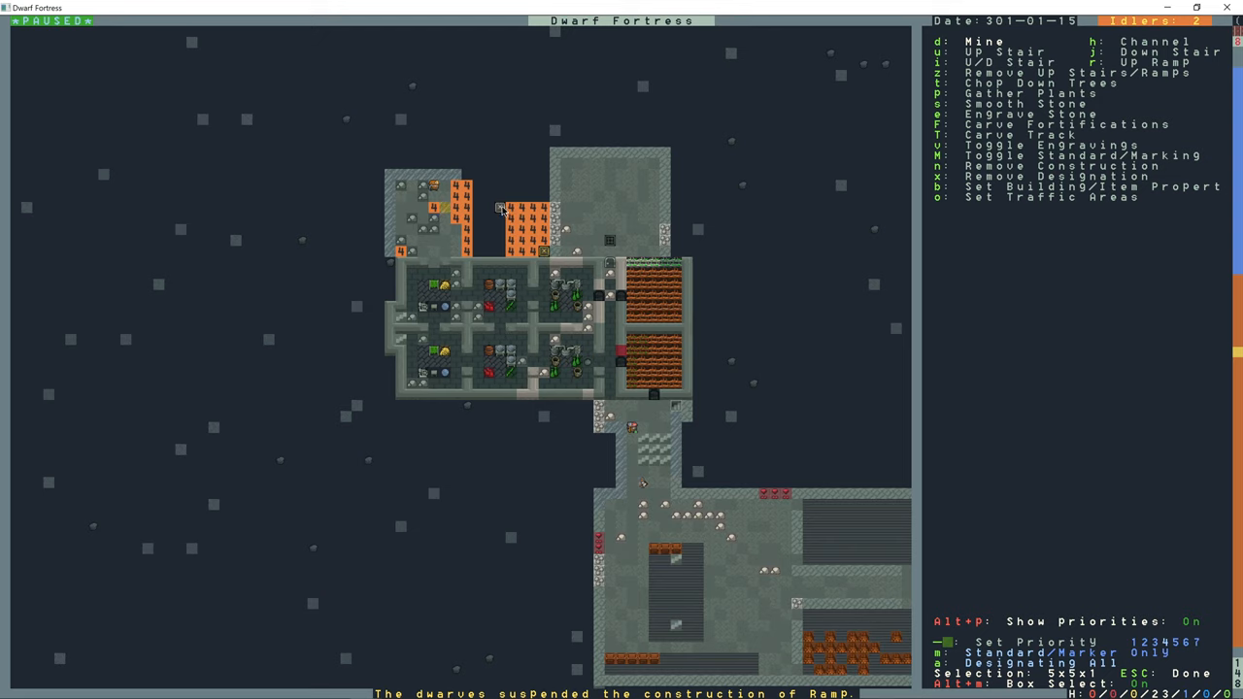
key(Escape)
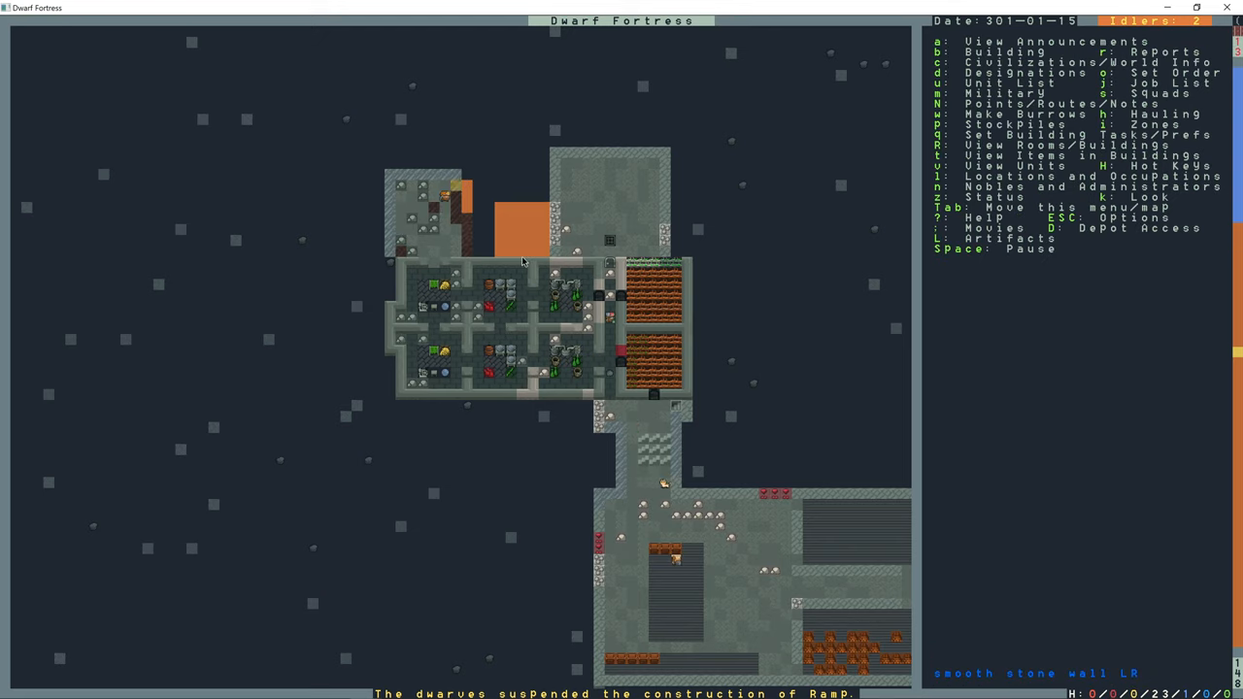
key(d)
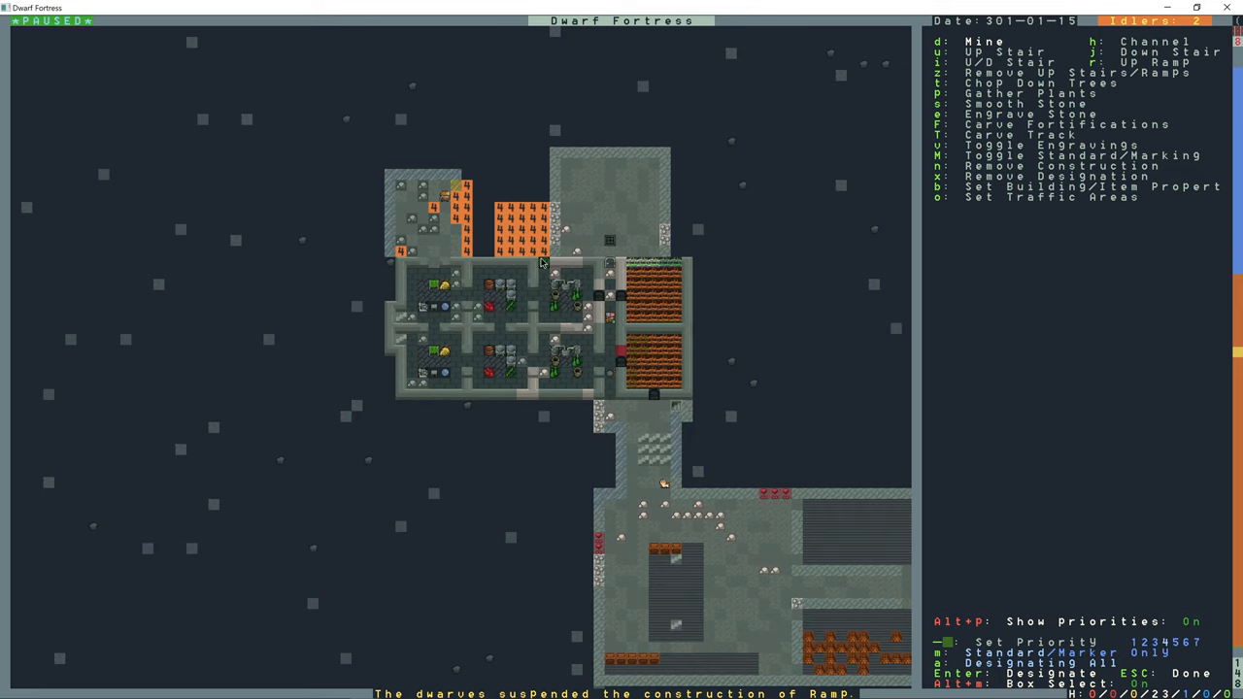
key(Escape)
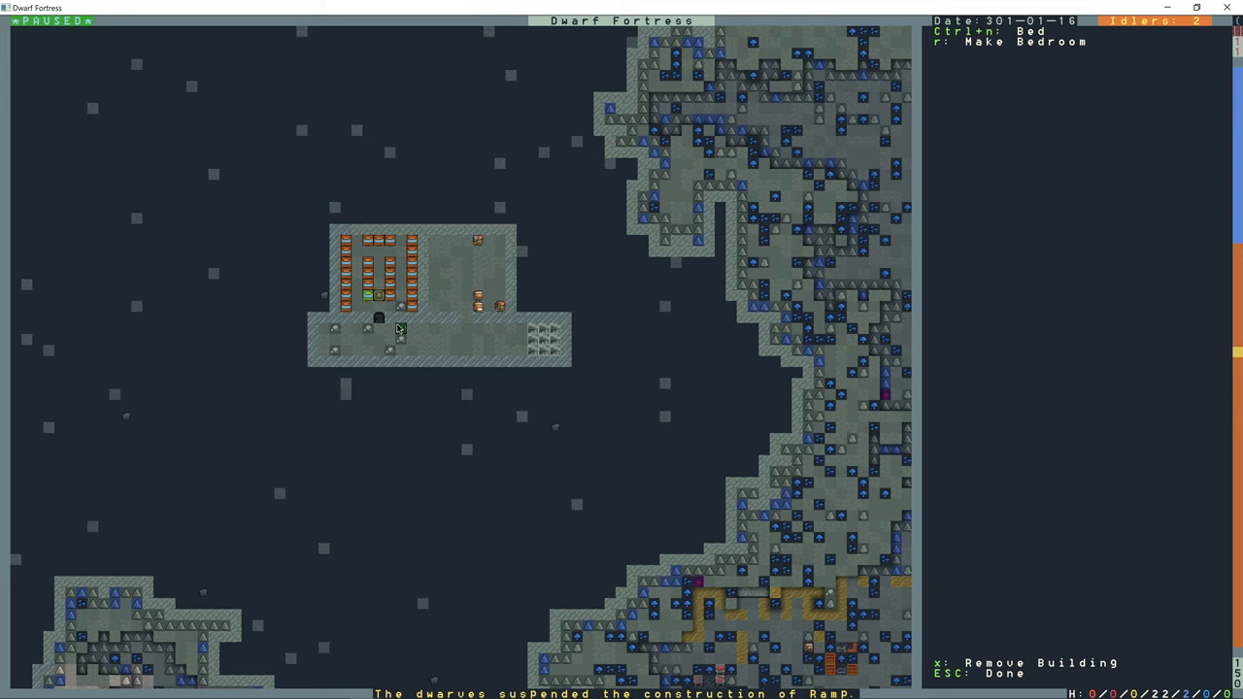
key(Escape)
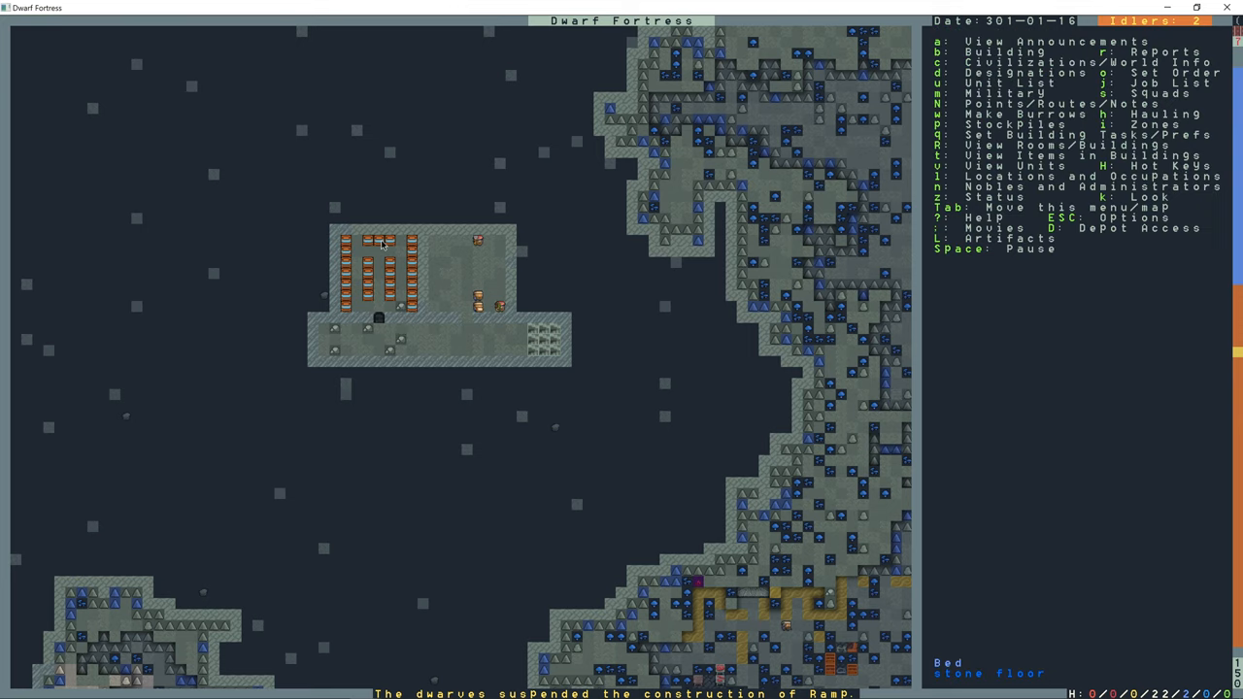
click(379, 238)
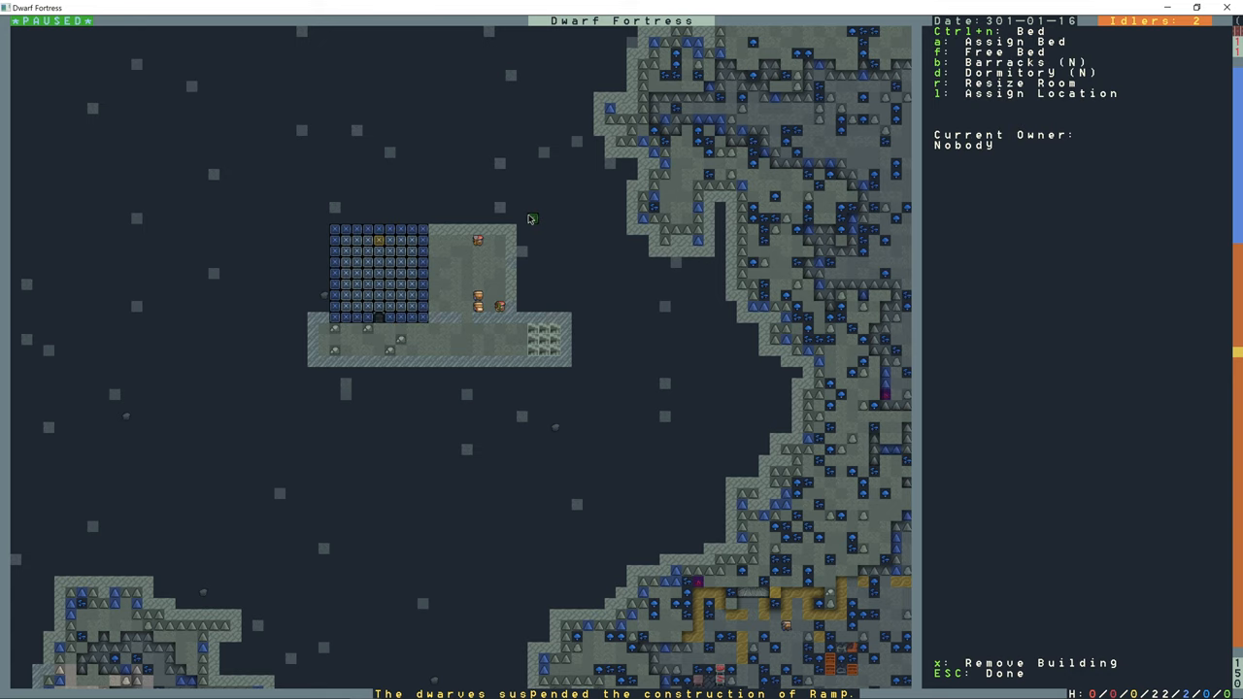
key(d)
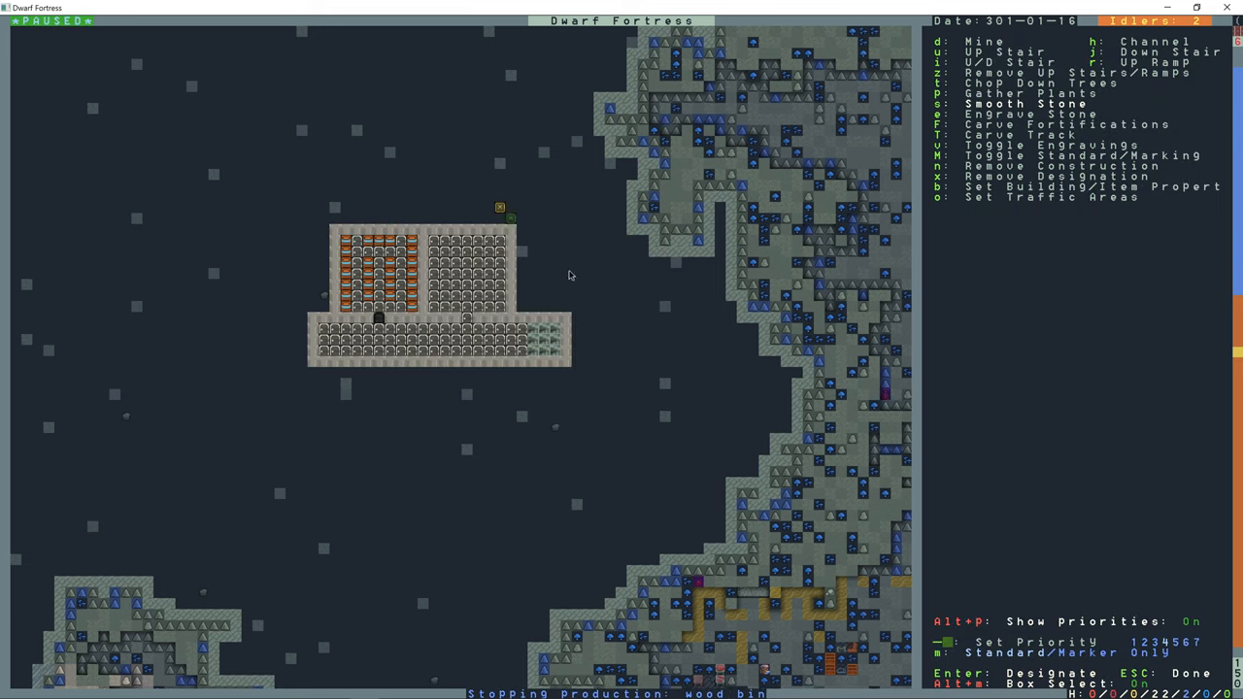
key(Escape)
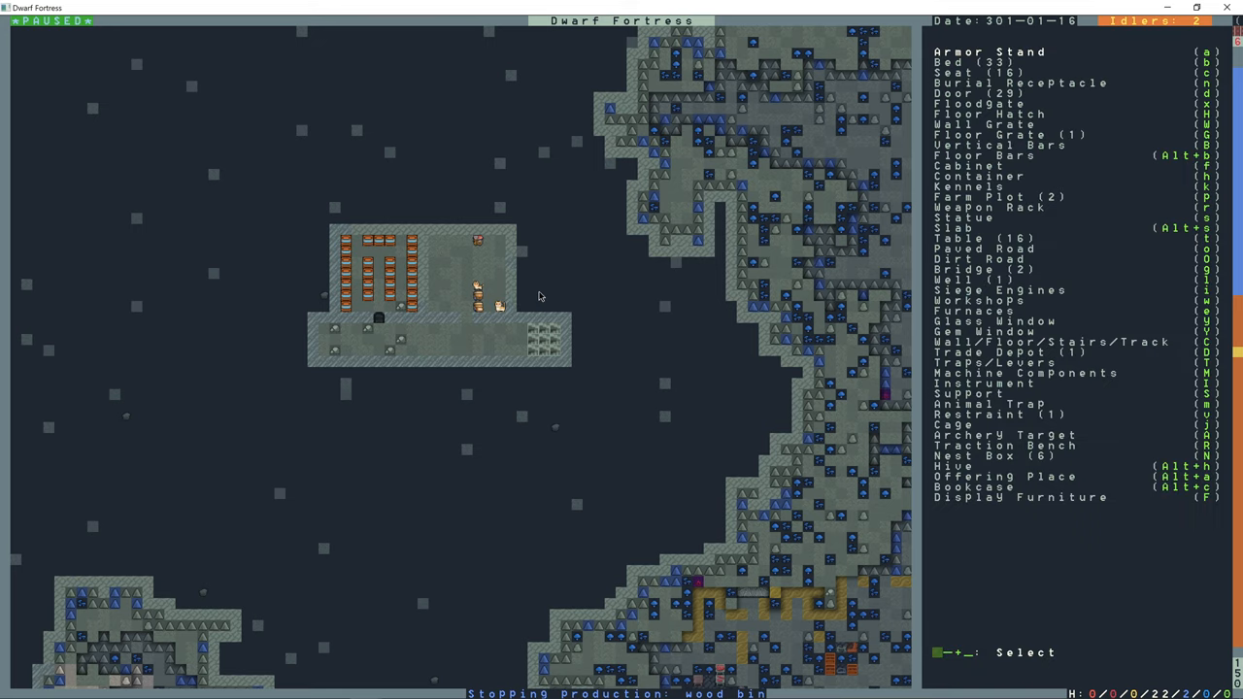
- Add a mason's workshop workflow limit keeping rock boxes and bags at 1-2
key(Escape)
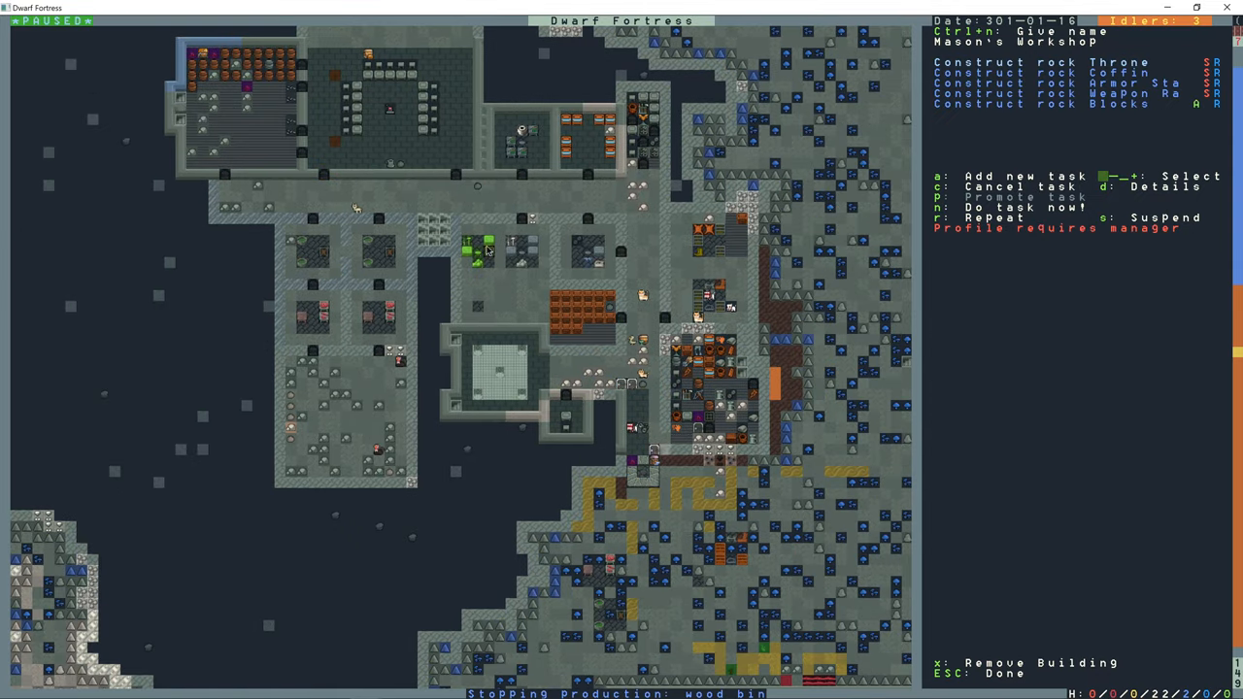
key(a)
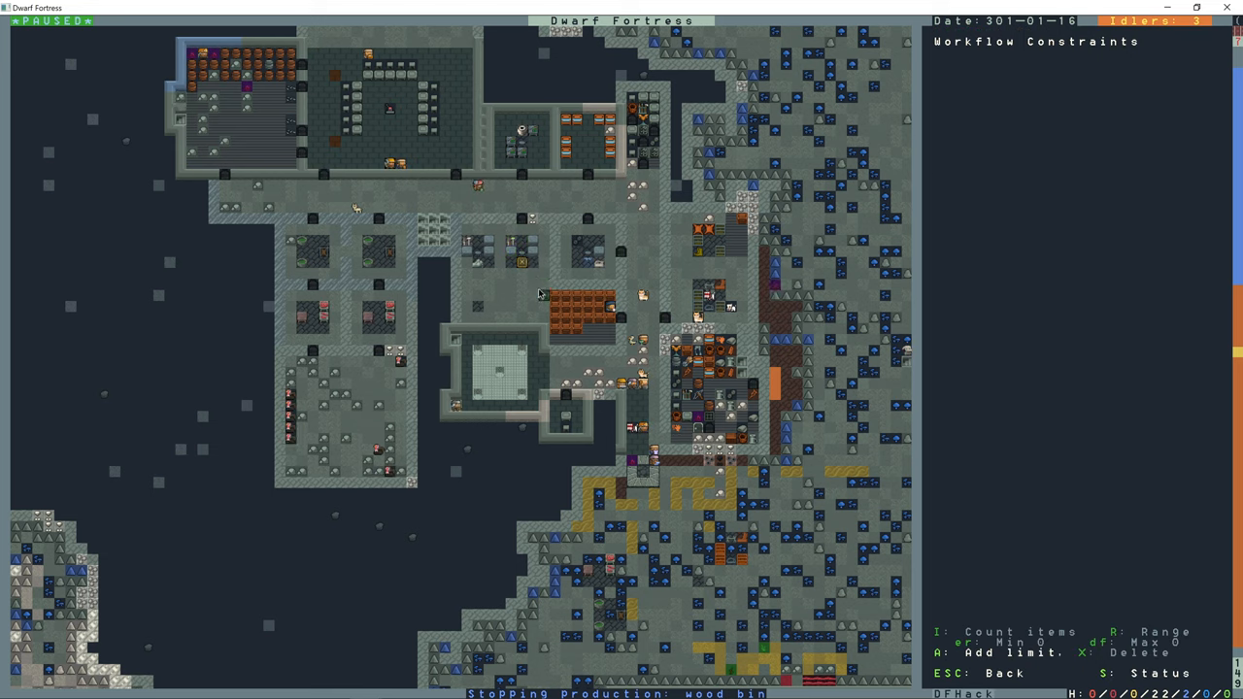
key(a)
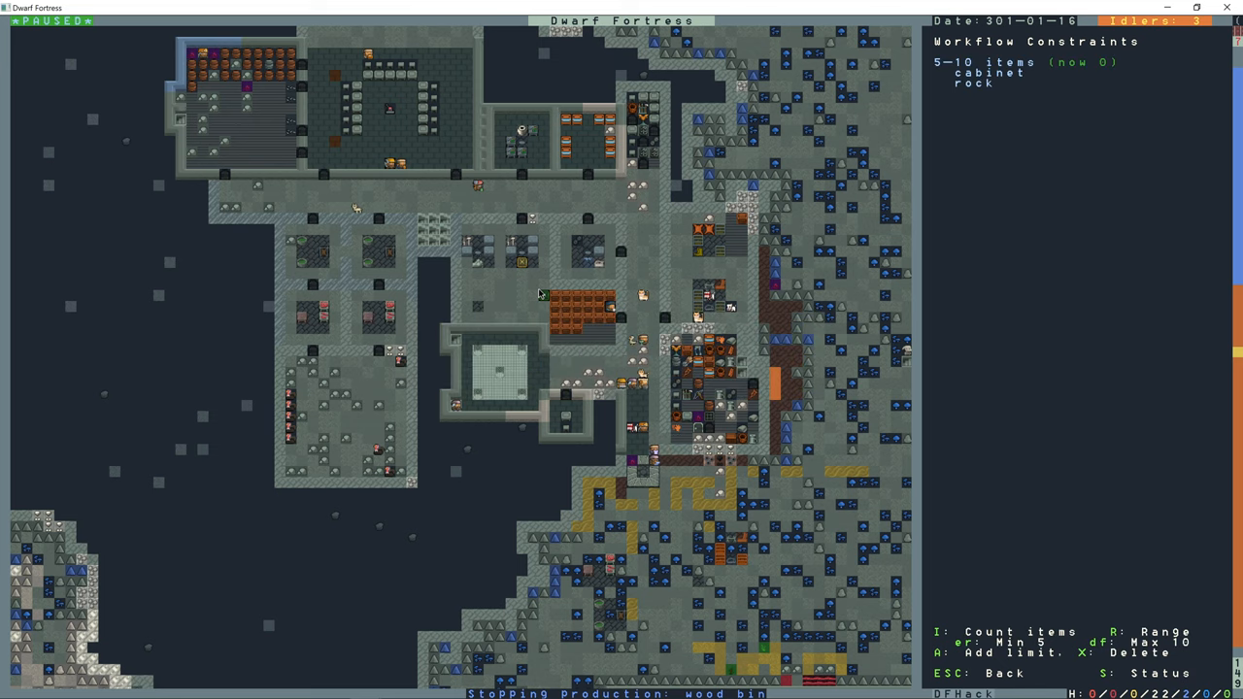
key(r)
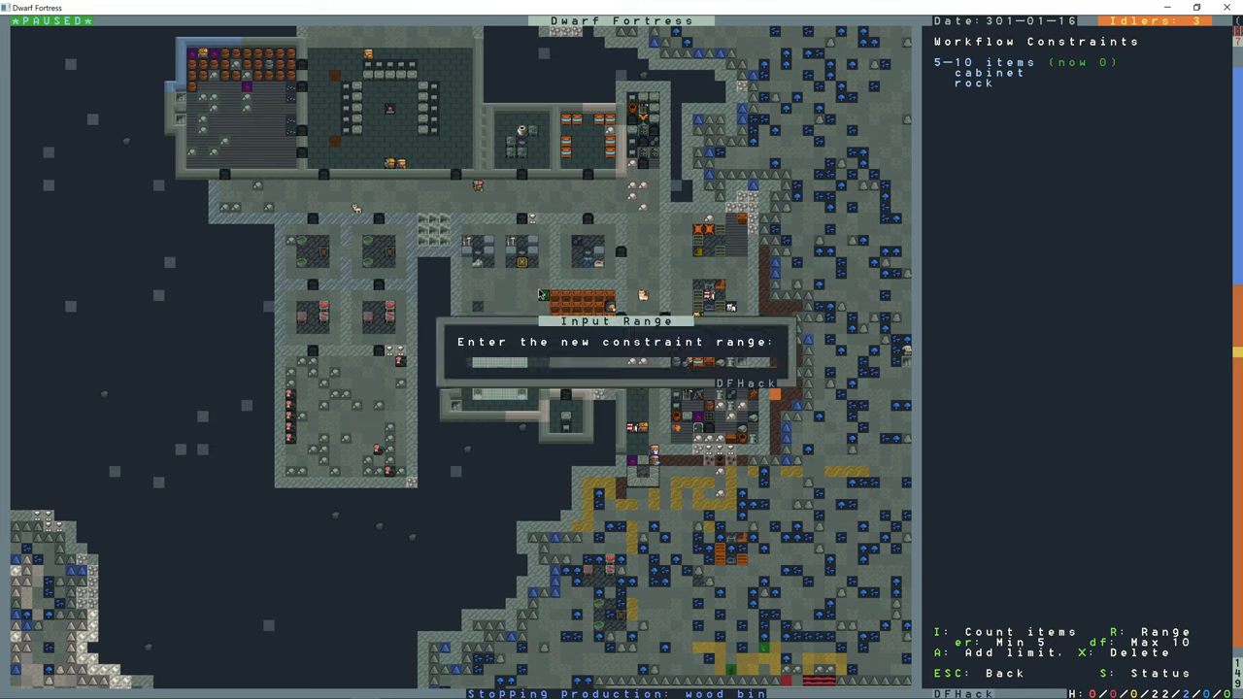
text(1-)
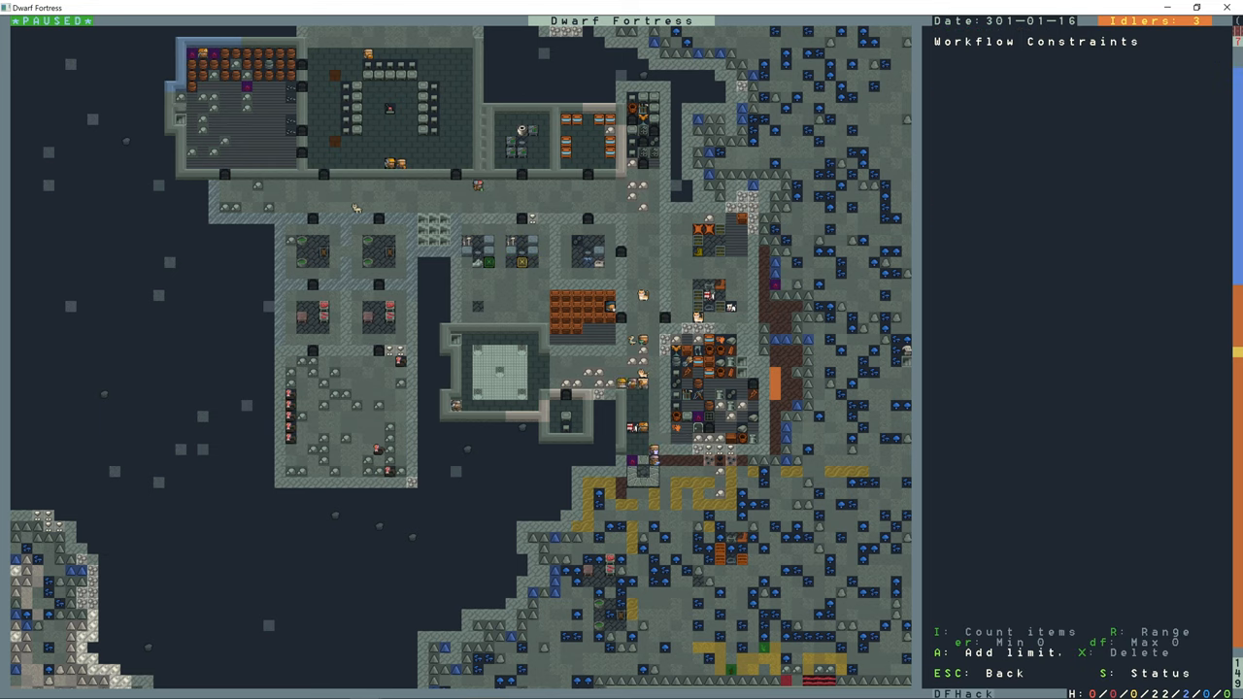
key(r)
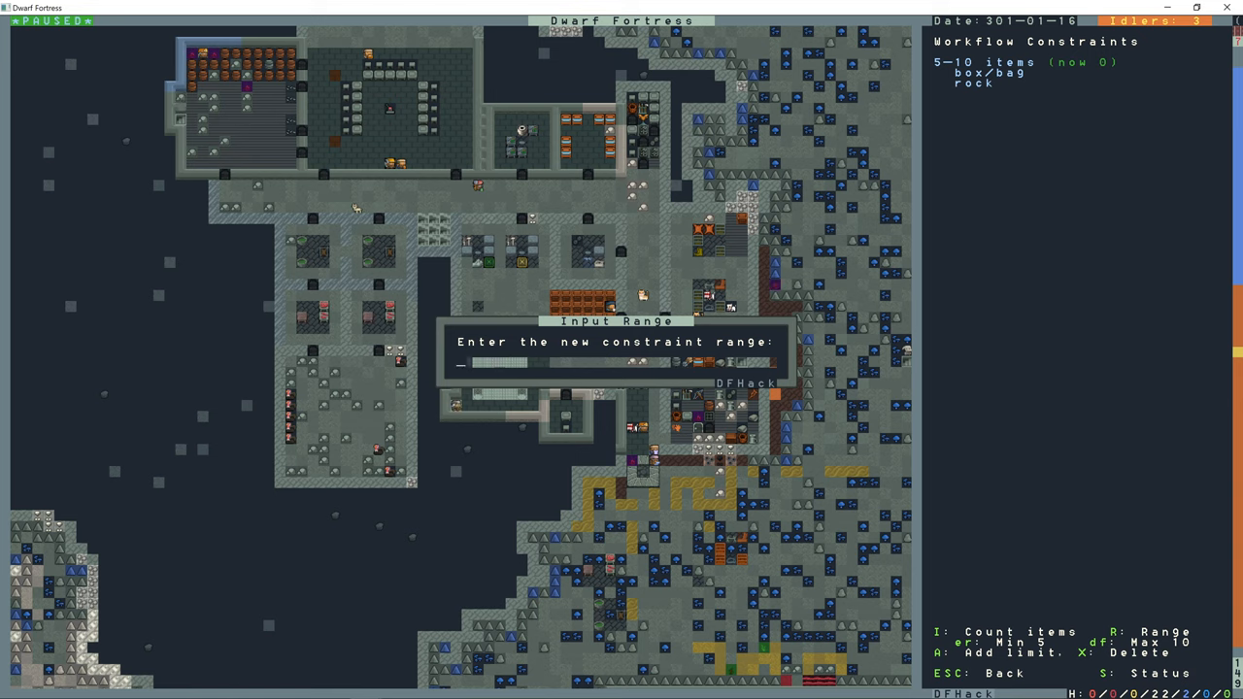
text(1-2)
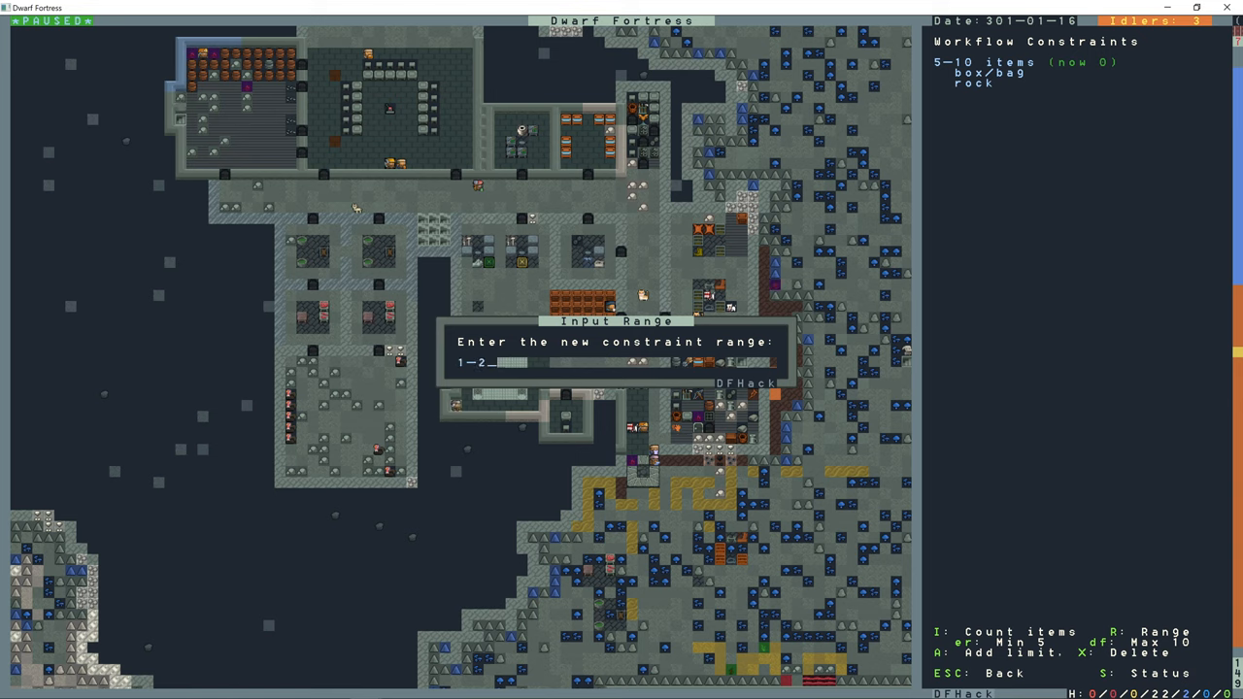
key(Escape)
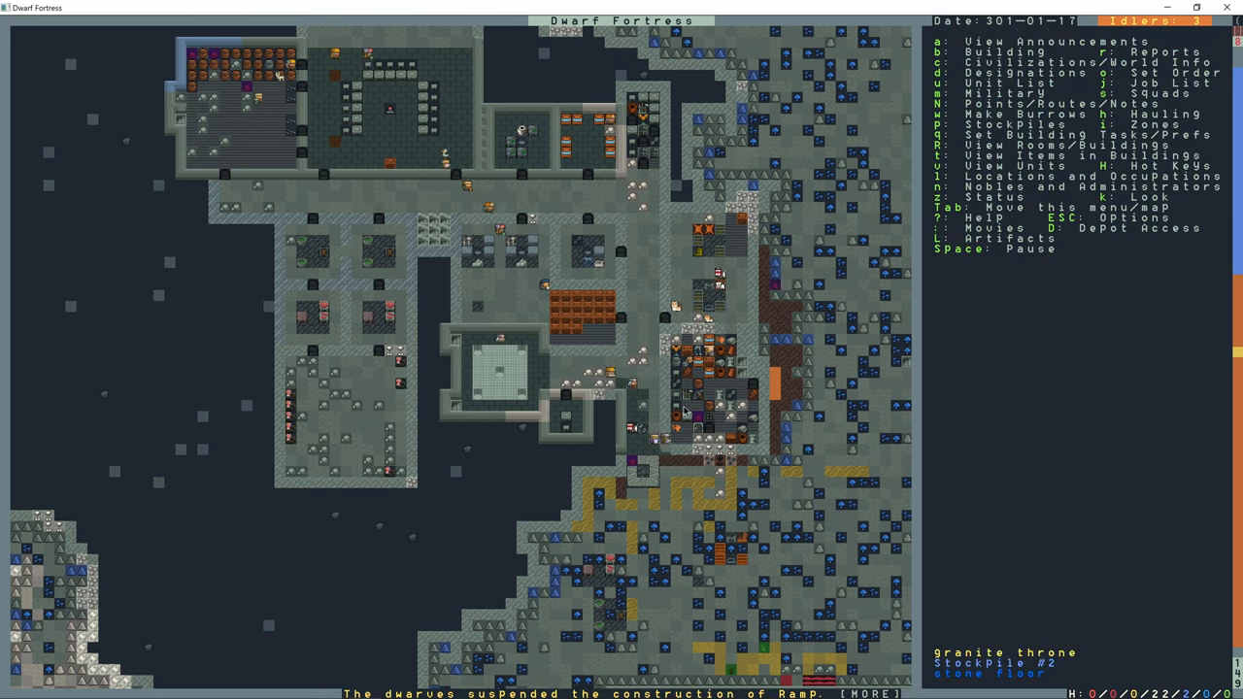
scroll(down, 3)
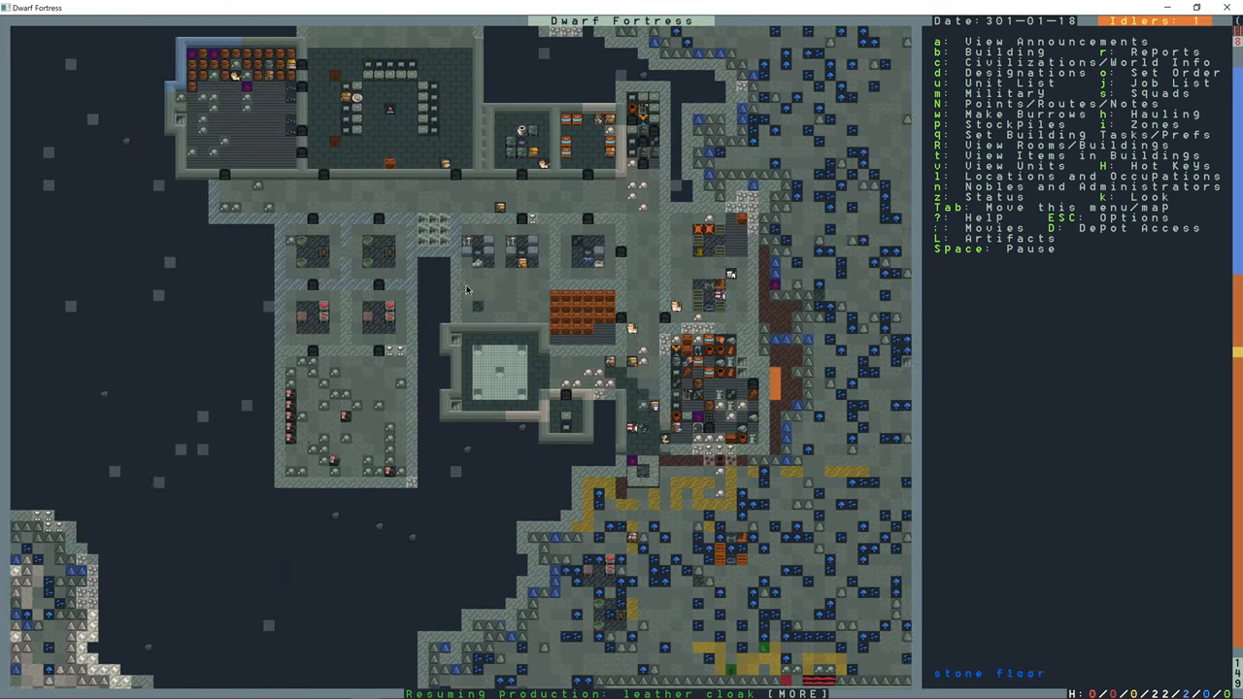
scroll(up, 3)
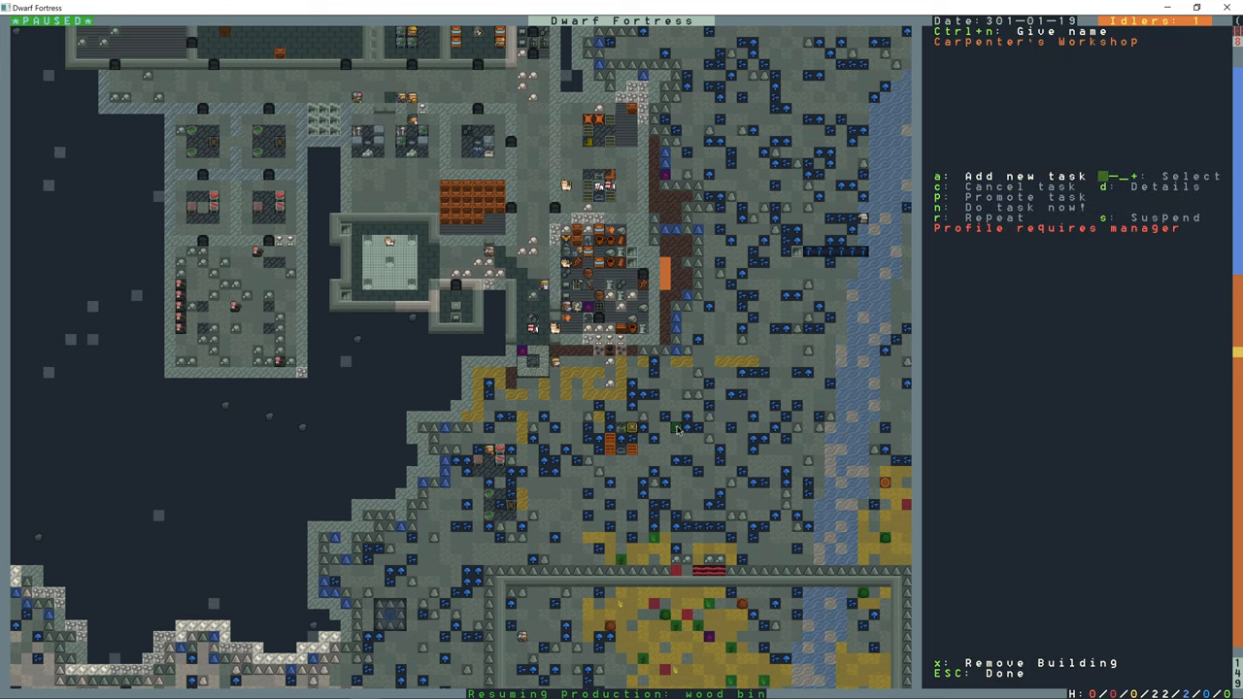
key(x)
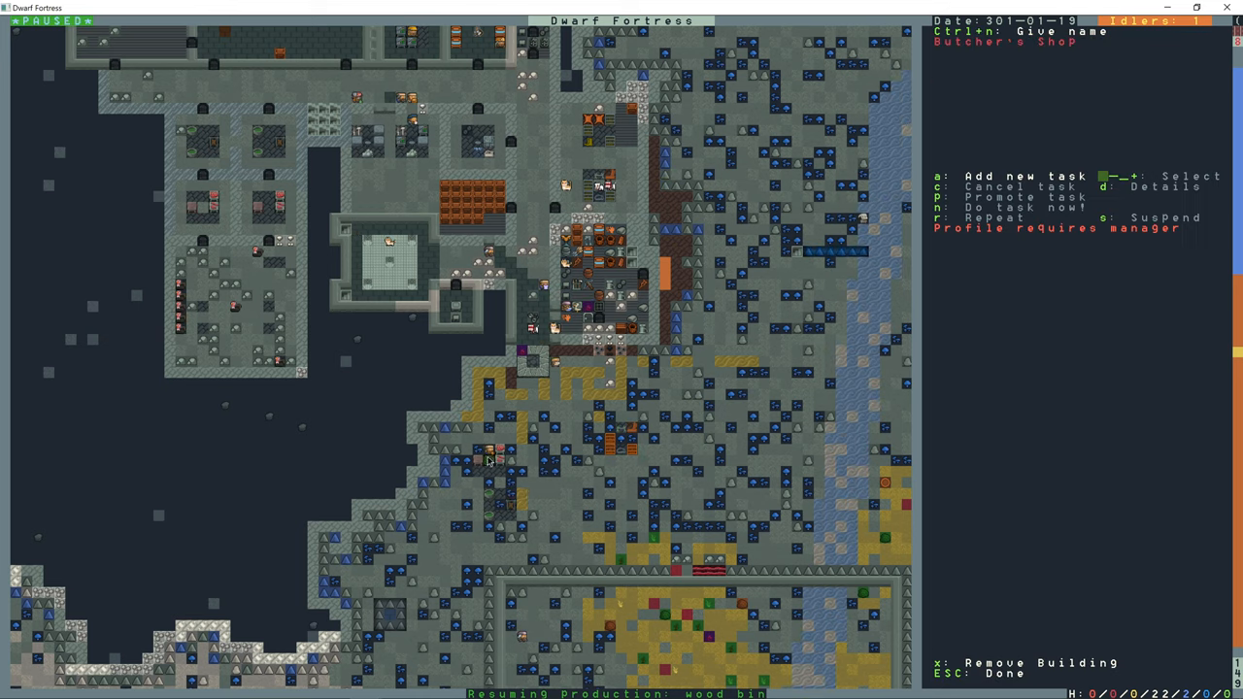
key(Escape)
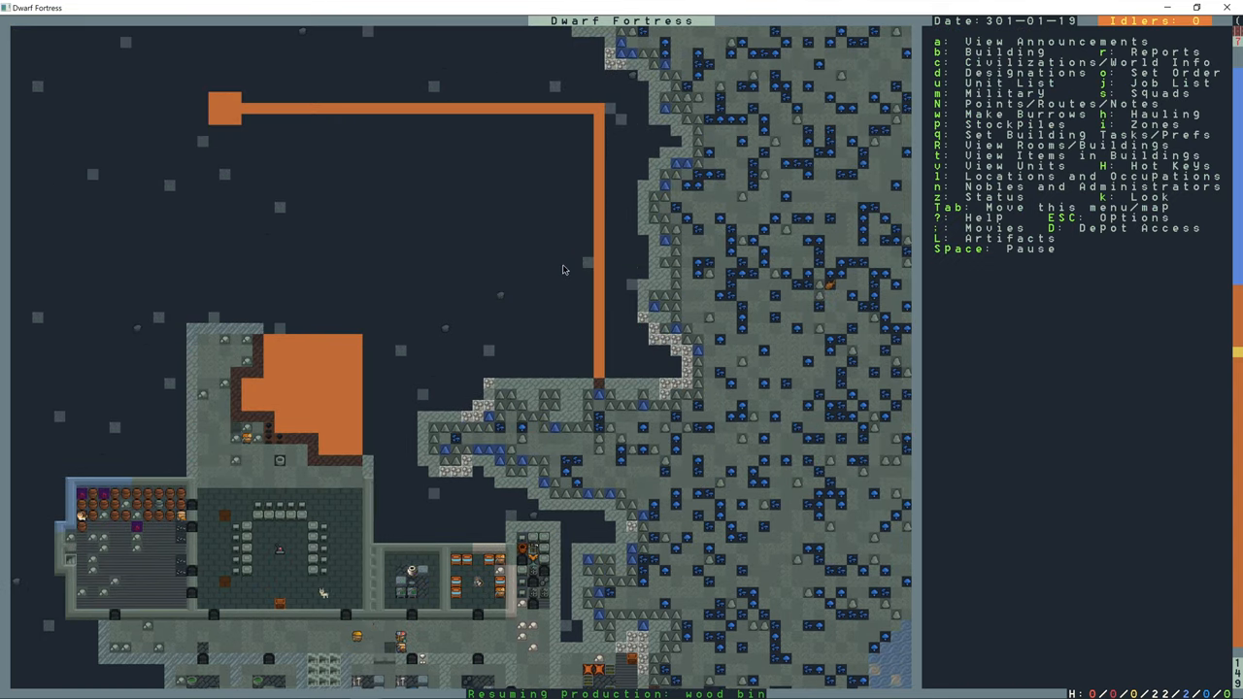
scroll(down, 3)
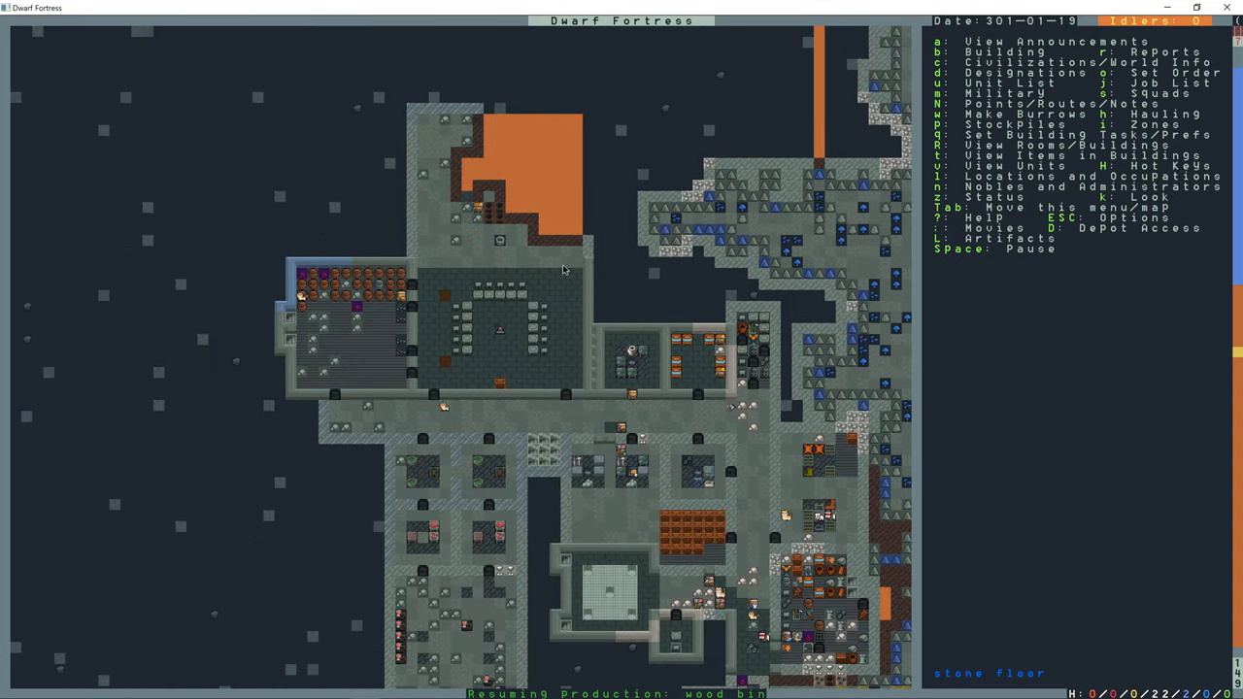
scroll(down, 3)
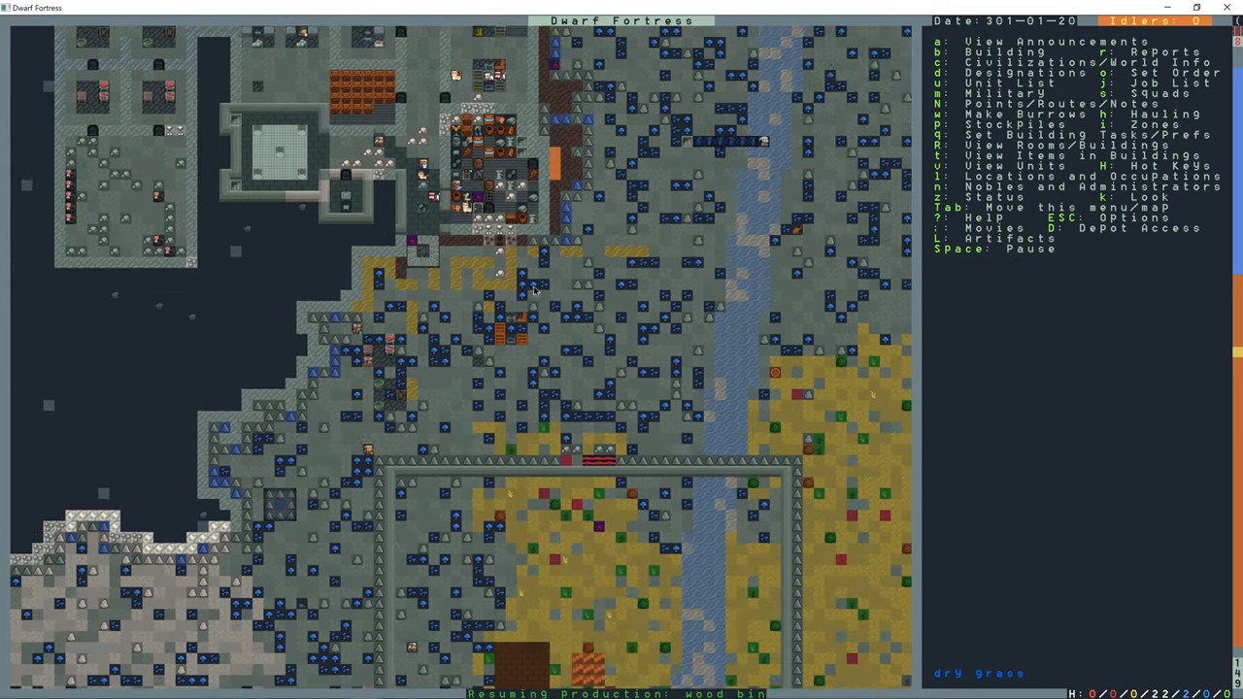
scroll(down, 3)
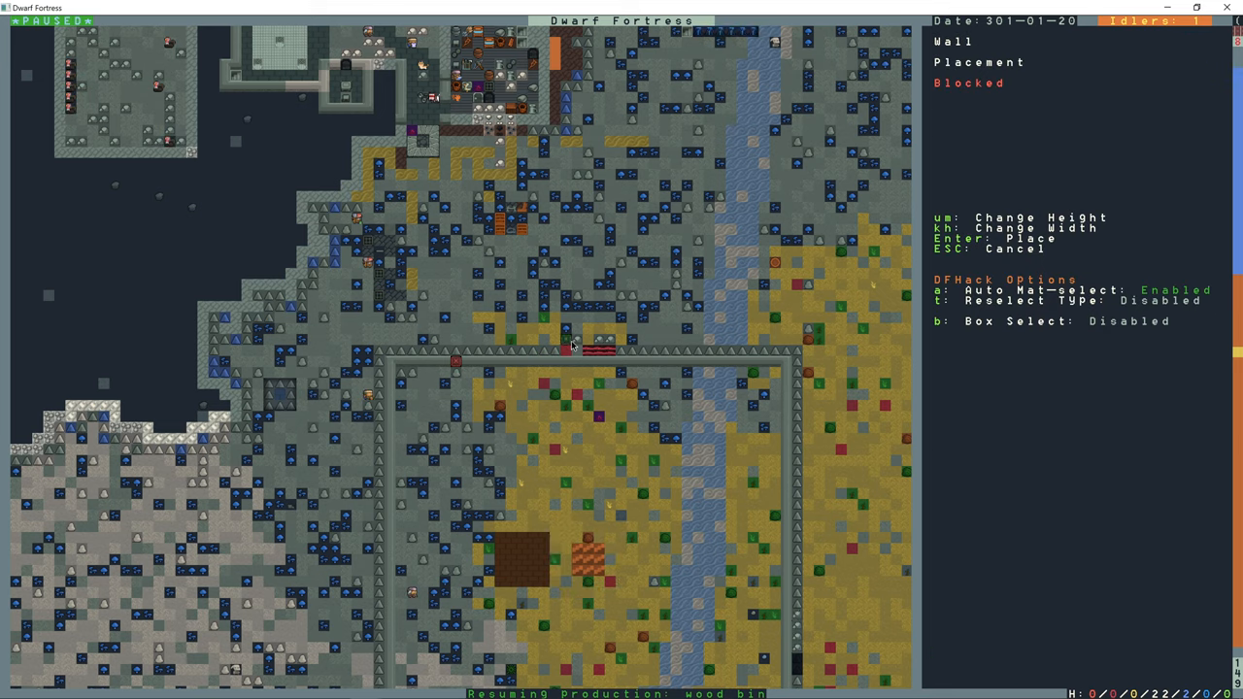
mouse_move(524, 418)
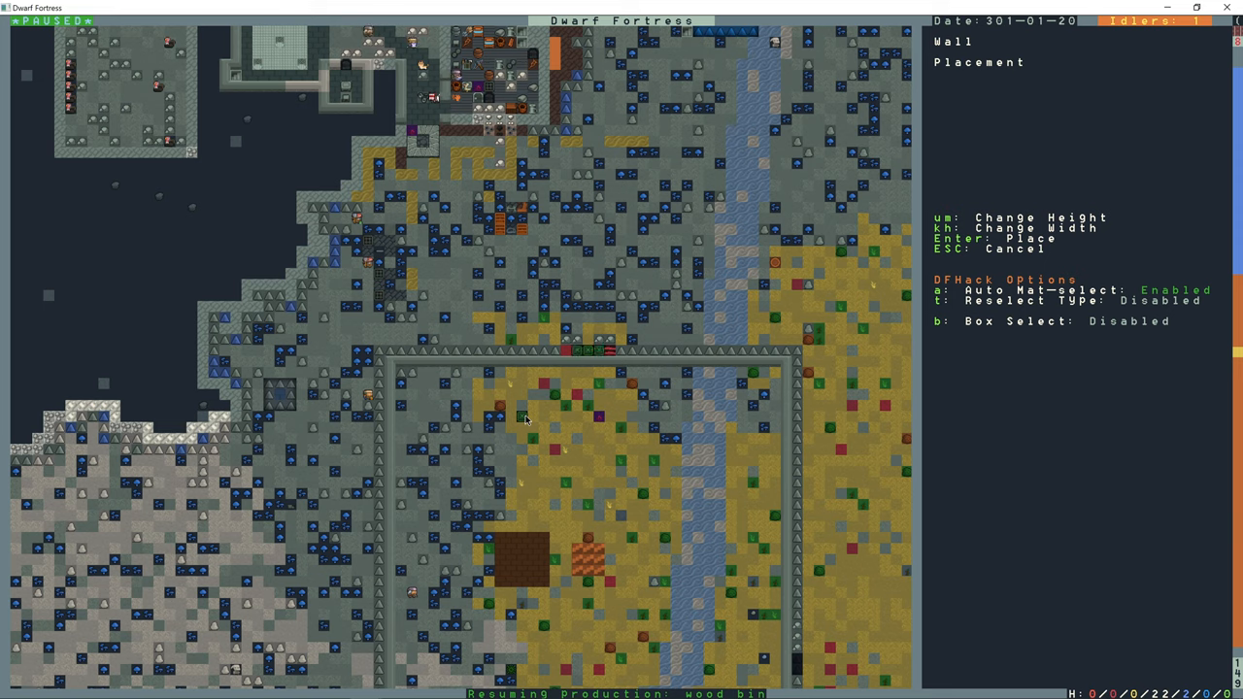
- Place the planned wall across the gap in the north enclosure wall
key(Enter)
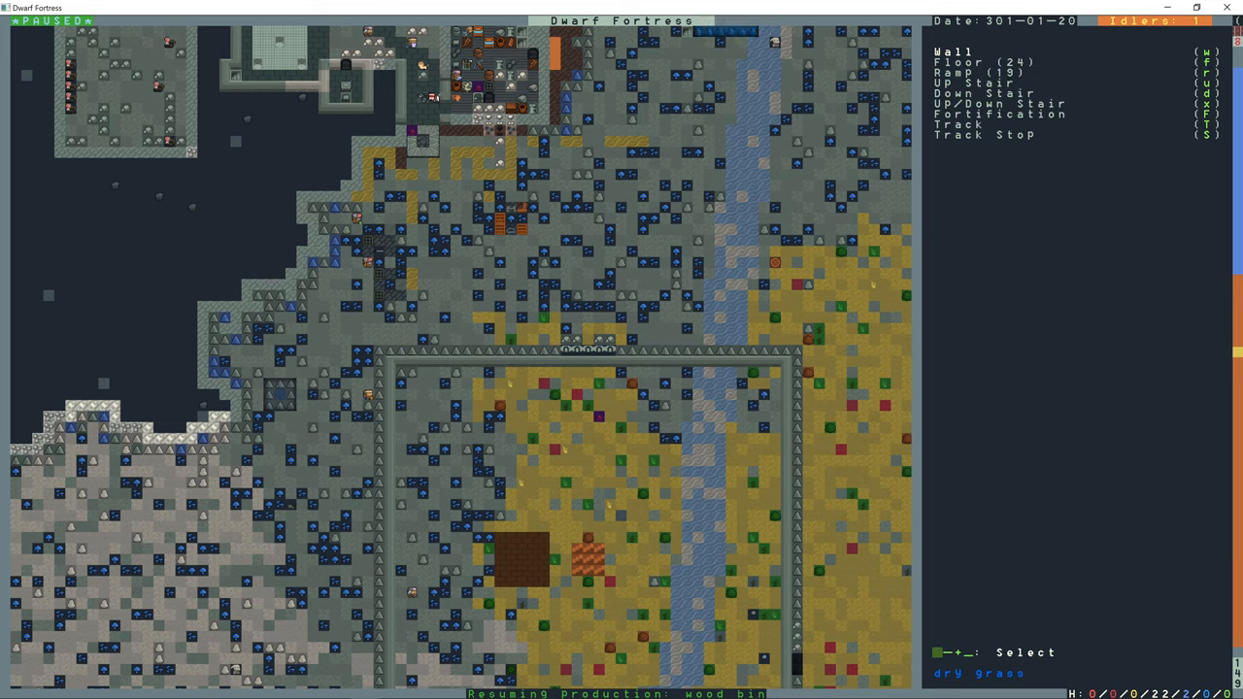
key(r)
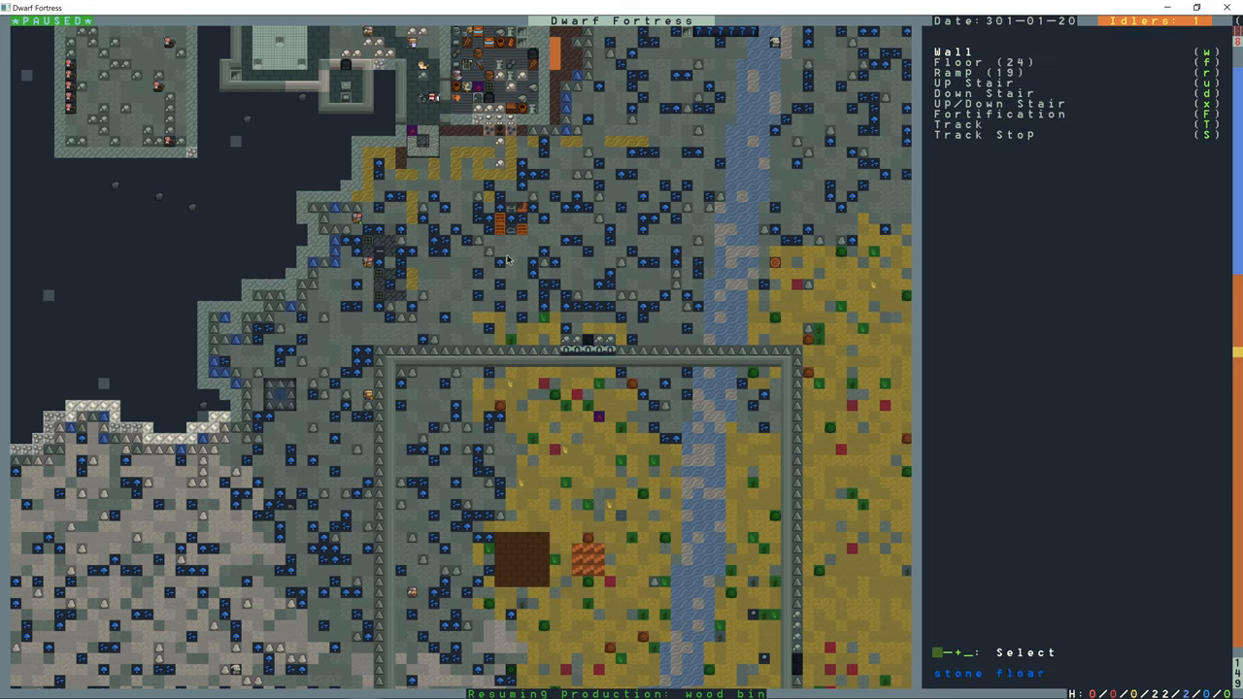
key(Escape)
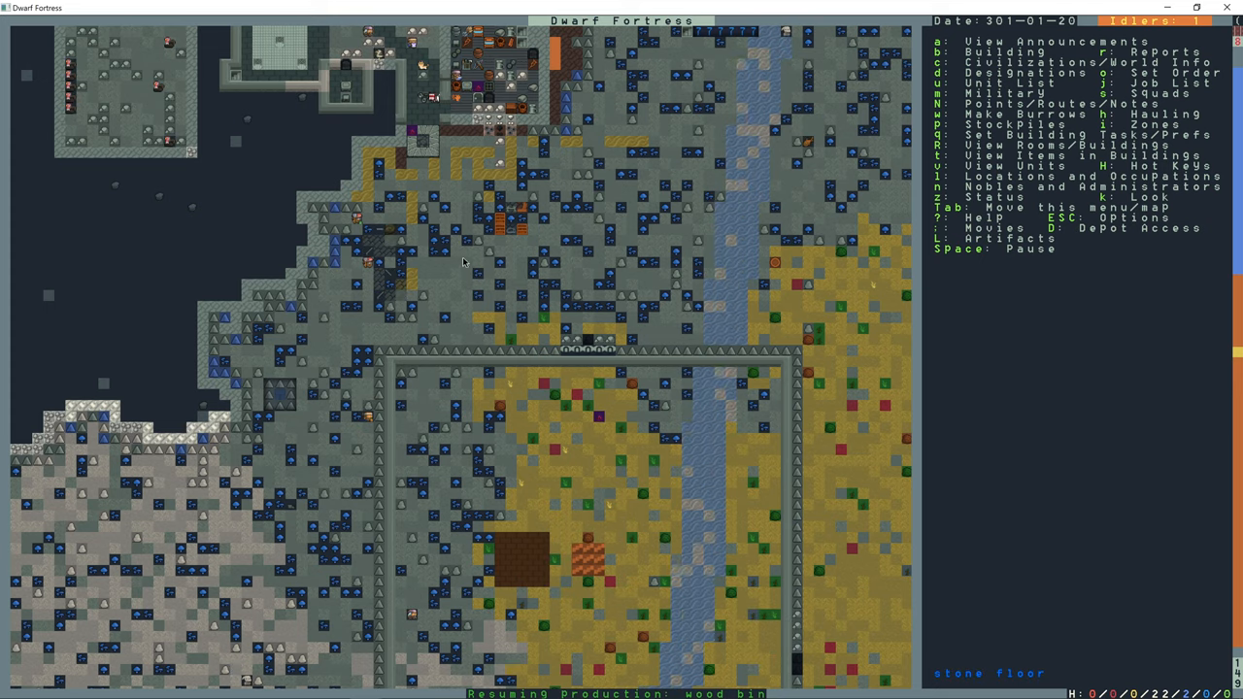
scroll(down, 3)
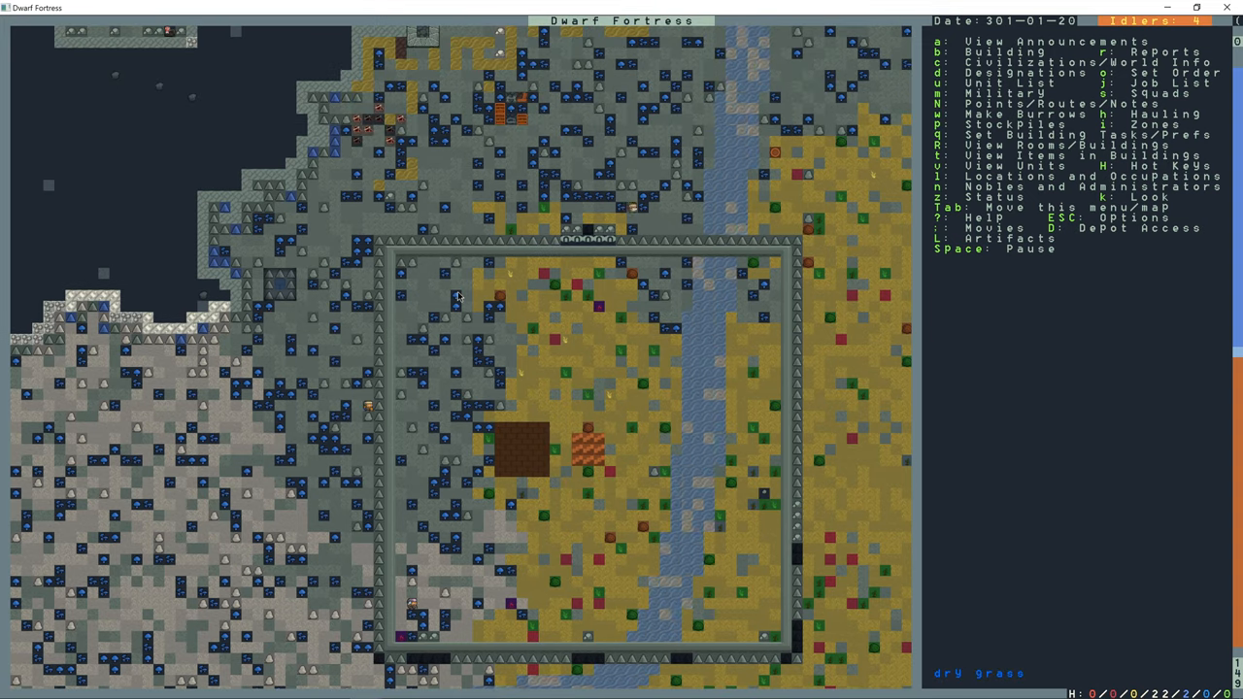
key(d)
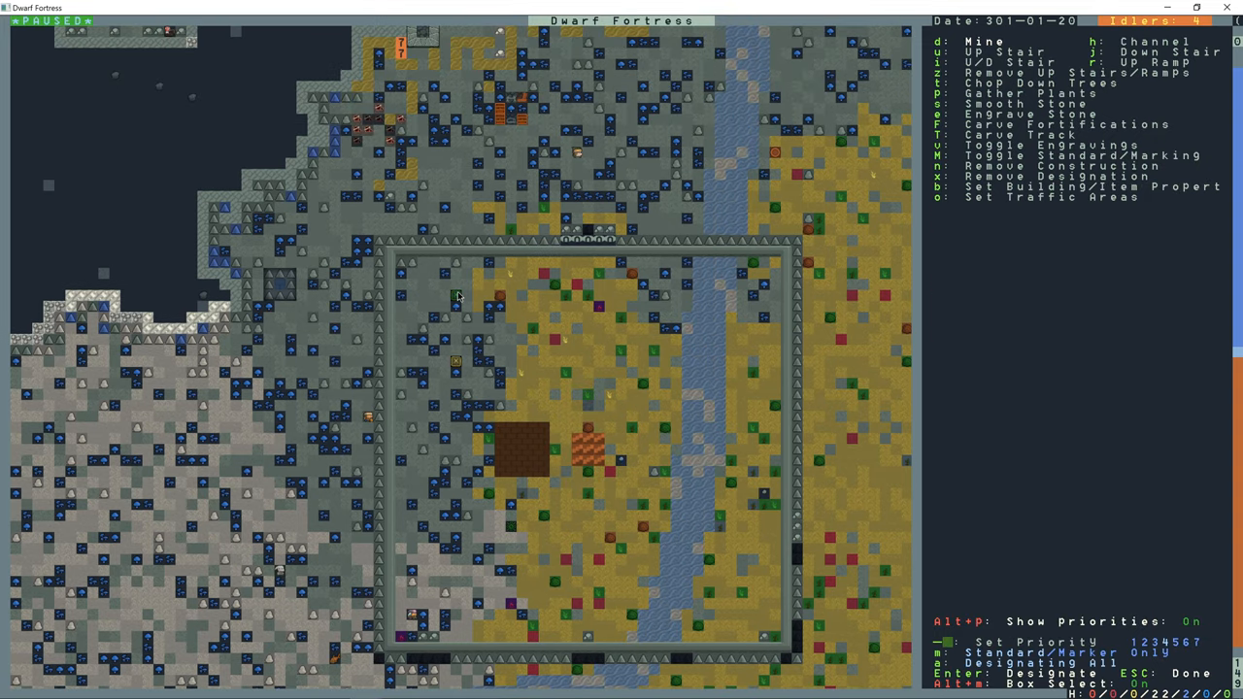
mouse_move(476, 306)
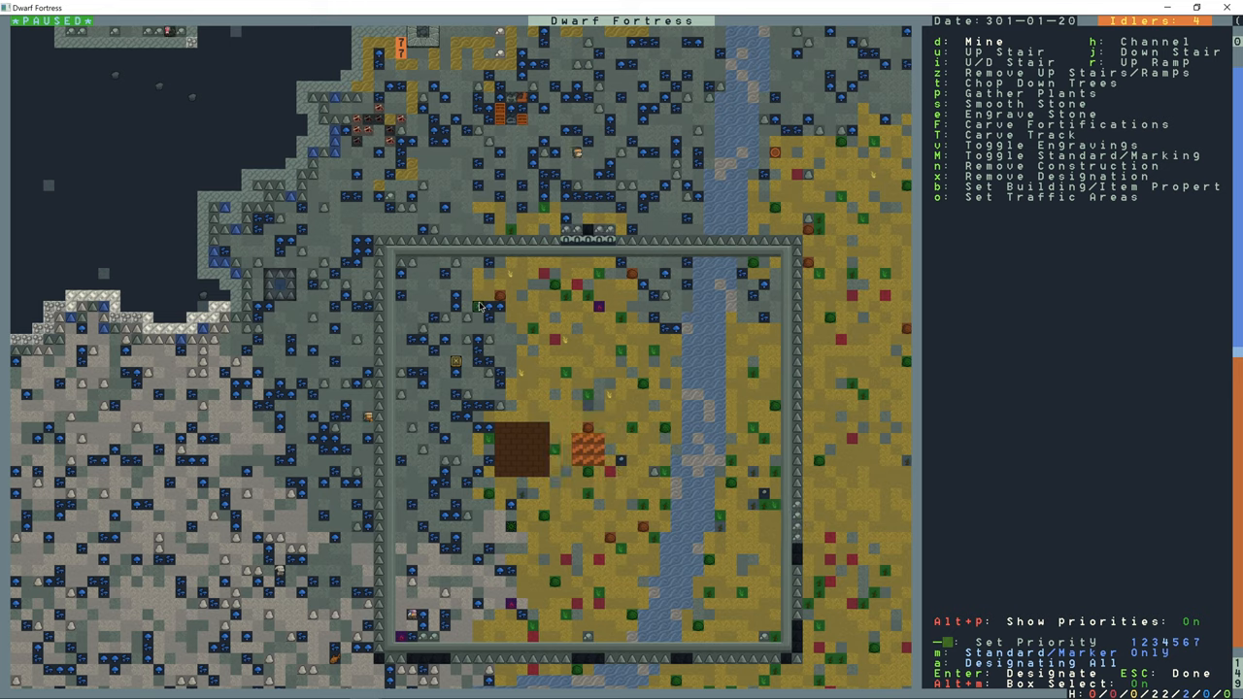
mouse_move(501, 384)
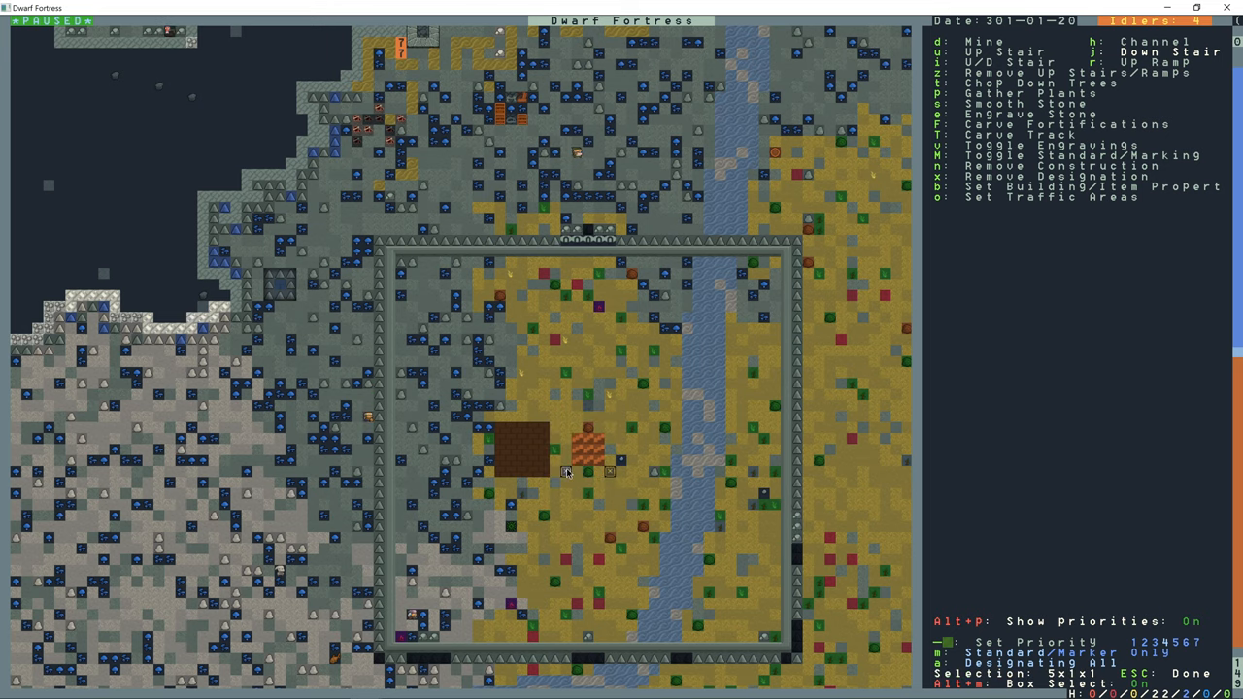
- Designate the L-shaped corridor from the workshop hall to the small chamber for mining
key(Escape)
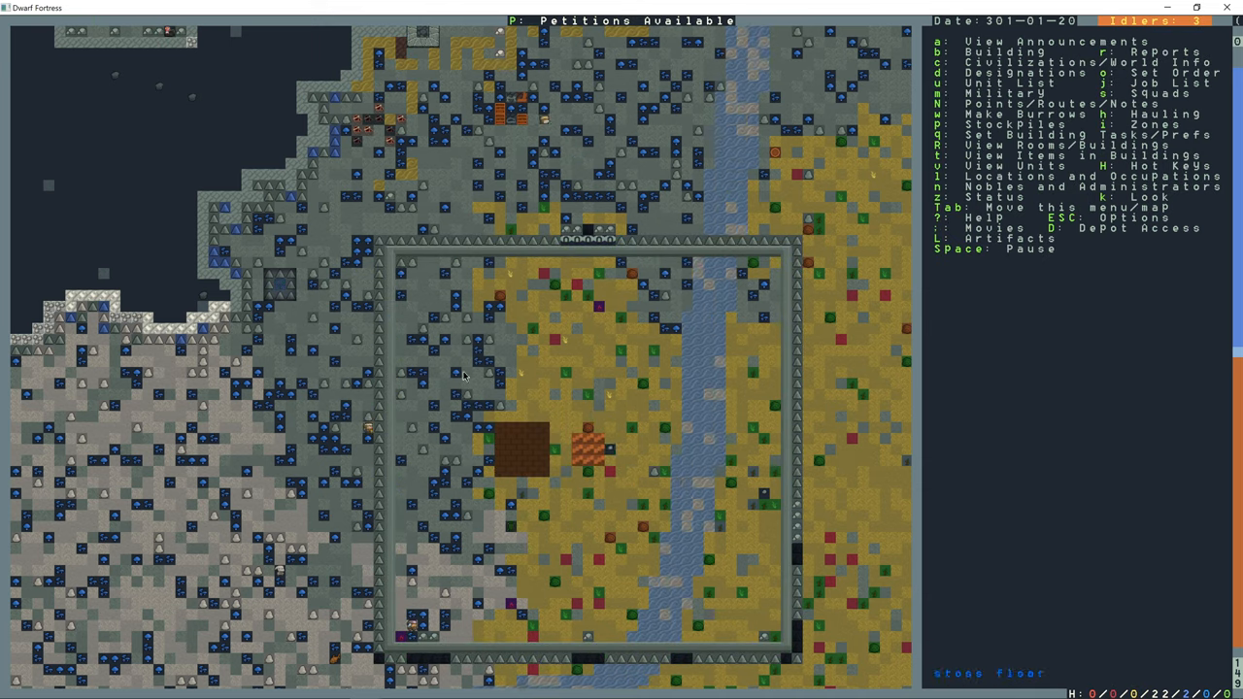
key(d)
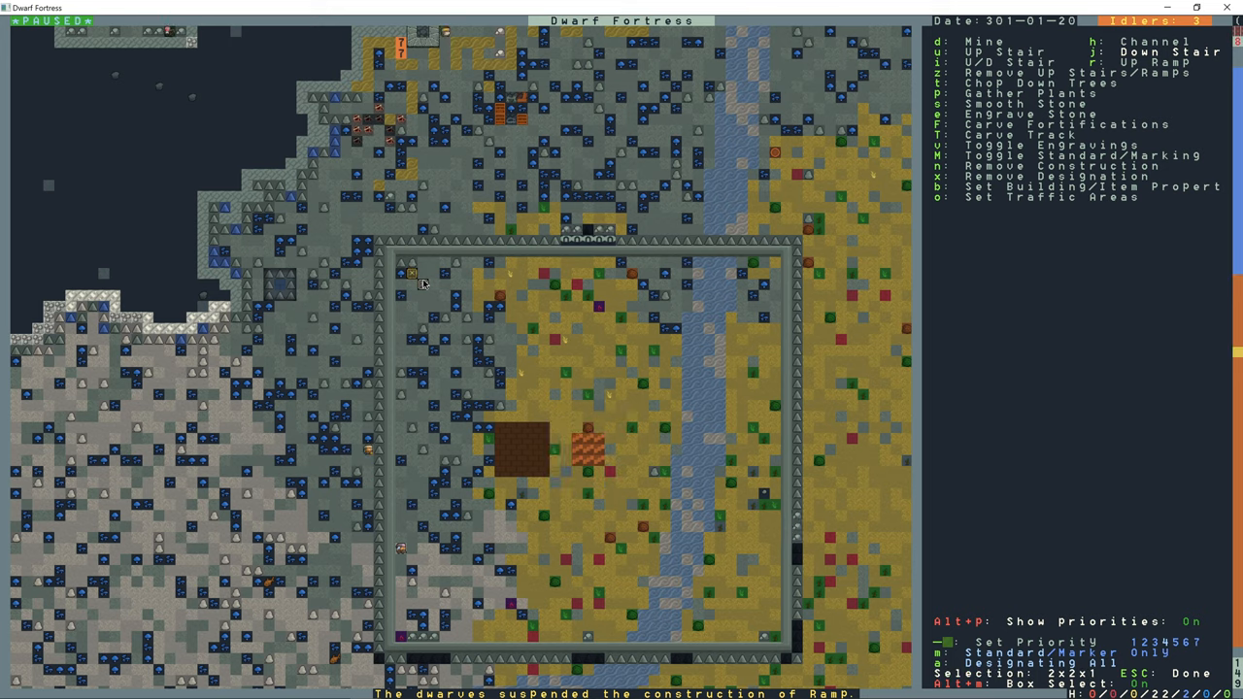
key(t)
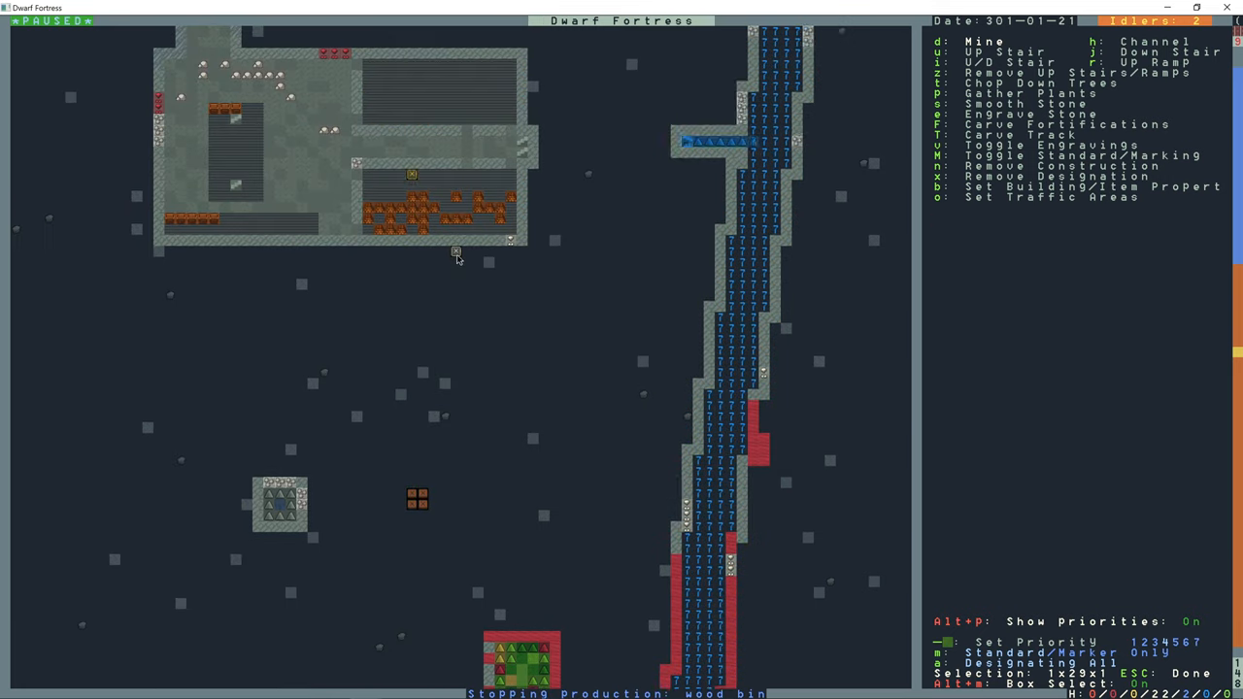
mouse_move(490, 258)
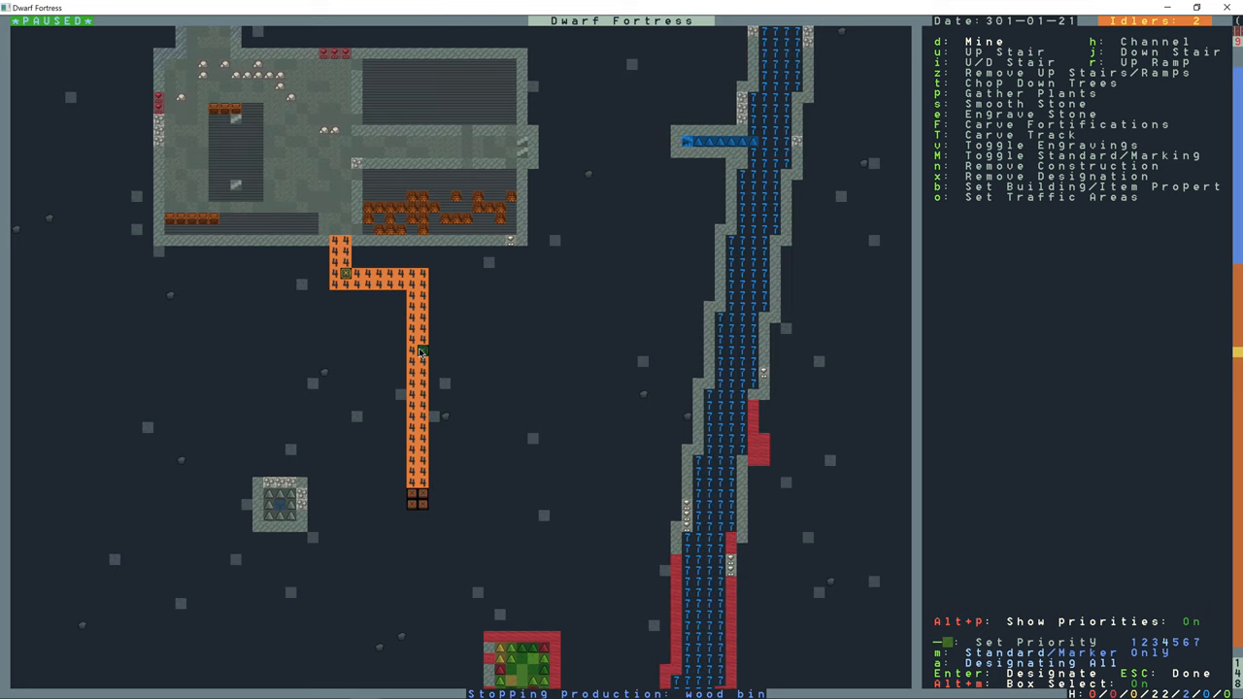
key(Escape)
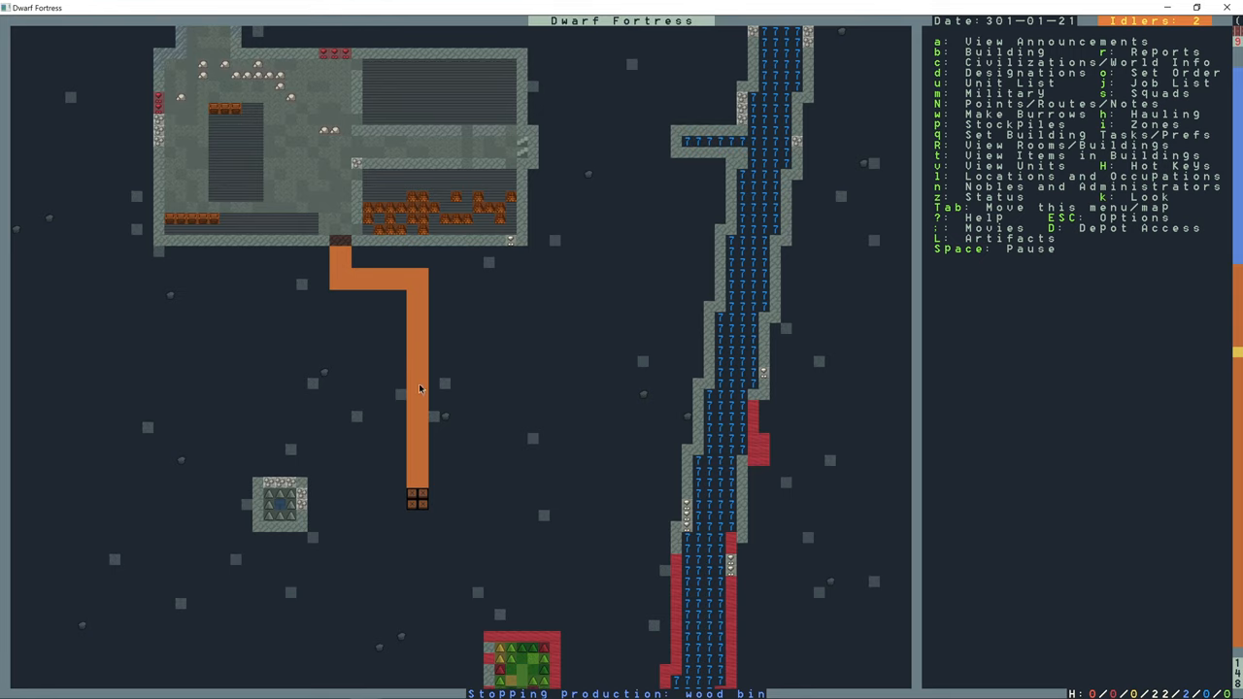
scroll(down, 3)
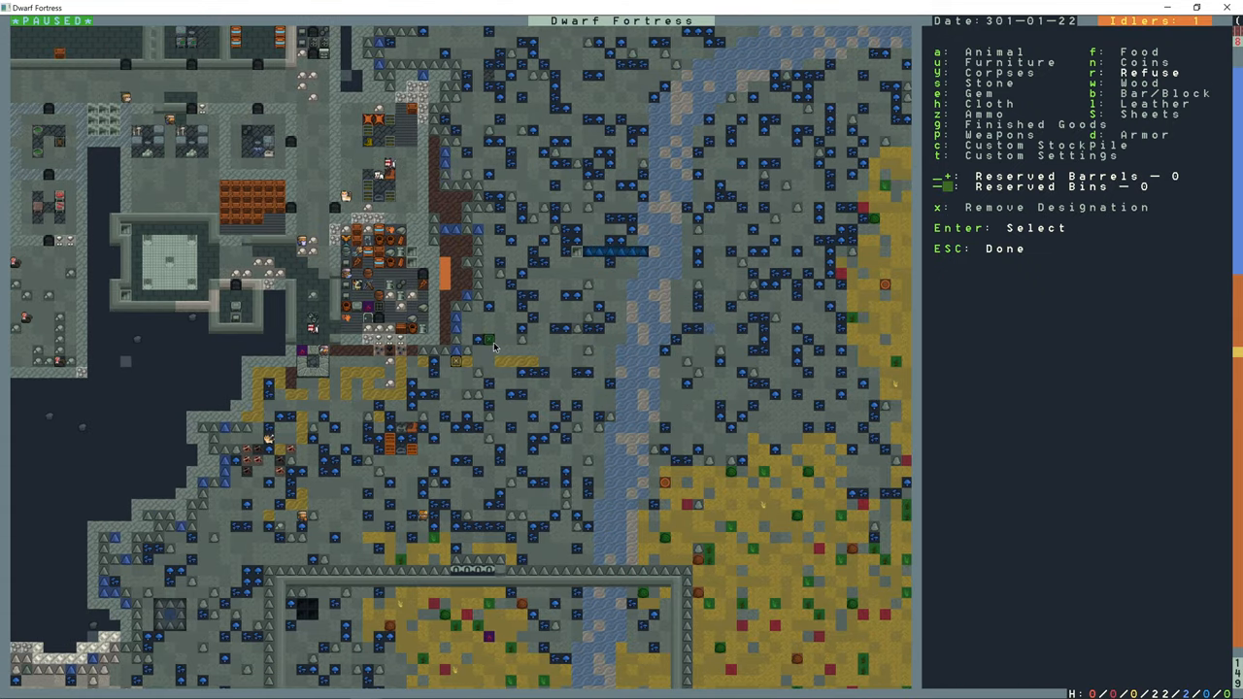
mouse_move(659, 353)
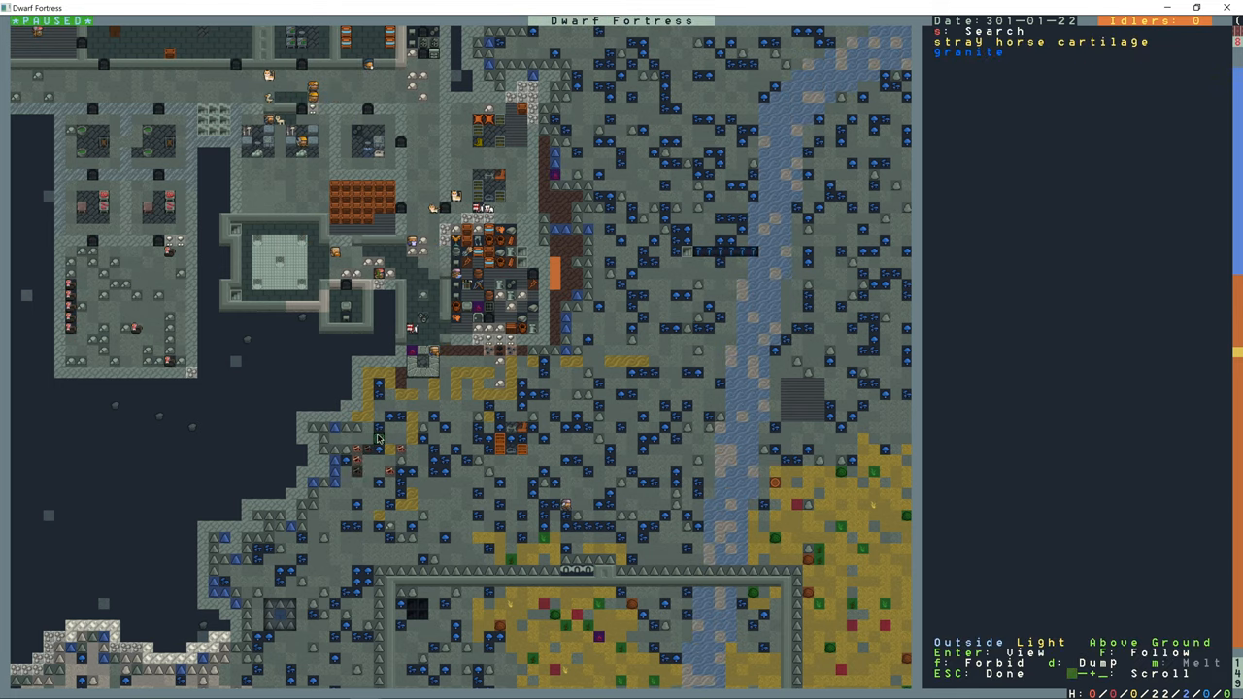
key(Escape)
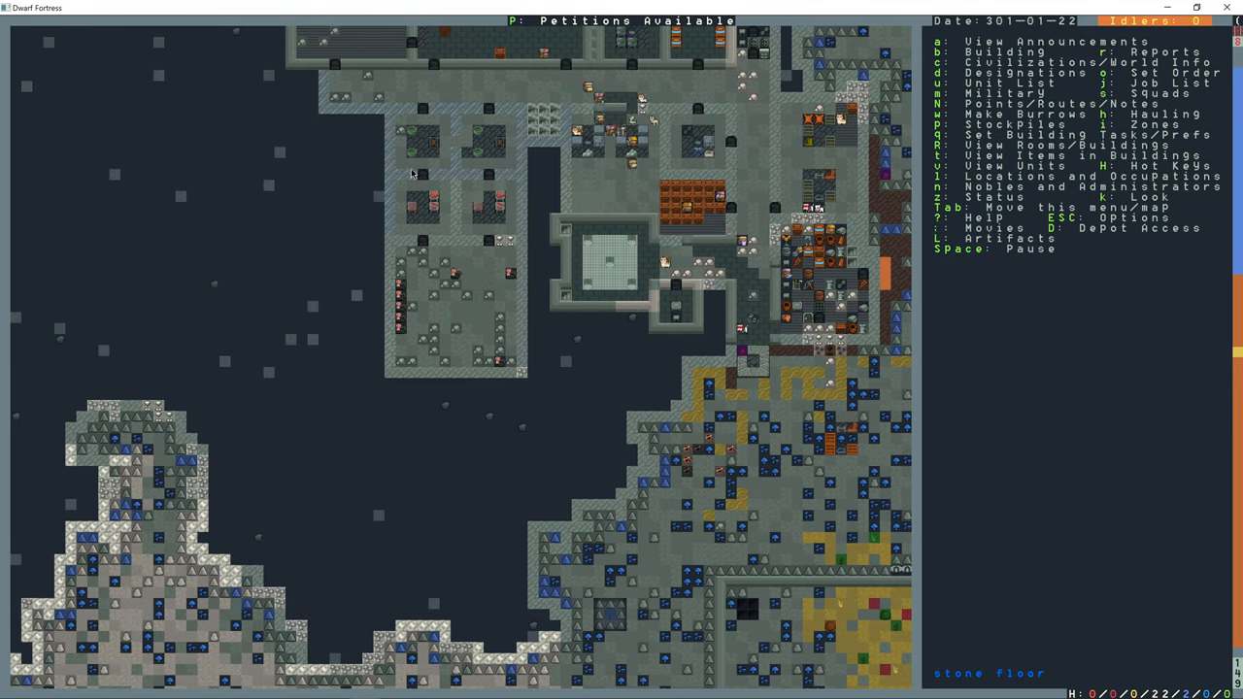
- Mark the large rectangle below the bedrooms, then its side strips, for digging
key(d)
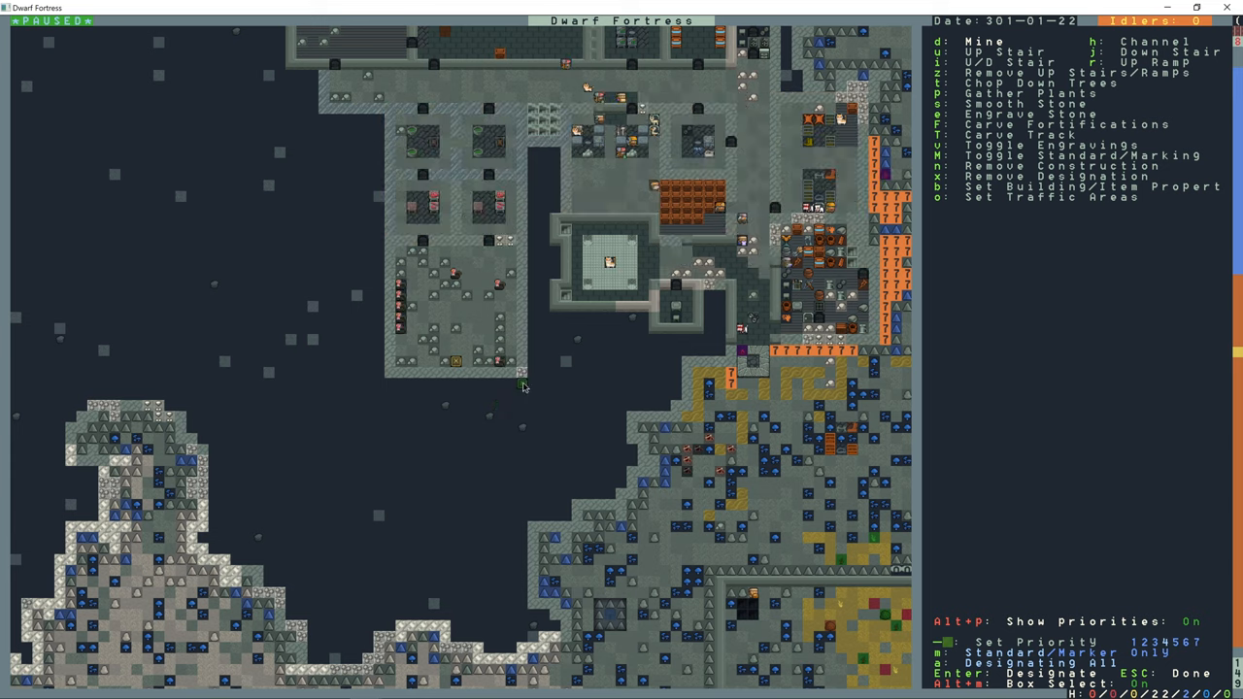
mouse_move(388, 415)
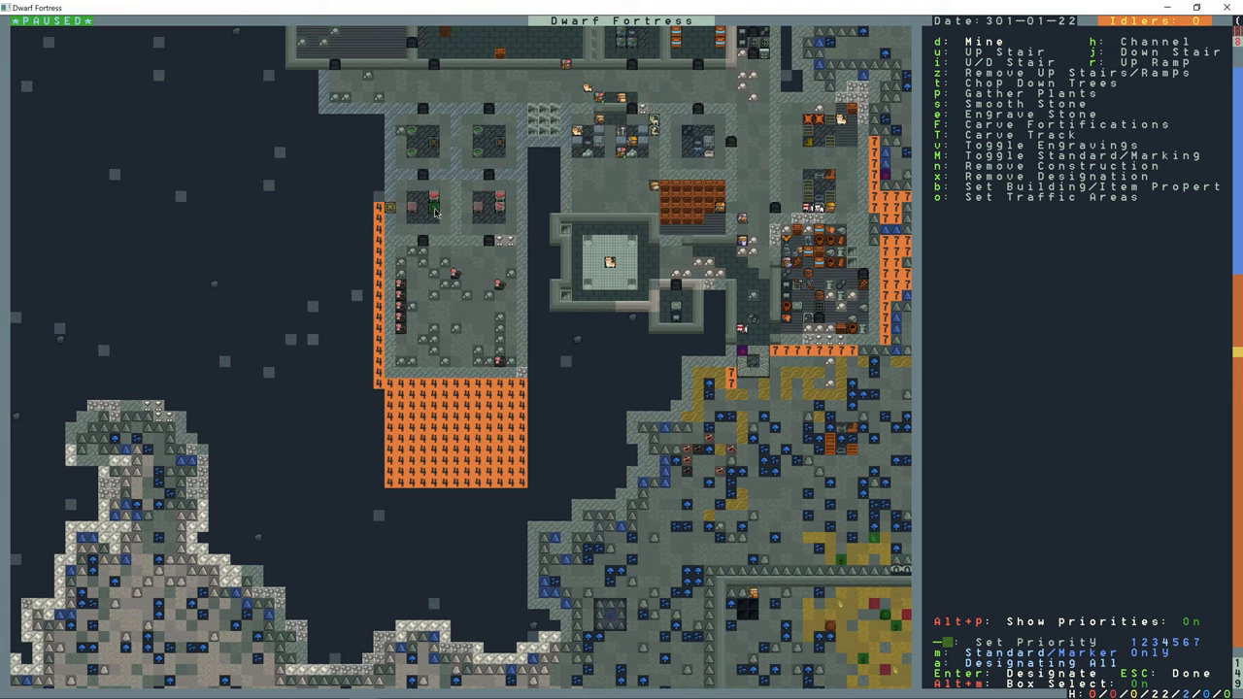
key(Escape)
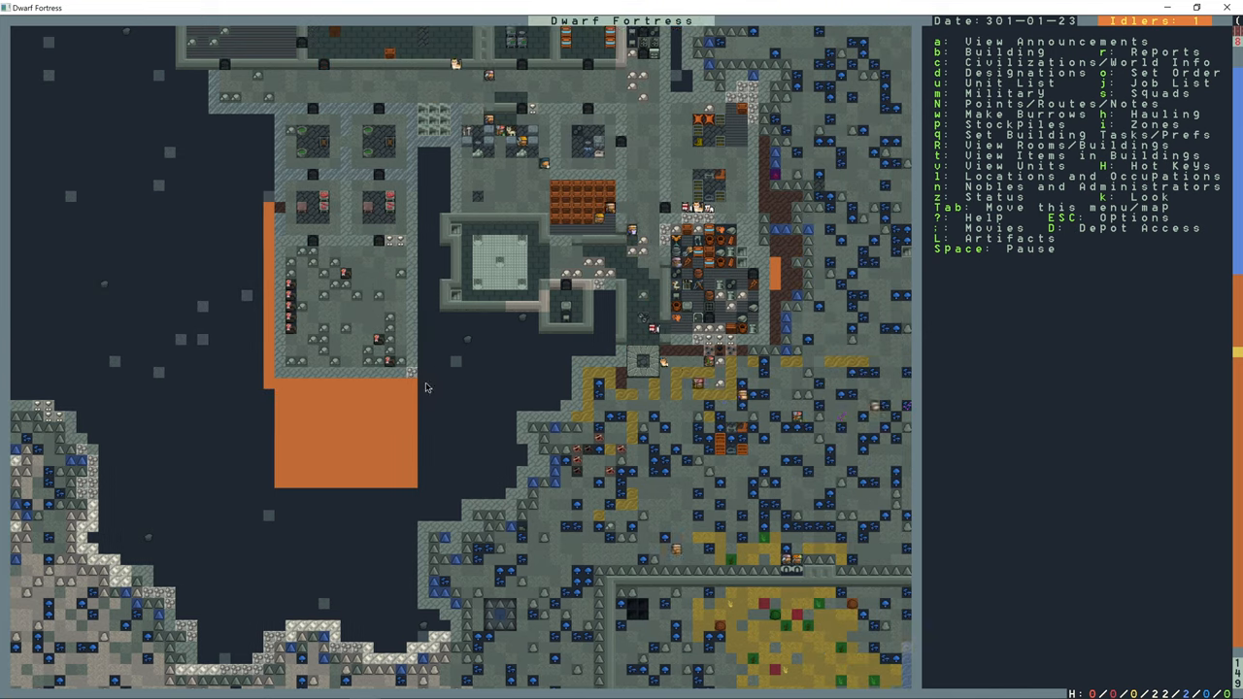
key(d)
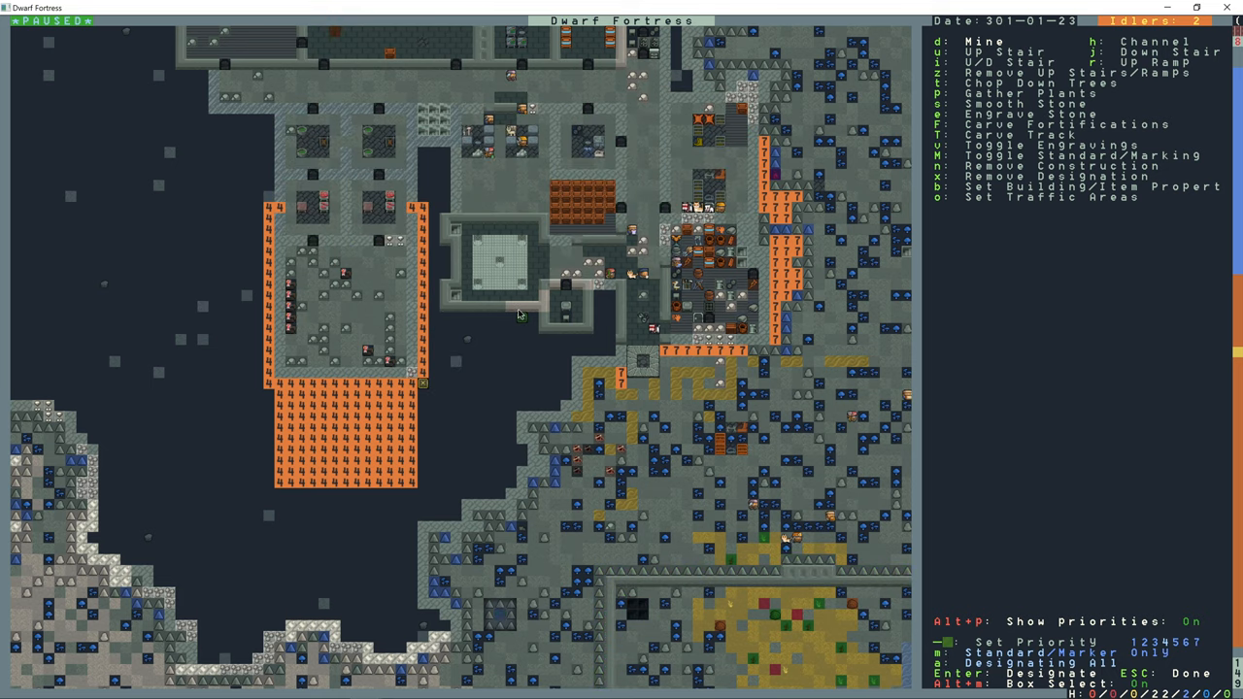
key(Escape)
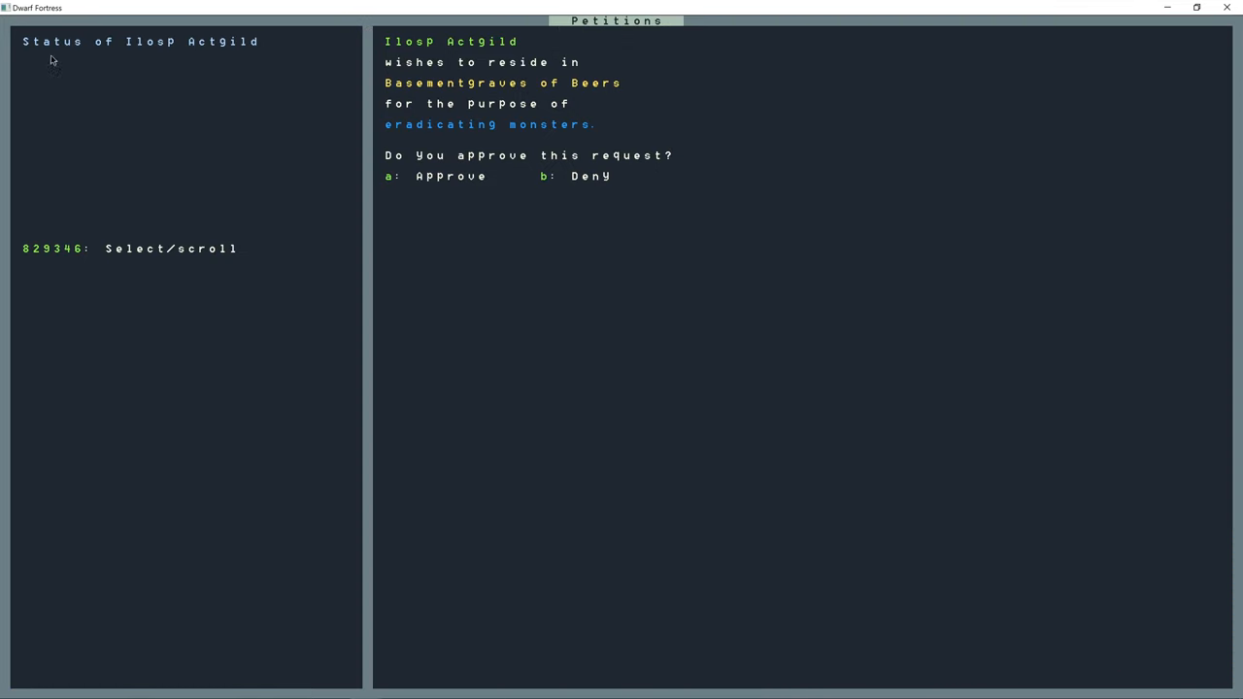
mouse_move(132, 53)
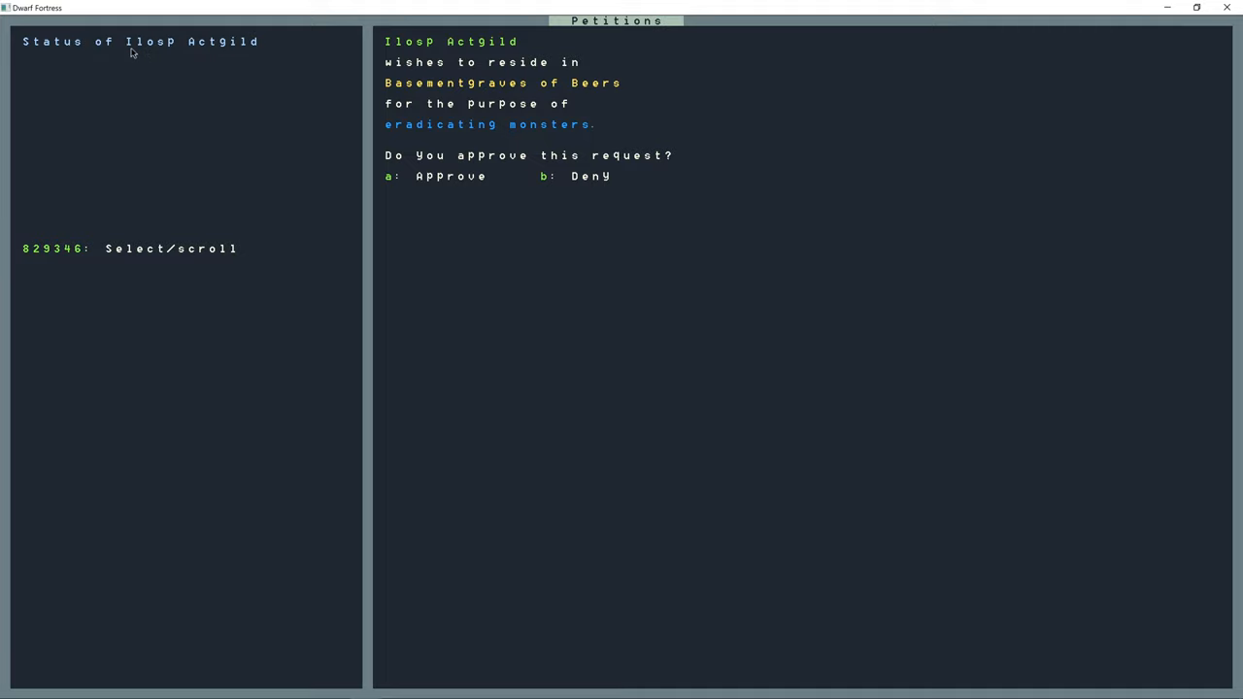
mouse_move(206, 50)
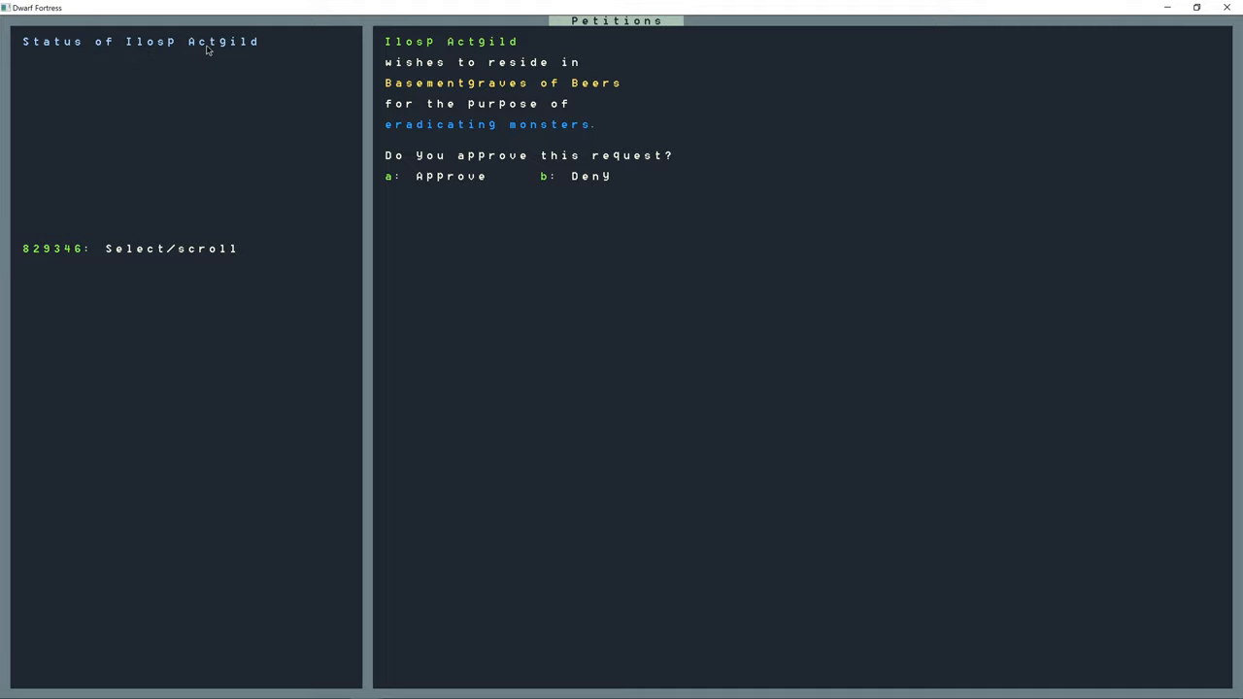
mouse_move(531, 131)
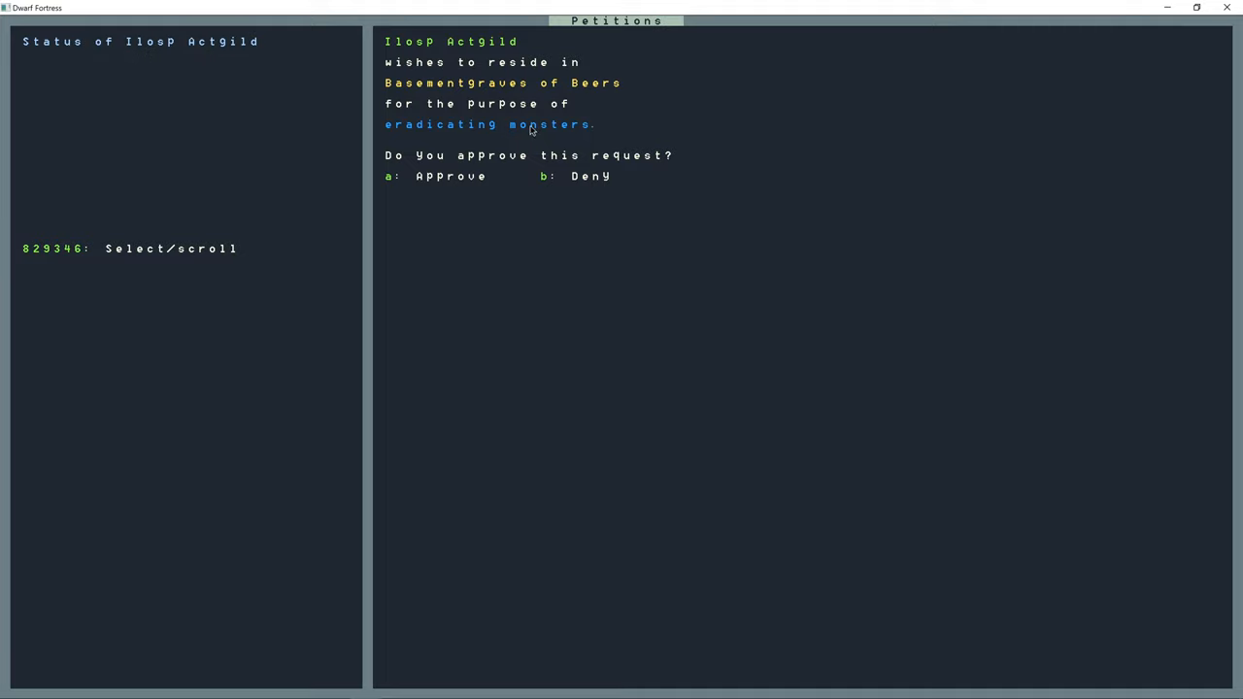
mouse_move(459, 203)
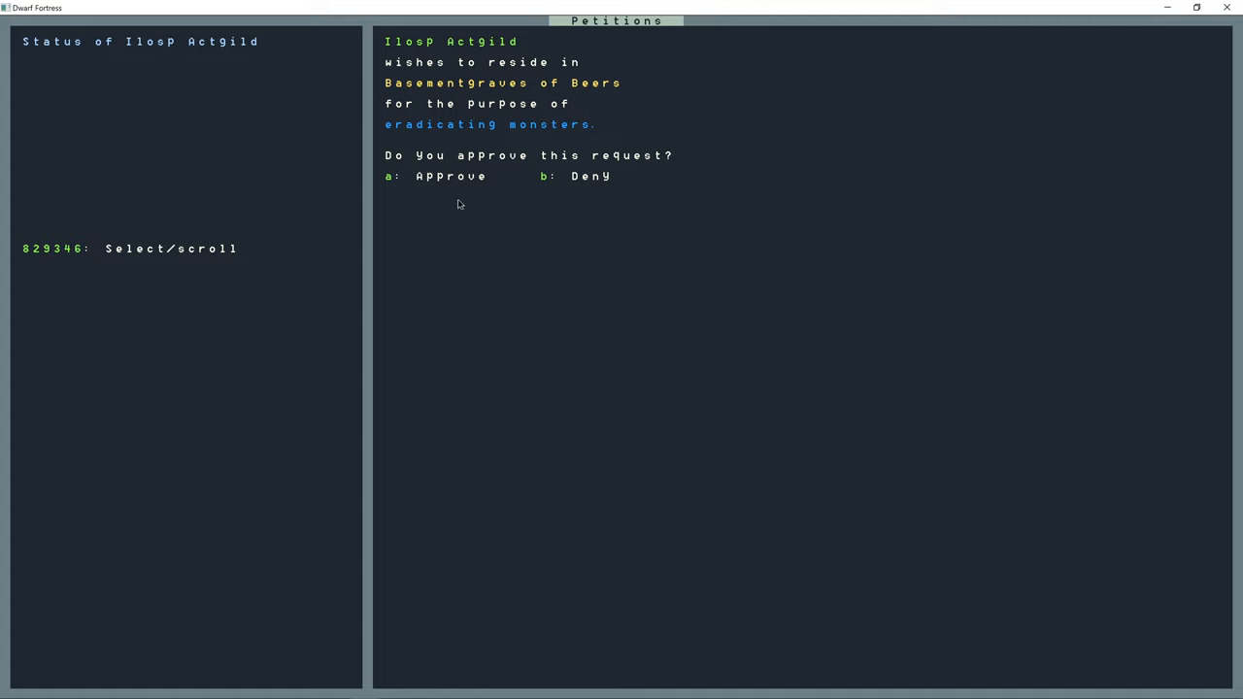
mouse_move(505, 188)
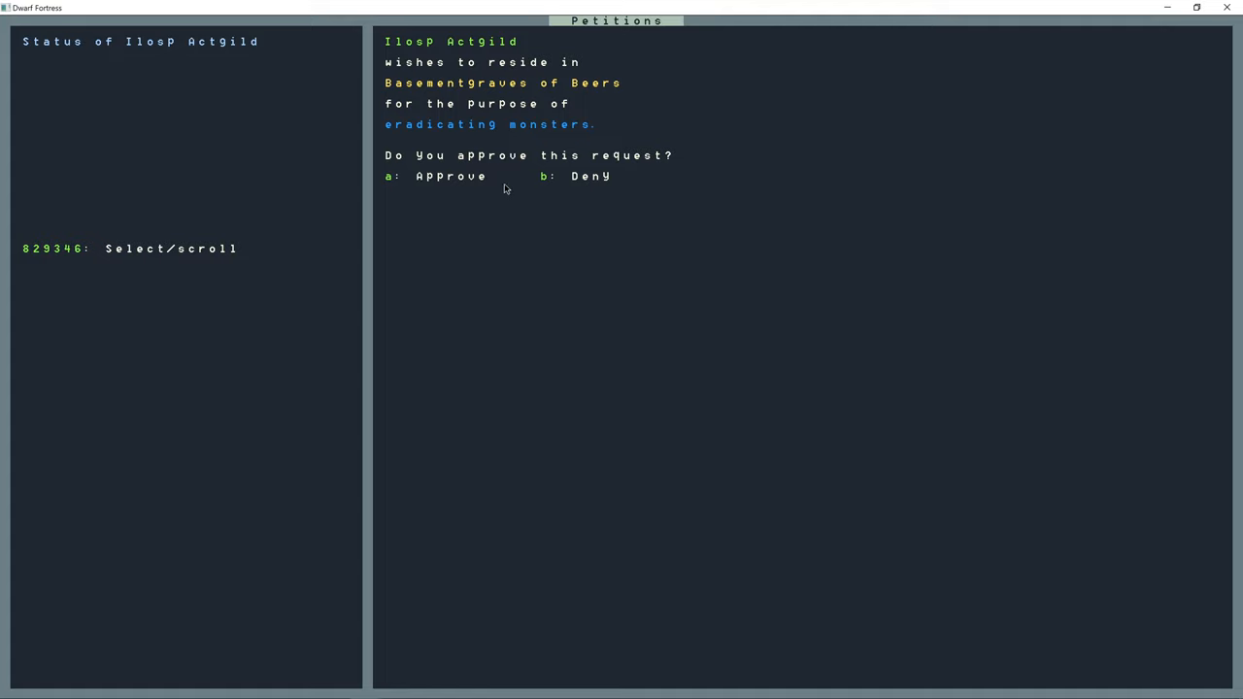
mouse_move(540, 124)
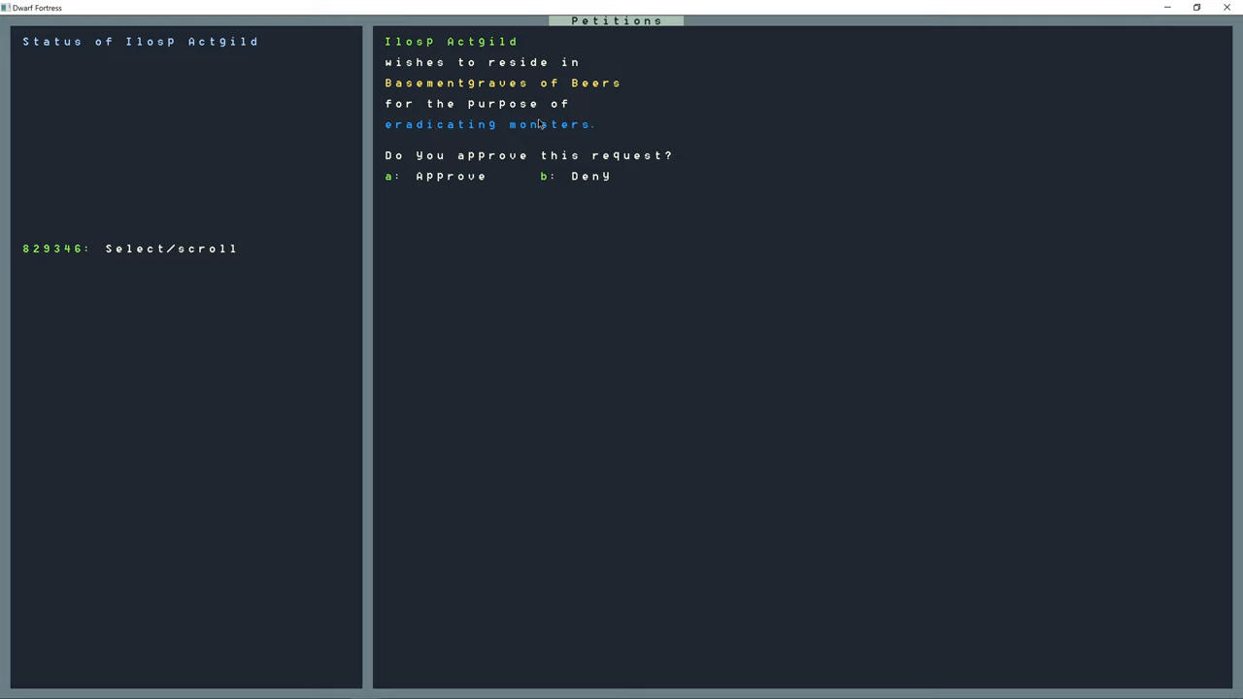
mouse_move(464, 132)
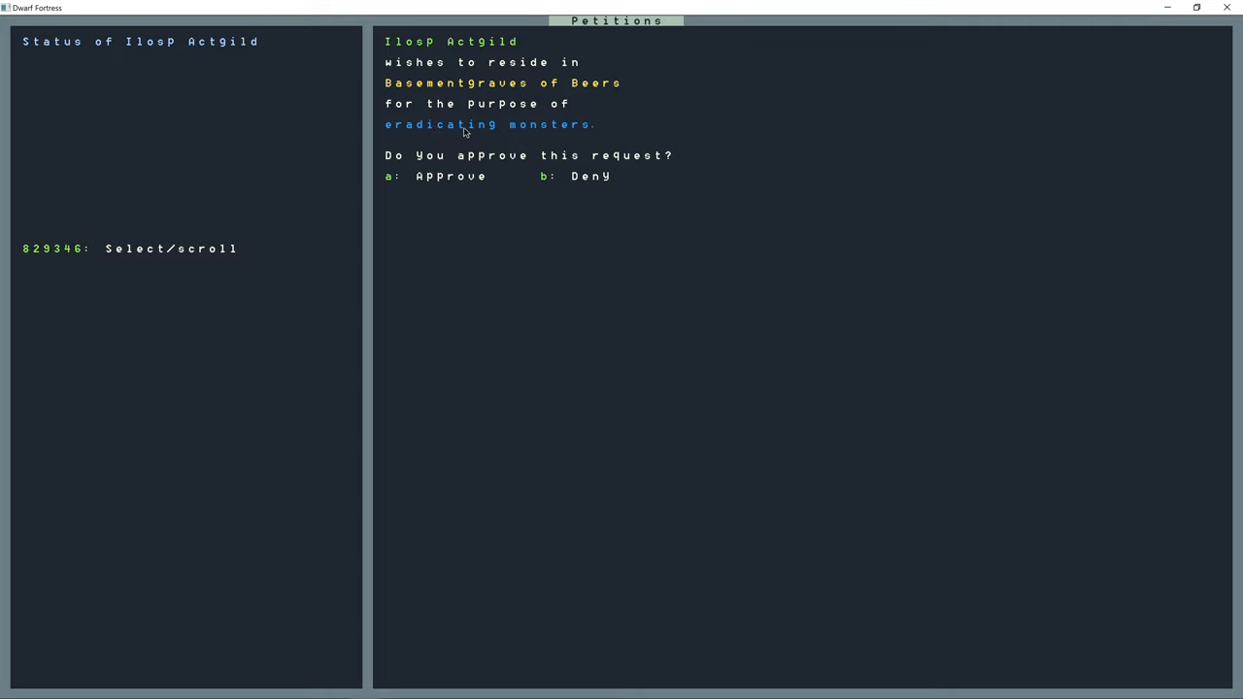
mouse_move(475, 136)
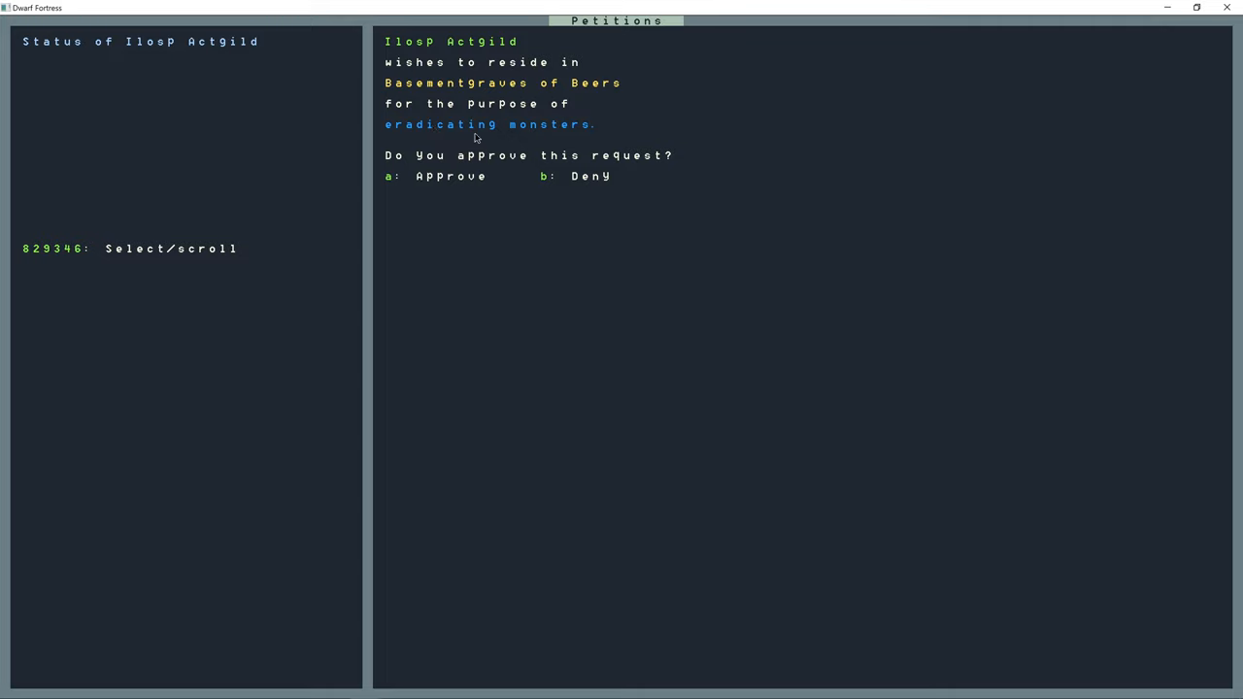
mouse_move(413, 126)
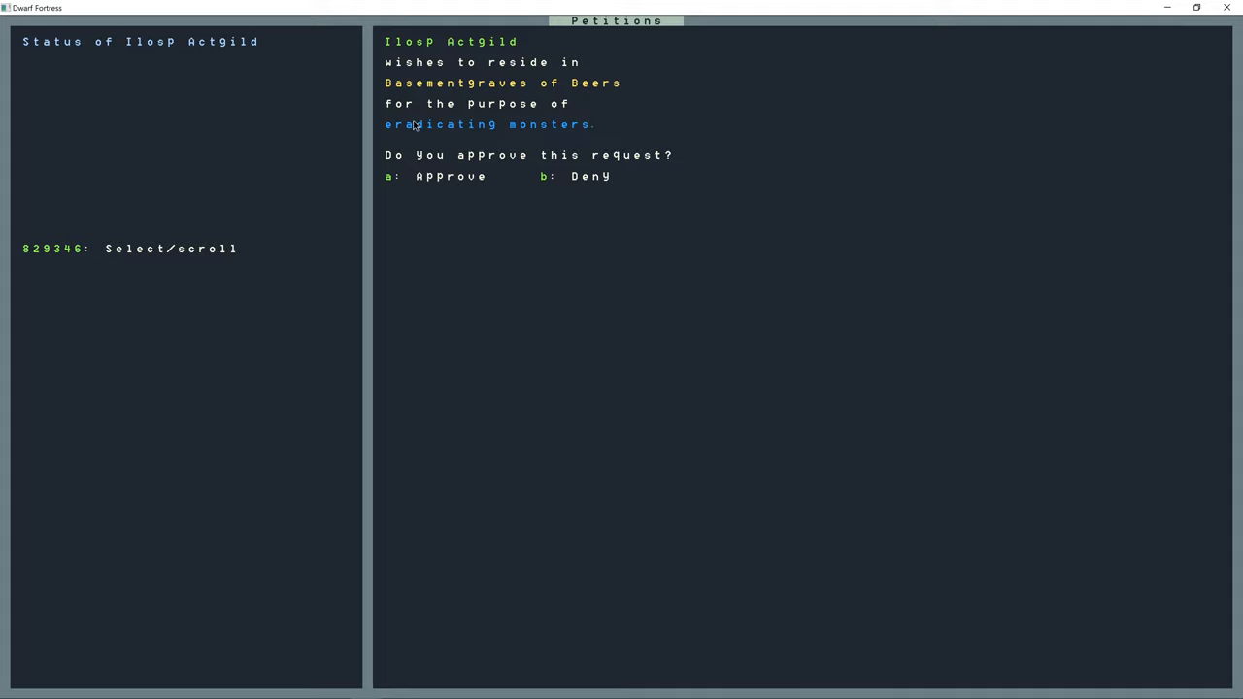
mouse_move(426, 170)
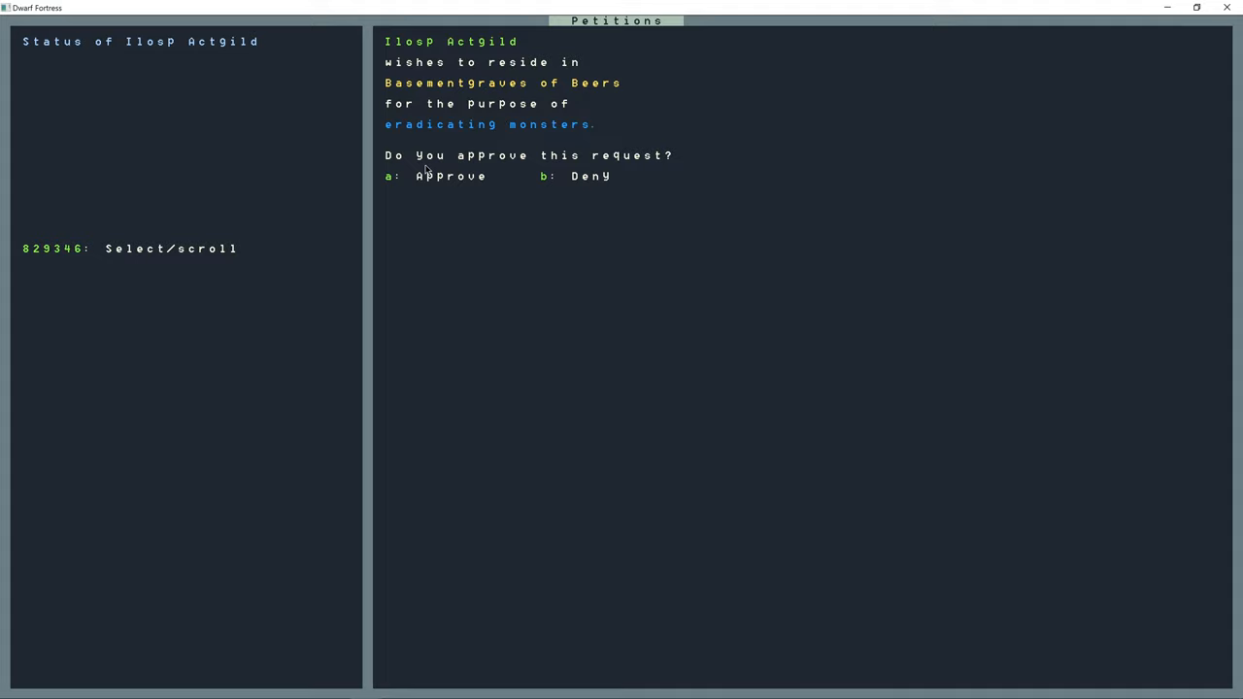
mouse_move(463, 139)
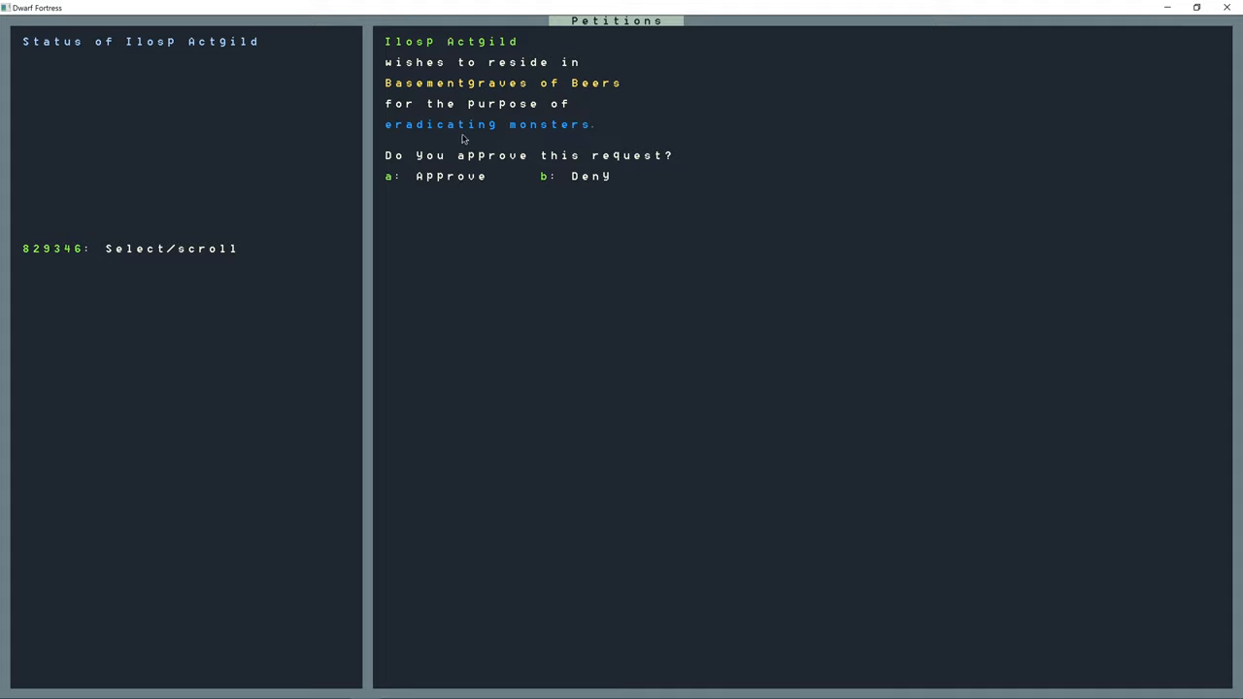
mouse_move(530, 136)
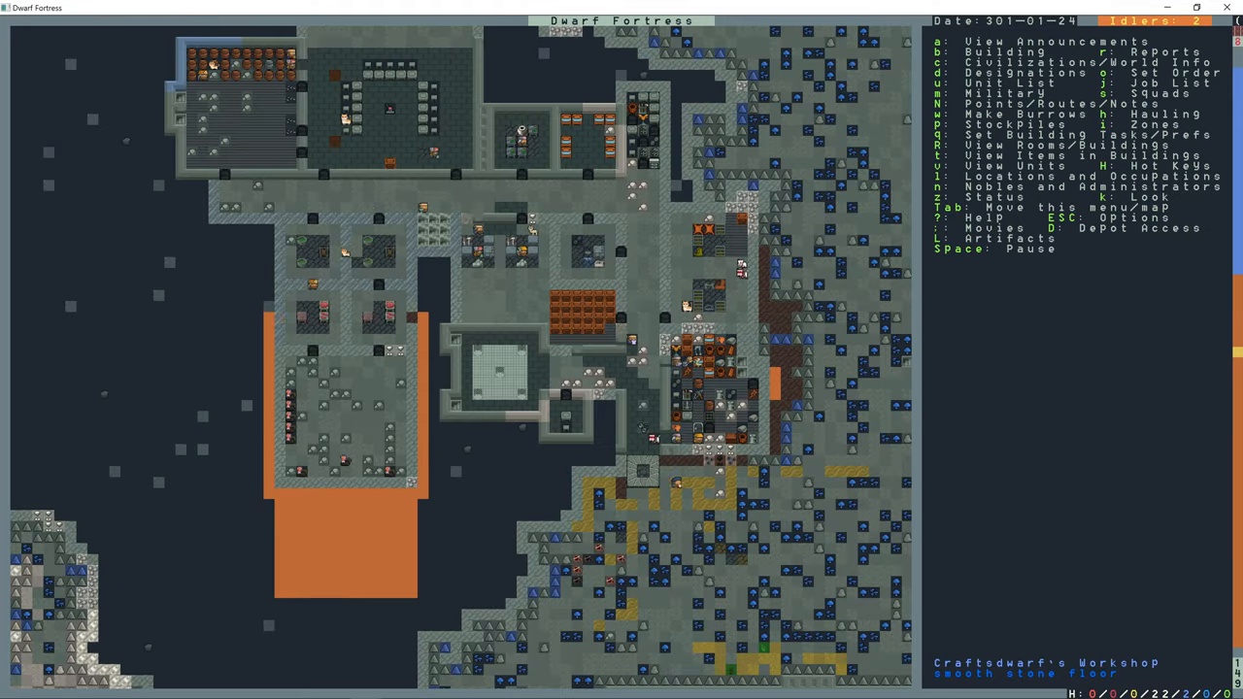
- Designate two adjacent large rooms above the storage hall for mining, one after another
scroll(up, 3)
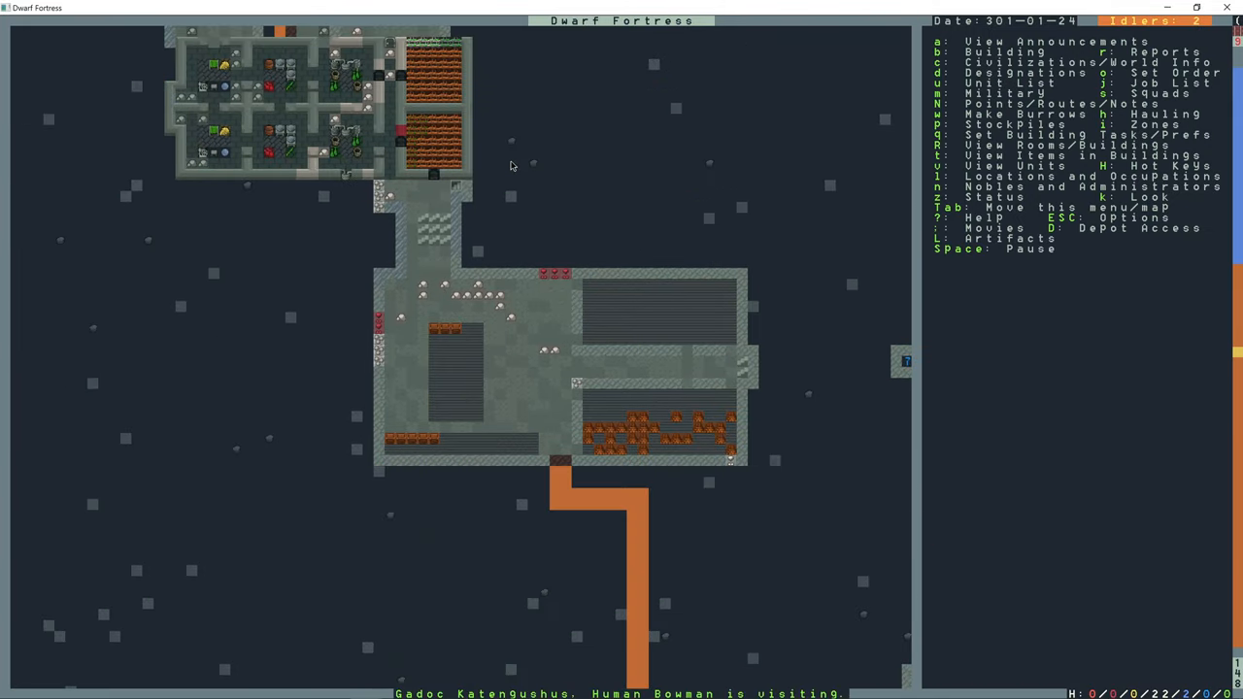
key(d)
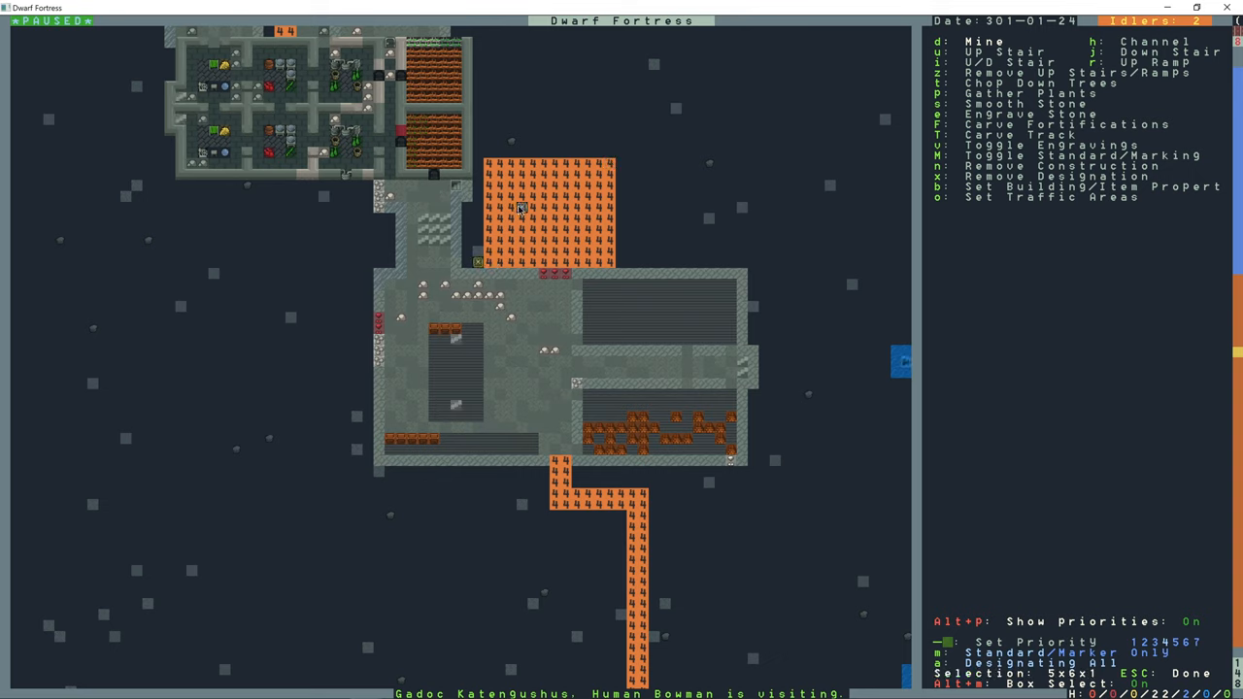
mouse_move(543, 176)
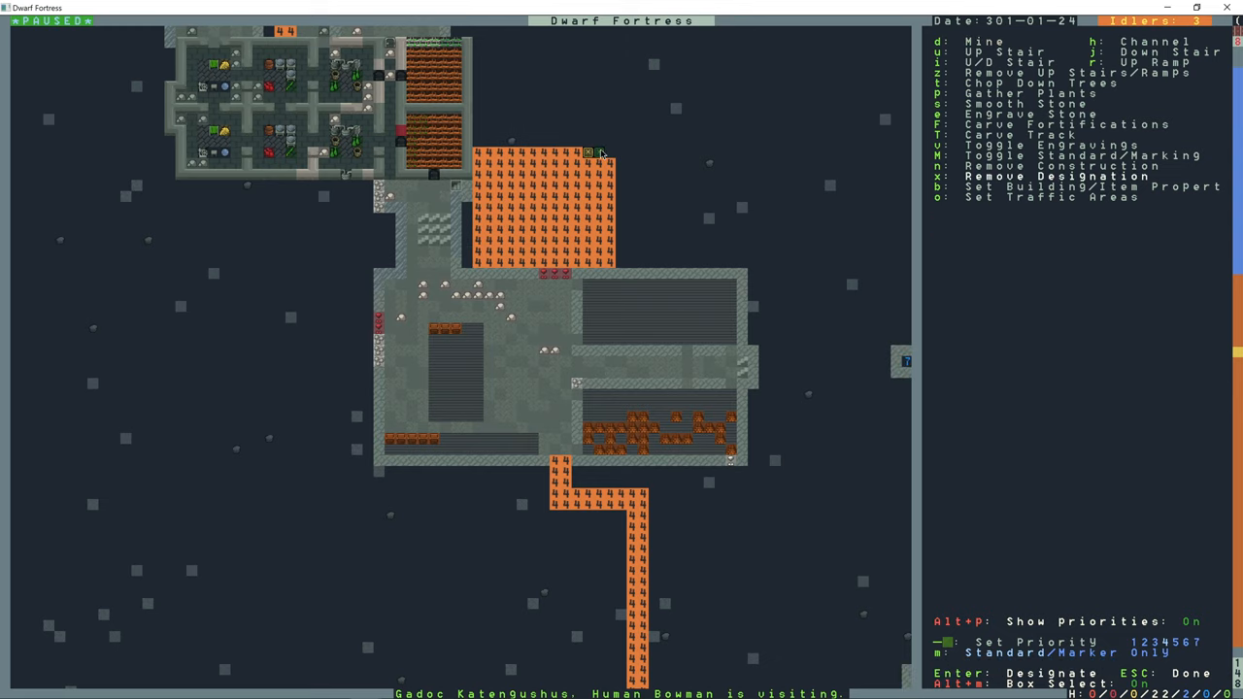
key(Escape)
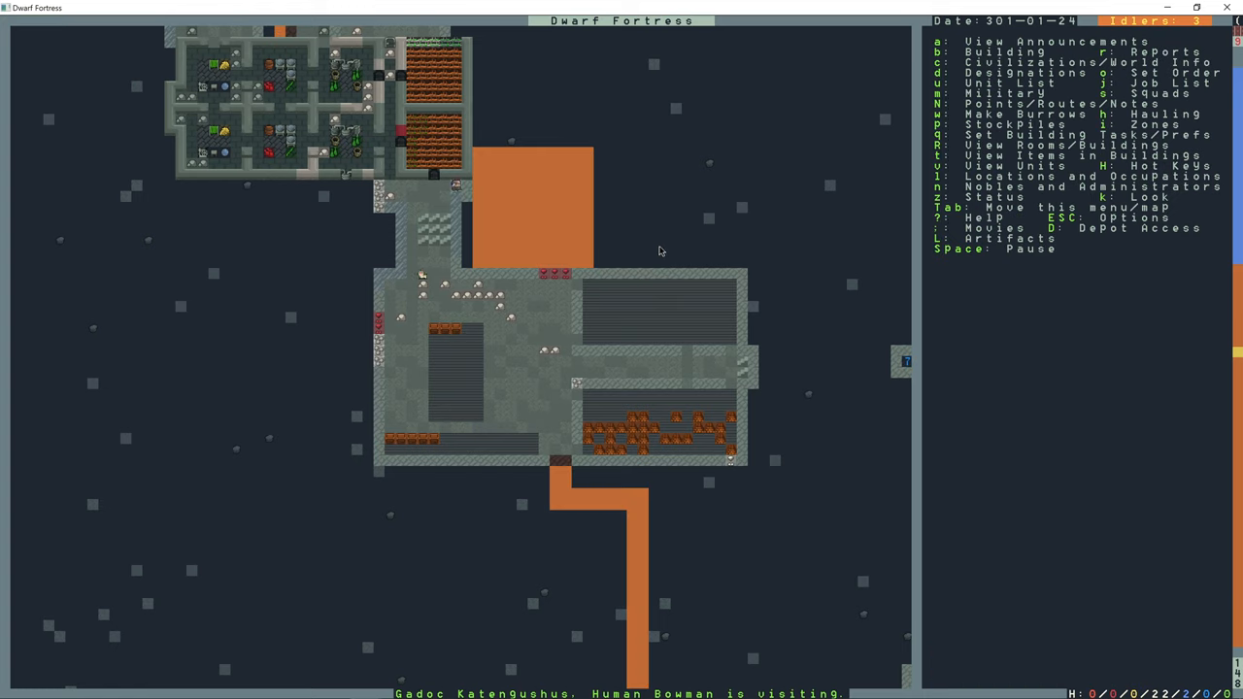
key(d)
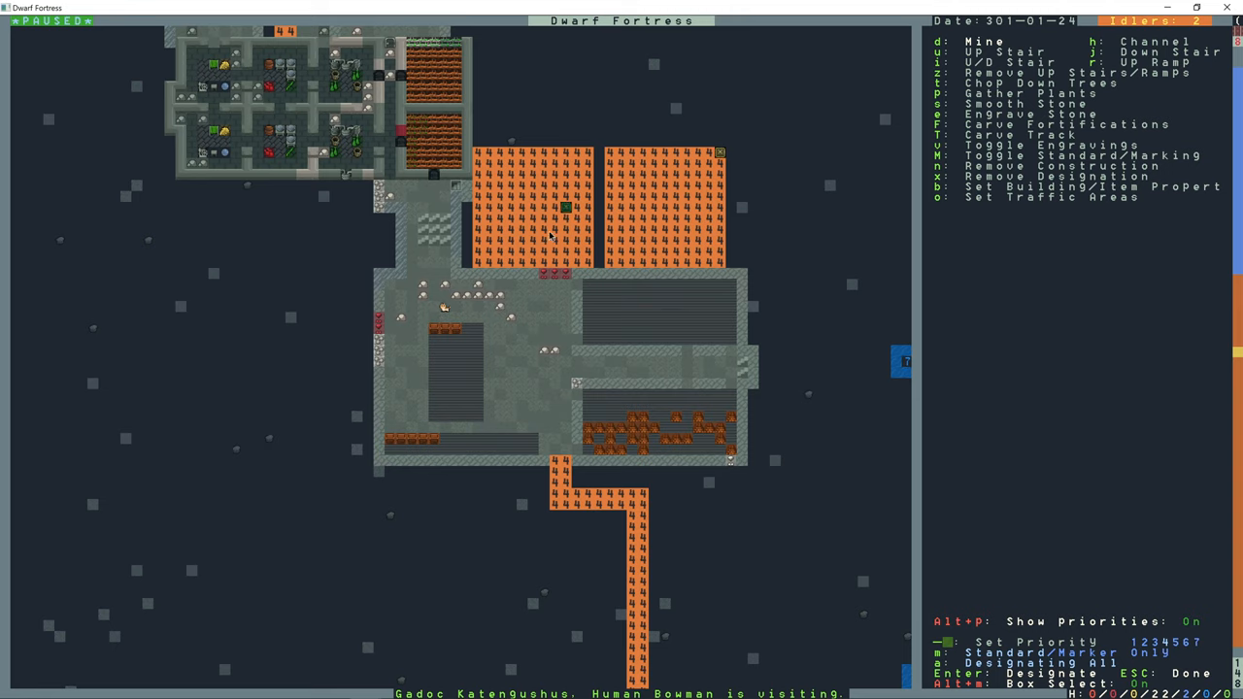
key(Escape)
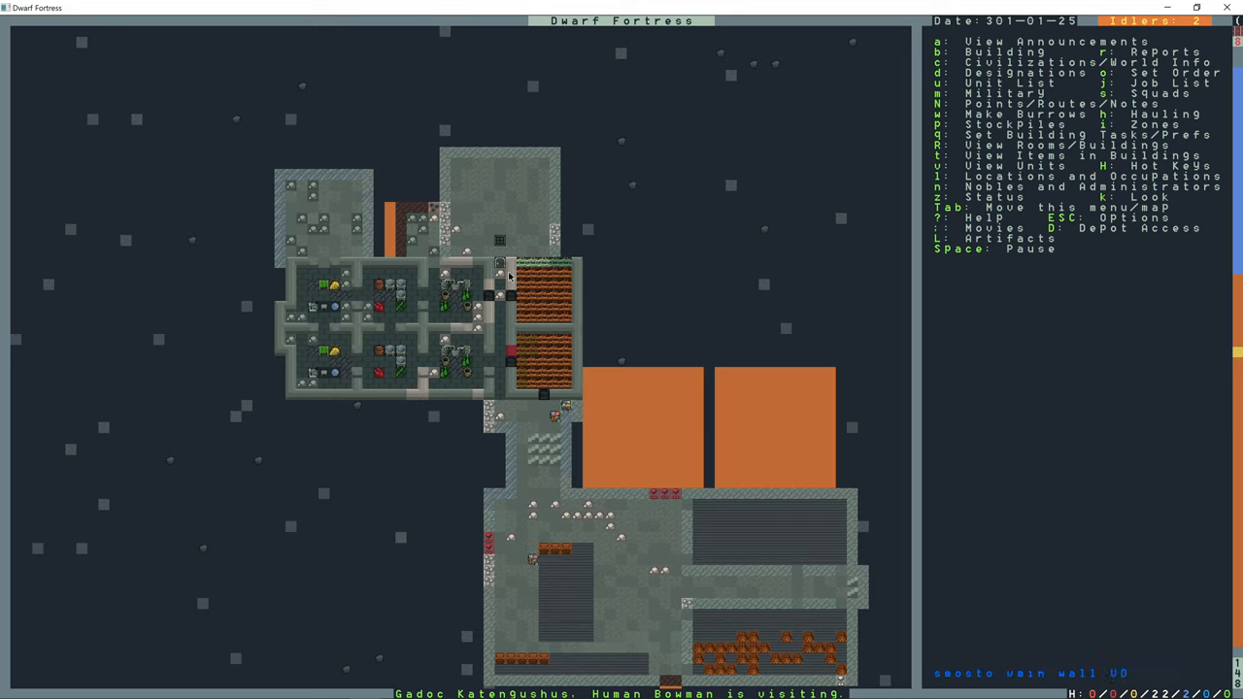
mouse_move(318, 240)
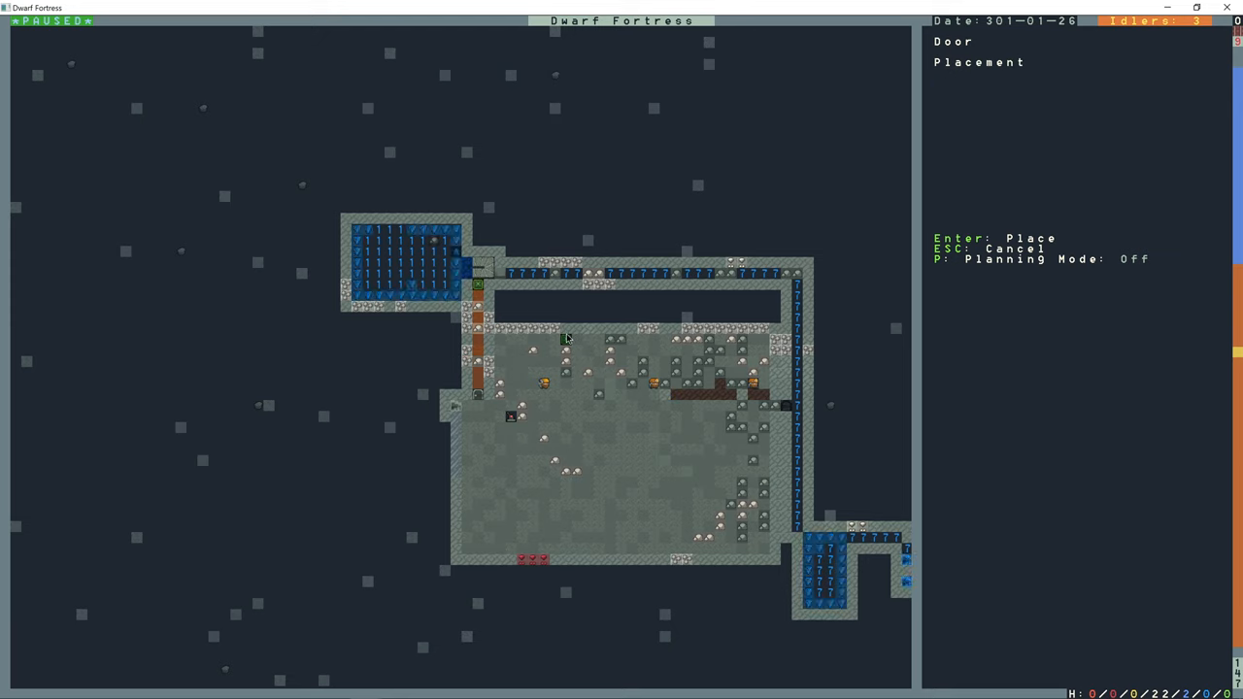
- Connect the granite lever to the bridge using granite mechanisms
key(Enter)
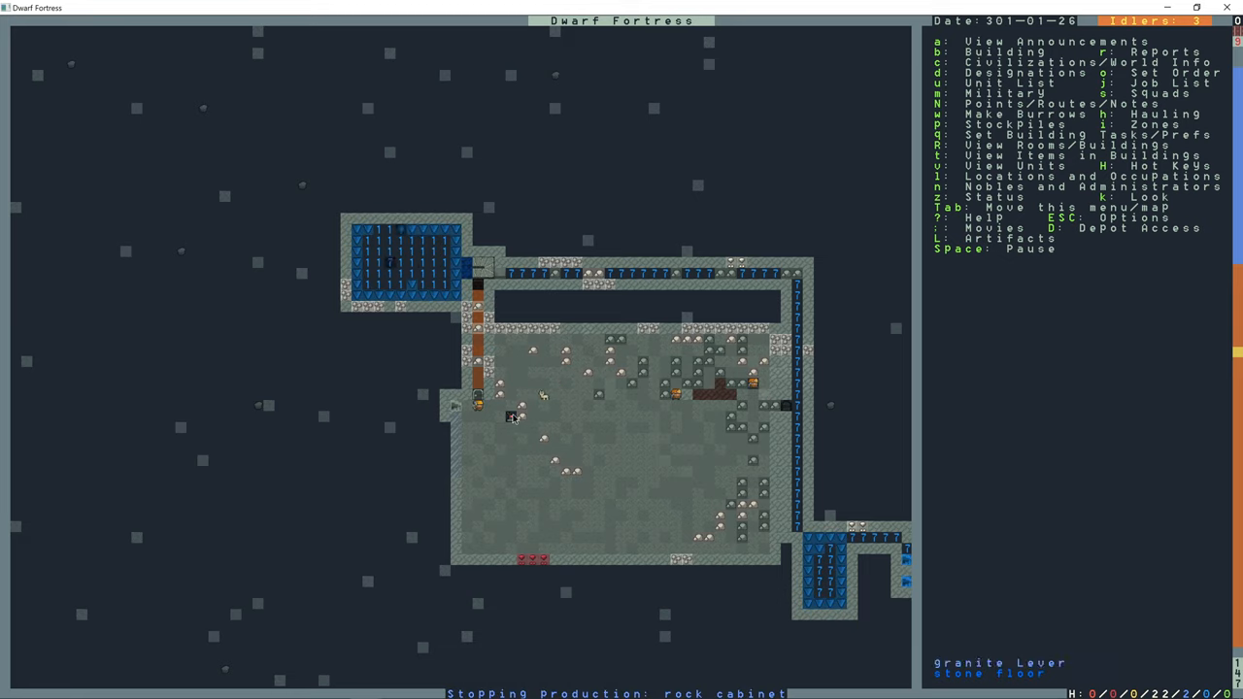
click(512, 416)
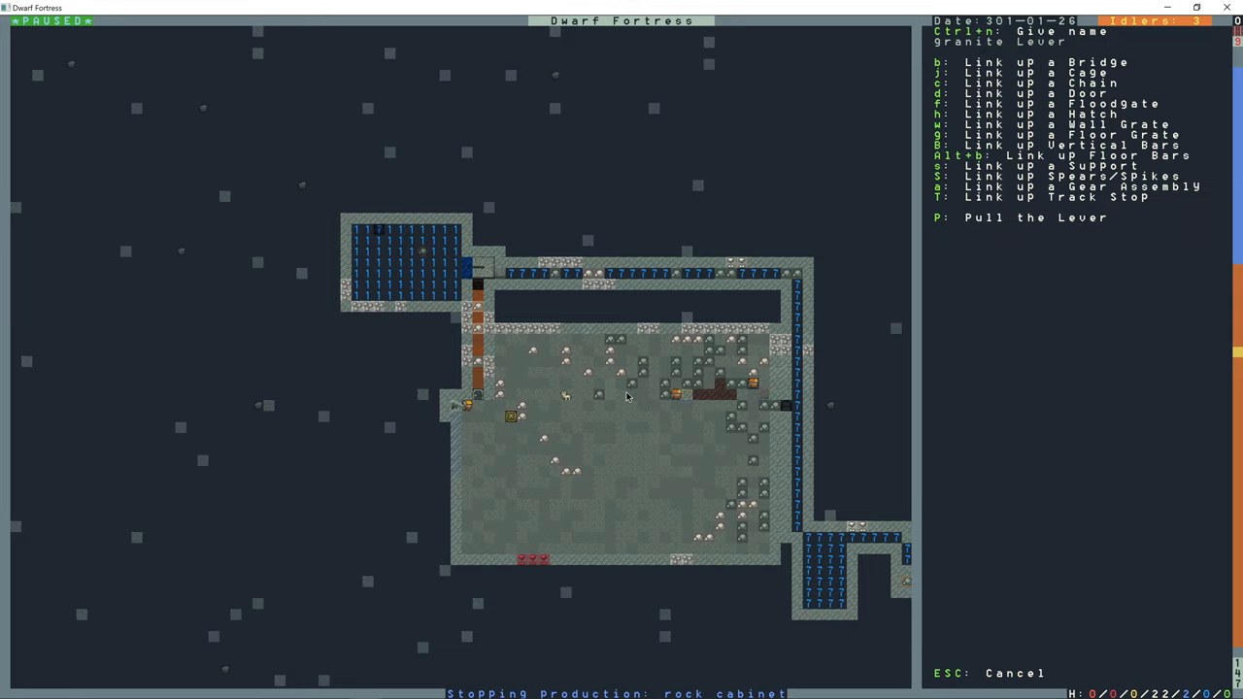
key(b)
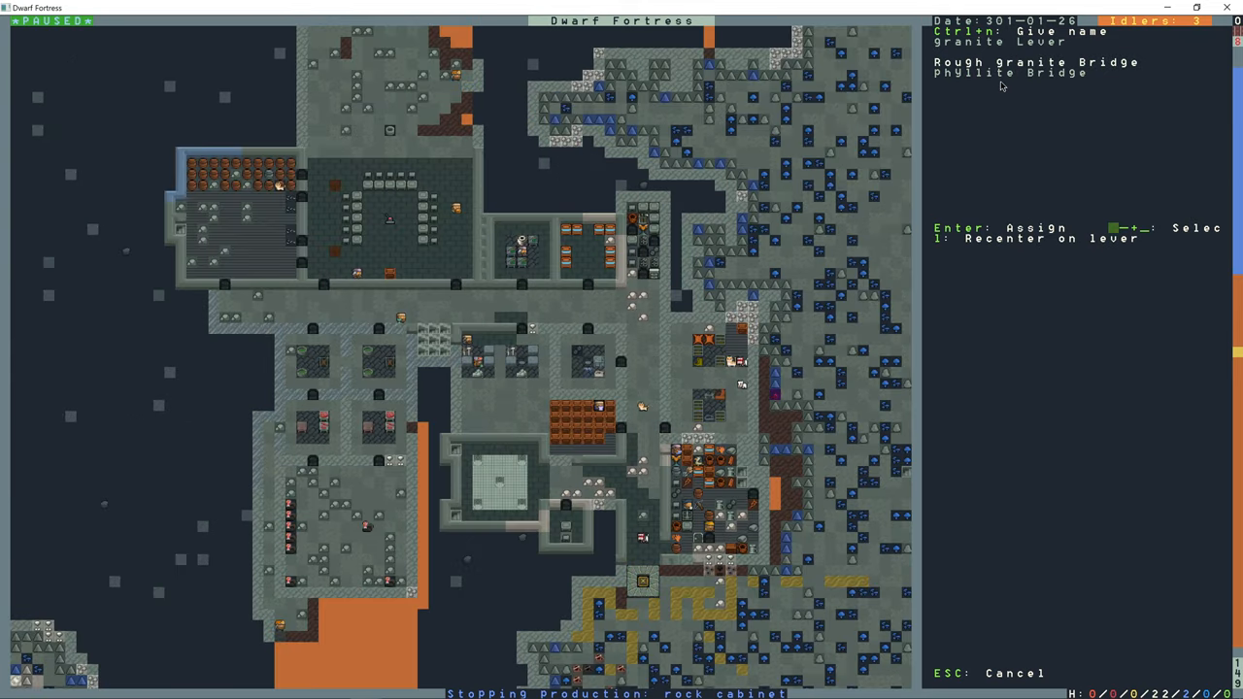
key(1)
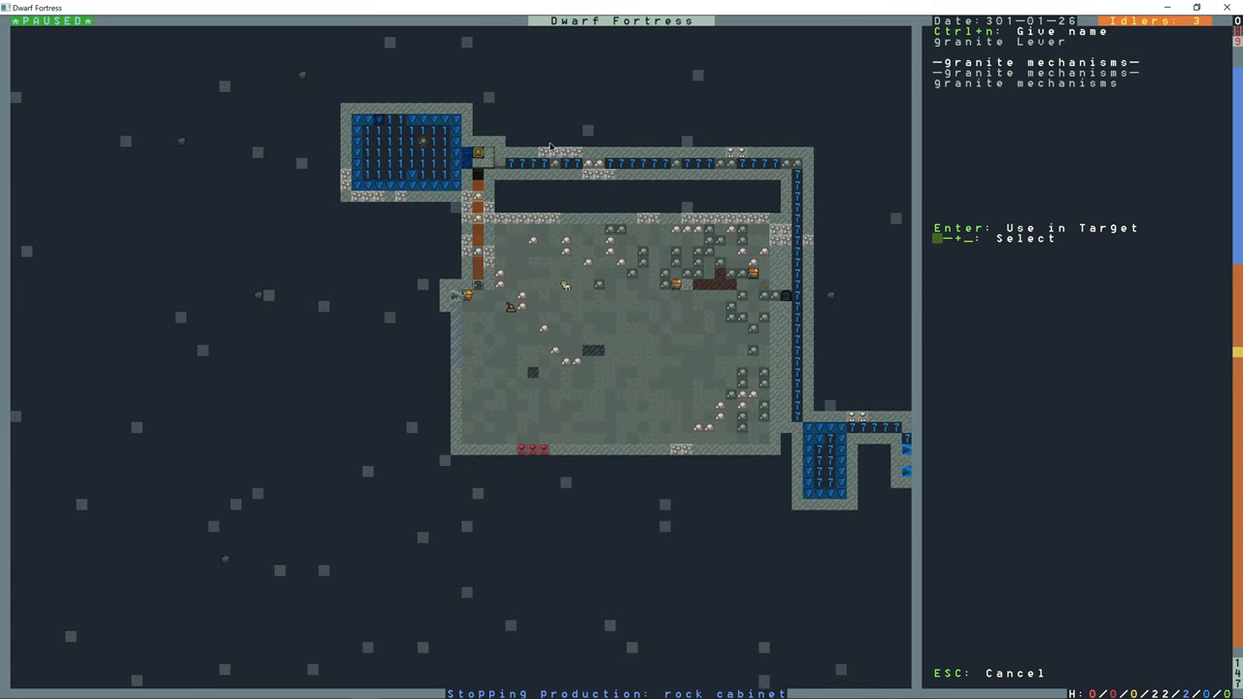
key(Esc)
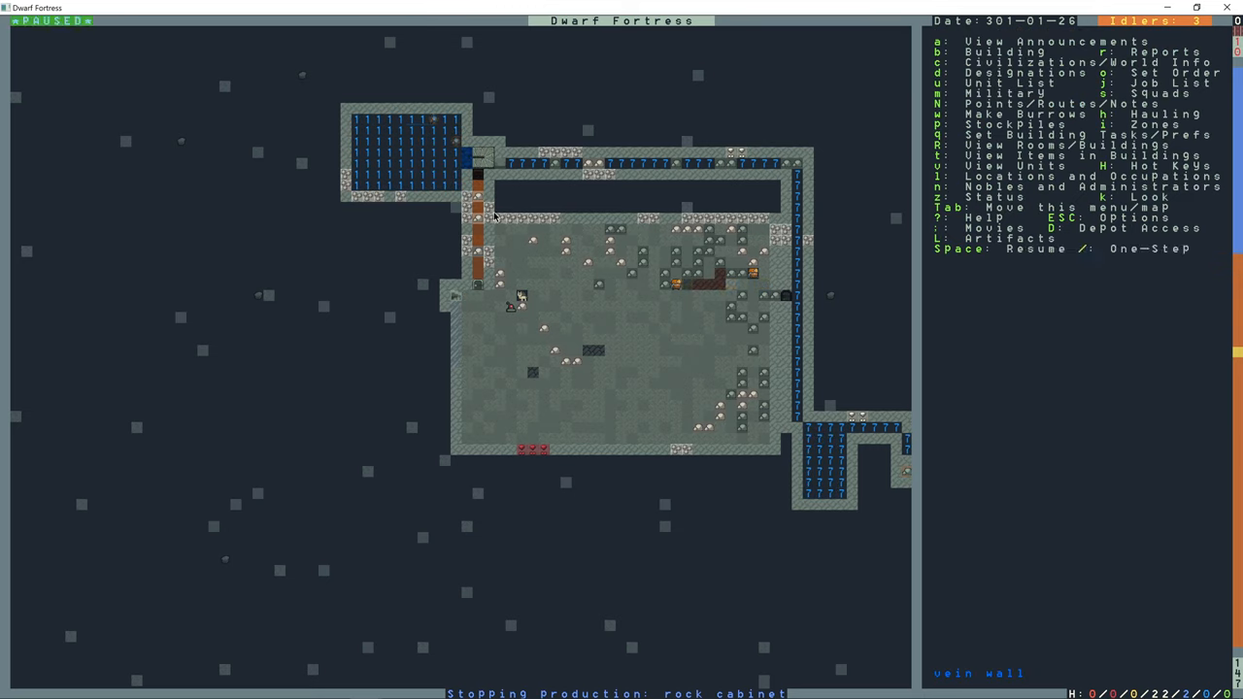
key(space)
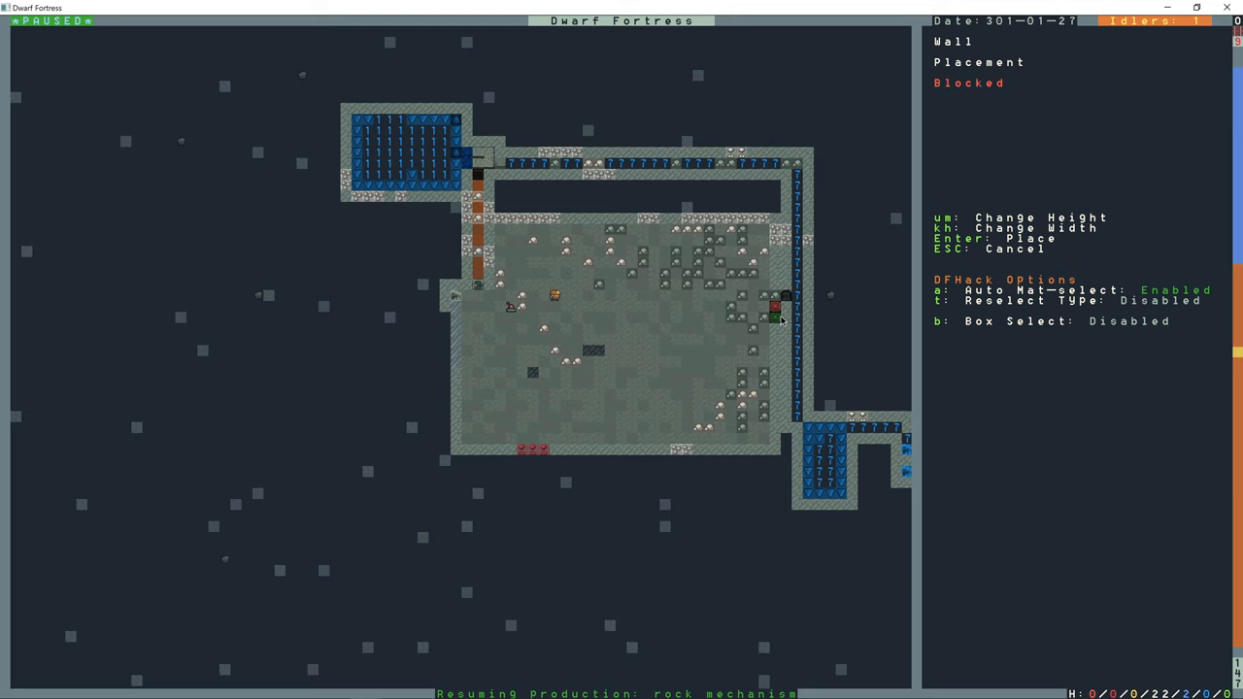
- Abandon the blocked wall placement along the hall's east side
key(Escape)
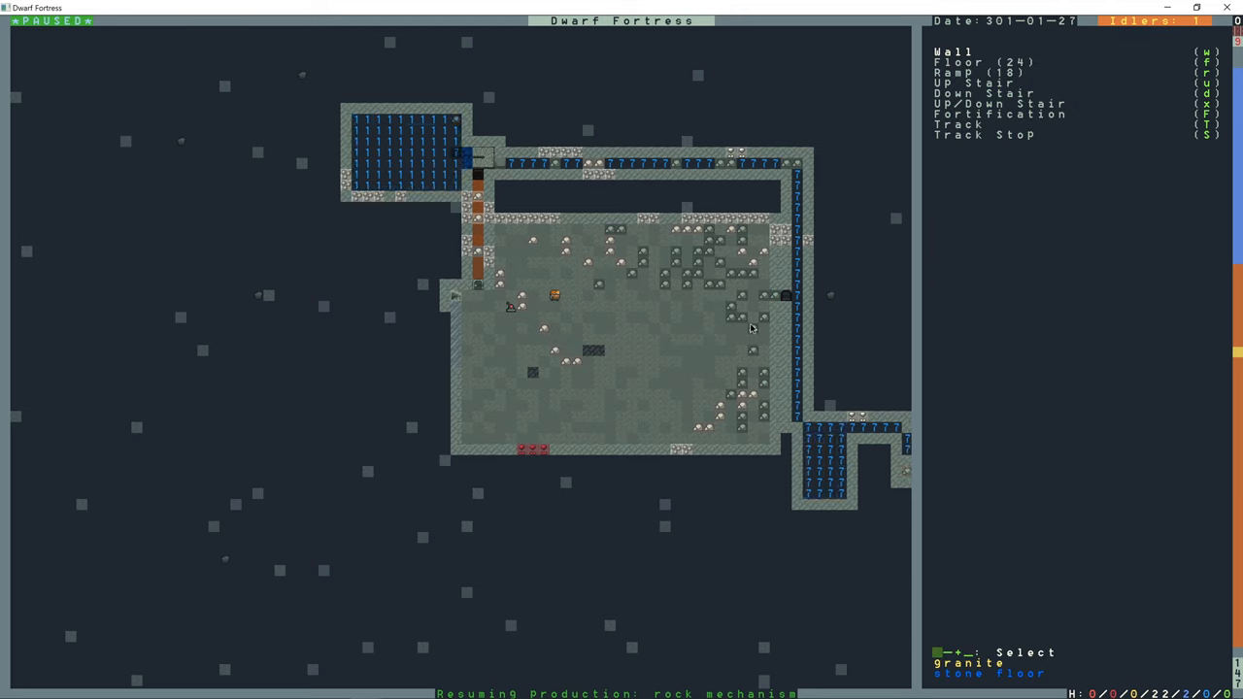
key(Escape)
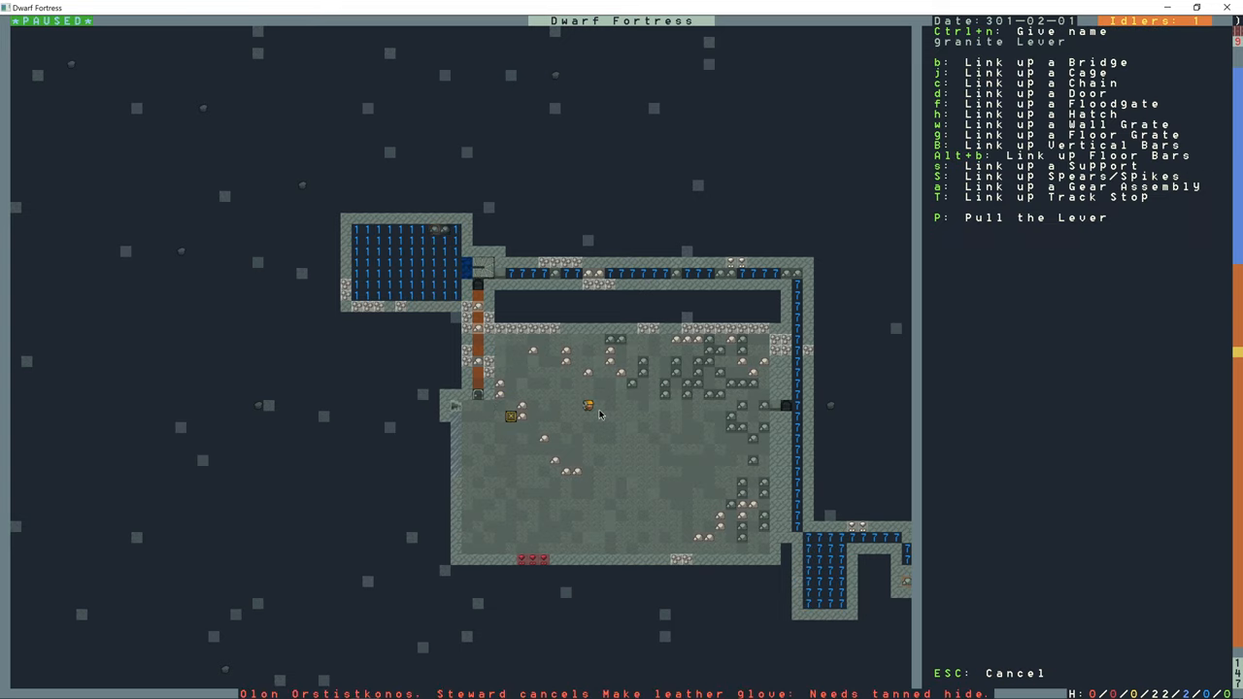
- Show the granite lever's link and Pull the Lever options
key(Escape)
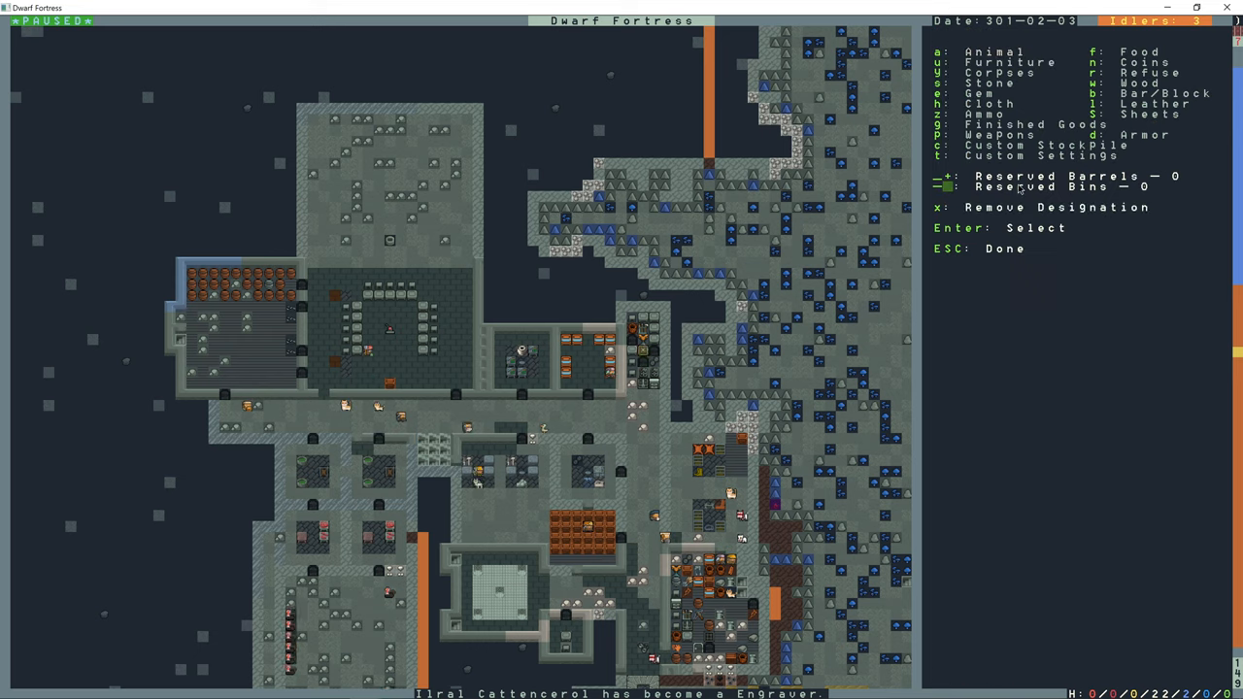
mouse_move(639, 292)
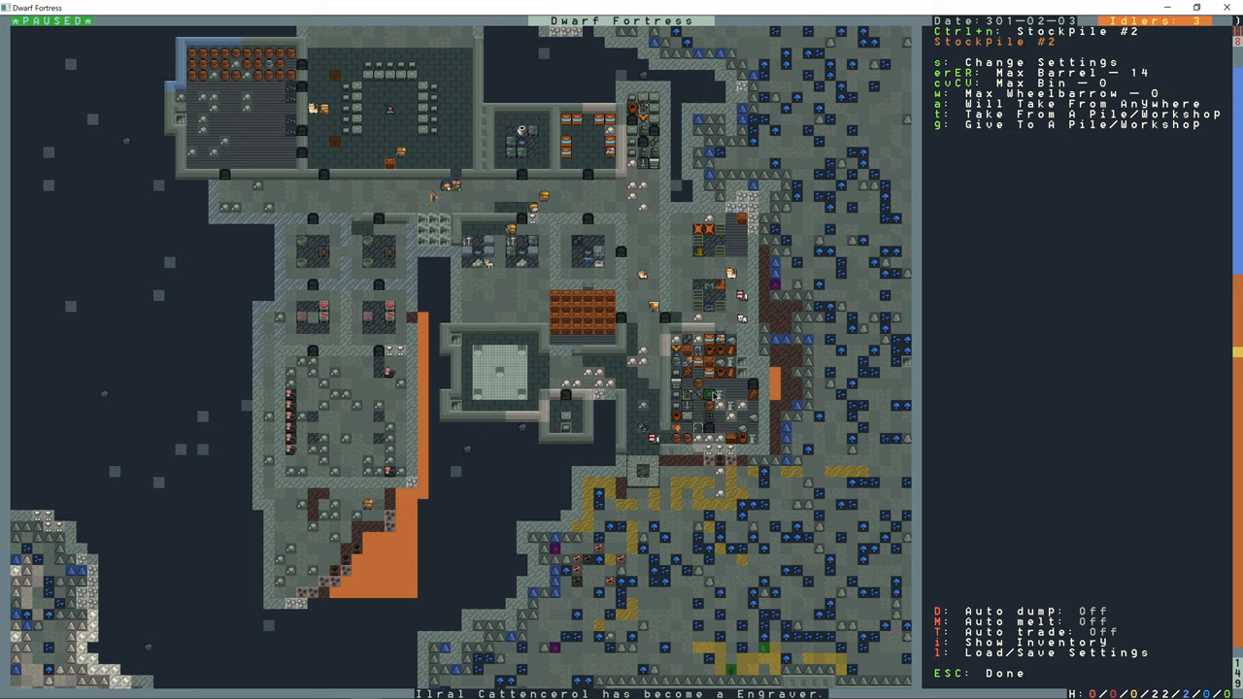
- View Stockpile #2's storage settings, then close them
key(s)
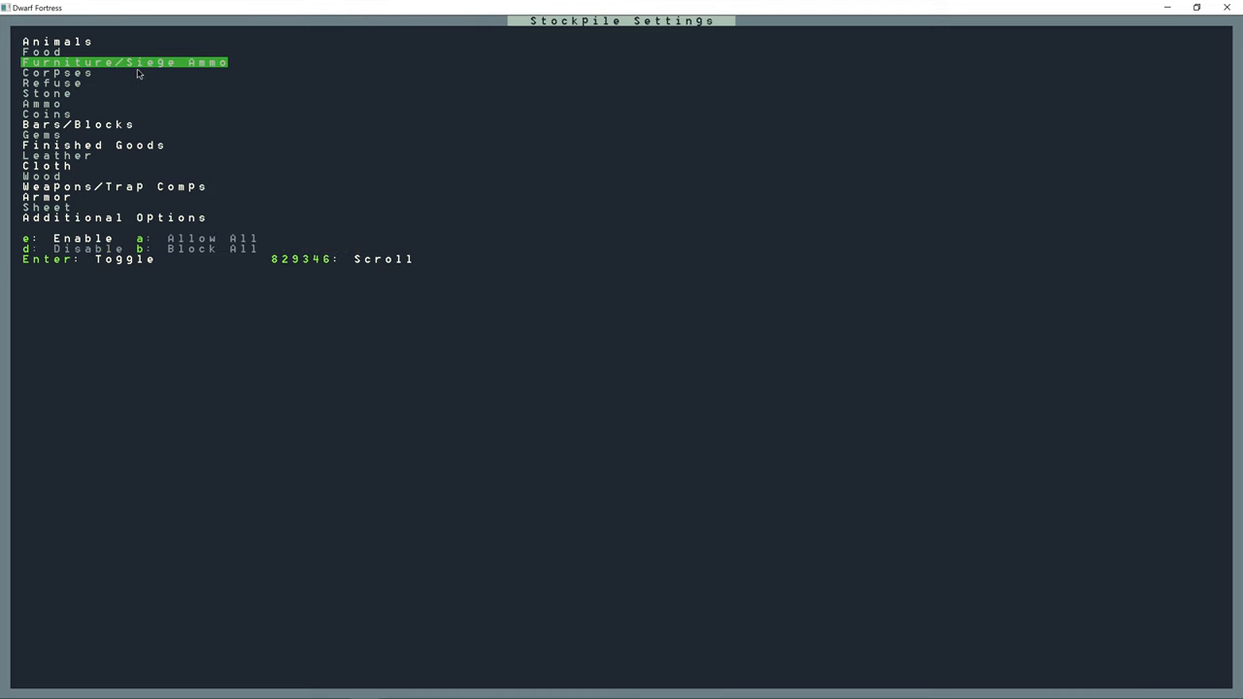
key(Escape)
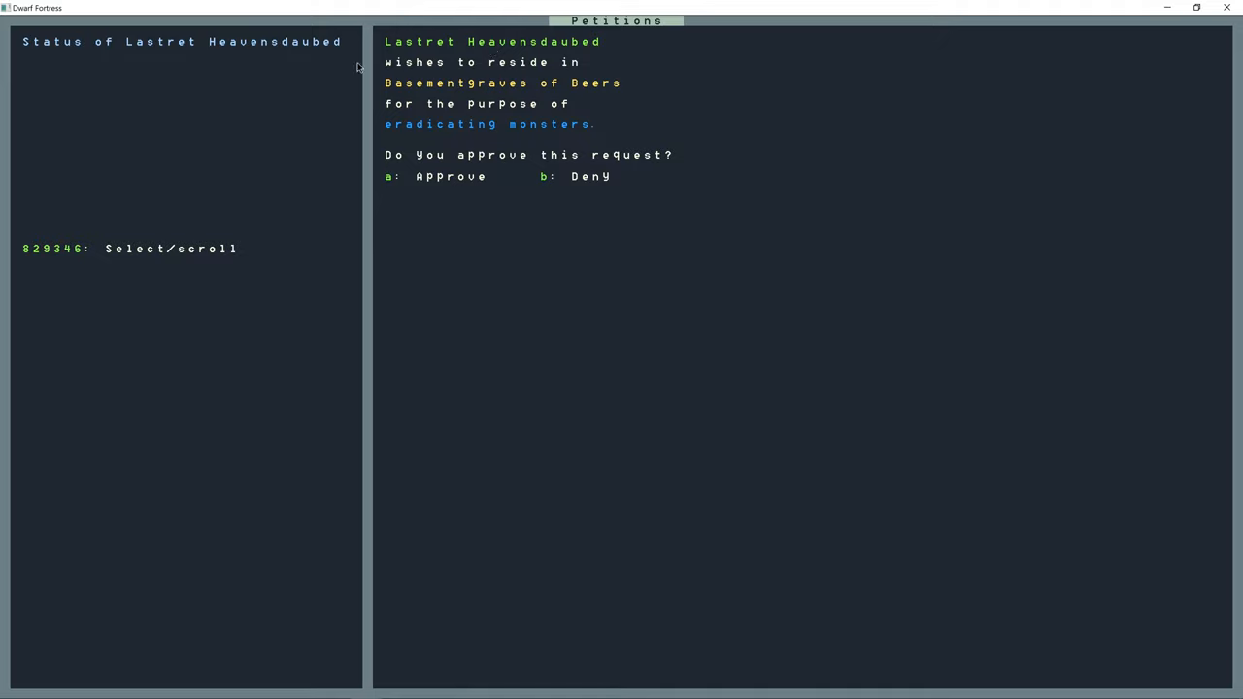
mouse_move(513, 146)
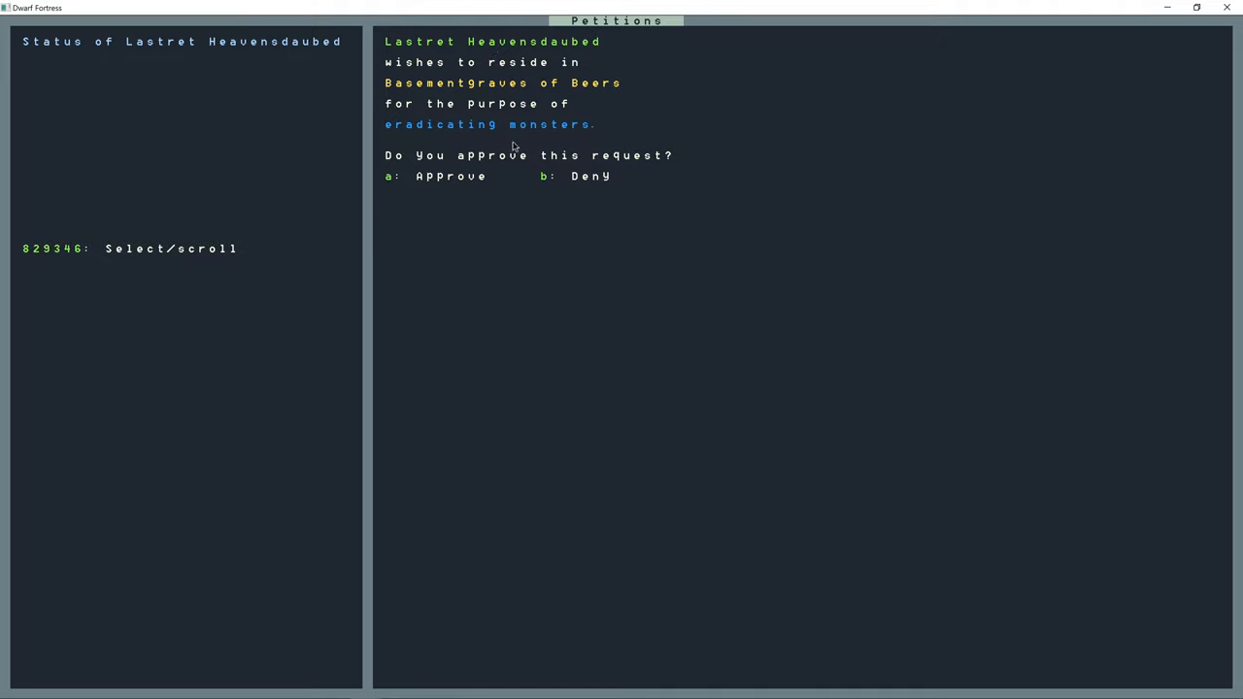
mouse_move(557, 198)
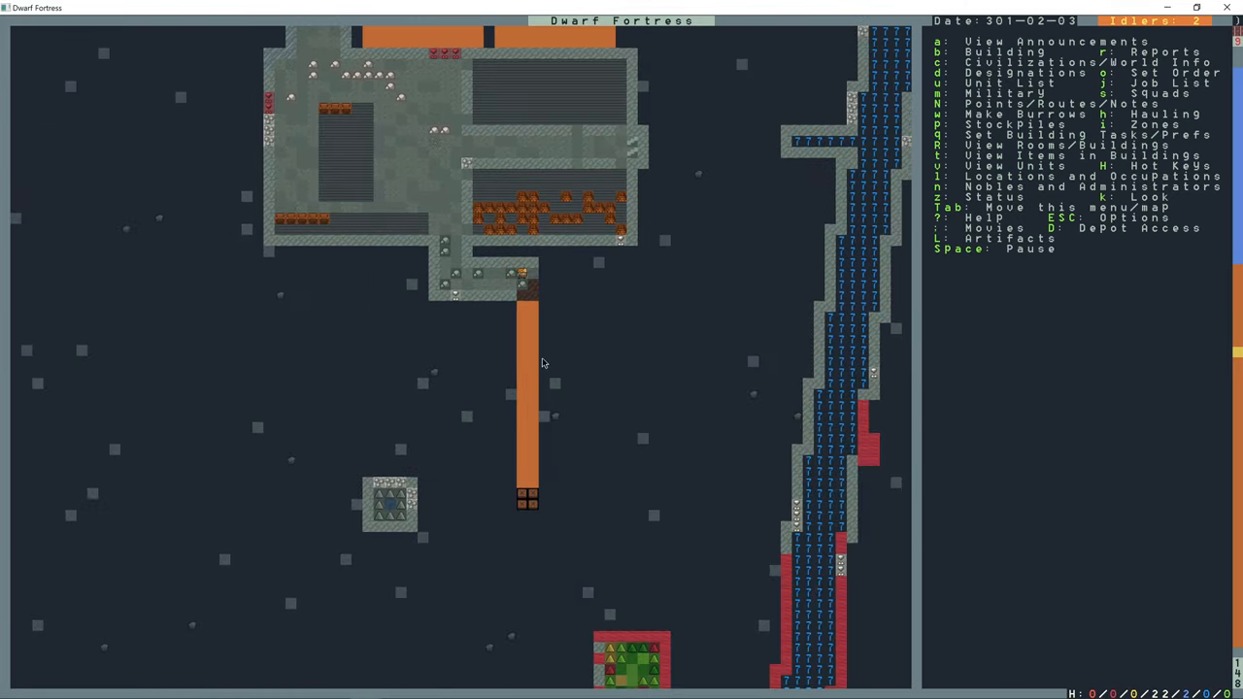
- Try placing a raising bridge in the short corridor, then back out
key(b)
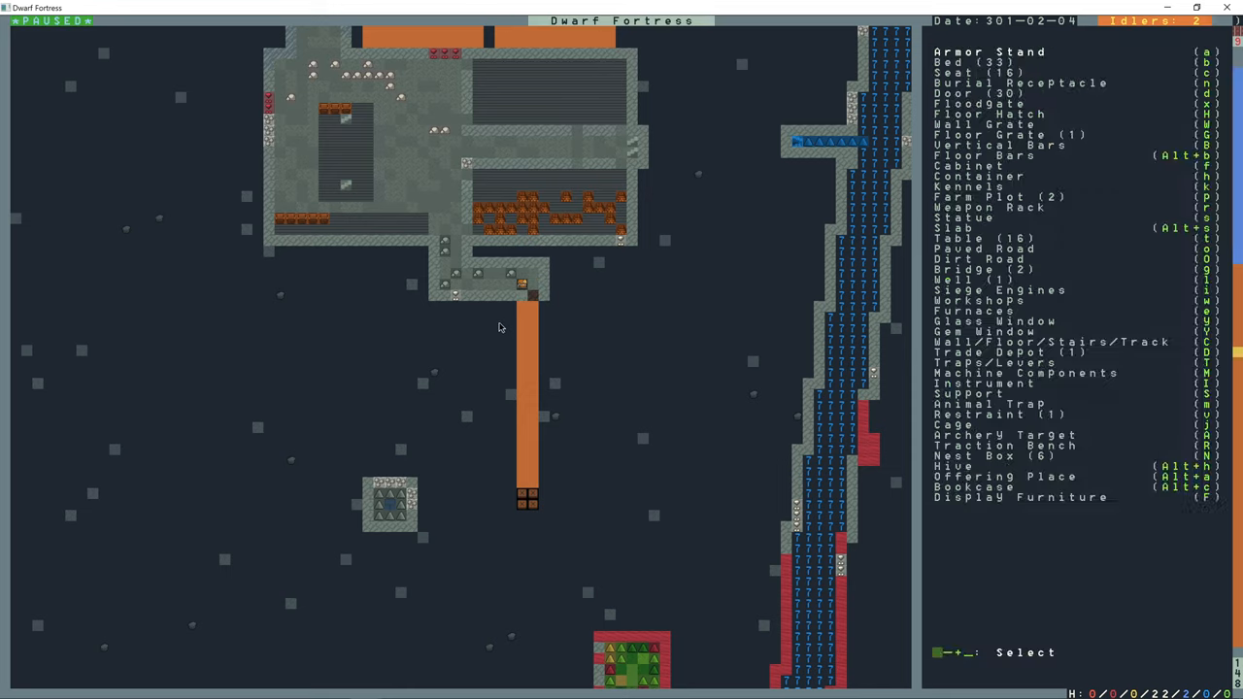
click(962, 269)
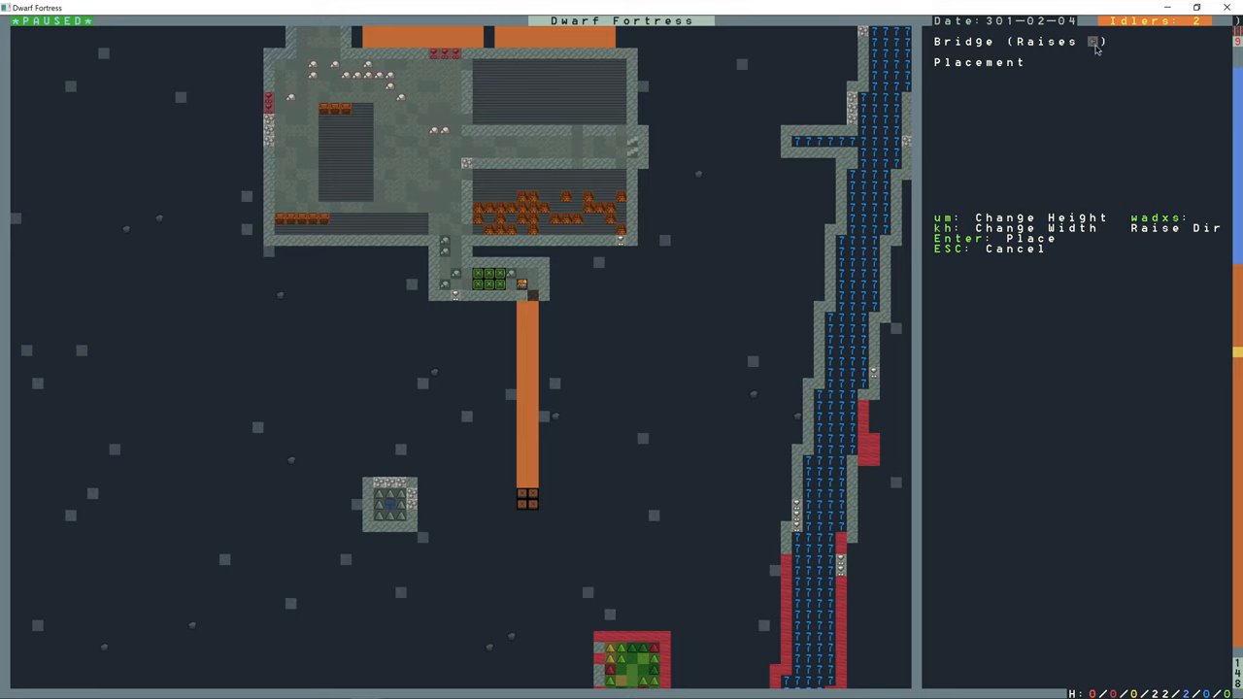
key(Return)
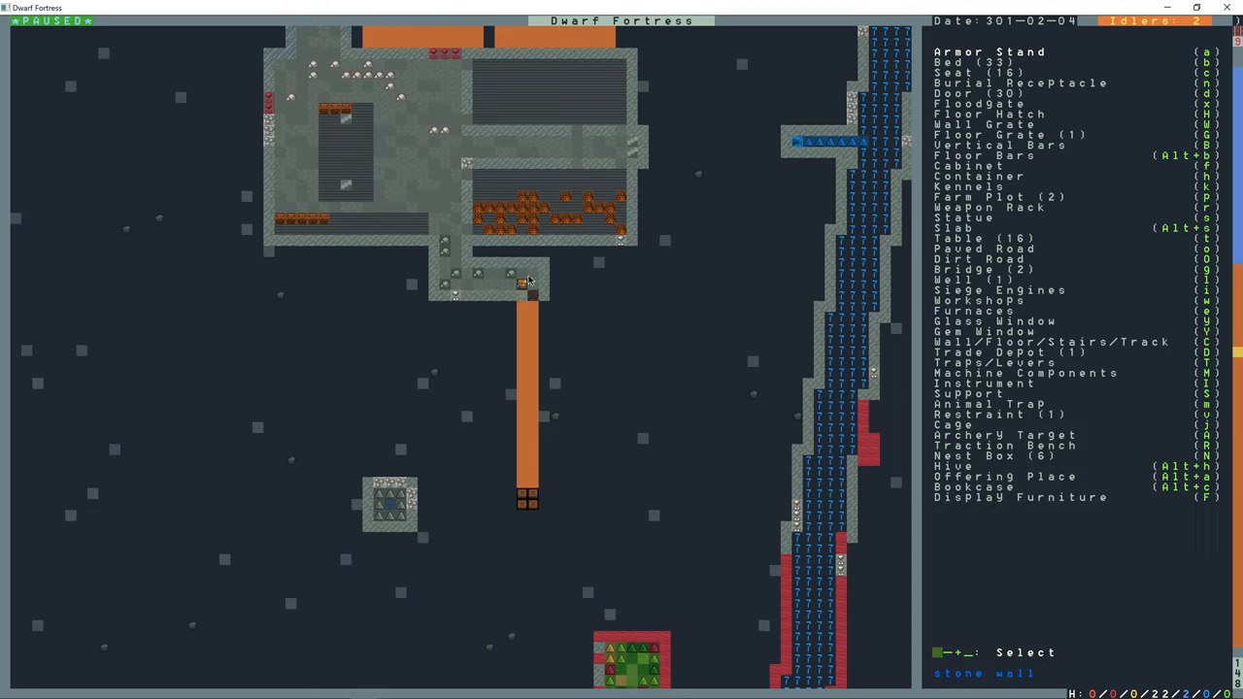
key(Escape)
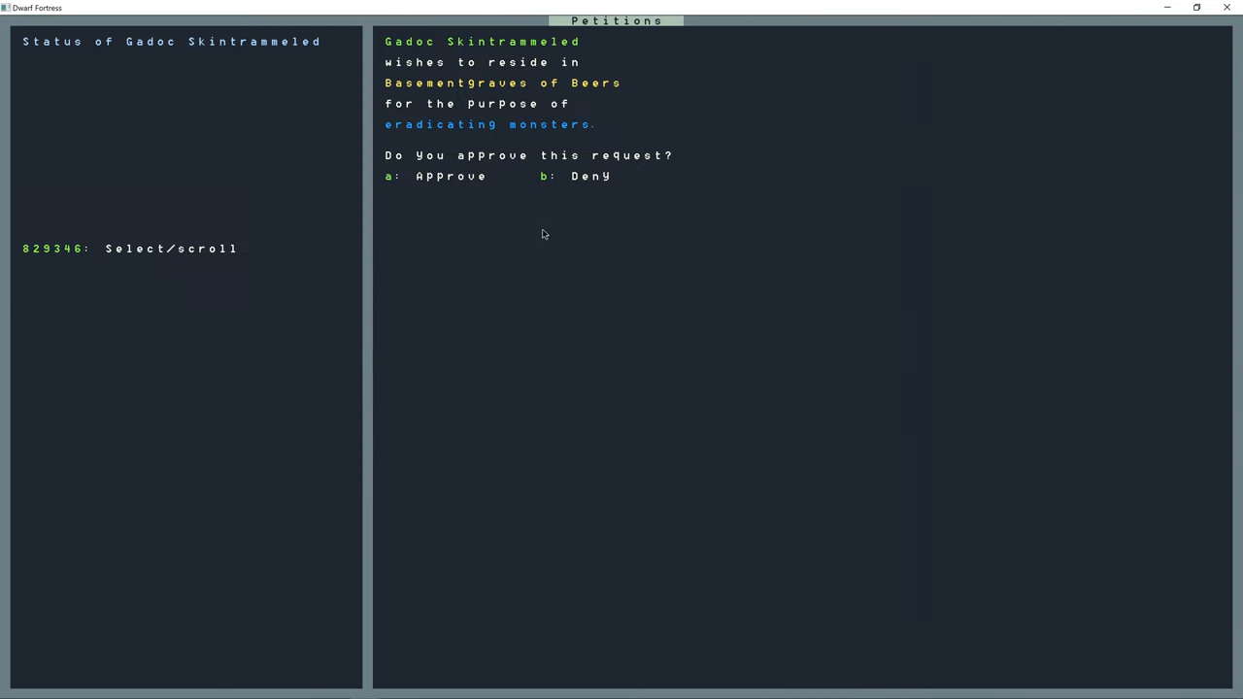
mouse_move(493, 158)
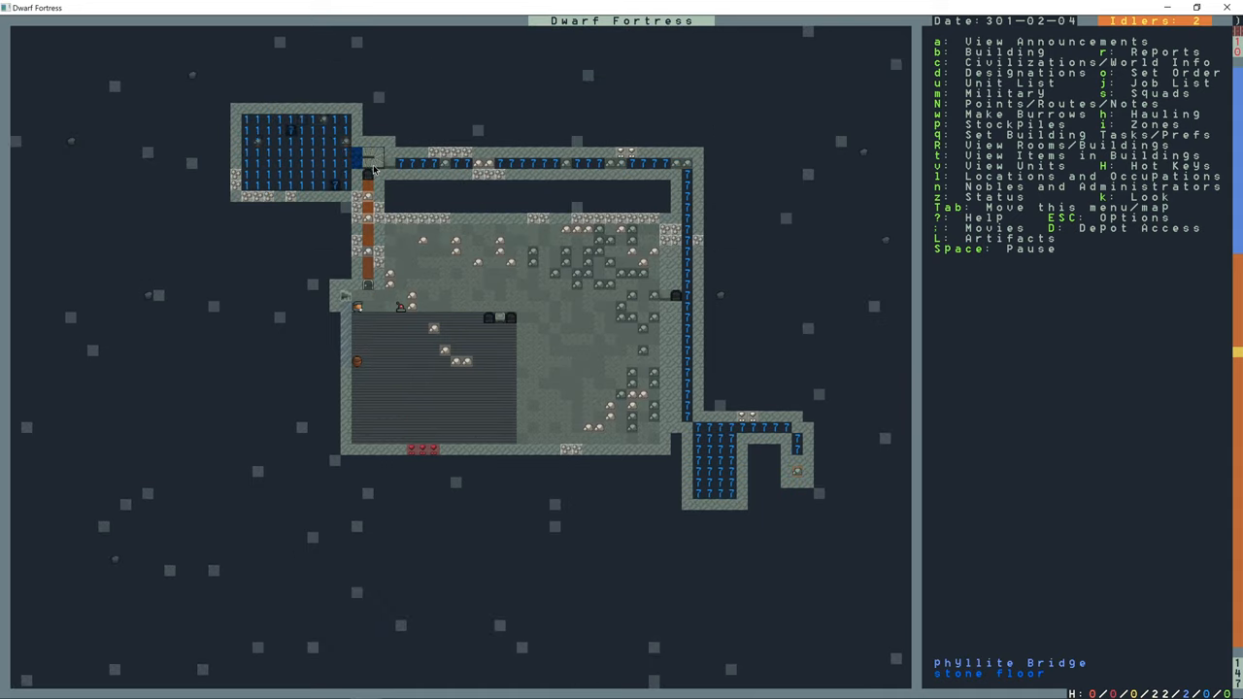
key(d)
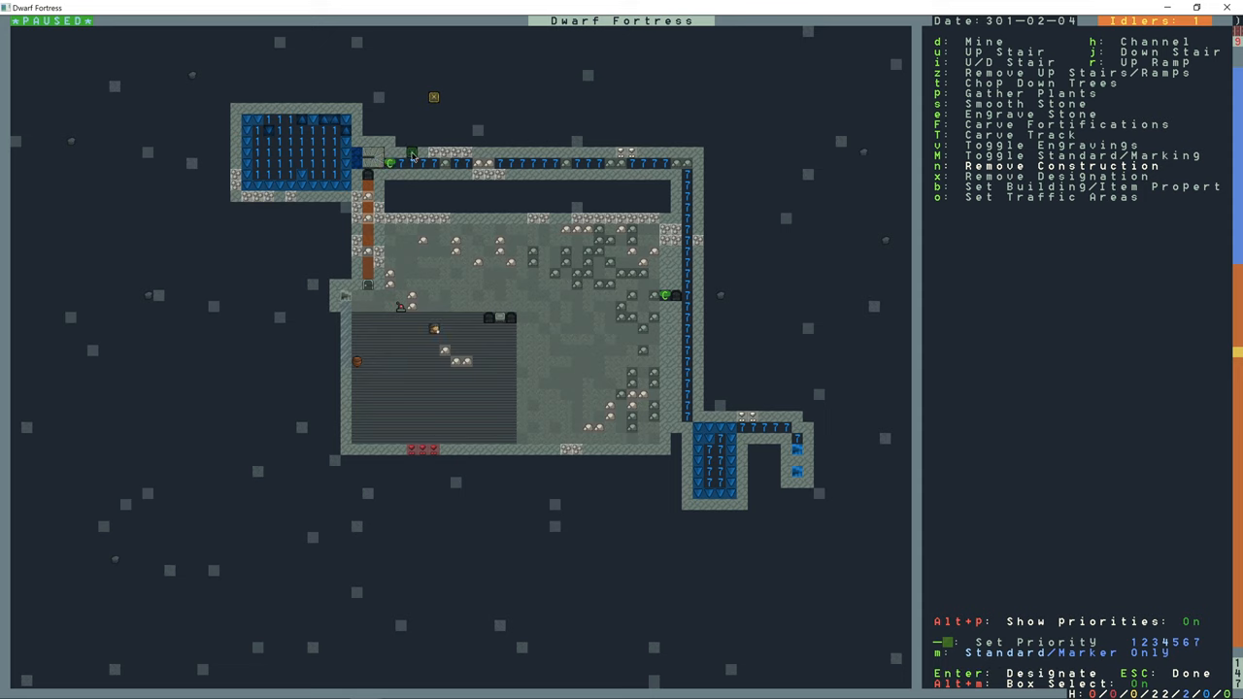
key(Escape)
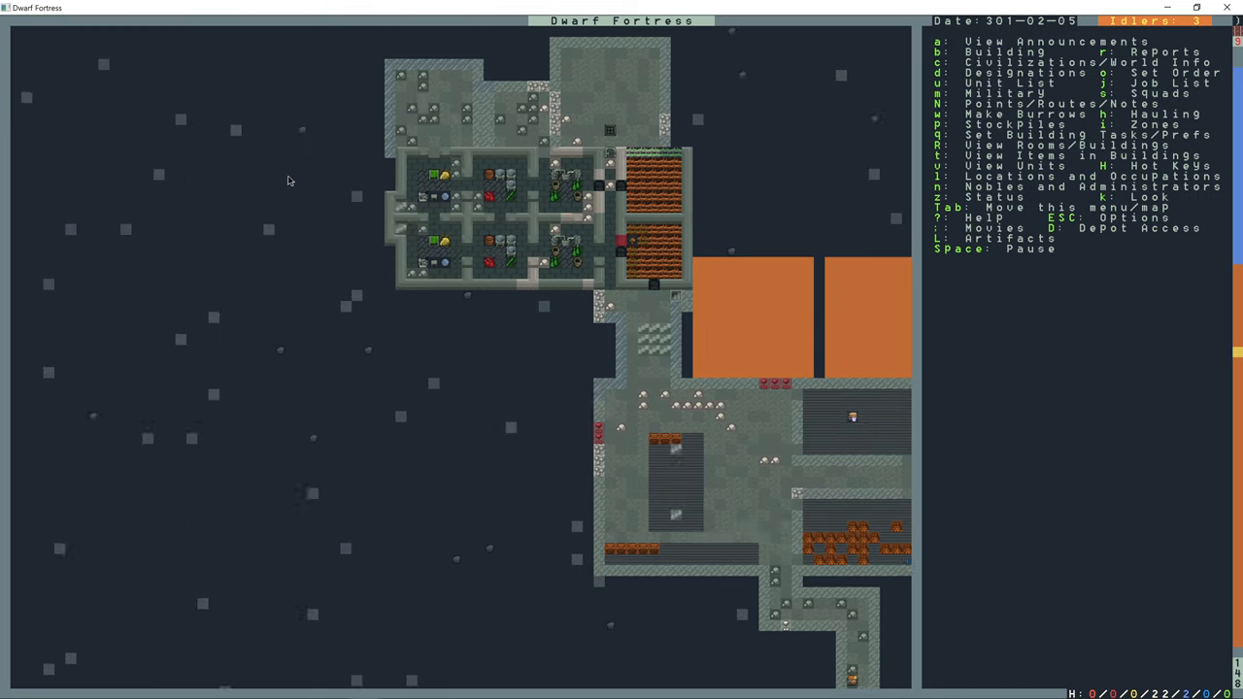
- Block all food categories in Food Stockpile #5's settings, then browse the Egg list
key(p)
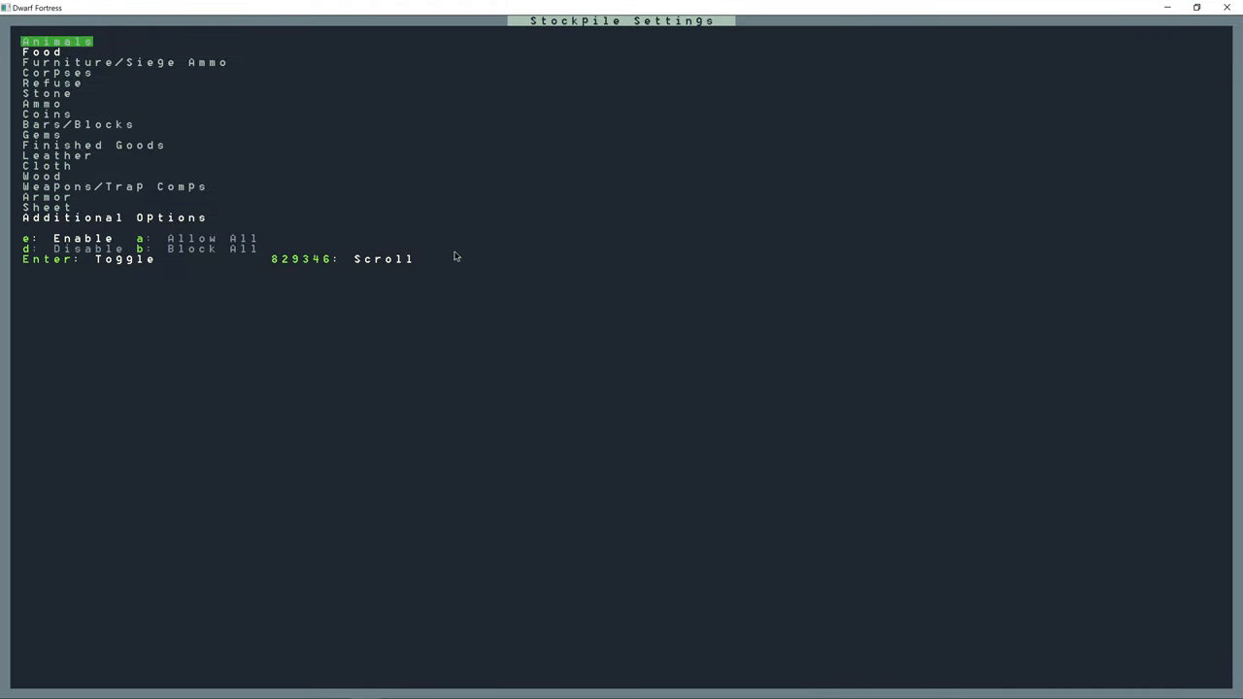
click(43, 51)
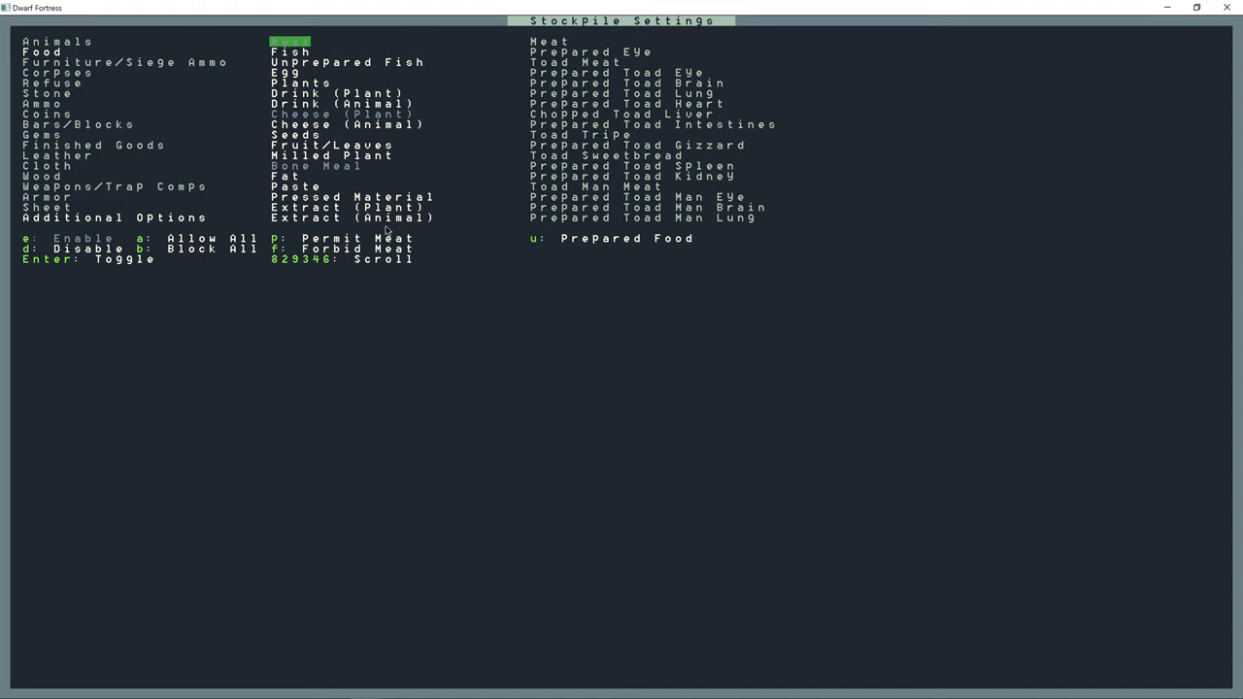
click(289, 72)
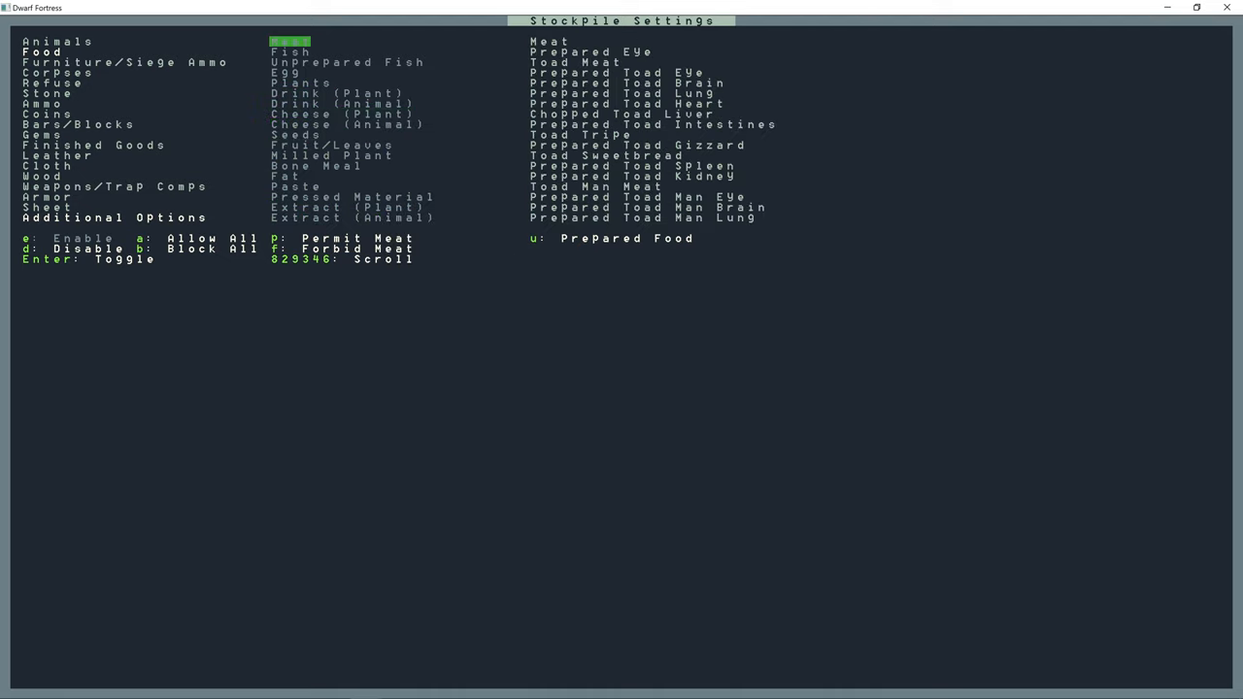
key(down)
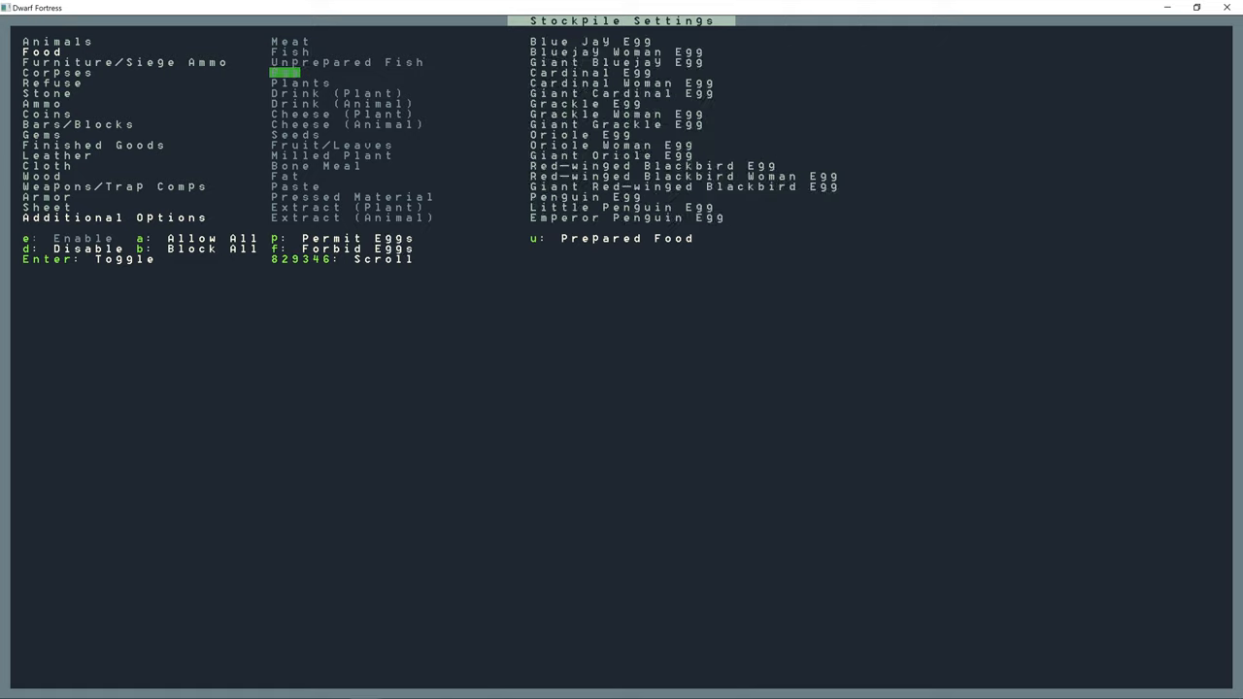
click(298, 83)
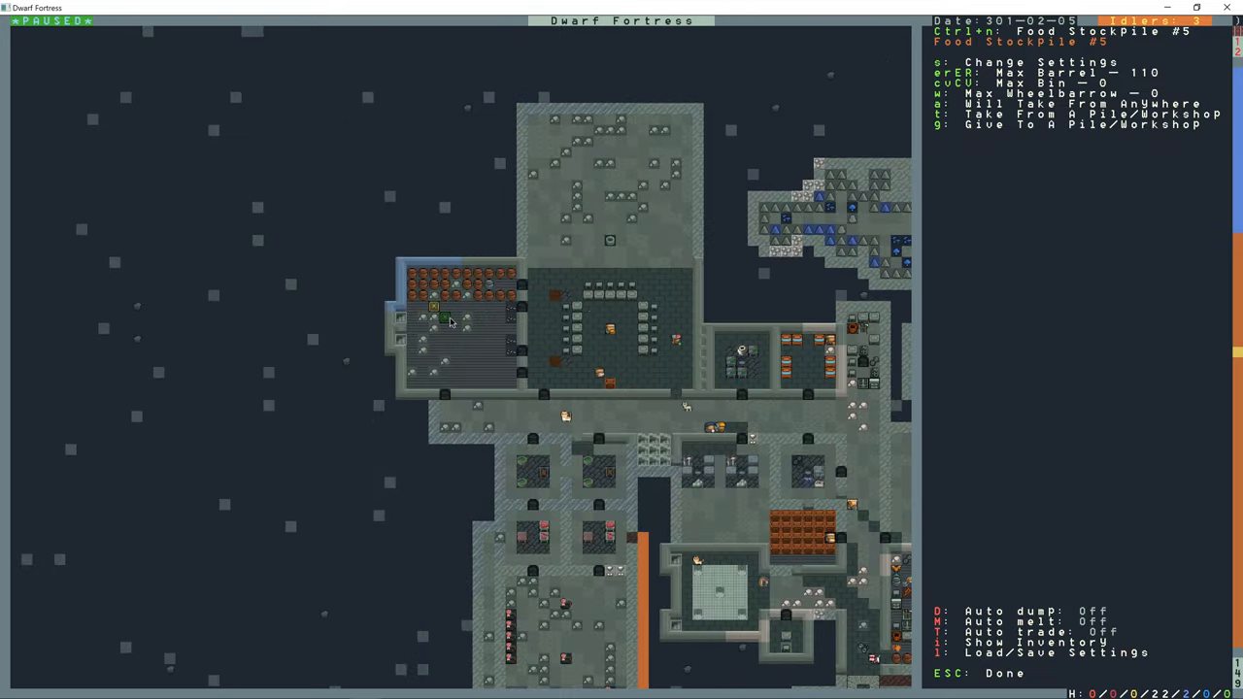
- Toggle off Pig Tail under Food > Plants in Food StockPile #5's settings
key(s)
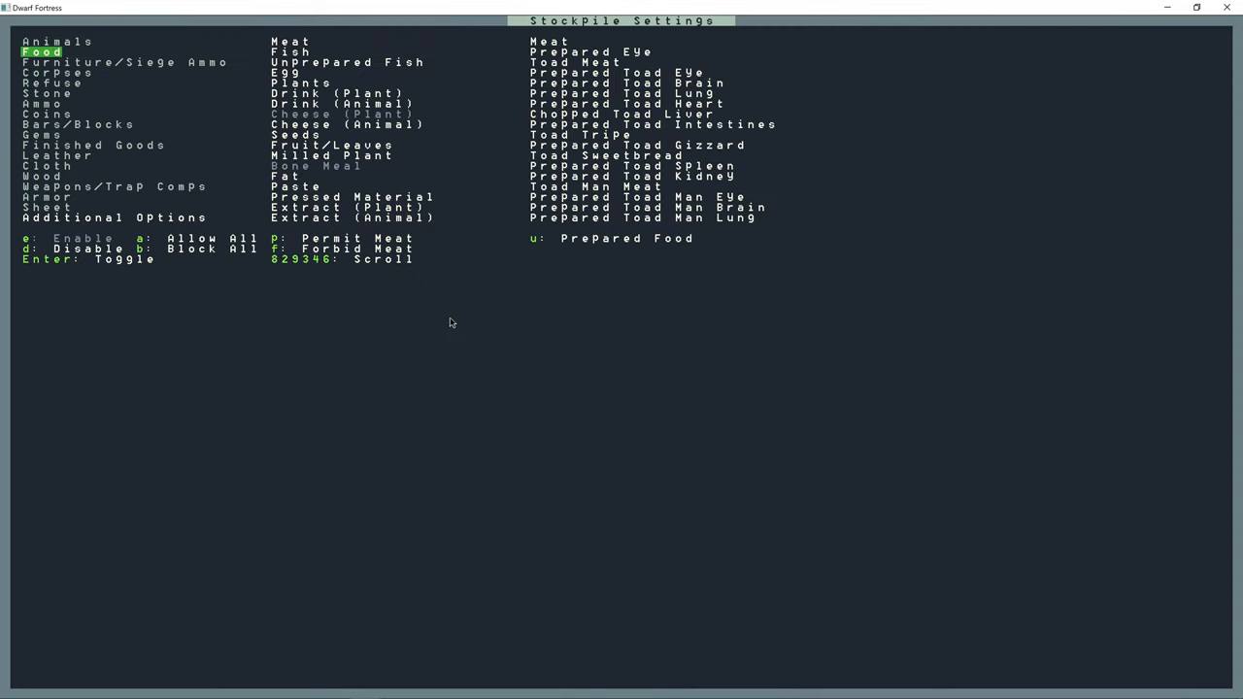
click(330, 155)
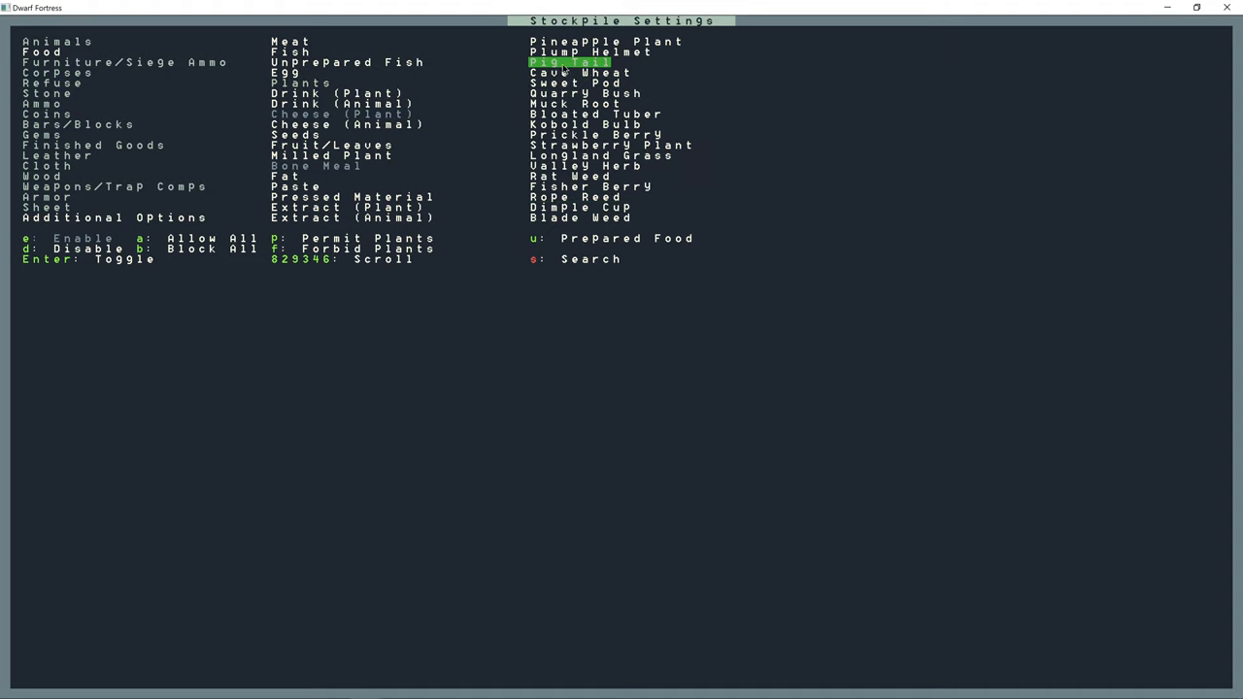
key(Down)
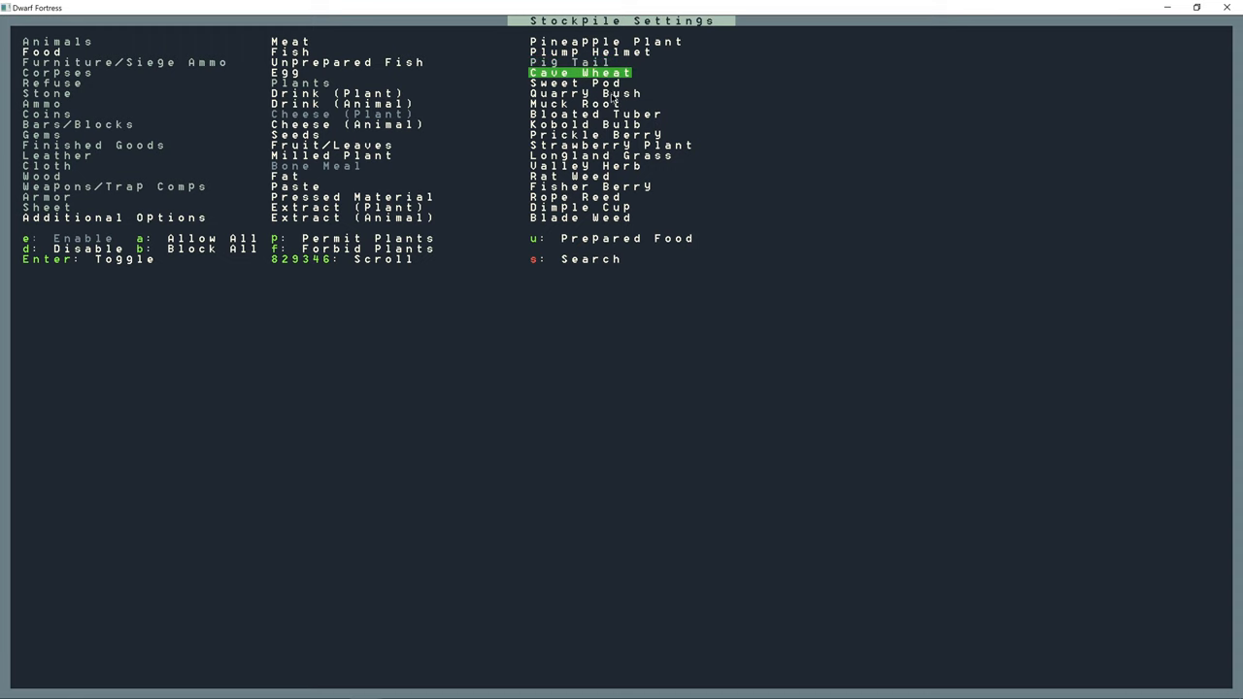
mouse_move(456, 215)
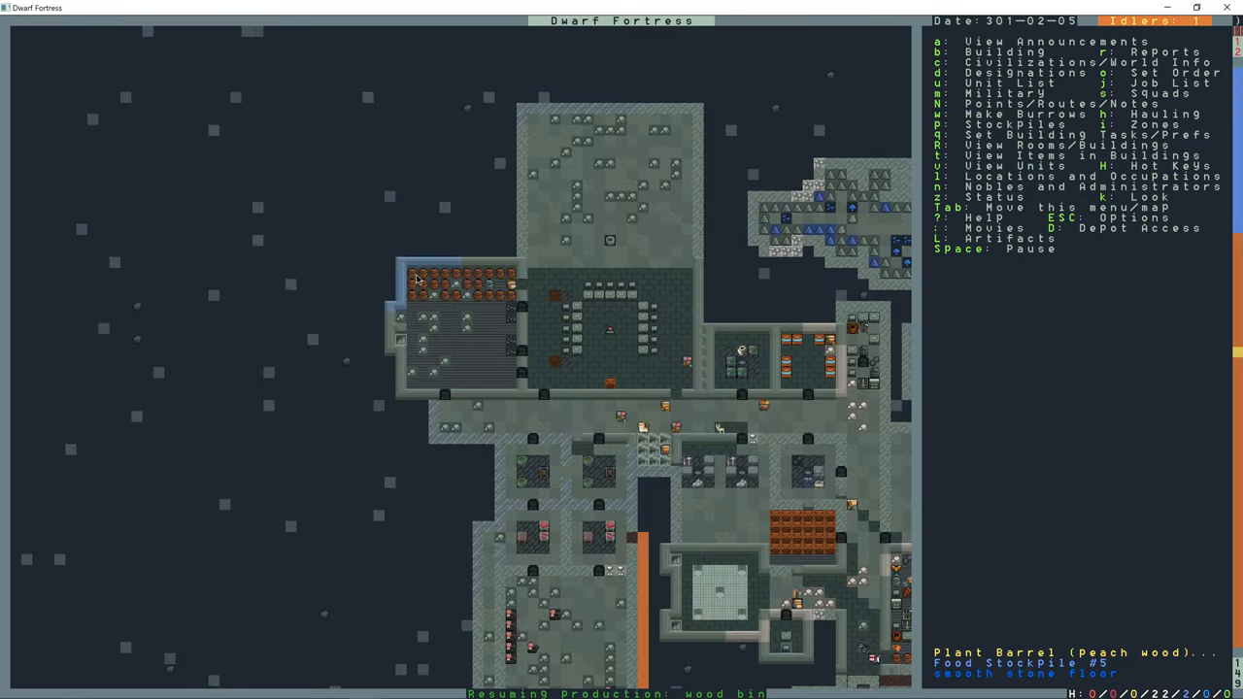
- Designate the stone tile by the dining hall's east wall for Smooth Stone
key(d)
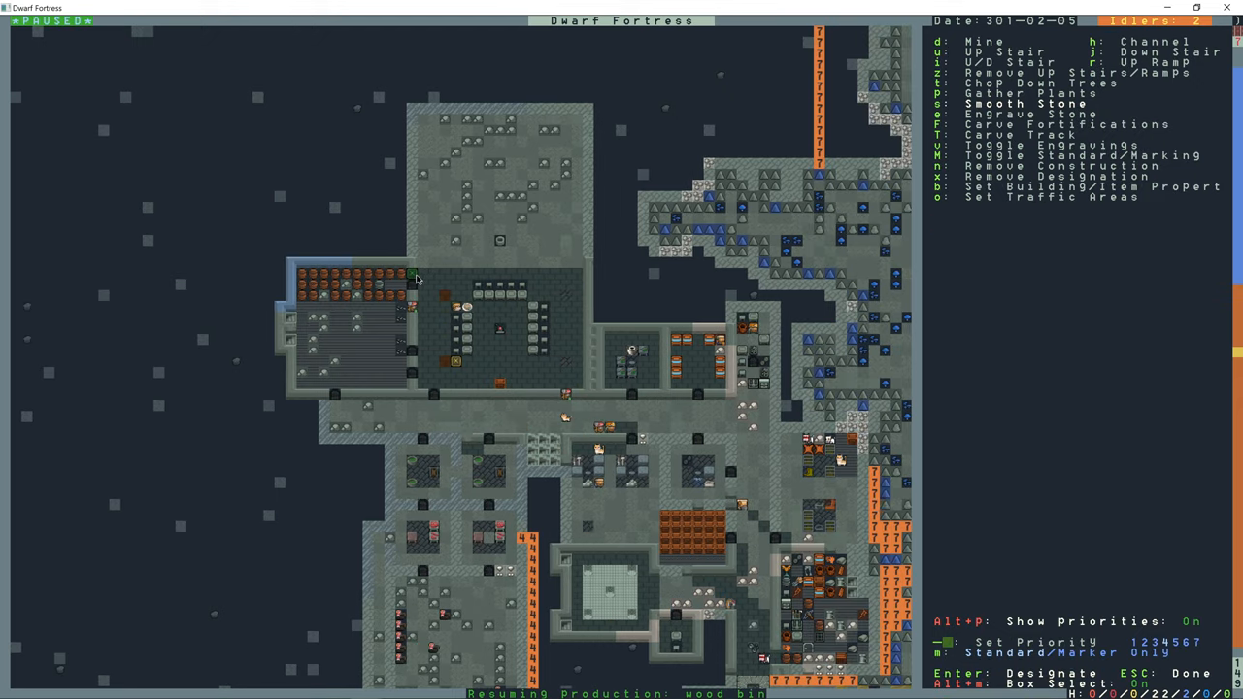
mouse_move(578, 306)
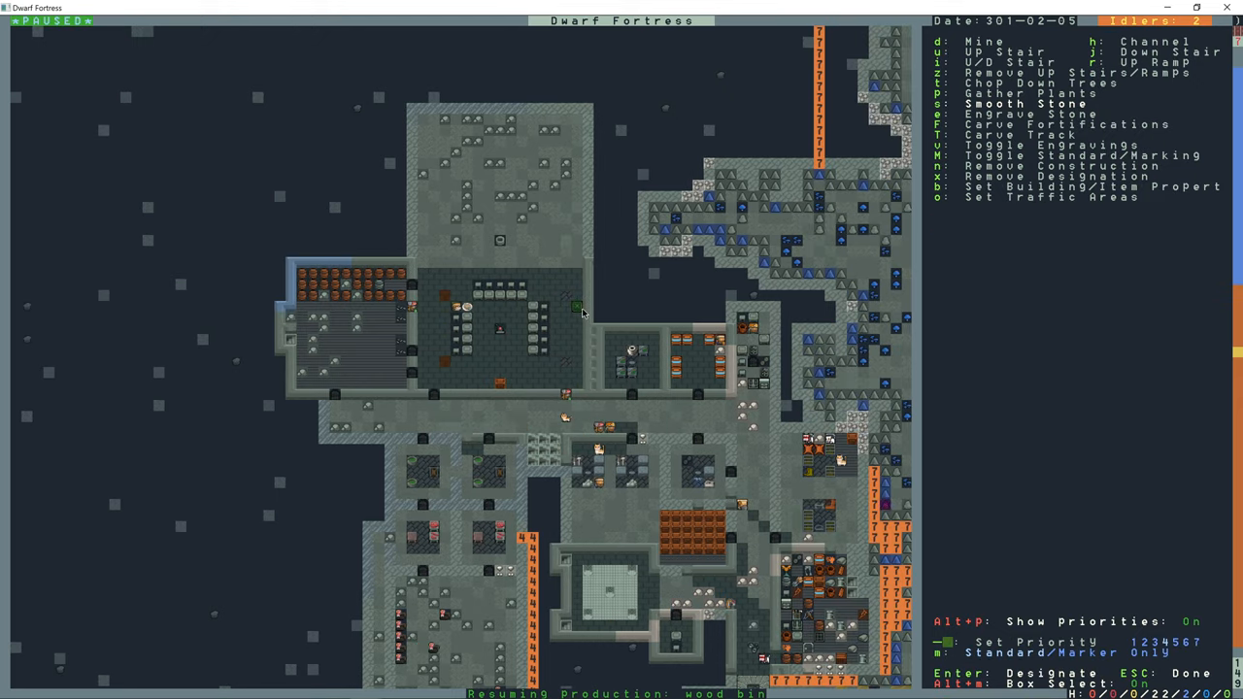
key(Escape)
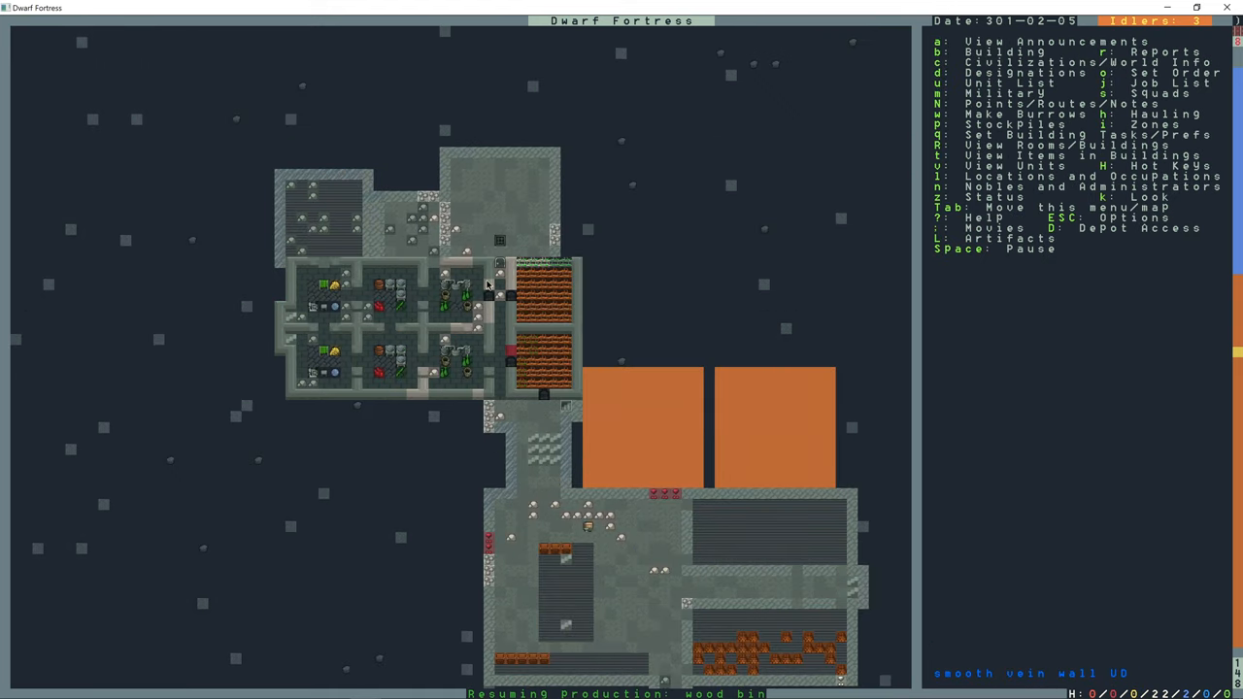
- Block most foods in one food pile, then change seed acceptance on another pile
key(p)
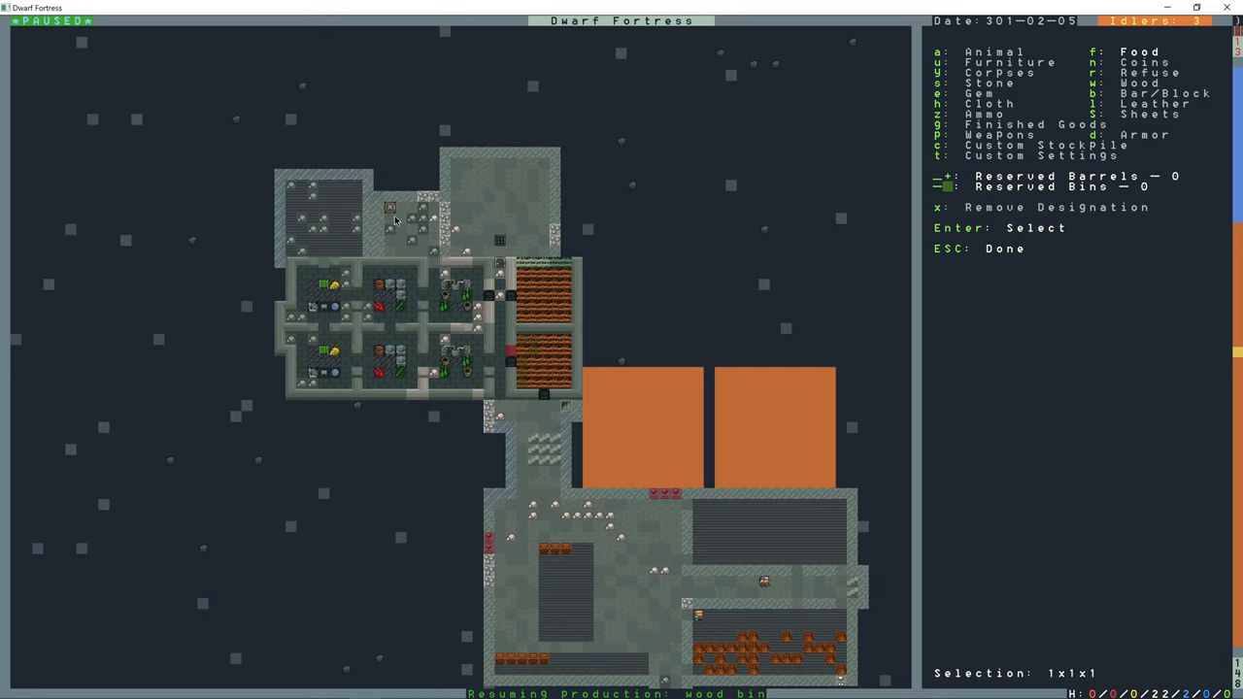
key(Escape)
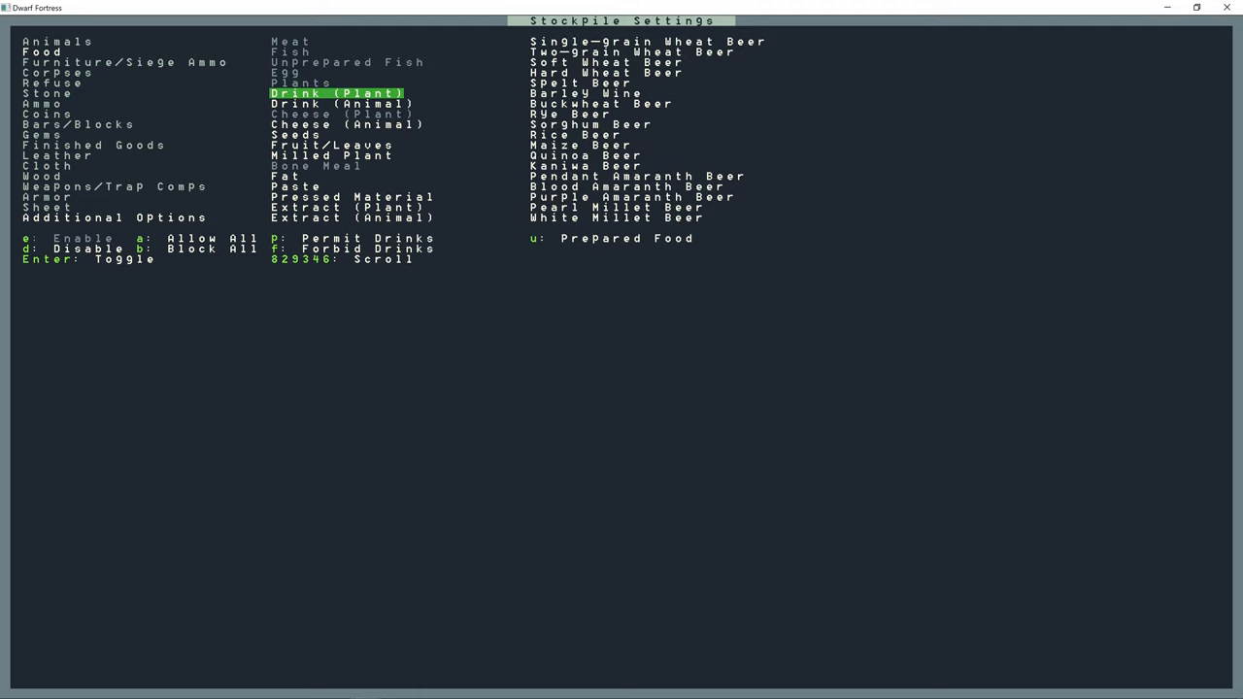
key(Down)
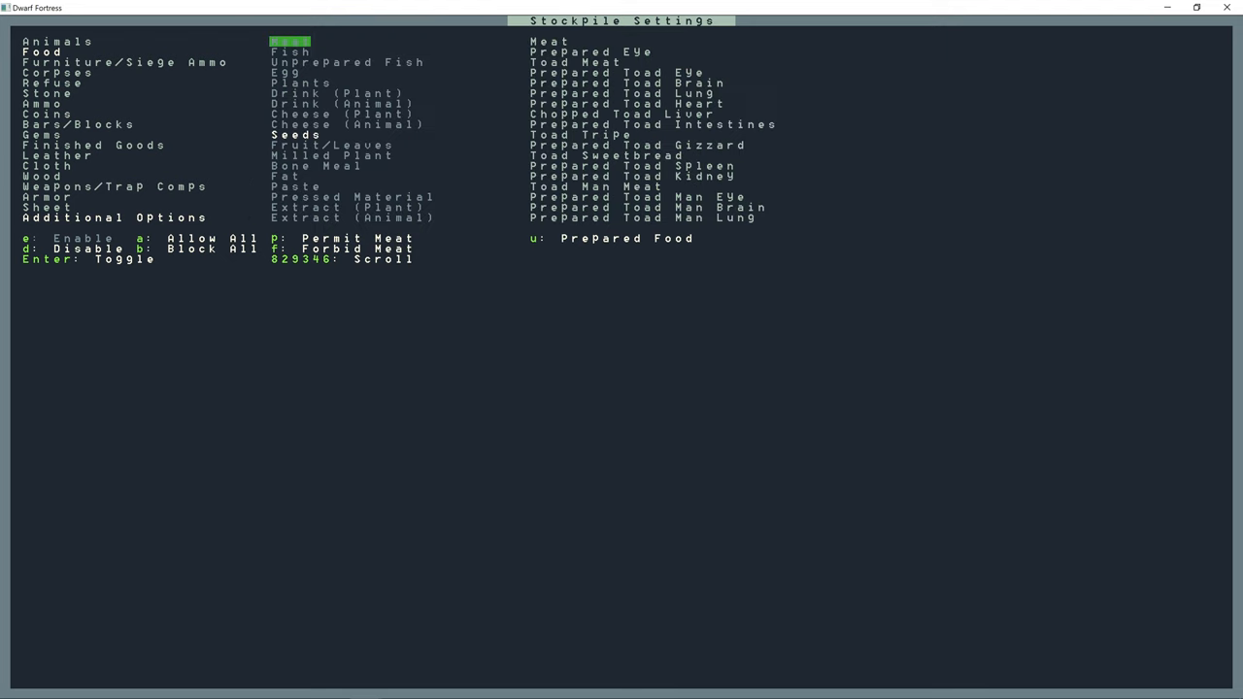
key(Escape)
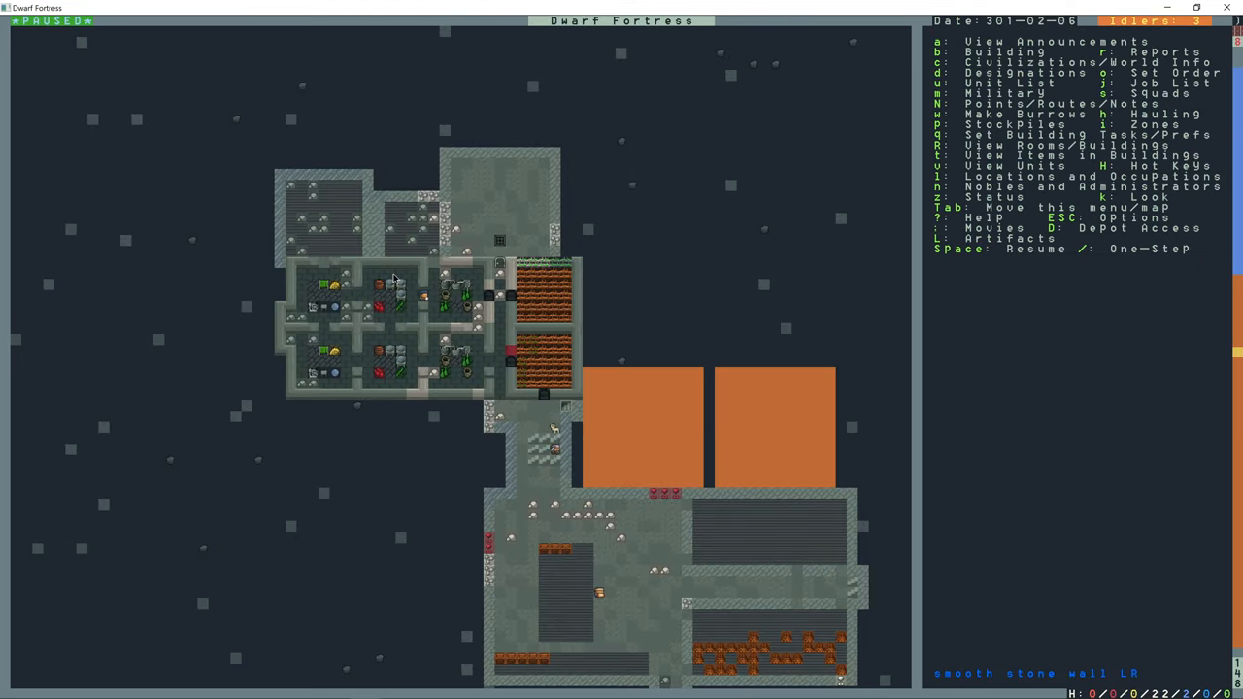
key(p)
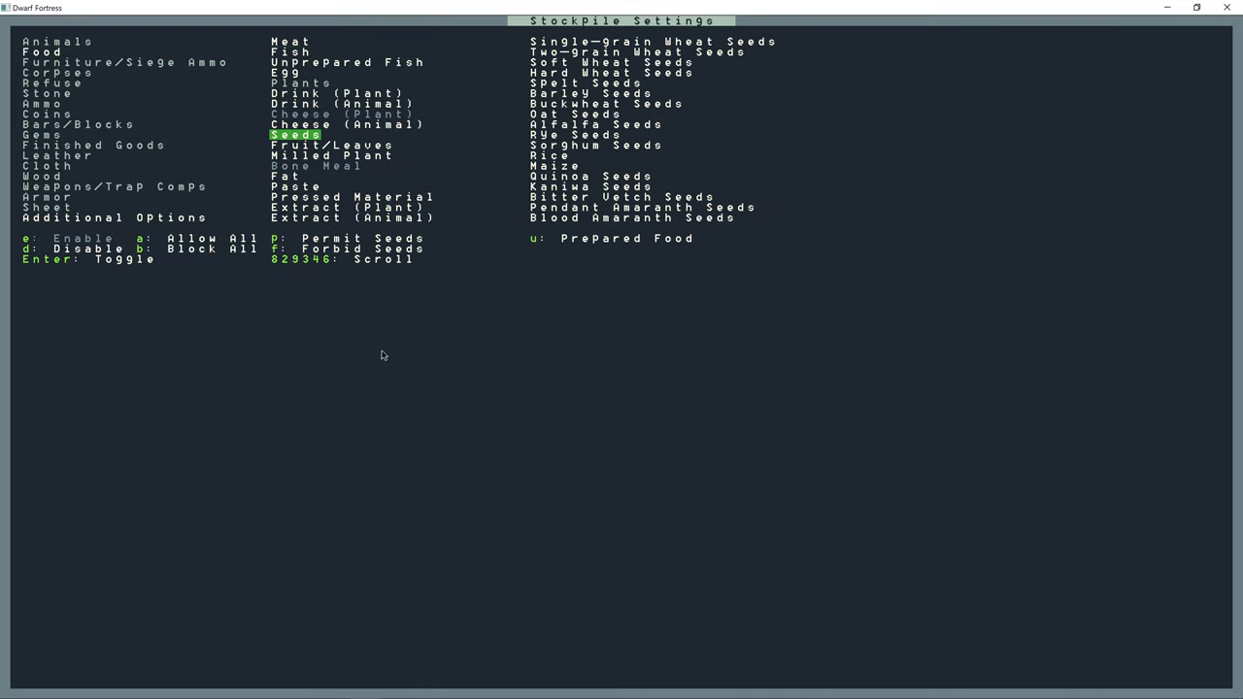
key(Escape)
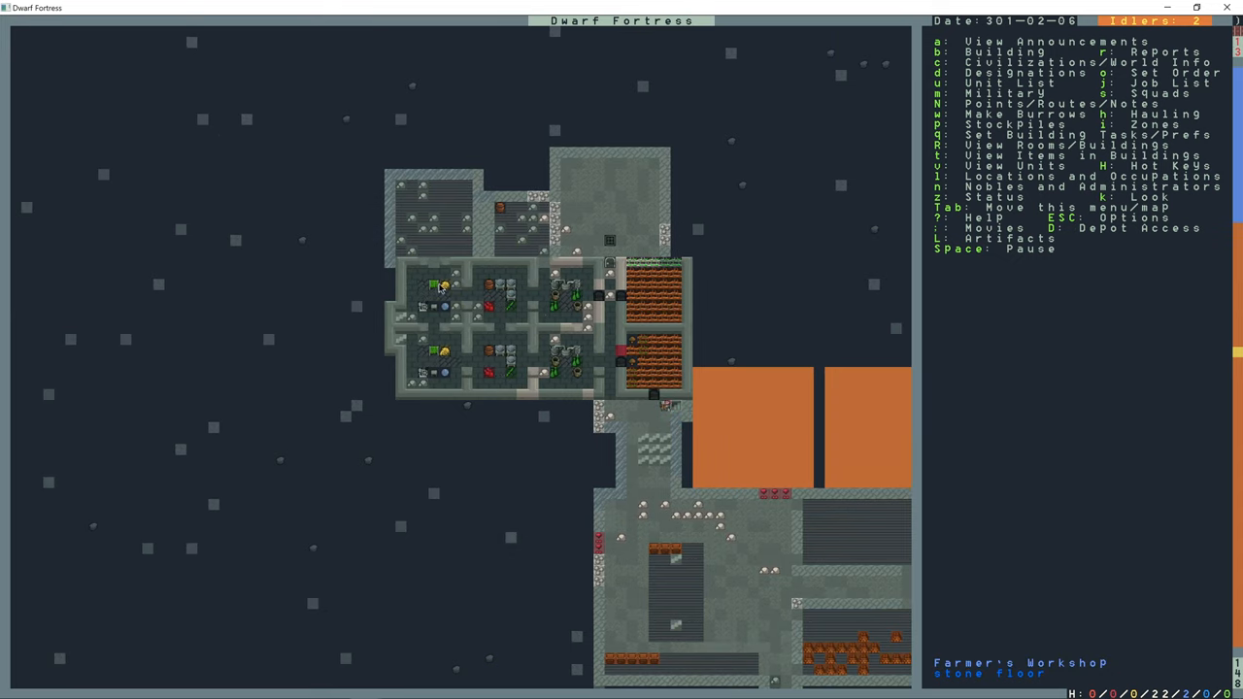
- Move the view up to the walled surface courtyard above the fortress
key(d)
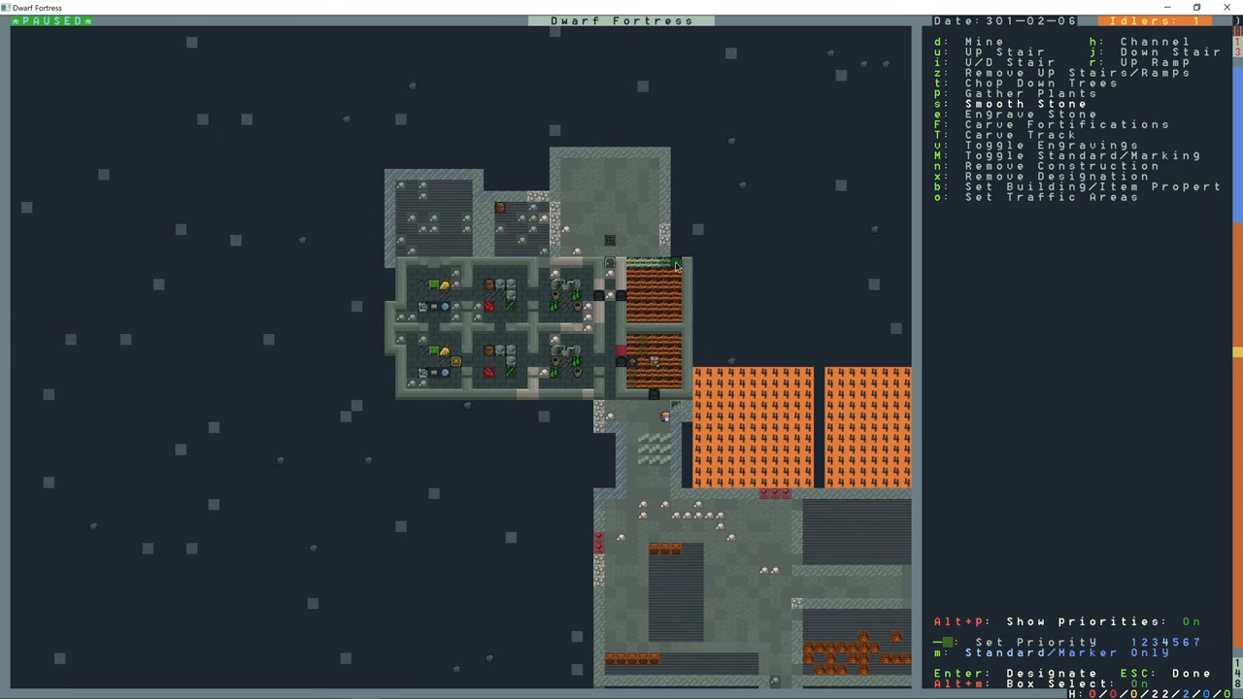
key(Escape)
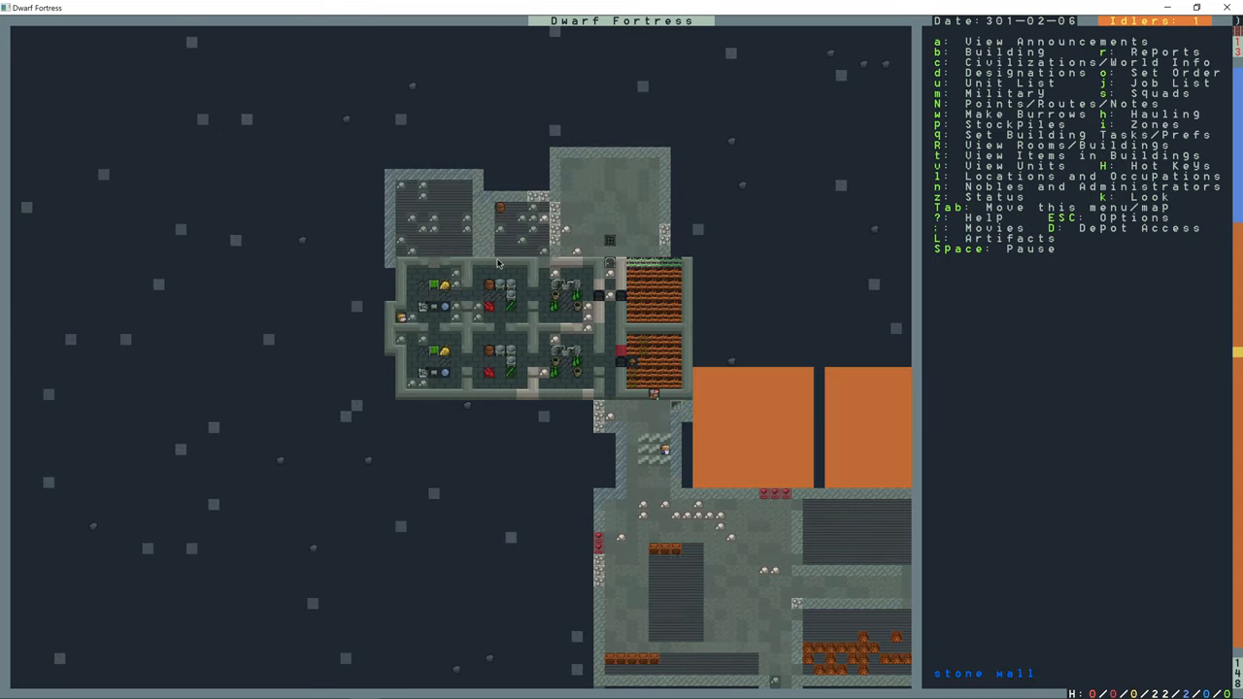
scroll(down, 3)
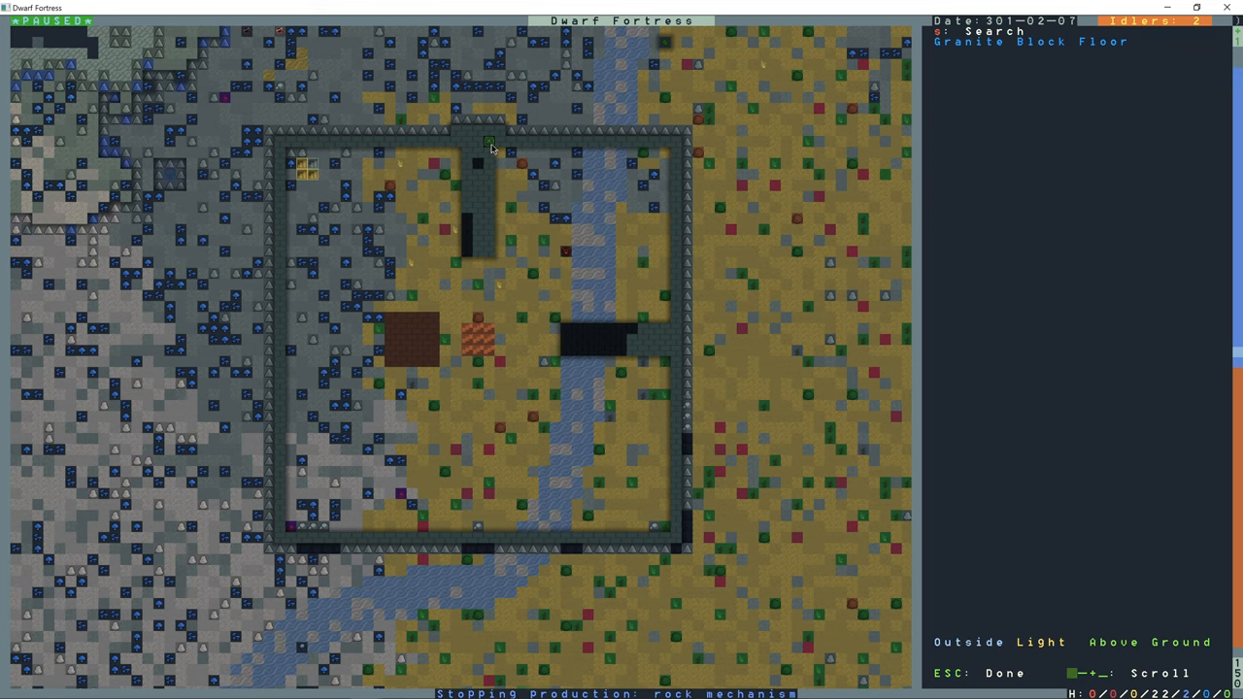
mouse_move(490, 148)
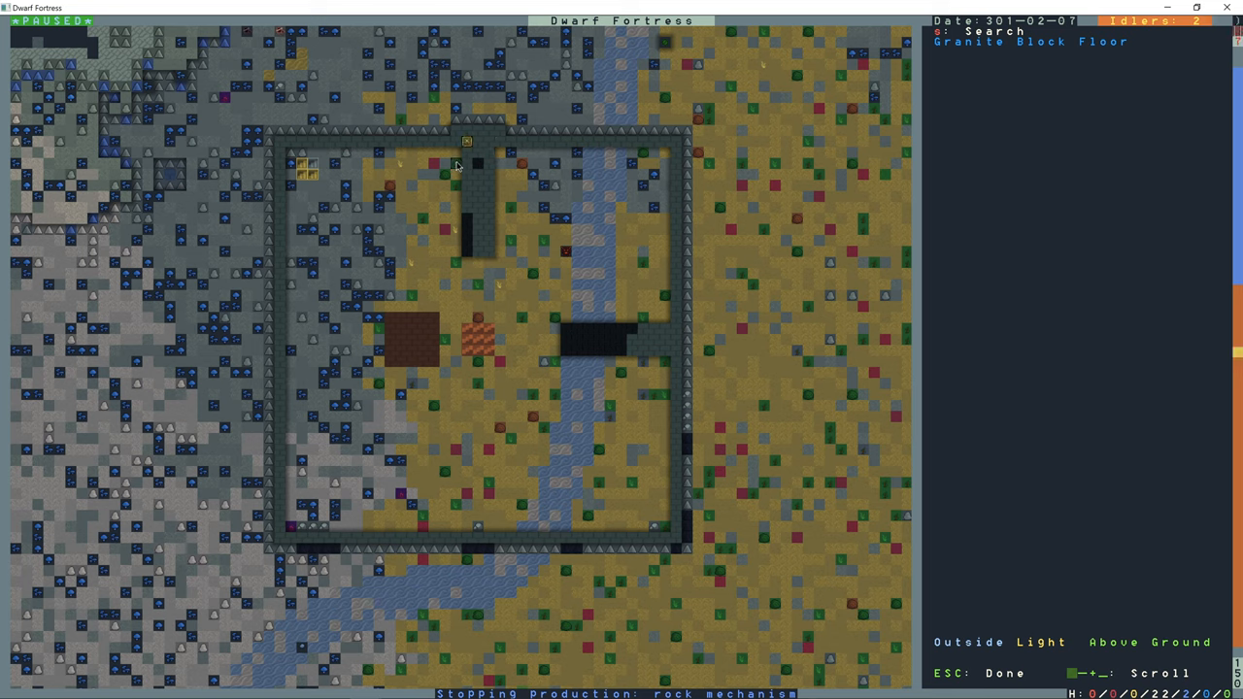
- Plan a 3×3 up/down stair construction in the courtyard using phyllite blocks
key(Escape)
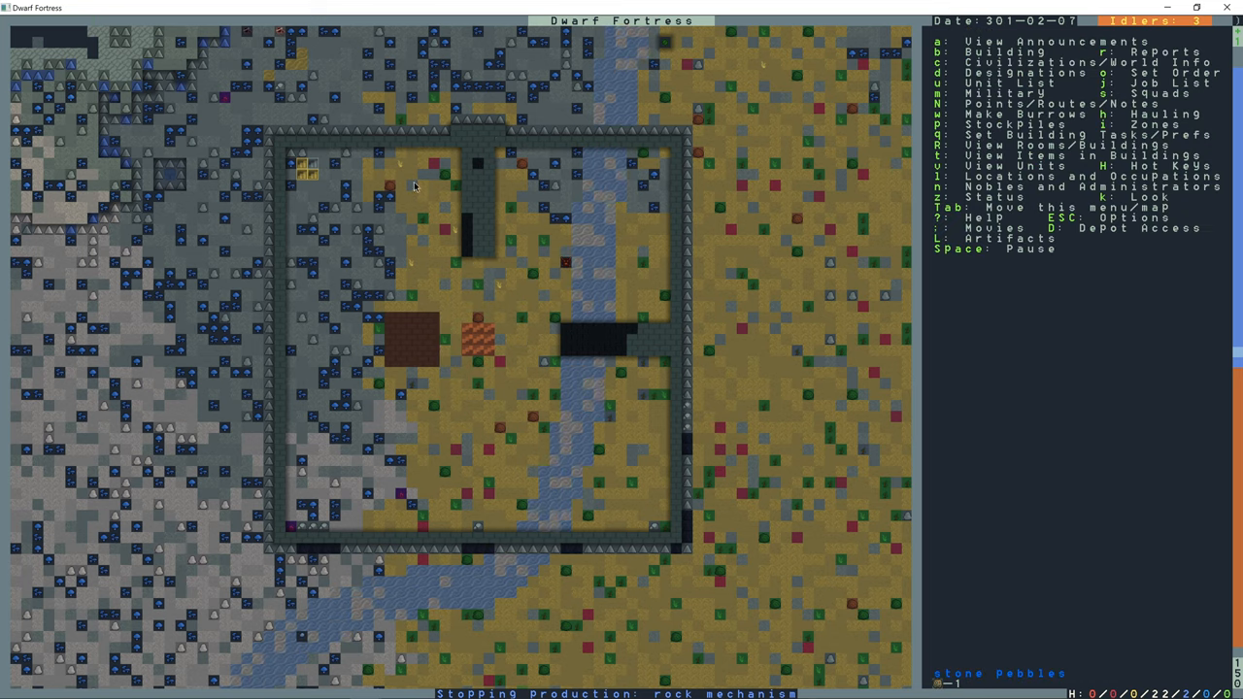
key(b)
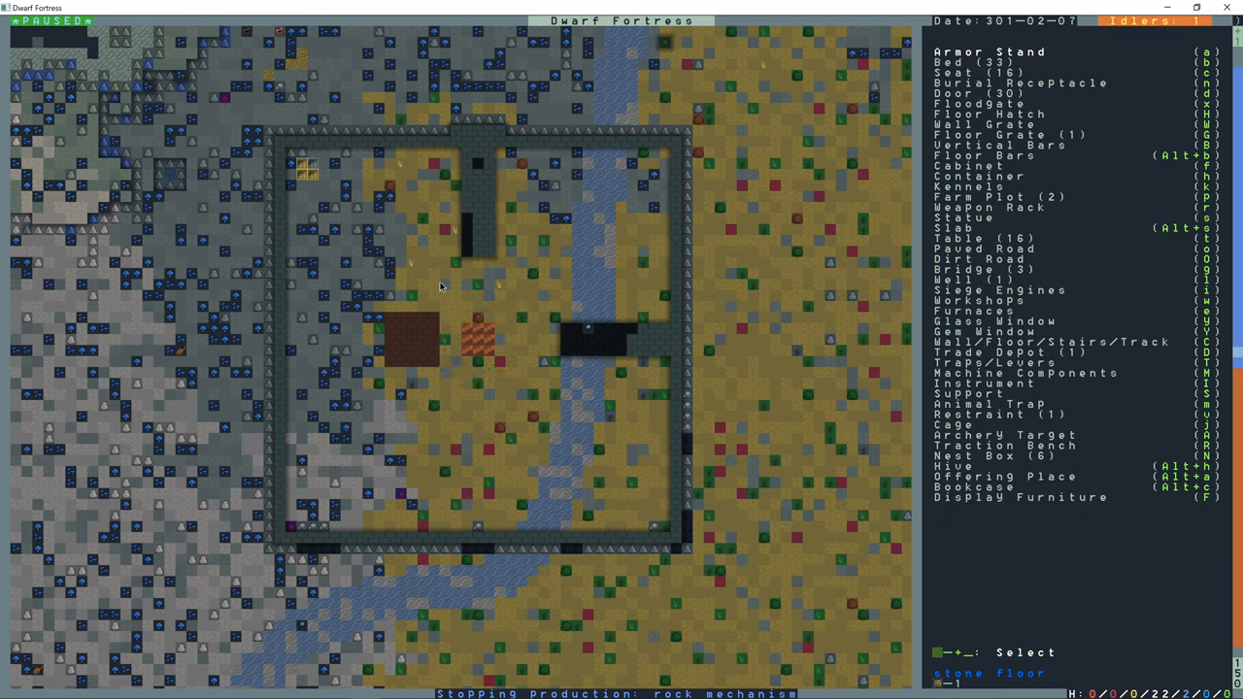
key(C)
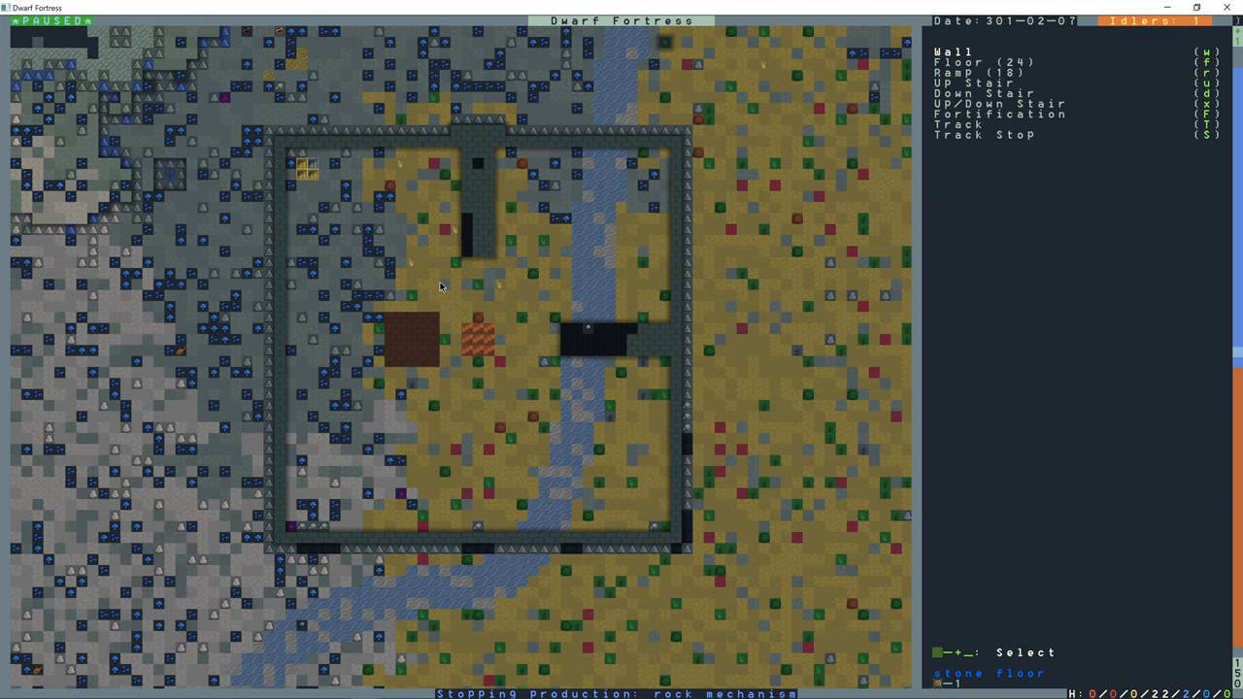
key(x)
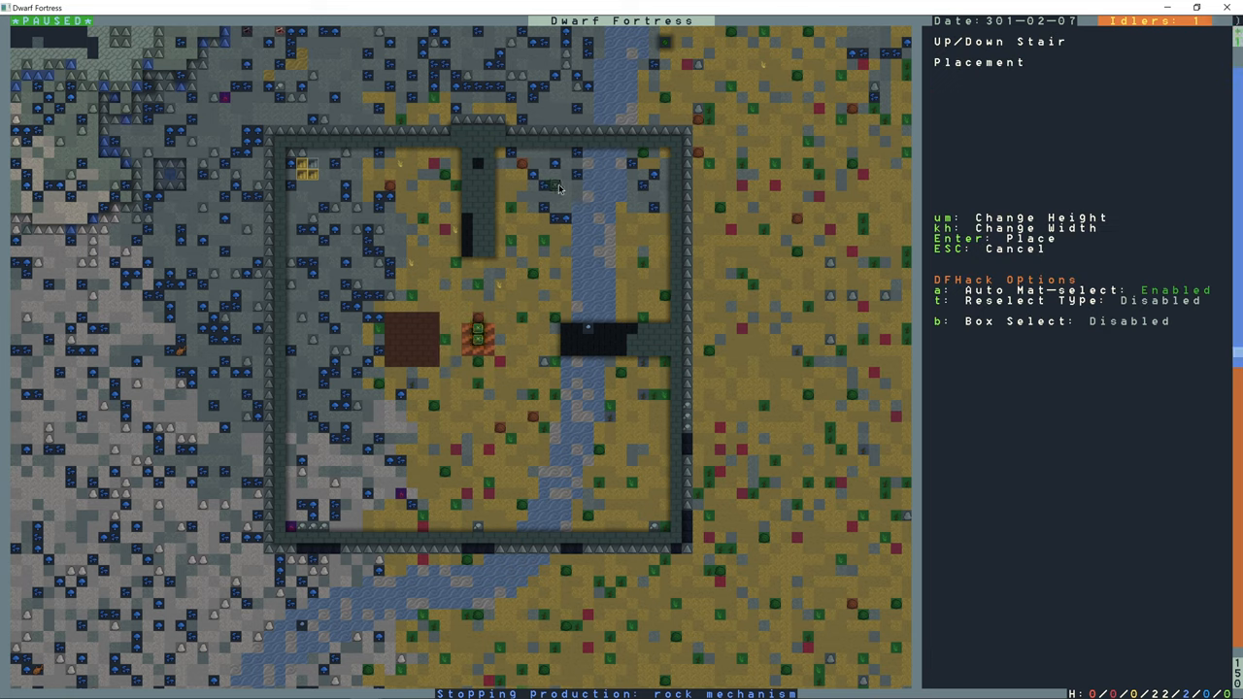
key(Return)
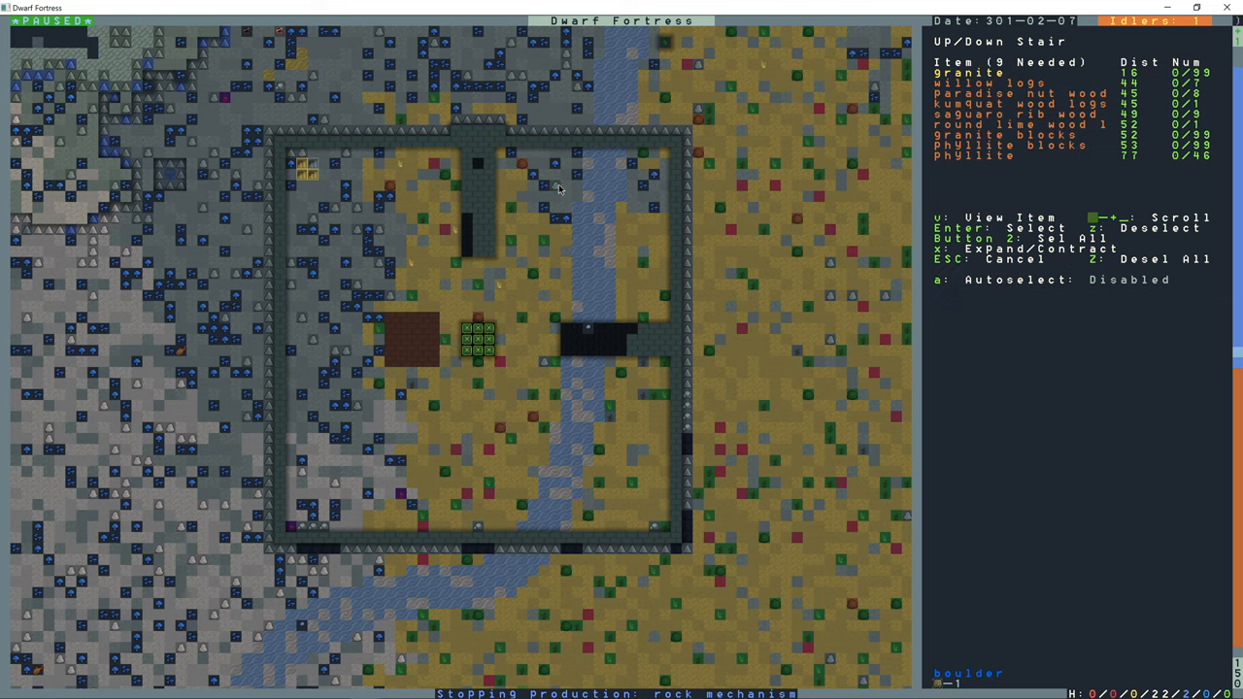
mouse_move(586, 189)
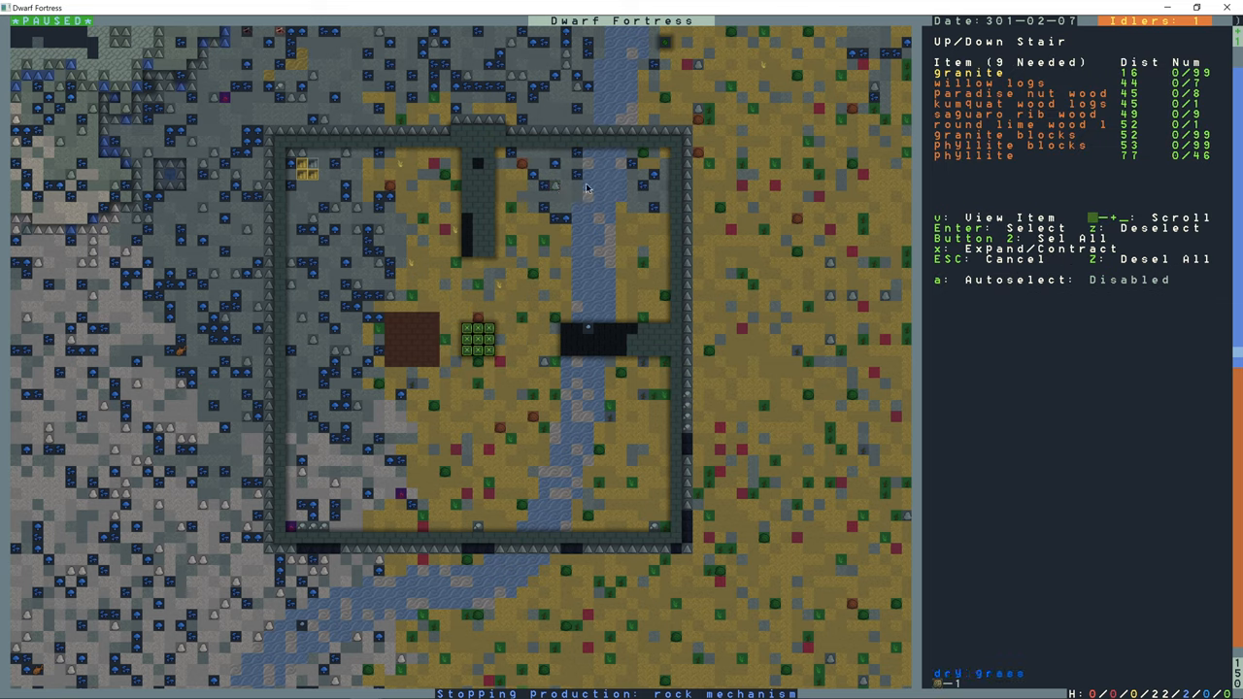
mouse_move(599, 189)
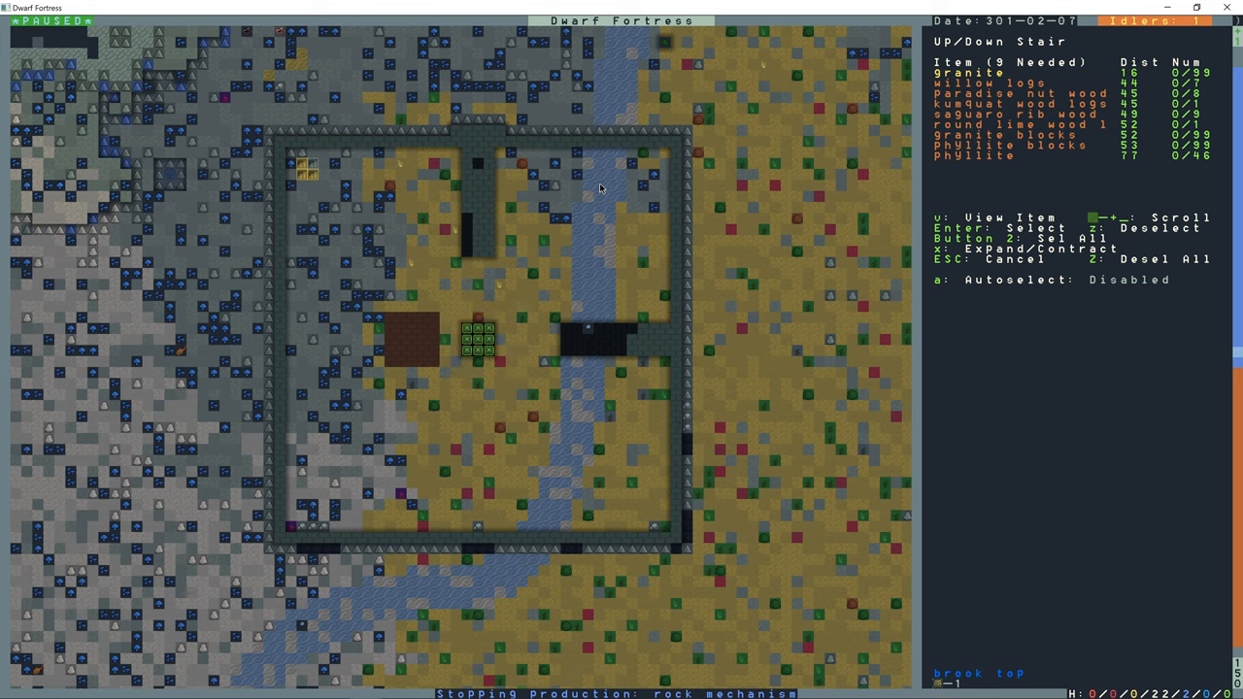
mouse_move(492, 337)
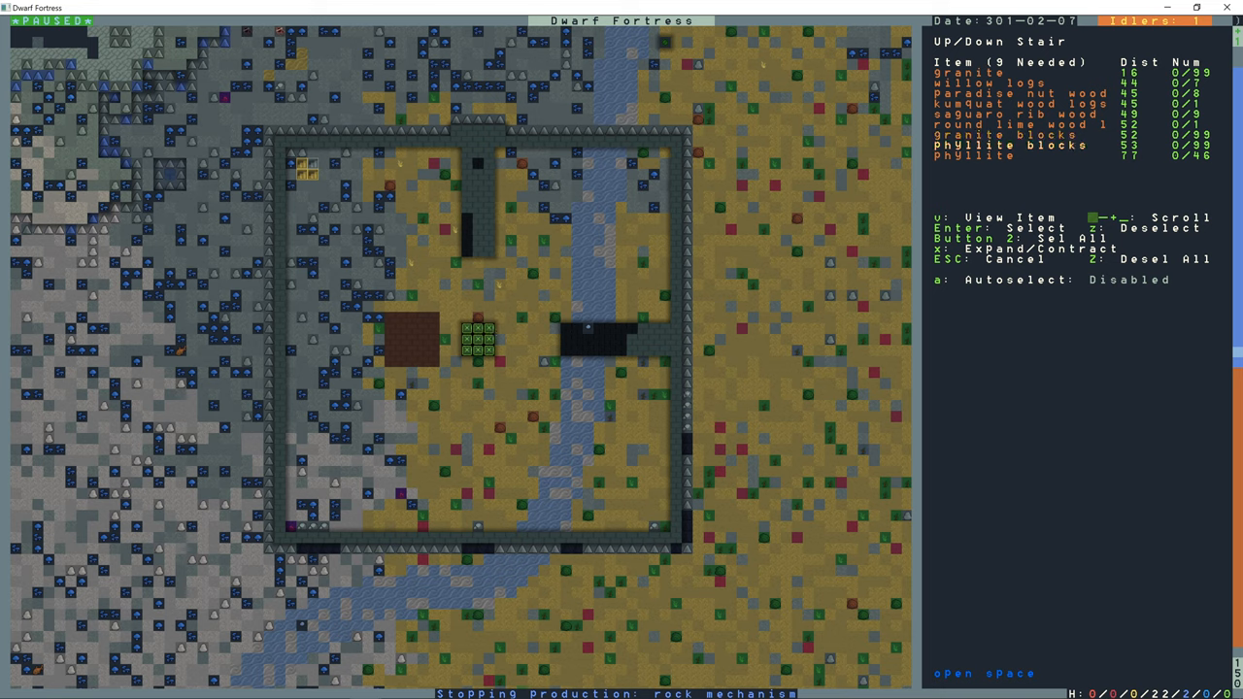
key(Escape)
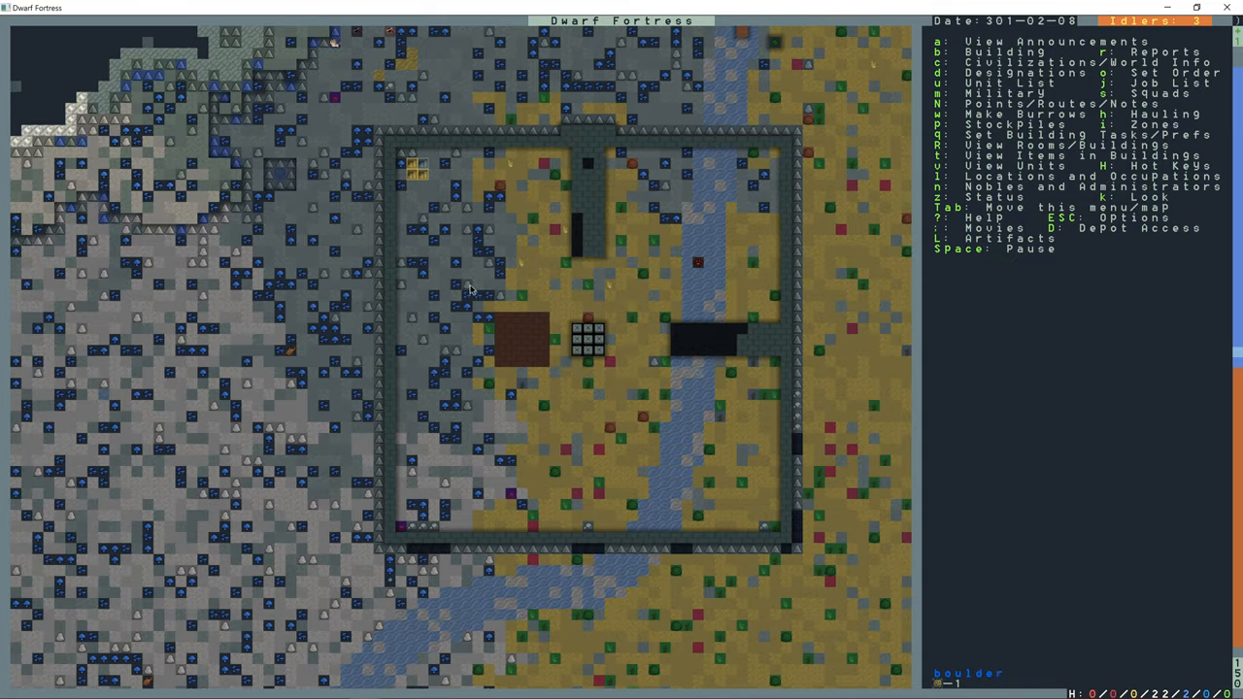
- Plan constructed floor strips along the courtyard's top and right inner walls
scroll(down, 3)
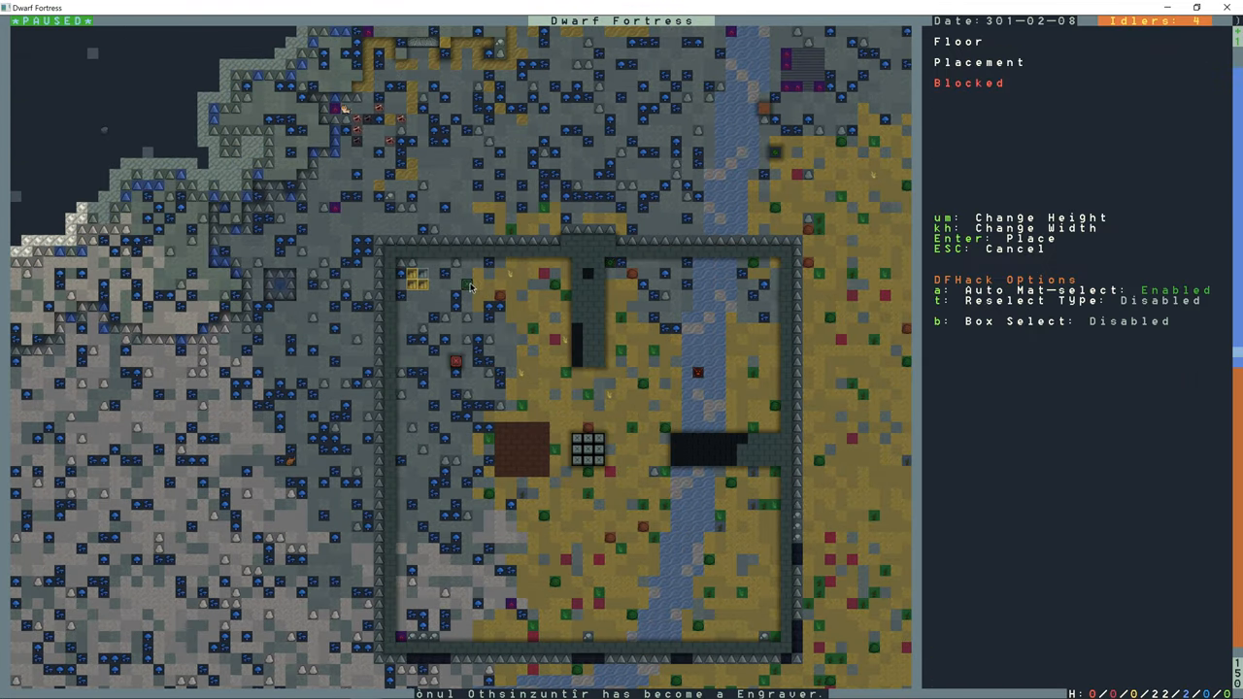
mouse_move(554, 341)
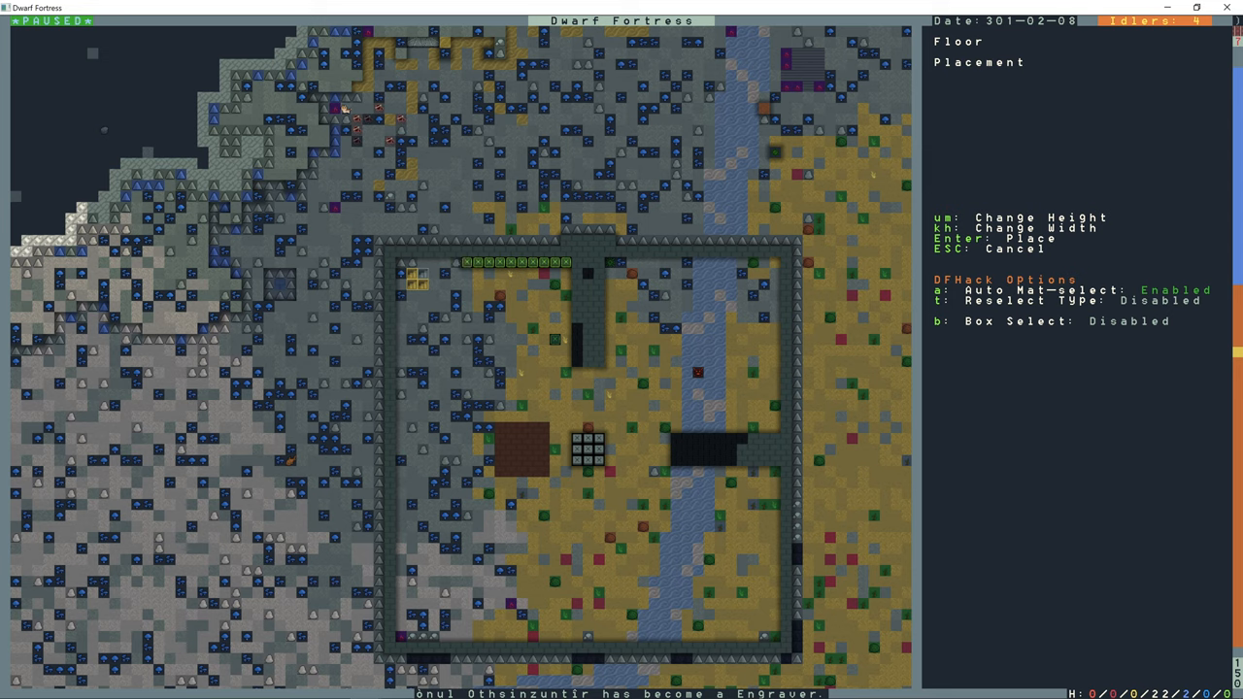
key(Enter)
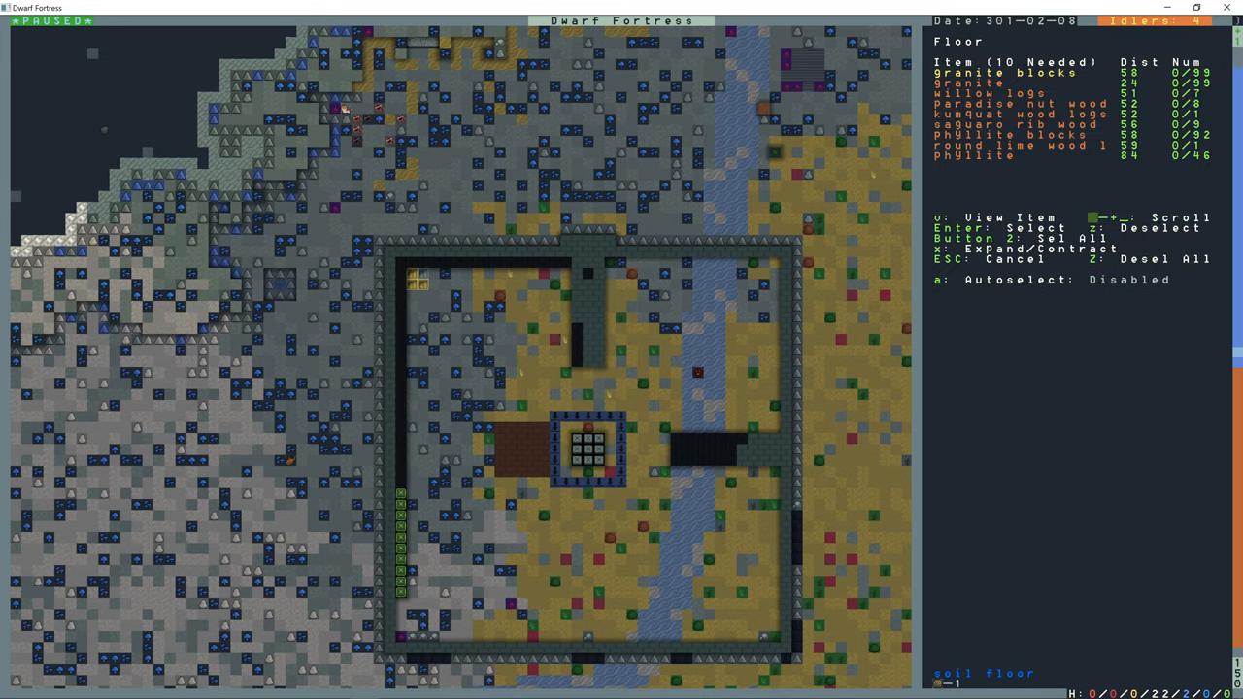
key(Escape)
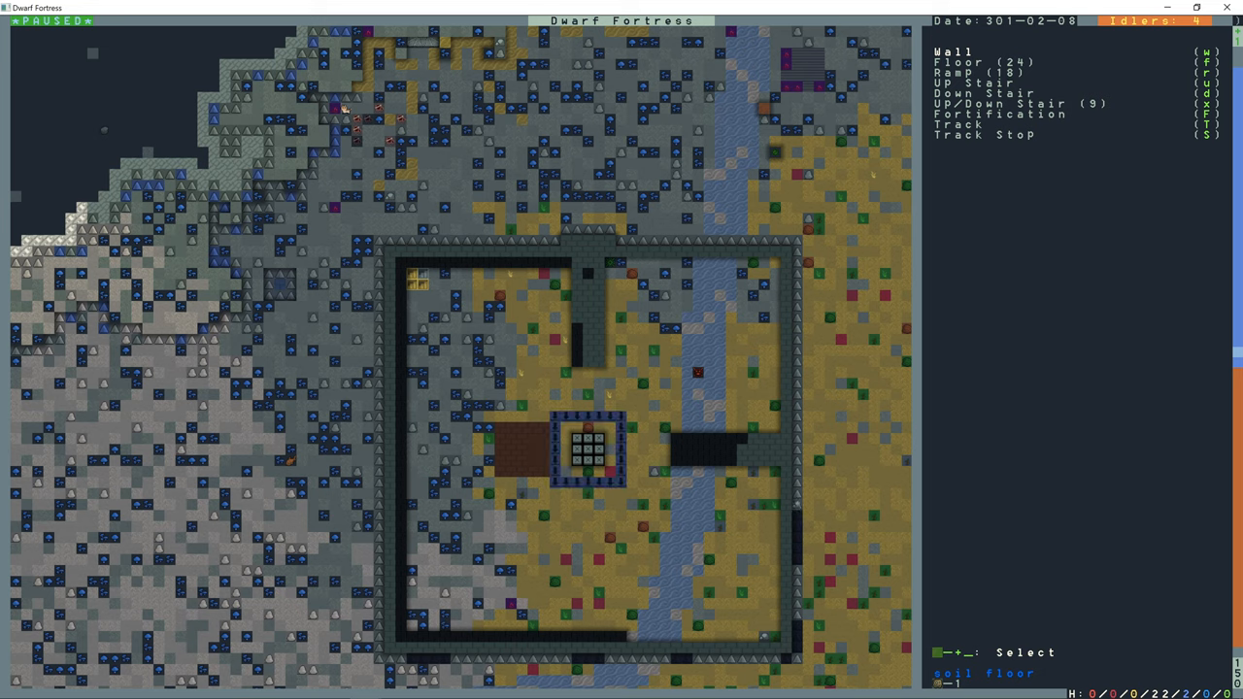
key(f)
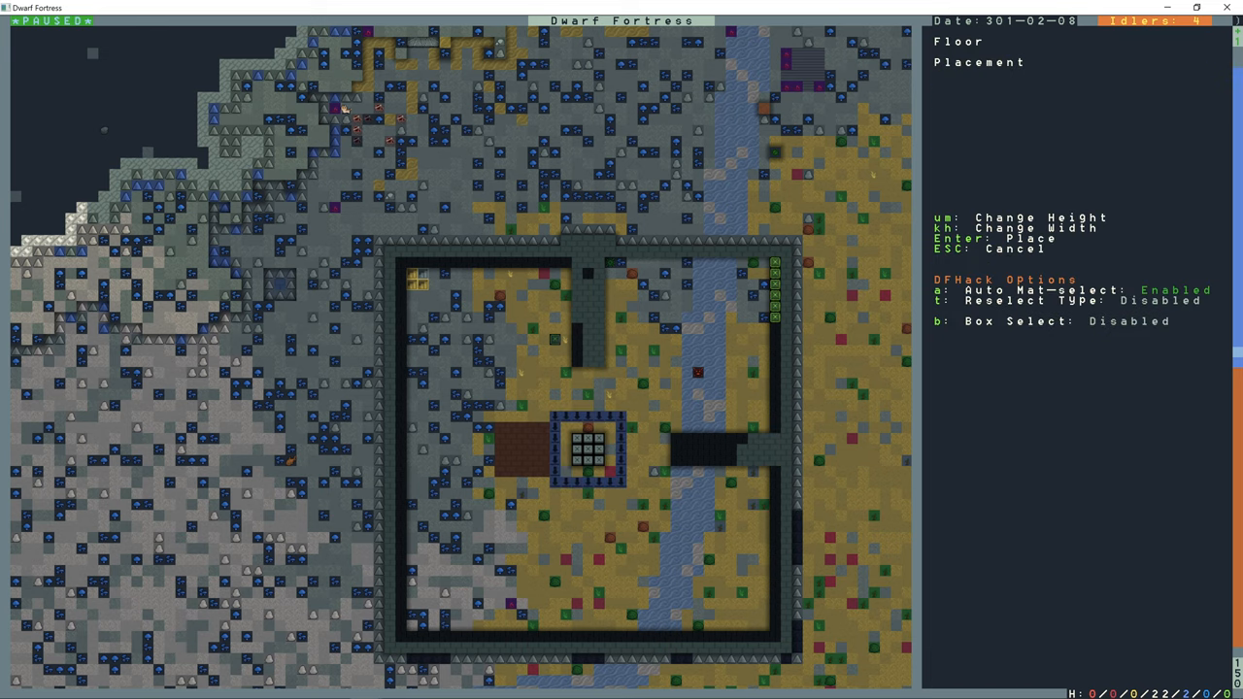
key(Return)
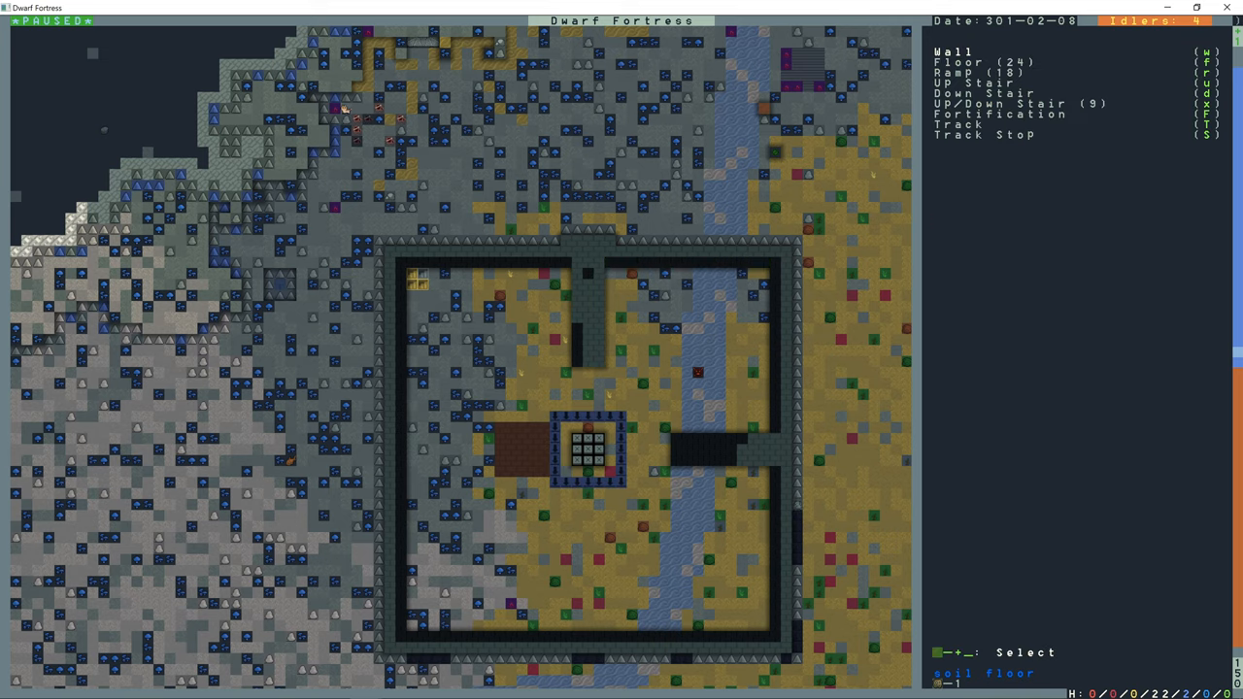
key(Escape)
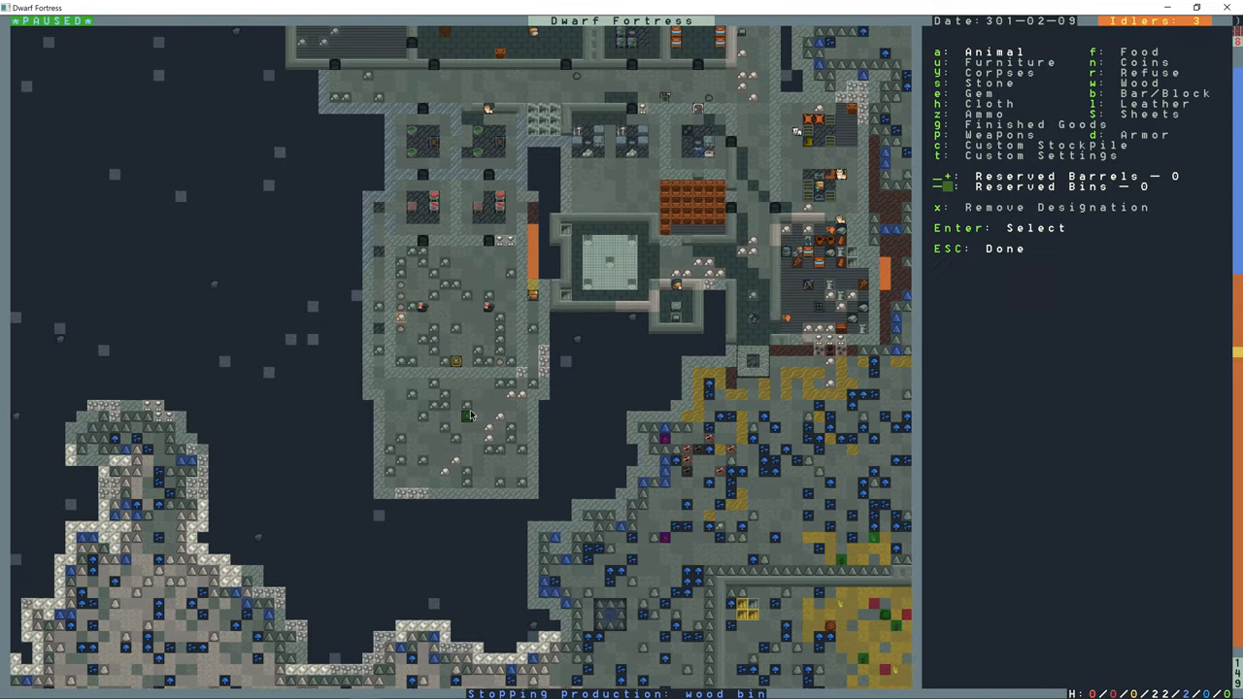
mouse_move(1123, 167)
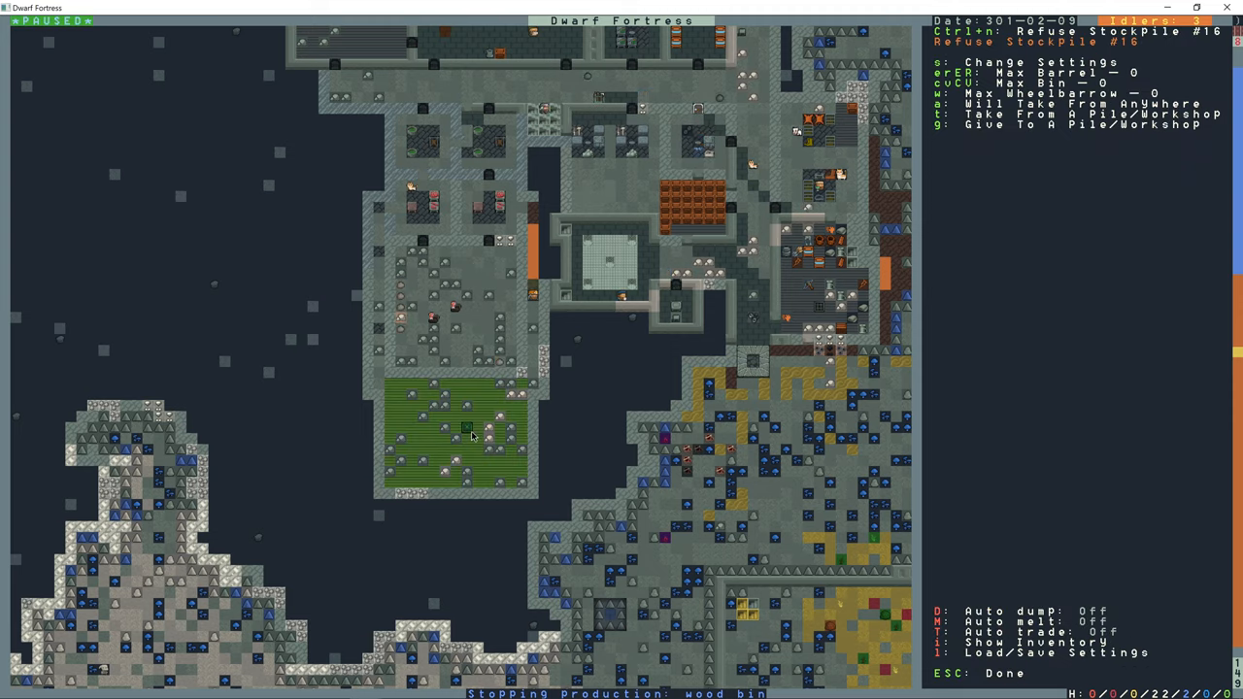
- Open Refuse Stockpile #16's settings to review its accepted refuse
key(s)
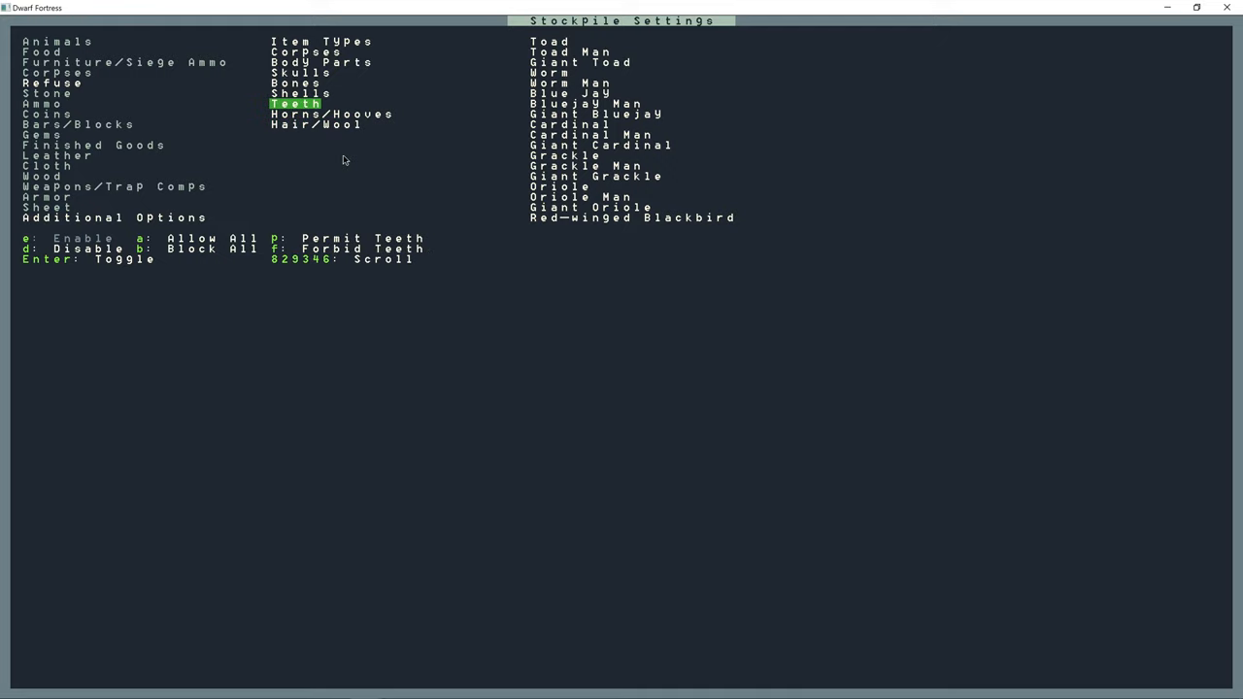
mouse_move(340, 153)
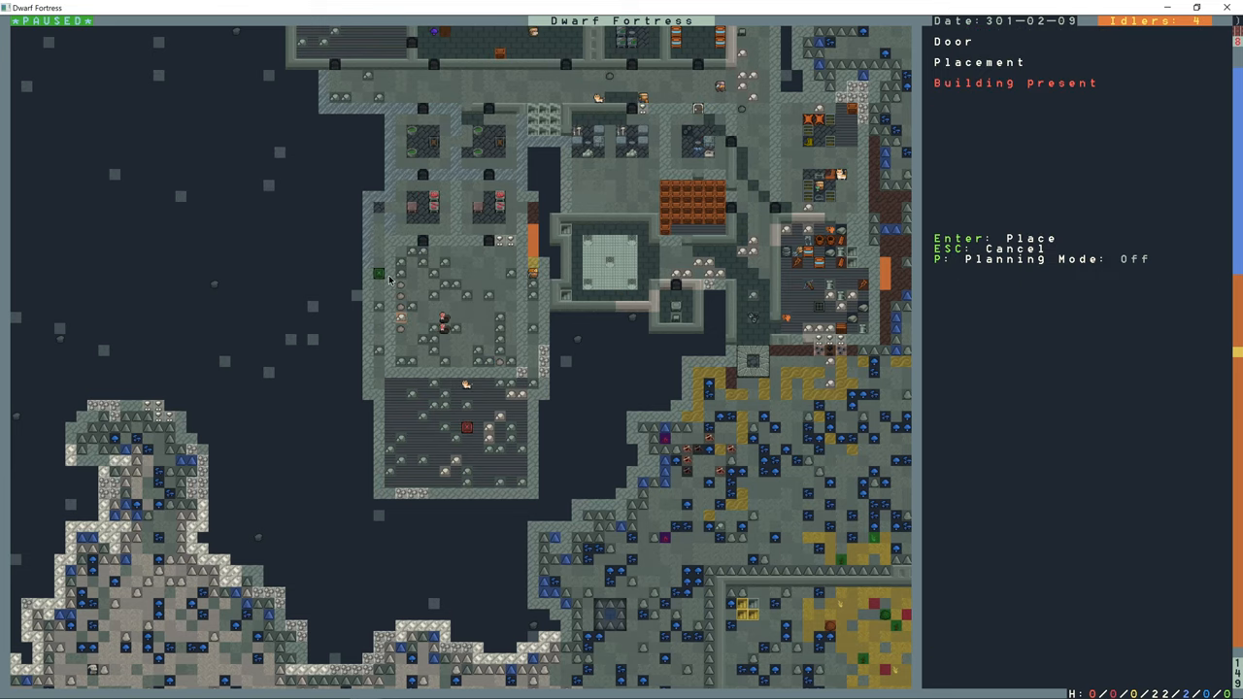
mouse_move(388, 451)
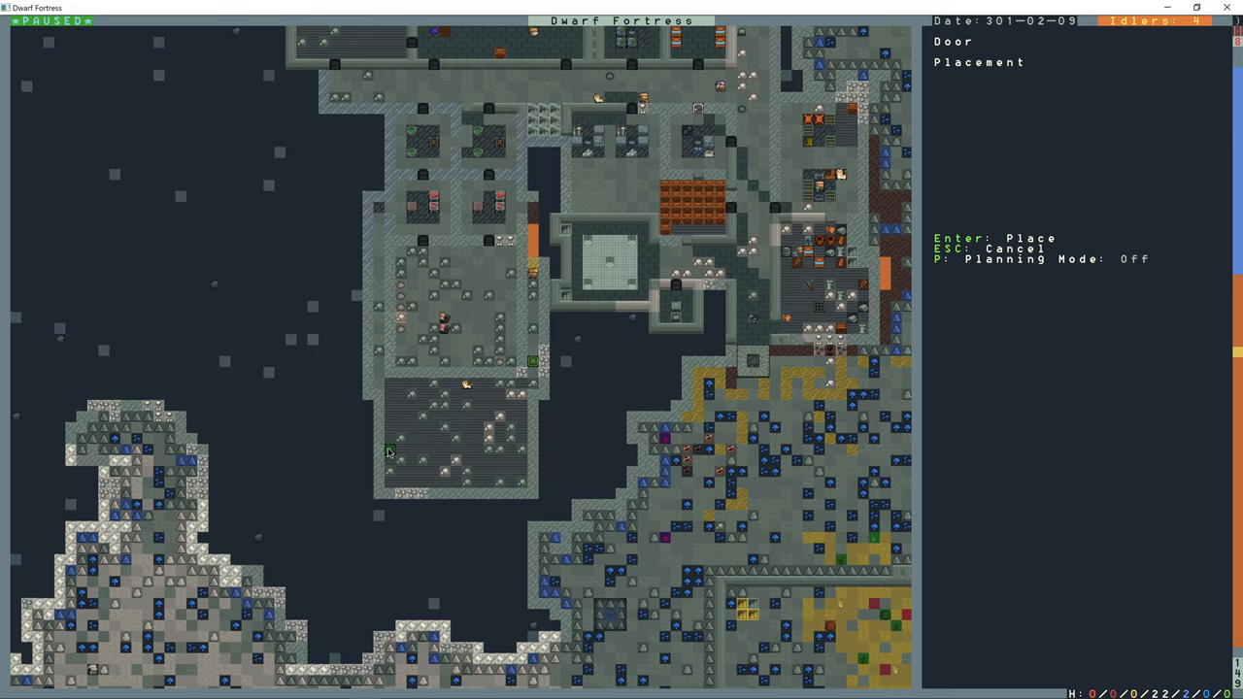
- Cancel the blocked door placement and close the buildings list
key(Escape)
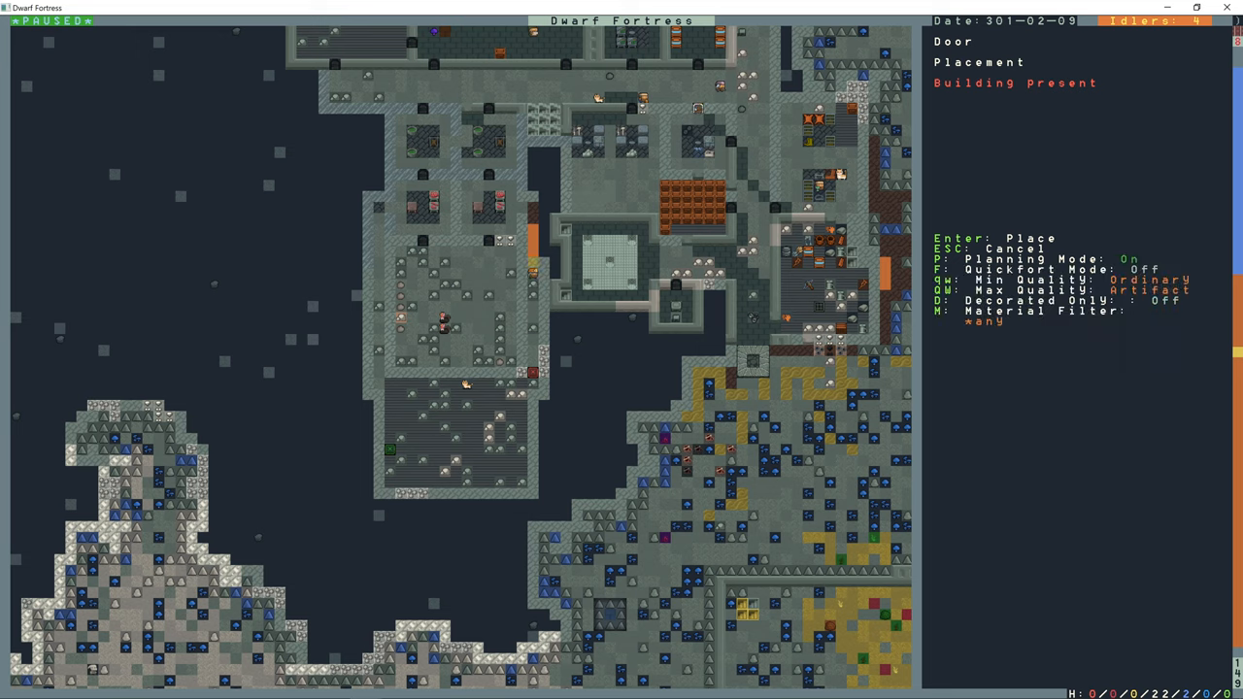
mouse_move(394, 449)
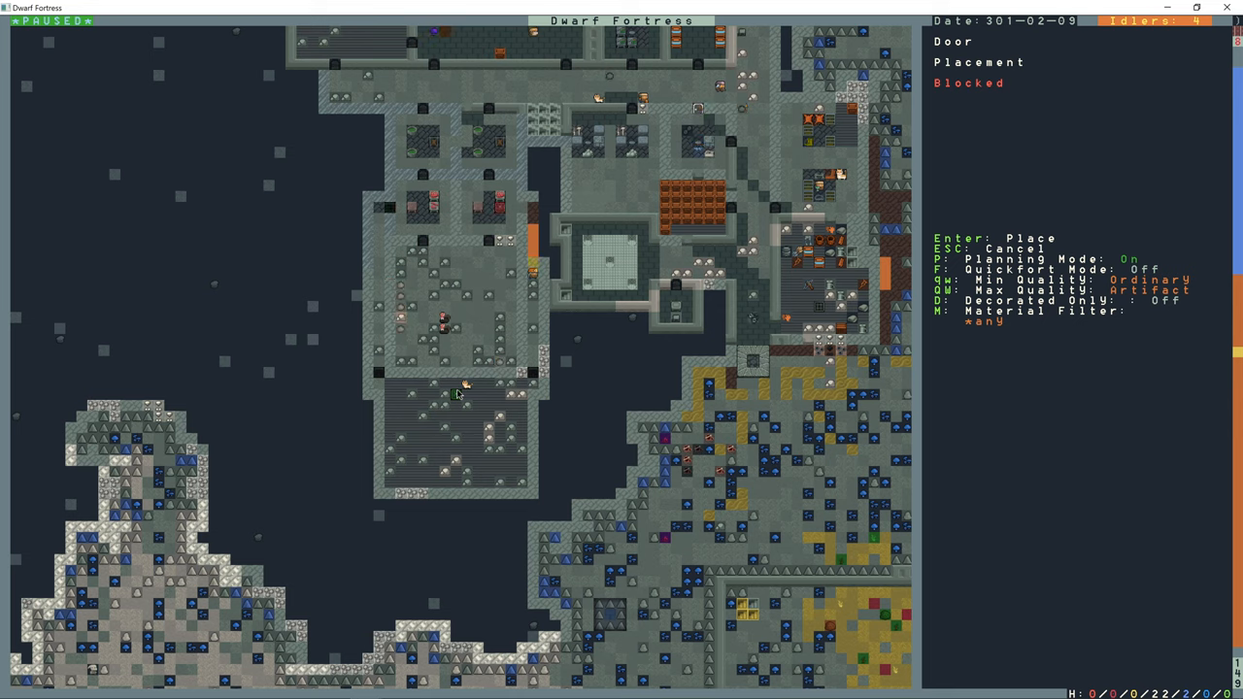
key(Escape)
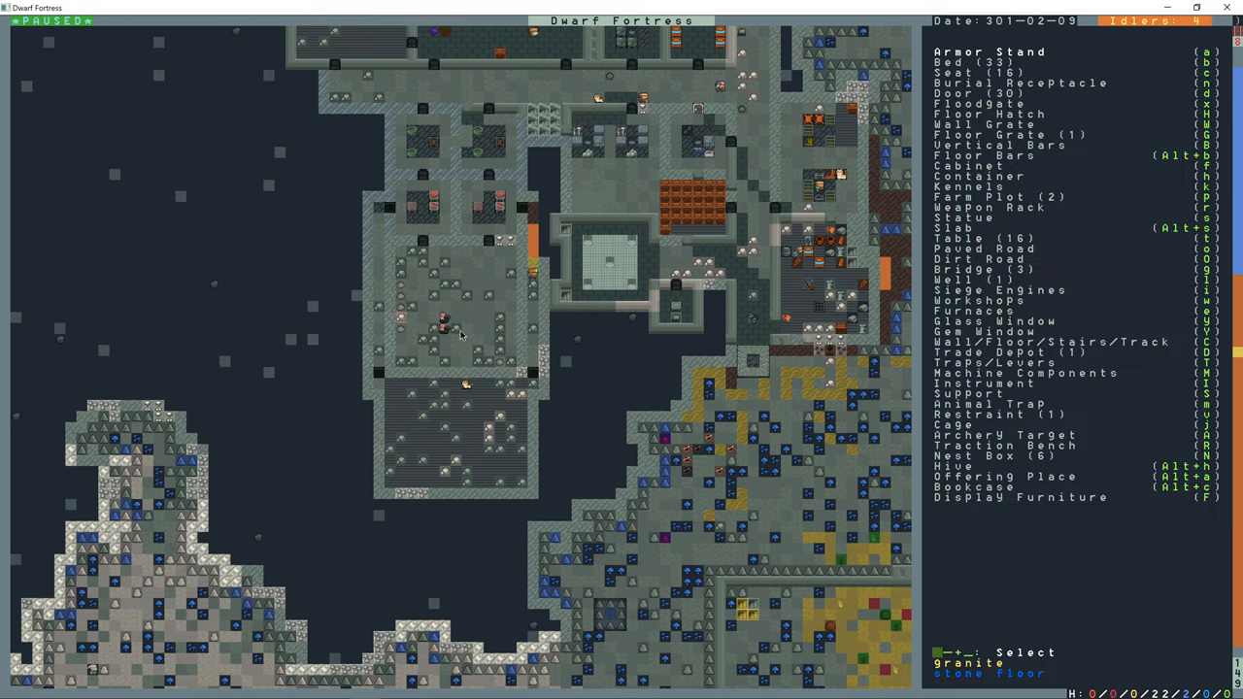
key(Escape)
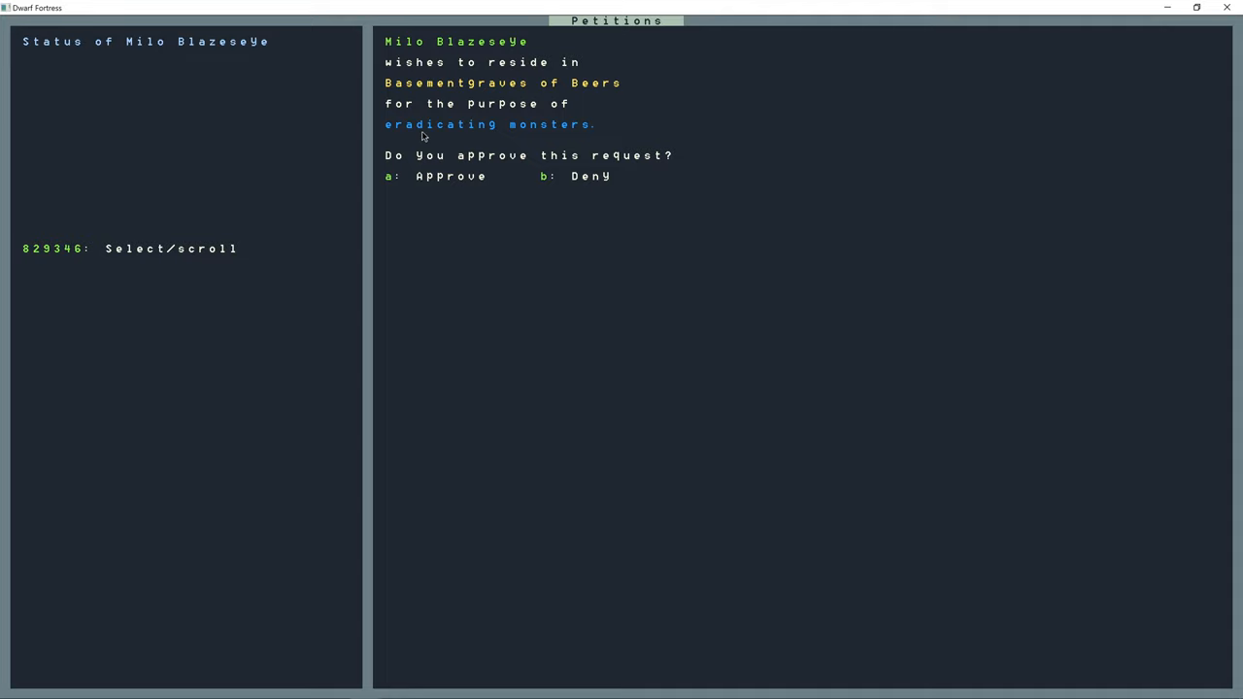
mouse_move(524, 133)
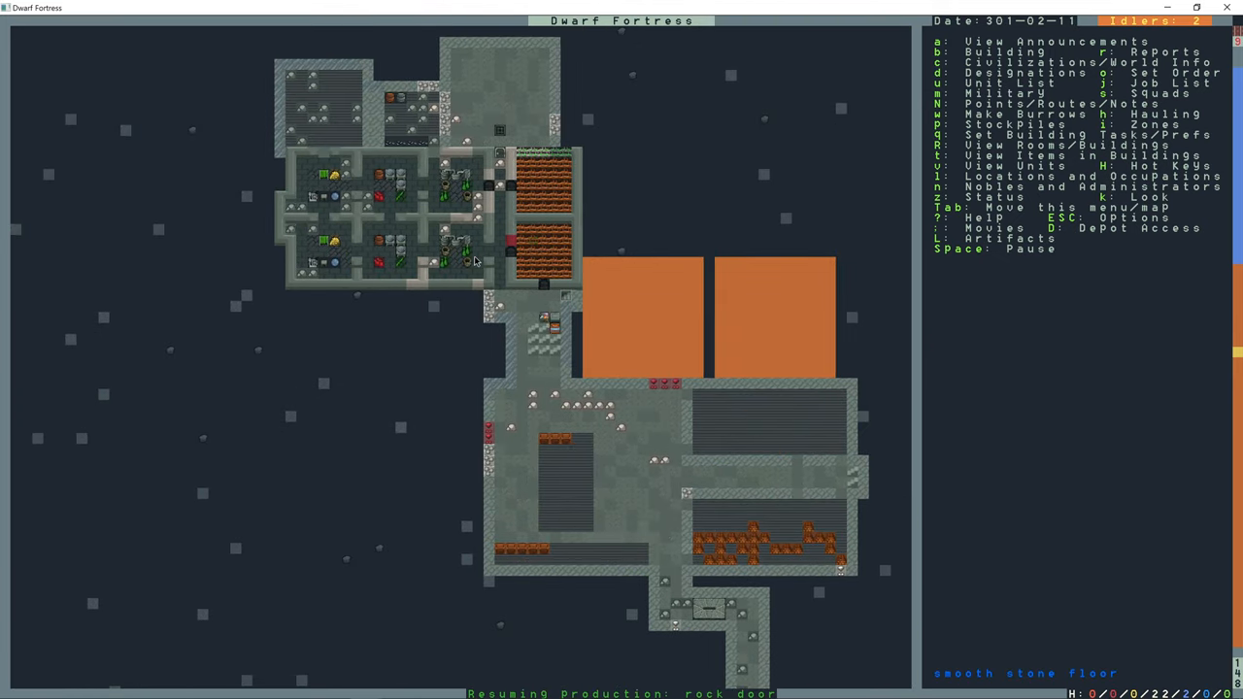
- Open the Designations menu to view dig areas and priorities near the farm plots
key(d)
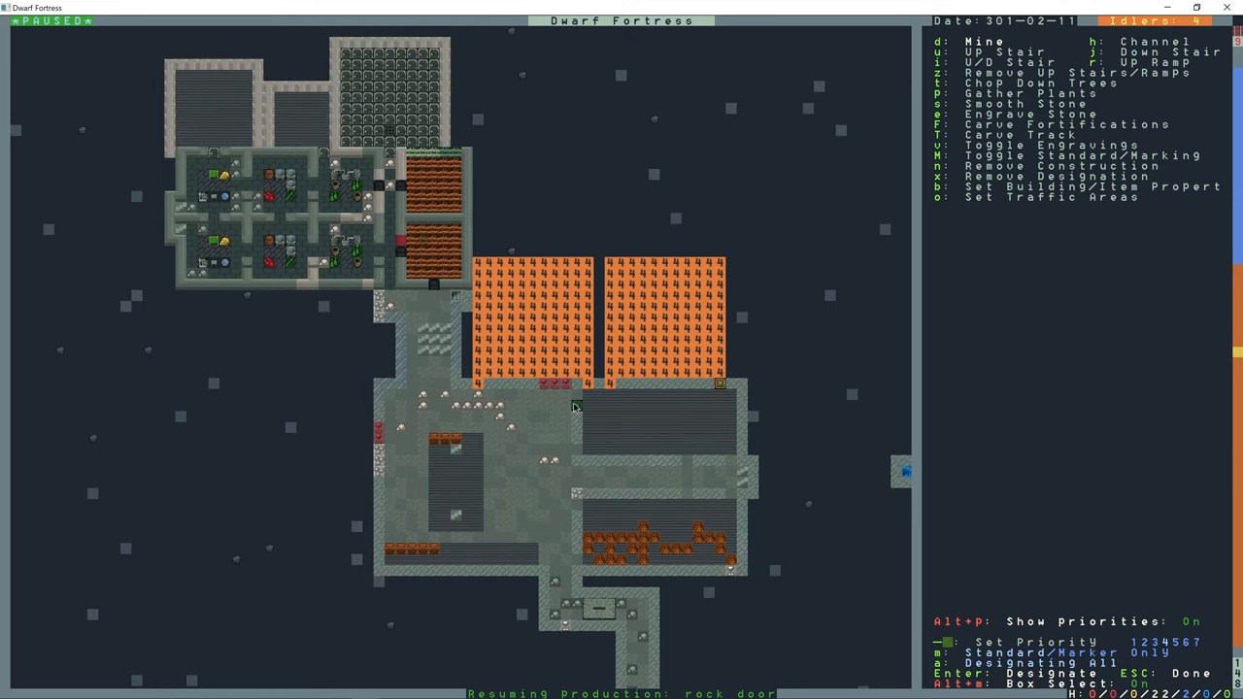
key(Escape)
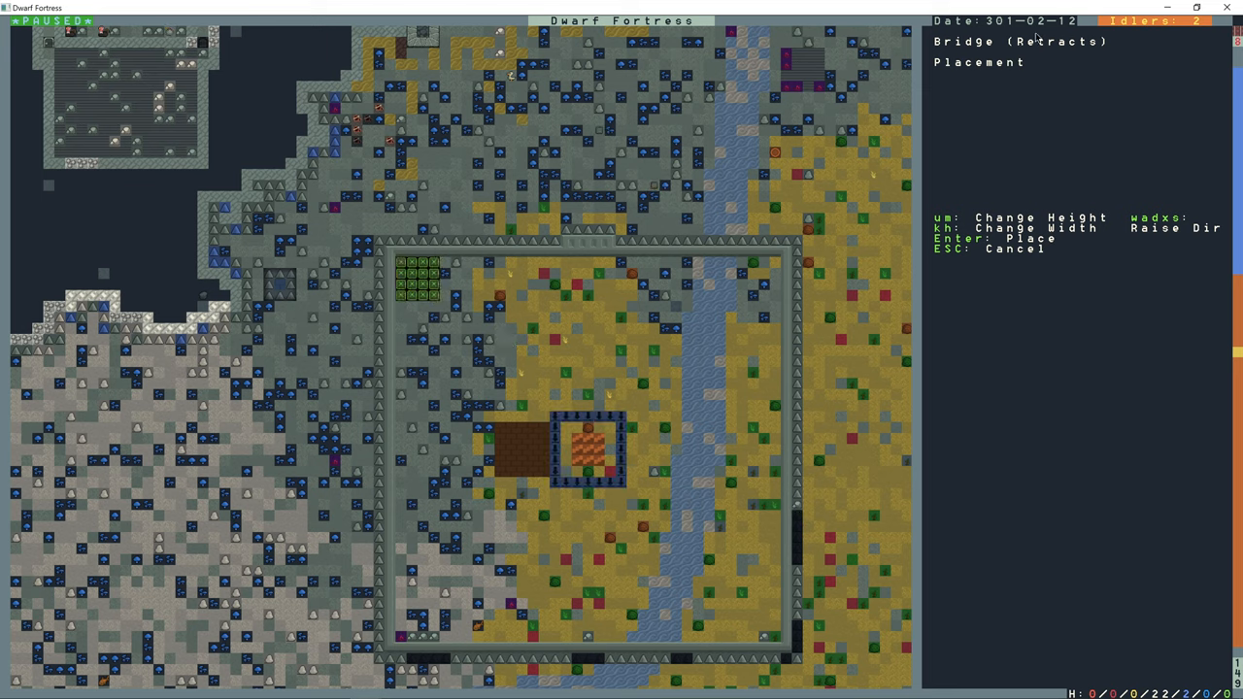
- Place the retracting bridge in granite and inspect the granite bridge on the lower level
key(Enter)
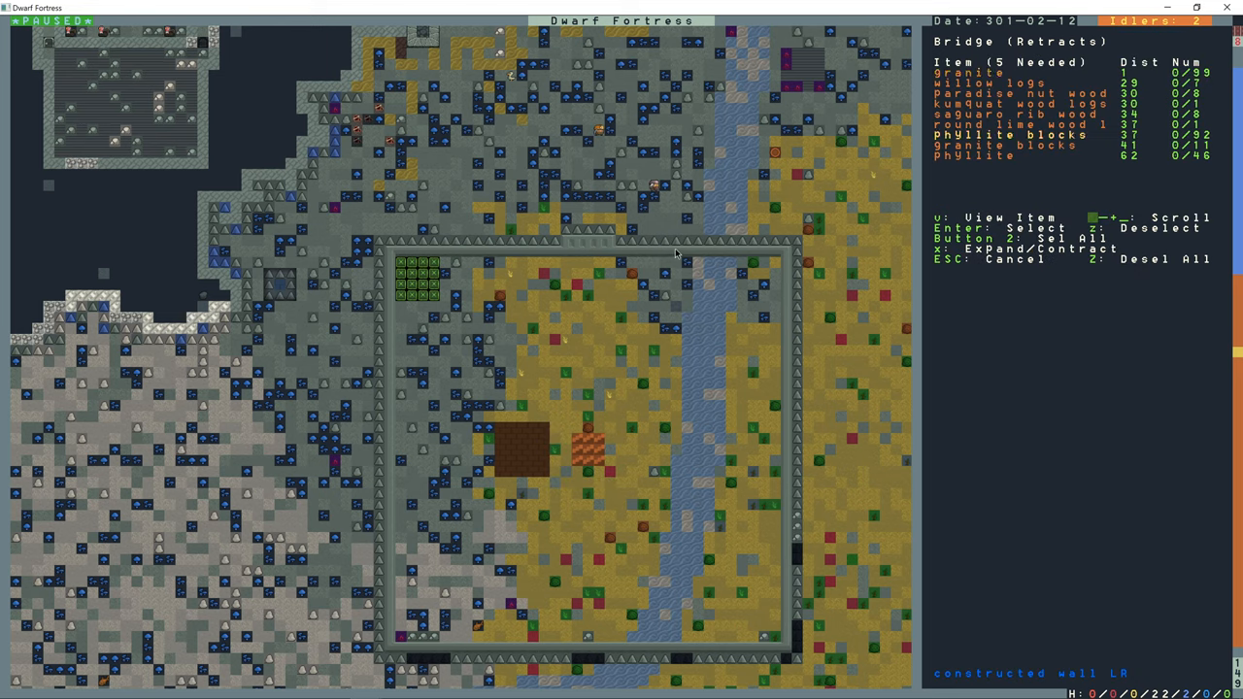
mouse_move(409, 296)
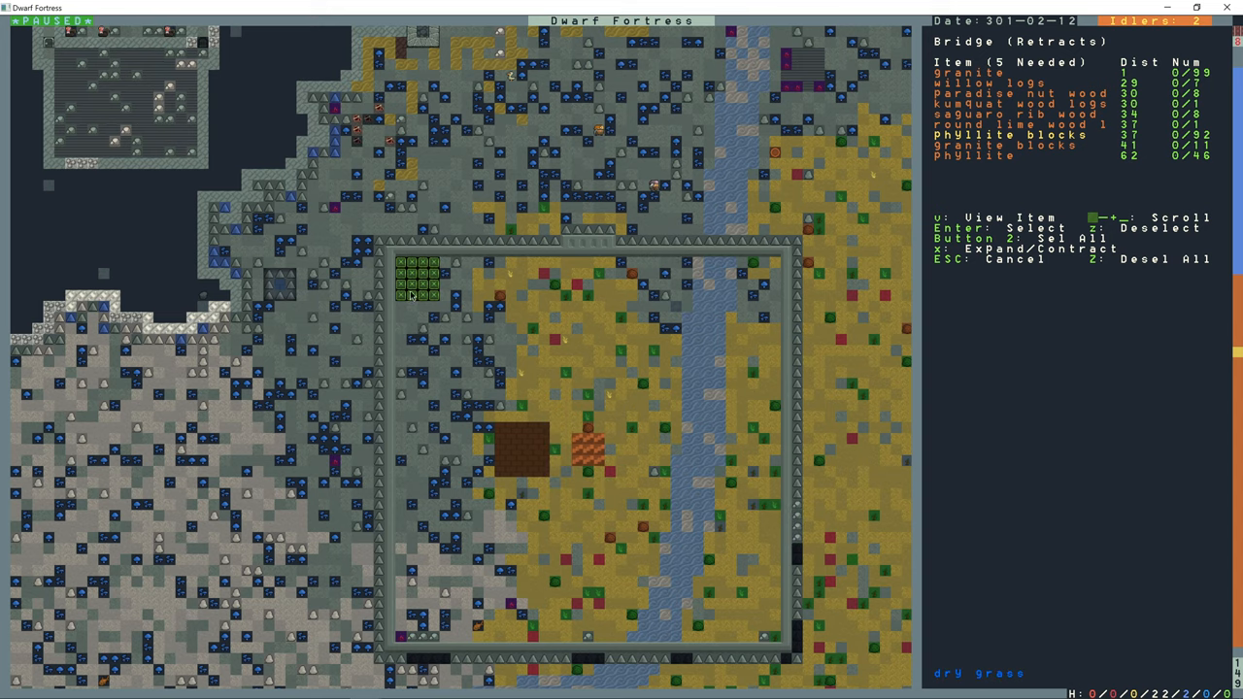
key(Escape)
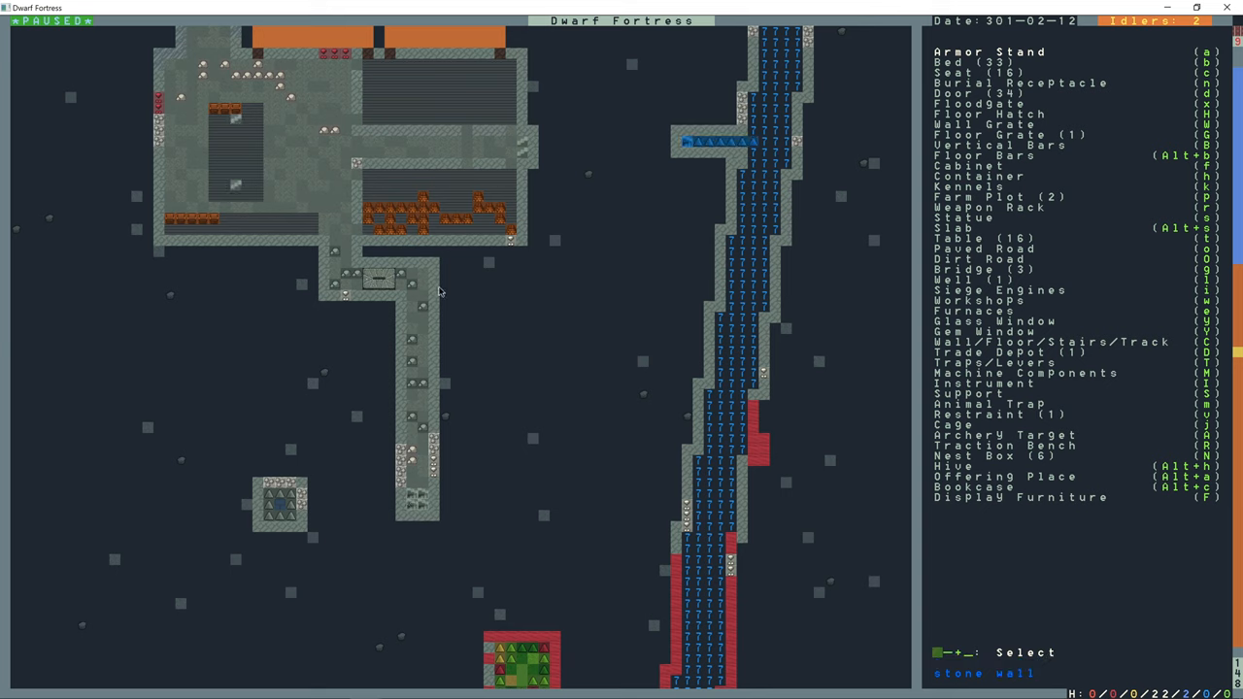
key(Escape)
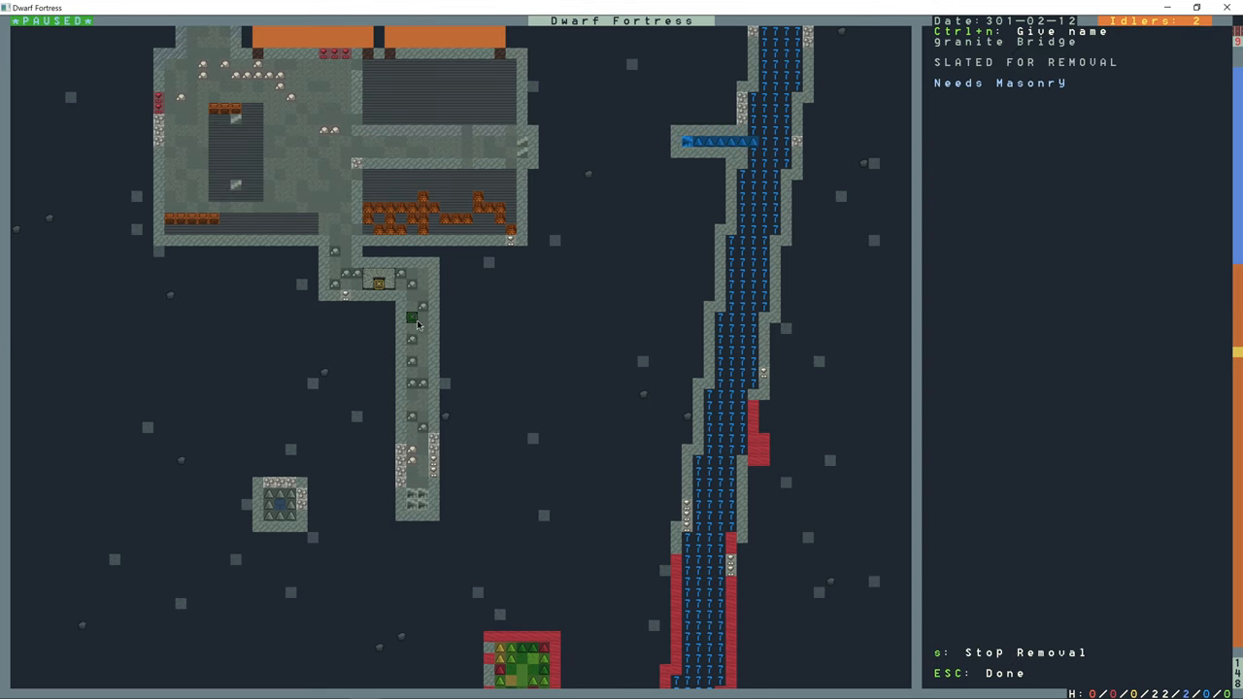
key(Escape)
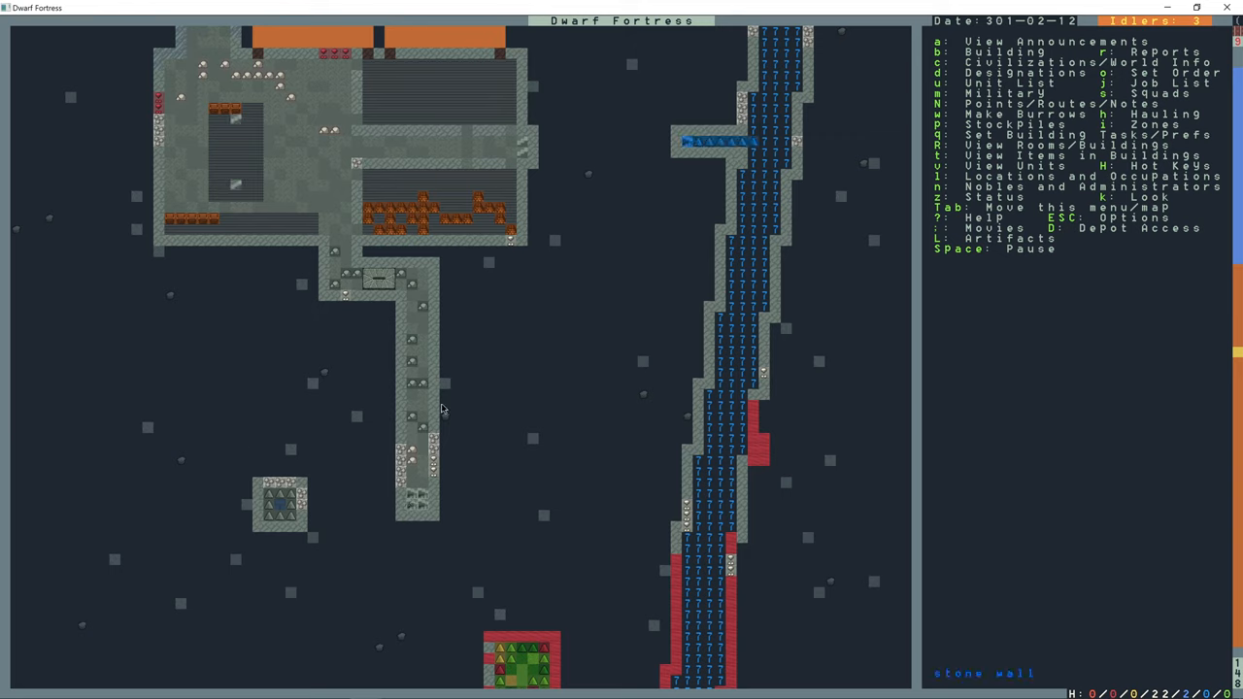
mouse_move(477, 389)
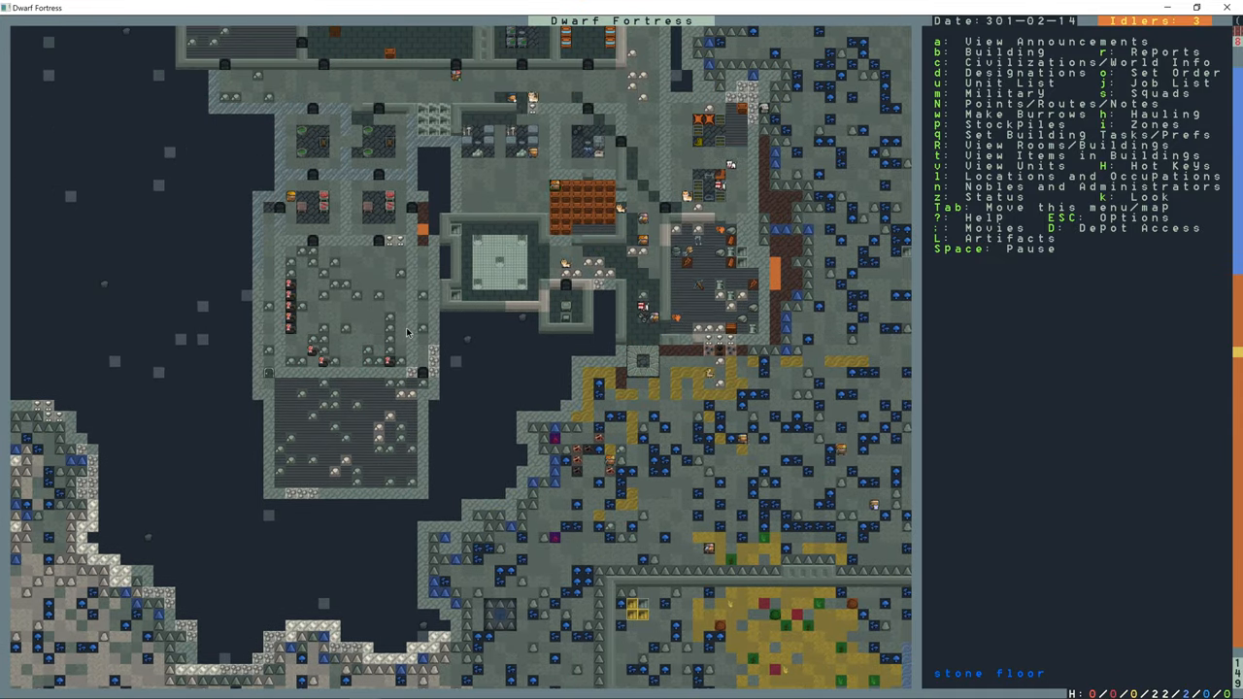
- View the citizen job list, then close it
key(u)
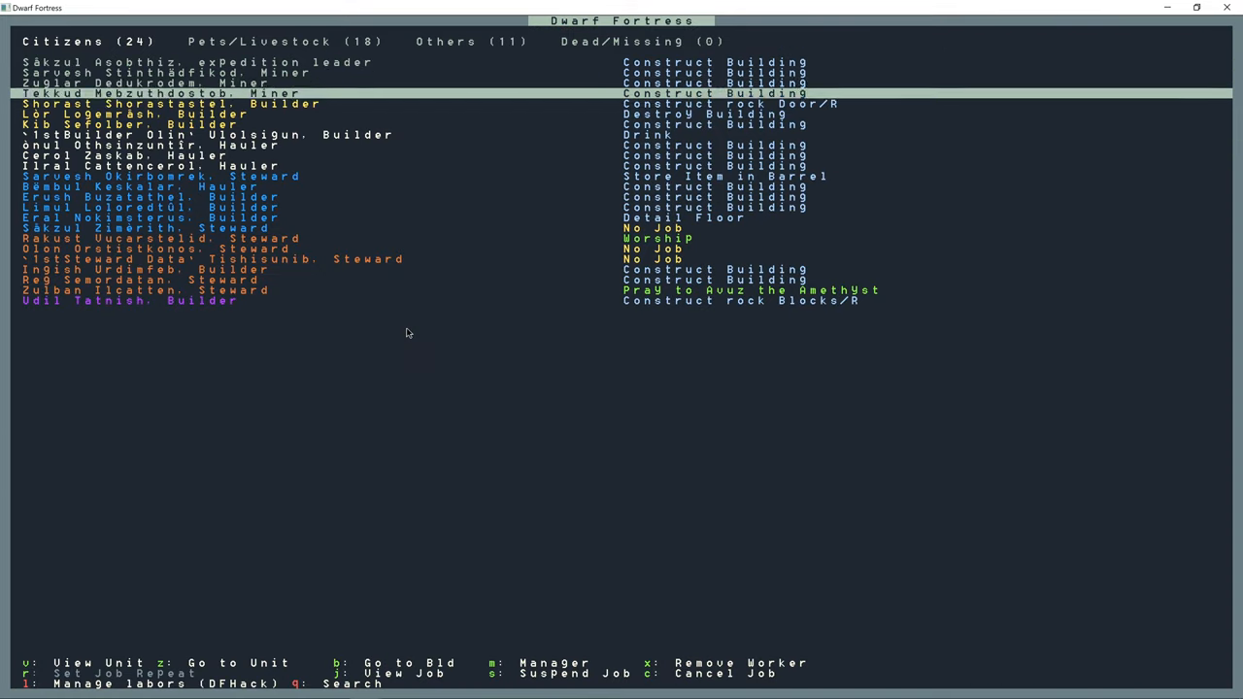
key(up)
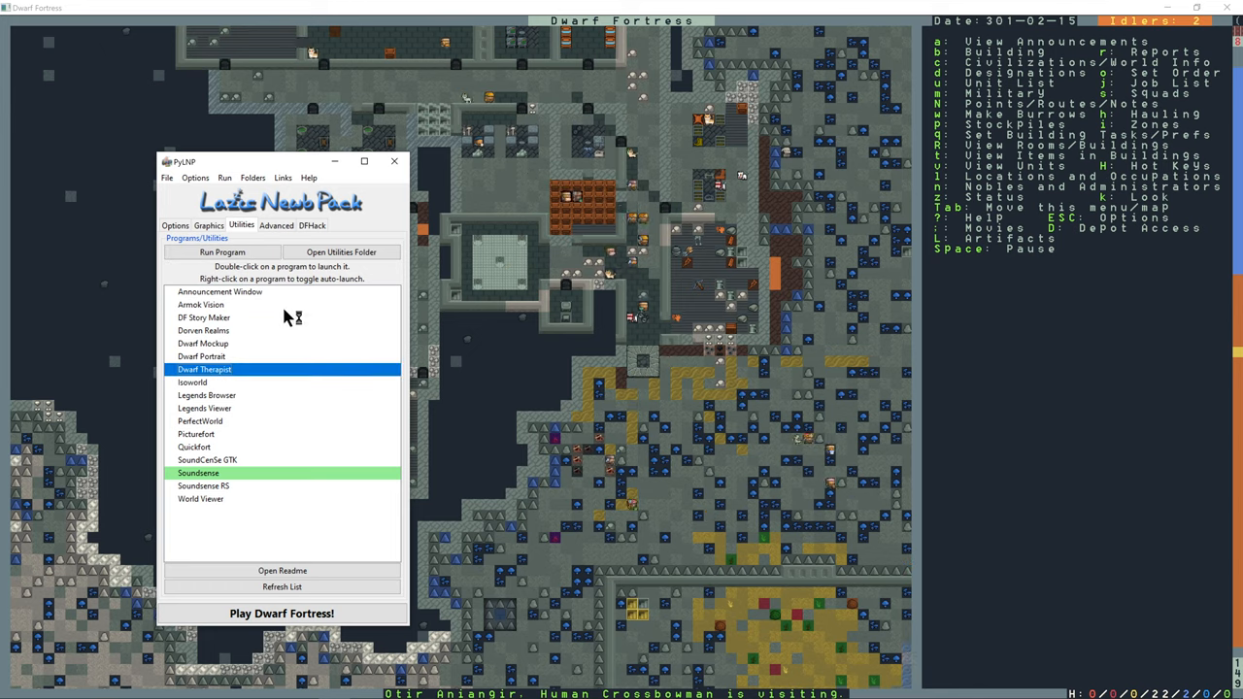
- Launch Dwarf Therapist, group by Total Assigned Labors, and toggle the miners' labor column
double_click(205, 369)
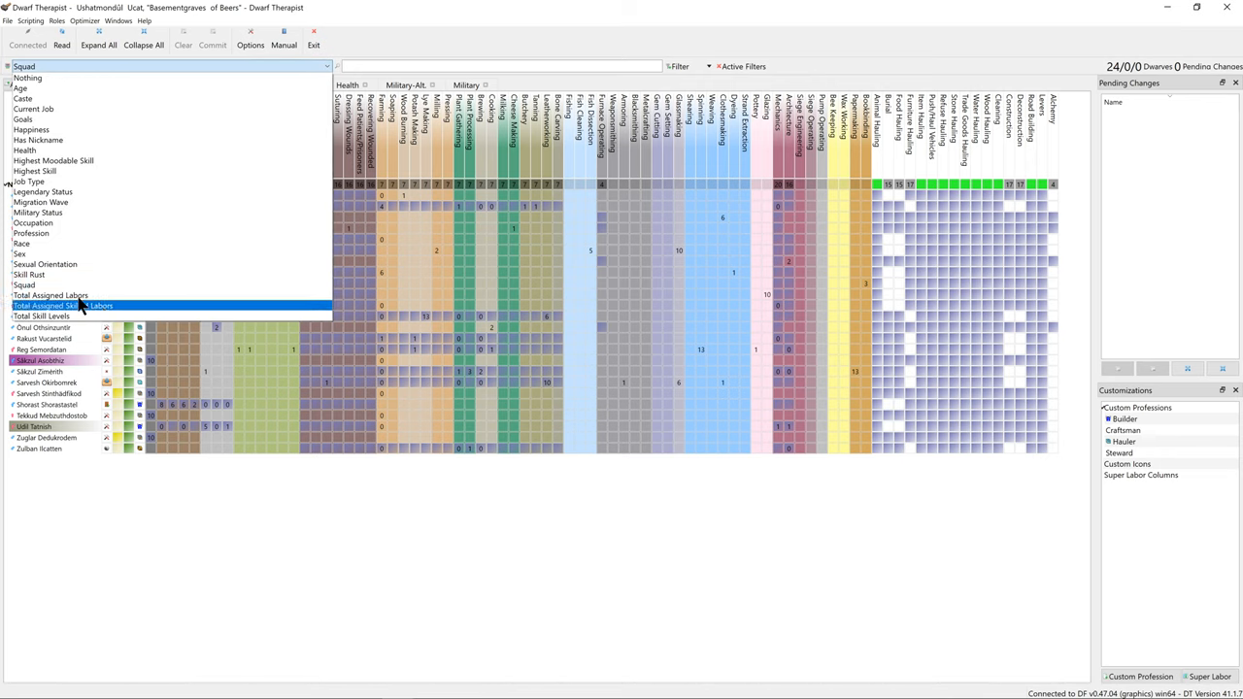
click(62, 306)
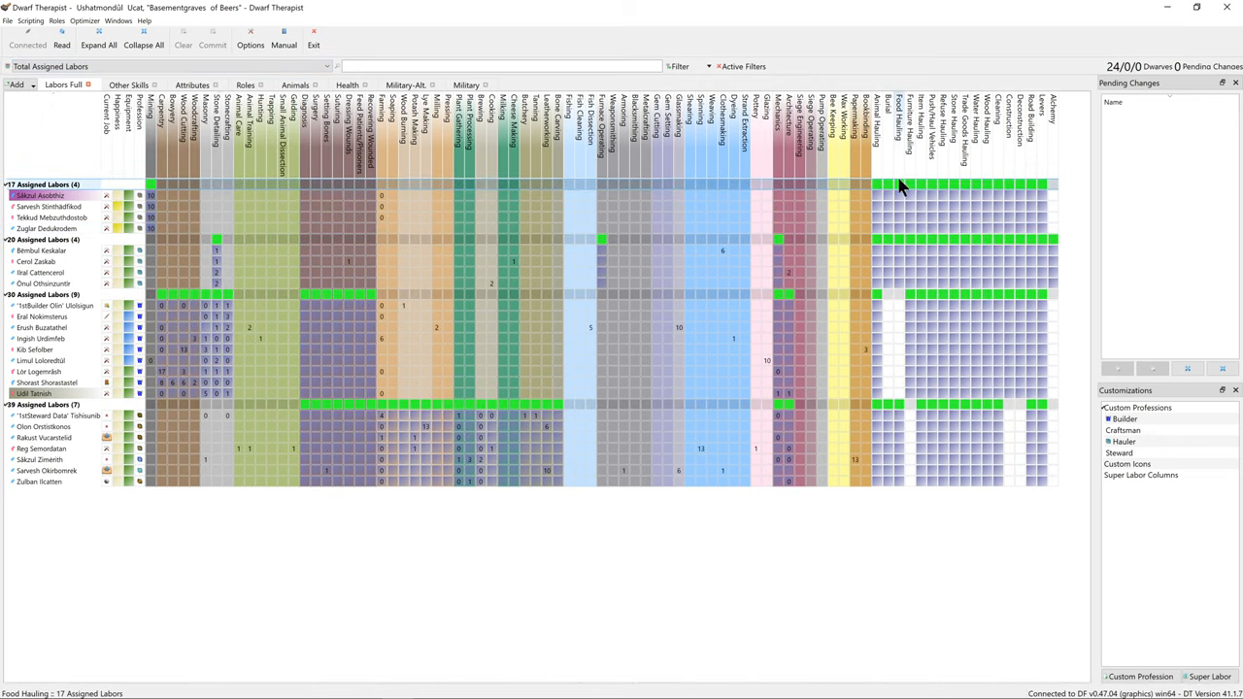
mouse_move(1035, 193)
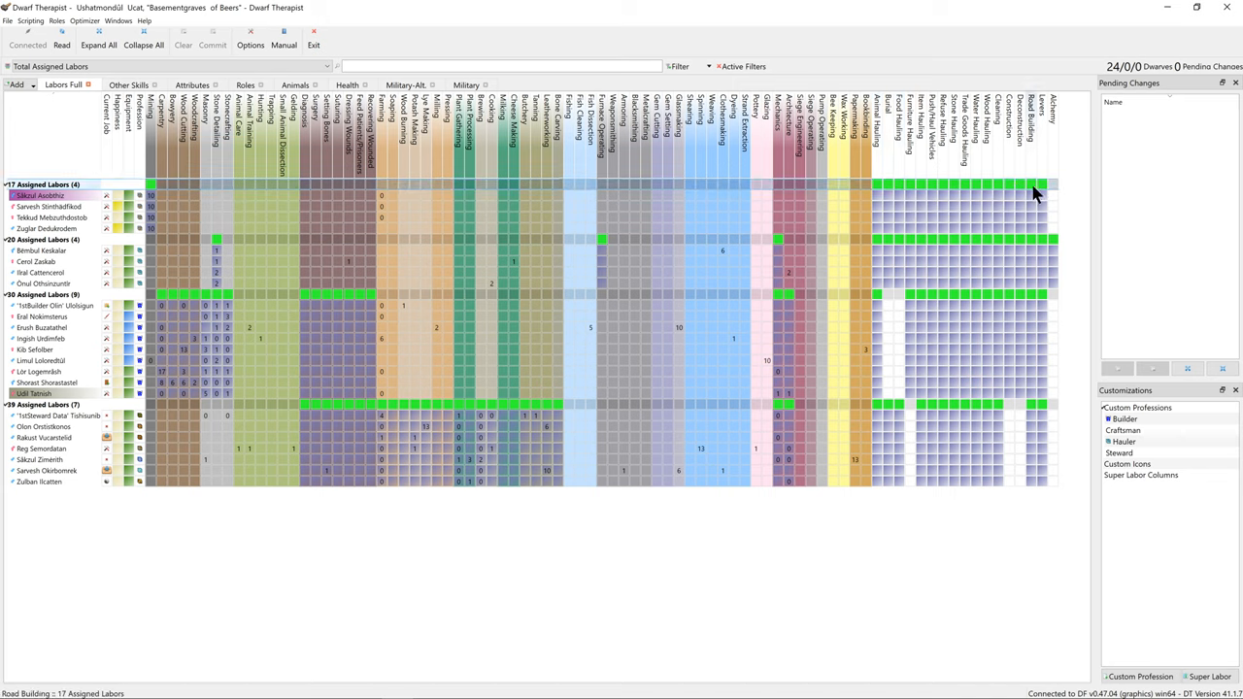
click(1014, 196)
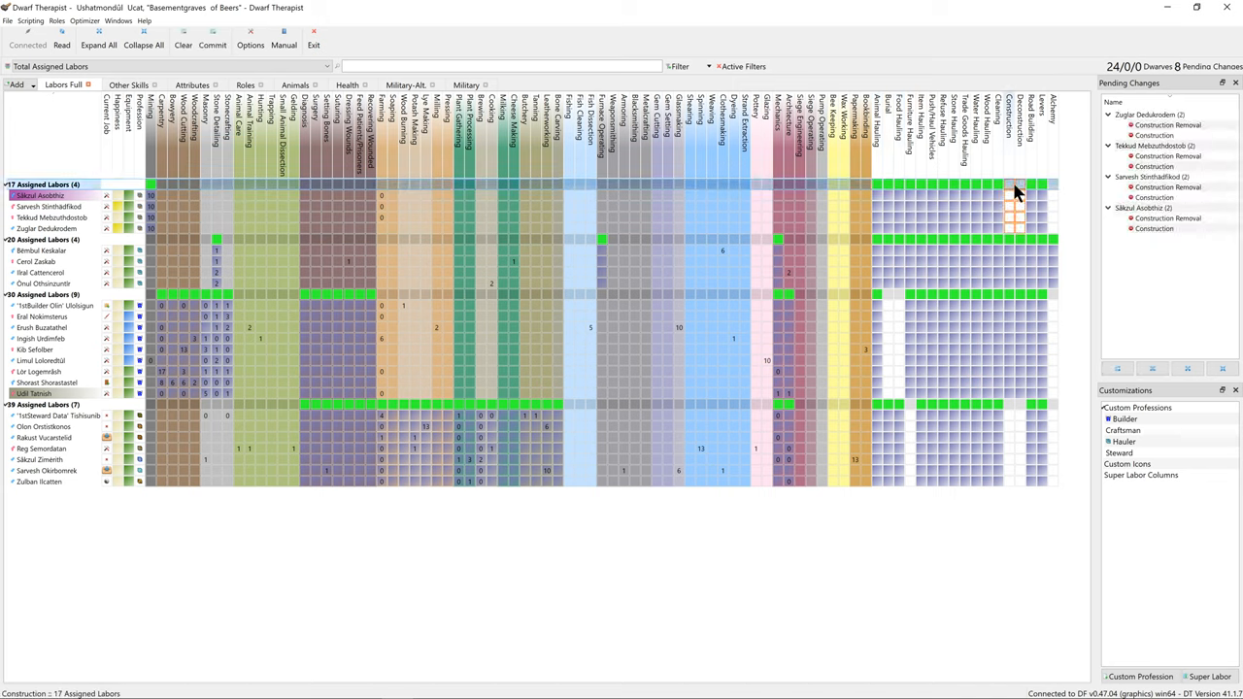
mouse_move(1034, 191)
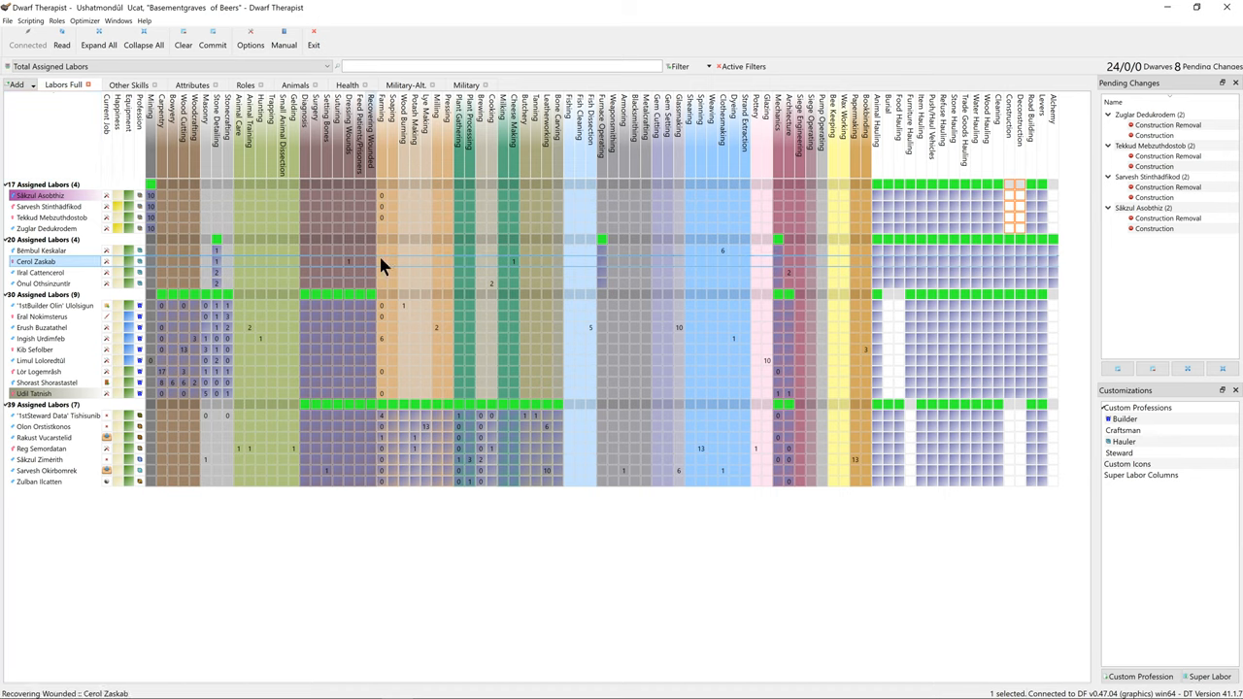
mouse_move(686, 289)
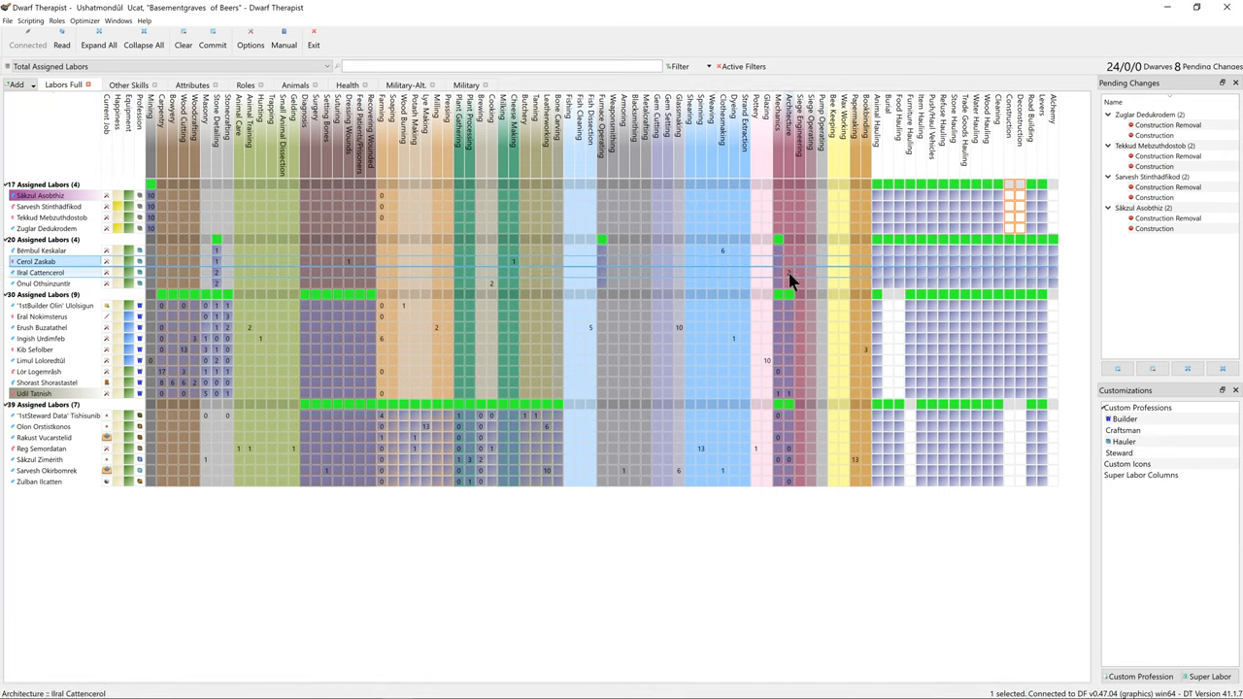
- Remove Refuse Hauling from the selected haulers, commit the changes, and bring up steward actions
click(41, 251)
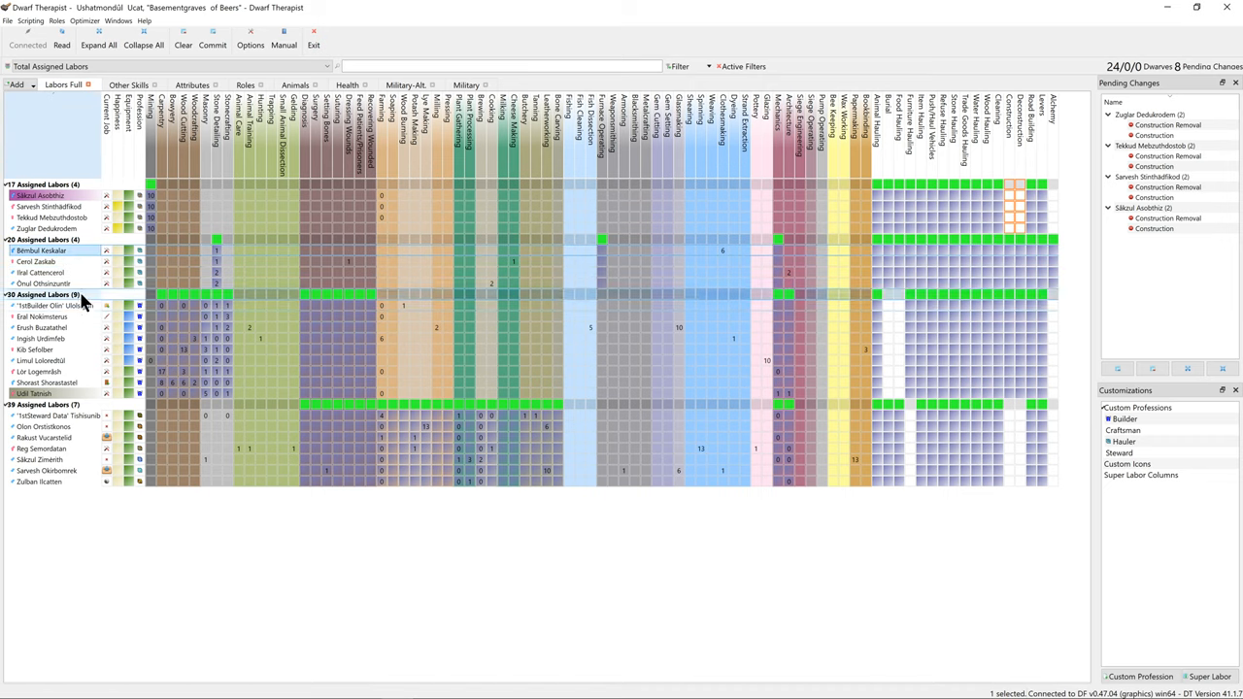
click(44, 272)
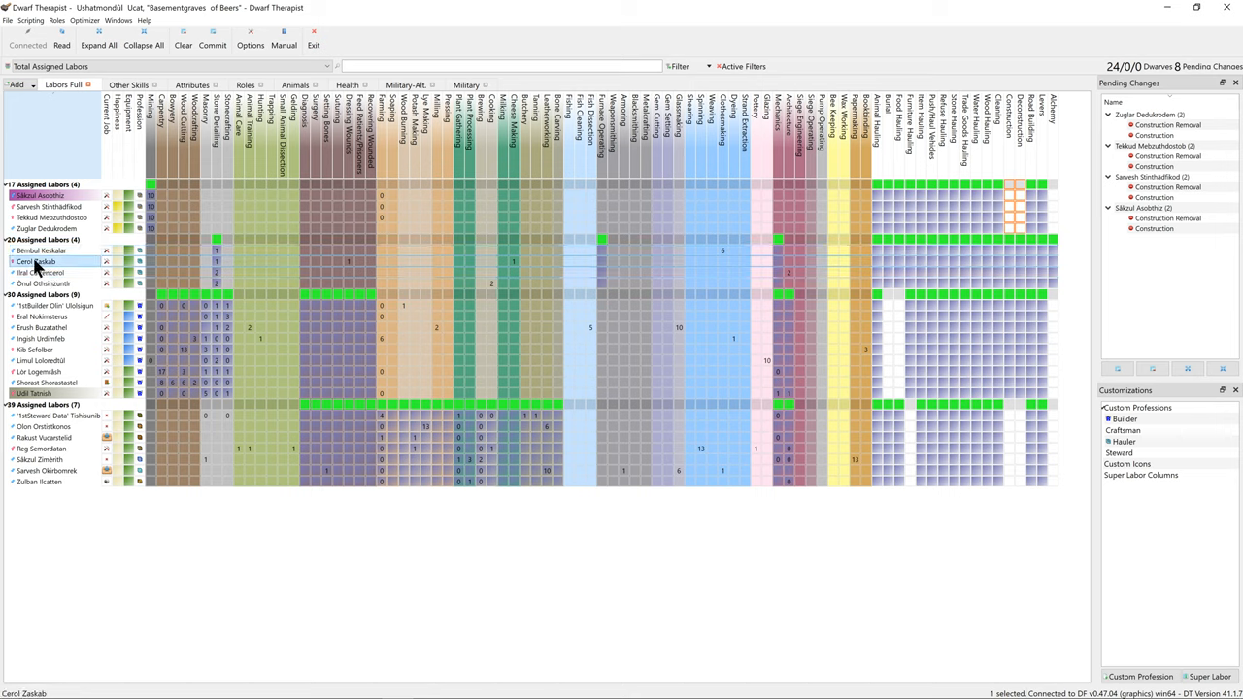
click(41, 251)
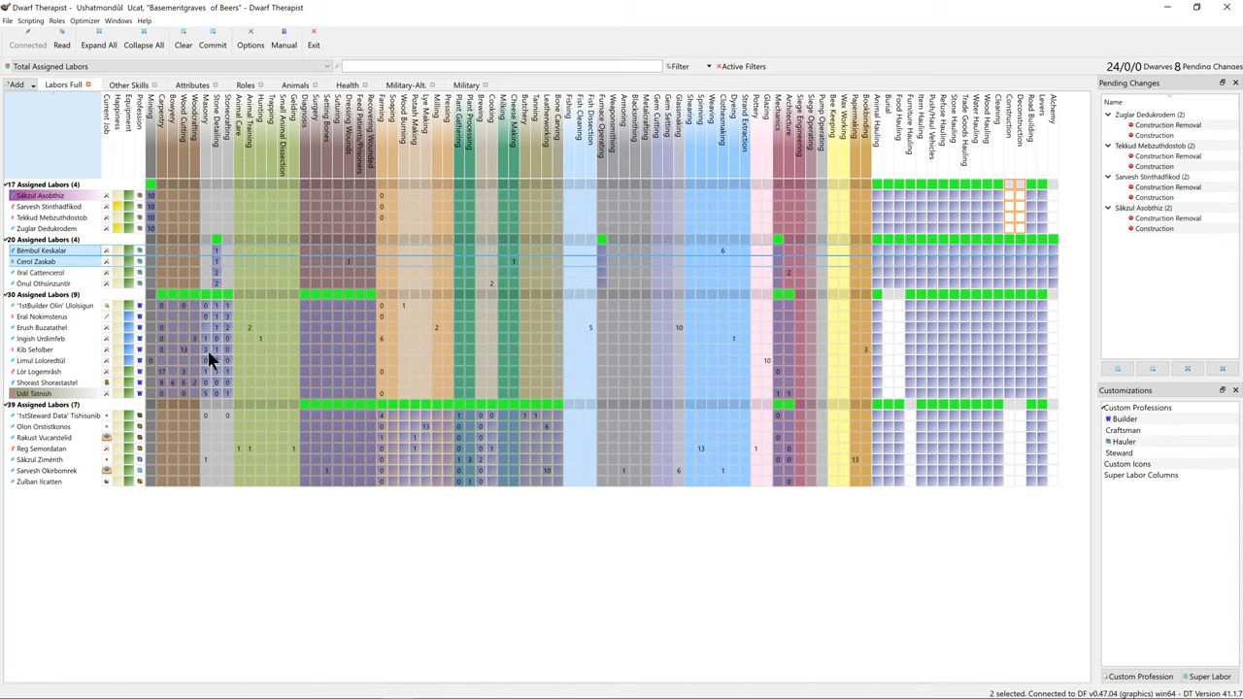
right_click(38, 261)
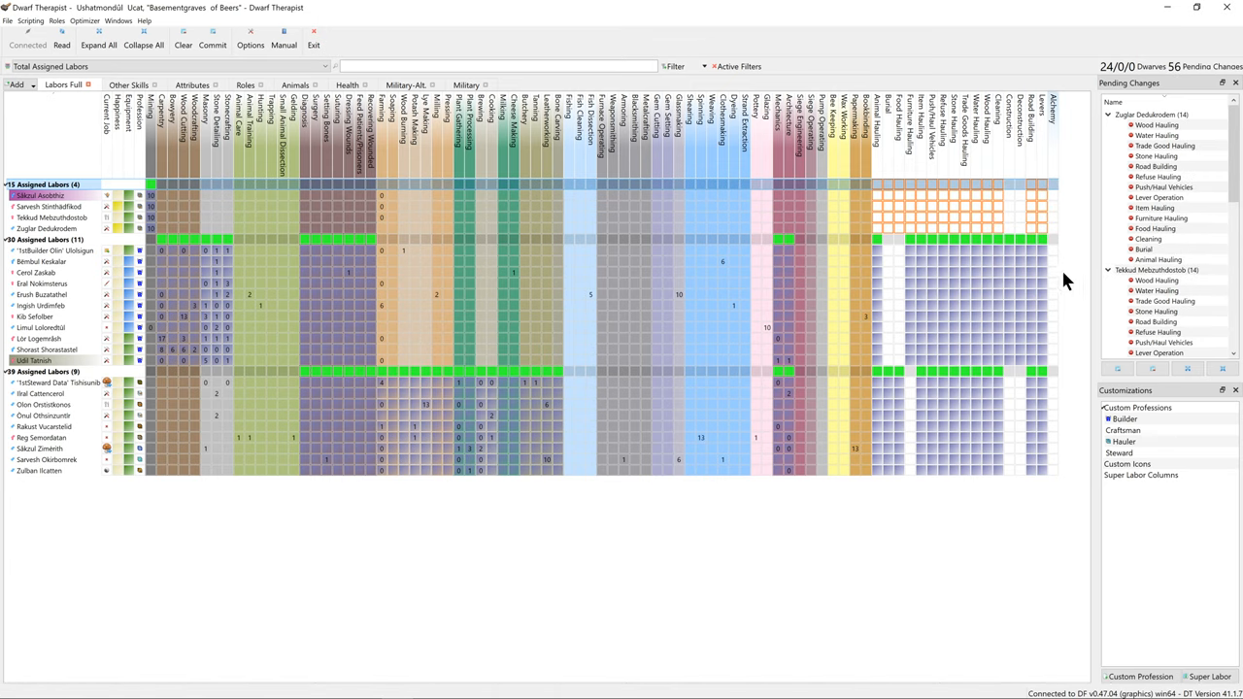
click(212, 41)
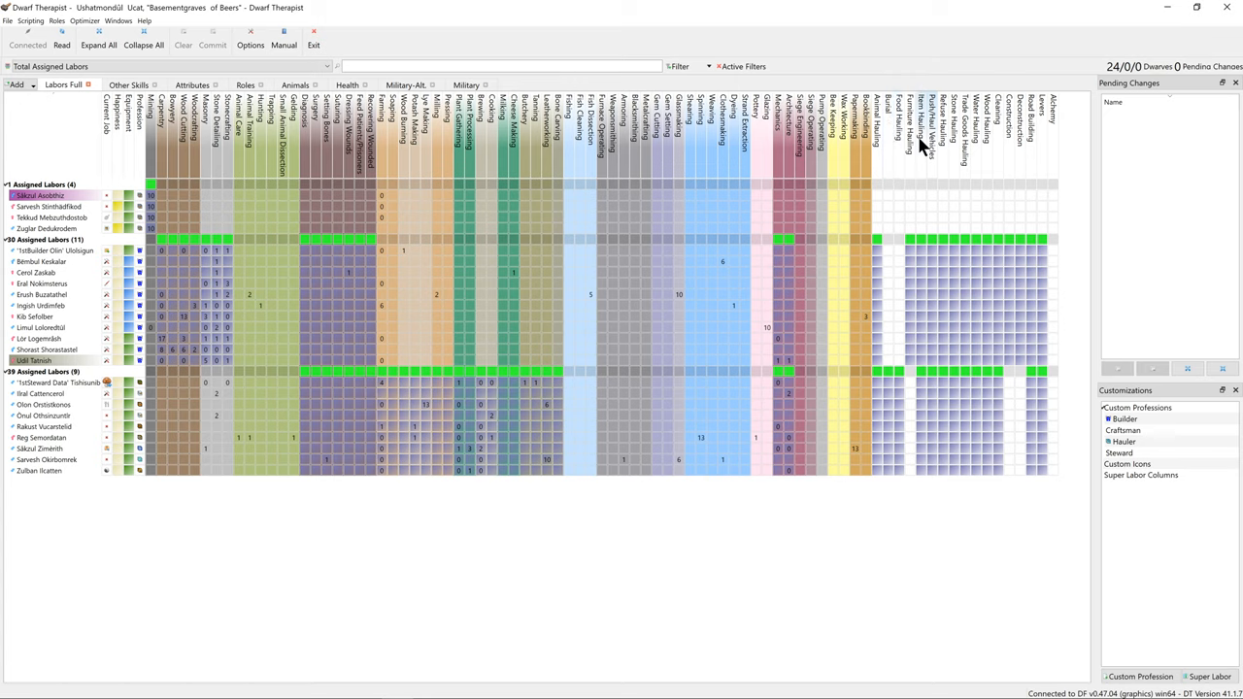
mouse_move(950, 245)
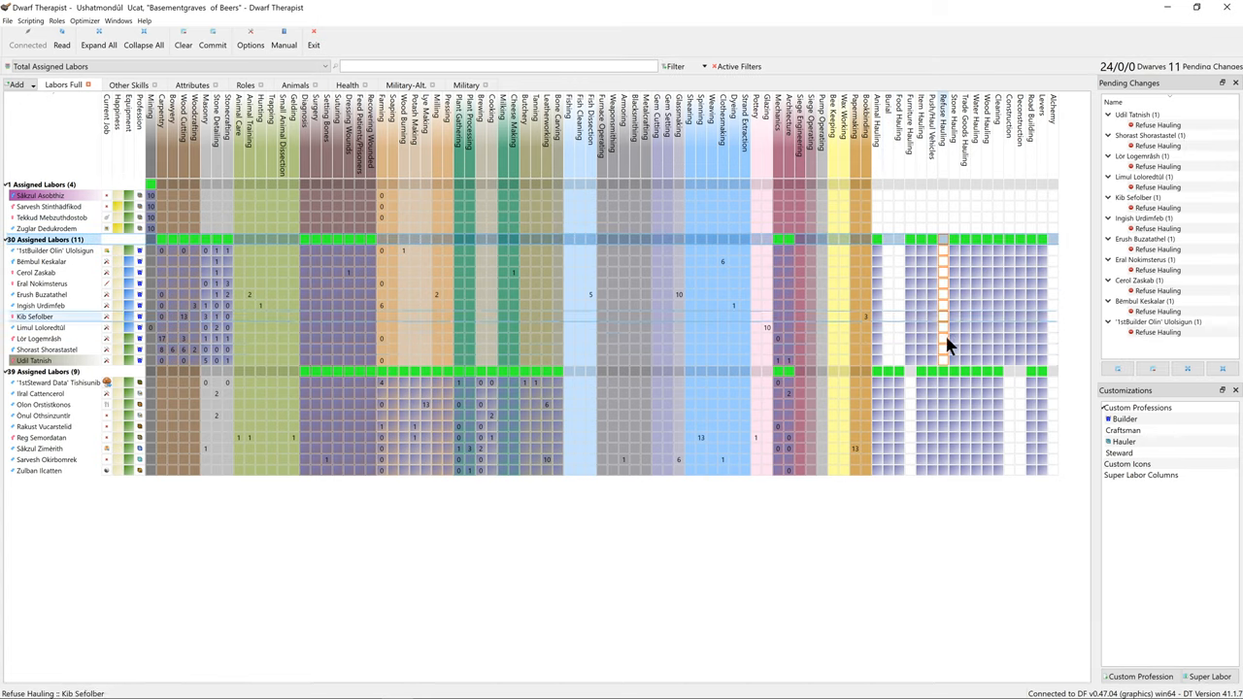
click(212, 39)
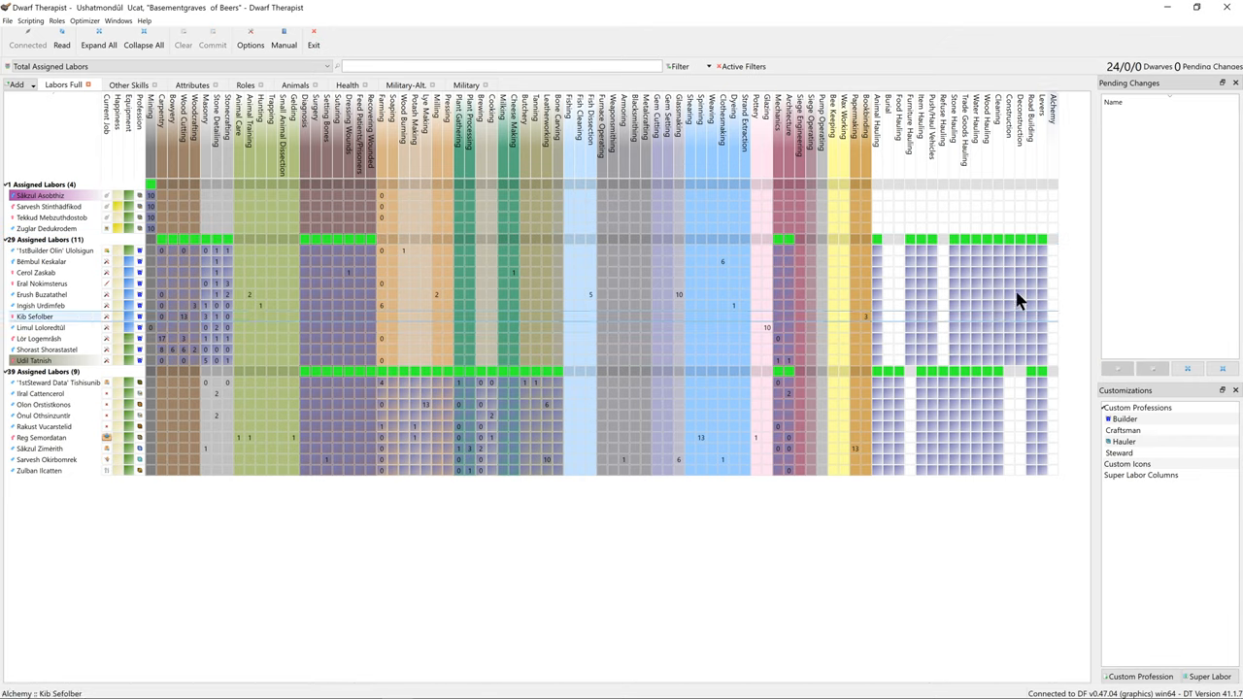
mouse_move(964, 262)
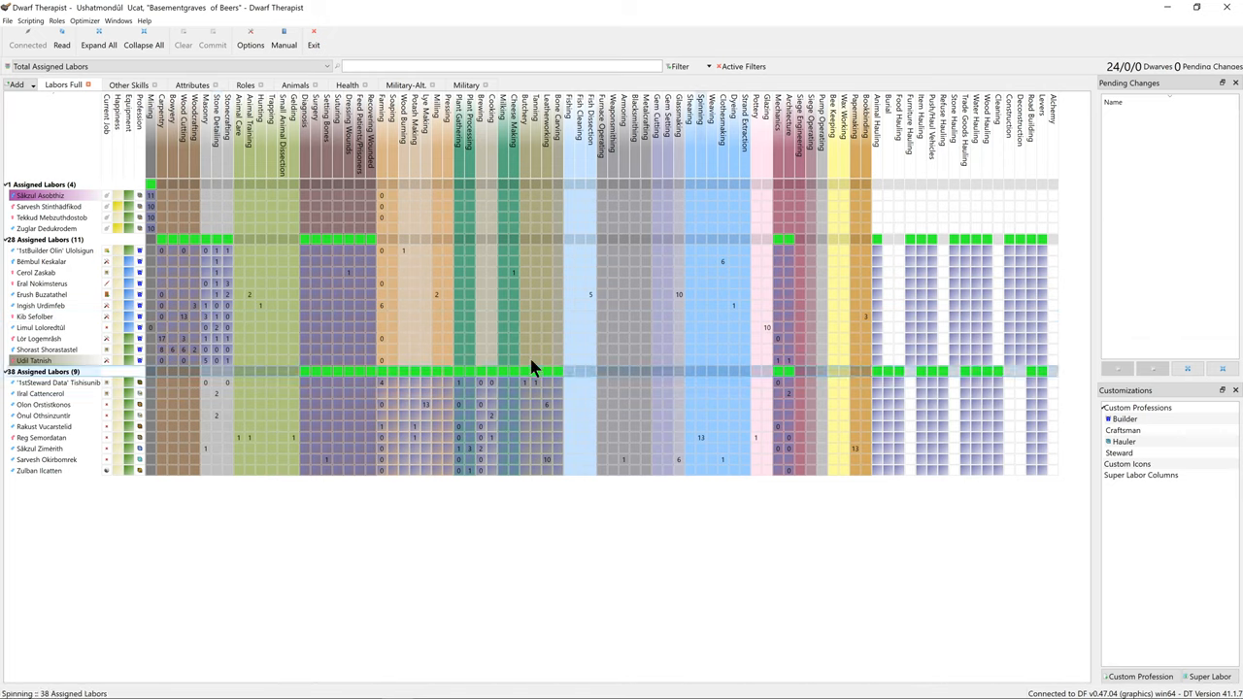
right_click(44, 294)
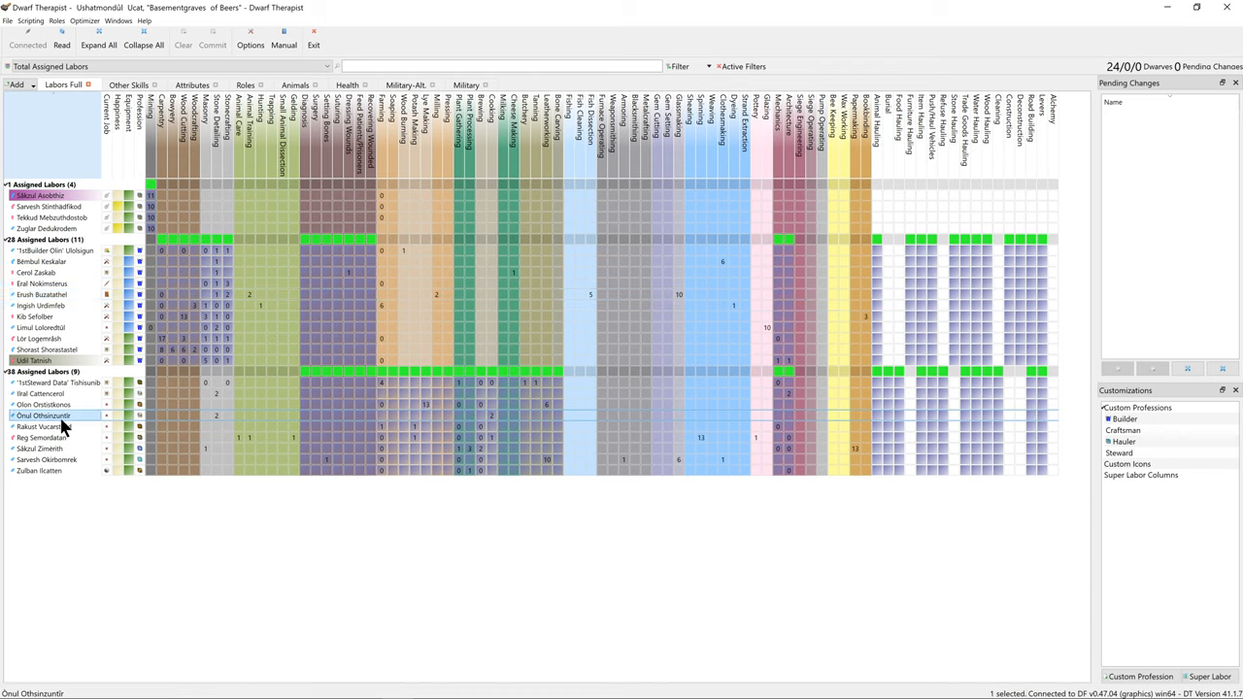
right_click(44, 416)
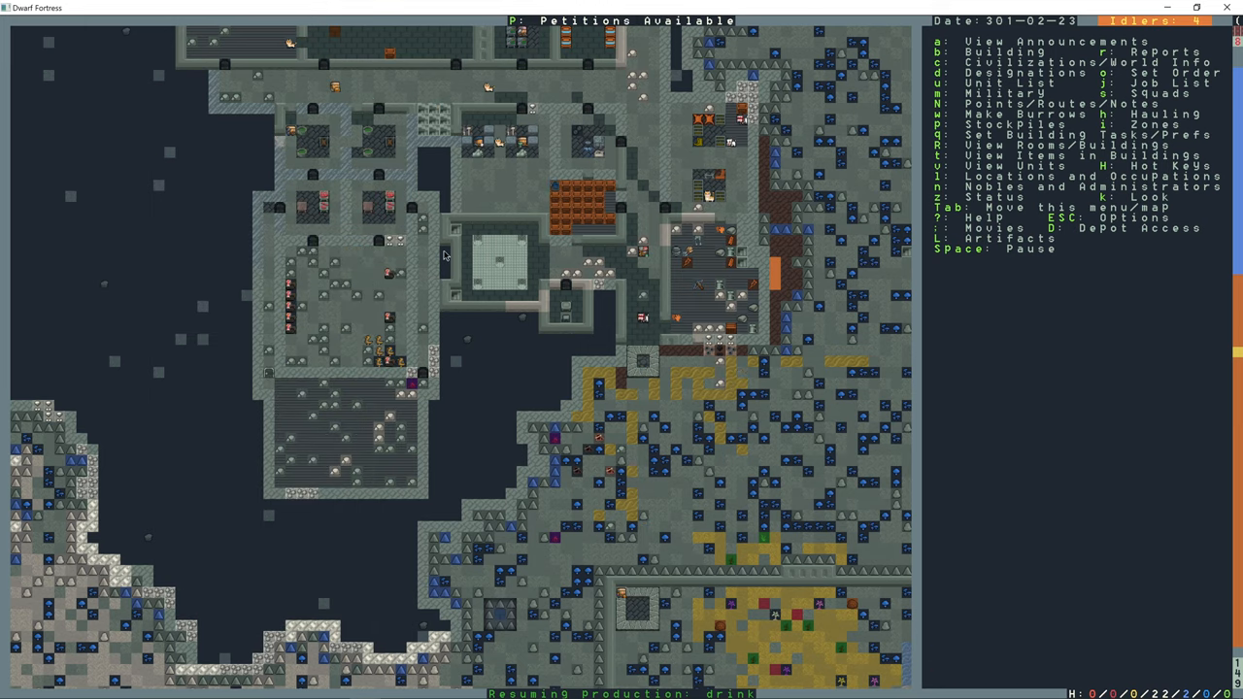
- Answer the residency petition, list the visitors and wild creatures, and jump to the troll
key(p)
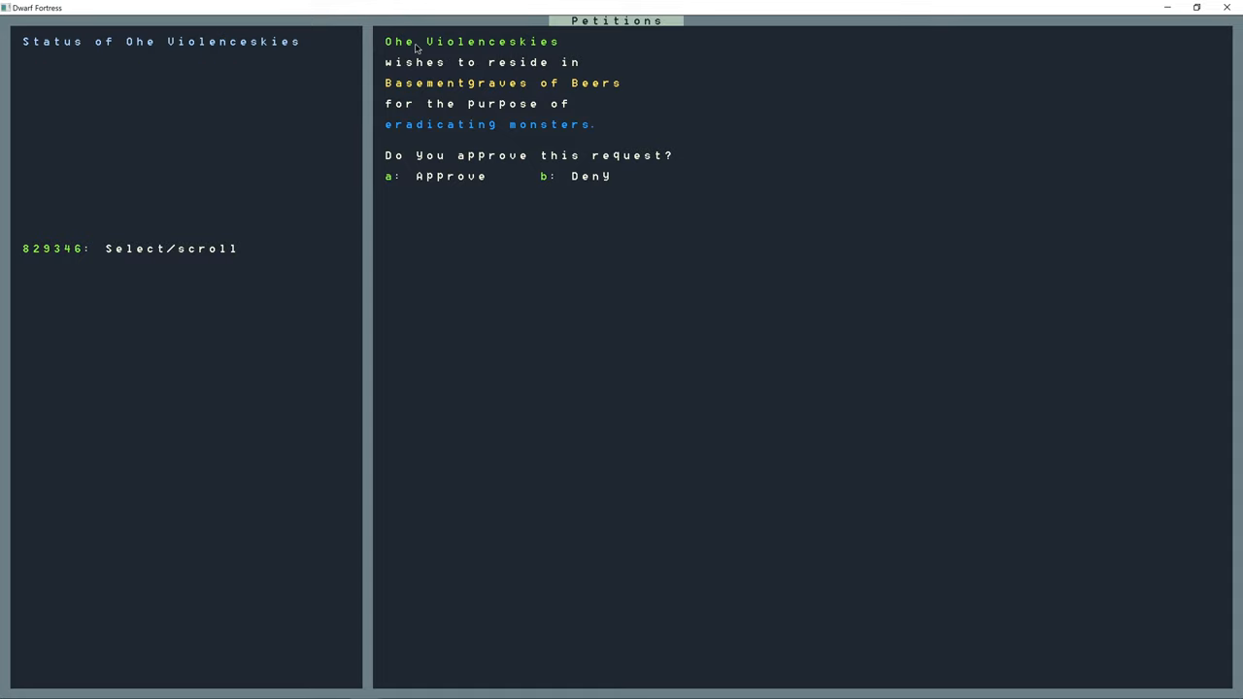
key(Escape)
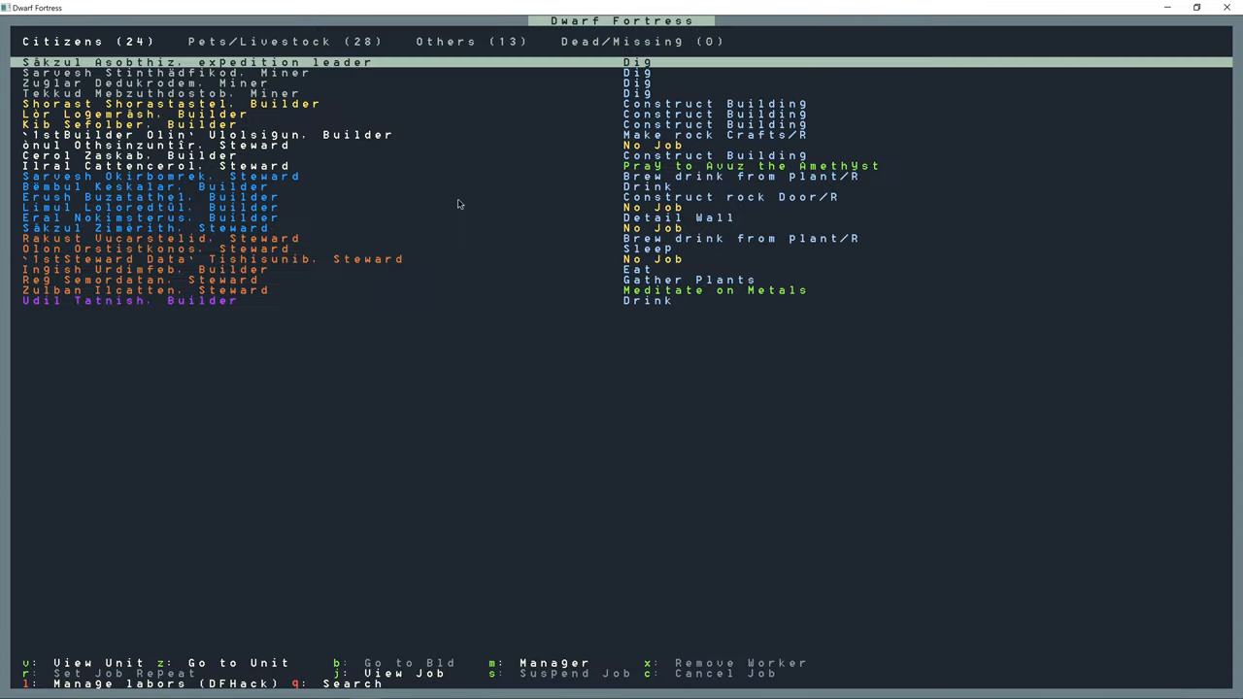
click(472, 41)
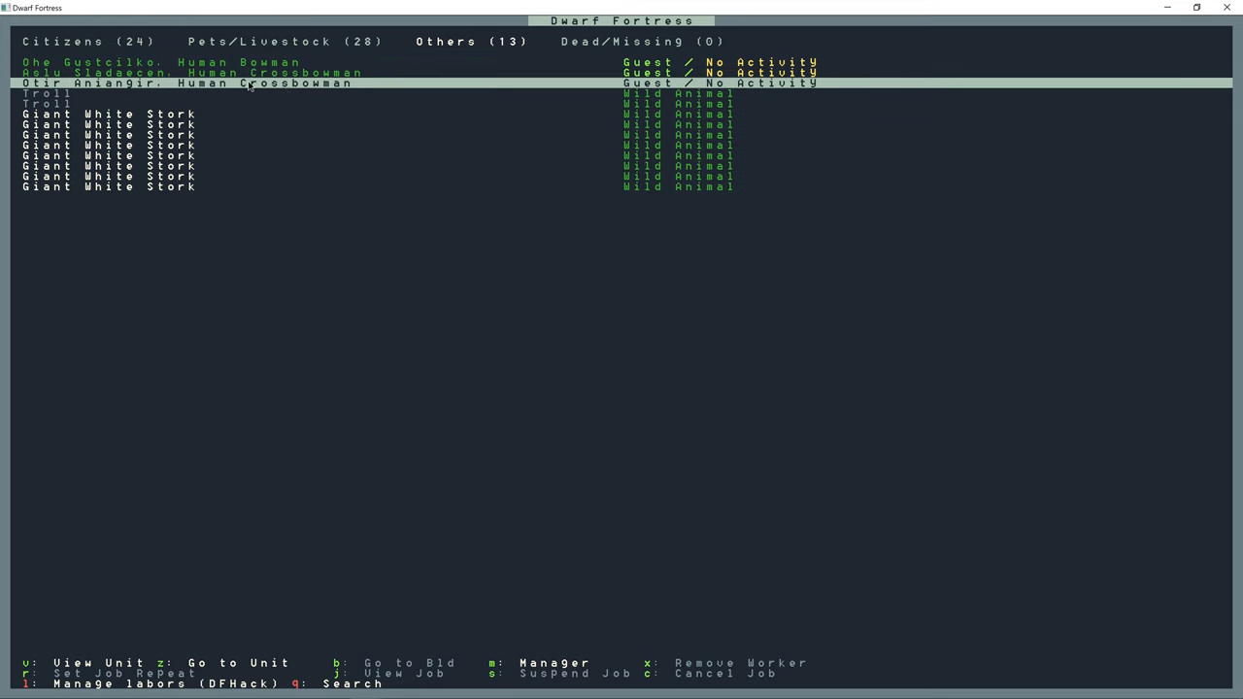
key(Down)
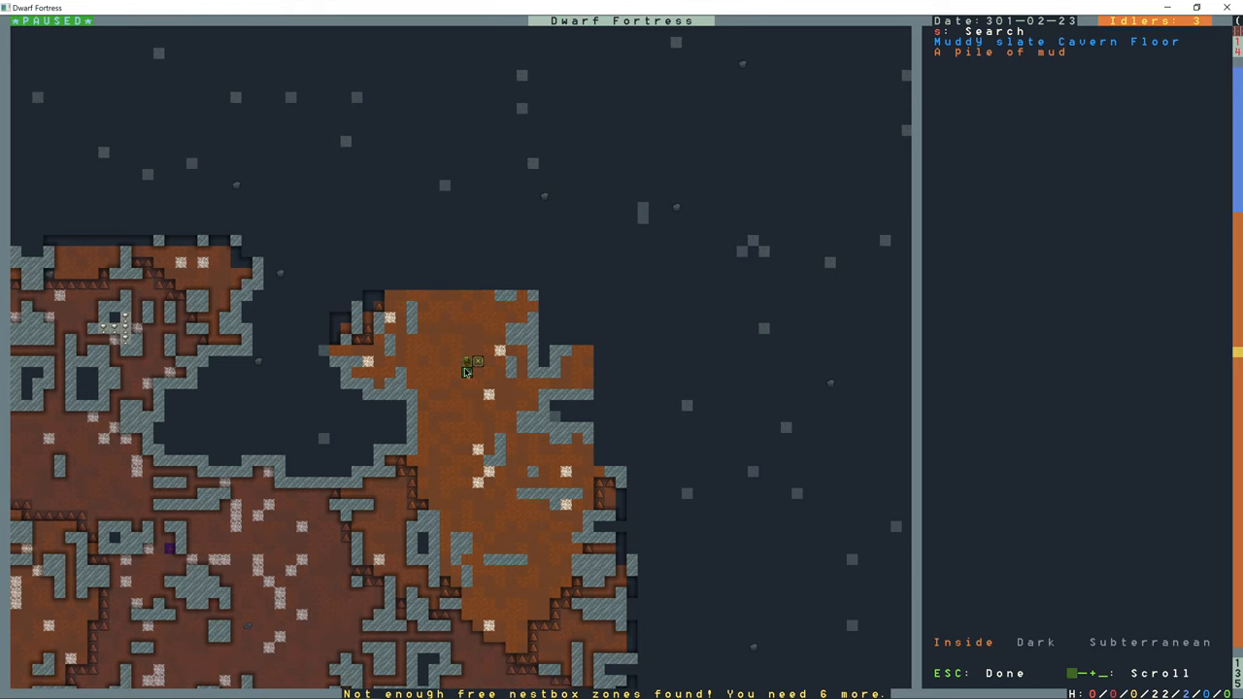
click(476, 320)
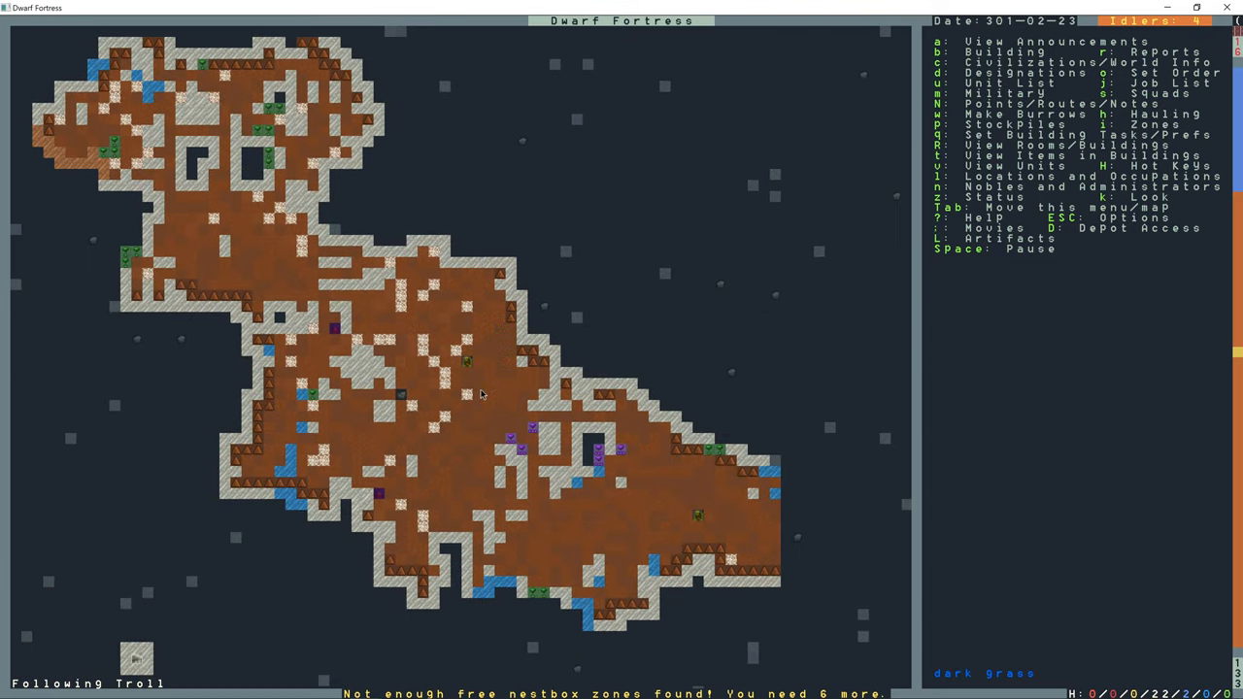
- Scroll the view back to the fortress halls and farm fields
scroll(down, 3)
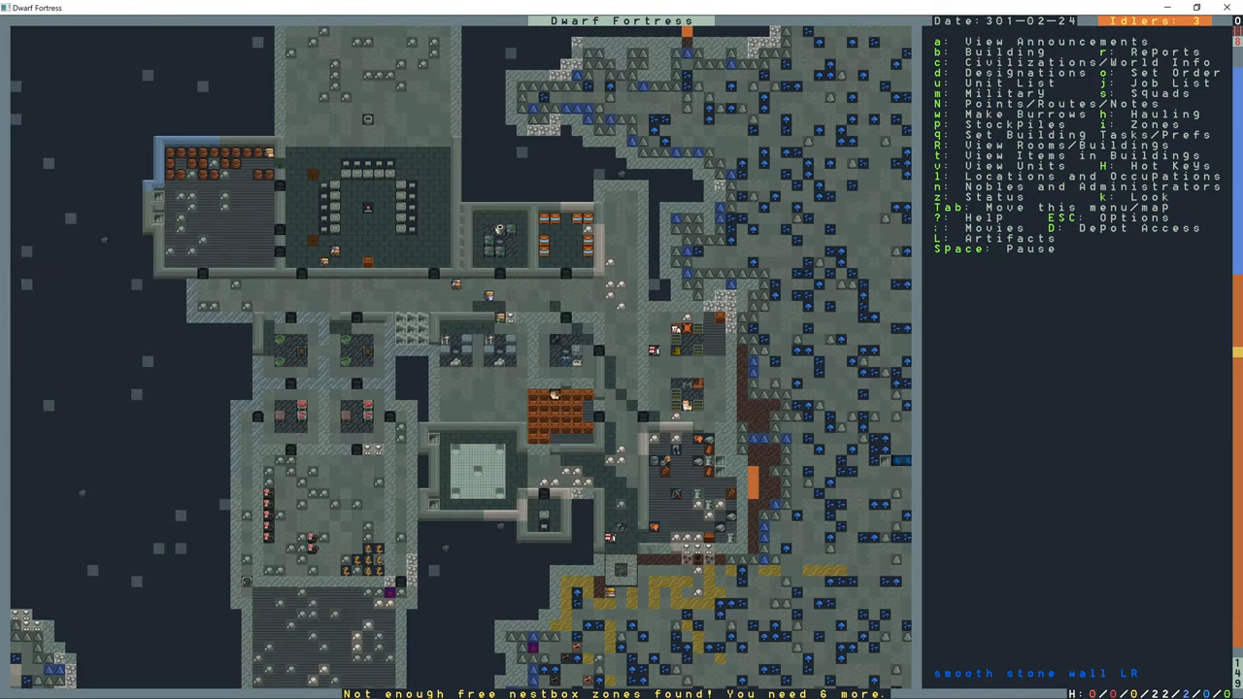
scroll(down, 3)
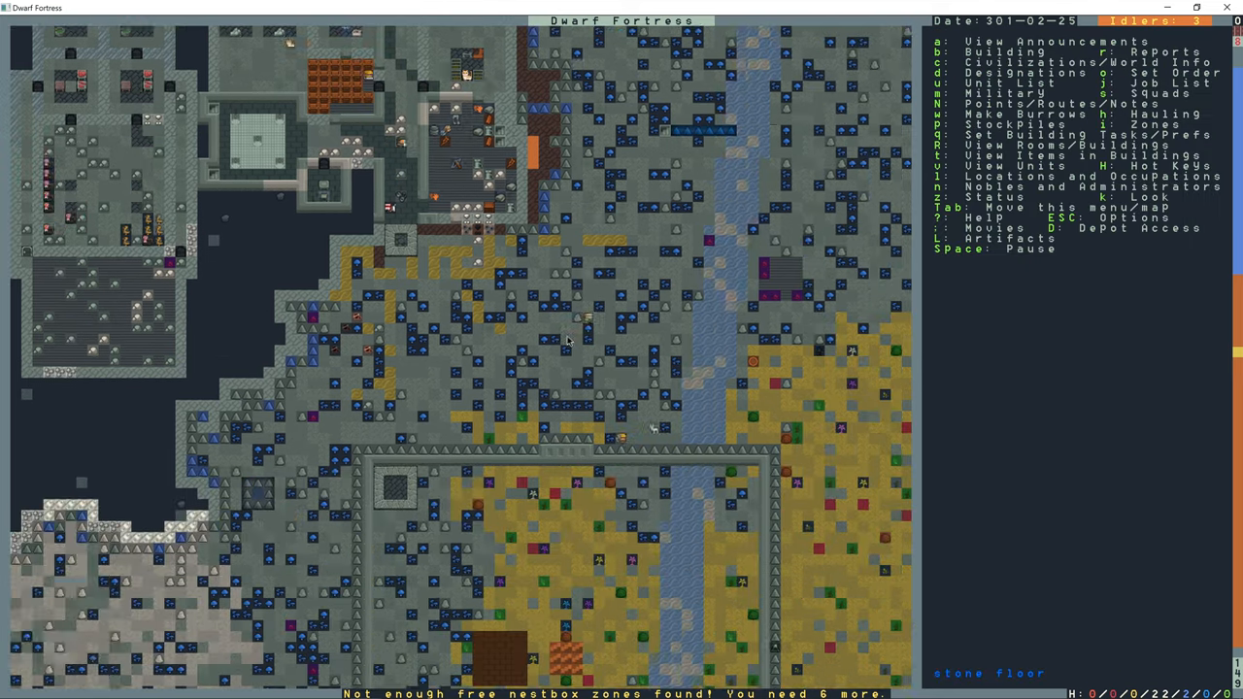
- Pause the game, scroll over to the arriving migrants, and close a migrant's details
key(space)
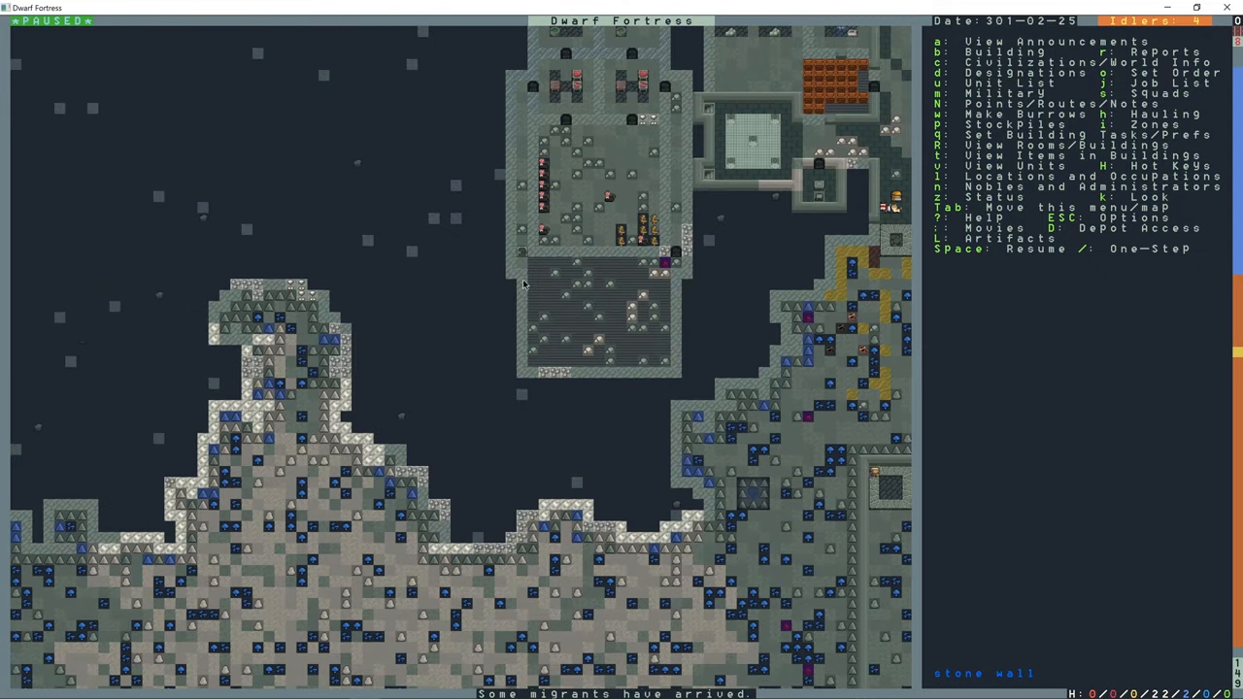
scroll(down, 3)
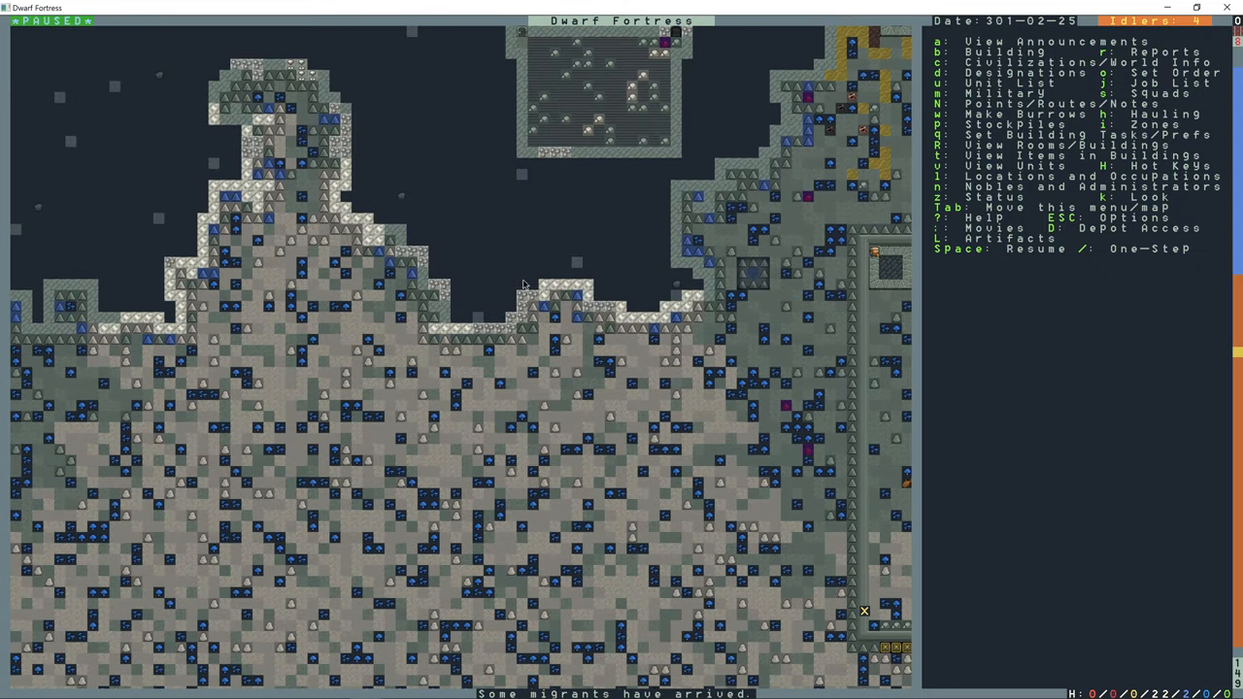
scroll(right, 3)
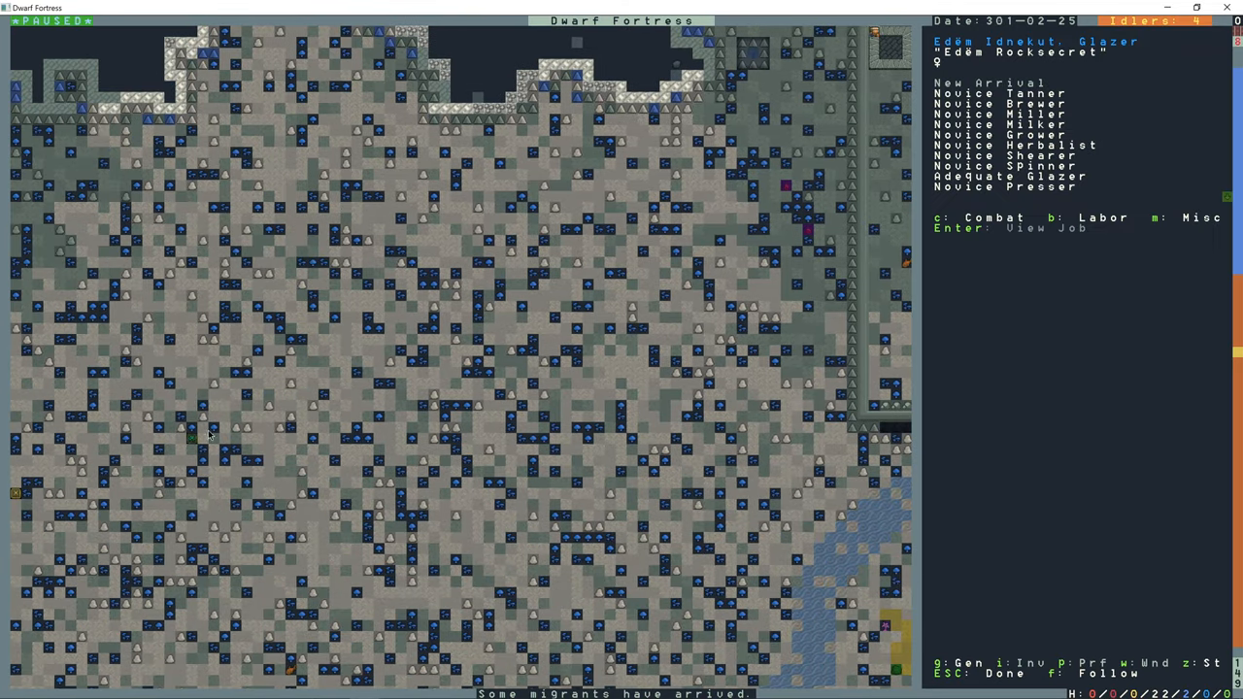
key(Escape)
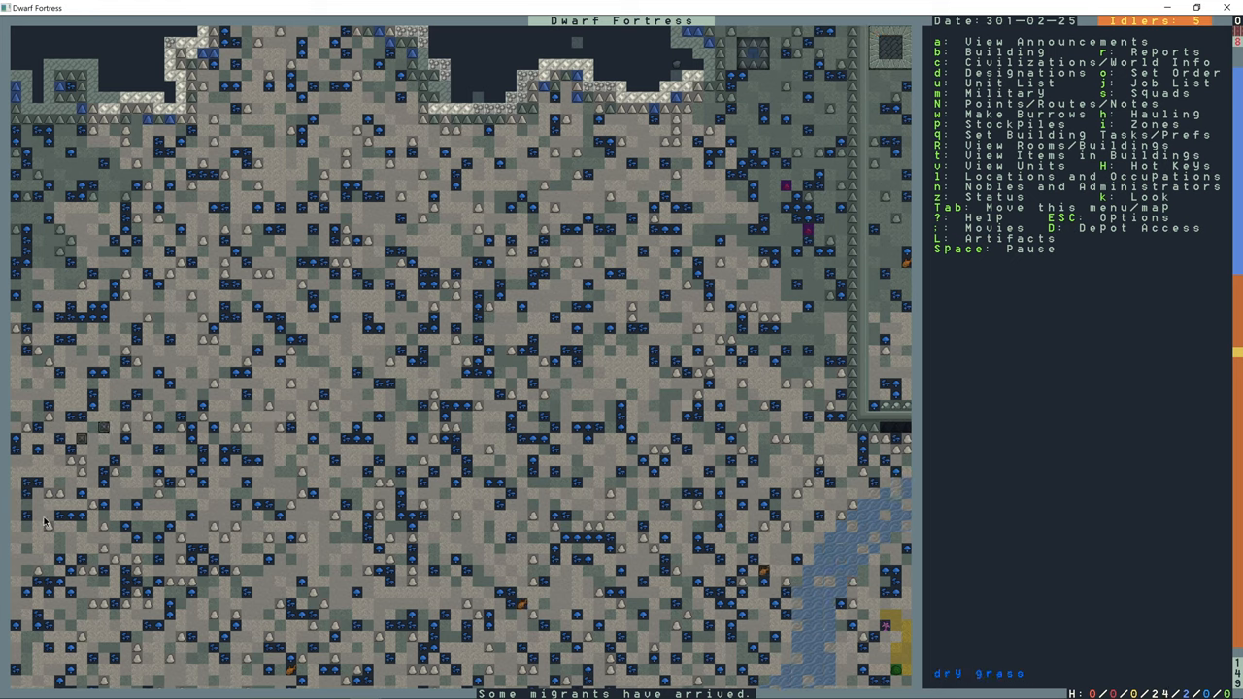
mouse_move(226, 444)
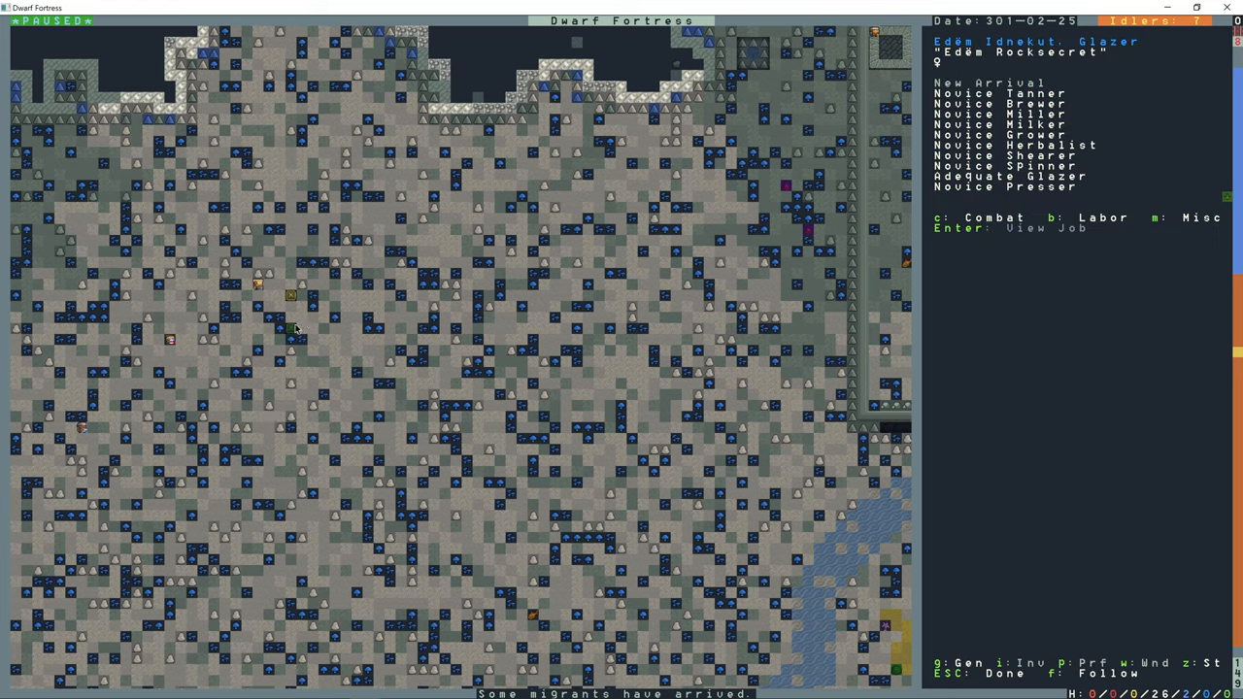
mouse_move(1009, 495)
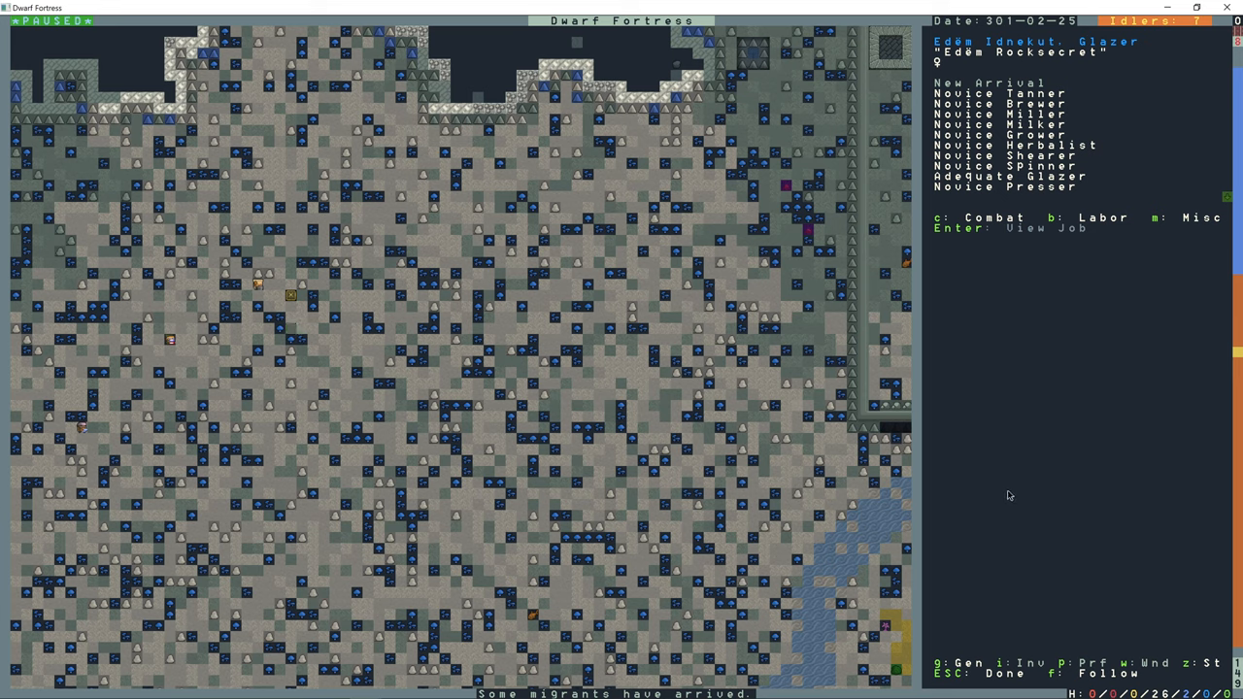
mouse_move(986, 235)
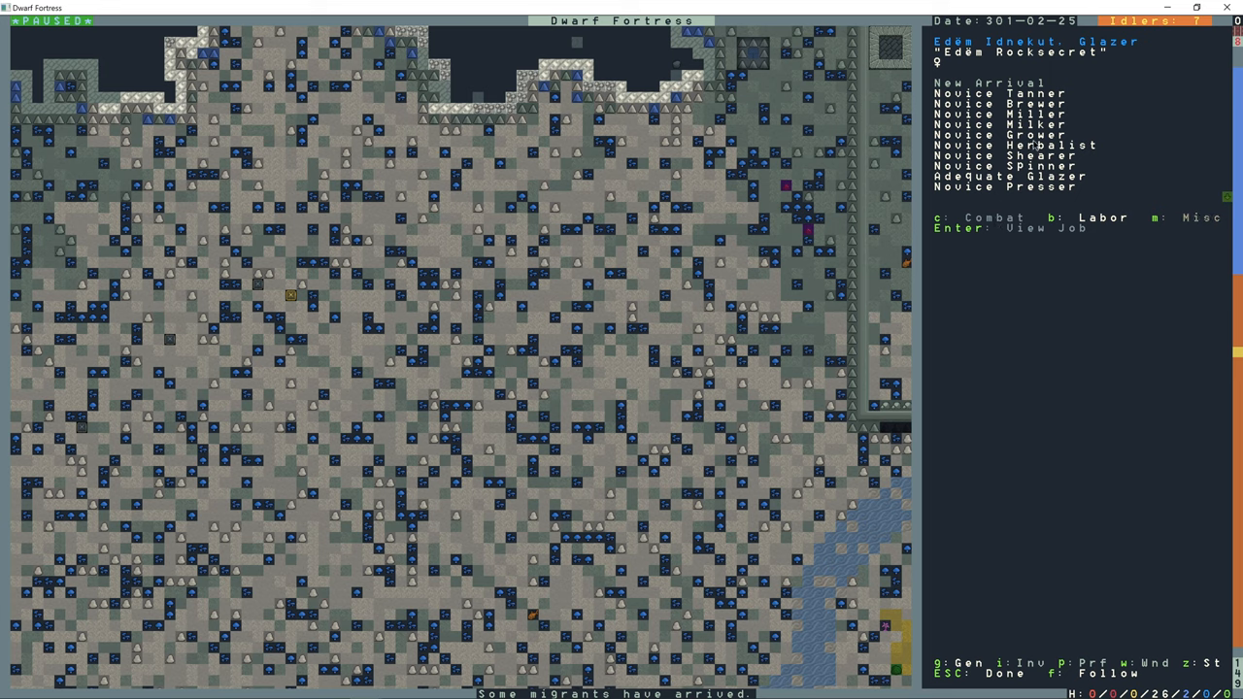
mouse_move(1027, 184)
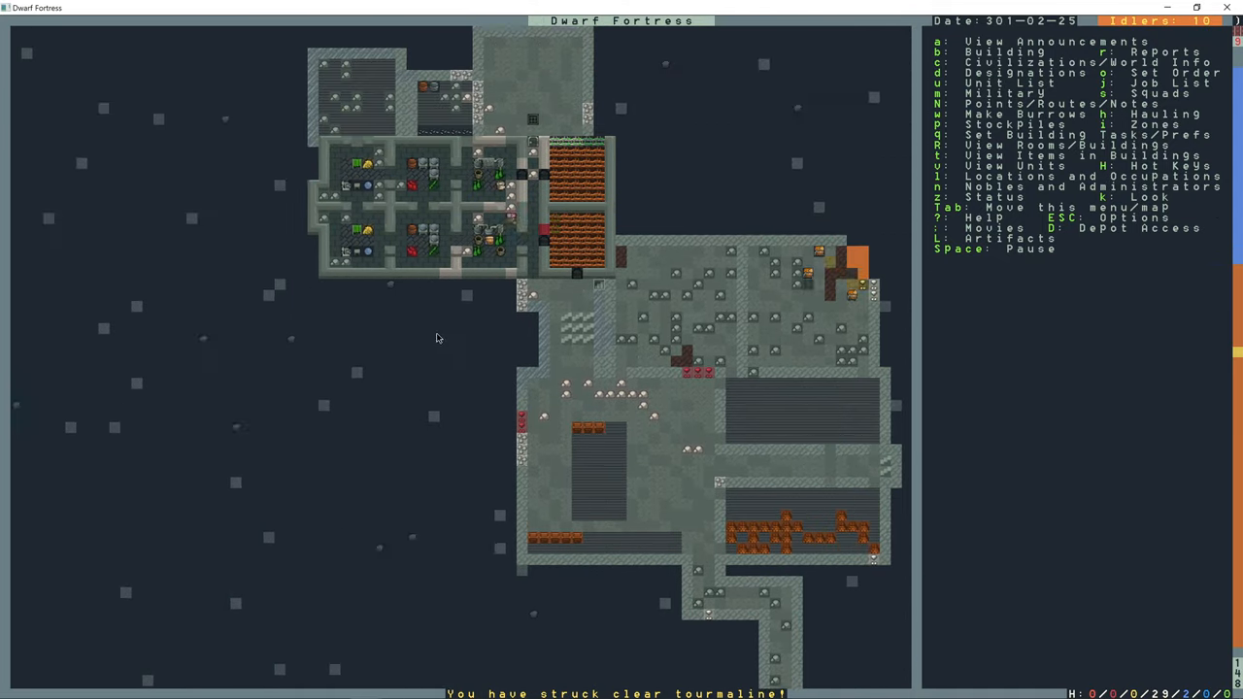
- Designate six 6x6 rooms and their connecting corridors for digging beside the workshops
key(d)
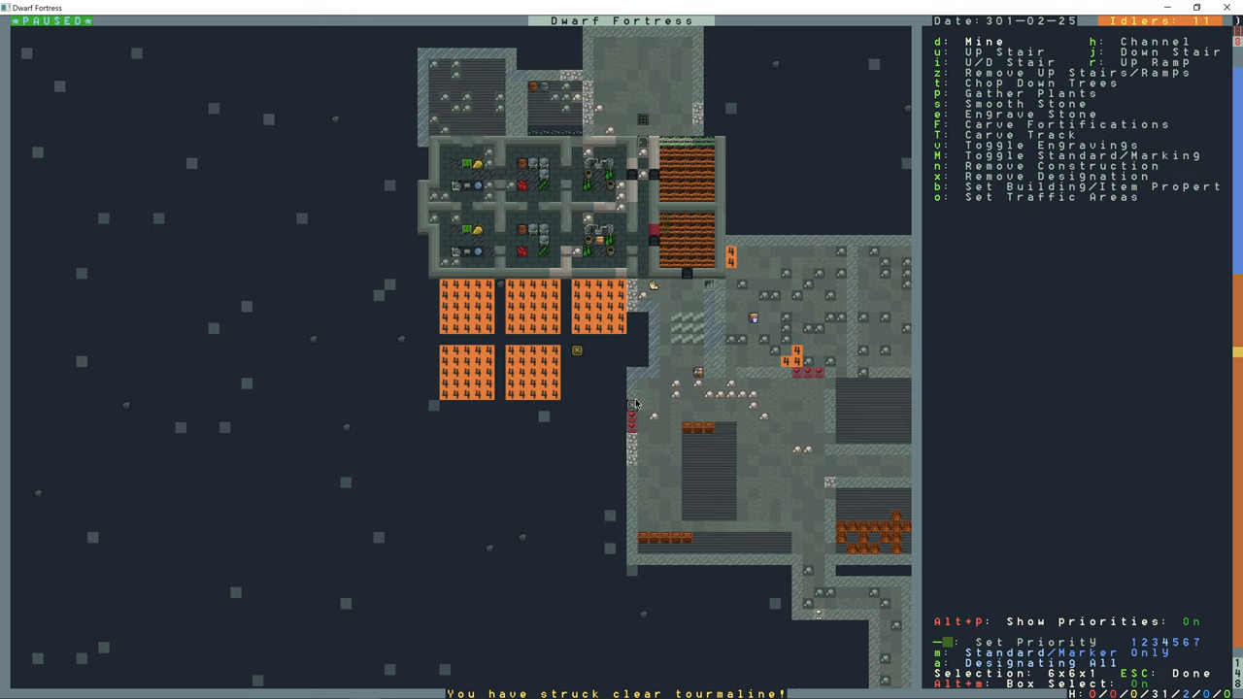
key(Escape)
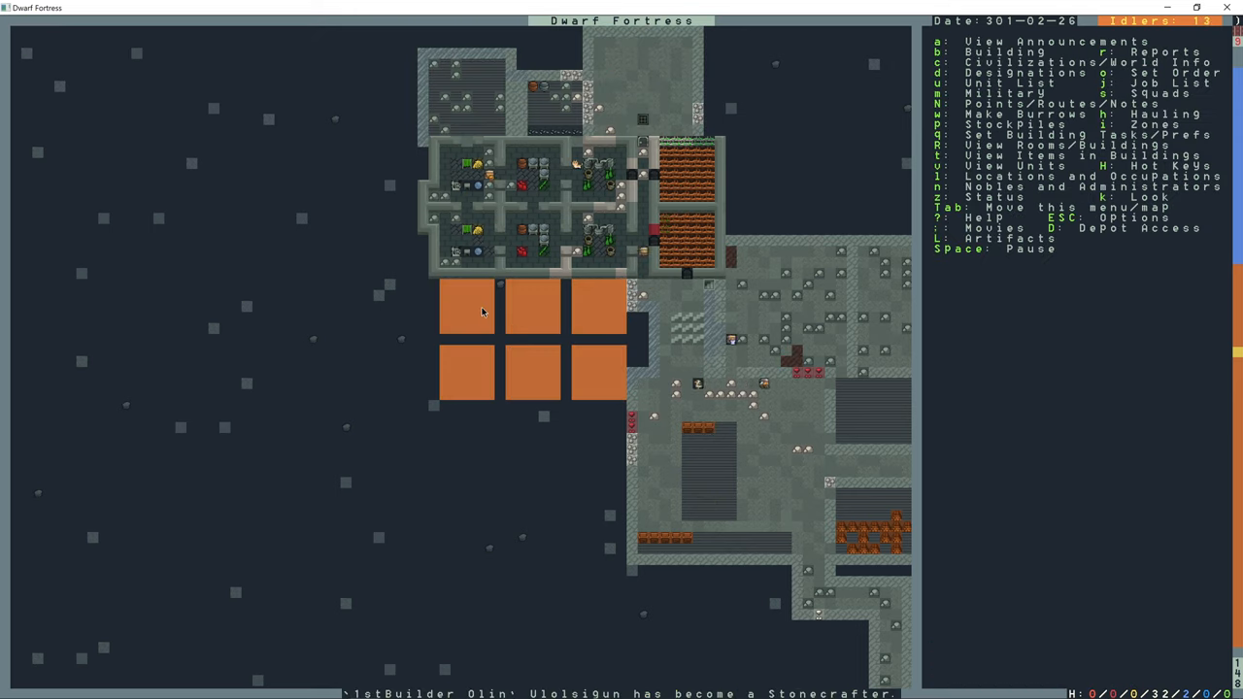
key(d)
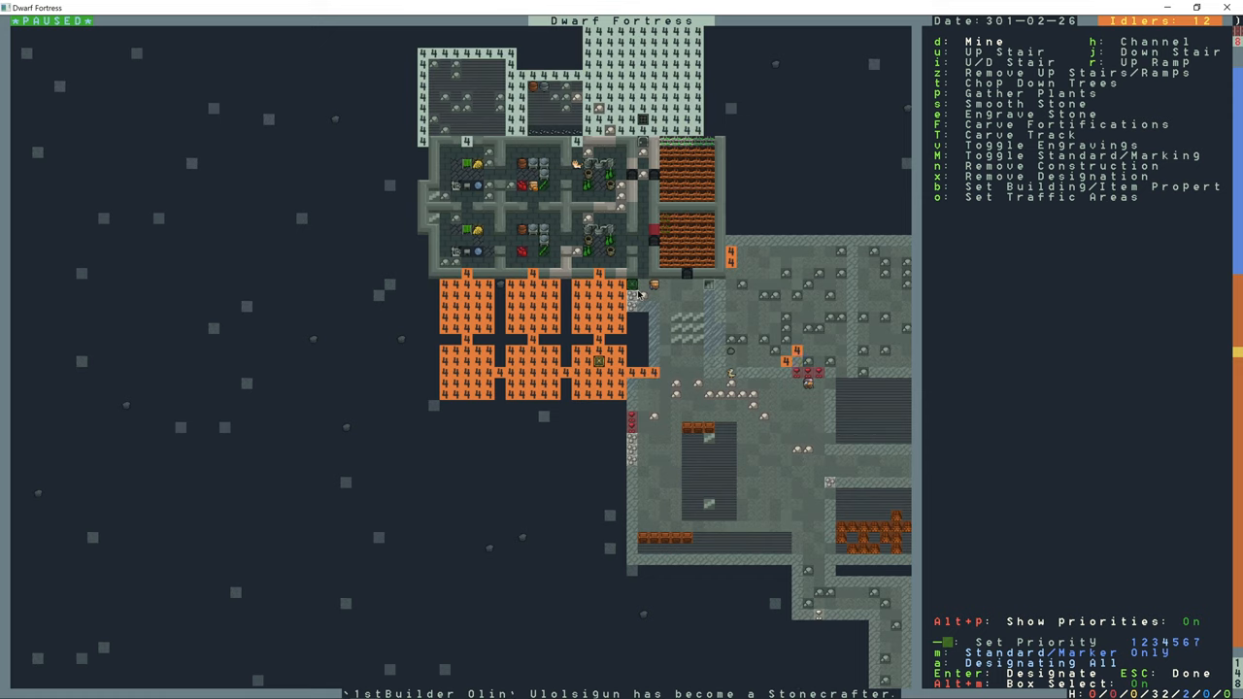
key(Escape)
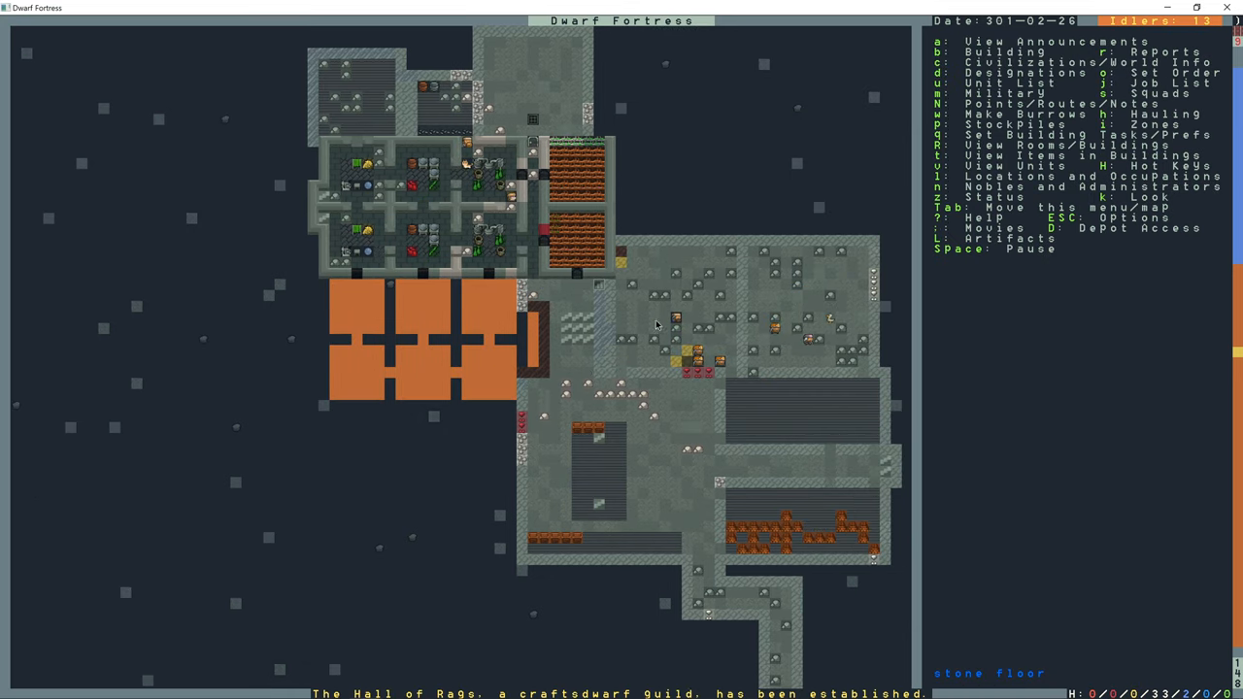
key(d)
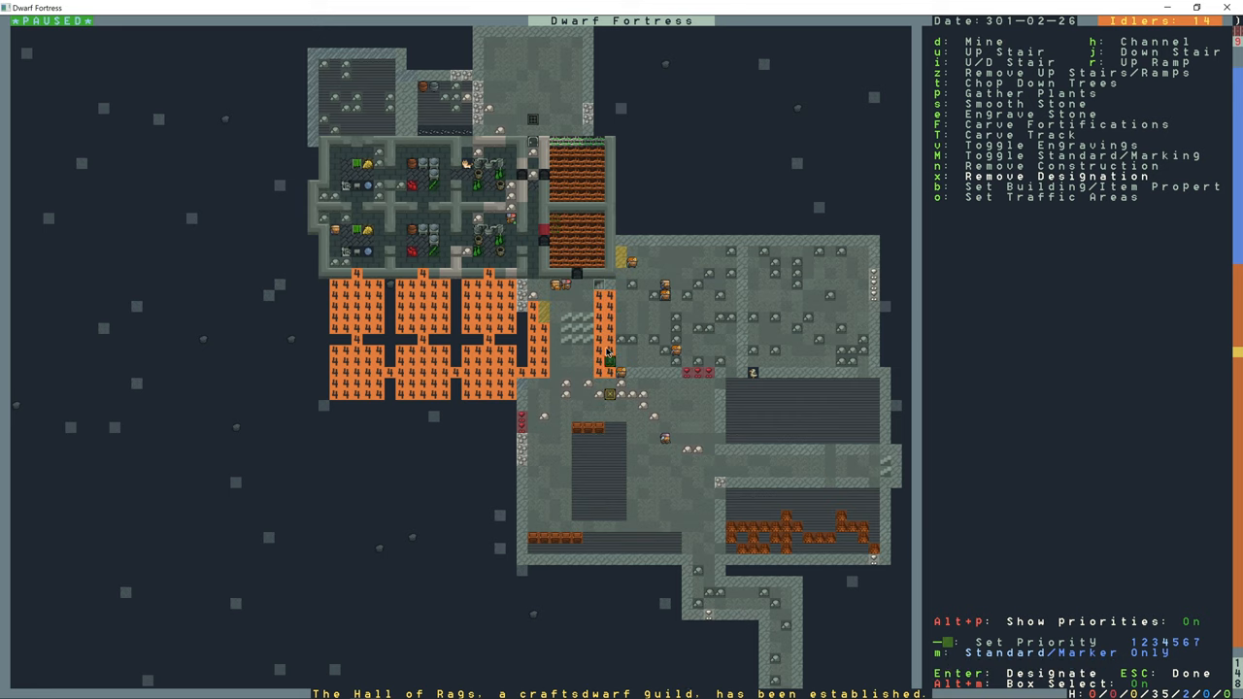
key(Escape)
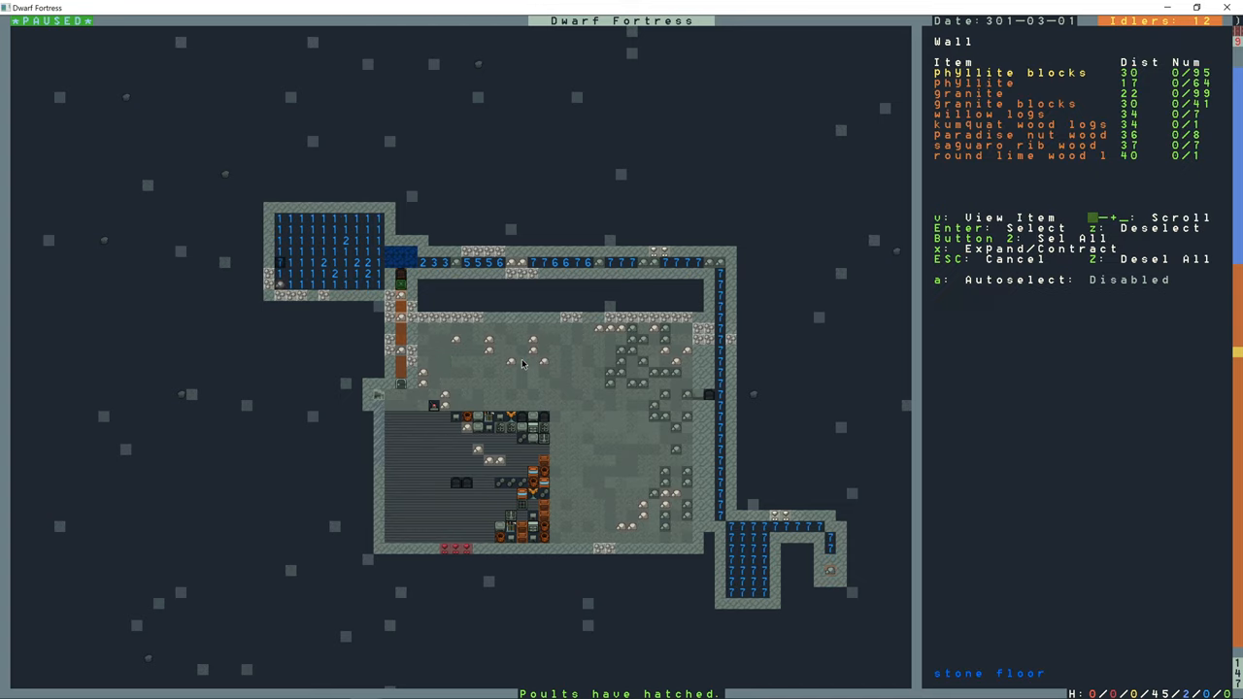
- Choose phyllite blocks for the walls around the hall area
key(Escape)
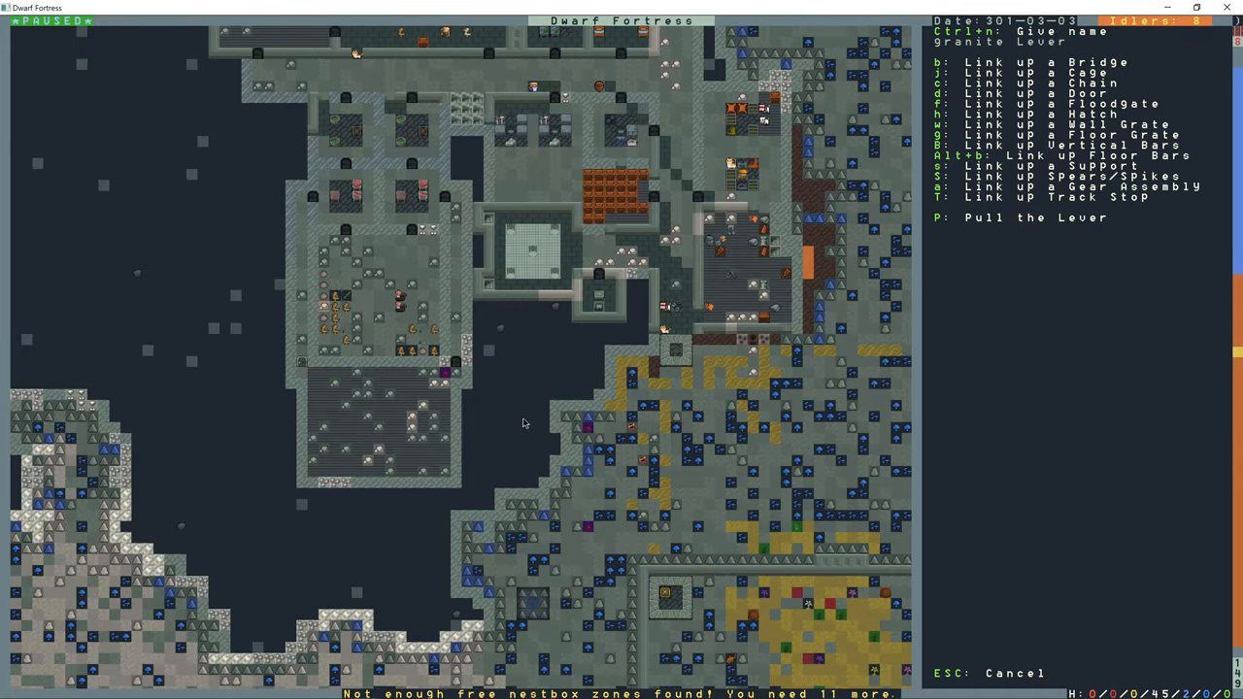
mouse_move(628, 194)
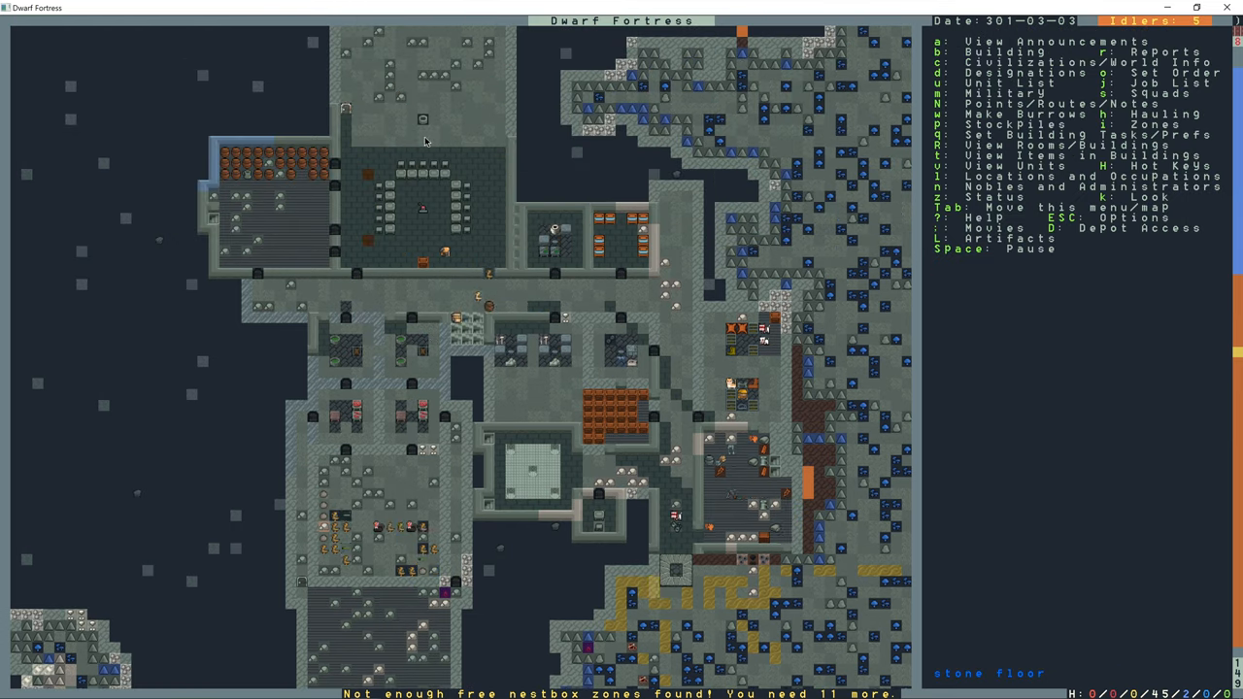
- Link the granite lever to the bridge with a mechanism and close its details
click(422, 207)
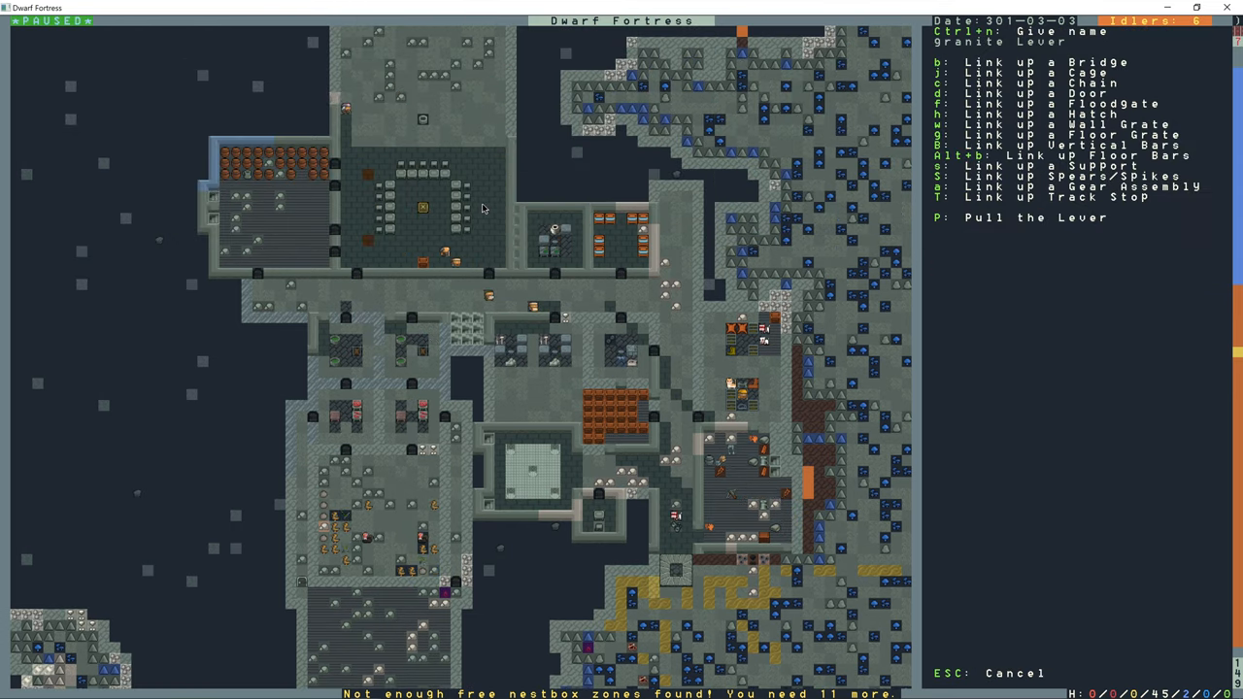
key(b)
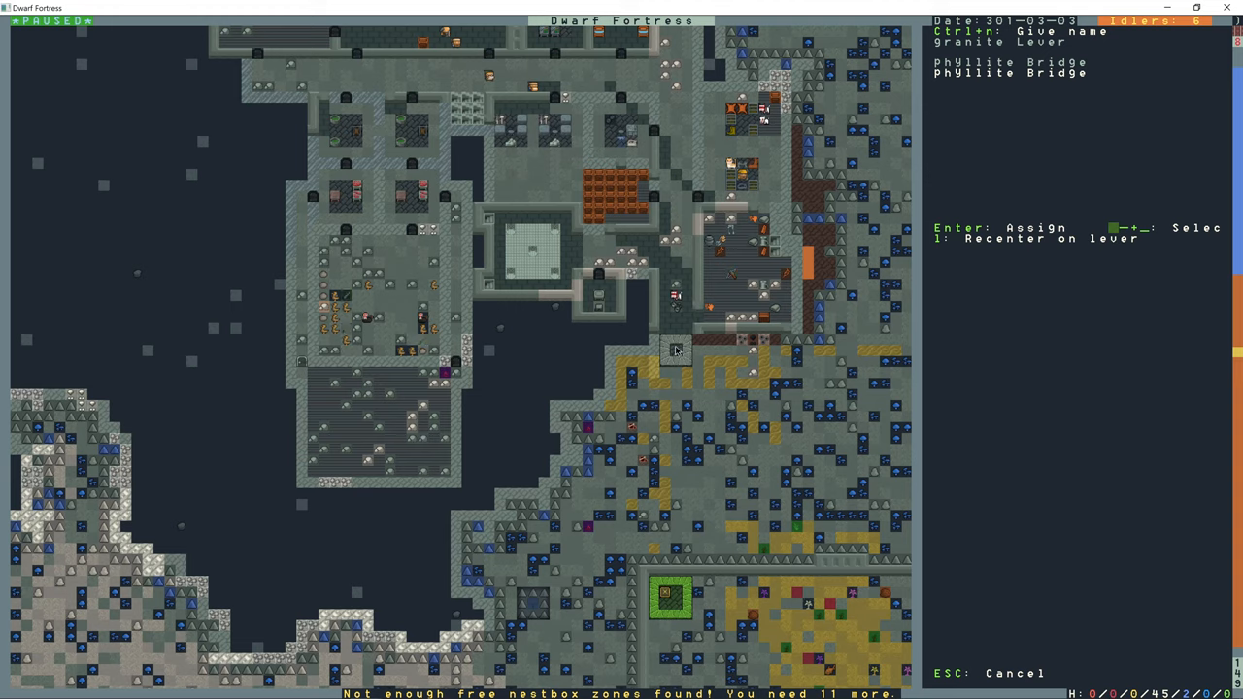
mouse_move(676, 364)
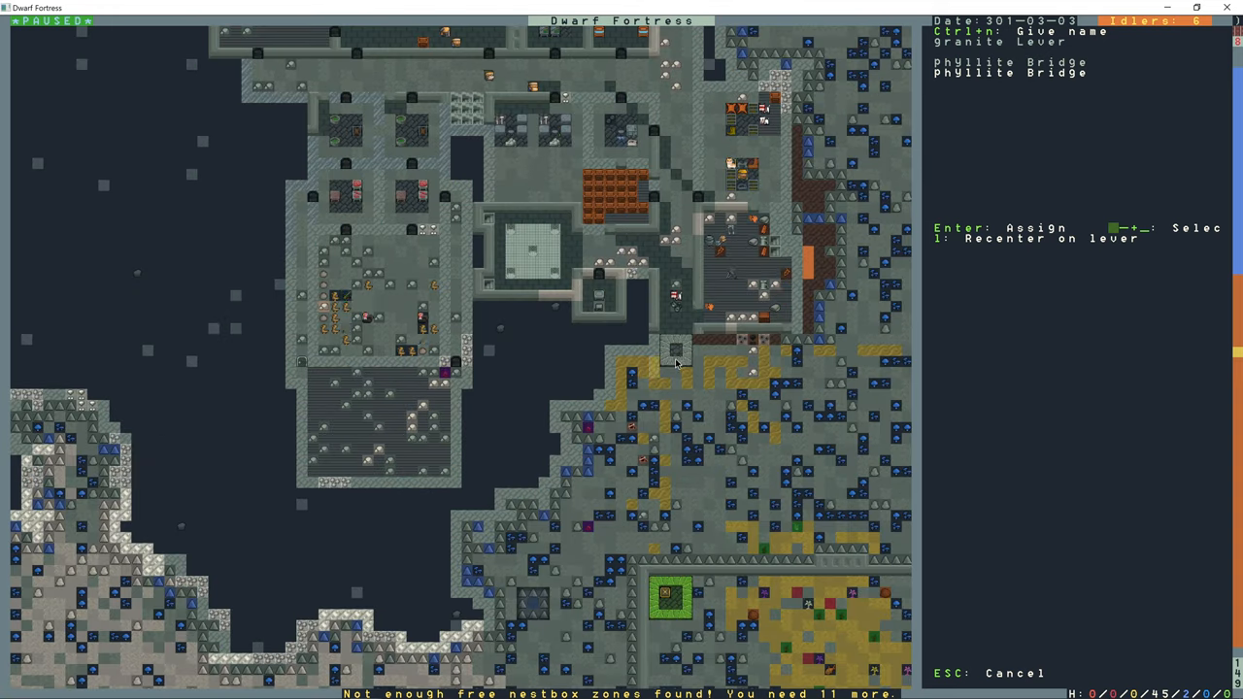
mouse_move(673, 609)
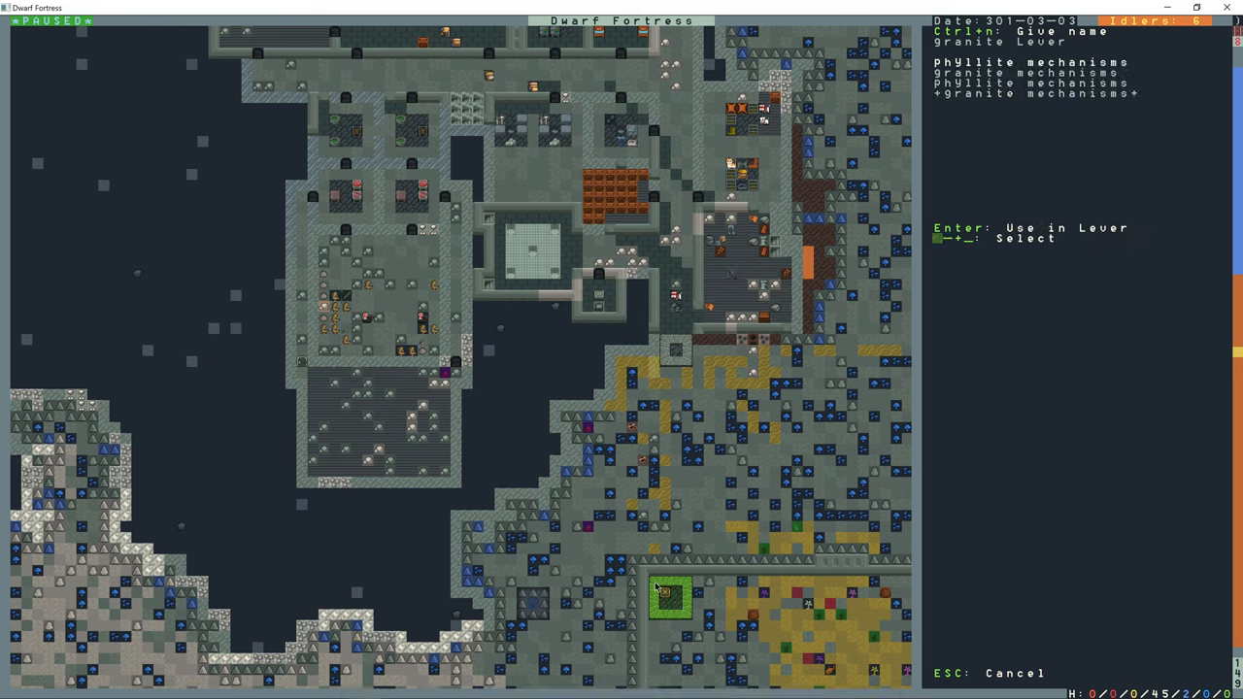
mouse_move(667, 523)
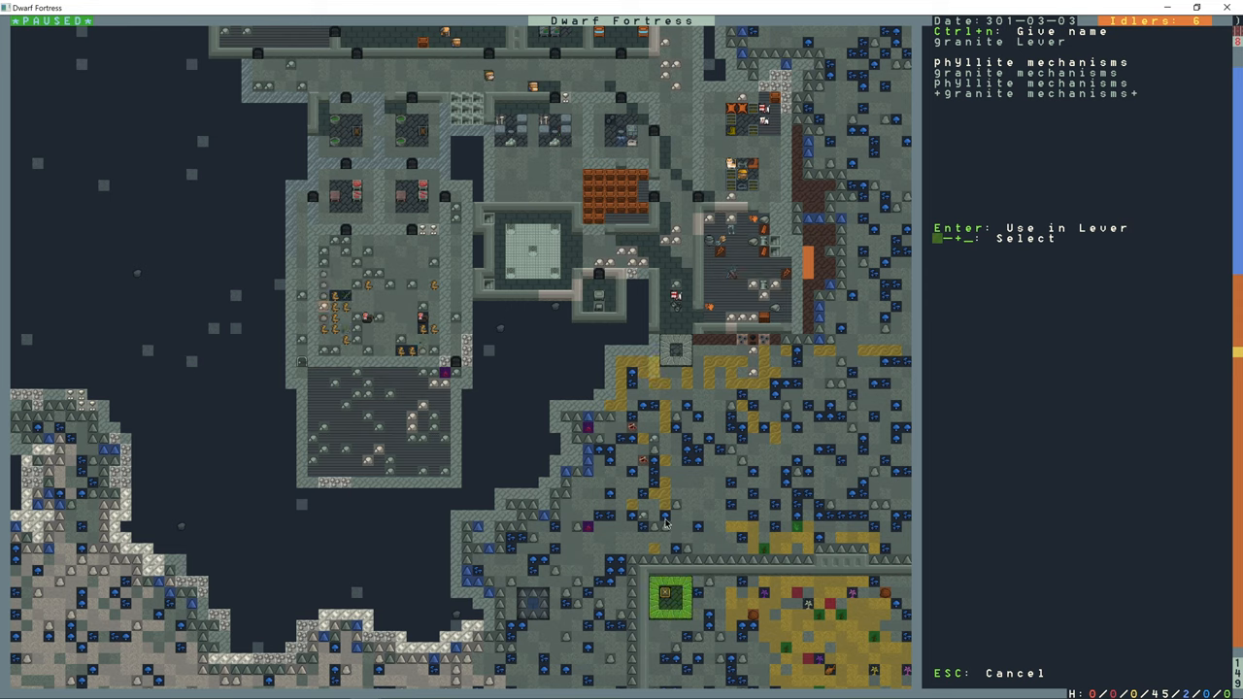
key(Return)
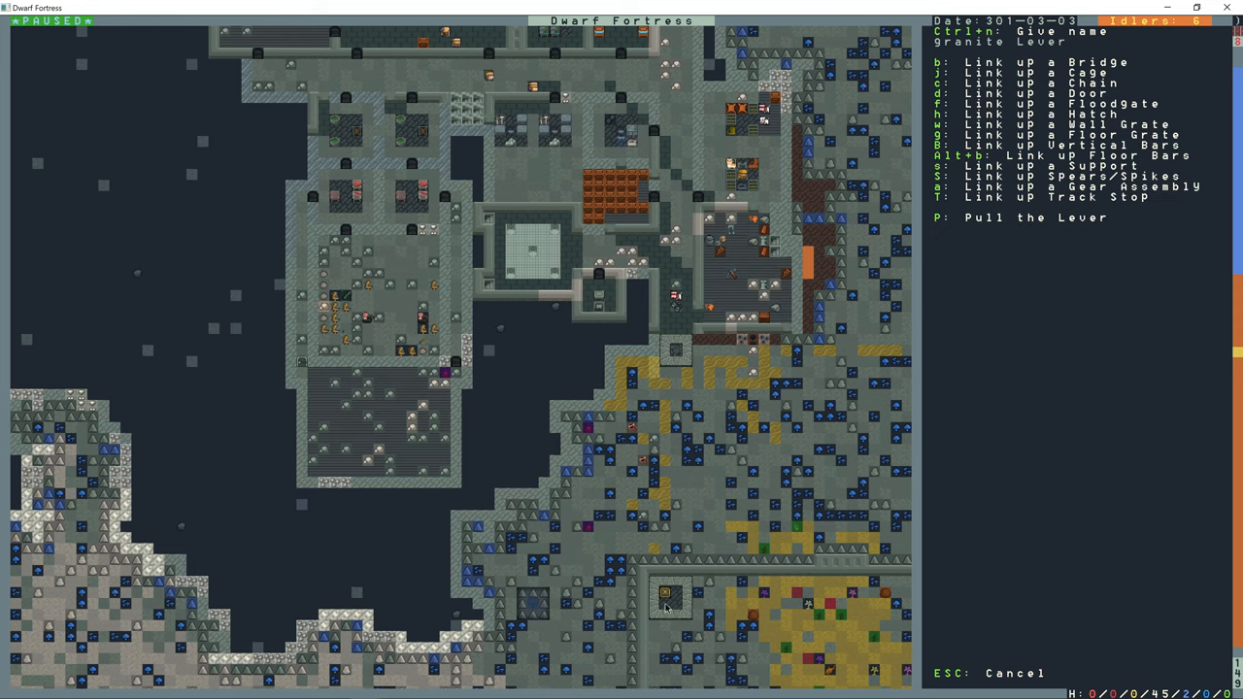
mouse_move(822, 602)
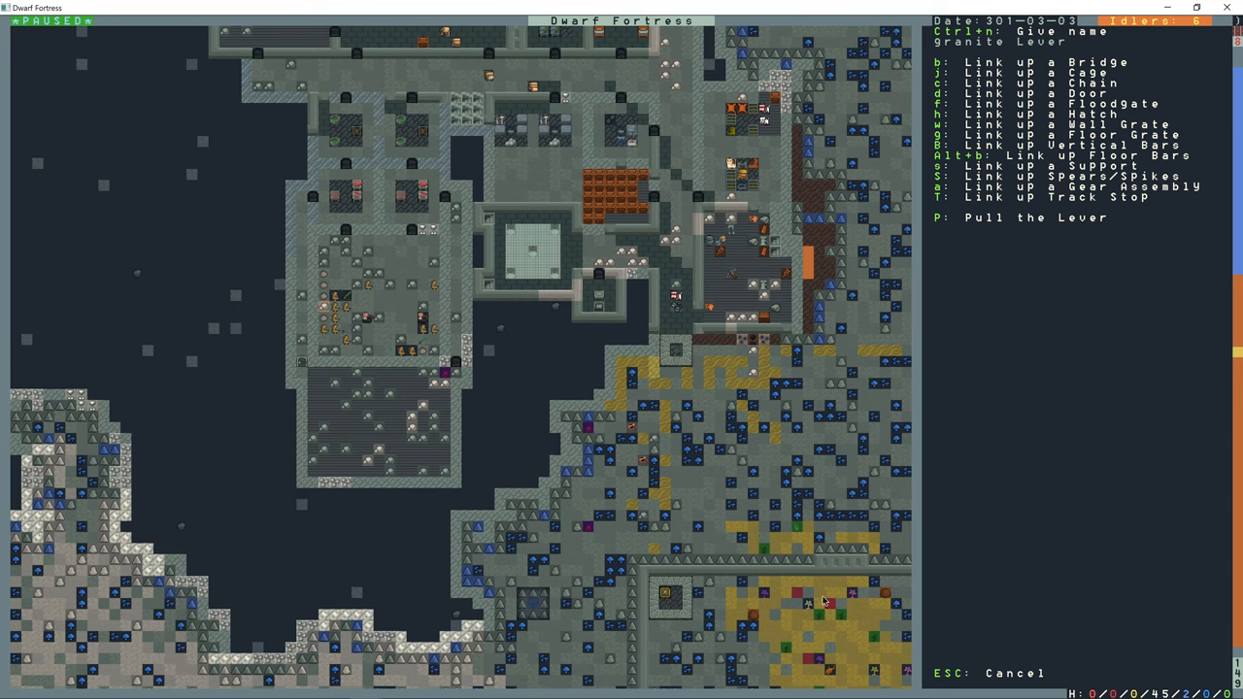
mouse_move(717, 510)
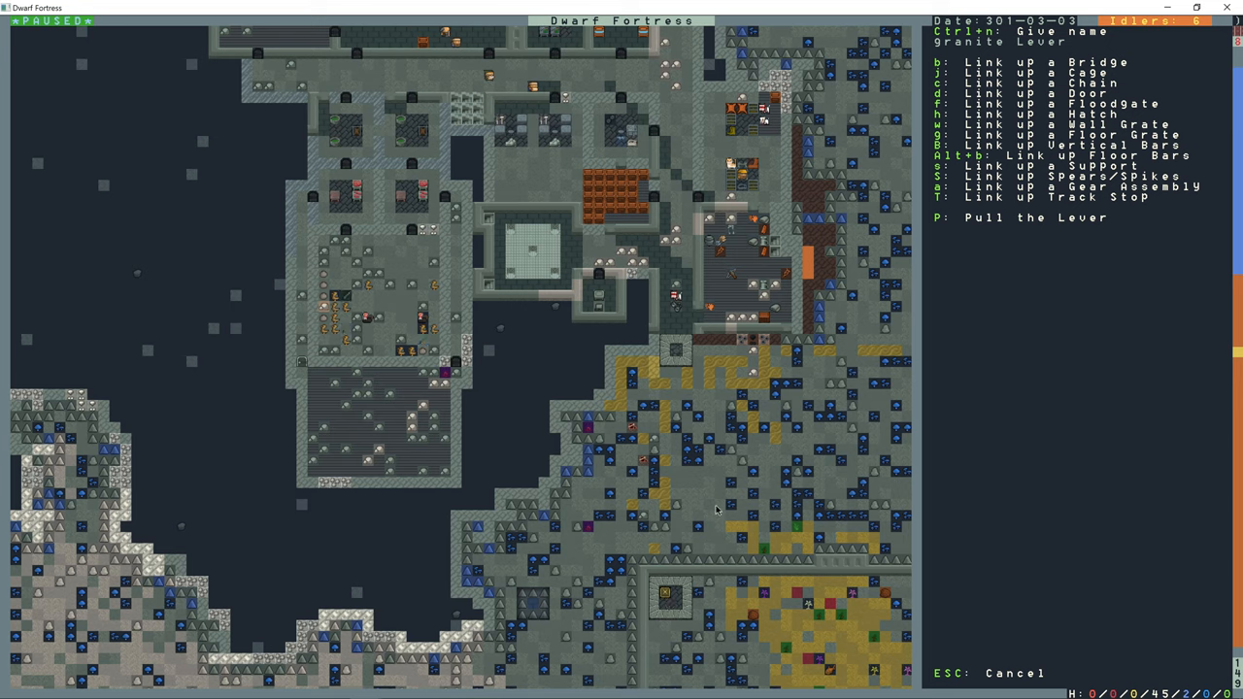
mouse_move(673, 355)
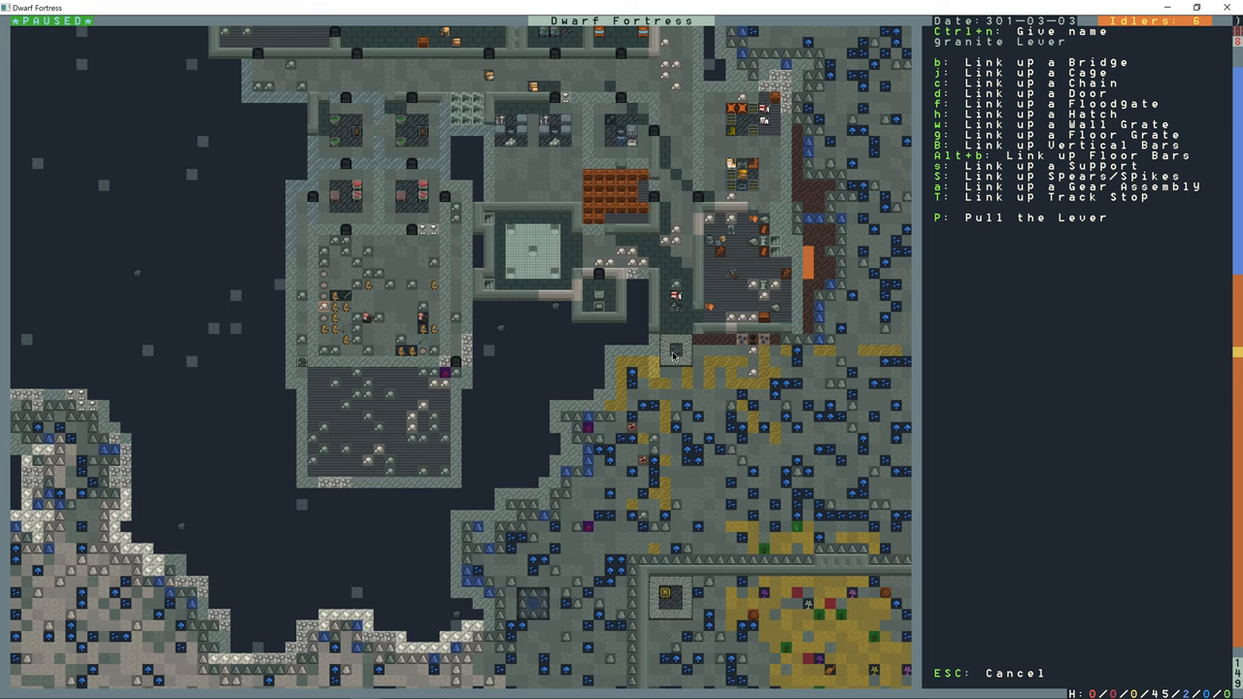
mouse_move(684, 602)
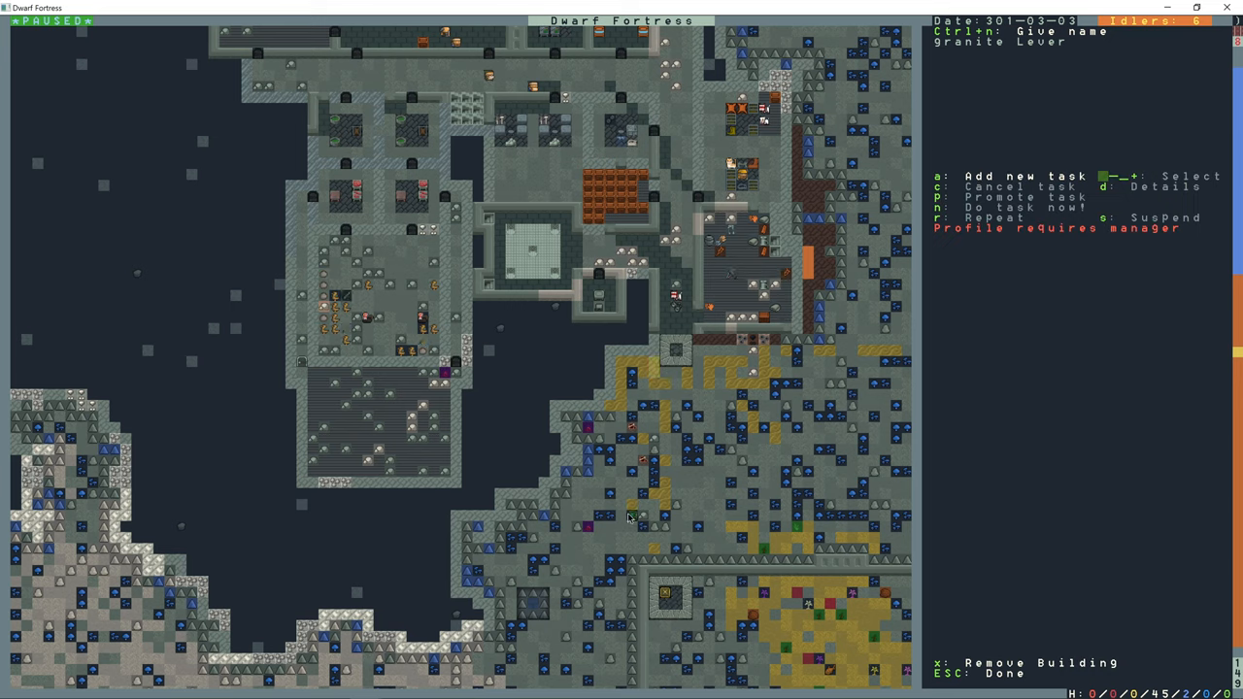
key(Escape)
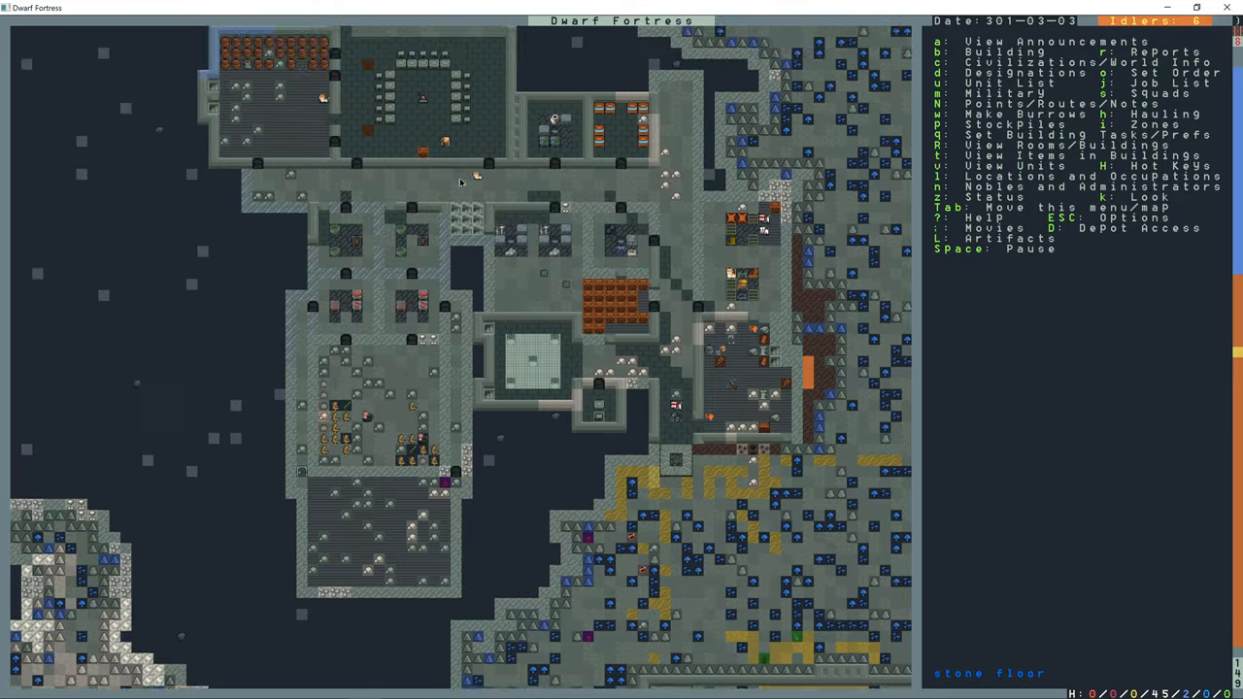
- Go to the lever's level, queue a Pull the Lever job, and resume time
key(space)
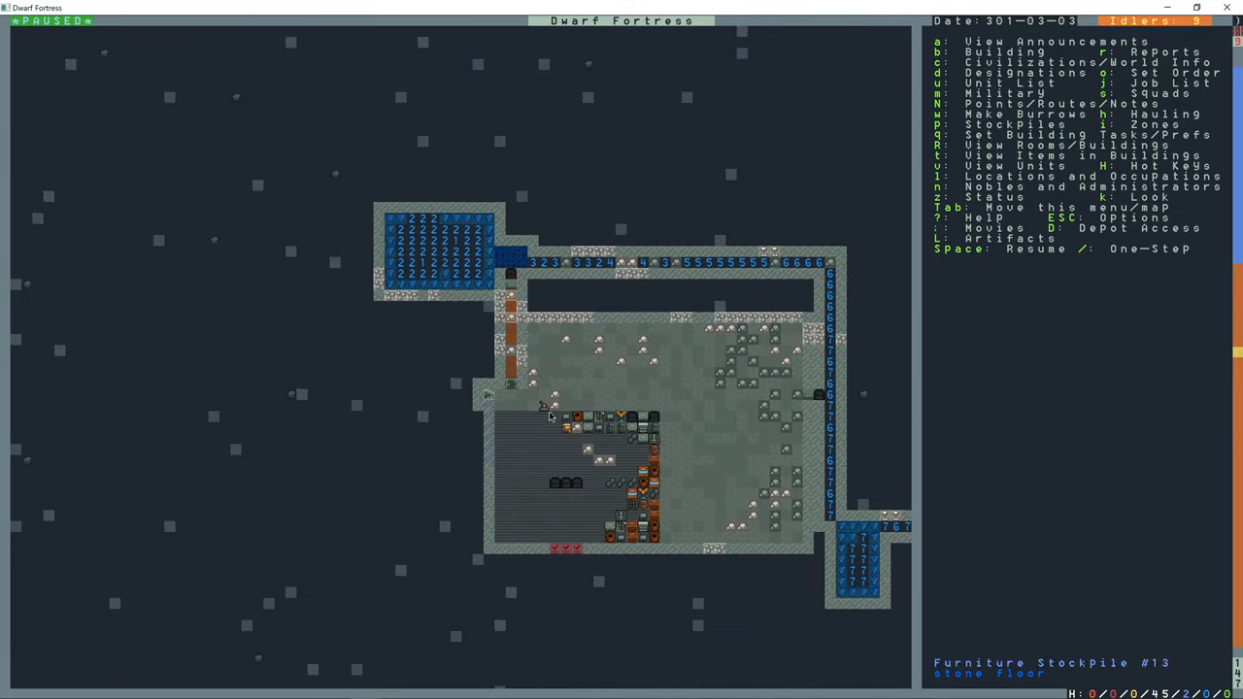
click(544, 405)
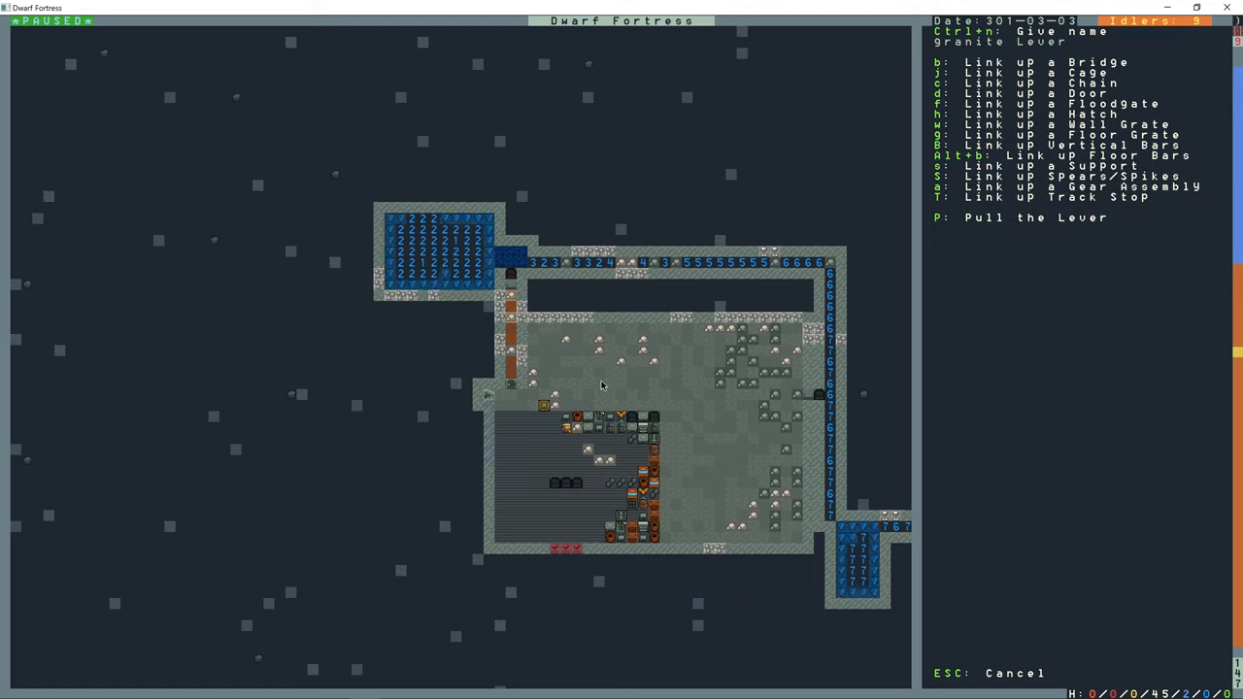
key(p)
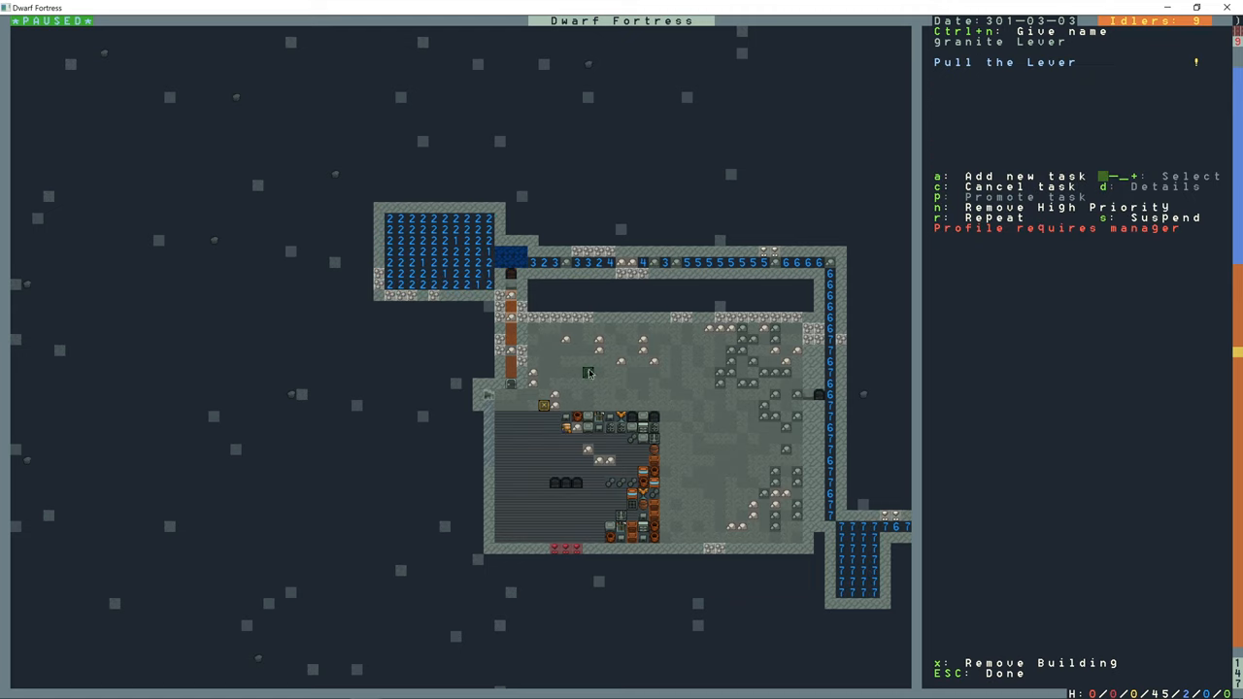
key(Escape)
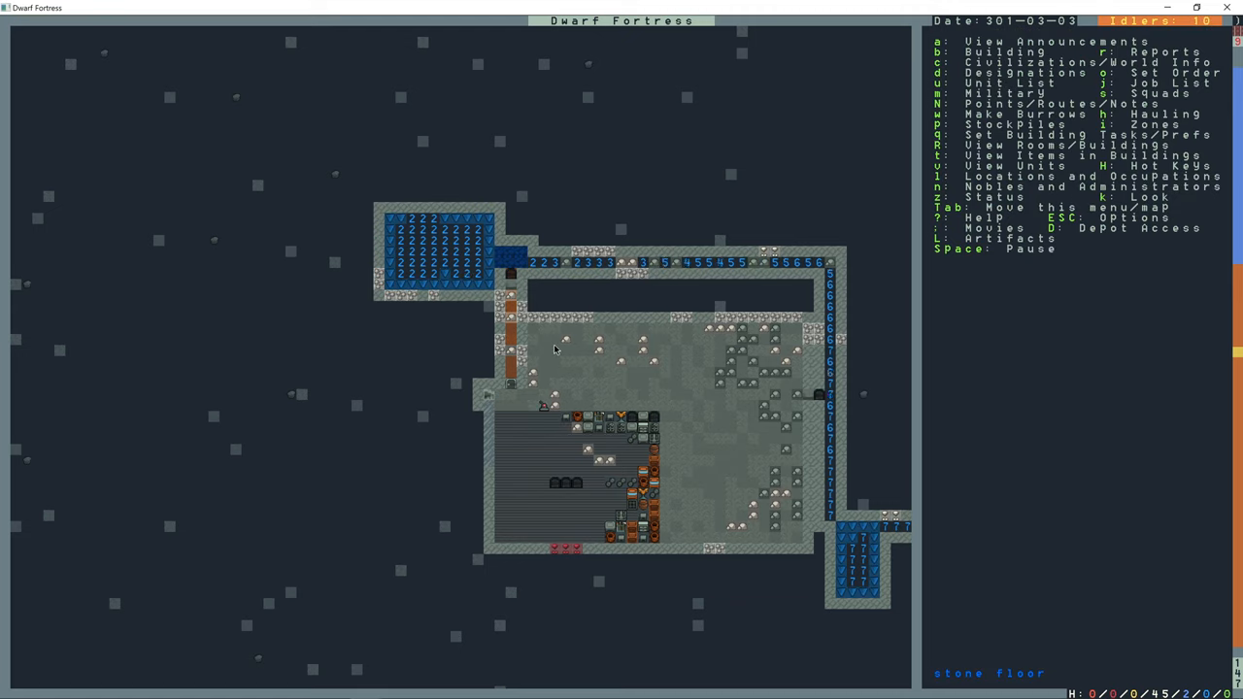
- Pause, check the lever's queued pull job, and move the view back to the surface
key(space)
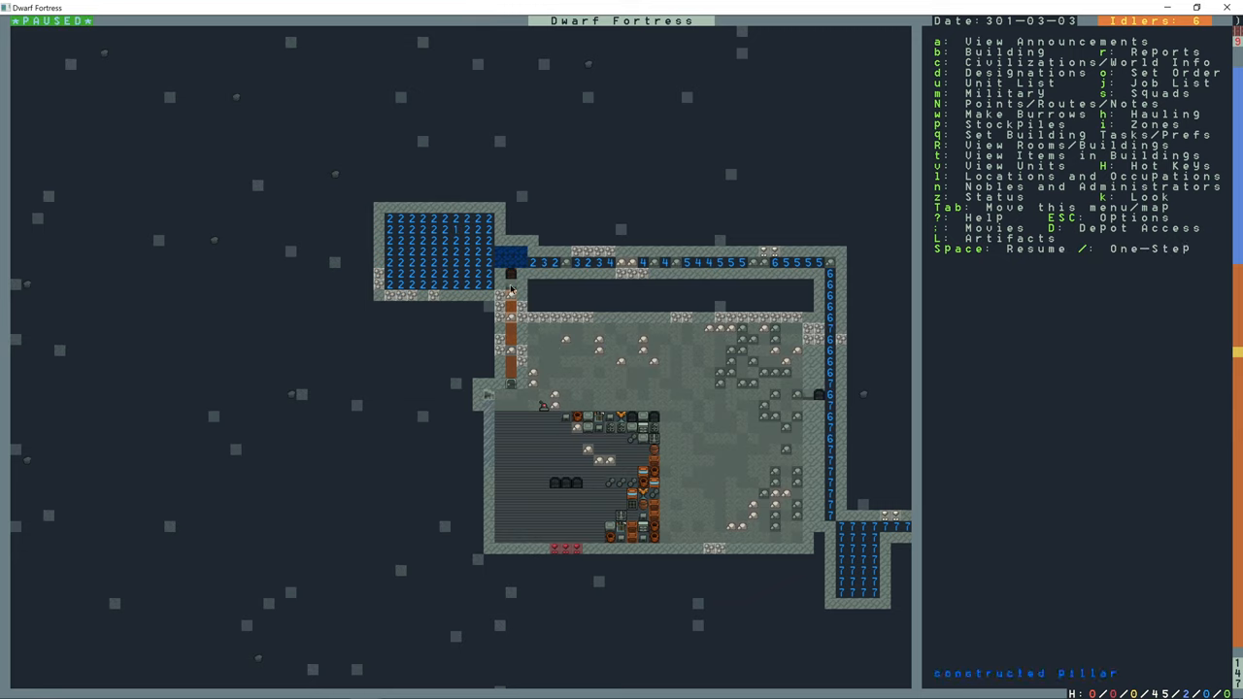
click(599, 350)
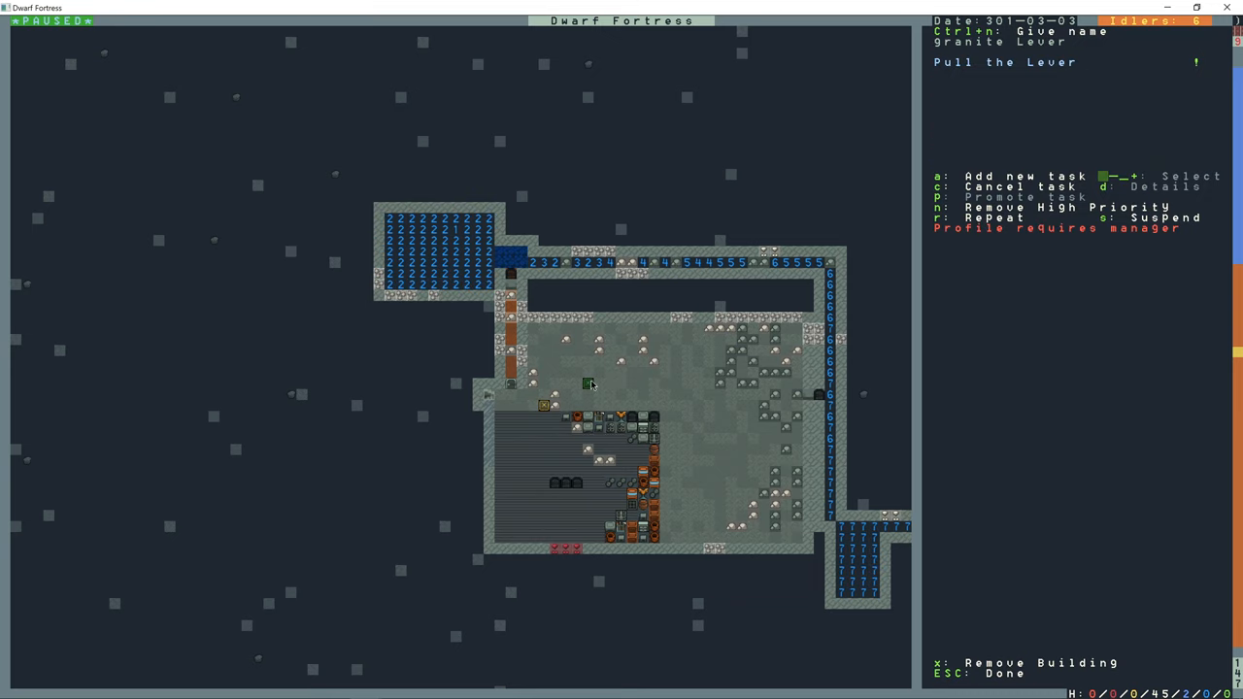
key(Escape)
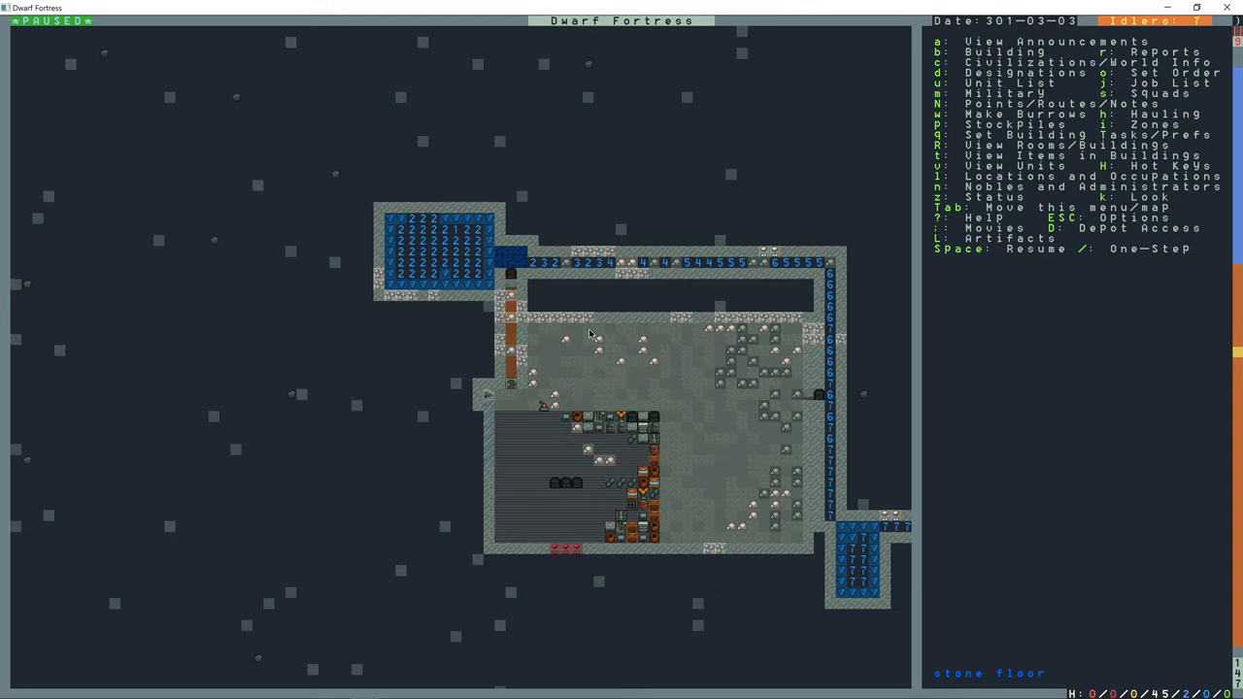
key(Space)
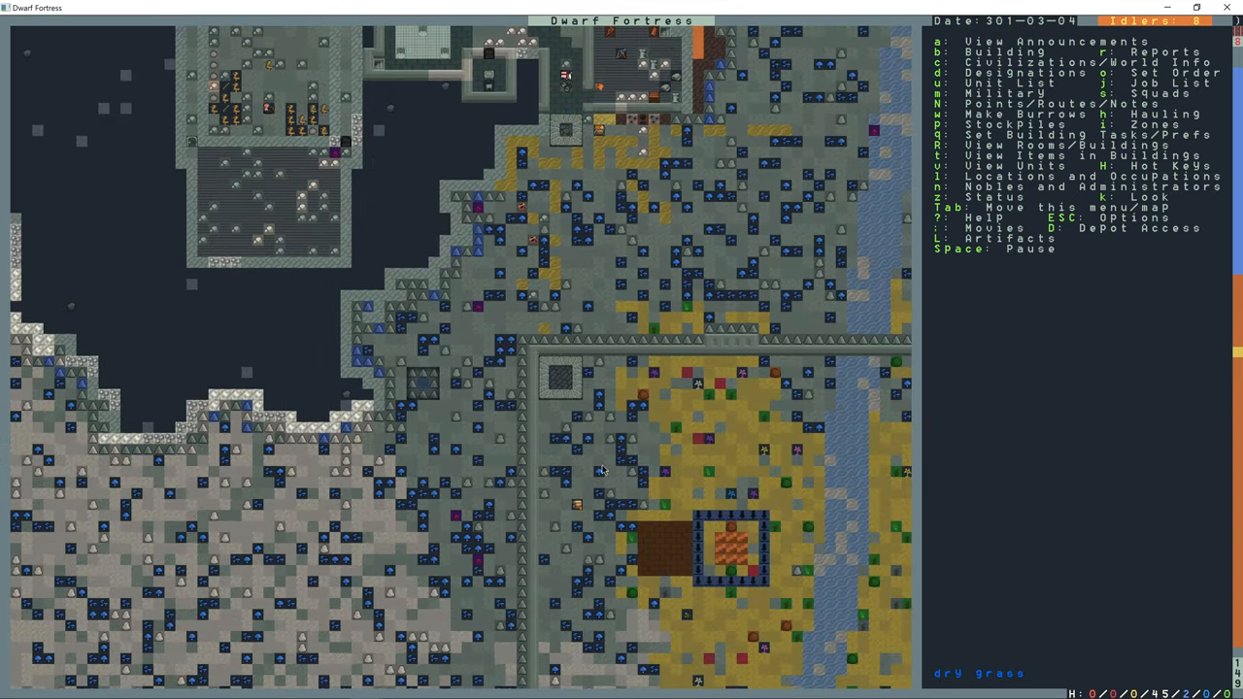
mouse_move(583, 367)
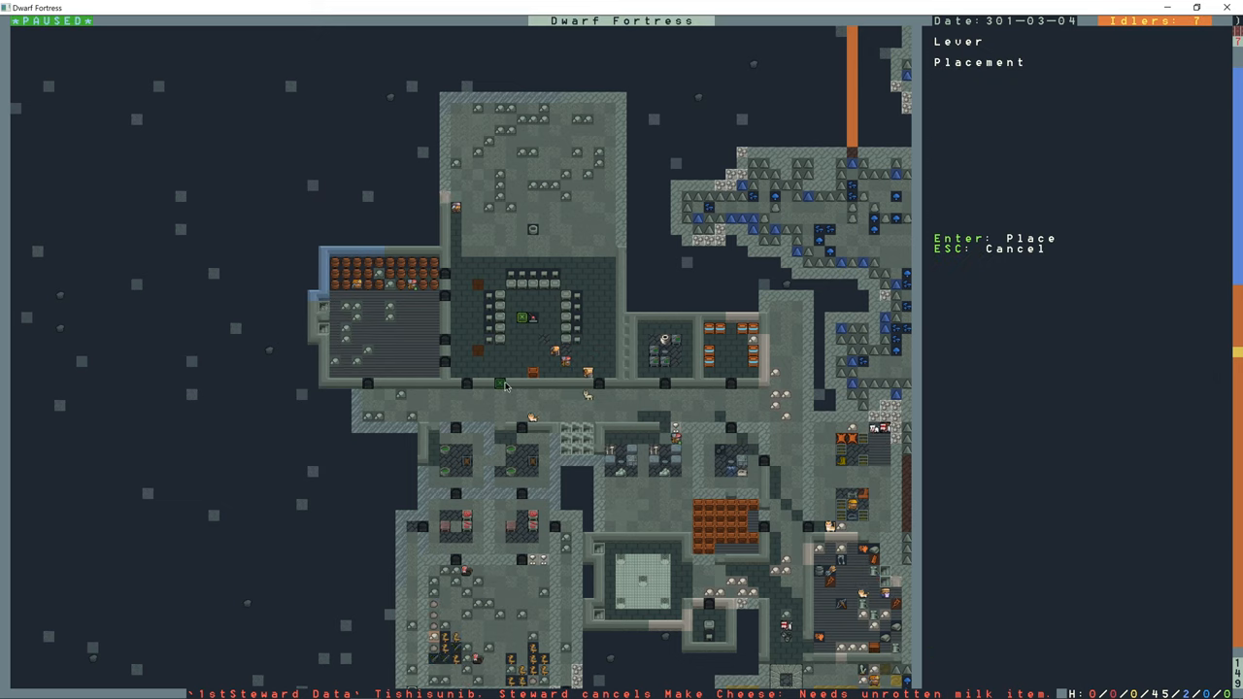
mouse_move(544, 341)
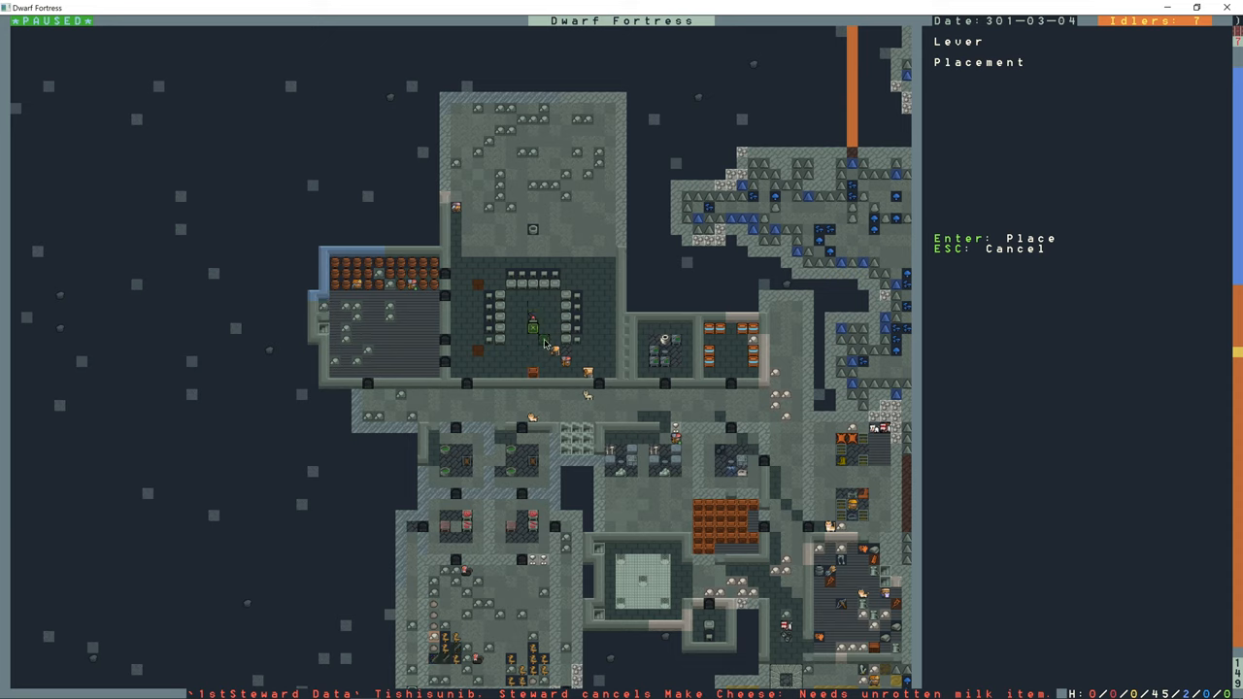
- Finish placing the lever in the dining hall with the ring of tables and chairs
key(Escape)
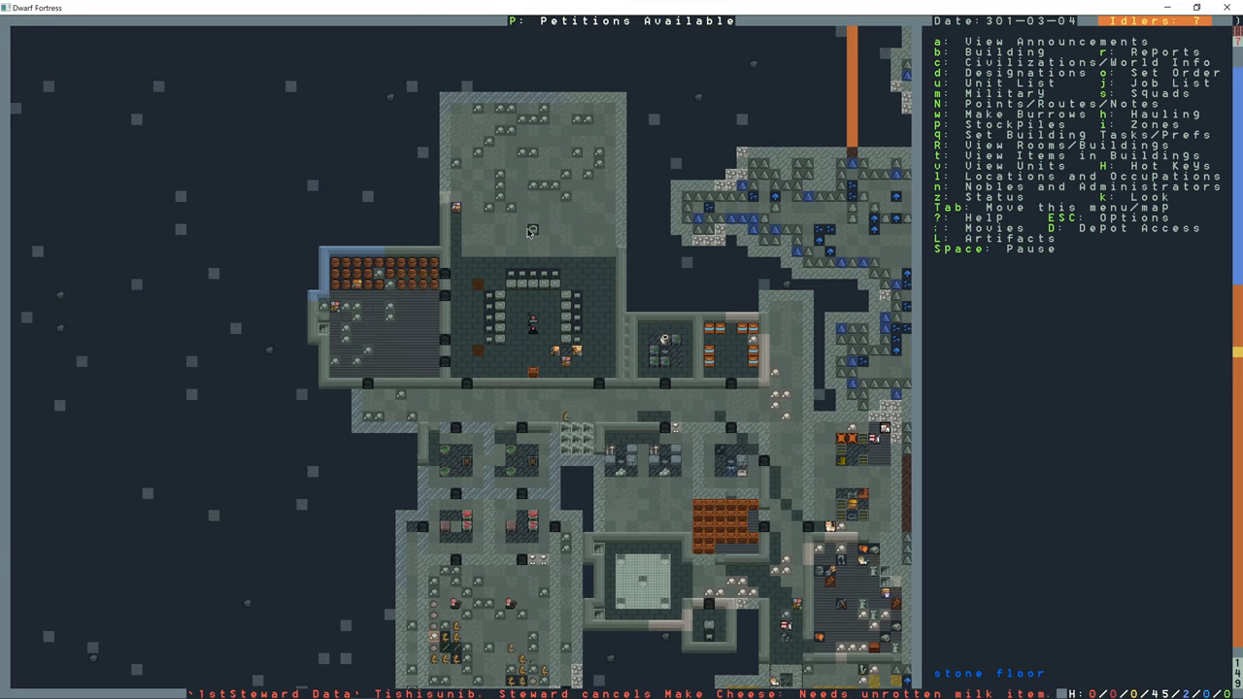
- View The Misty Guild's farmer guildhall request in the Petitions list
key(p)
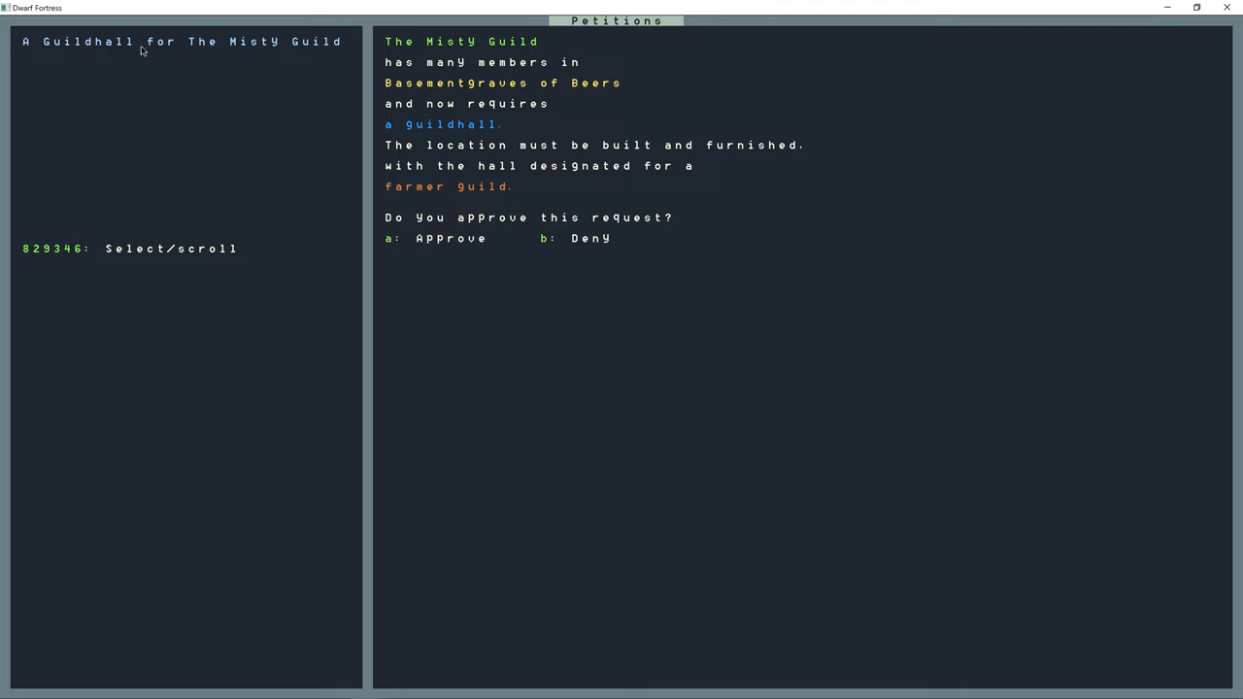
mouse_move(521, 85)
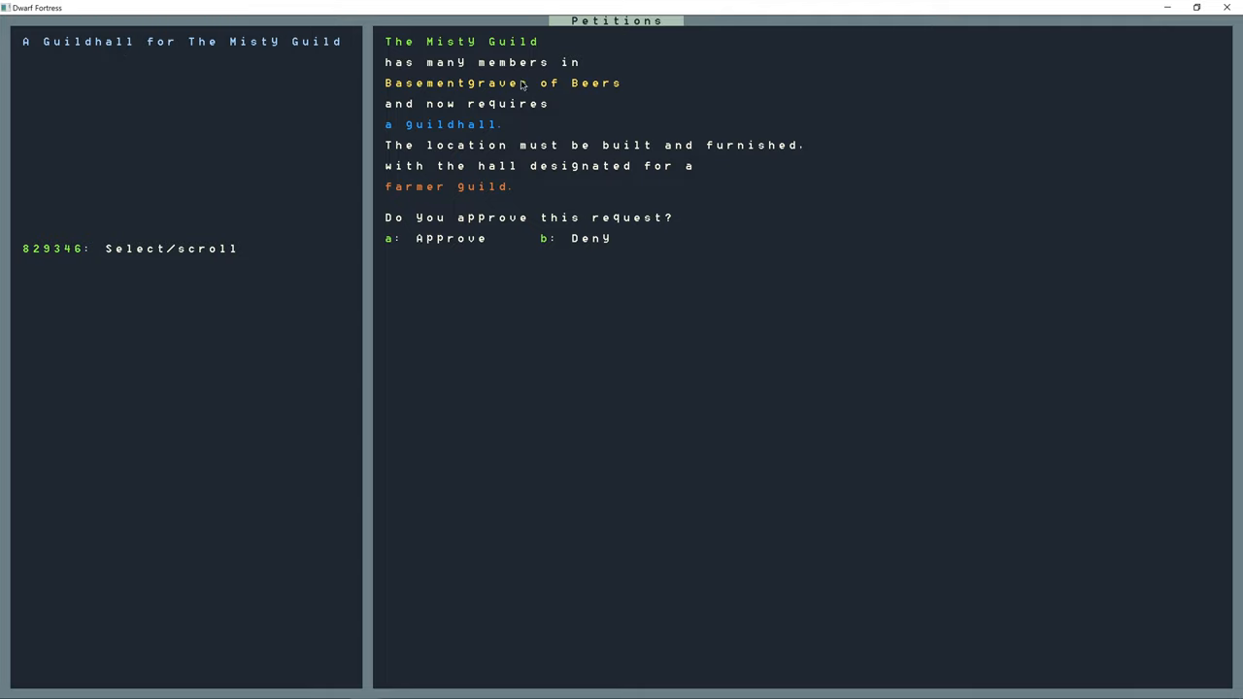
mouse_move(424, 66)
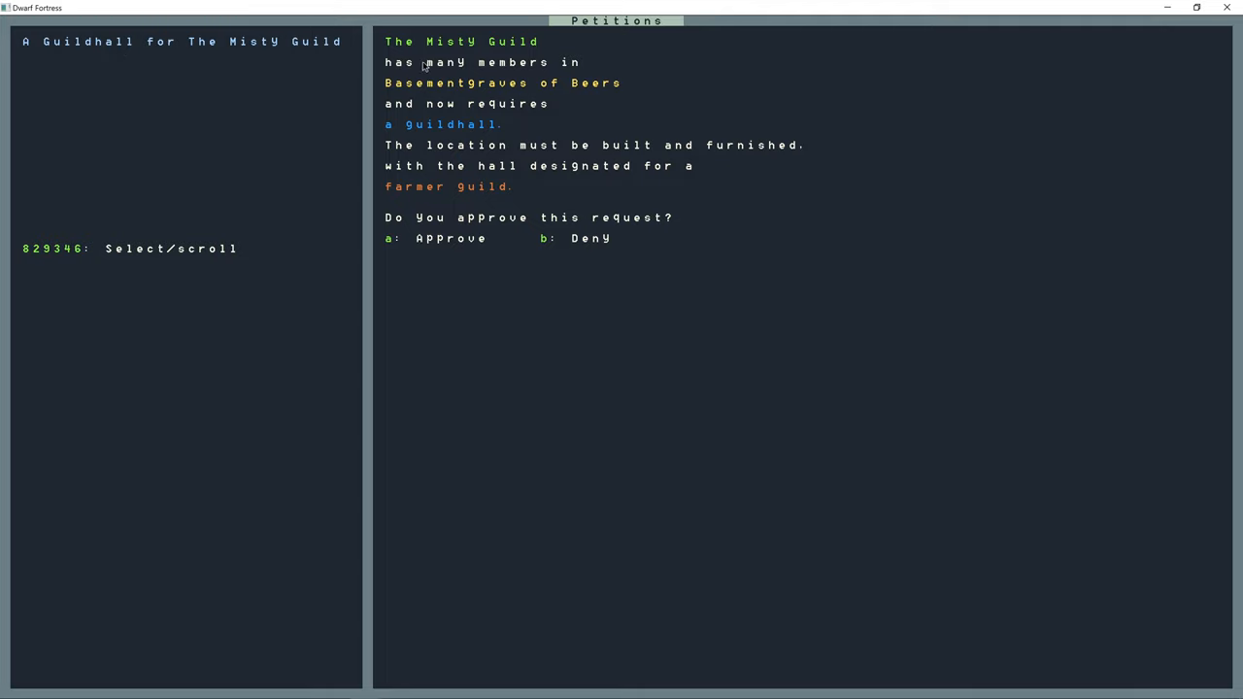
mouse_move(457, 65)
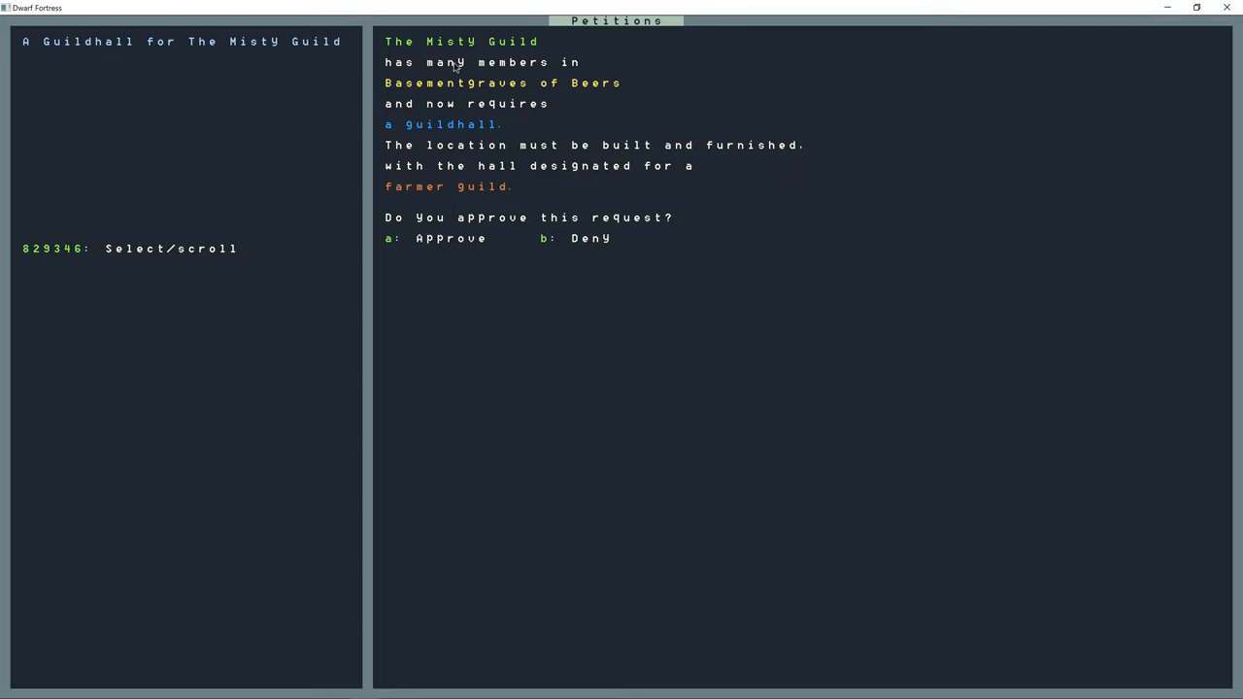
mouse_move(476, 53)
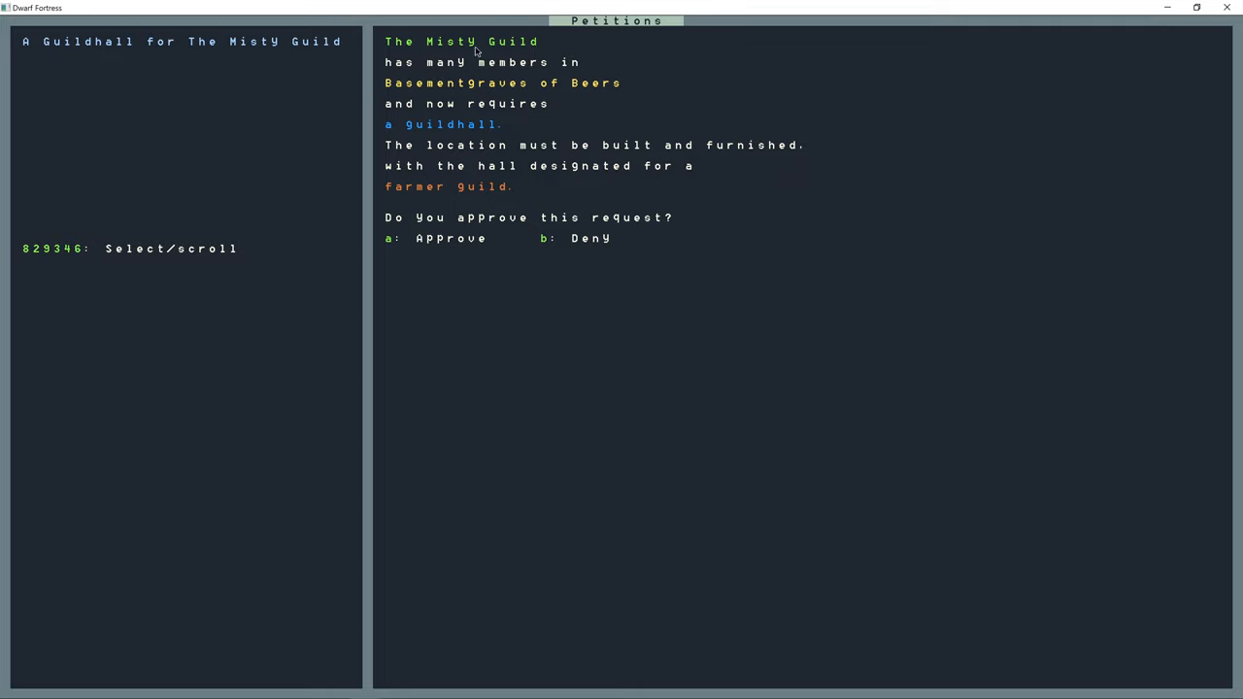
mouse_move(604, 100)
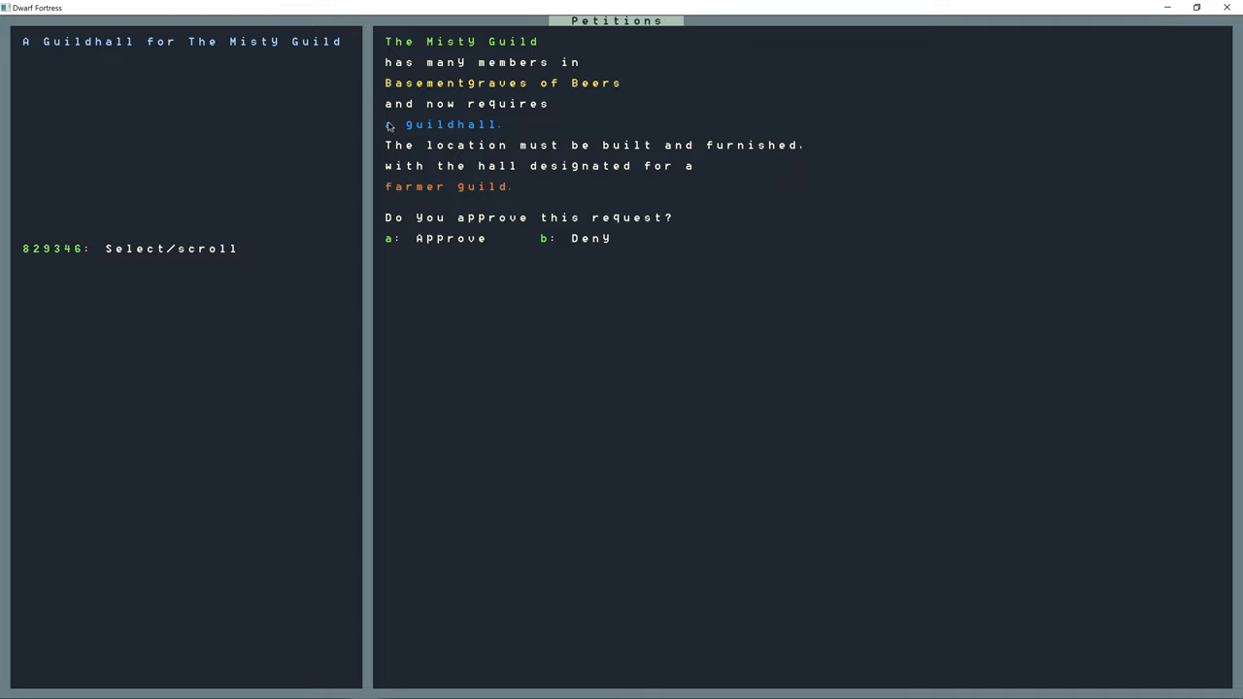
mouse_move(568, 160)
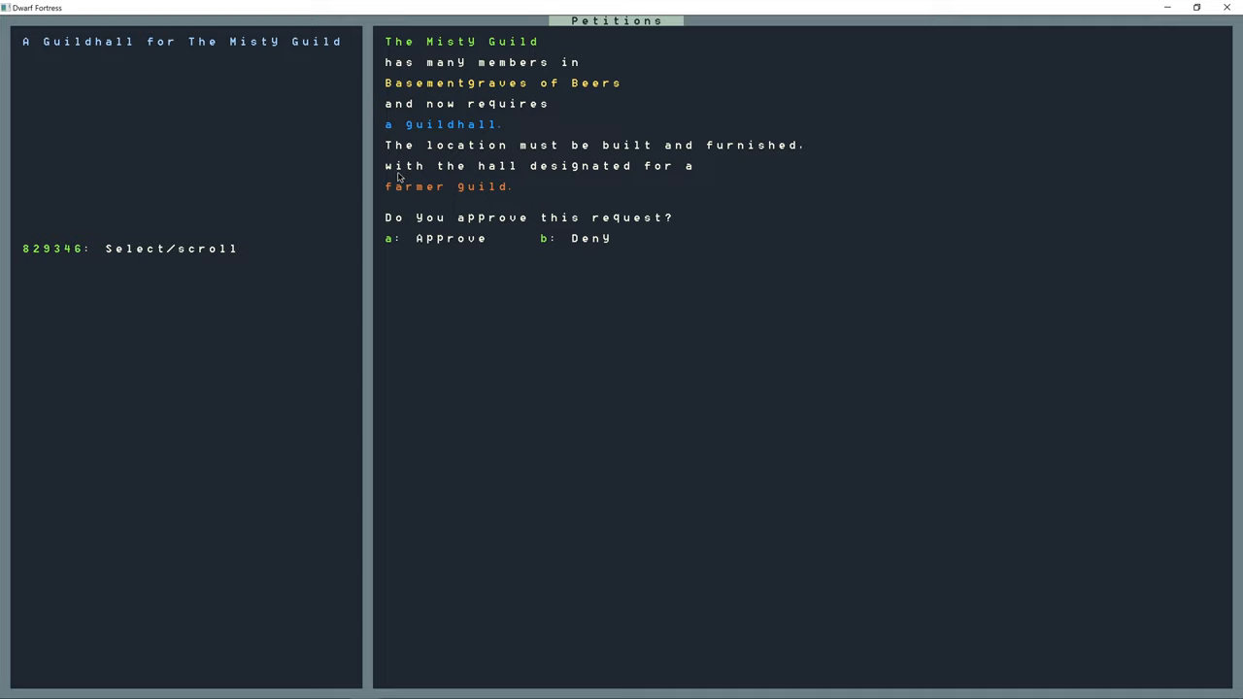
mouse_move(532, 179)
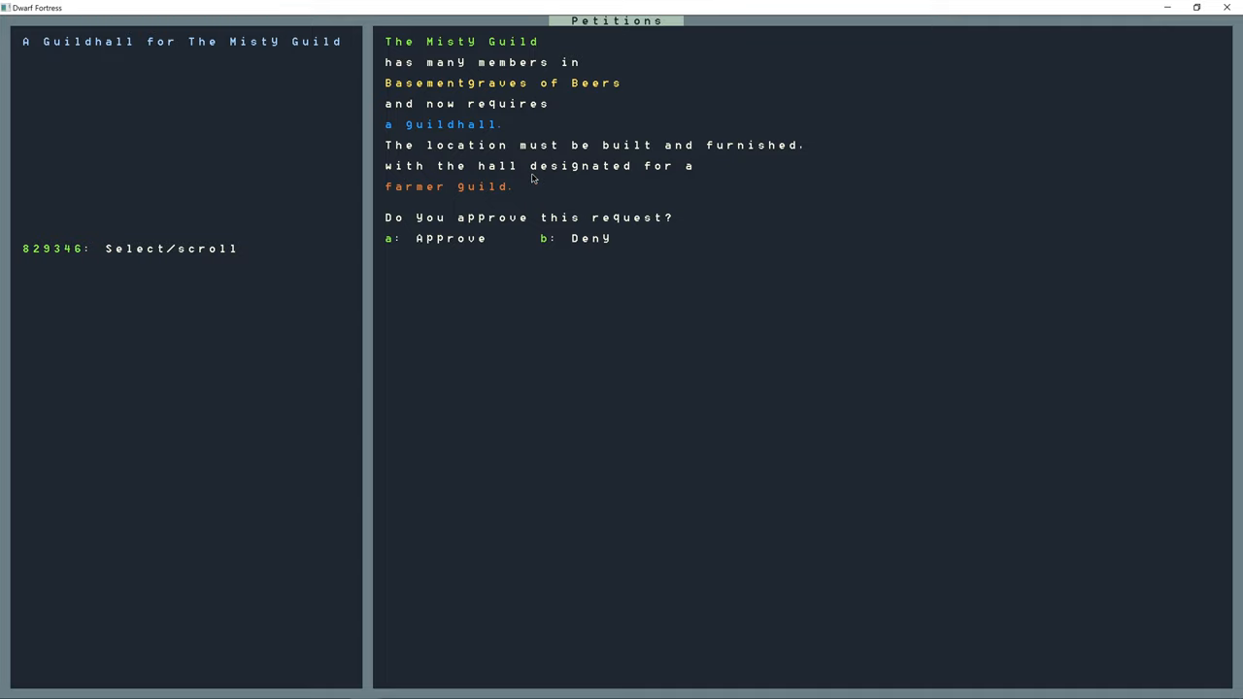
mouse_move(521, 199)
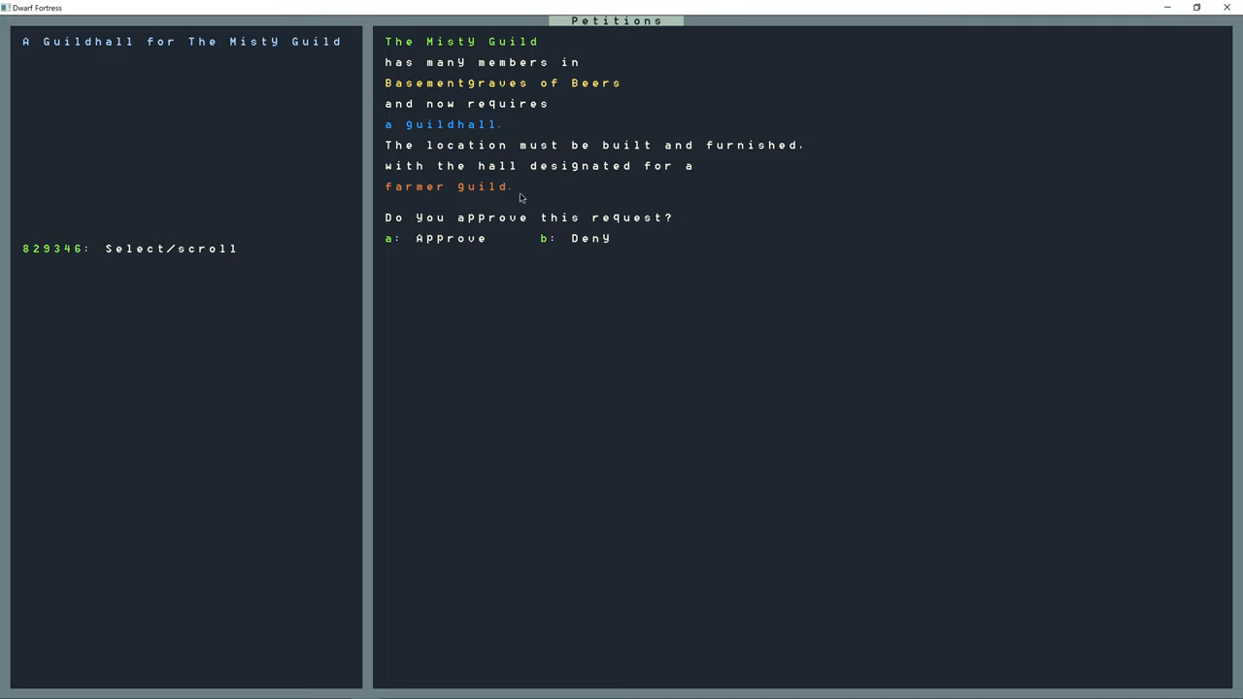
mouse_move(524, 201)
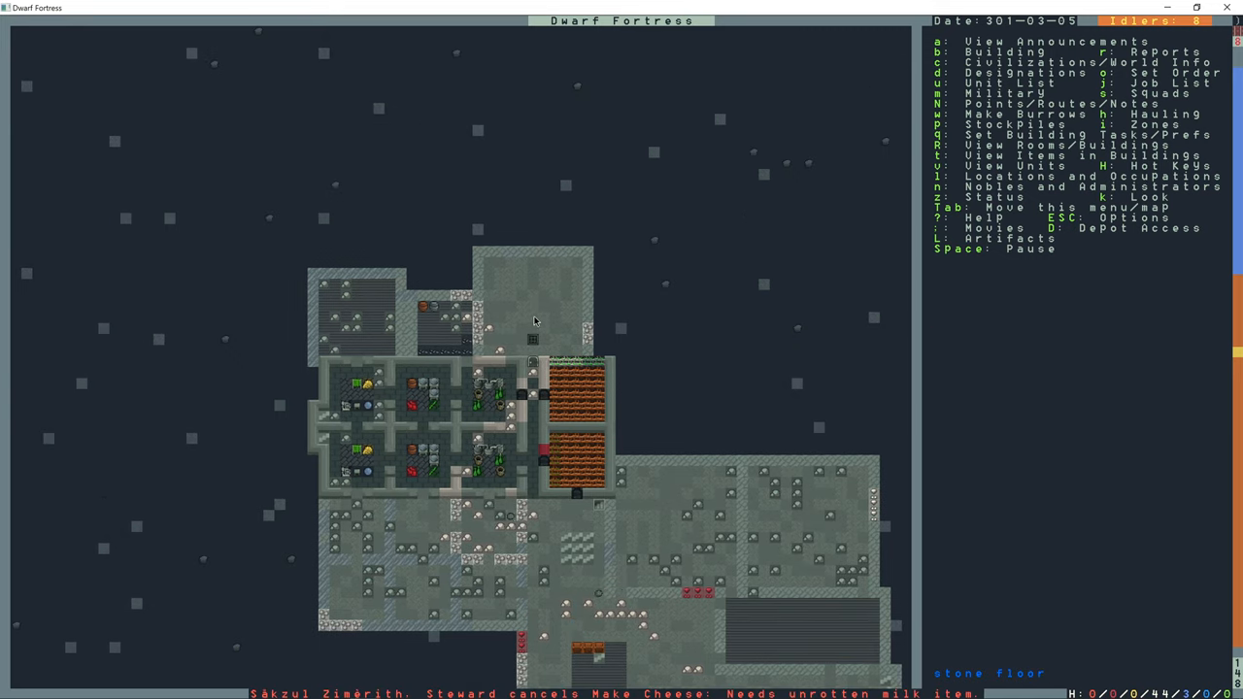
mouse_move(550, 348)
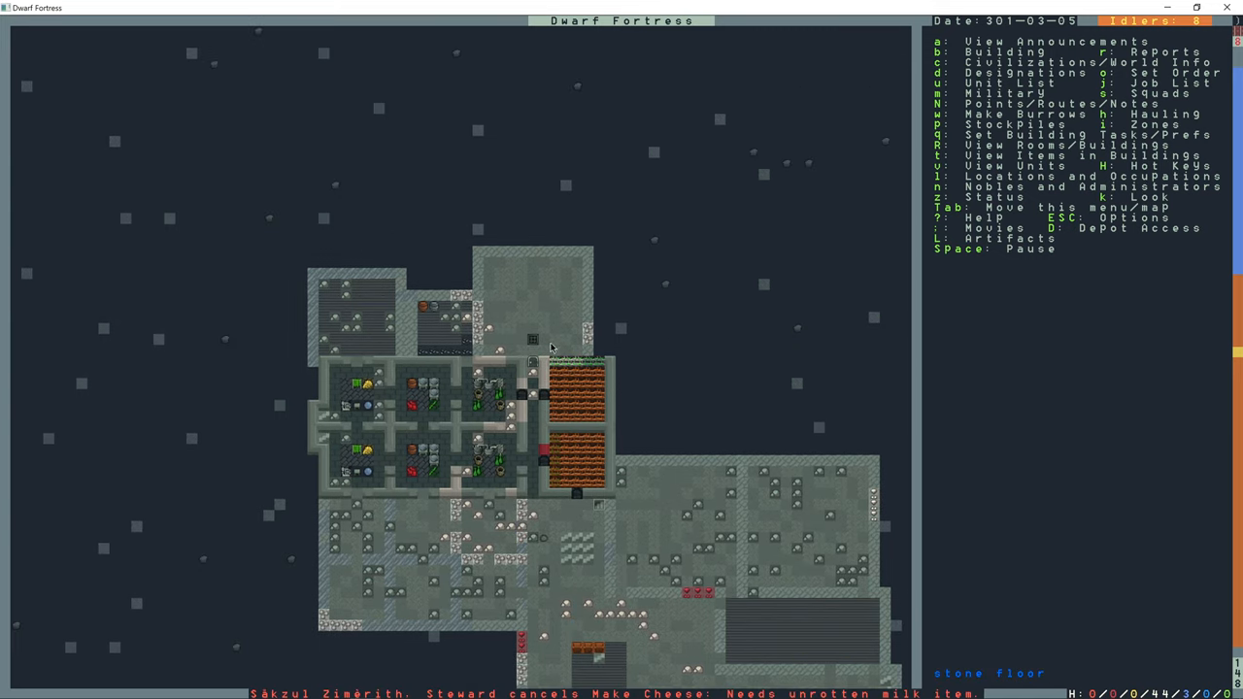
- Plan a row of containers along the top wall of the room above the farm fields
scroll(down, 3)
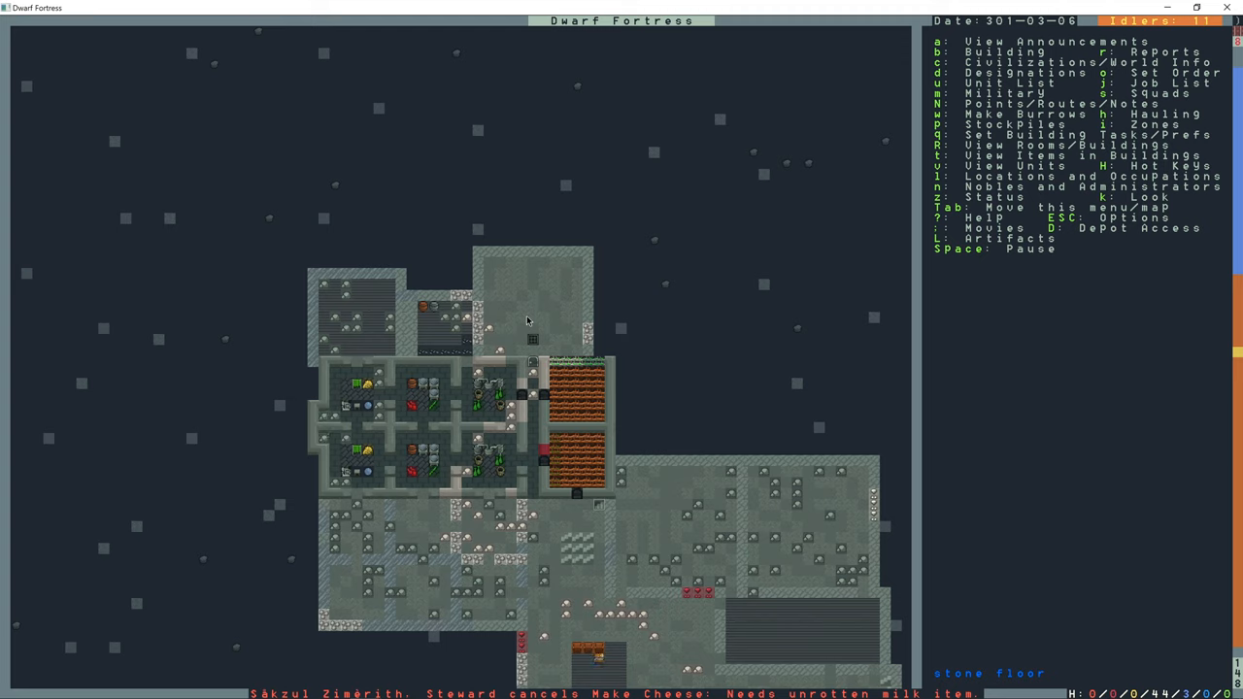
key(d)
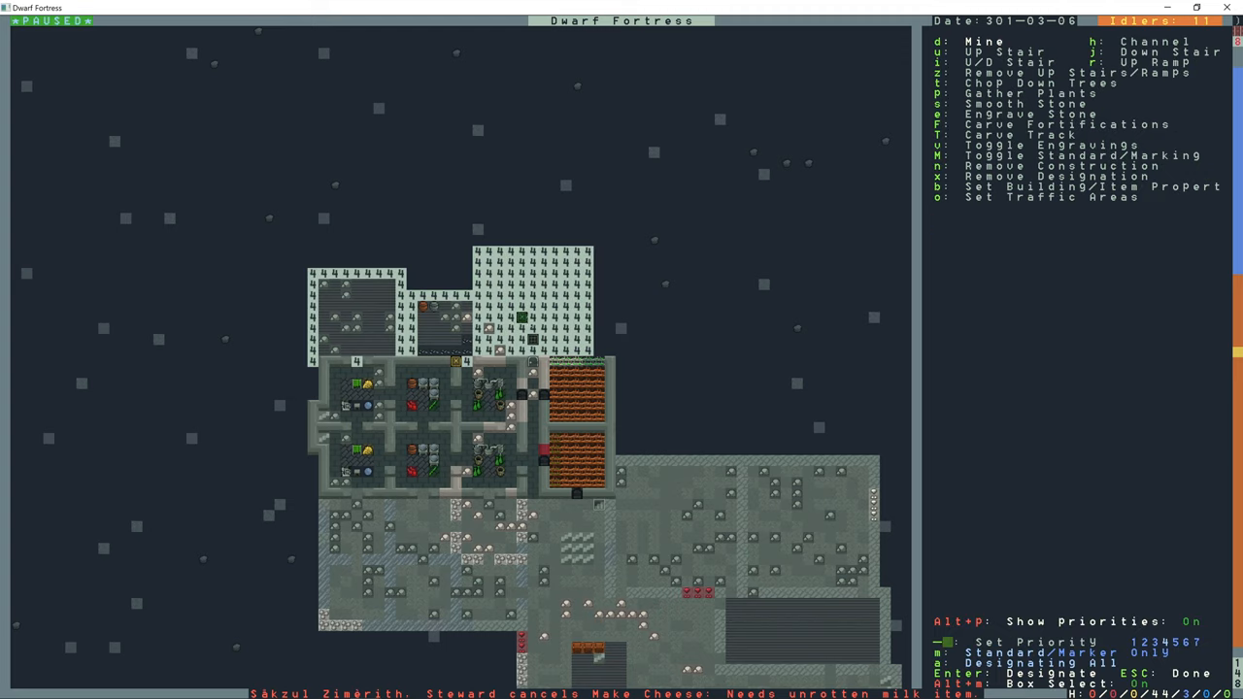
key(Escape)
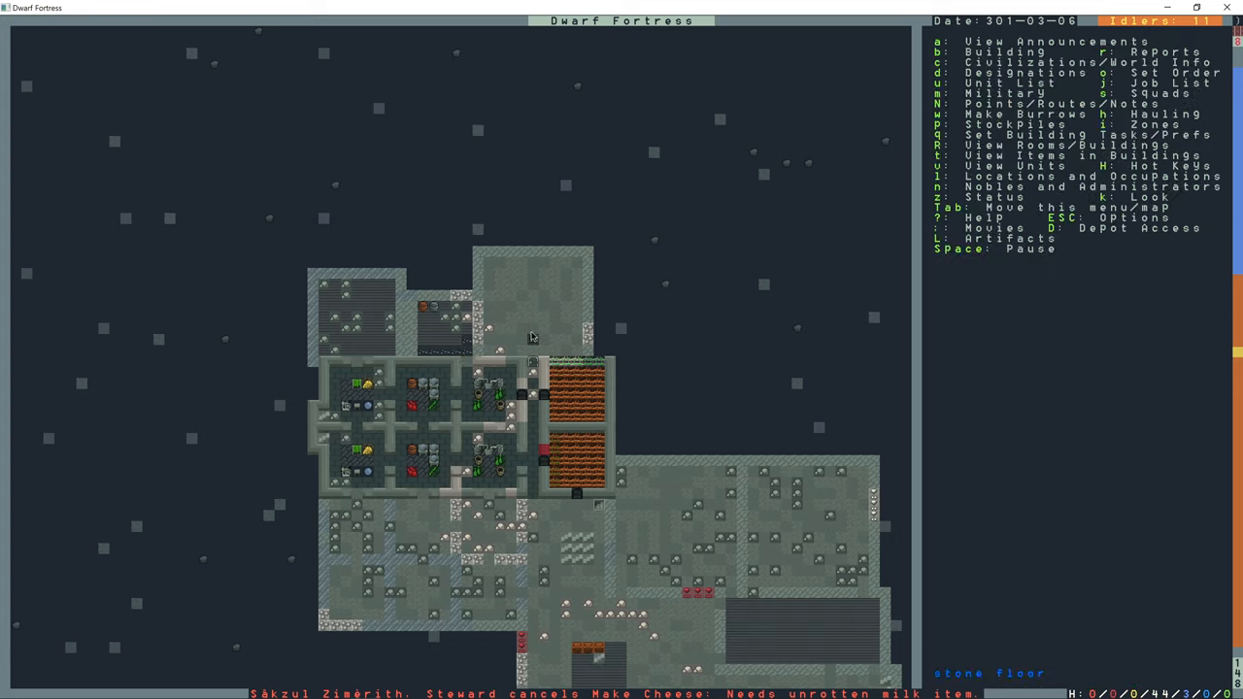
key(d)
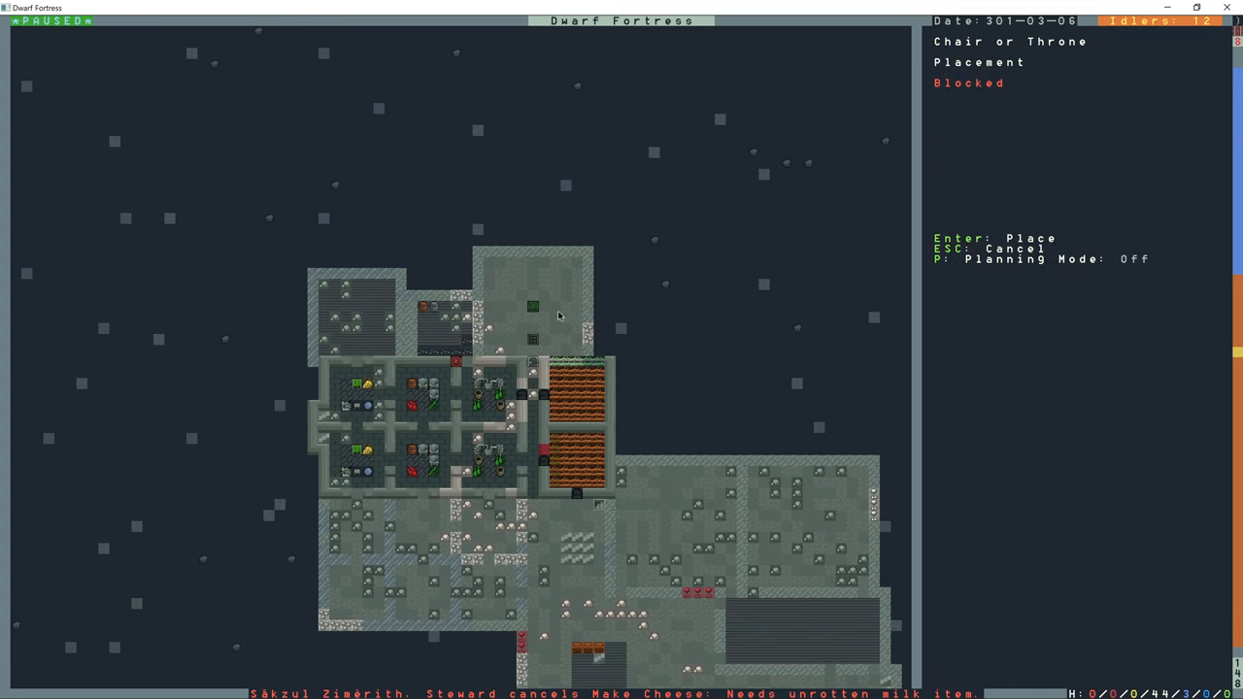
mouse_move(587, 319)
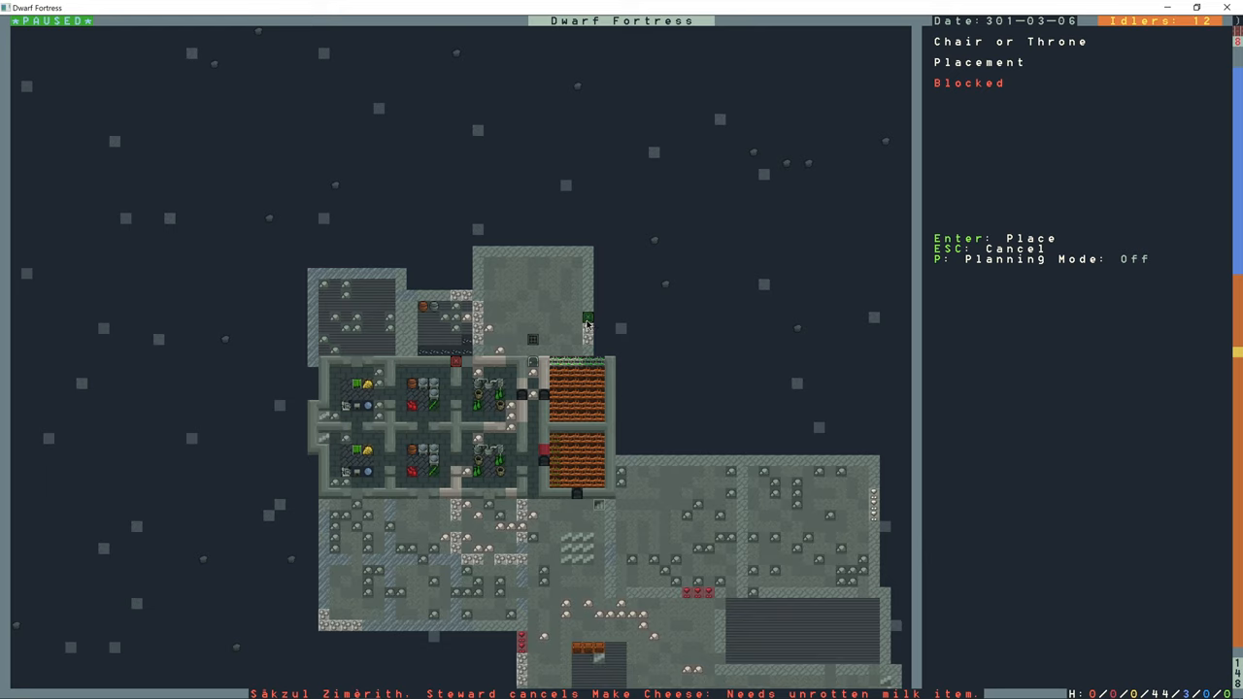
mouse_move(565, 352)
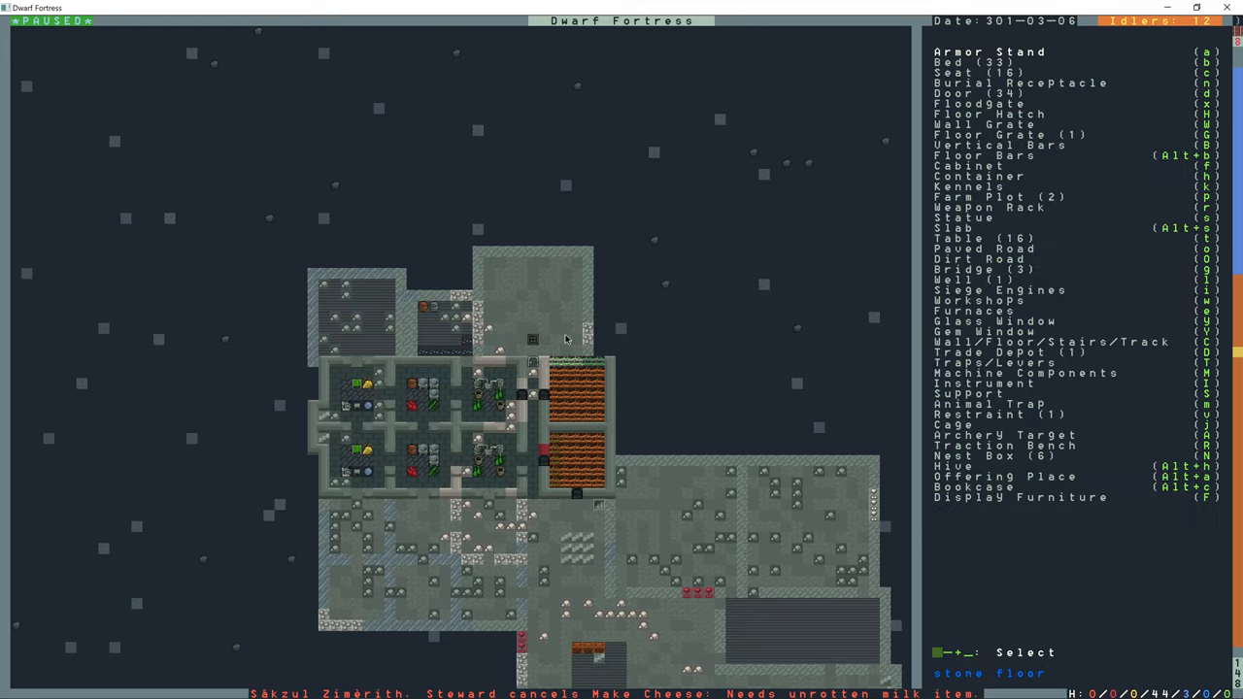
click(977, 175)
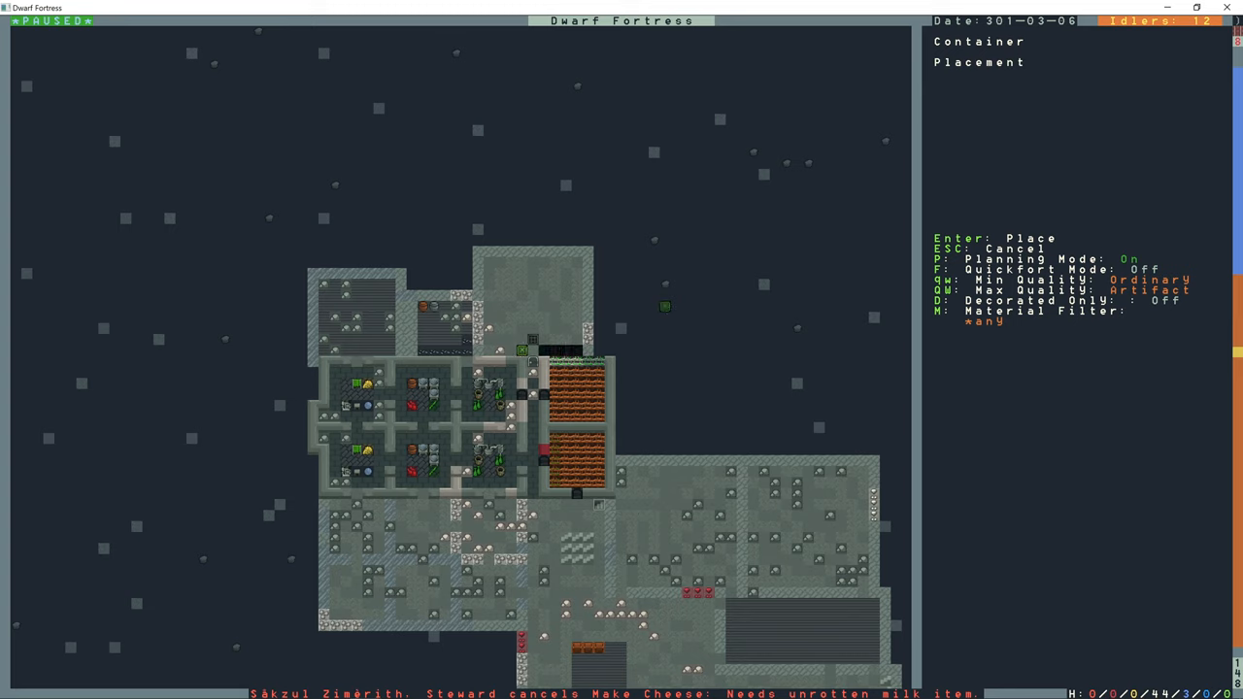
mouse_move(495, 350)
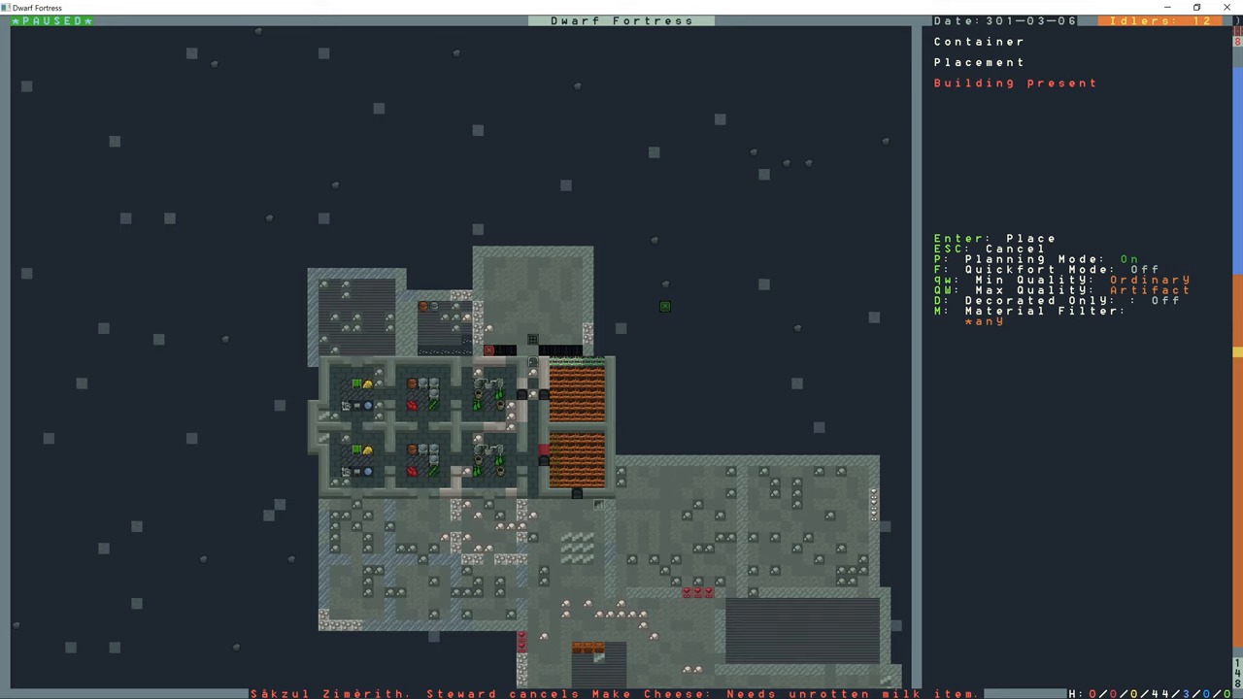
key(Escape)
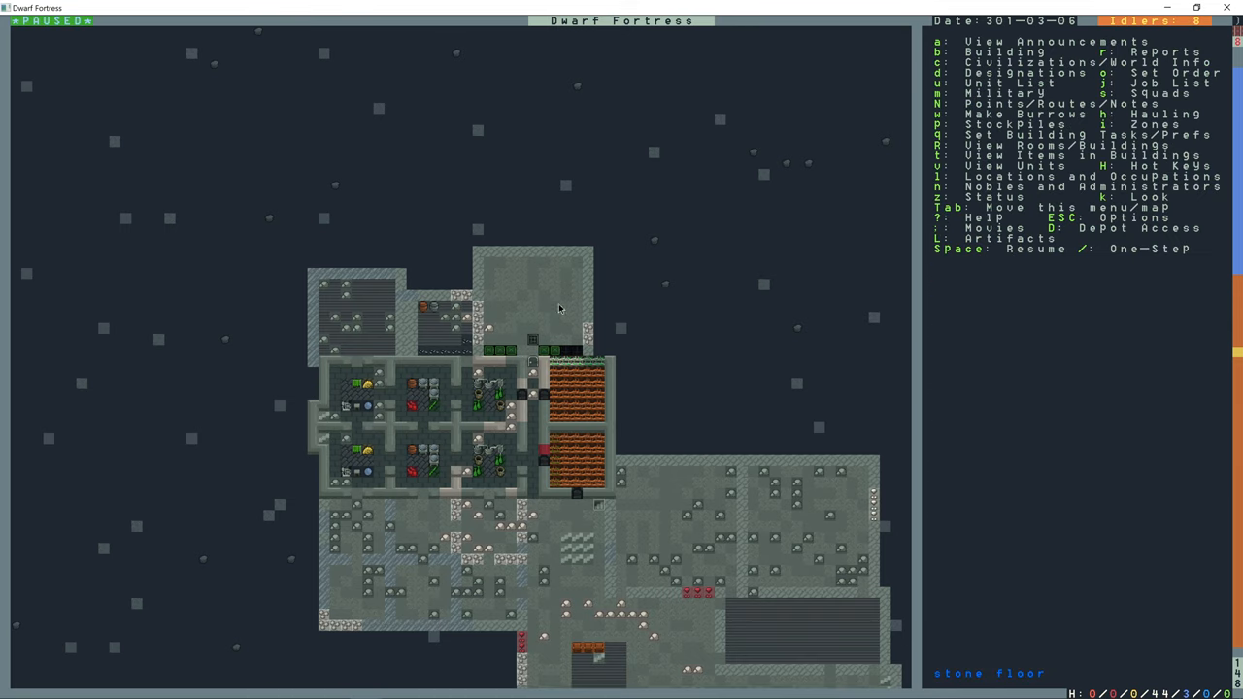
click(566, 321)
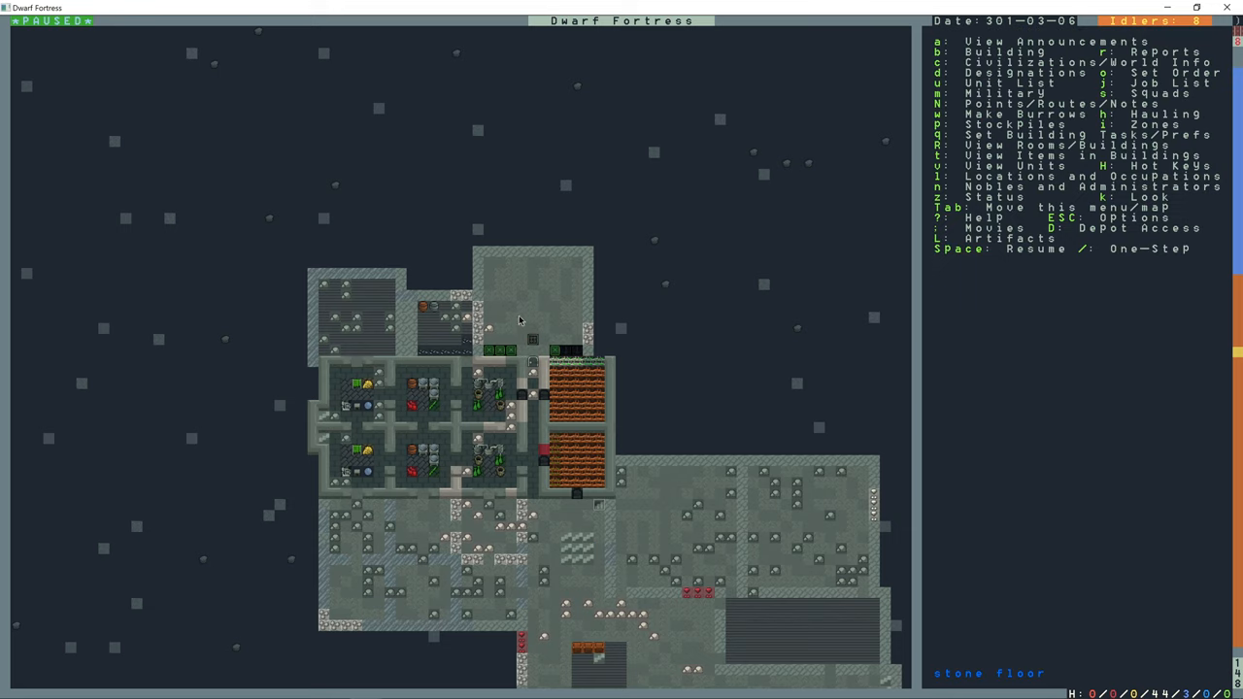
- Resume time briefly, then place two looms and two clothier's shops in the lower-left rooms
key(space)
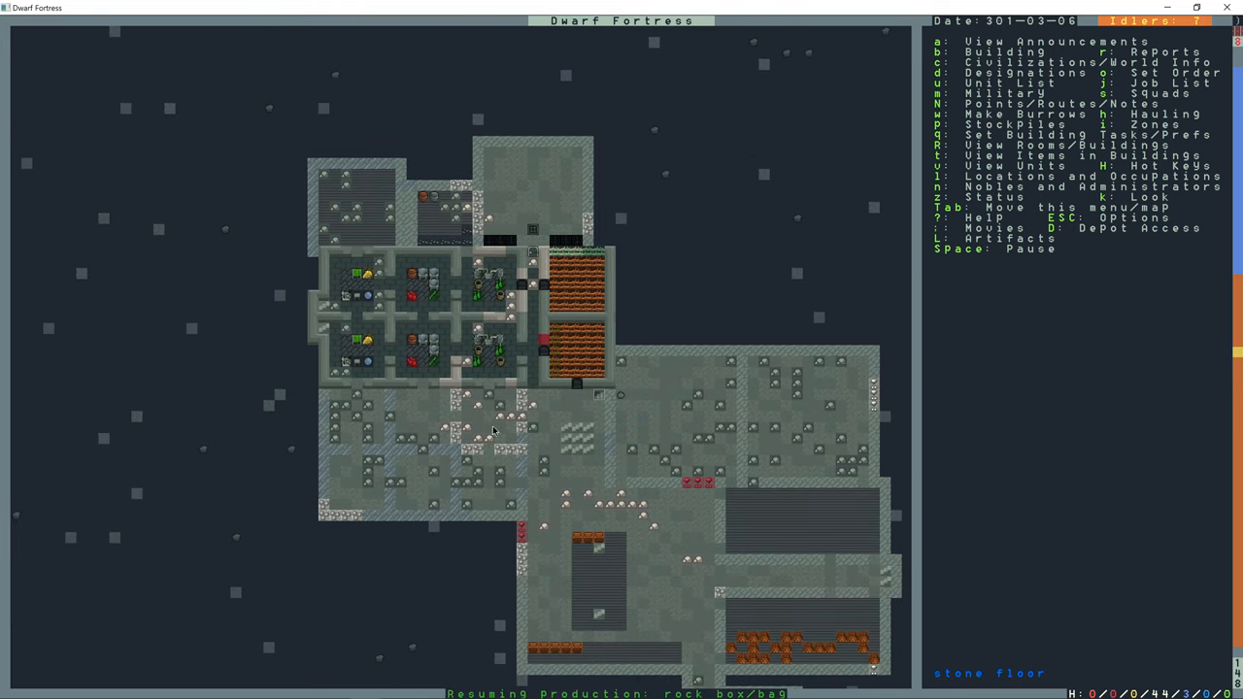
key(b)
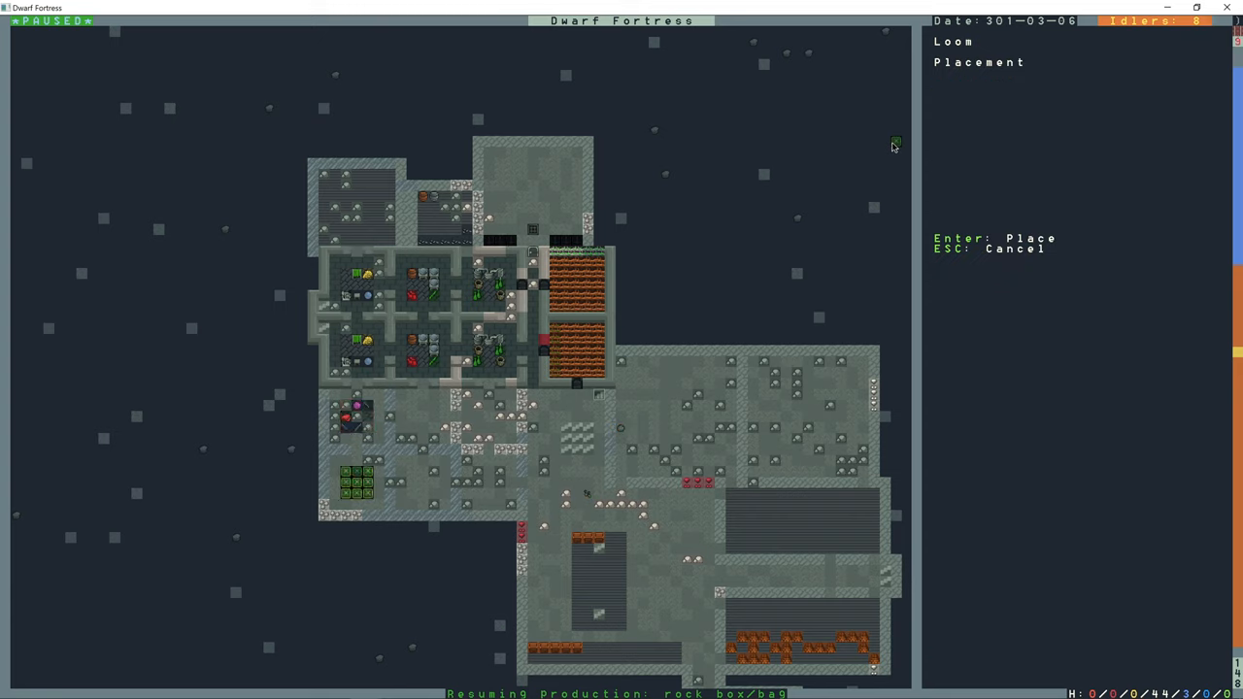
key(Escape)
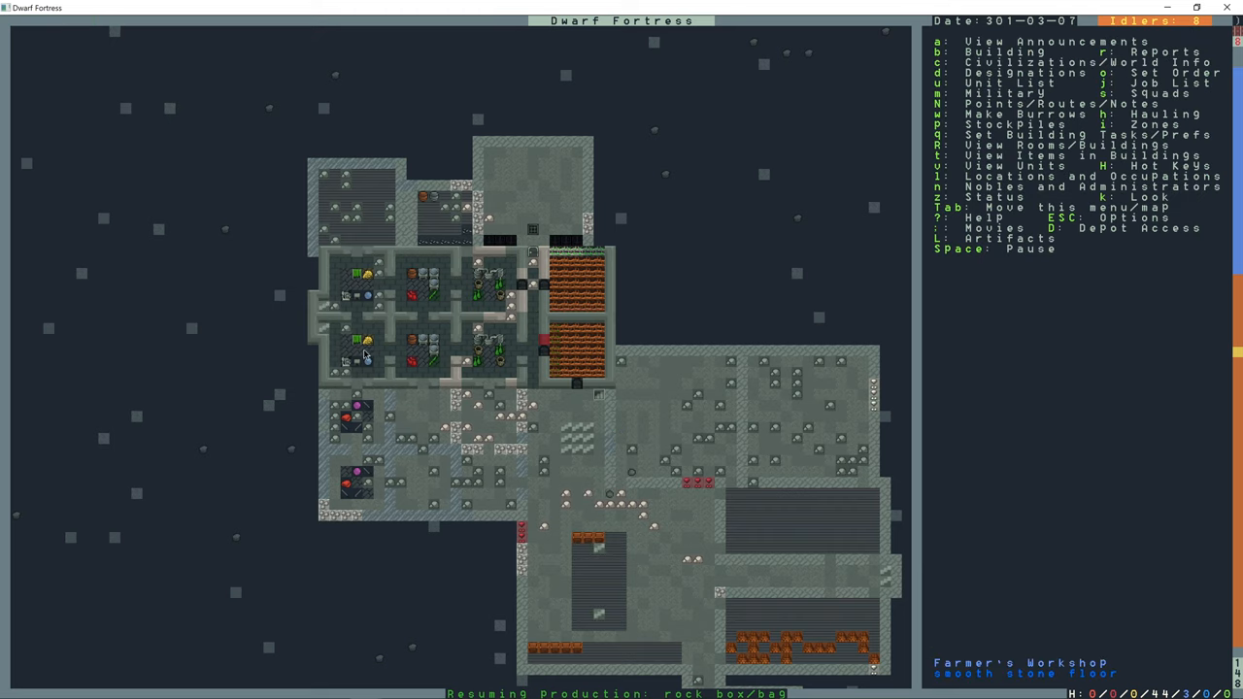
mouse_move(408, 419)
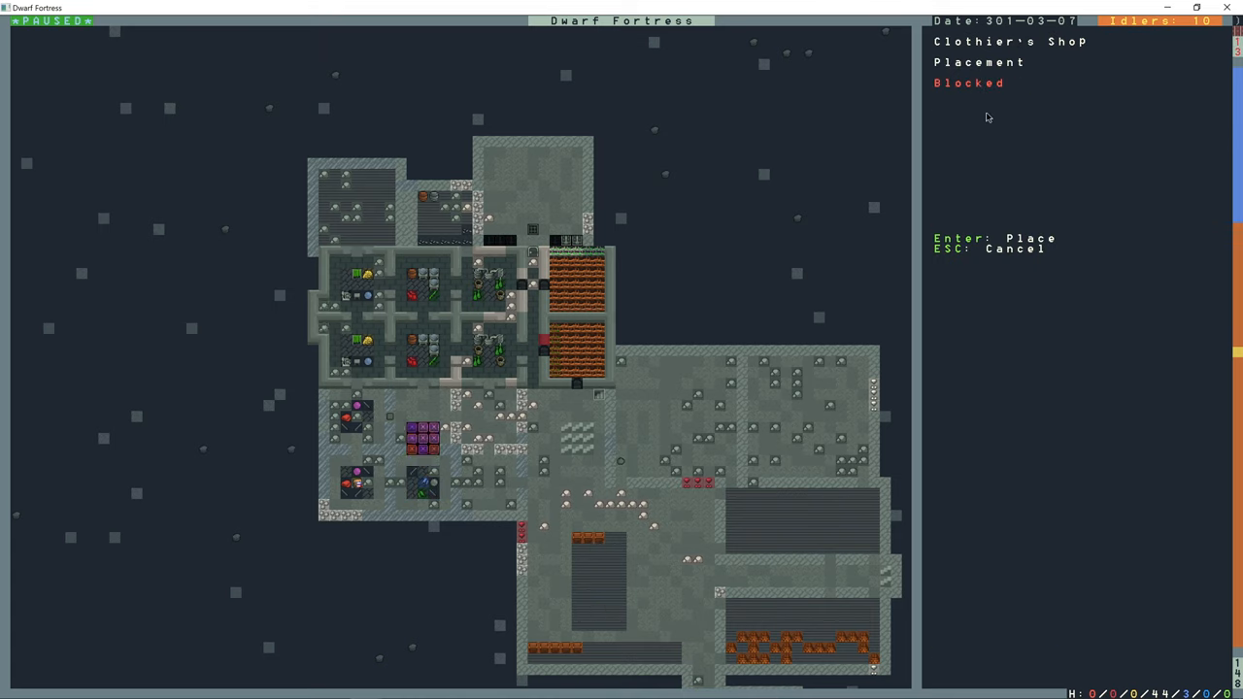
key(Escape)
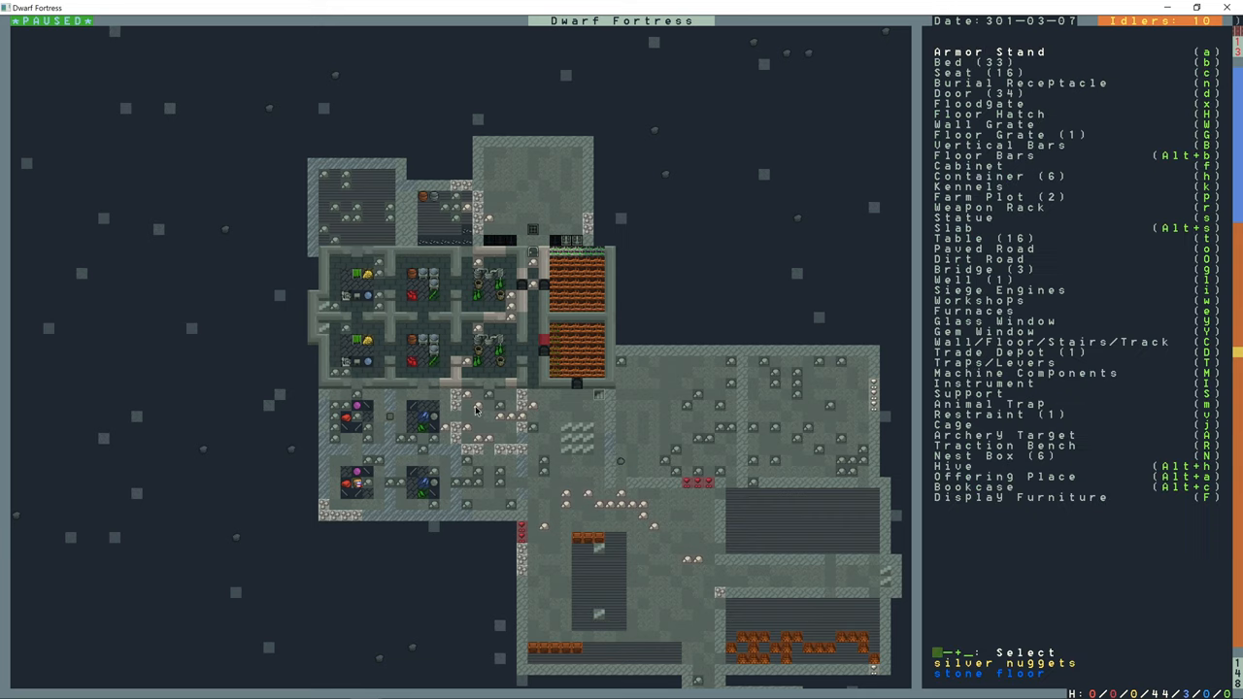
- Plan doors at each entrance of the workshop halls and small craft rooms
key(Esc)
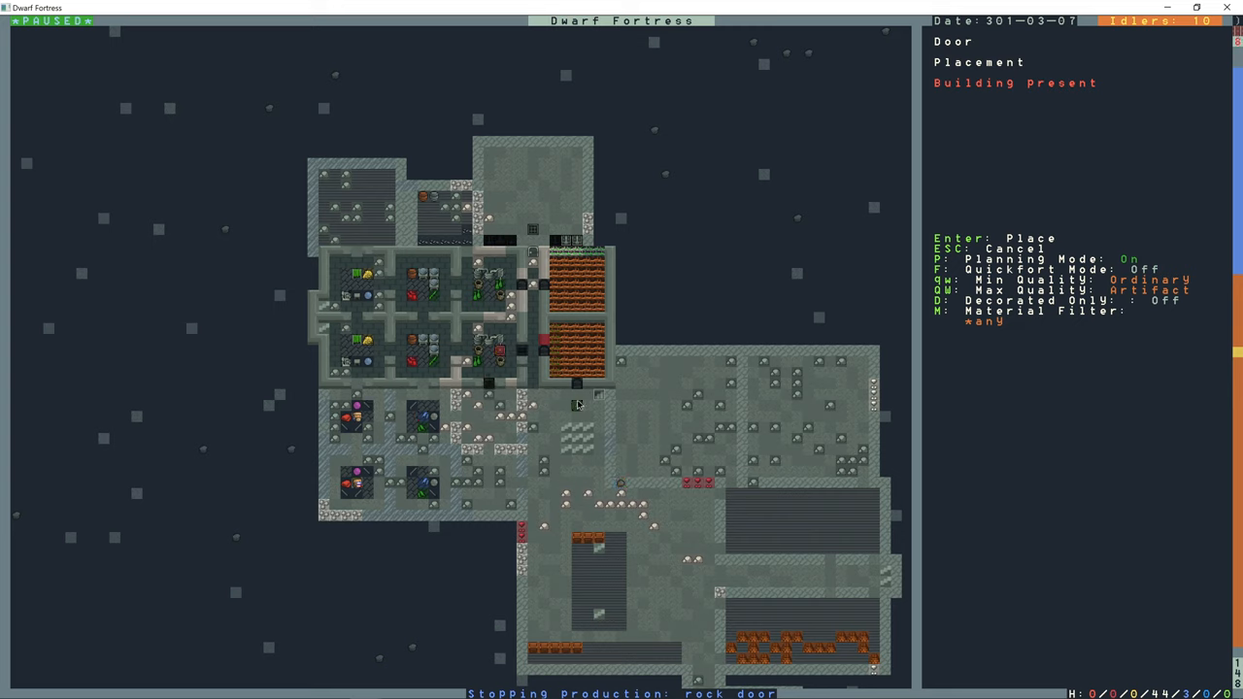
mouse_move(597, 395)
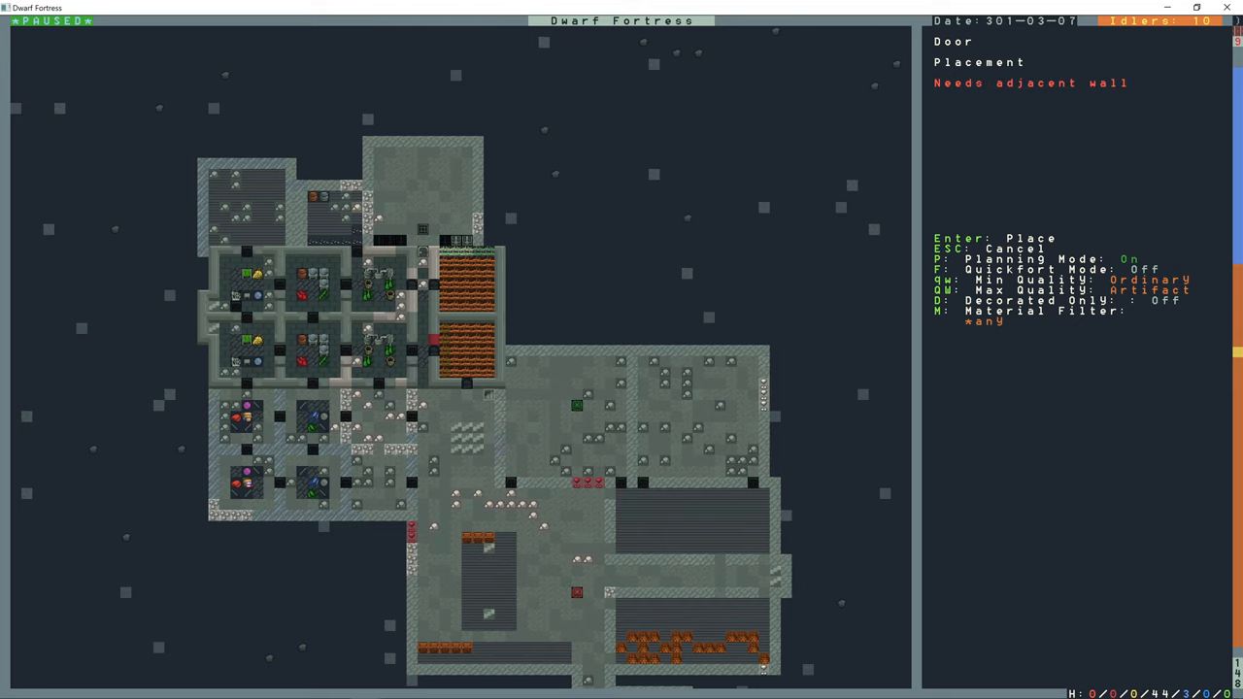
scroll(down, 3)
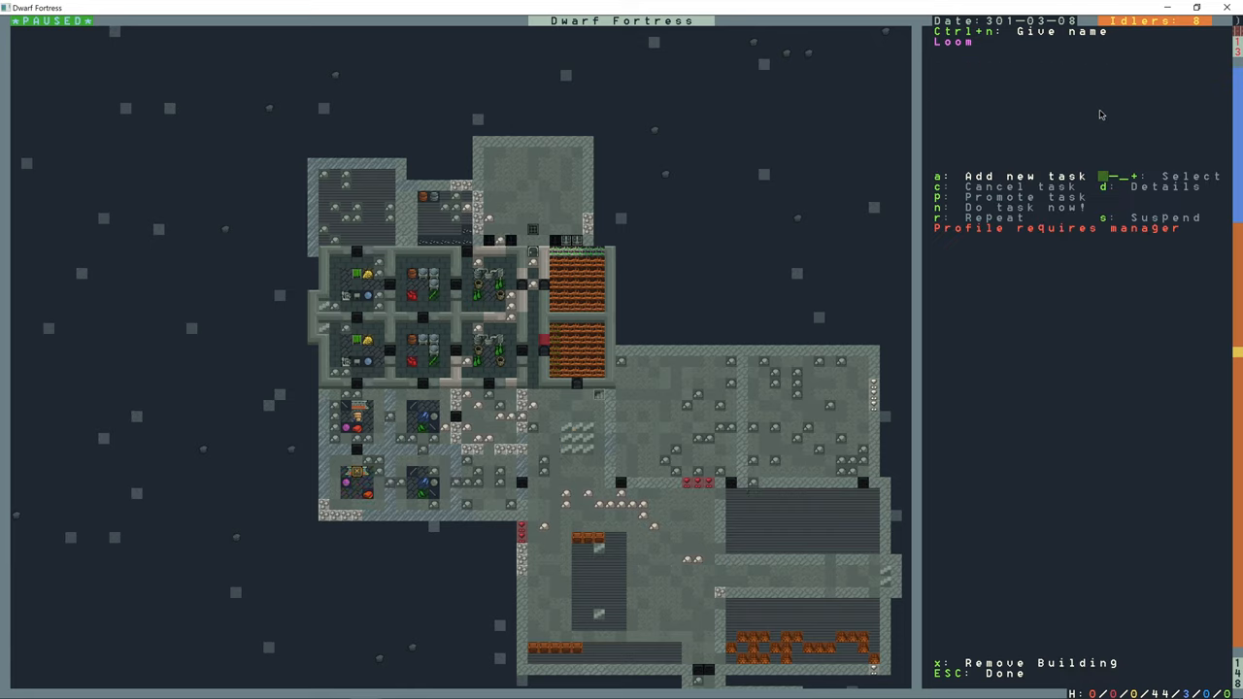
- Set the loom workshop standing order to Auto Loom Dyed Thread
key(Escape)
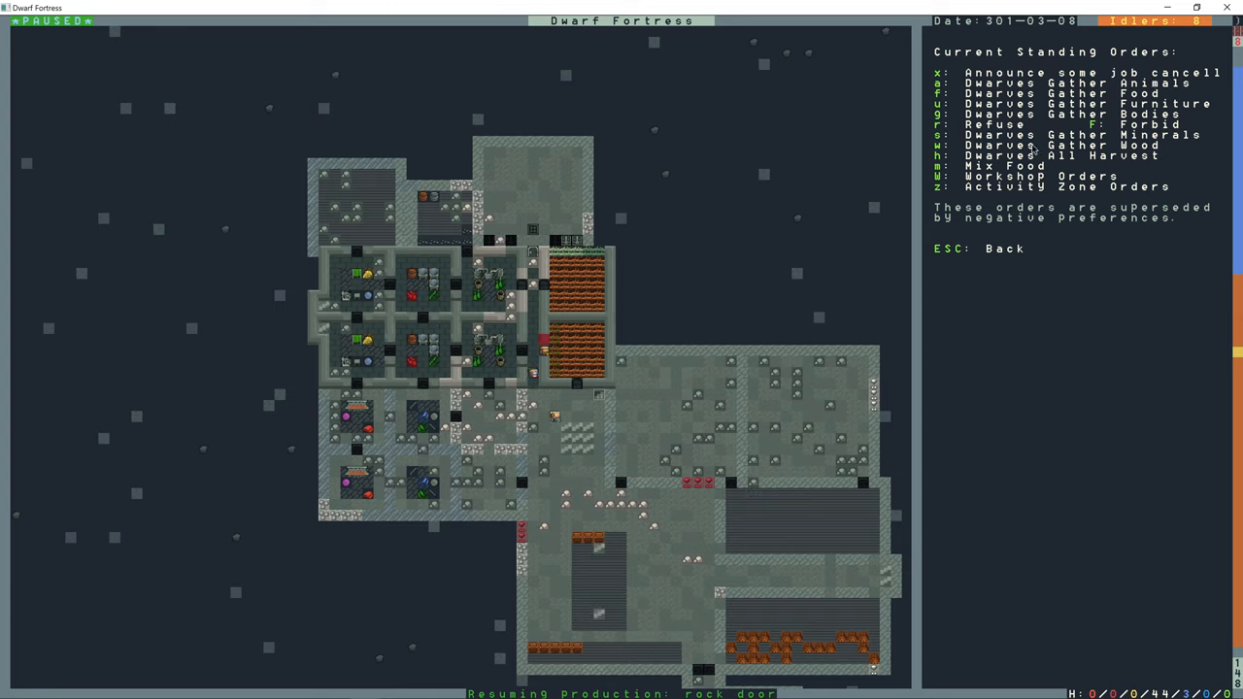
mouse_move(944, 190)
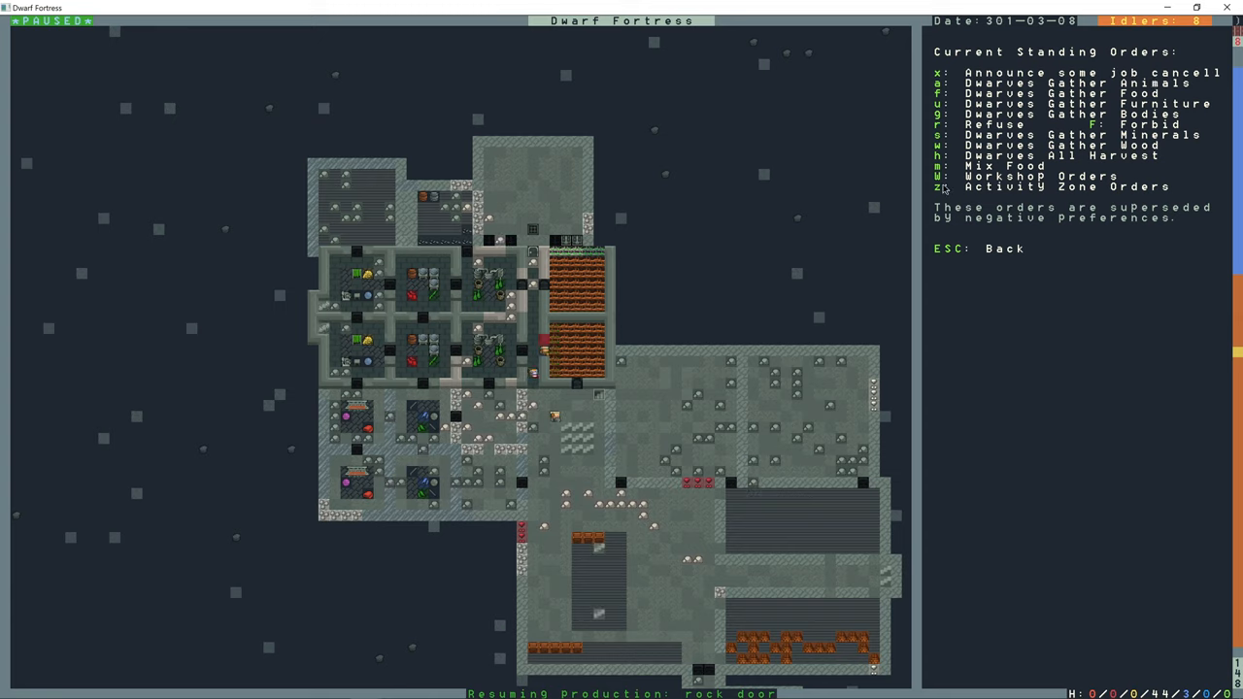
key(W)
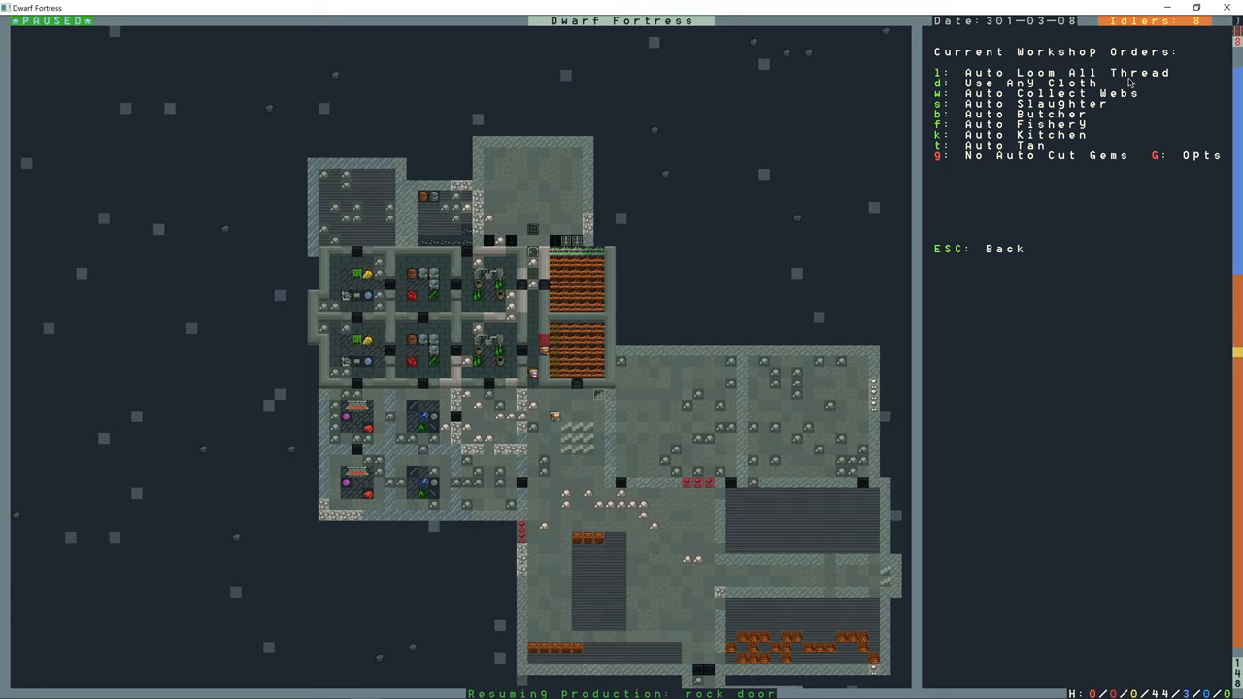
key(l)
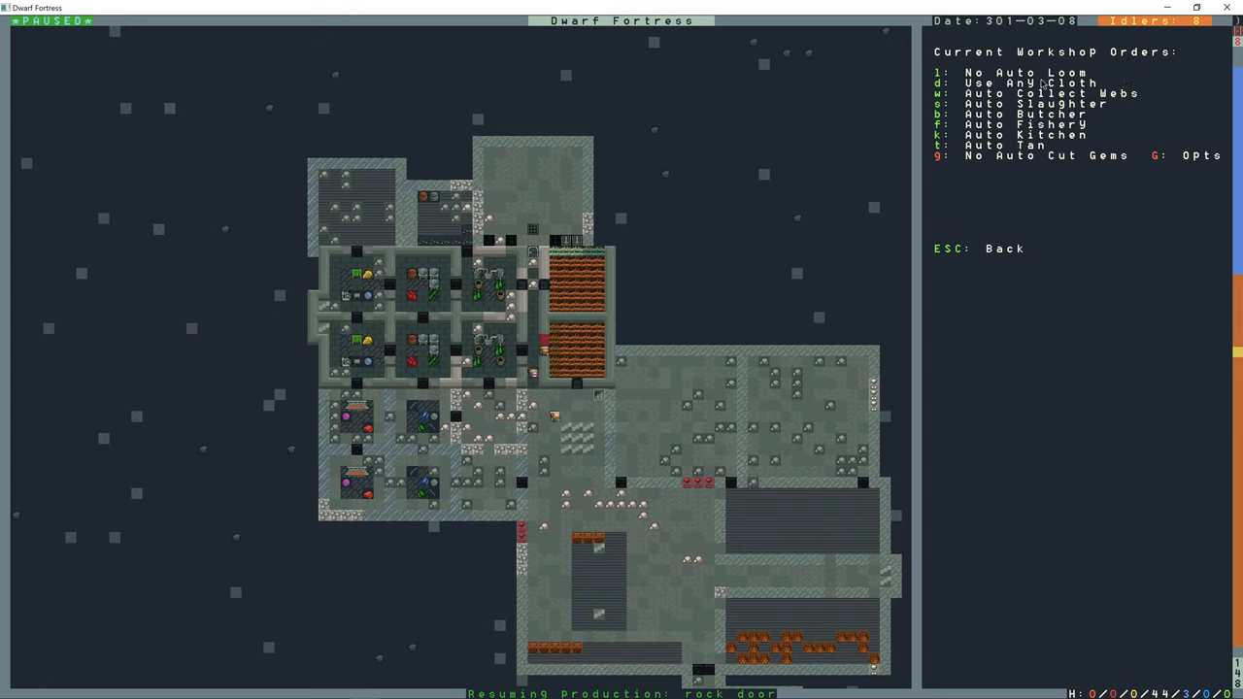
key(l)
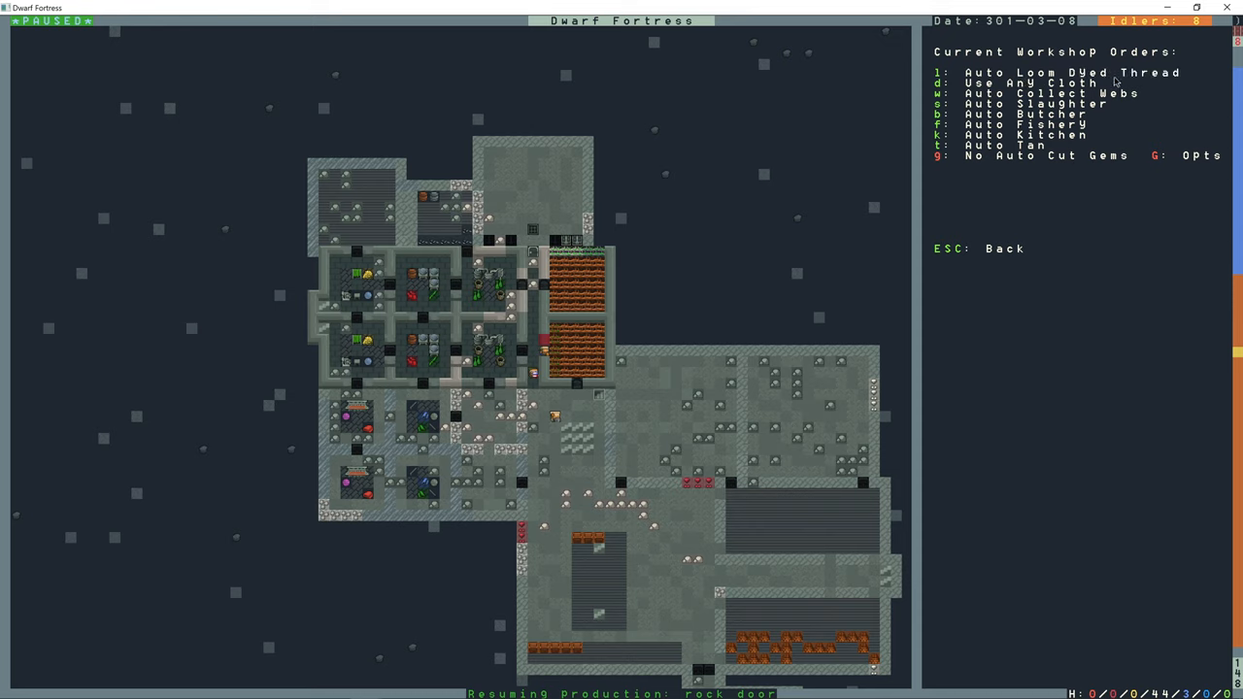
mouse_move(1008, 97)
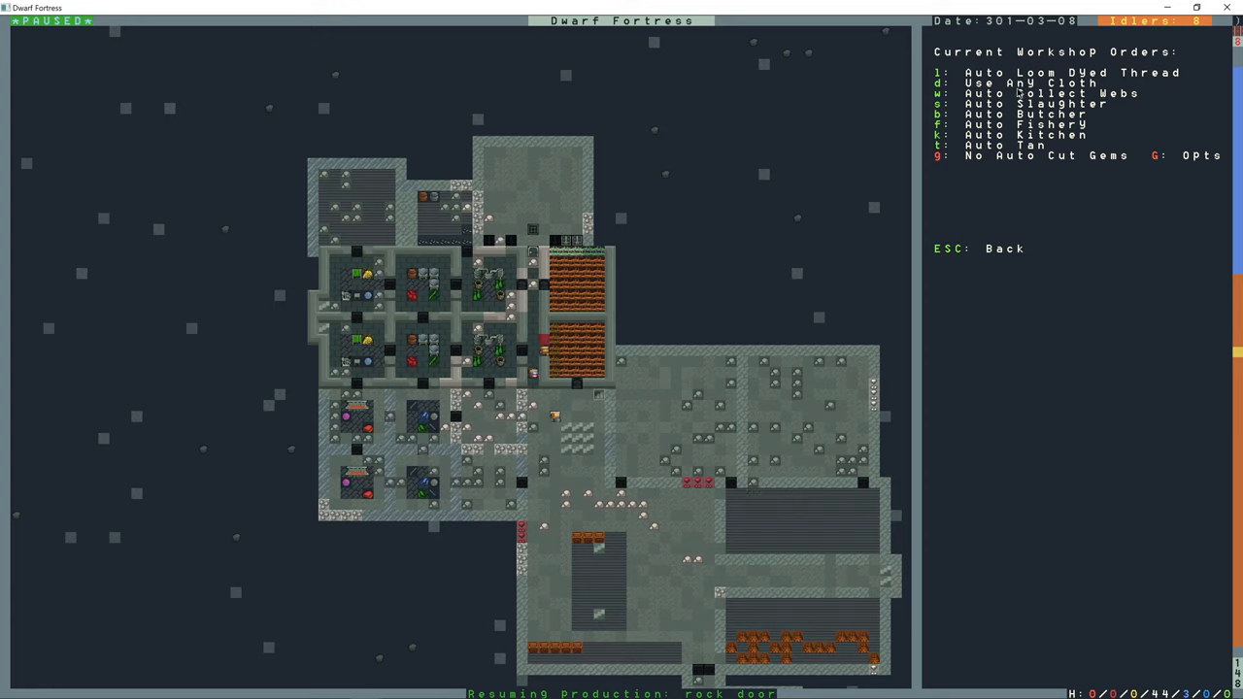
mouse_move(403, 464)
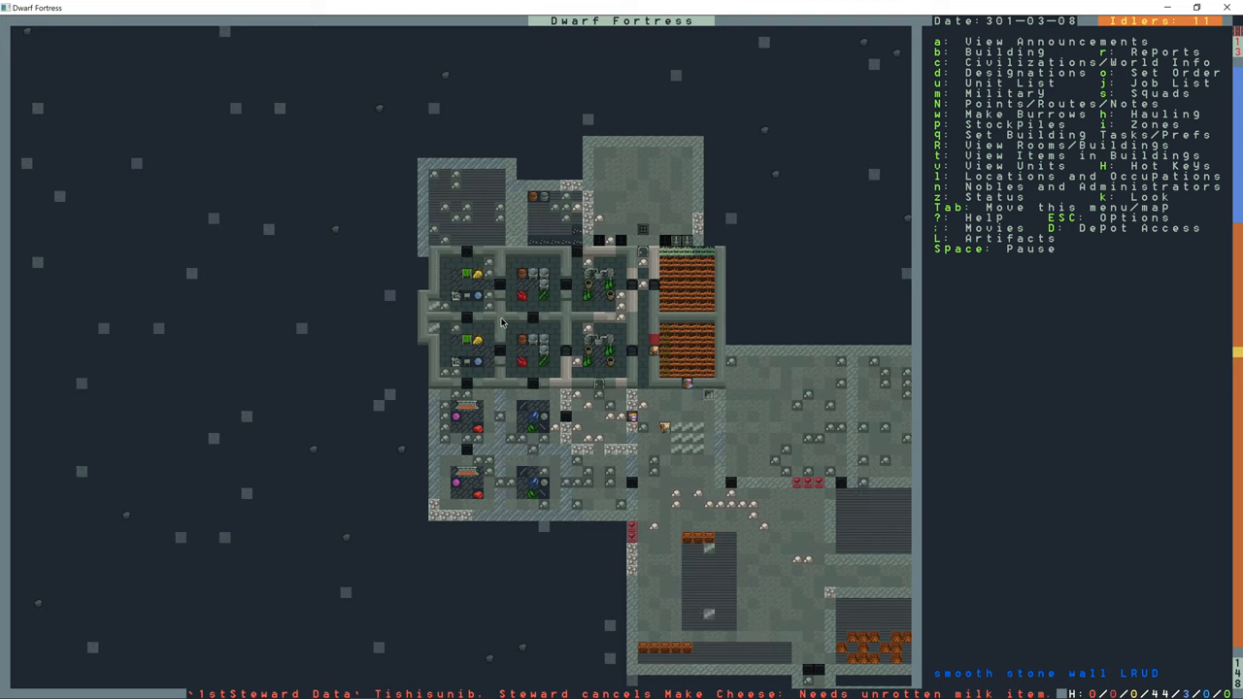
- Designate two rock rectangles along the workshops' west side for digging
scroll(up, 3)
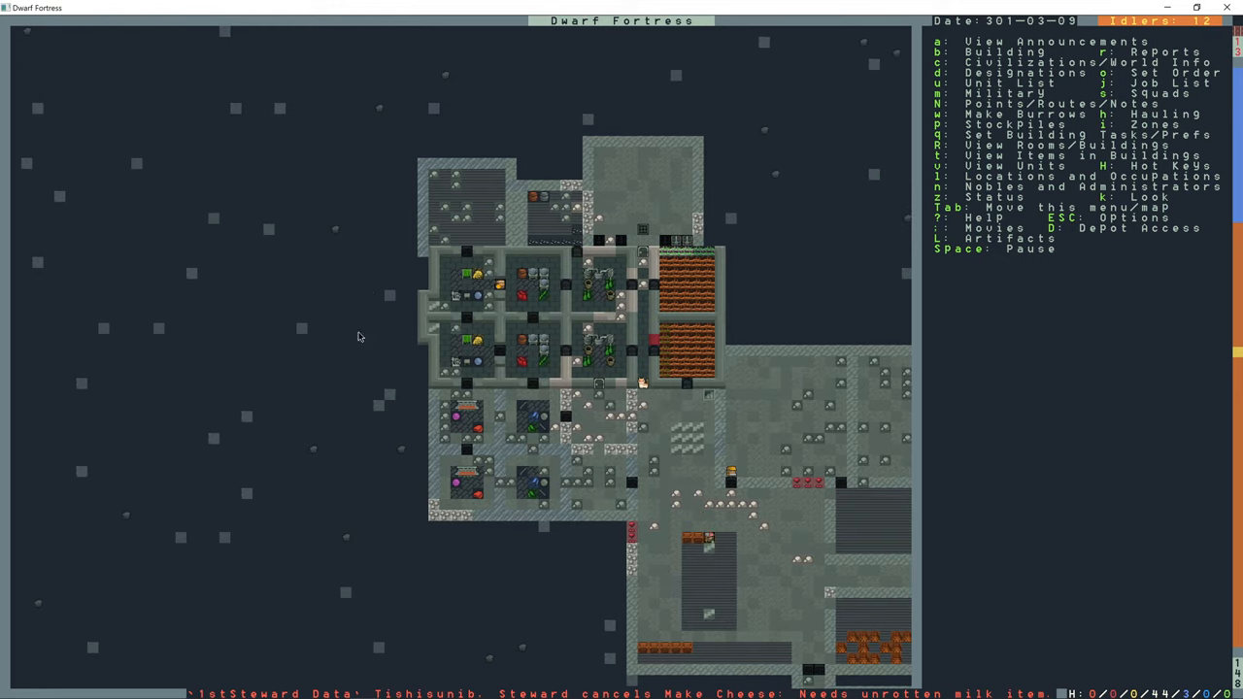
key(d)
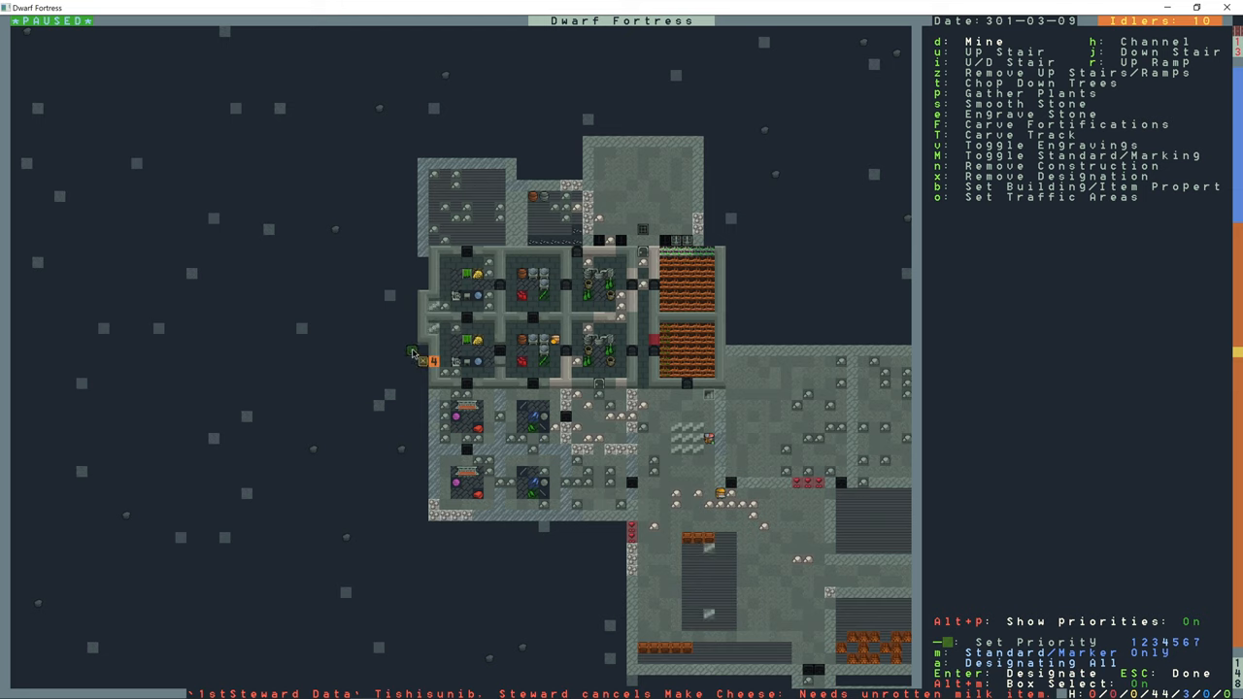
mouse_move(412, 343)
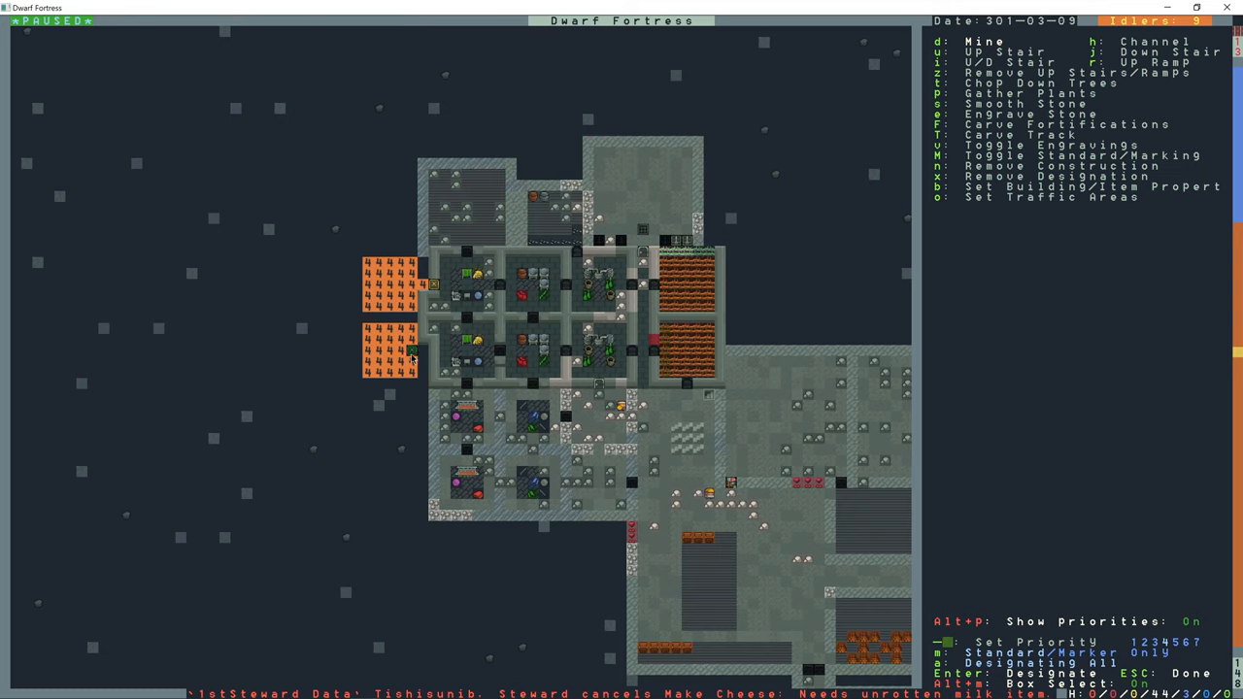
key(Escape)
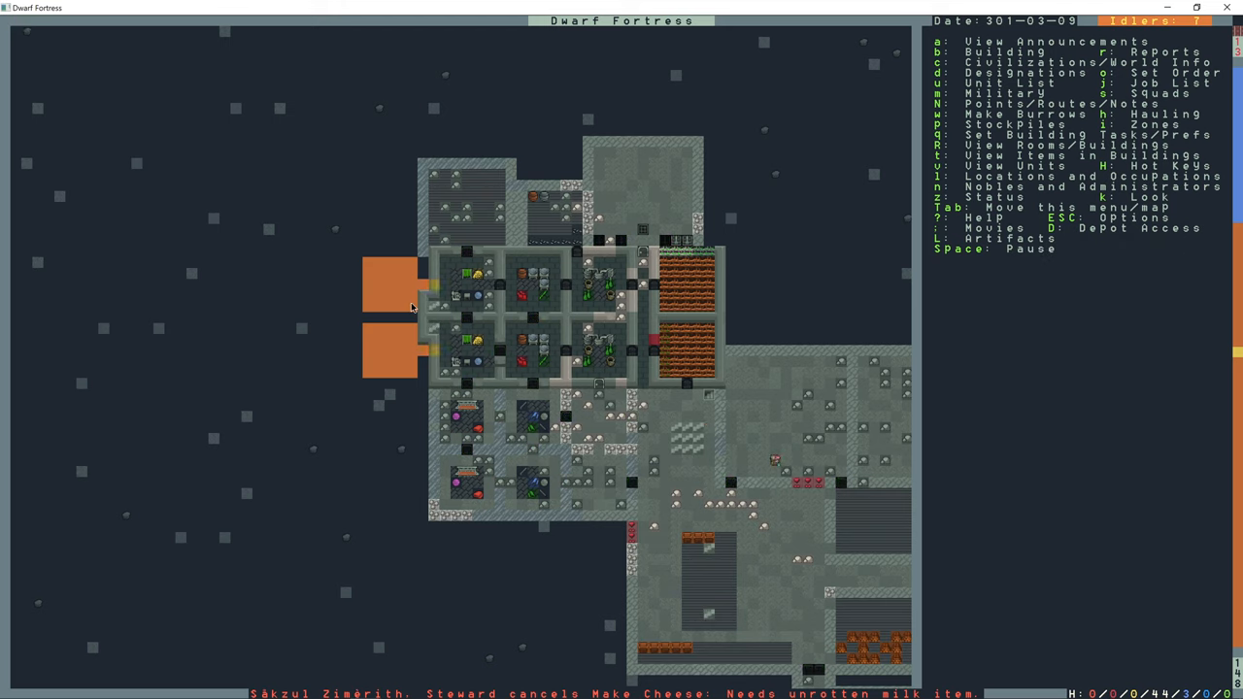
- Change z-level and place a granite lever in the dining hall
scroll(down, 3)
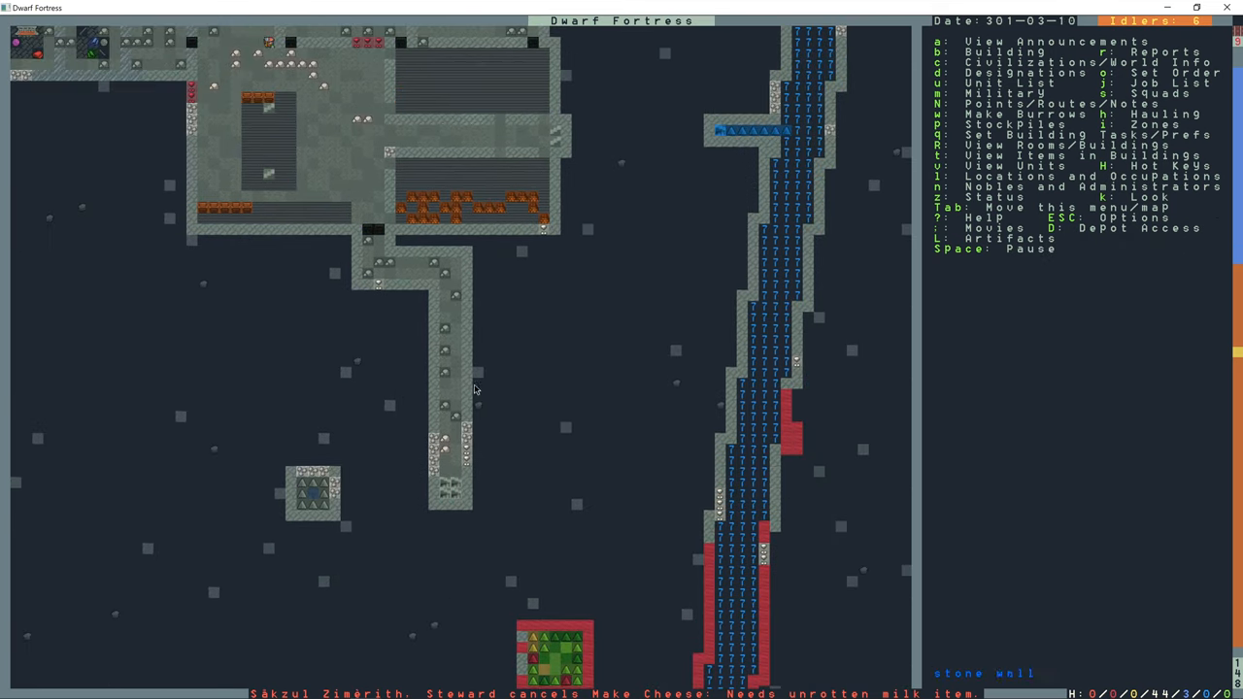
mouse_move(464, 474)
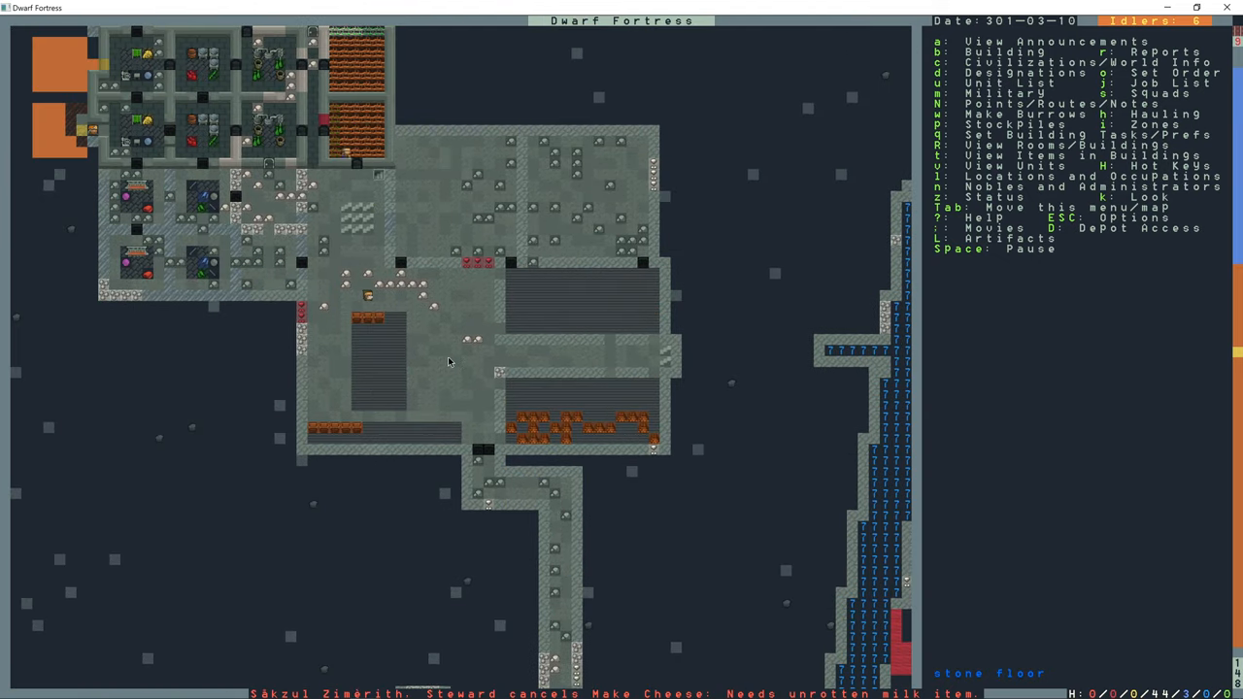
key(T)
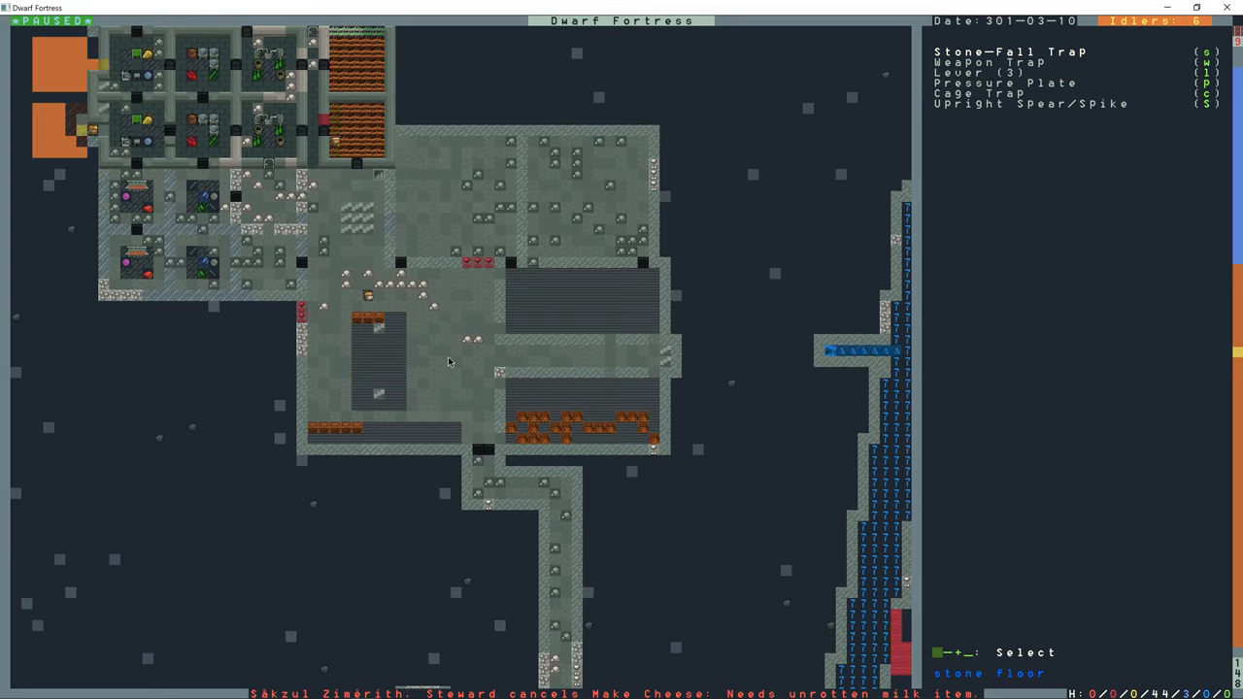
key(l)
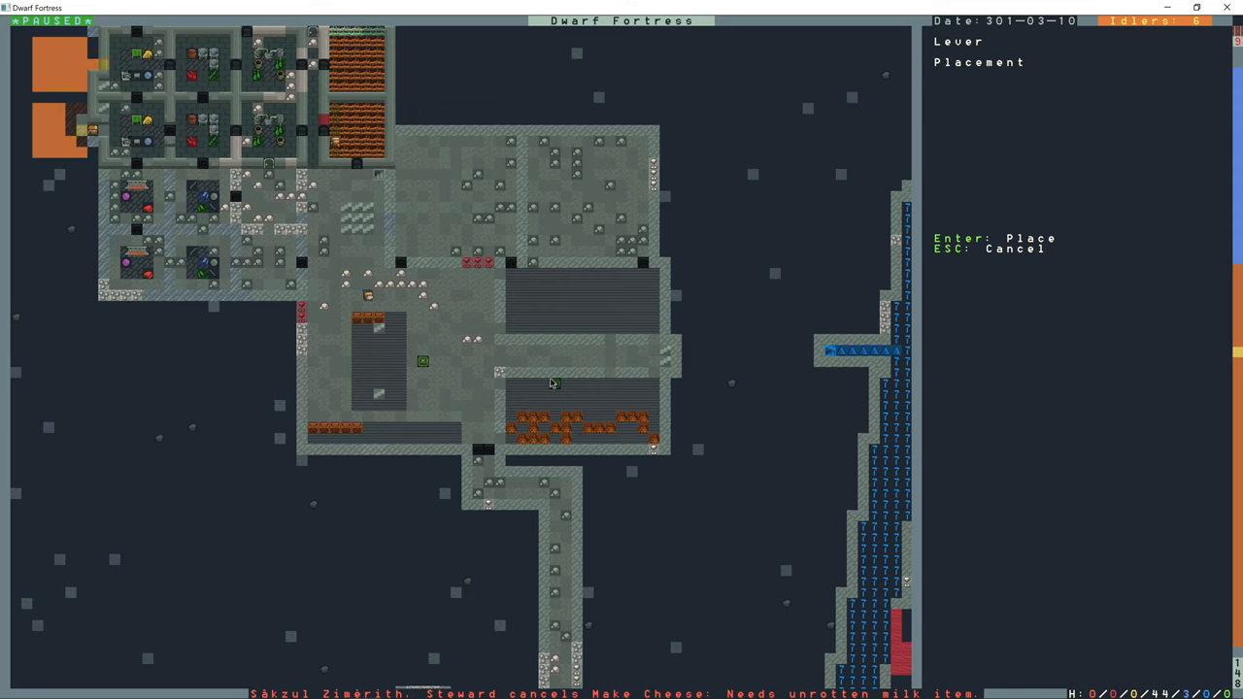
mouse_move(533, 375)
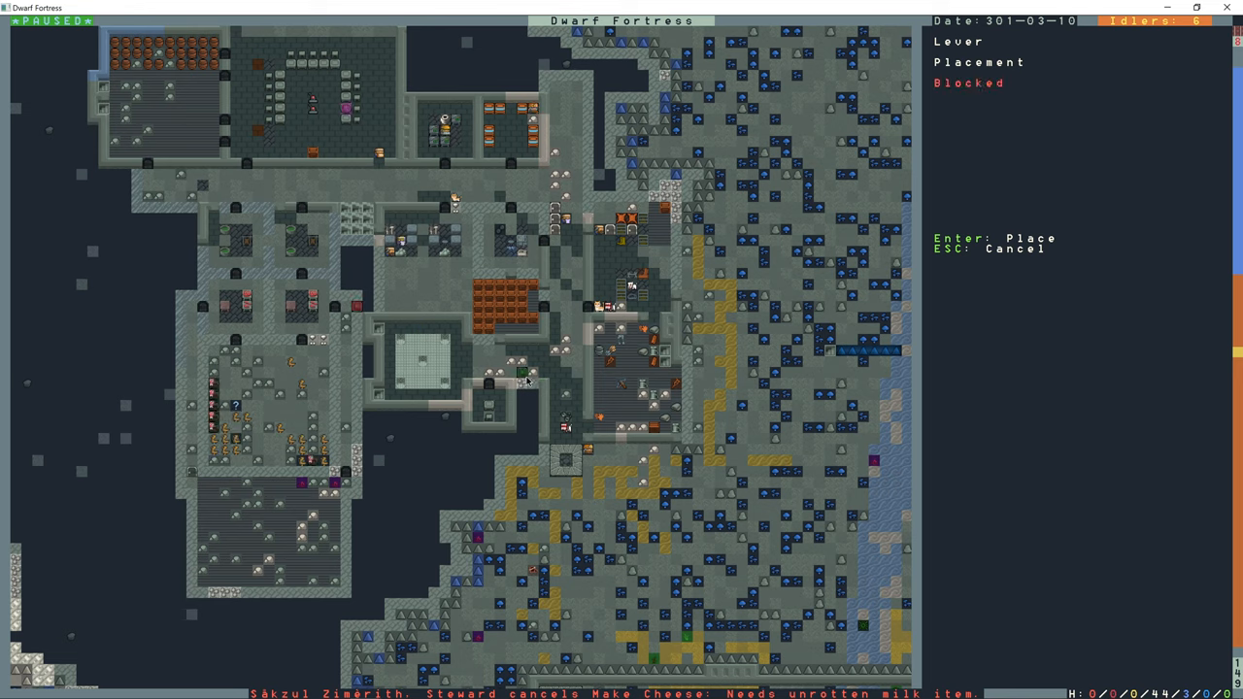
mouse_move(400, 274)
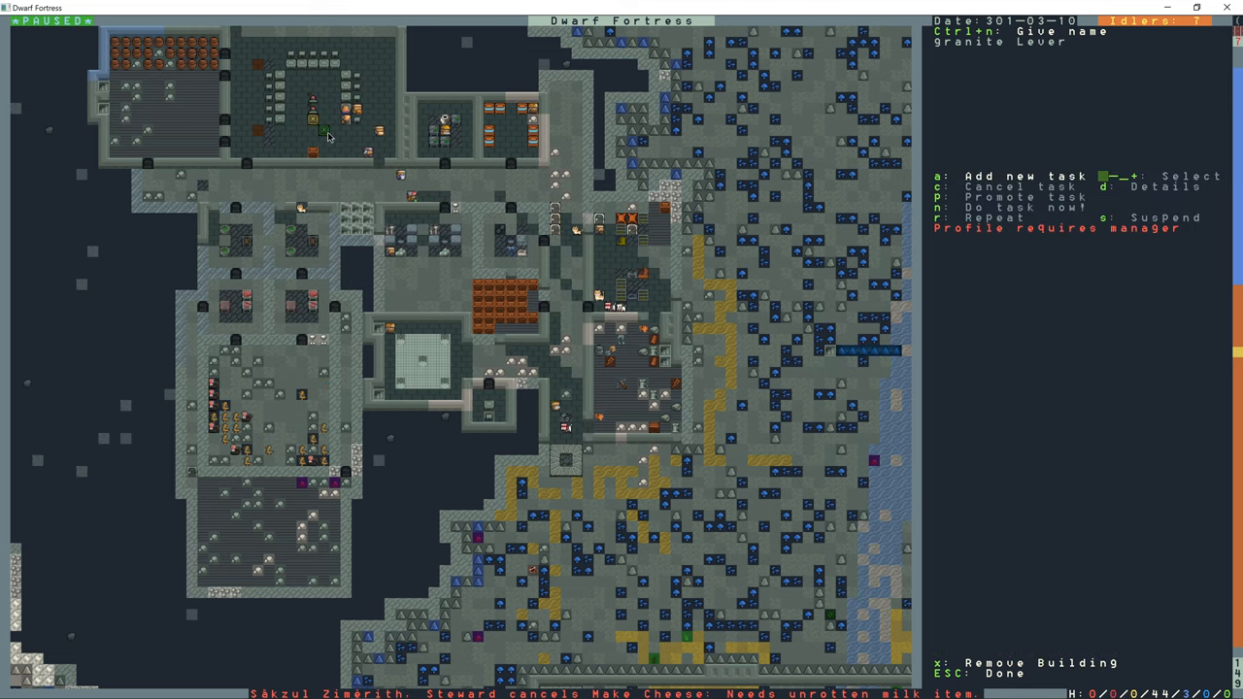
key(Escape)
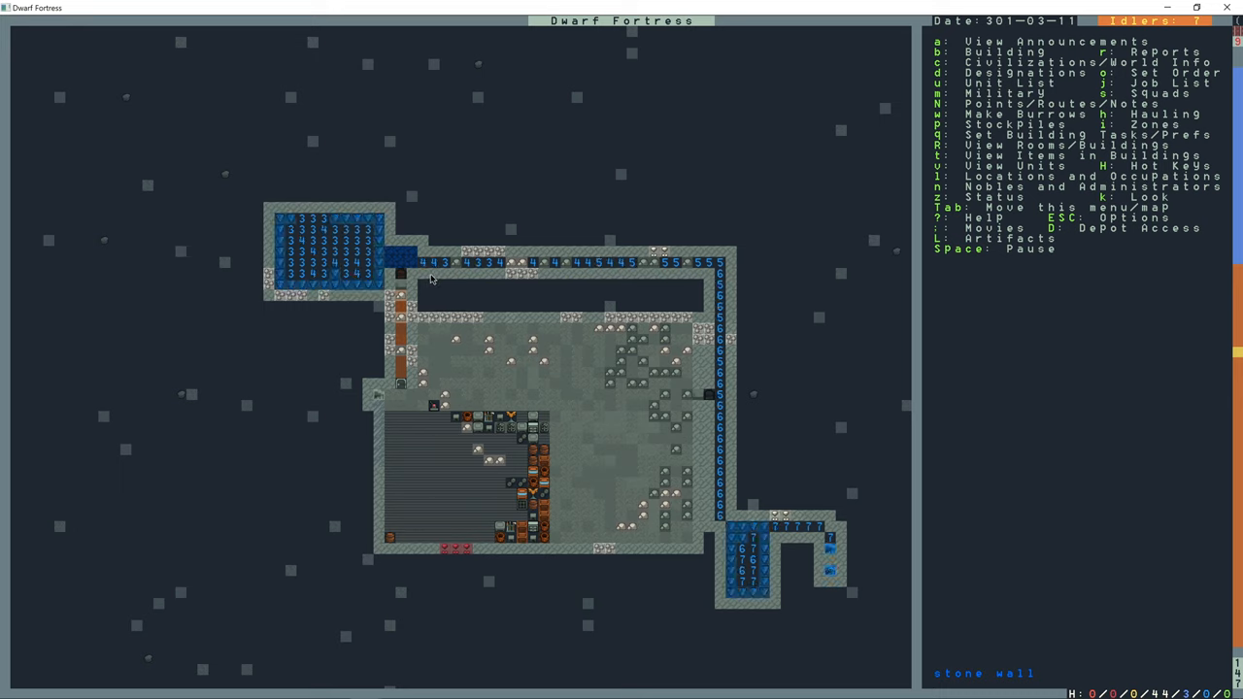
mouse_move(435, 408)
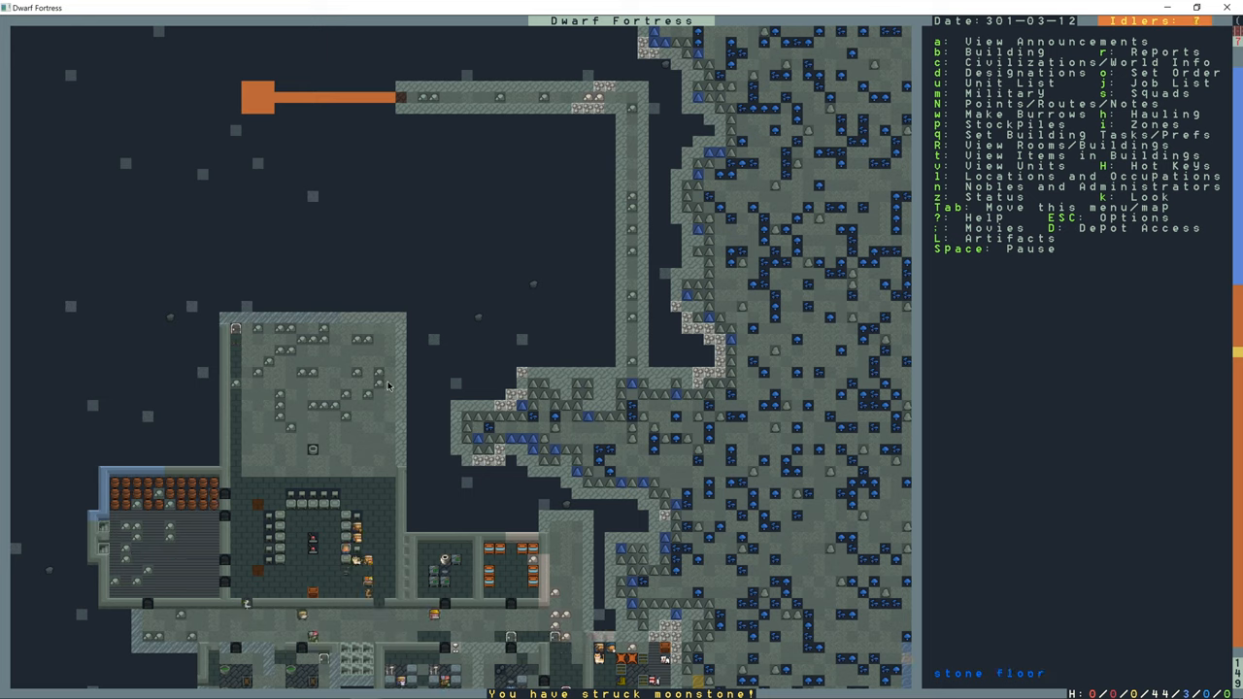
- Mark a small rock block beside the upper room for digging and return to the overview
key(d)
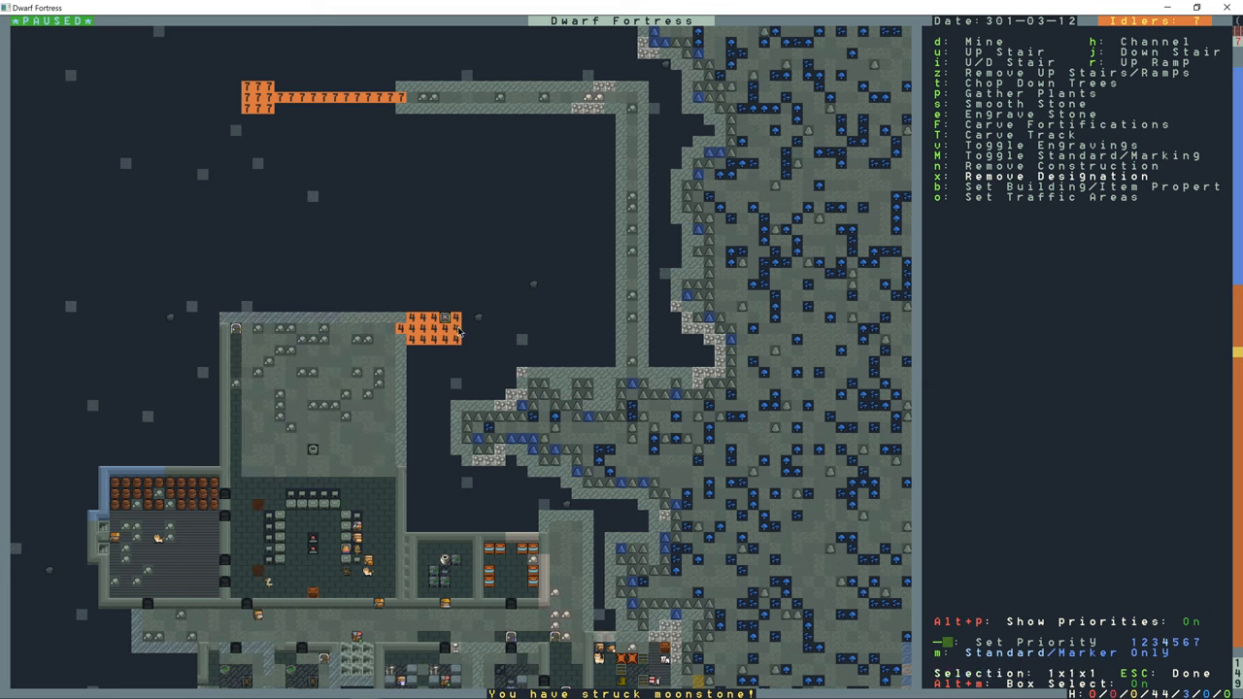
key(Escape)
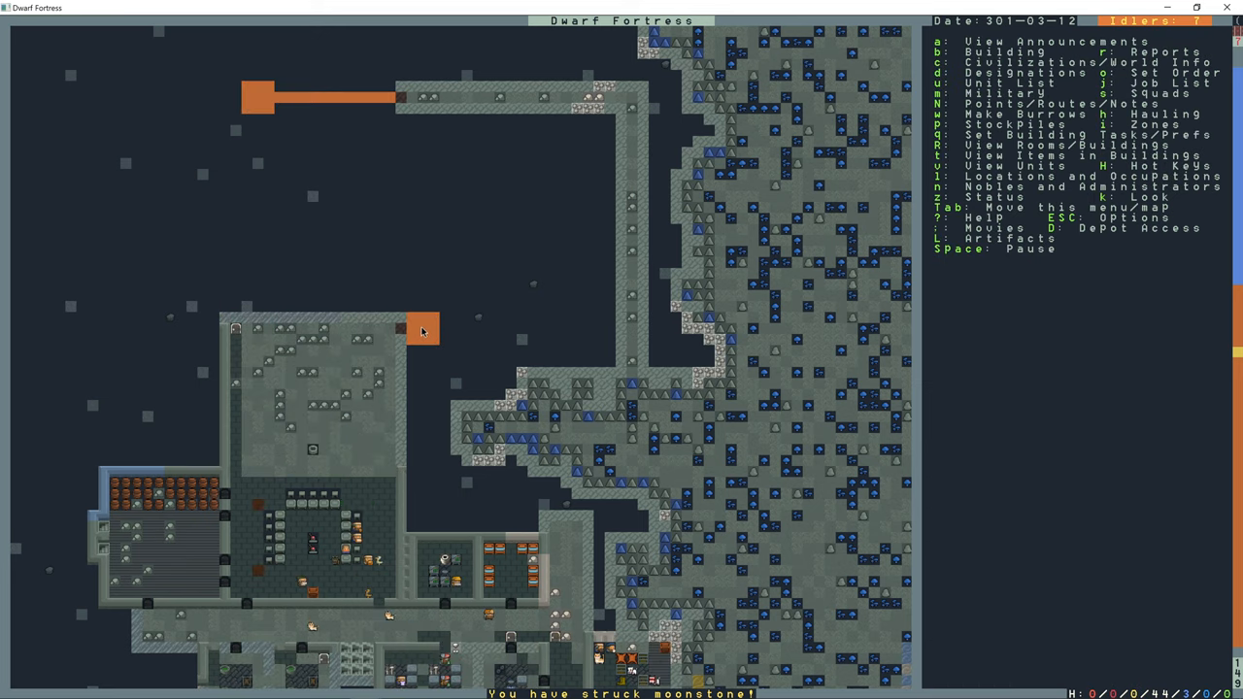
mouse_move(437, 389)
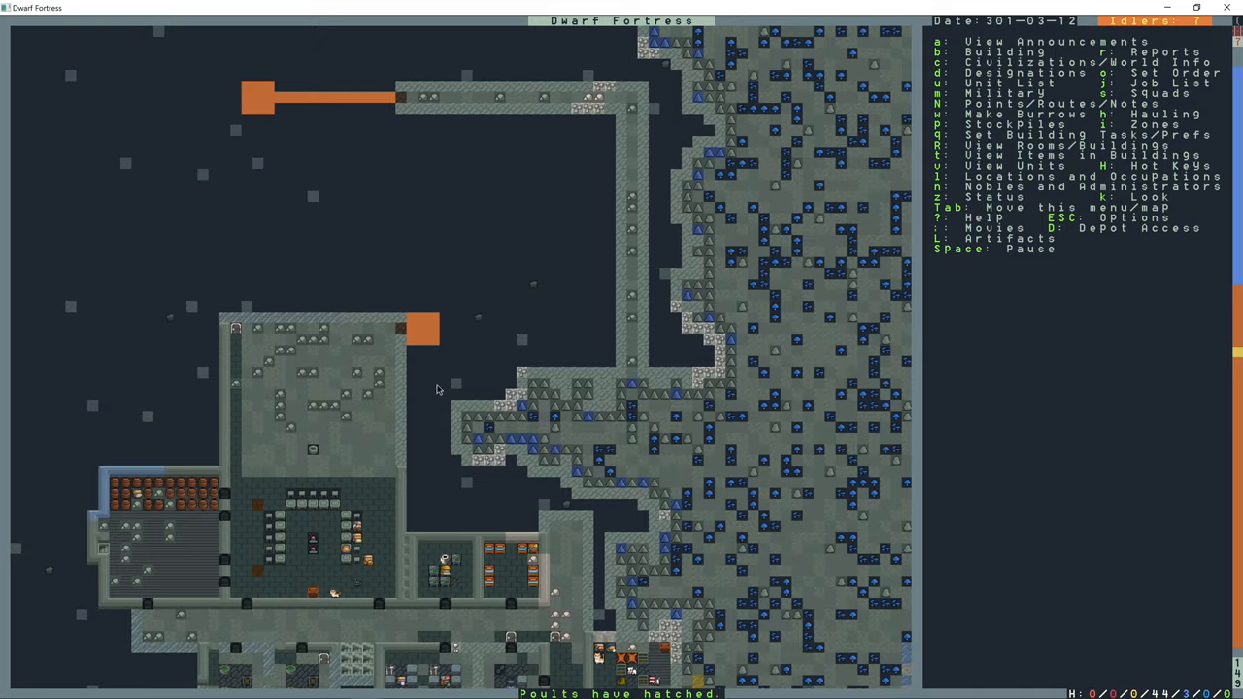
scroll(down, 3)
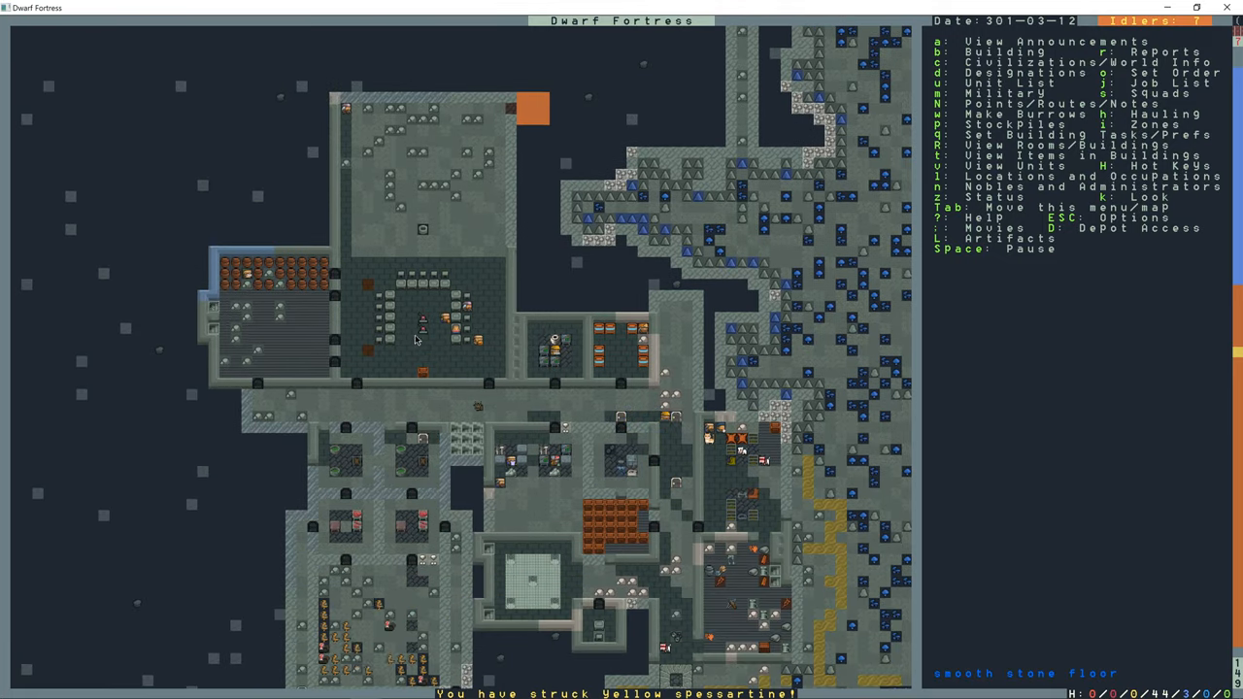
- Link the granite lever to the Rough granite Bridge
click(423, 326)
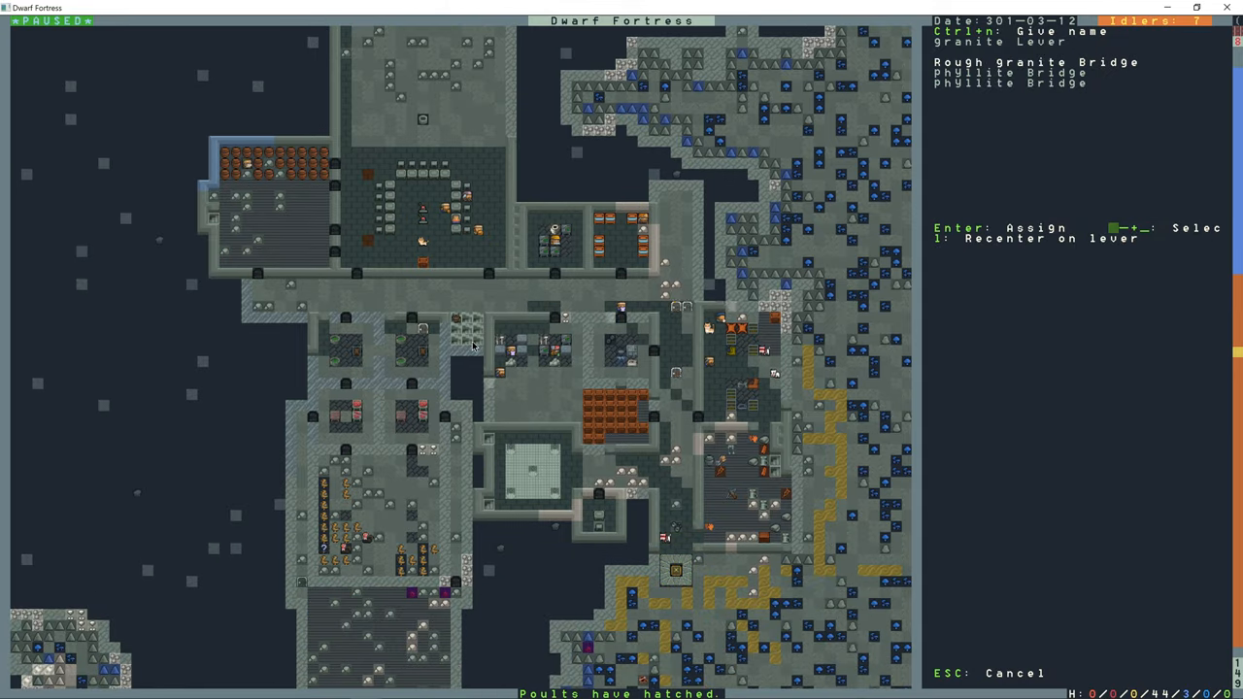
scroll(down, 3)
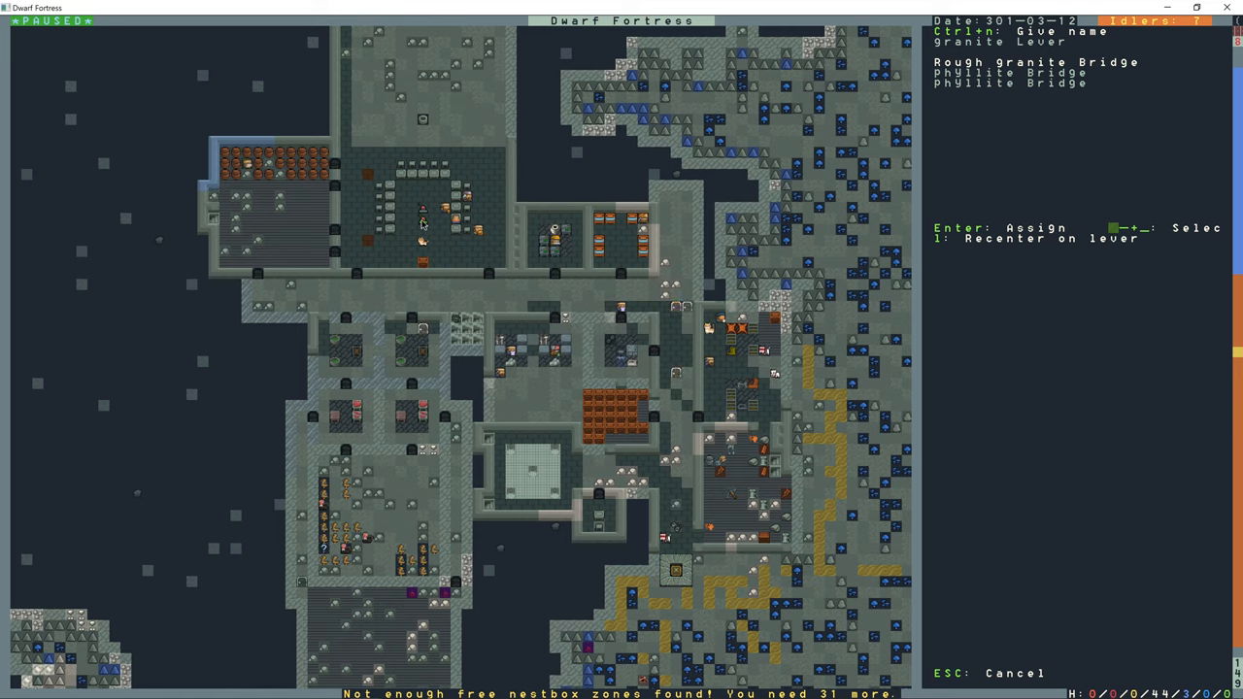
scroll(down, 3)
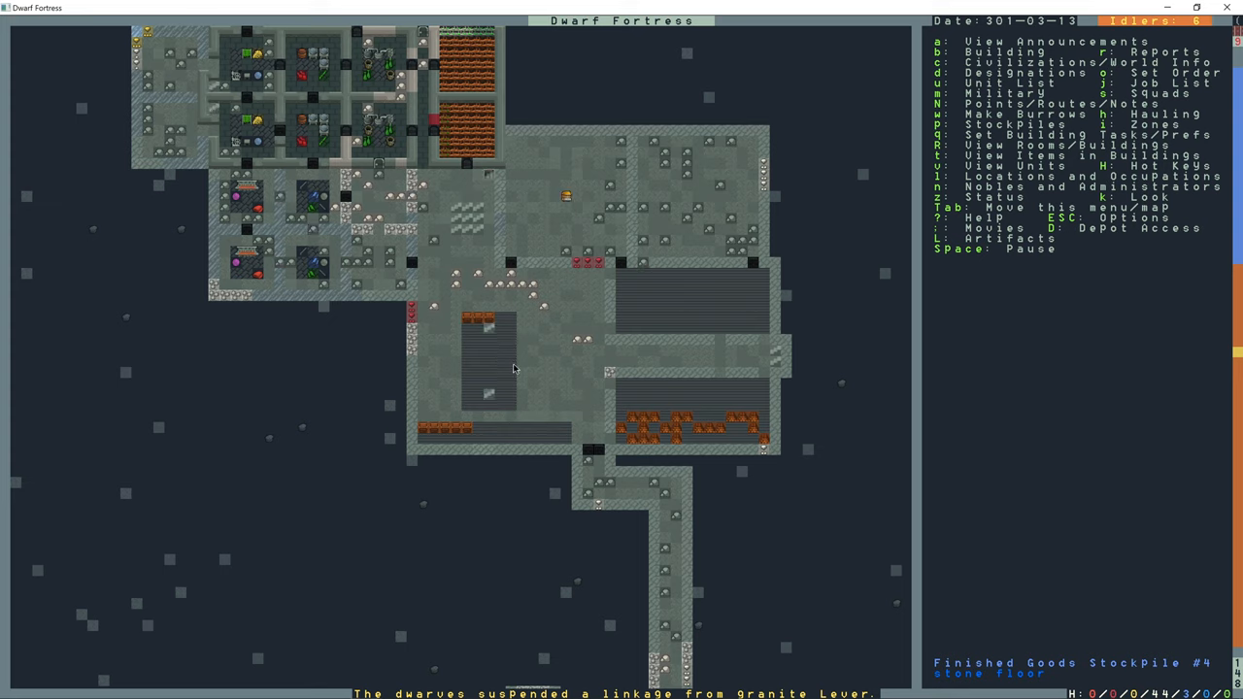
- Check a stockpile's storage settings, then start choosing a fishery workshop to build
key(p)
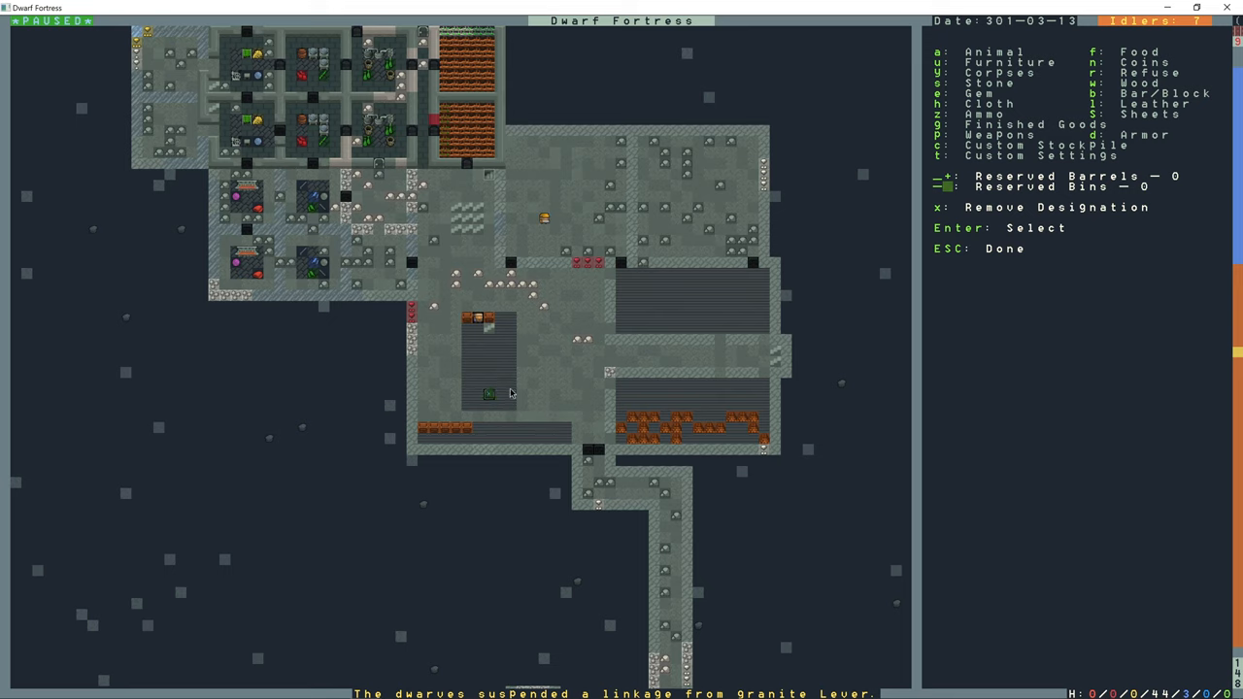
key(Escape)
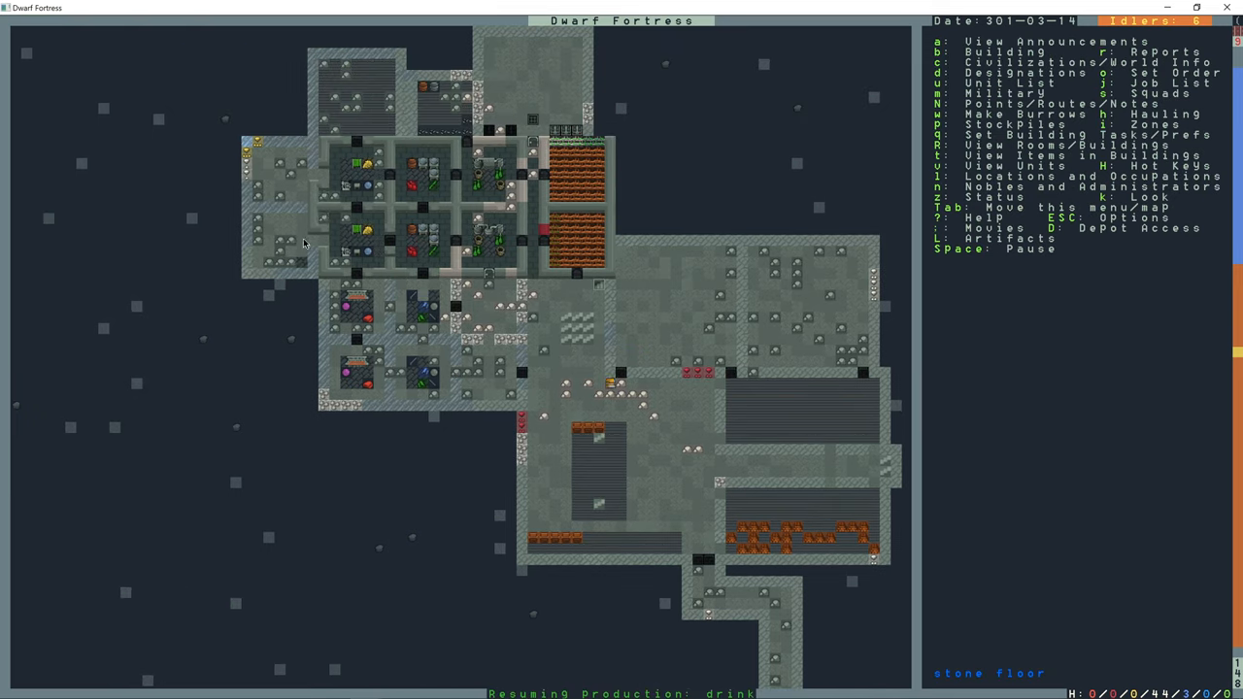
key(b)
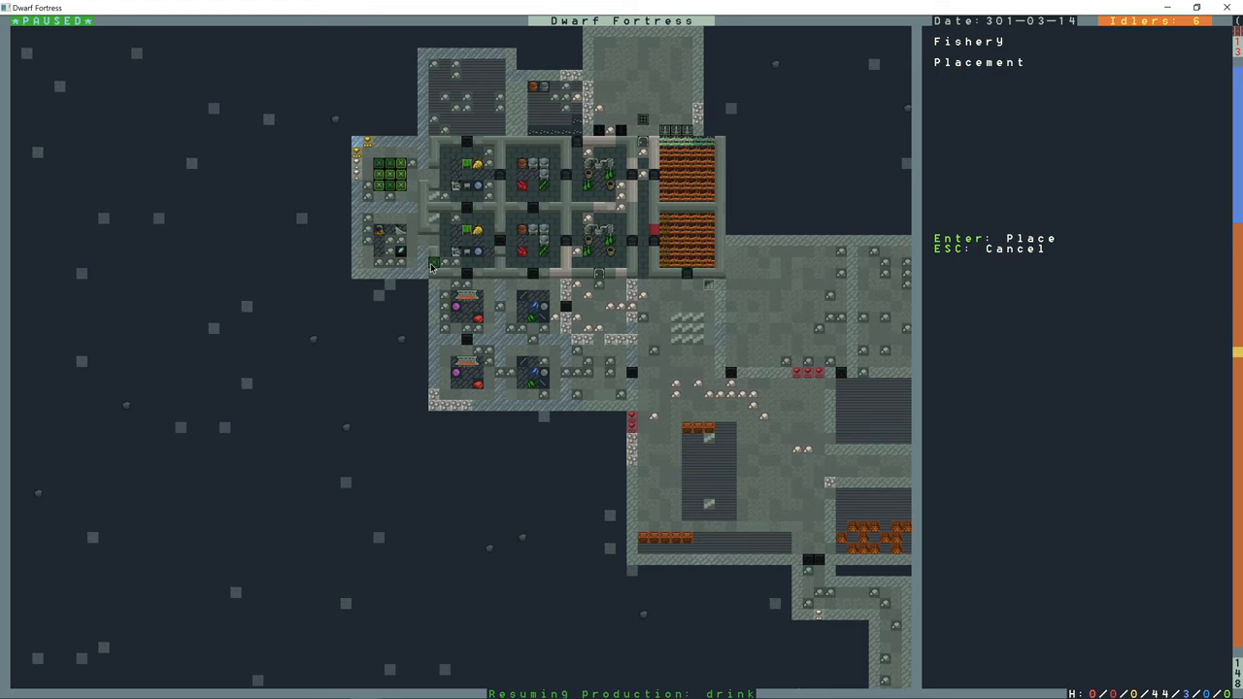
- Place the fishery in the western room and mark the rock strip along its west edge for digging
key(Escape)
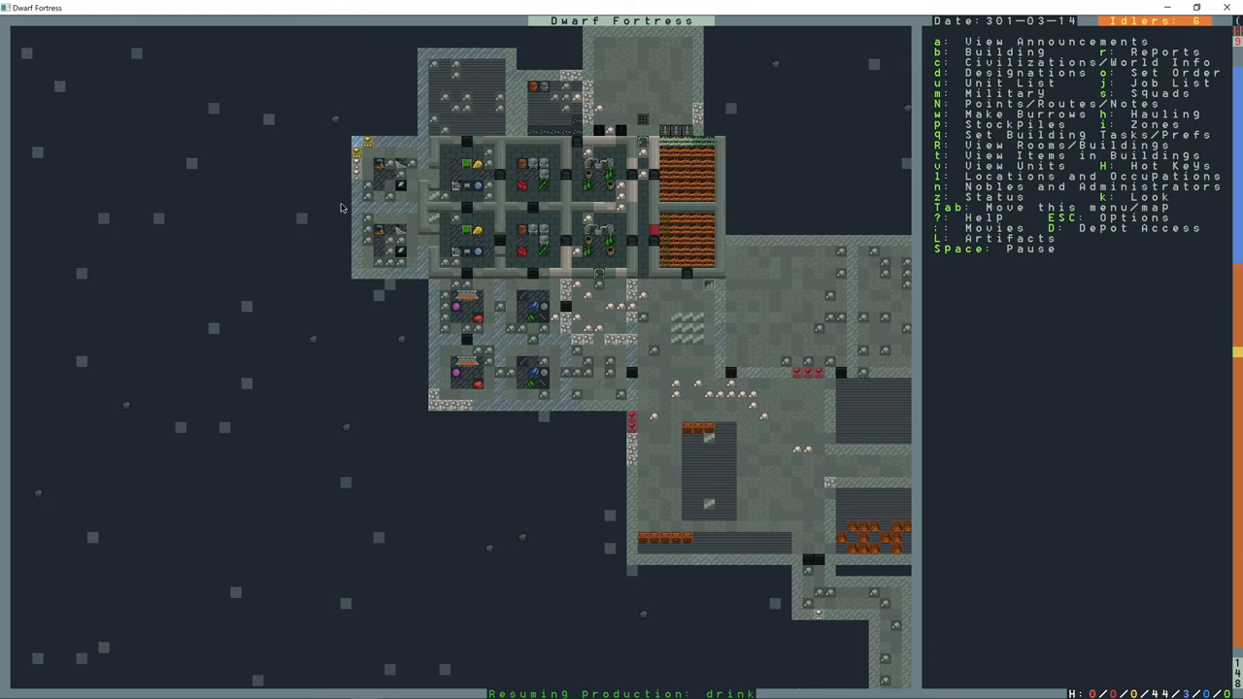
key(d)
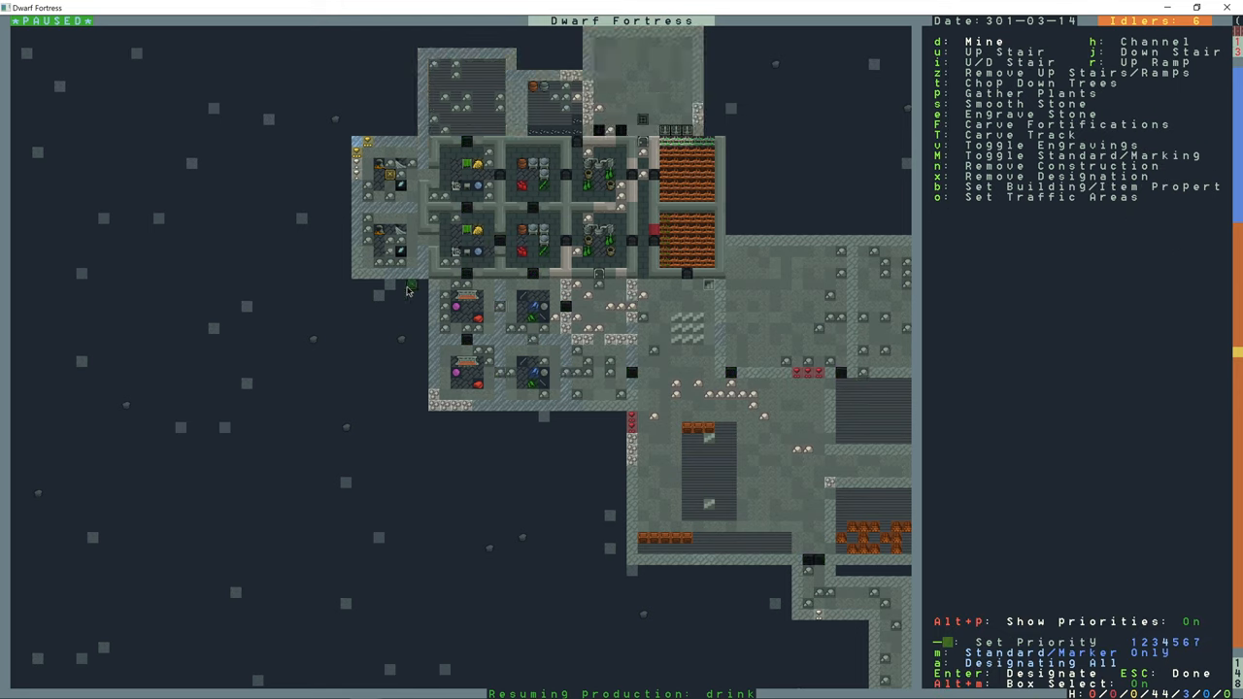
mouse_move(345, 151)
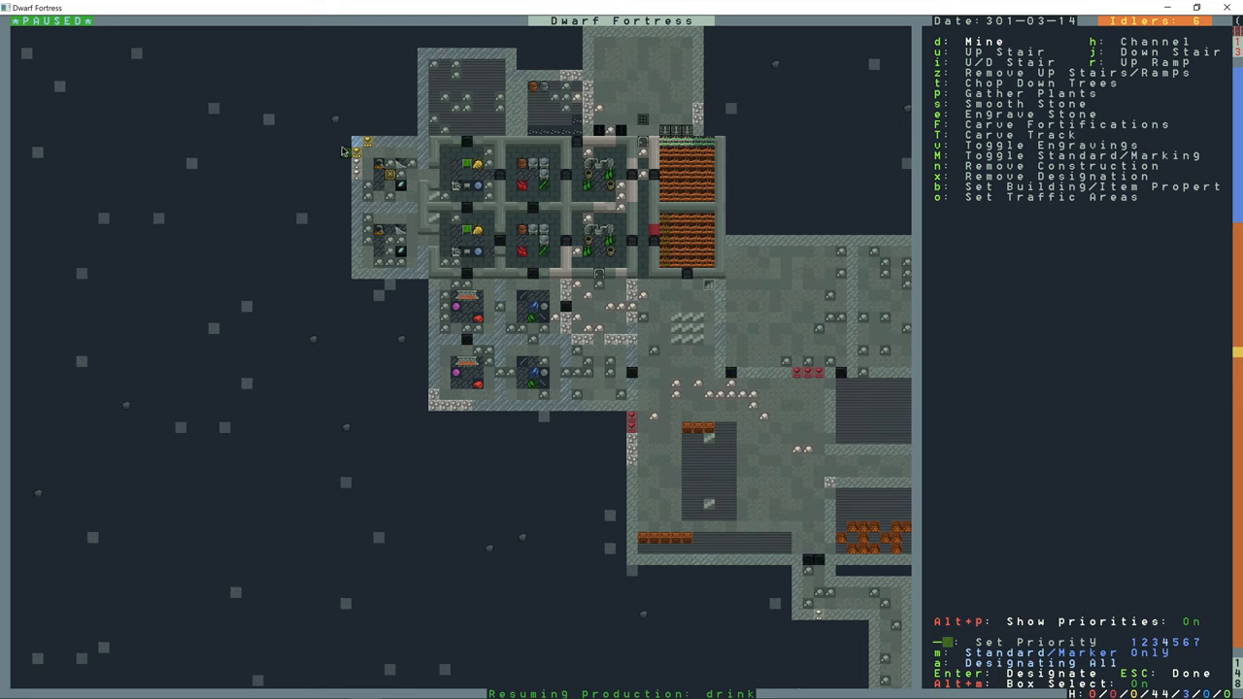
drag(357, 146, 337, 264)
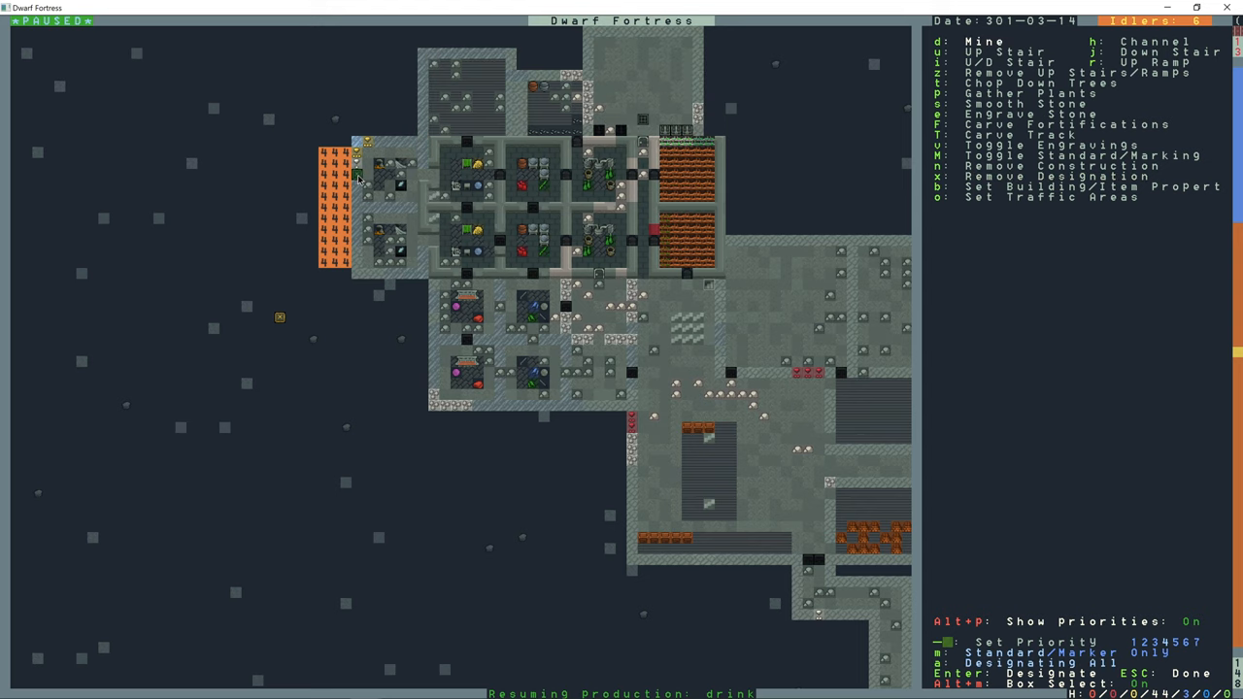
key(Escape)
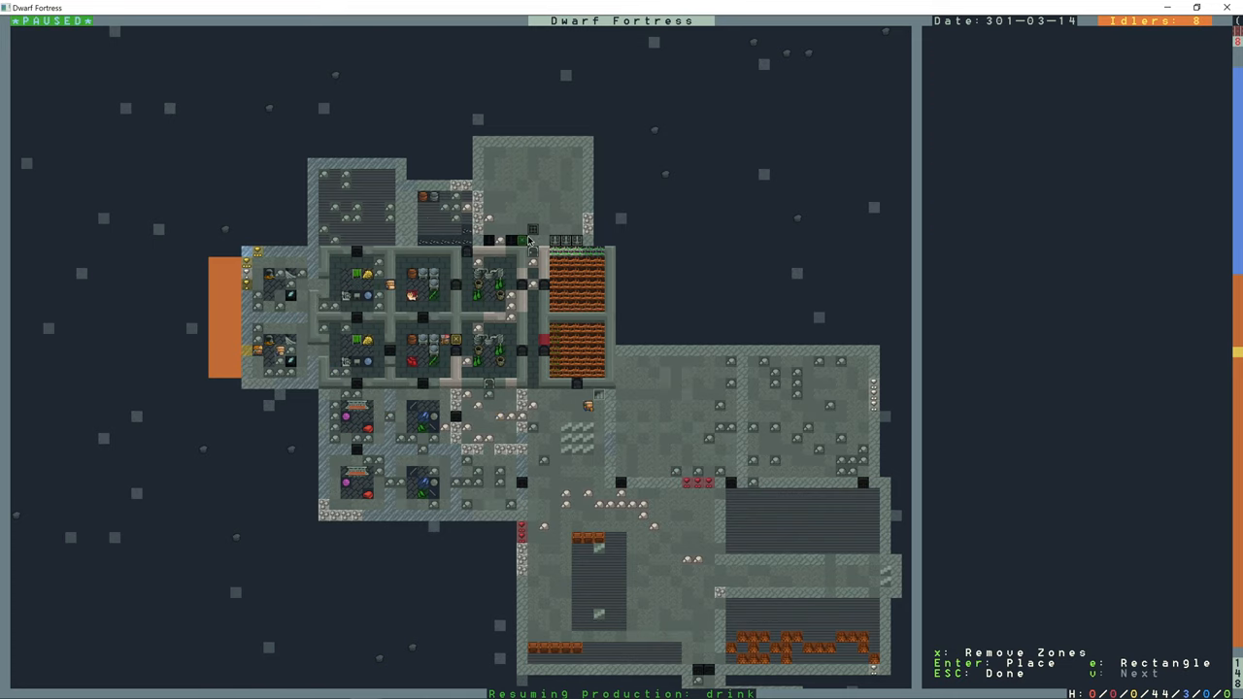
mouse_move(498, 184)
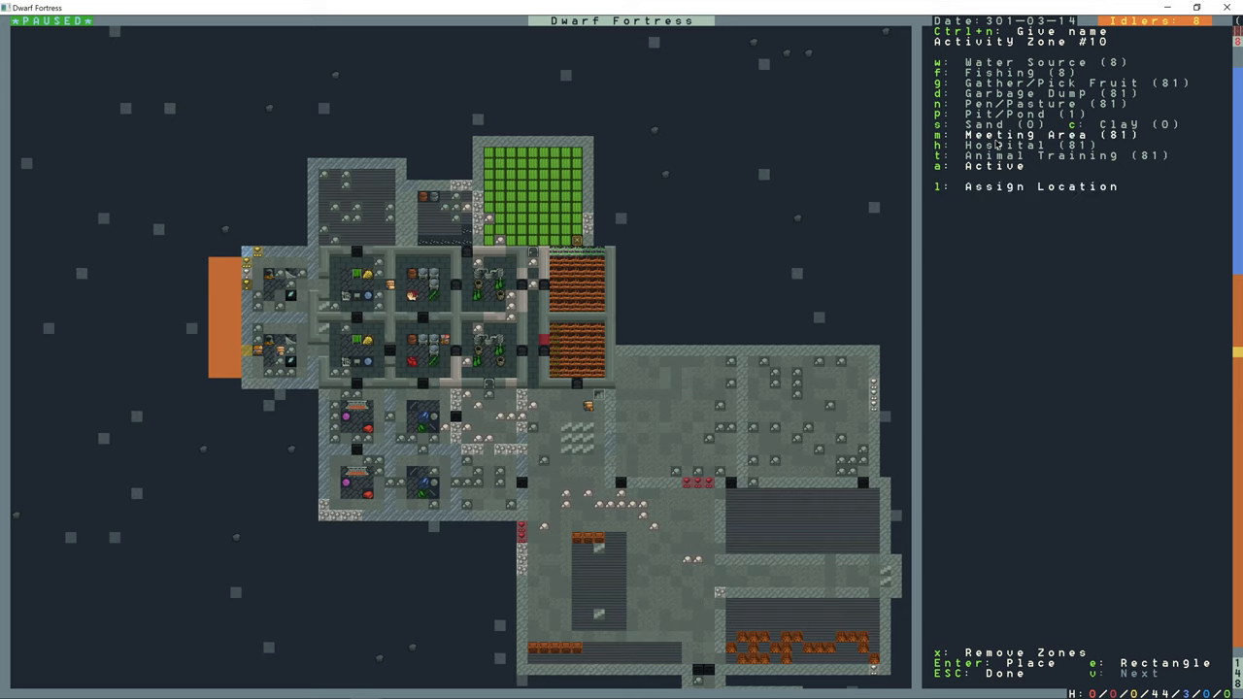
- Add a new guildhall location, The Fragrant Syrup, to the top-room zone
key(l)
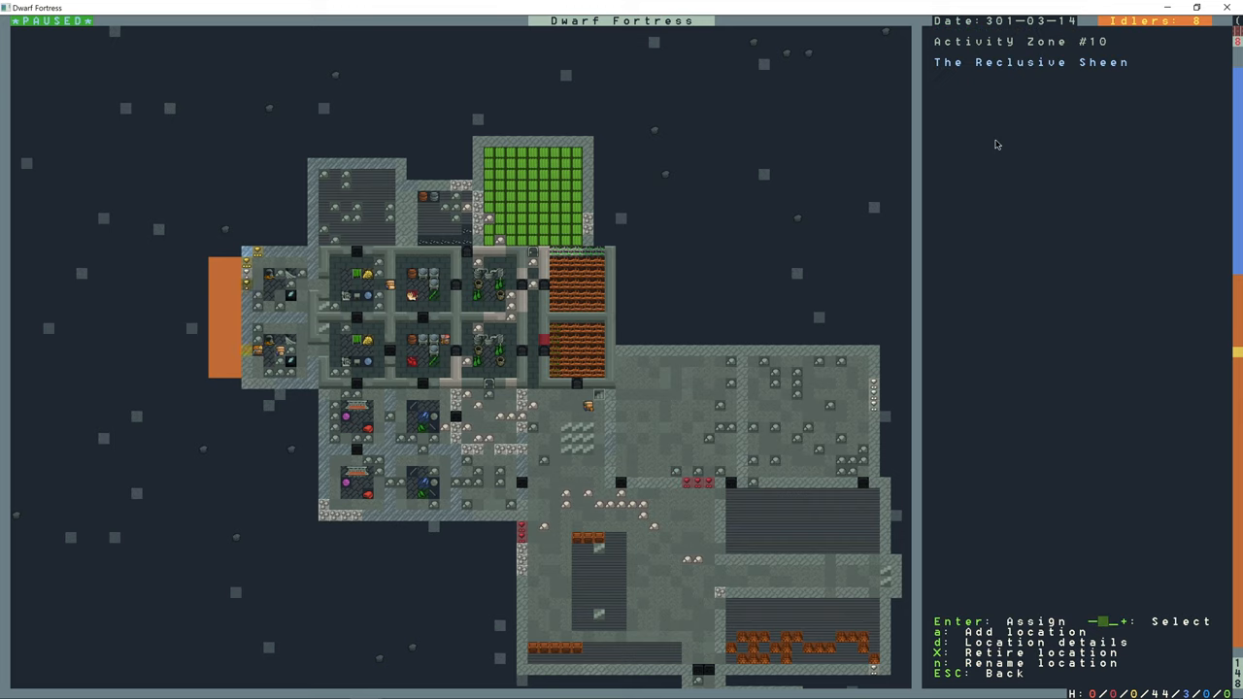
key(a)
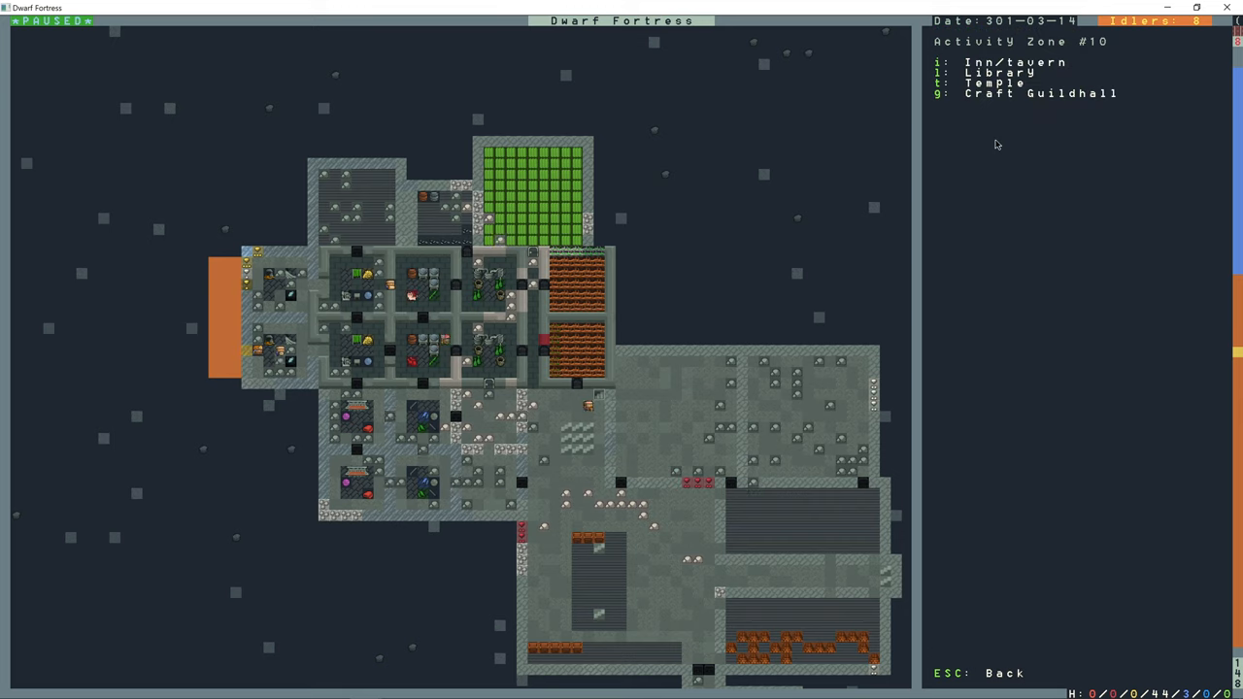
mouse_move(1039, 109)
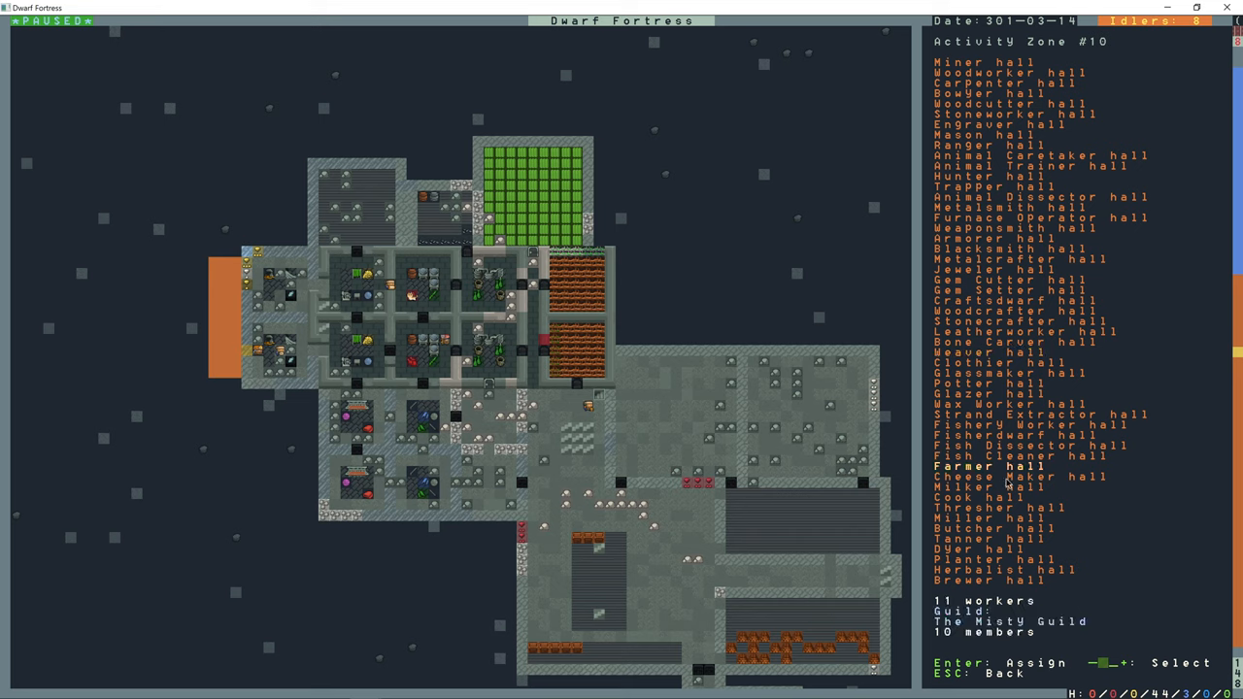
key(Escape)
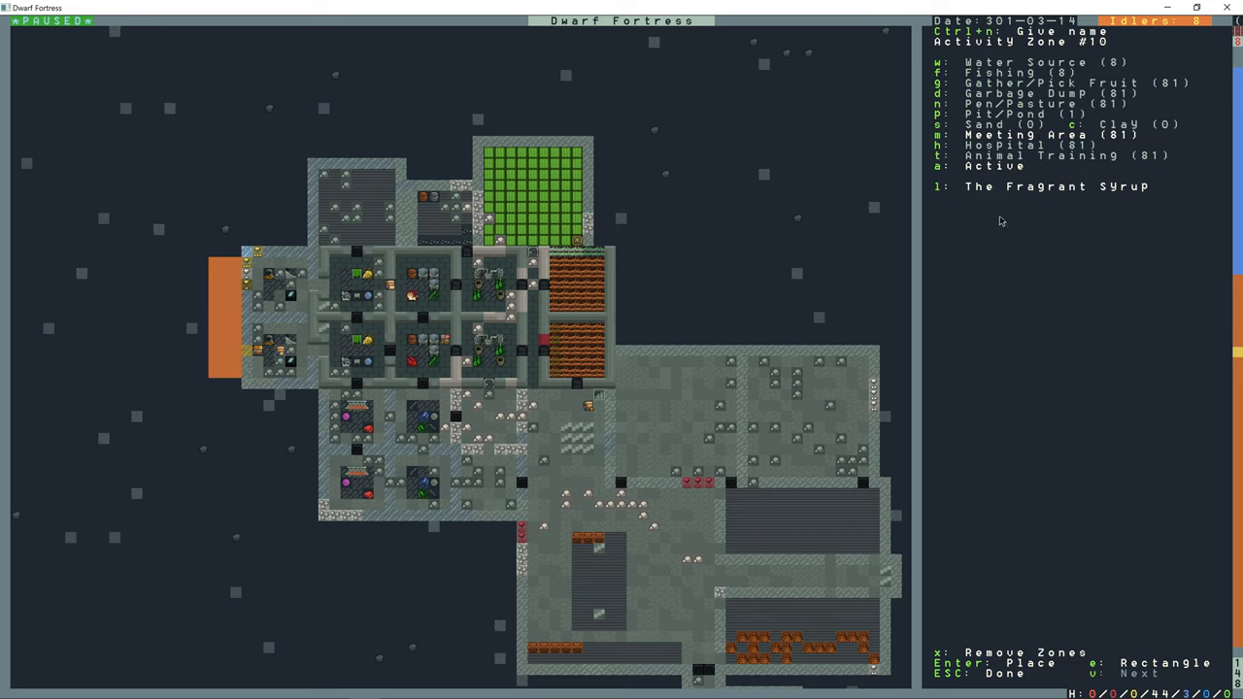
- Leave zone editing, pause the game, and briefly check the designations menu
key(Escape)
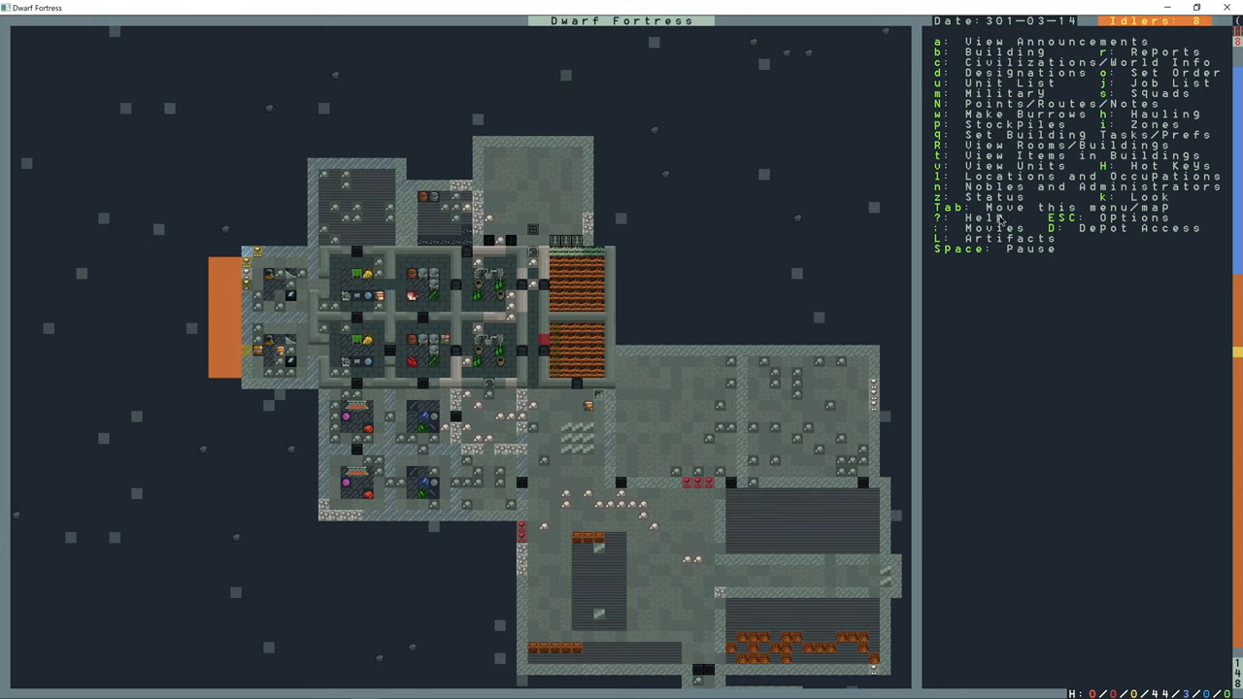
key(space)
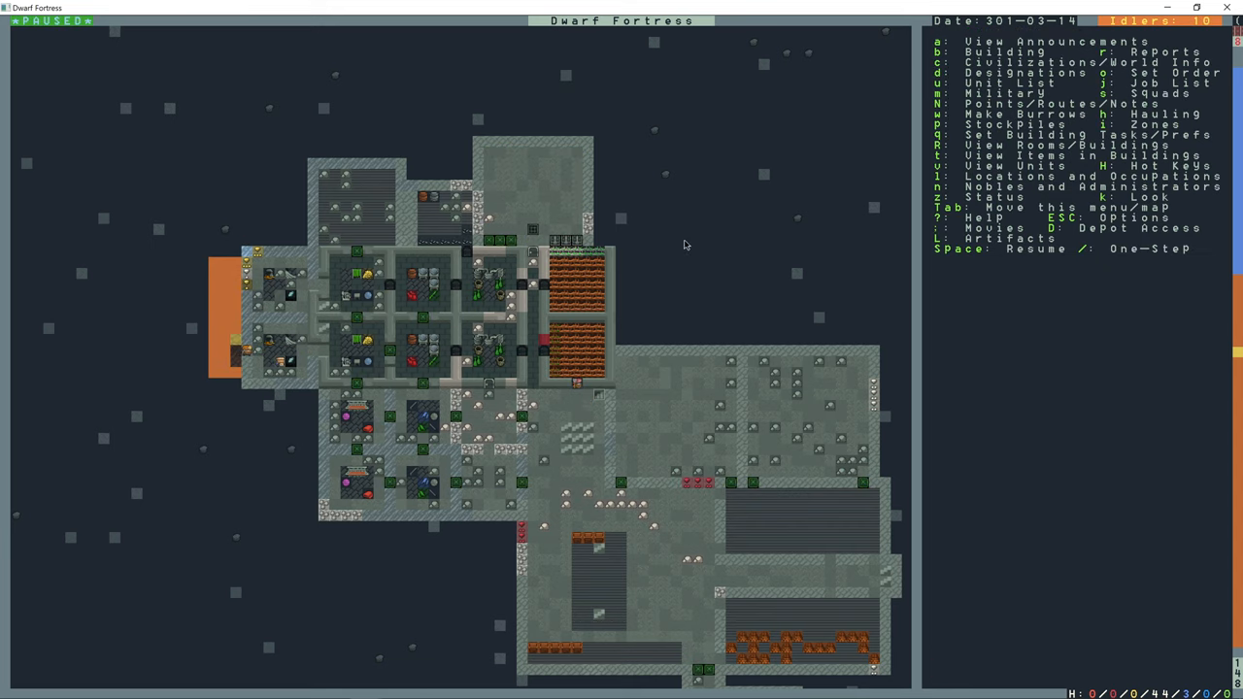
key(d)
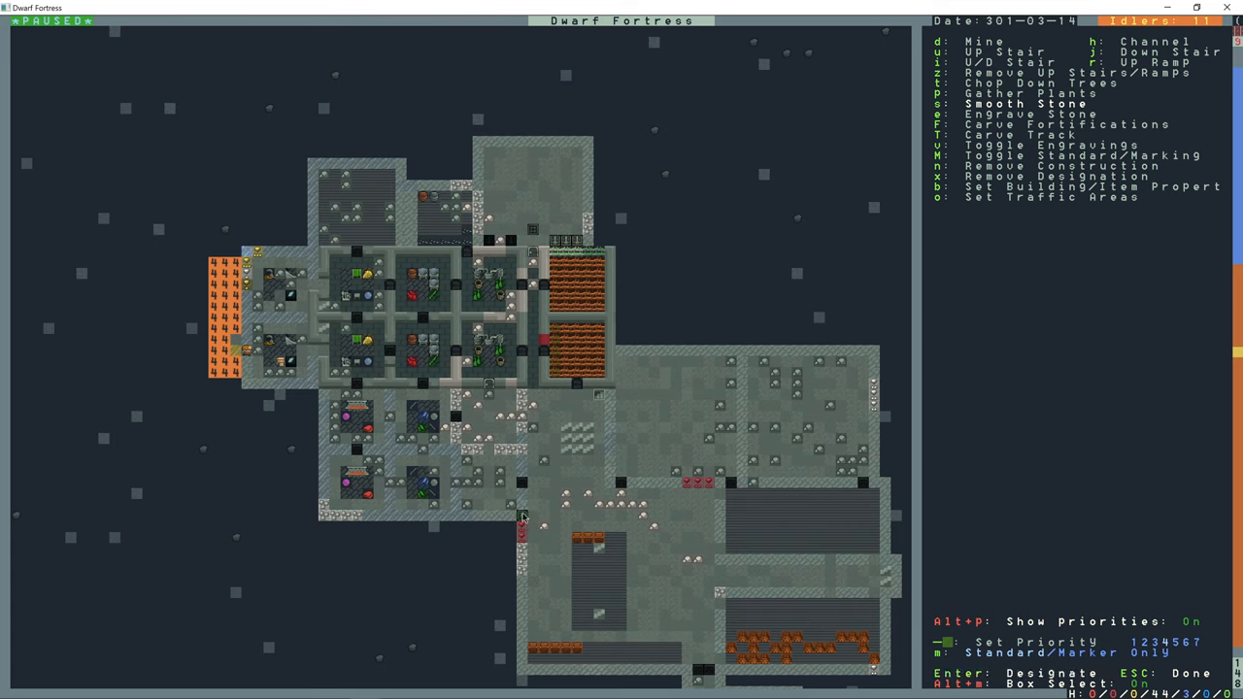
key(Escape)
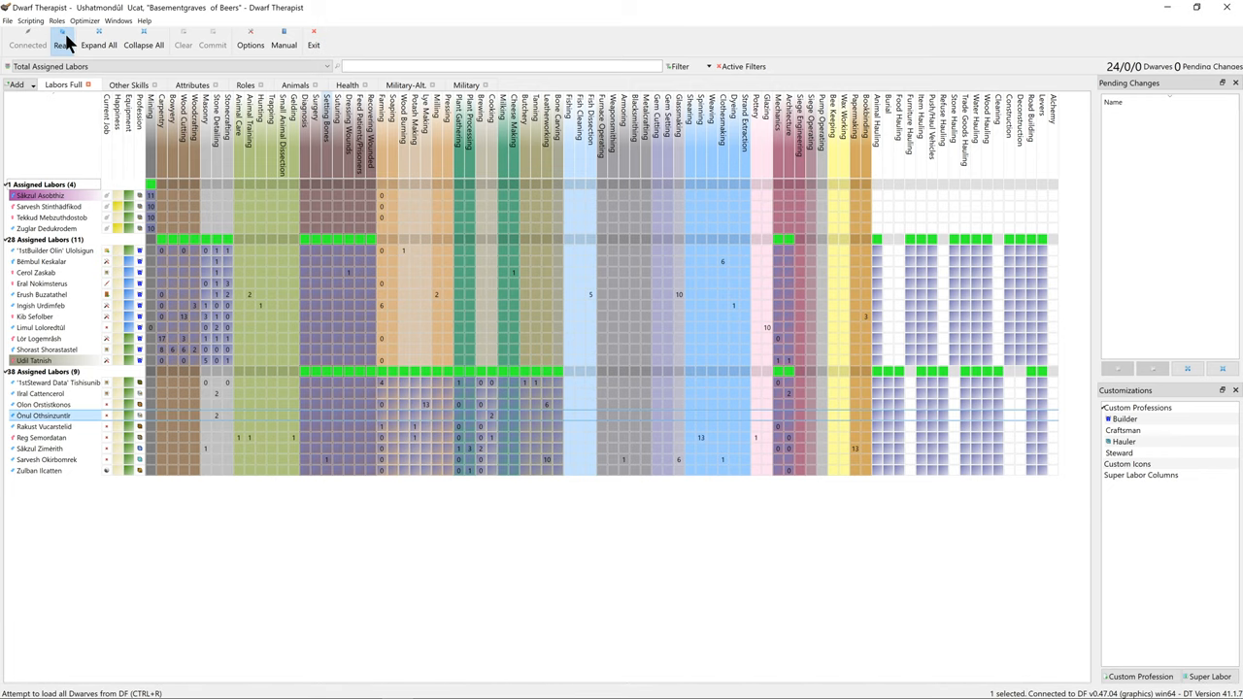
- Load the dwarves, make spring 301 migrant Alath Onulatham a Steward, and commit the labor changes
click(61, 38)
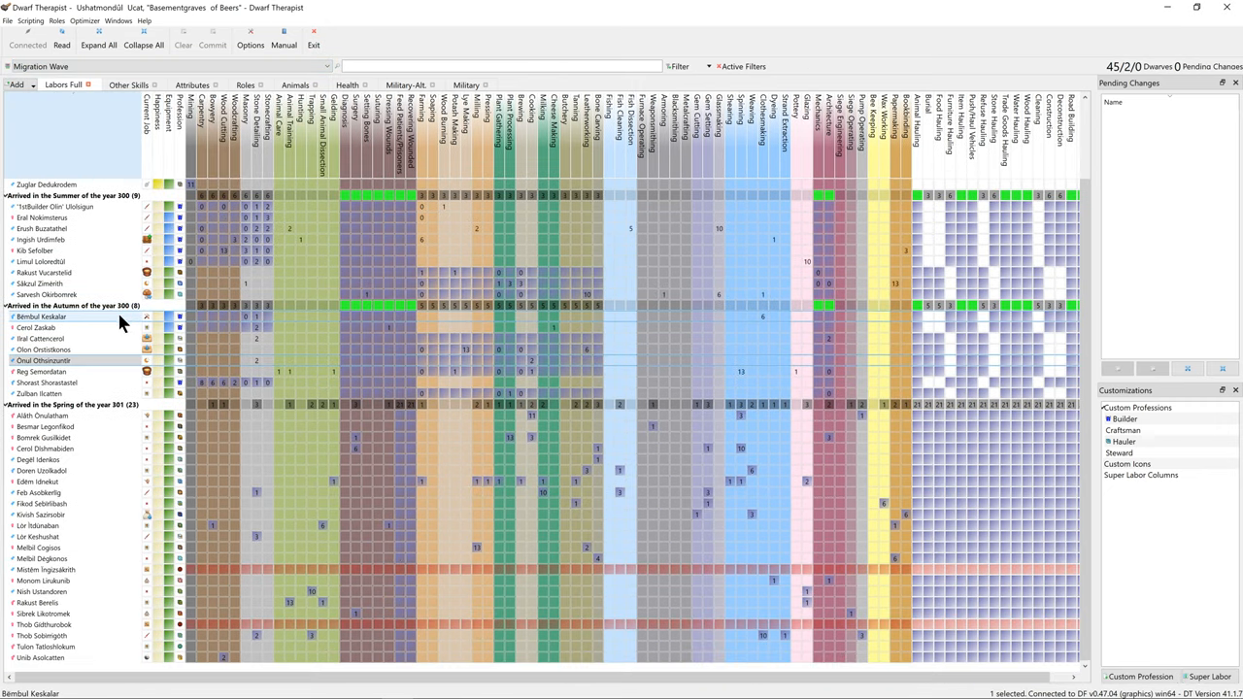
click(44, 415)
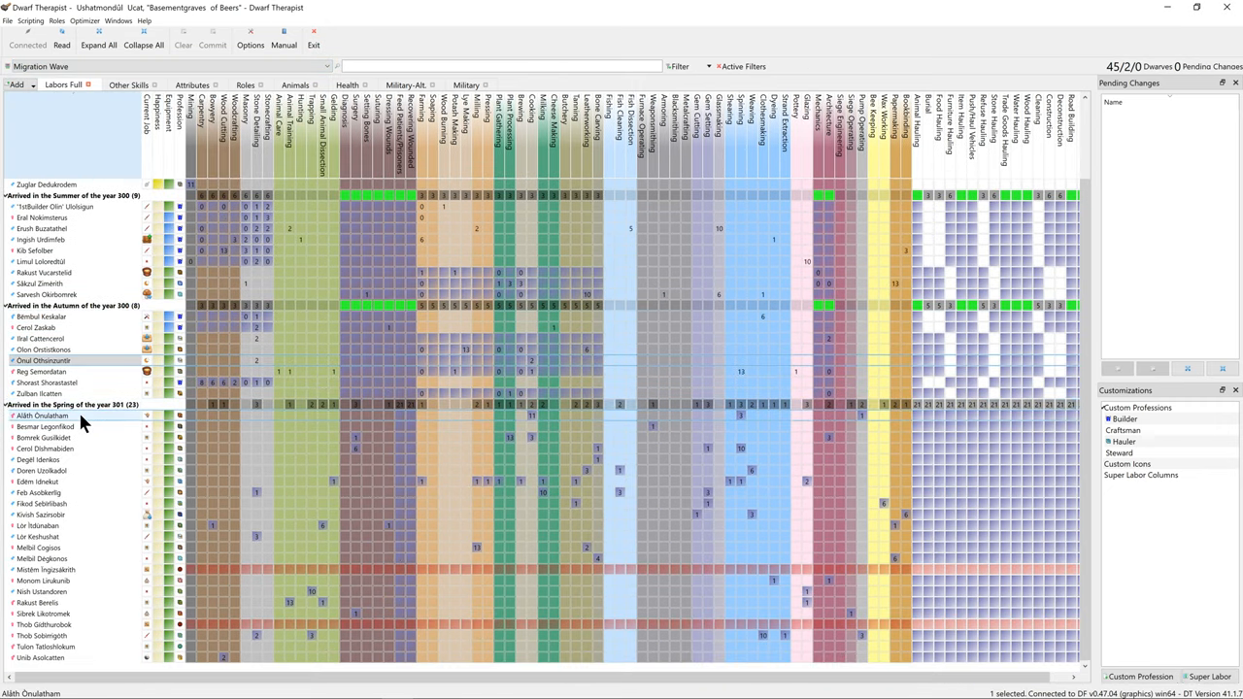
click(43, 515)
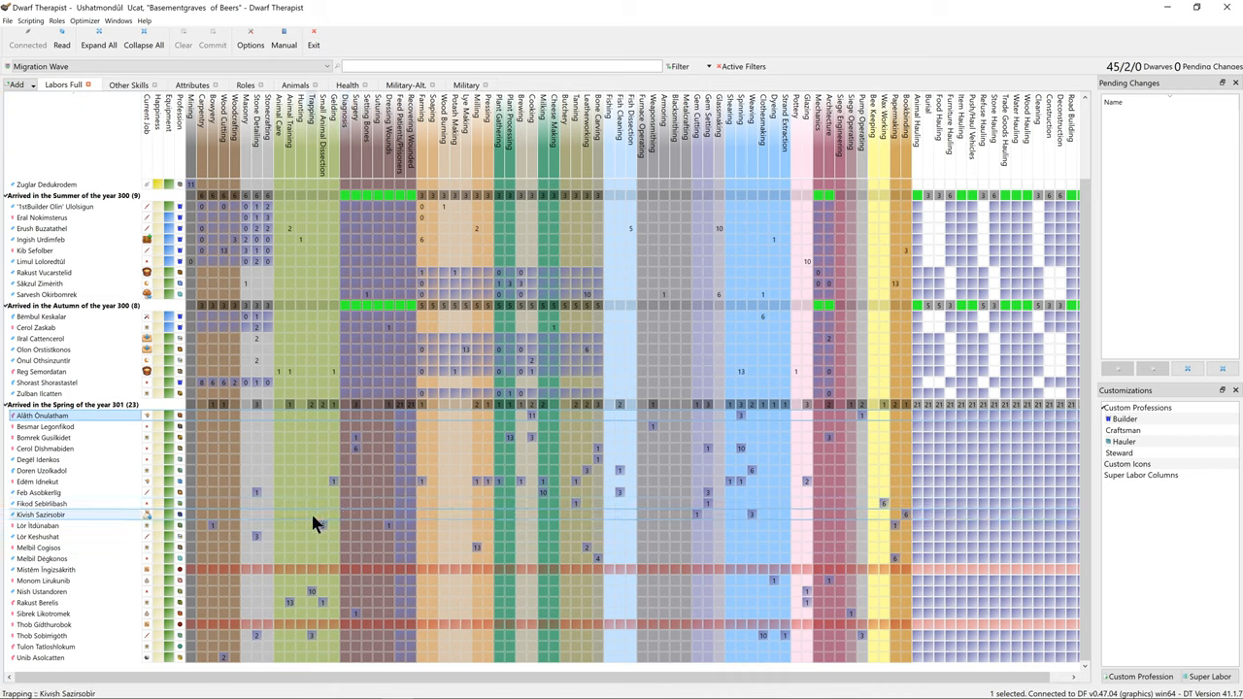
mouse_move(291, 405)
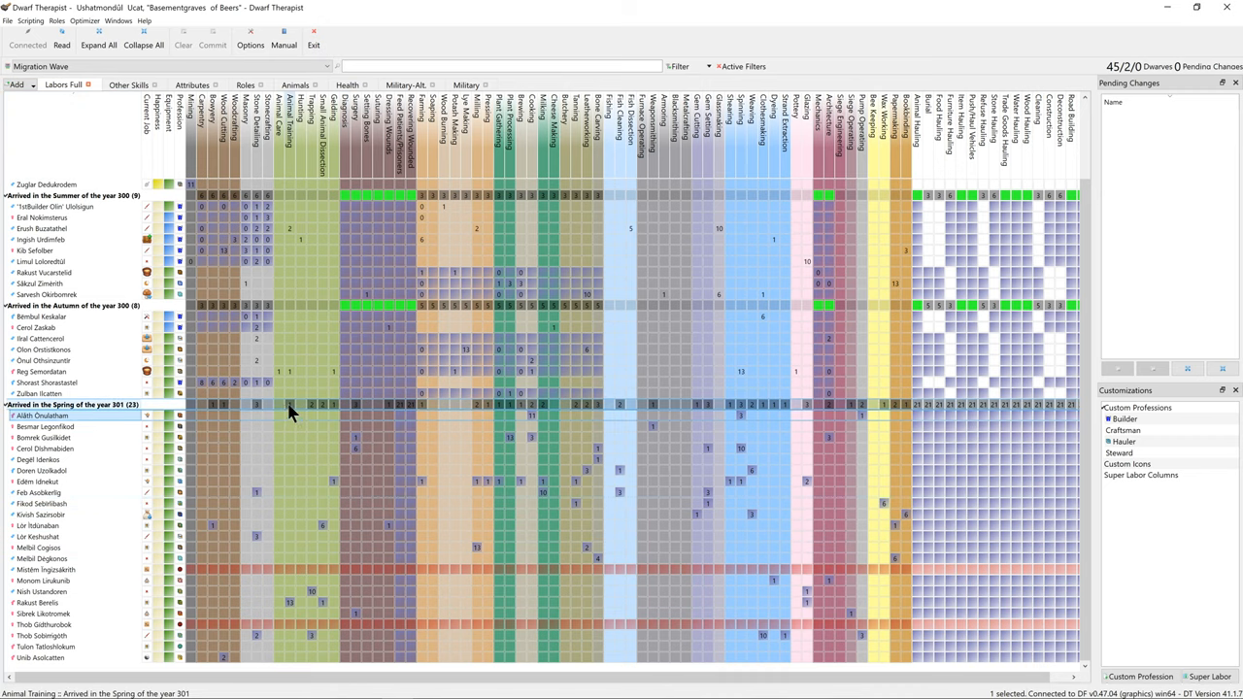
click(301, 405)
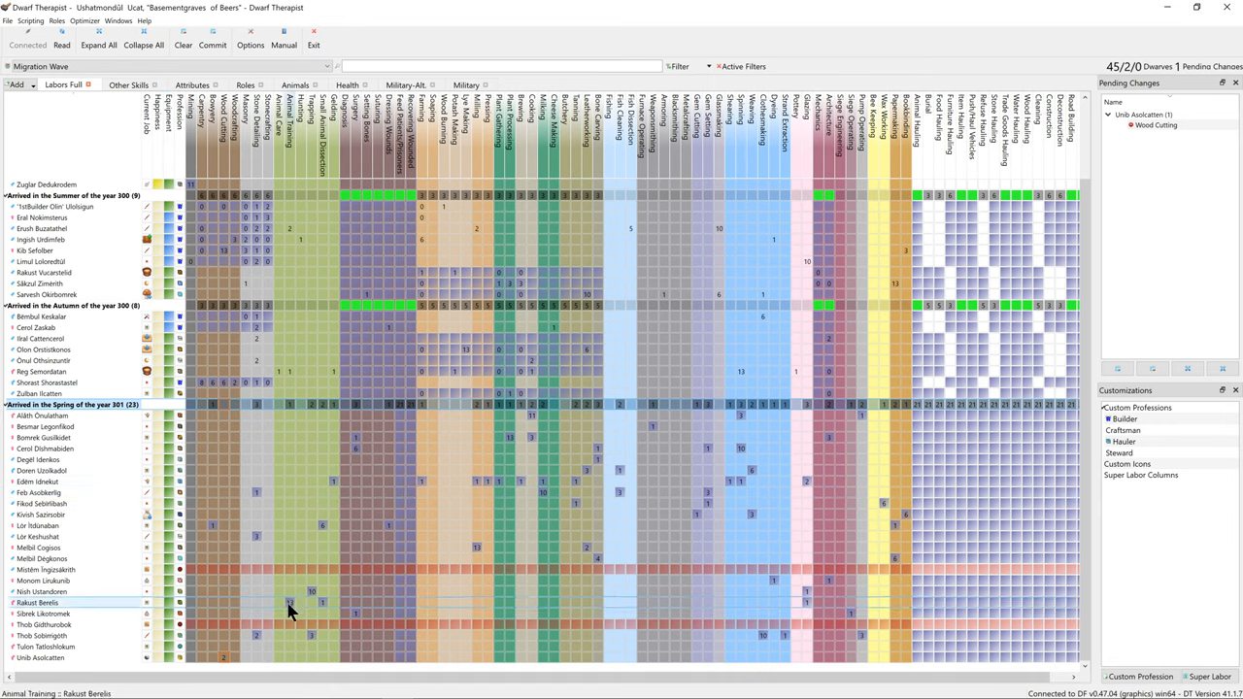
mouse_move(289, 608)
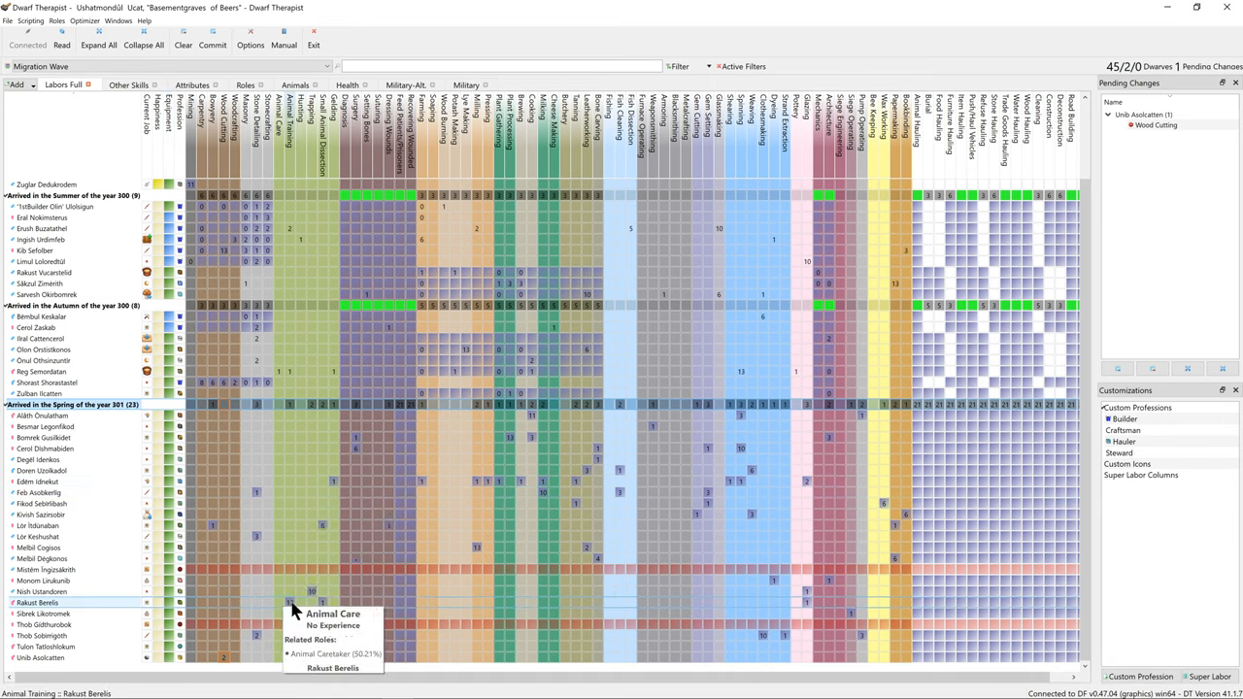
mouse_move(226, 665)
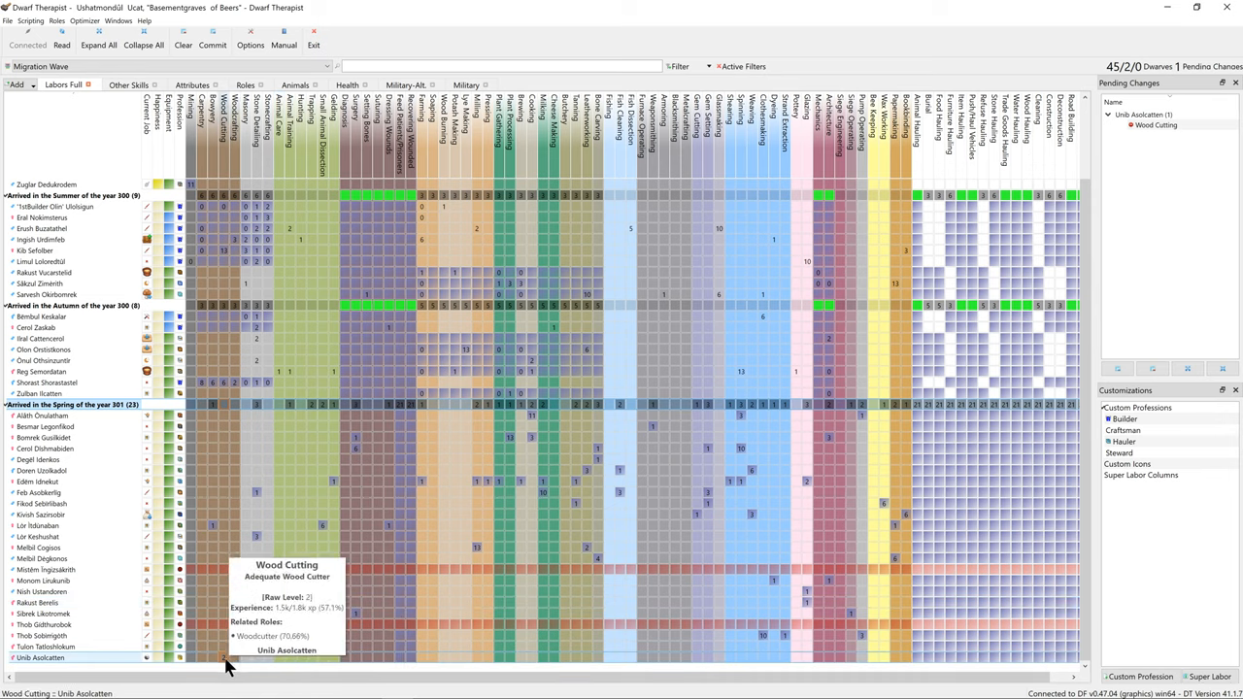
mouse_move(543, 493)
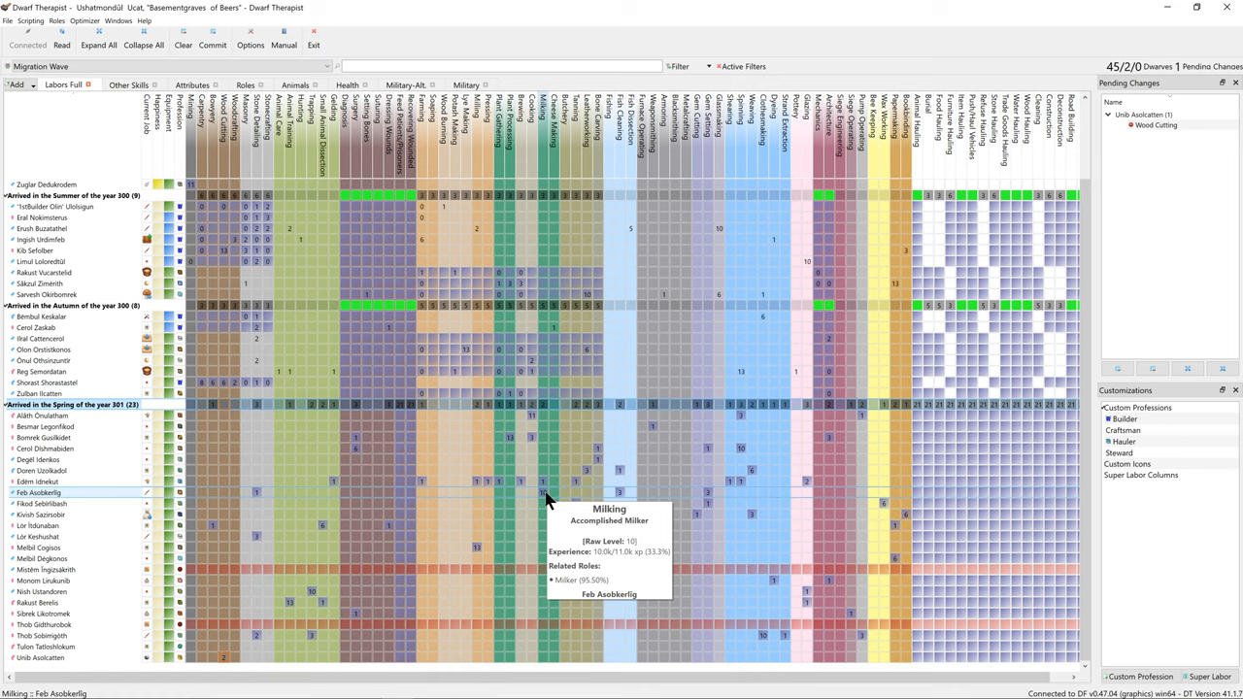
mouse_move(534, 420)
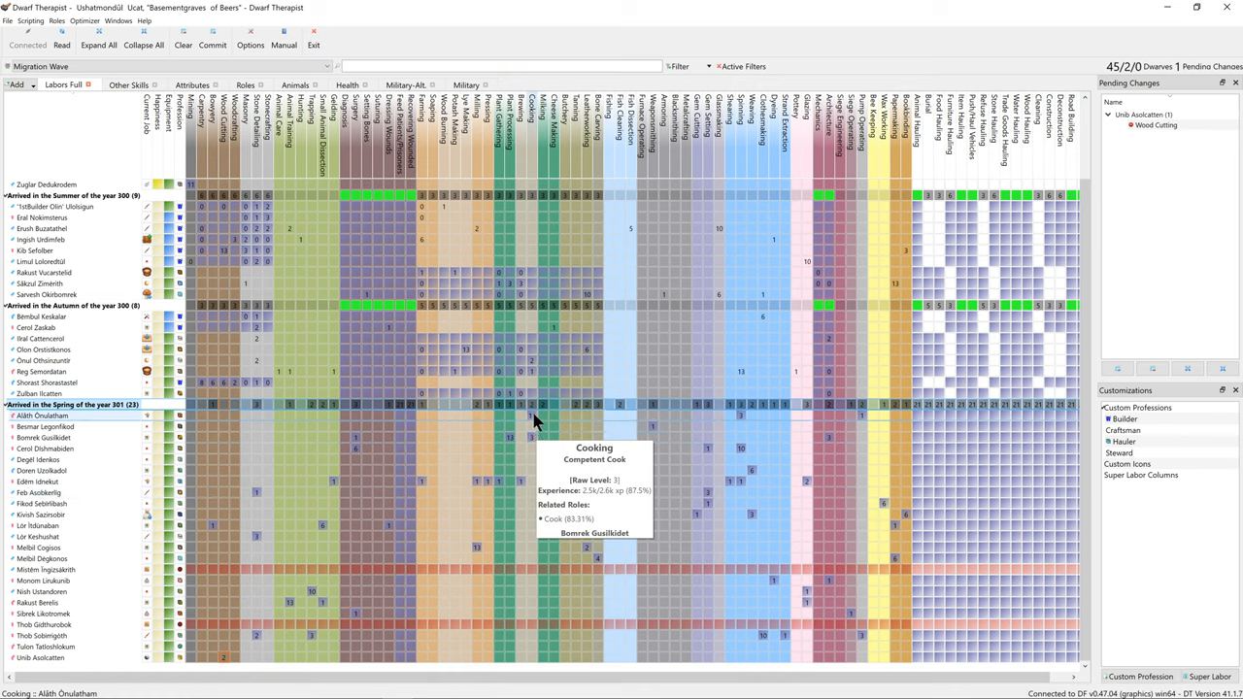
mouse_move(532, 416)
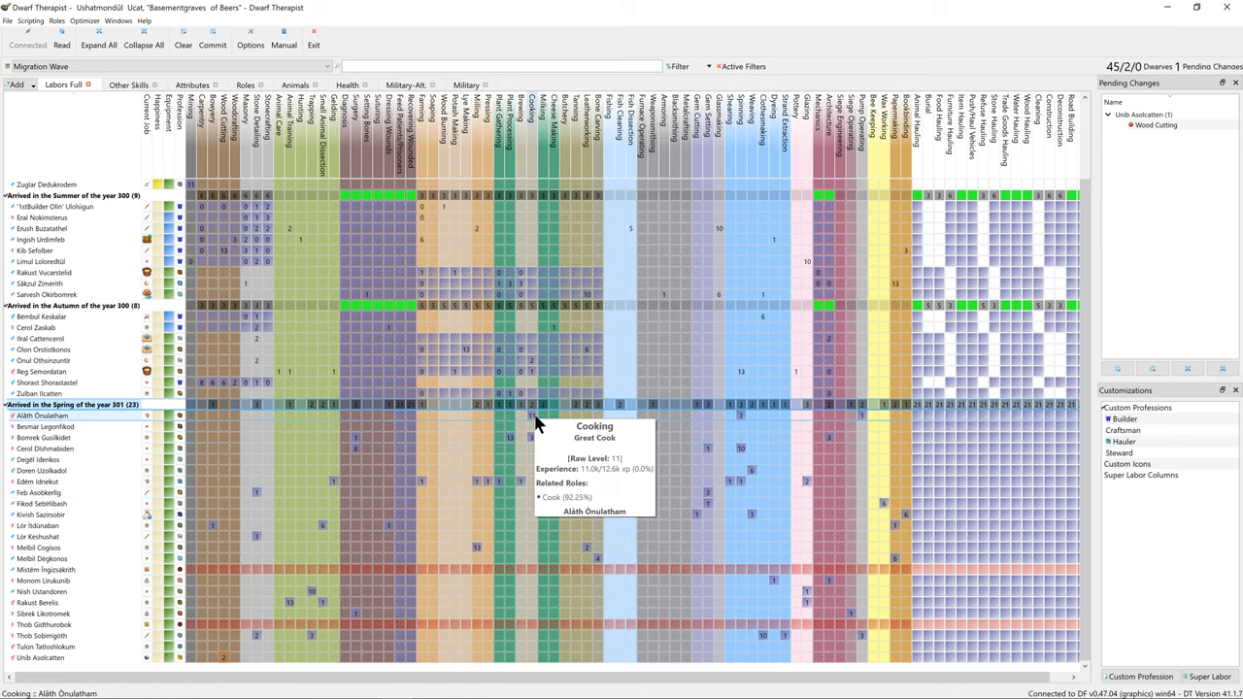
mouse_move(95, 440)
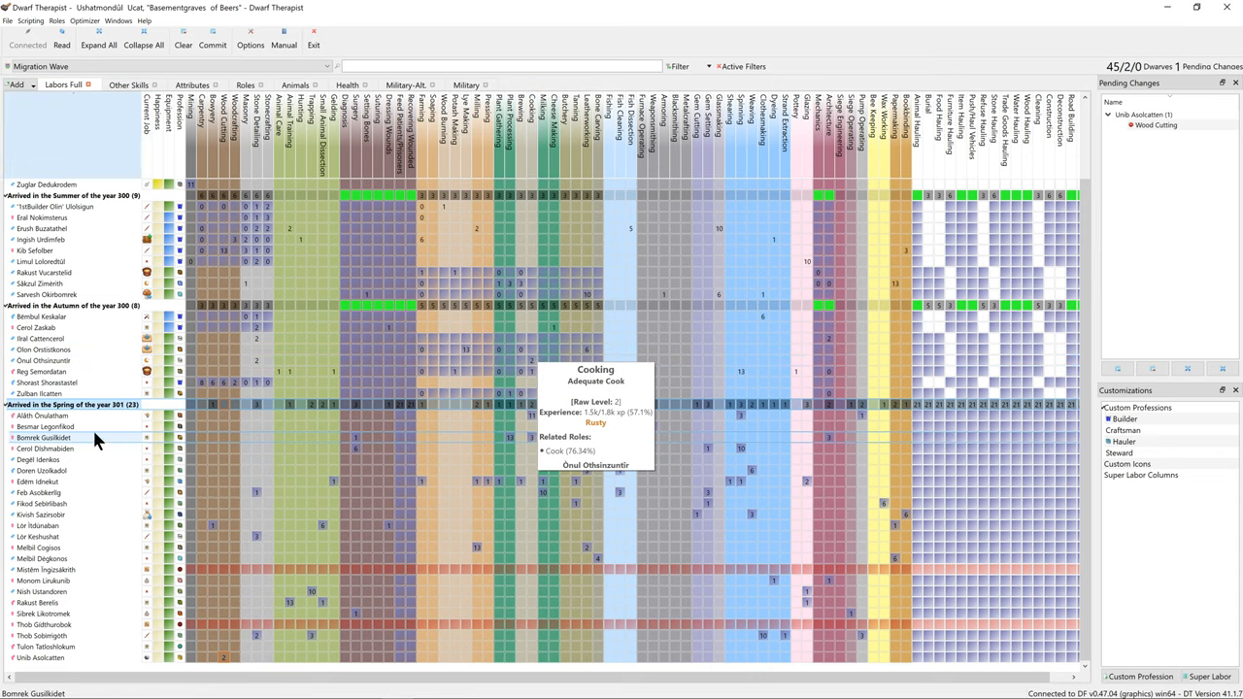
right_click(42, 416)
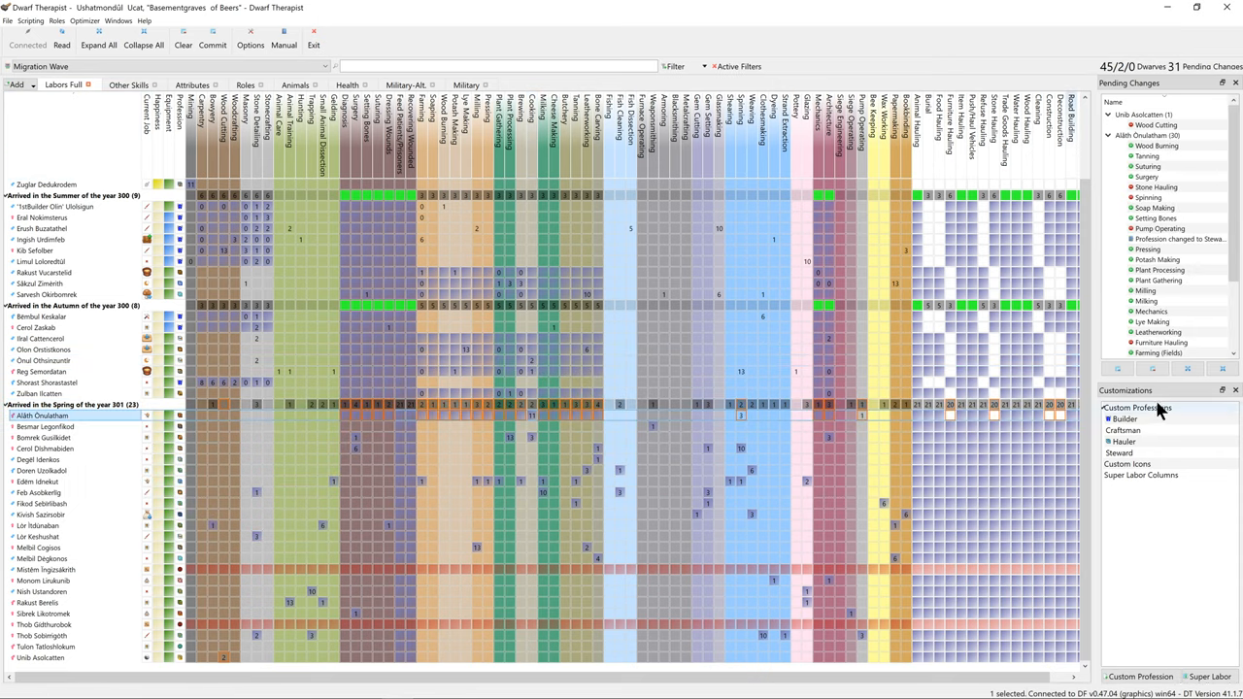
click(212, 40)
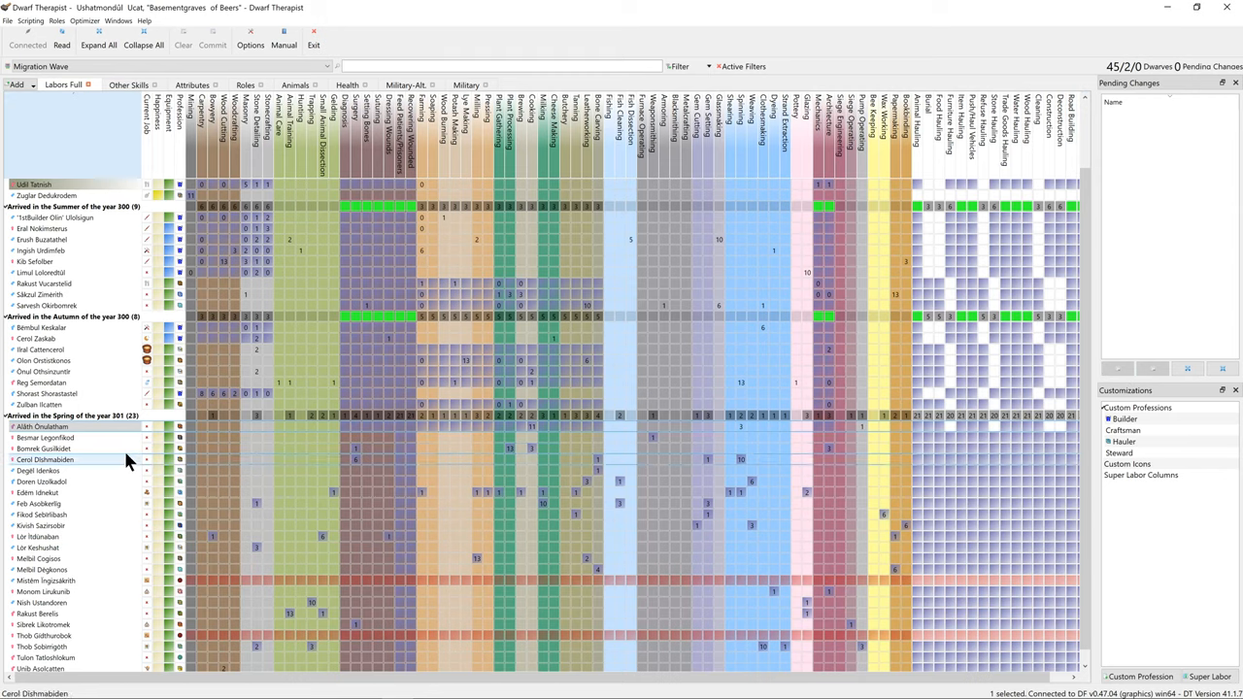
- Select the spring 301 migrants and queue Fishing for six, including Feb Asobkerlig and Bomrek Gusilkidet
click(45, 437)
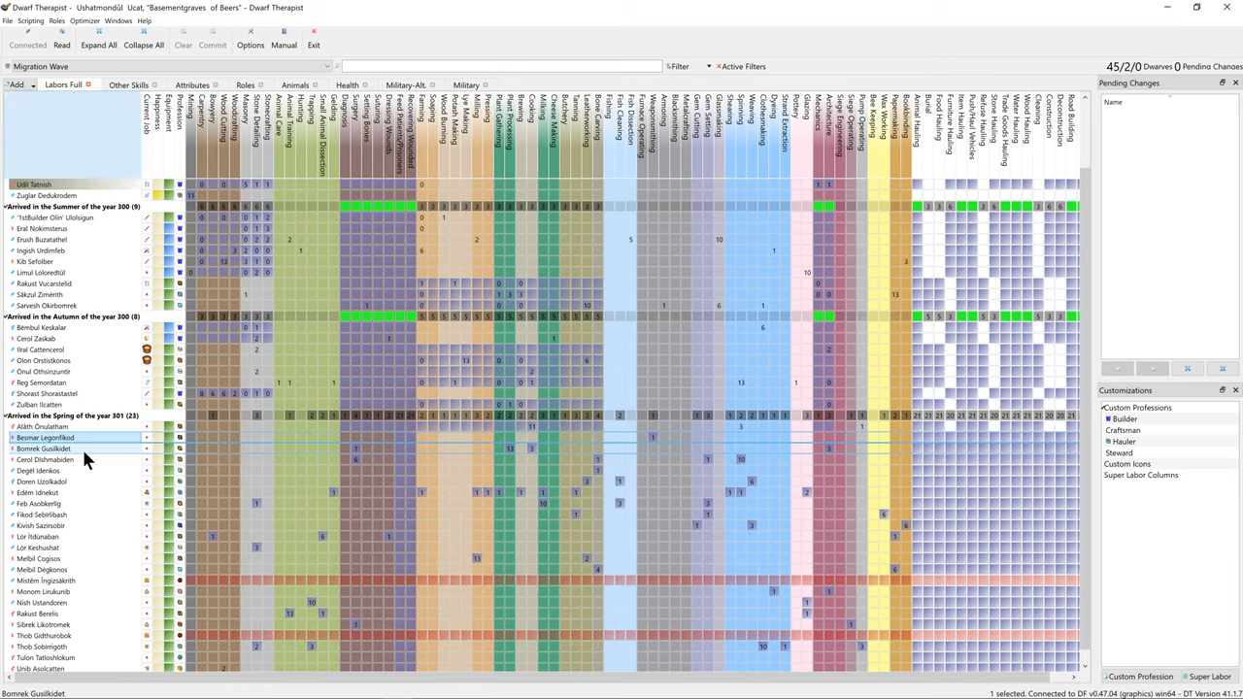
mouse_move(43, 438)
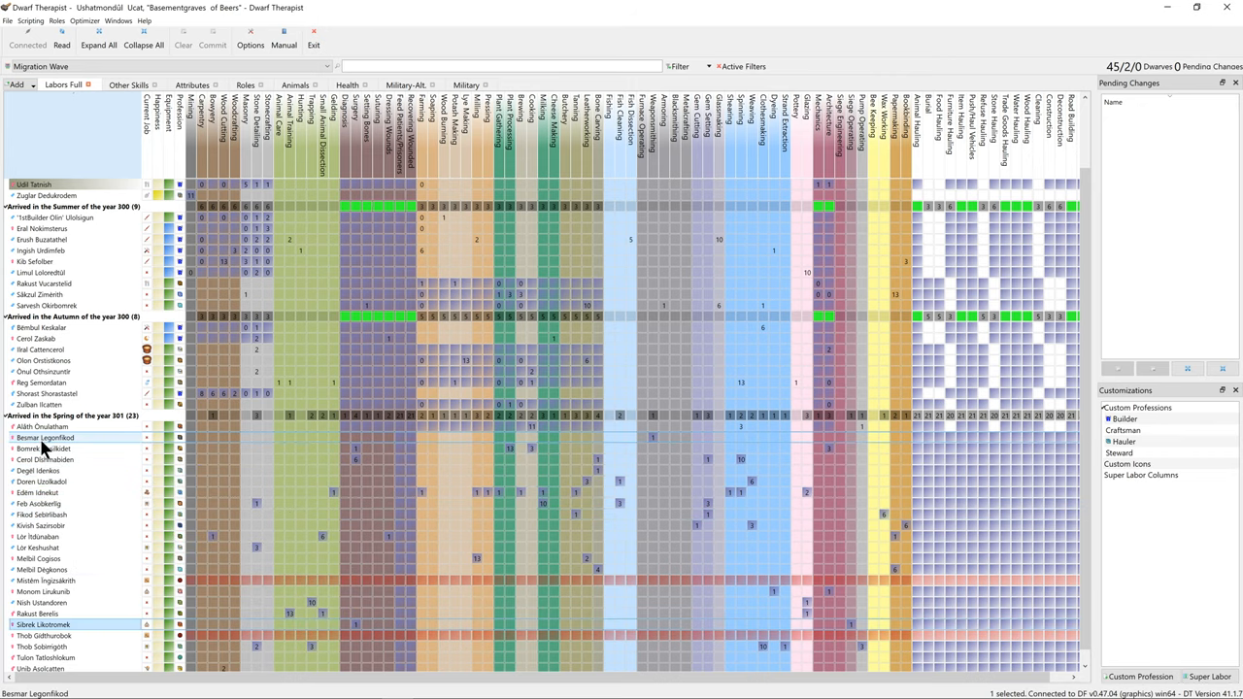
click(43, 670)
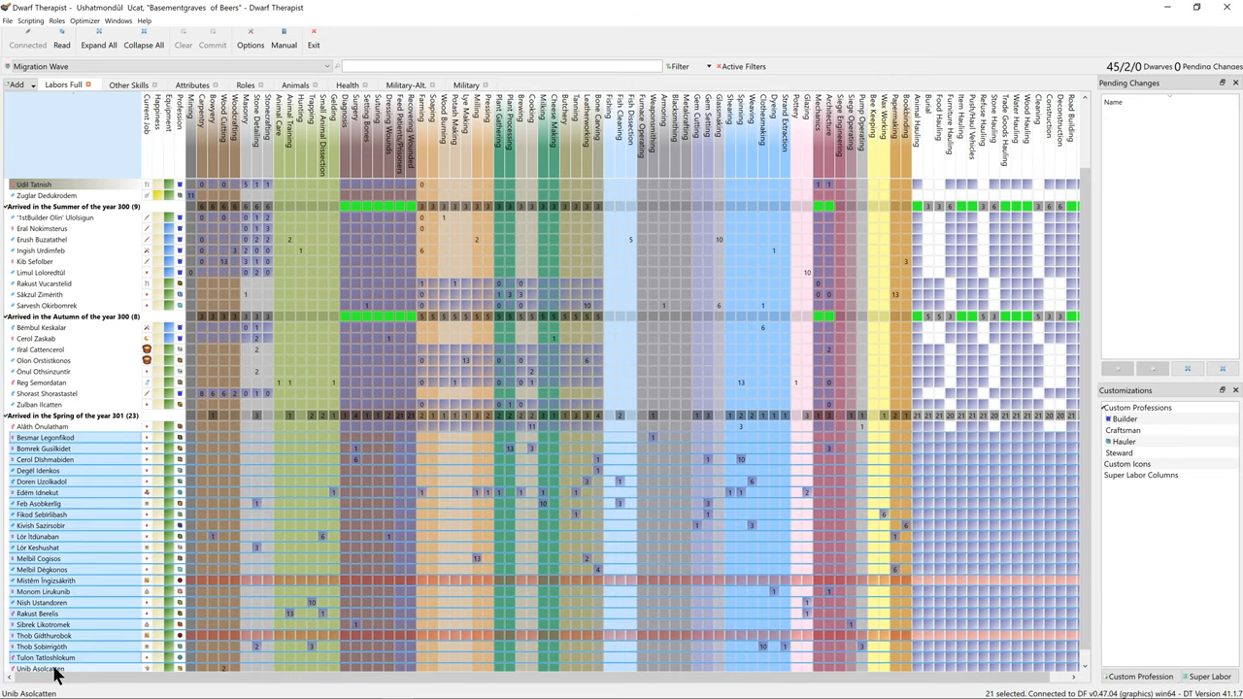
right_click(44, 536)
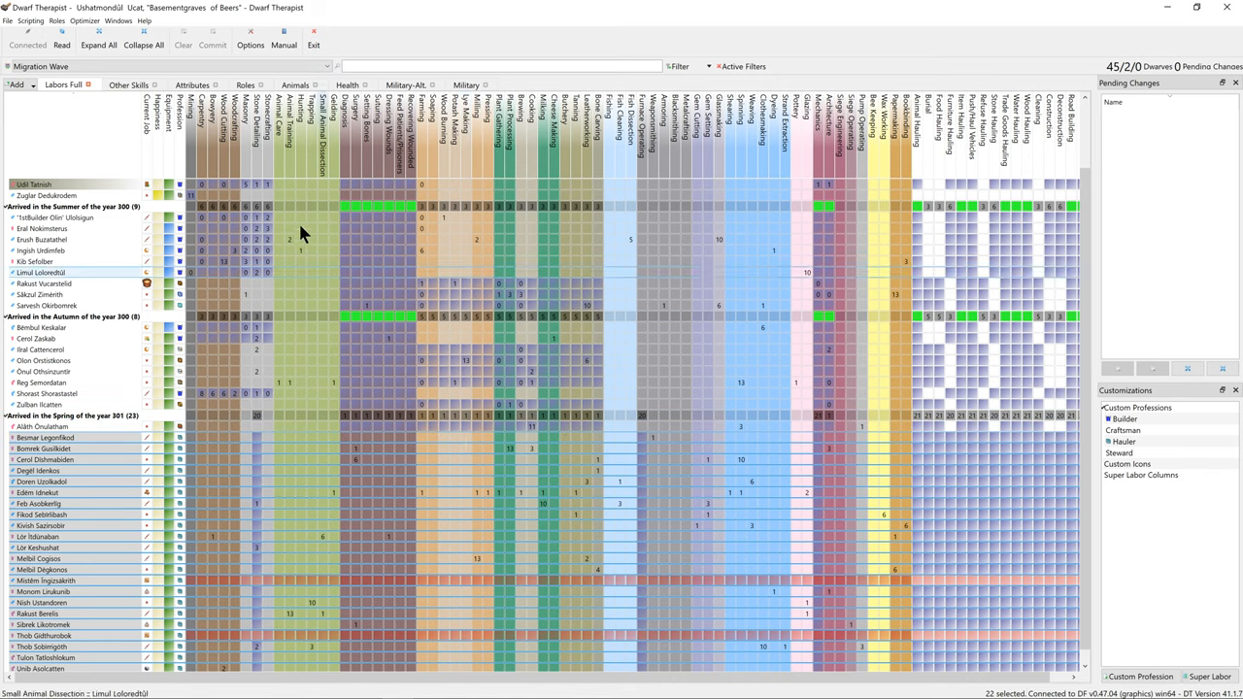
click(160, 66)
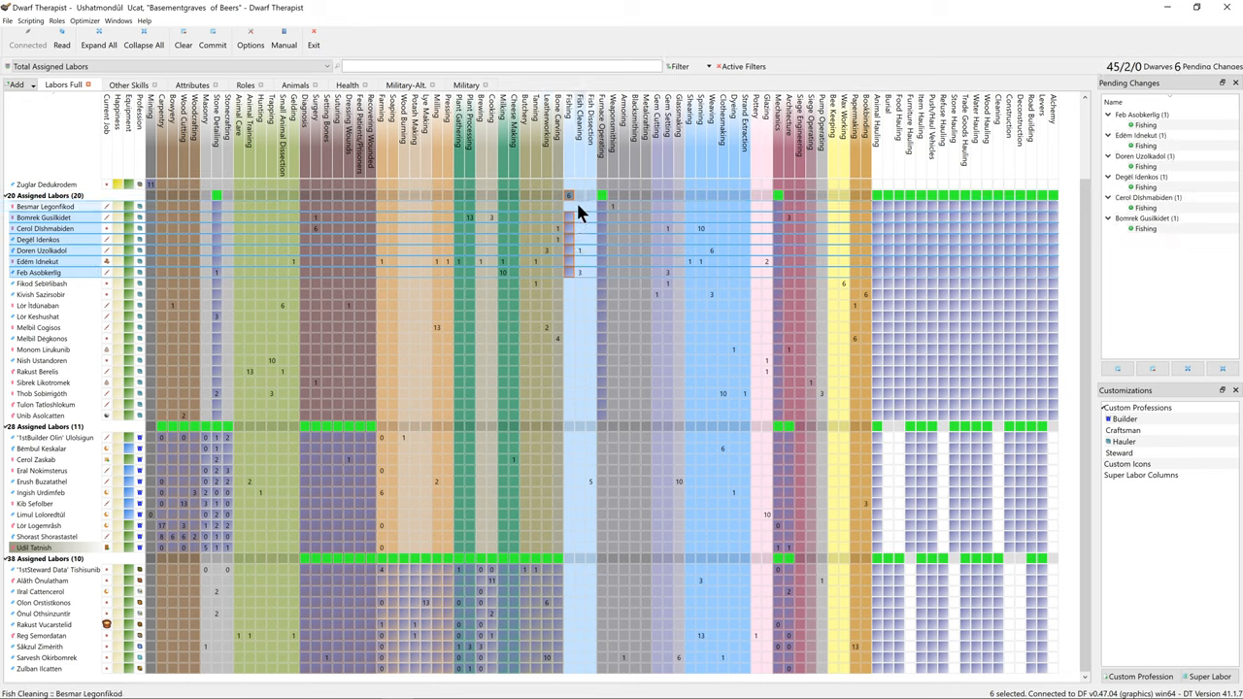
- Select the 38-labor dwarves and commit Fishing for the six spring migrants
click(43, 580)
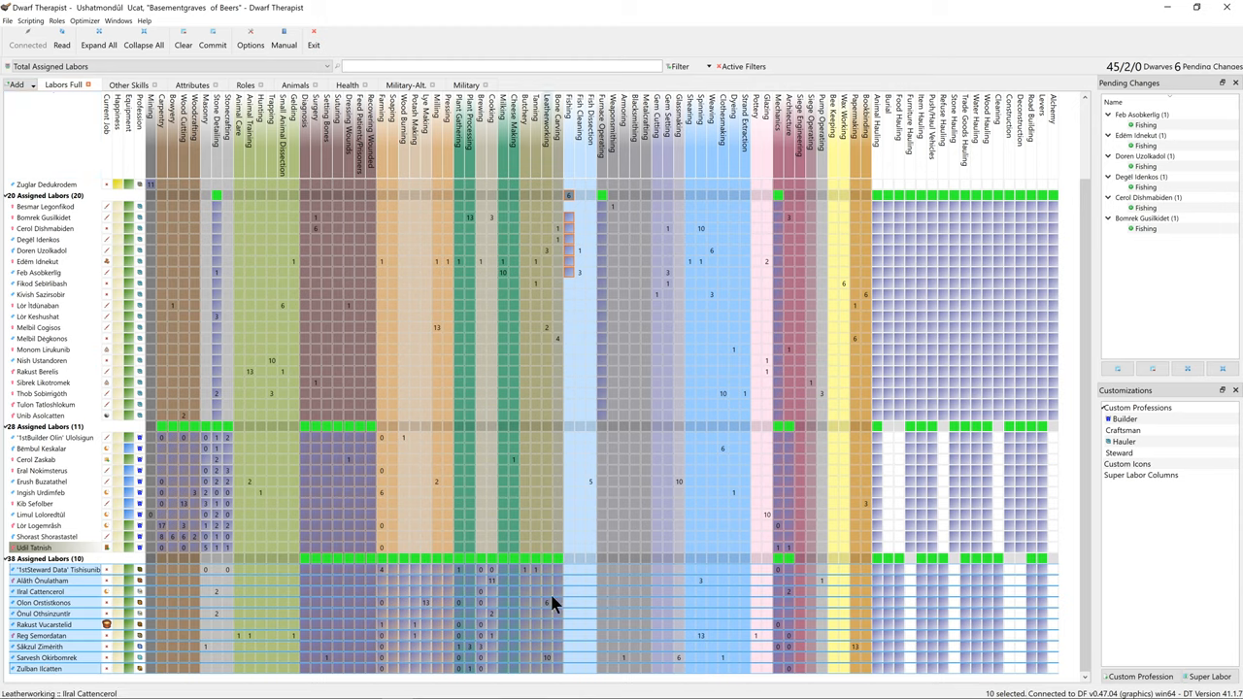
click(580, 558)
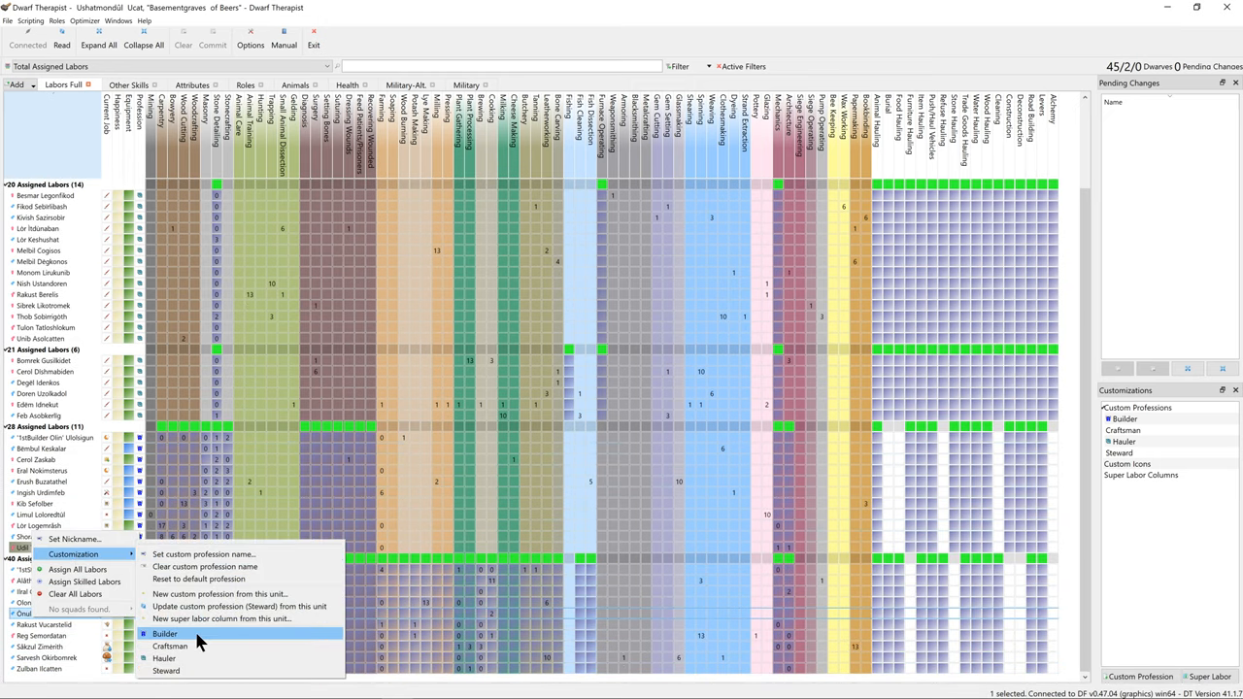
- Set the experienced dwarf's custom profession to Builder
click(165, 671)
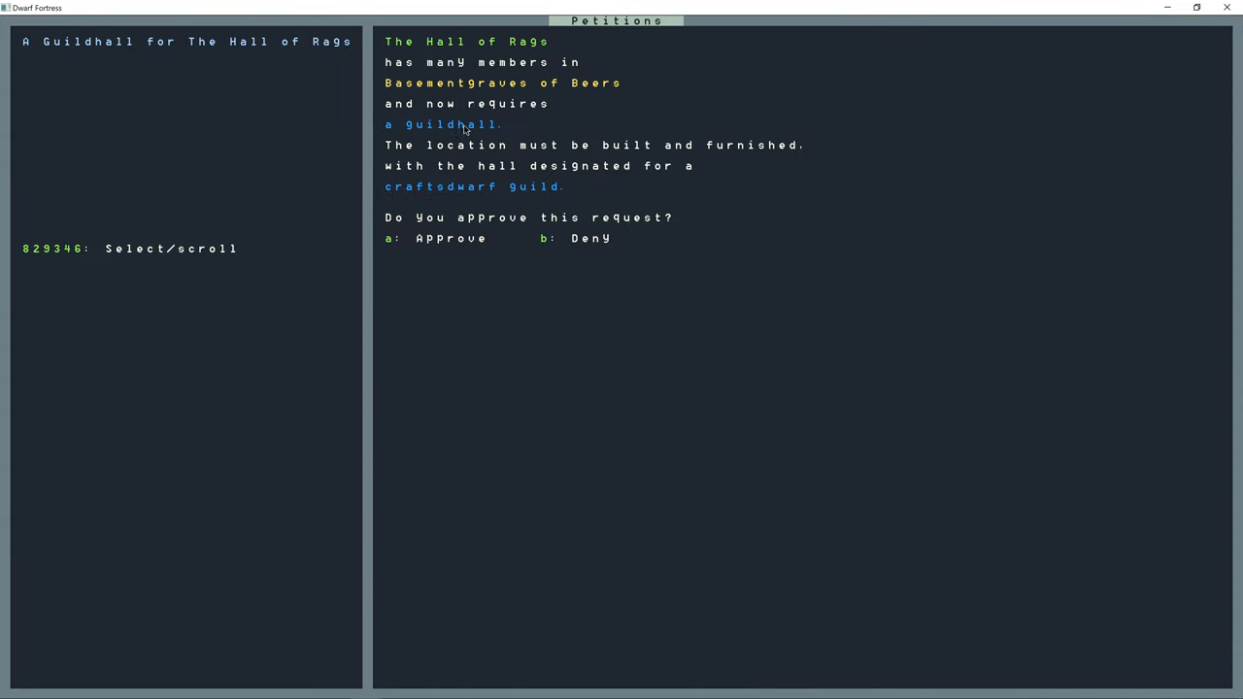
mouse_move(309, 65)
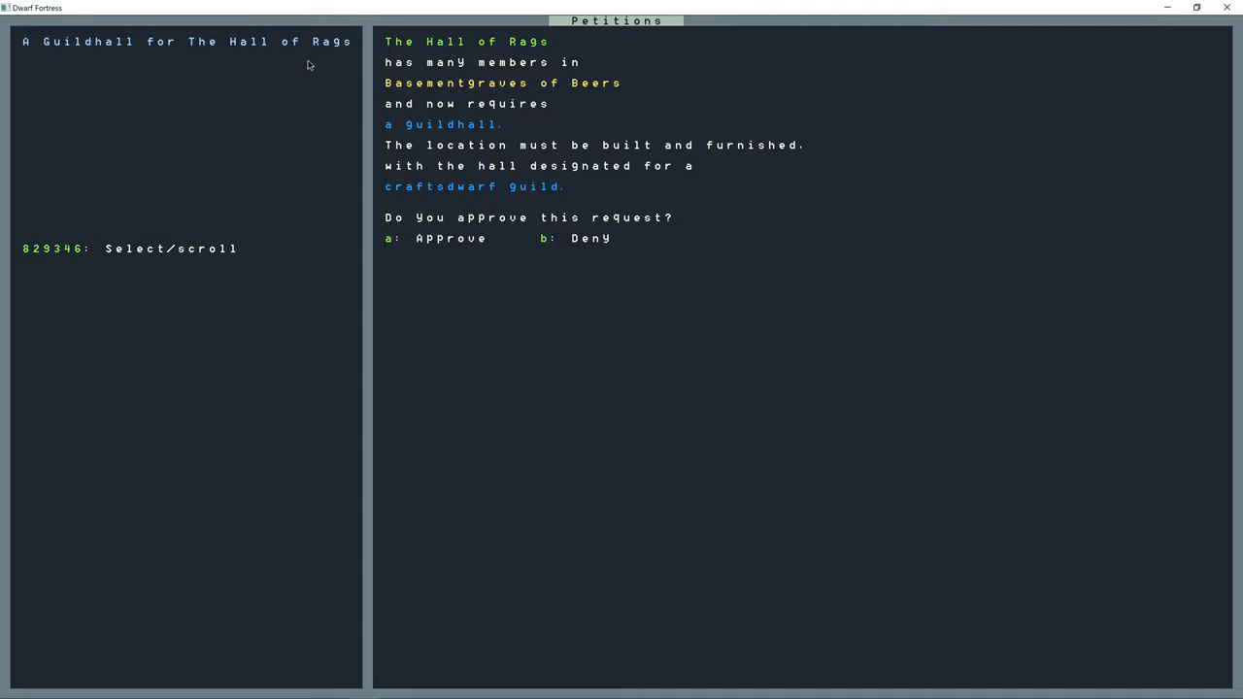
mouse_move(503, 198)
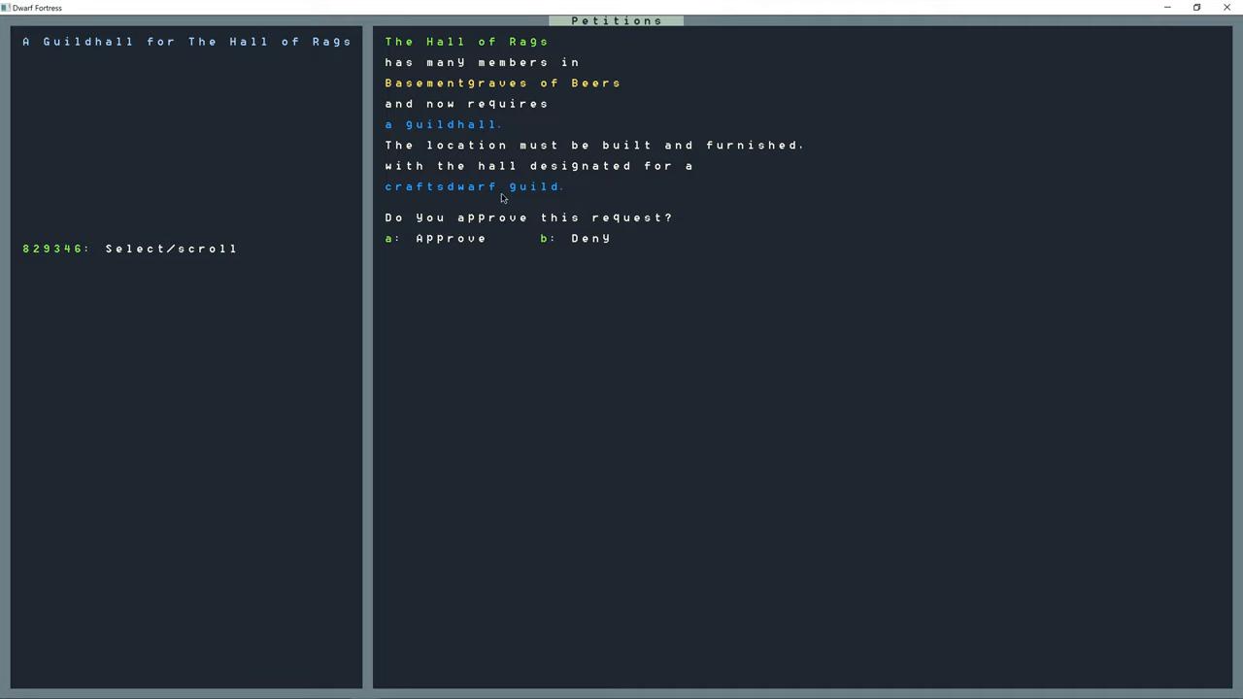
mouse_move(512, 200)
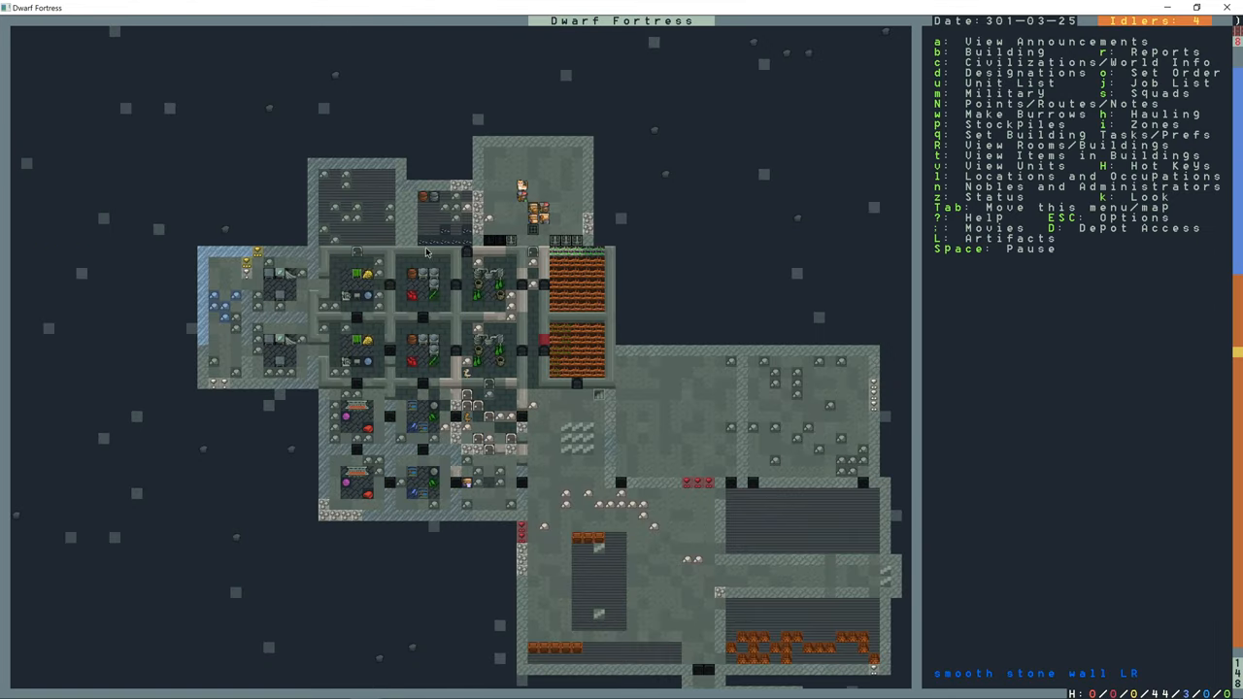
- Scroll to the hall right of the farm plots and start placing a container there
scroll(down, 3)
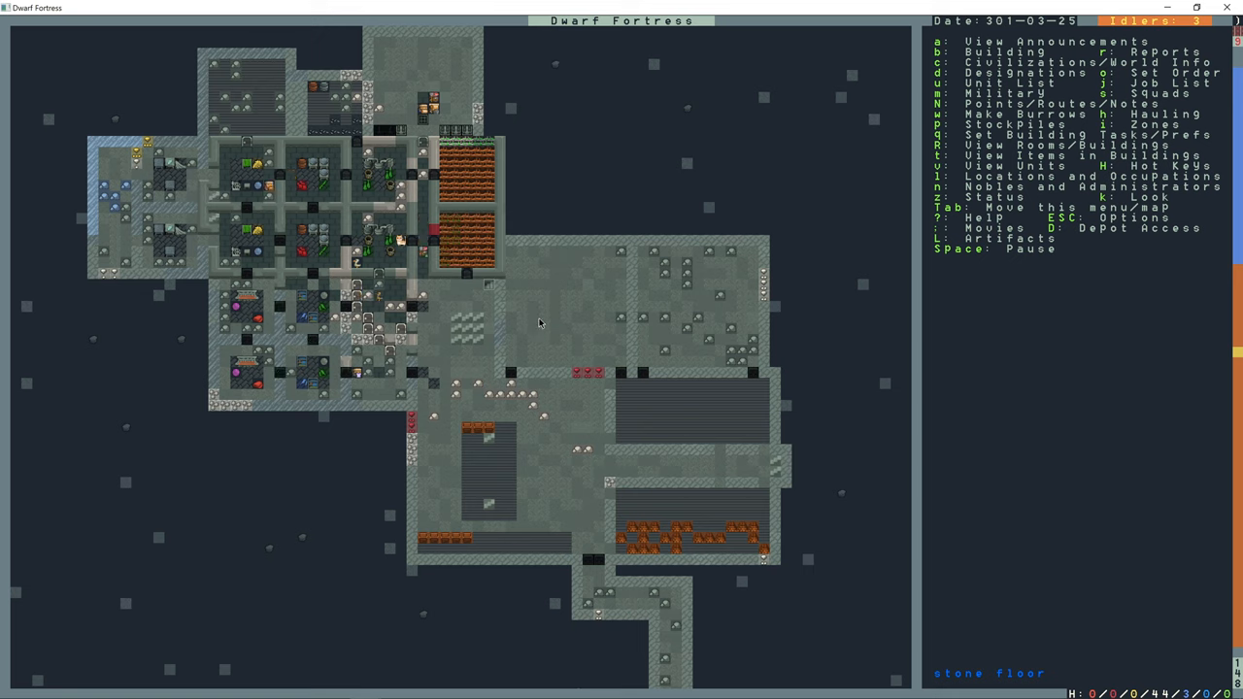
key(b)
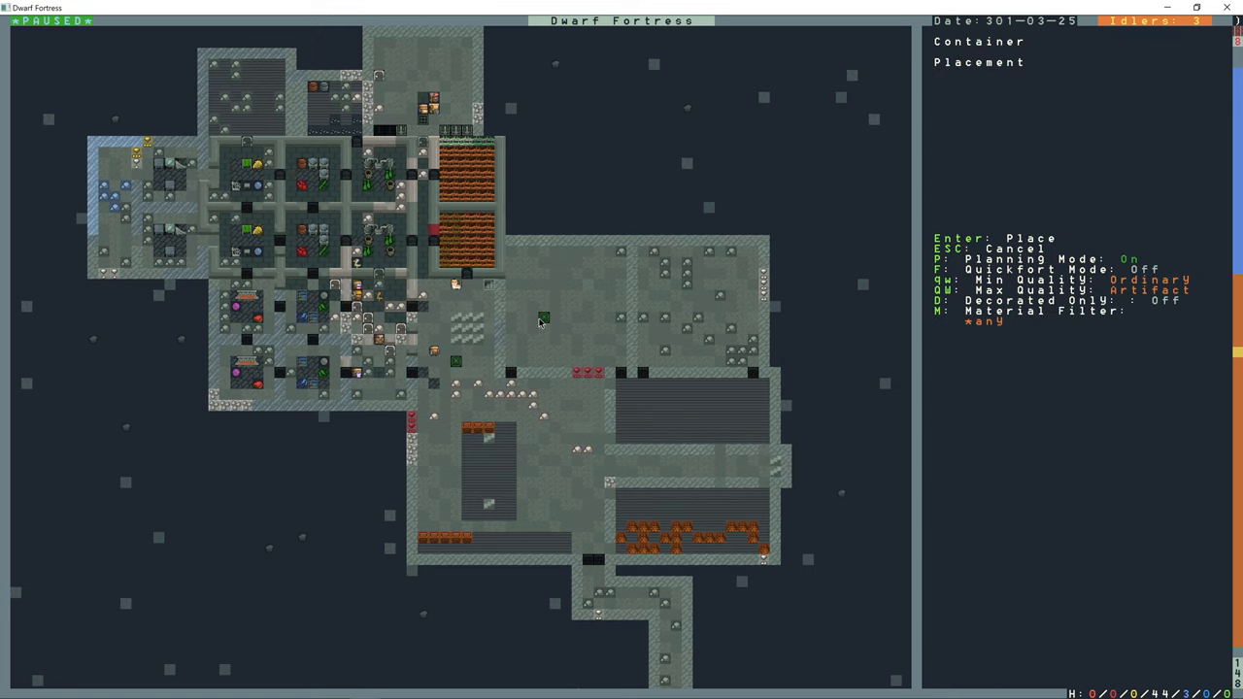
mouse_move(489, 442)
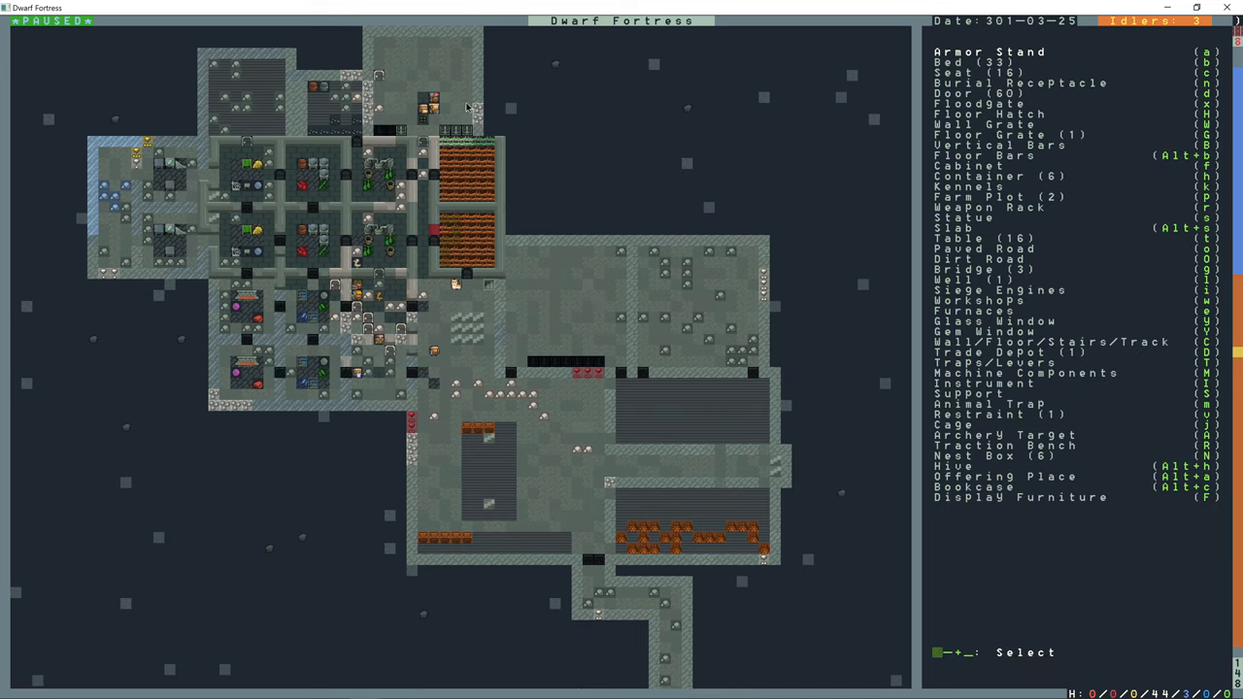
mouse_move(609, 325)
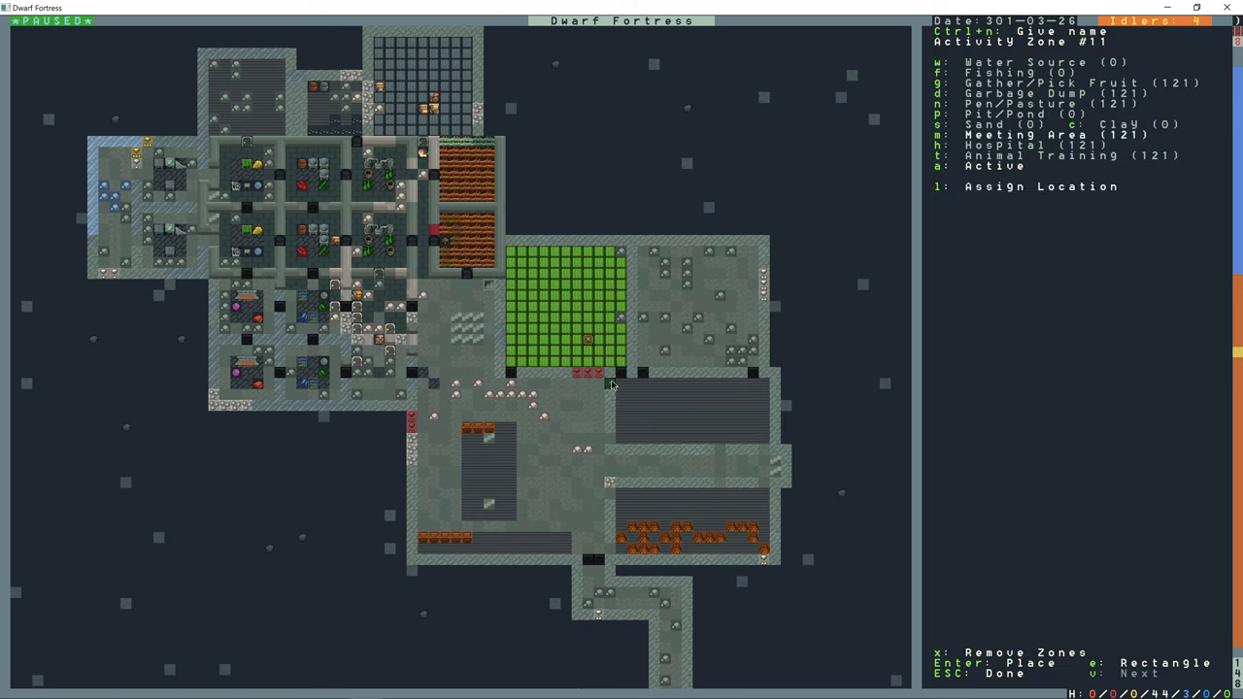
- Make the zone in the hall beside the farm plots the guildhall The Boat of Figures
key(l)
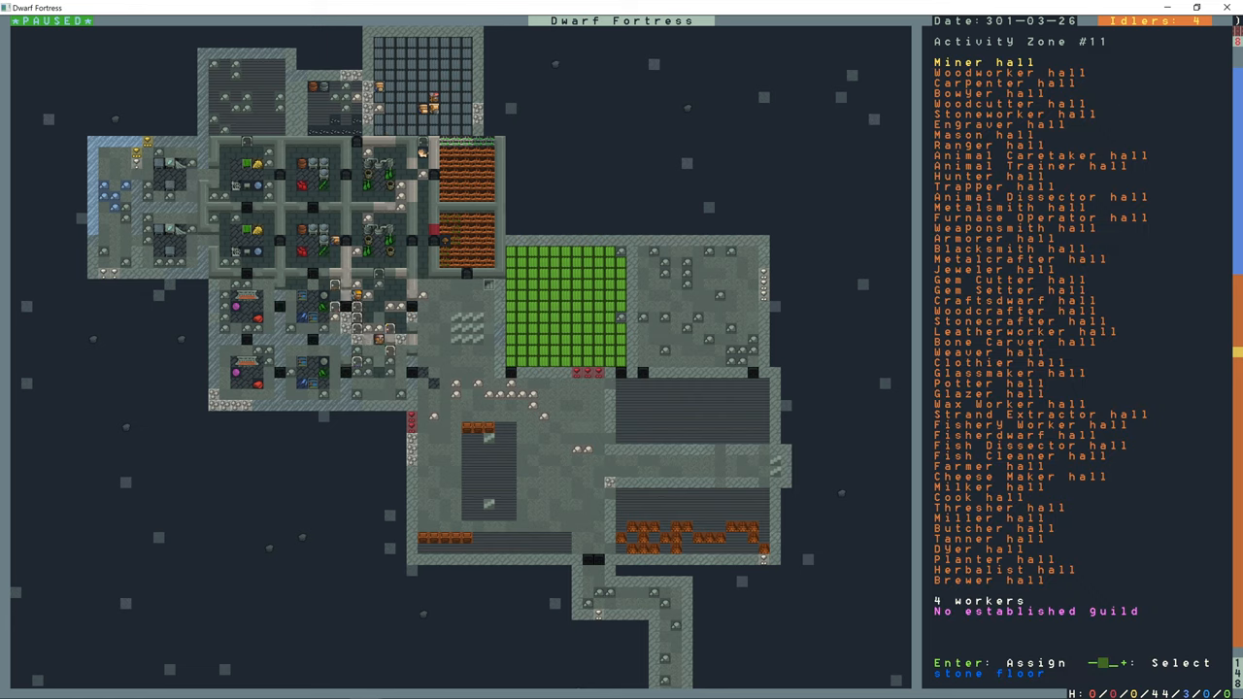
click(1009, 104)
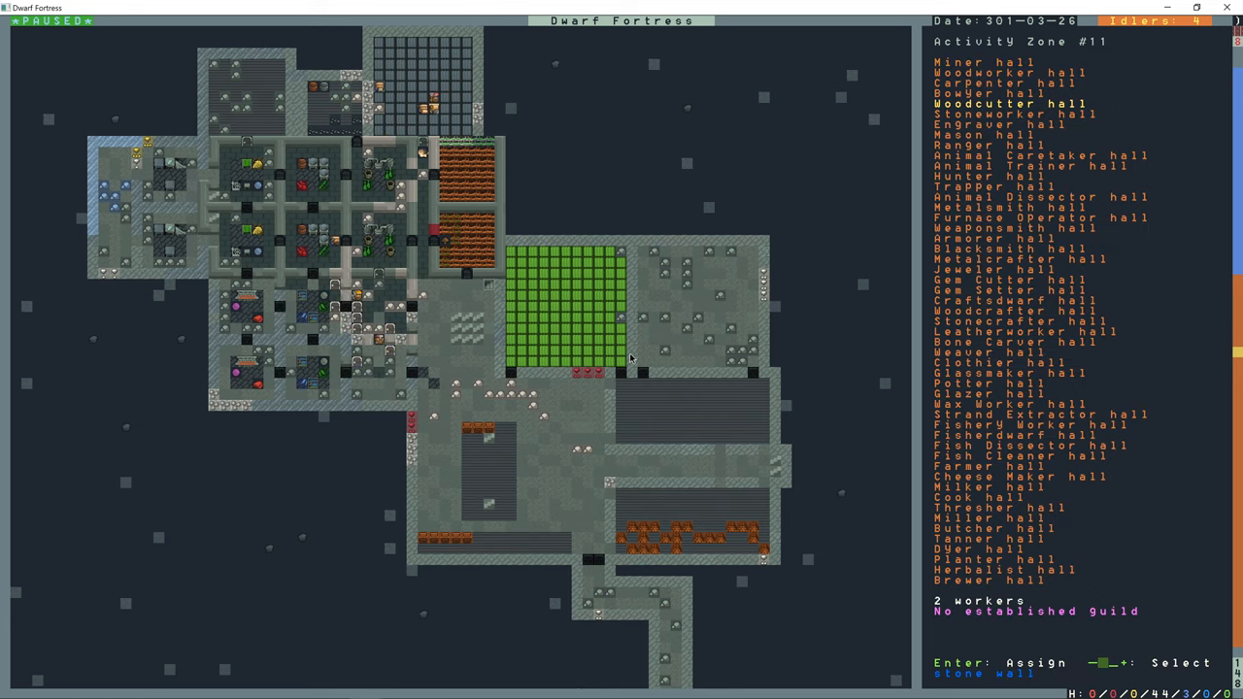
key(up)
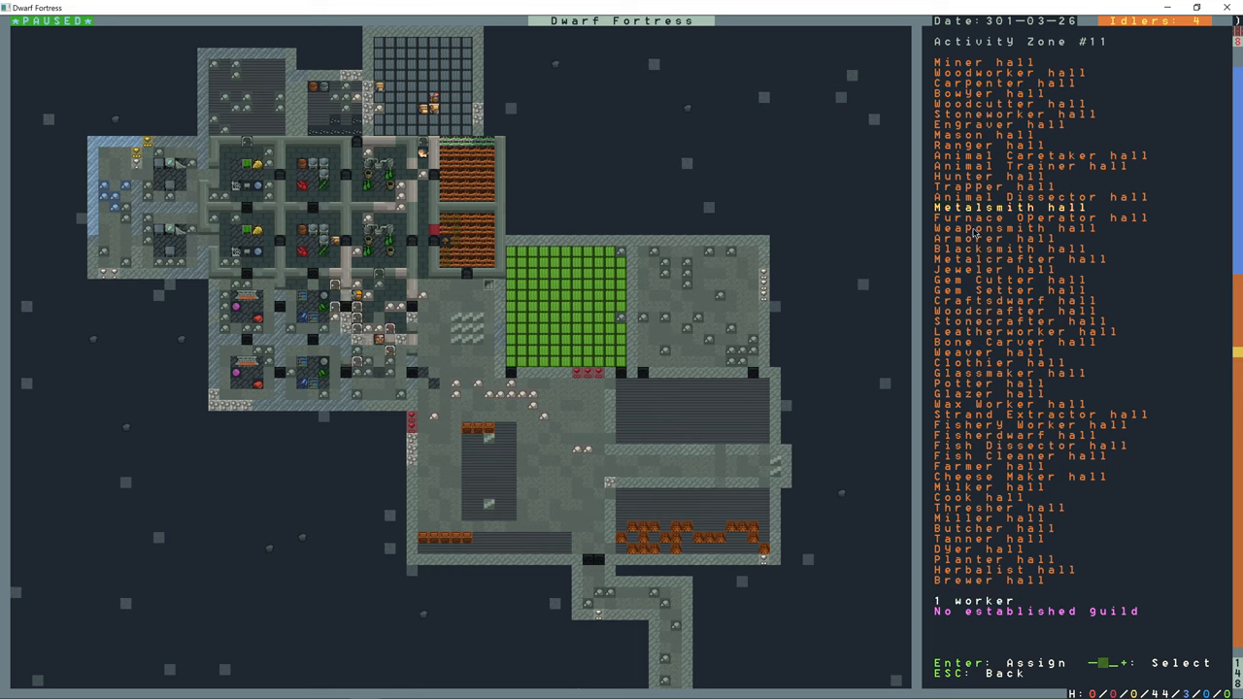
click(1011, 301)
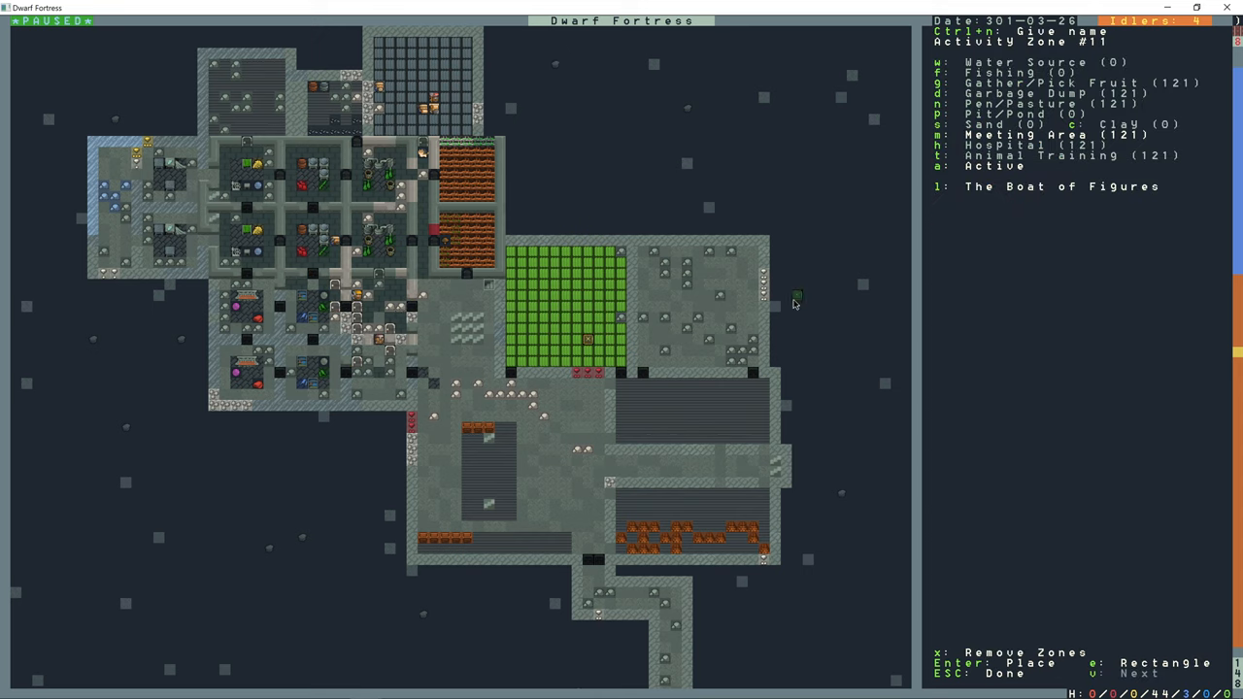
key(Escape)
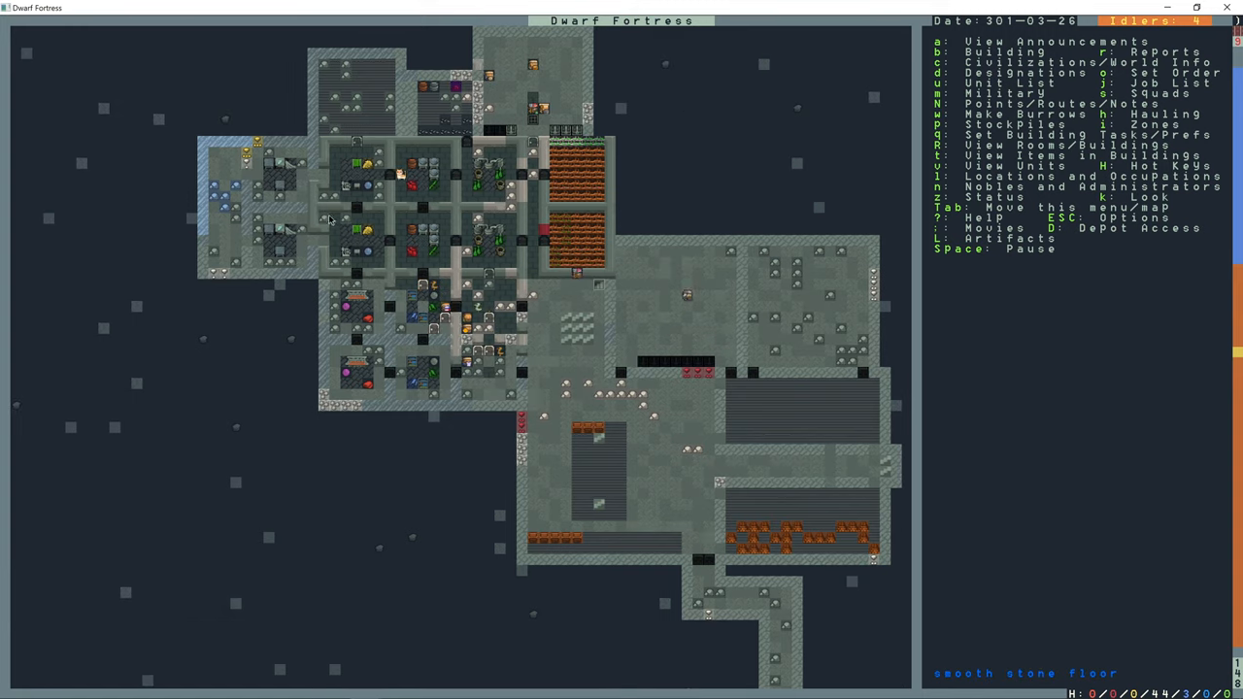
- Inspect the accepted Food categories of food stockpiles #17, #14 and #15
key(p)
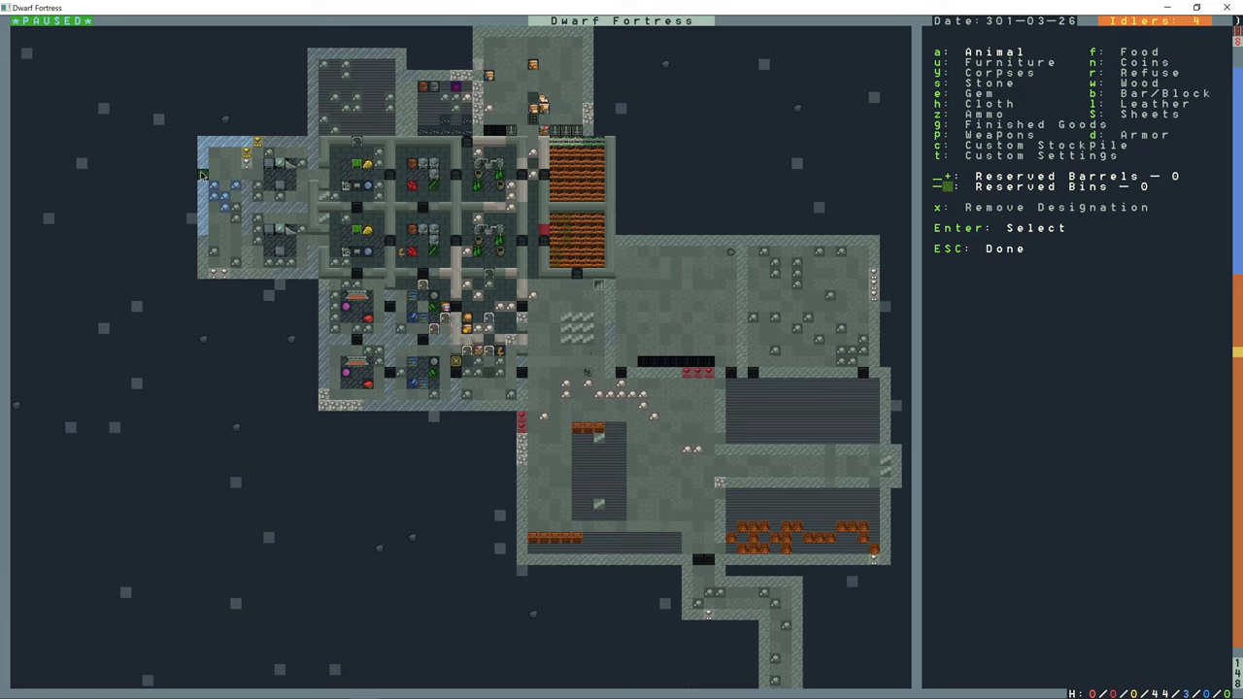
mouse_move(235, 153)
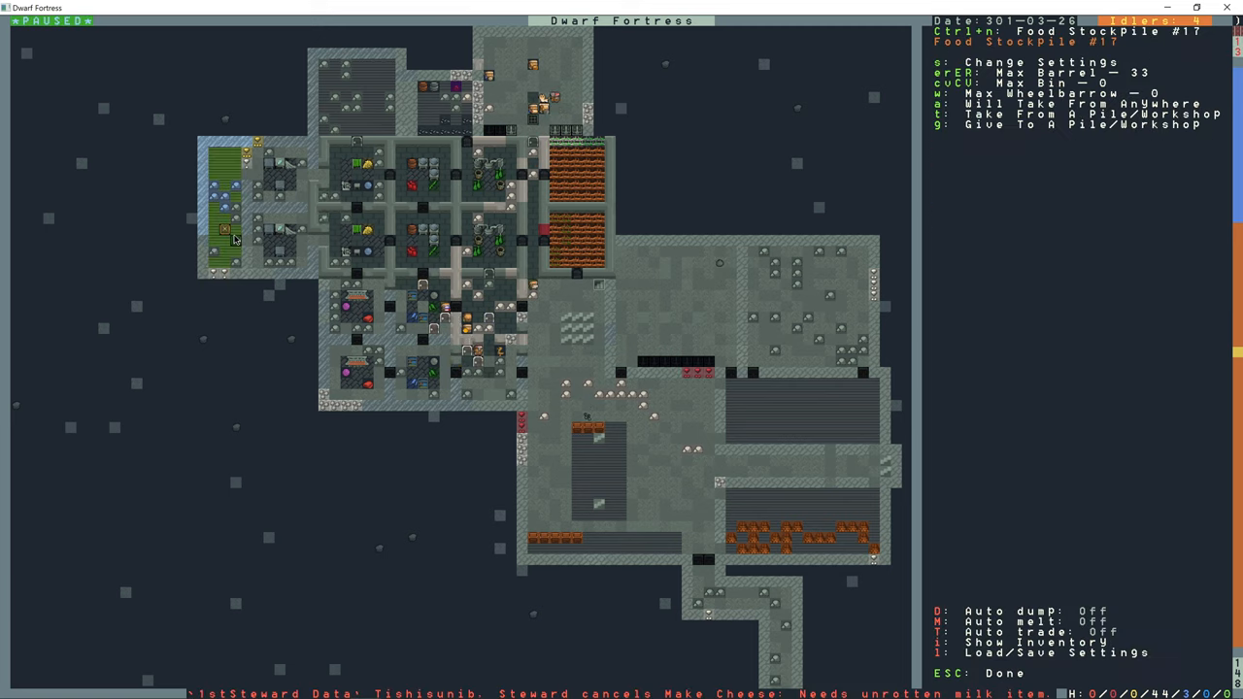
key(s)
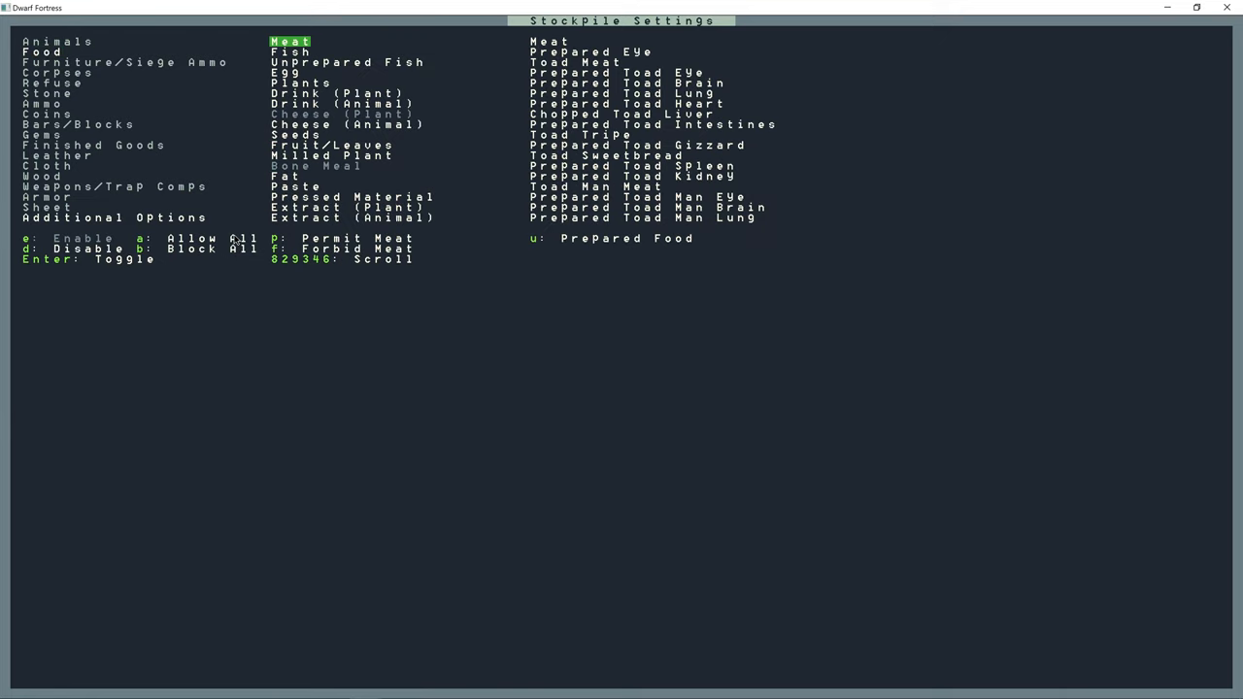
mouse_move(566, 243)
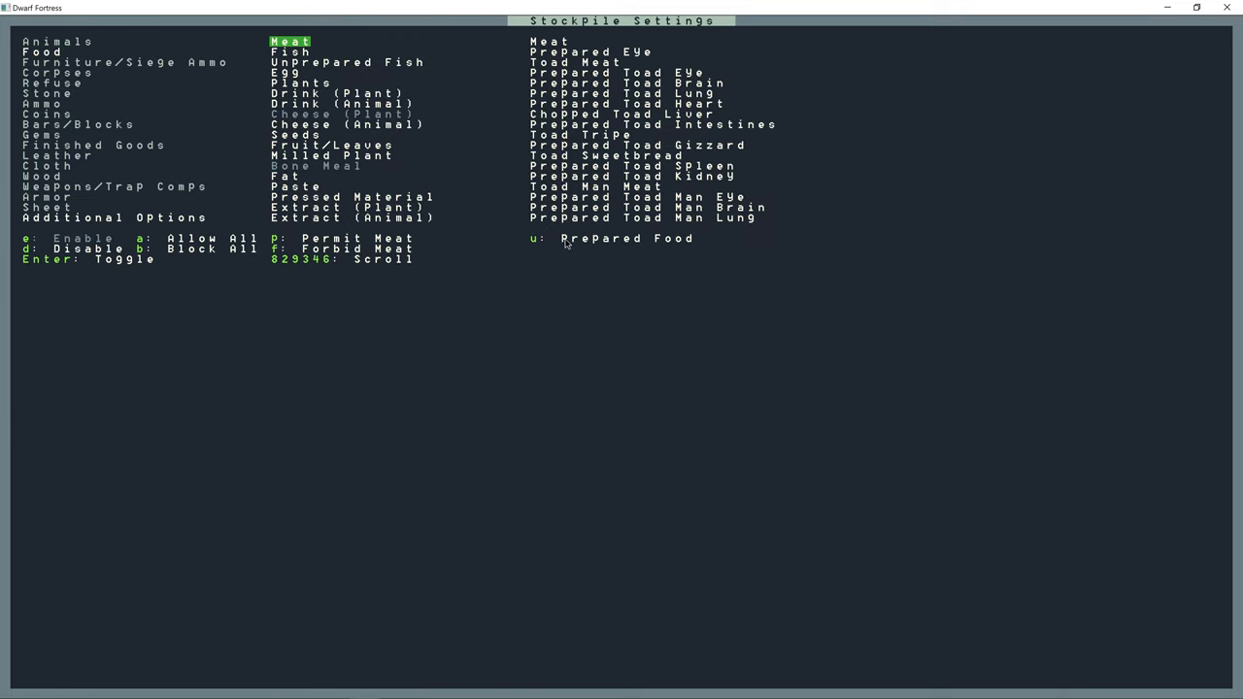
mouse_move(618, 252)
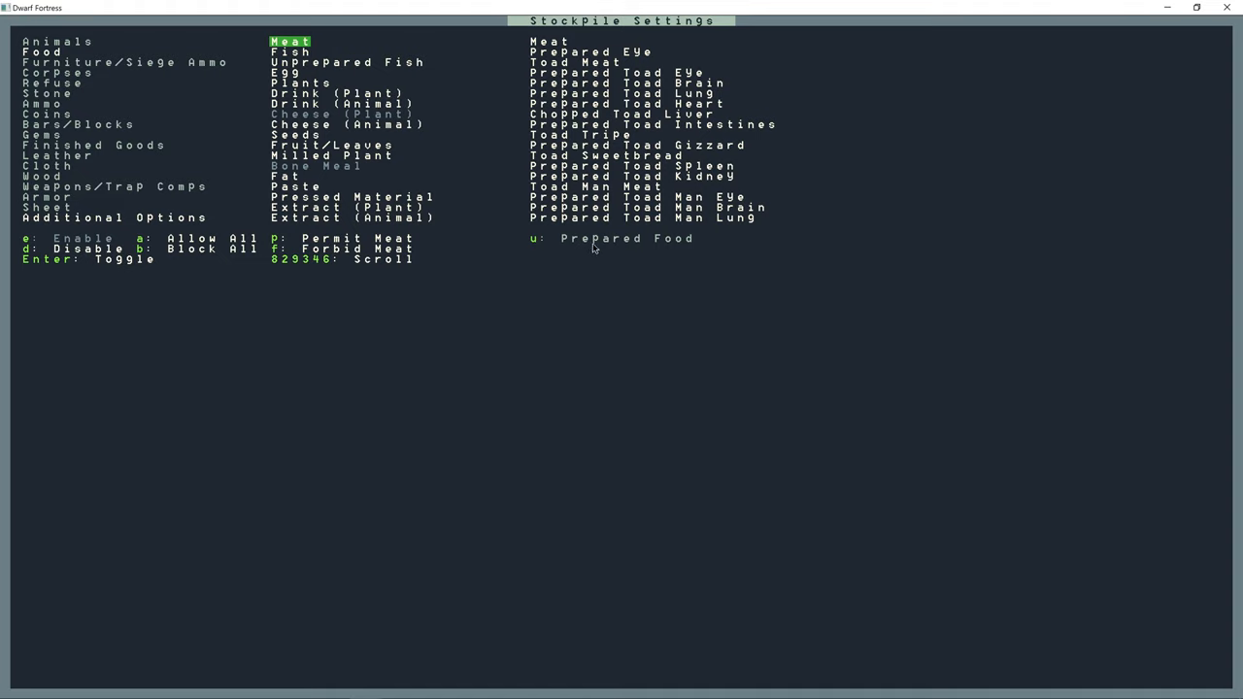
mouse_move(633, 247)
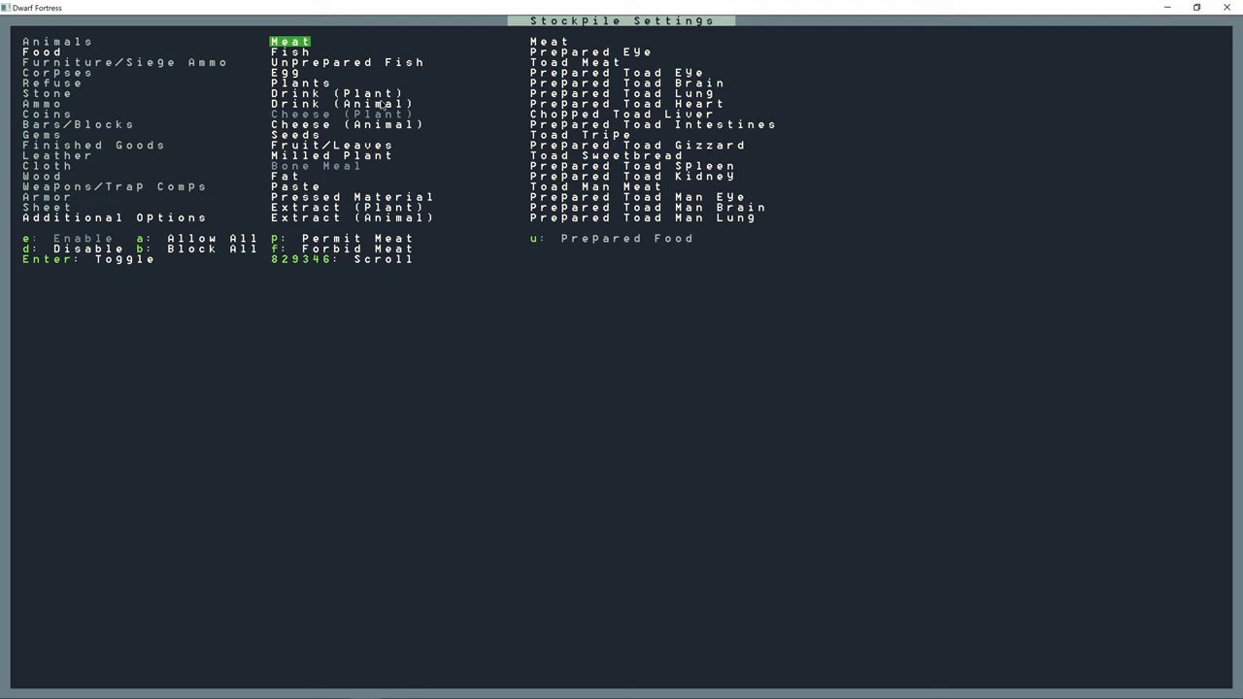
key(down)
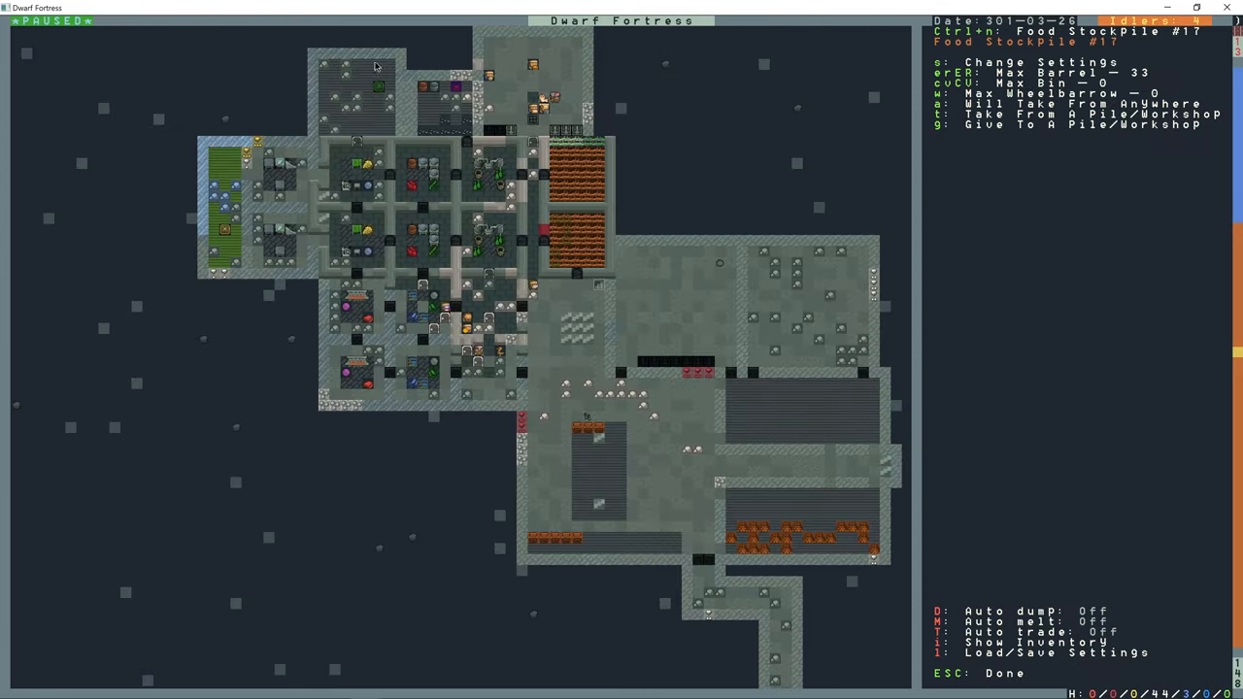
key(s)
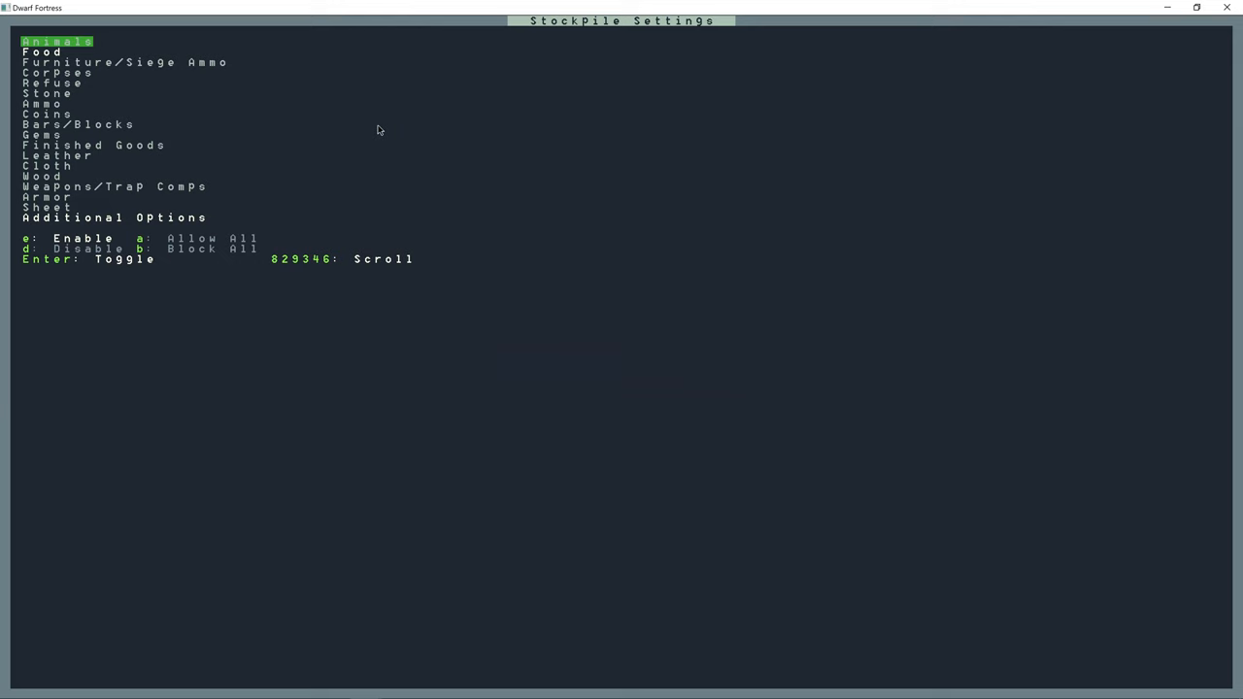
click(41, 52)
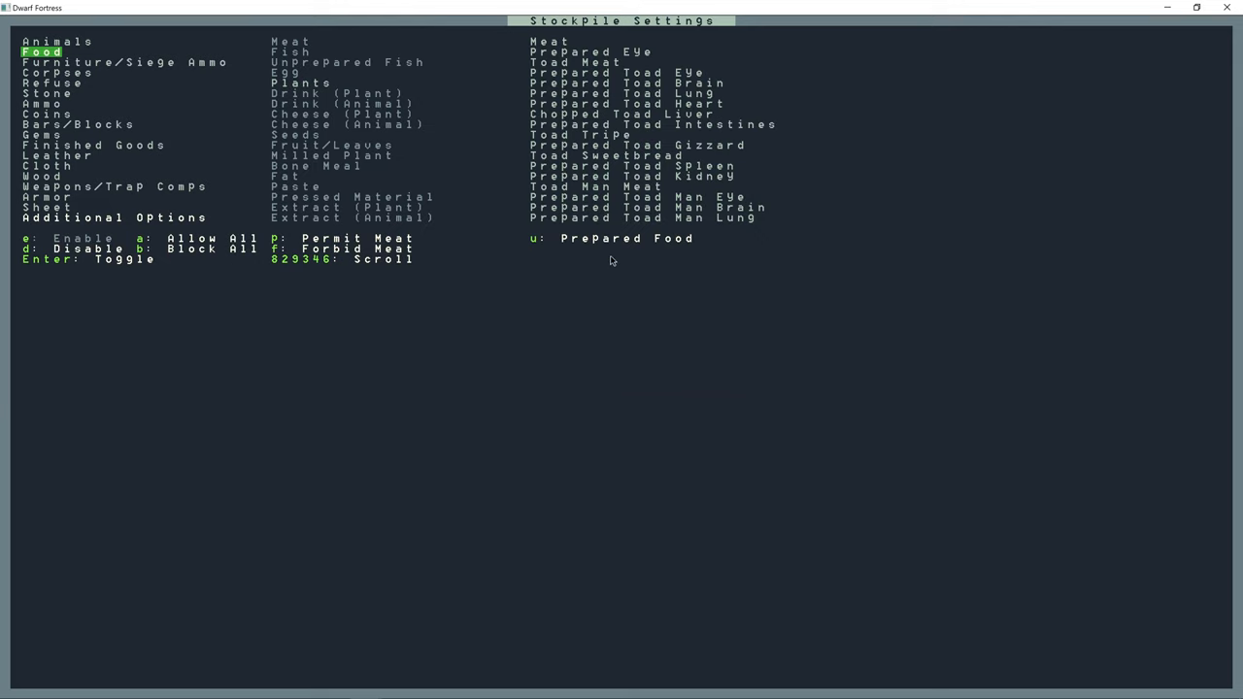
key(Escape)
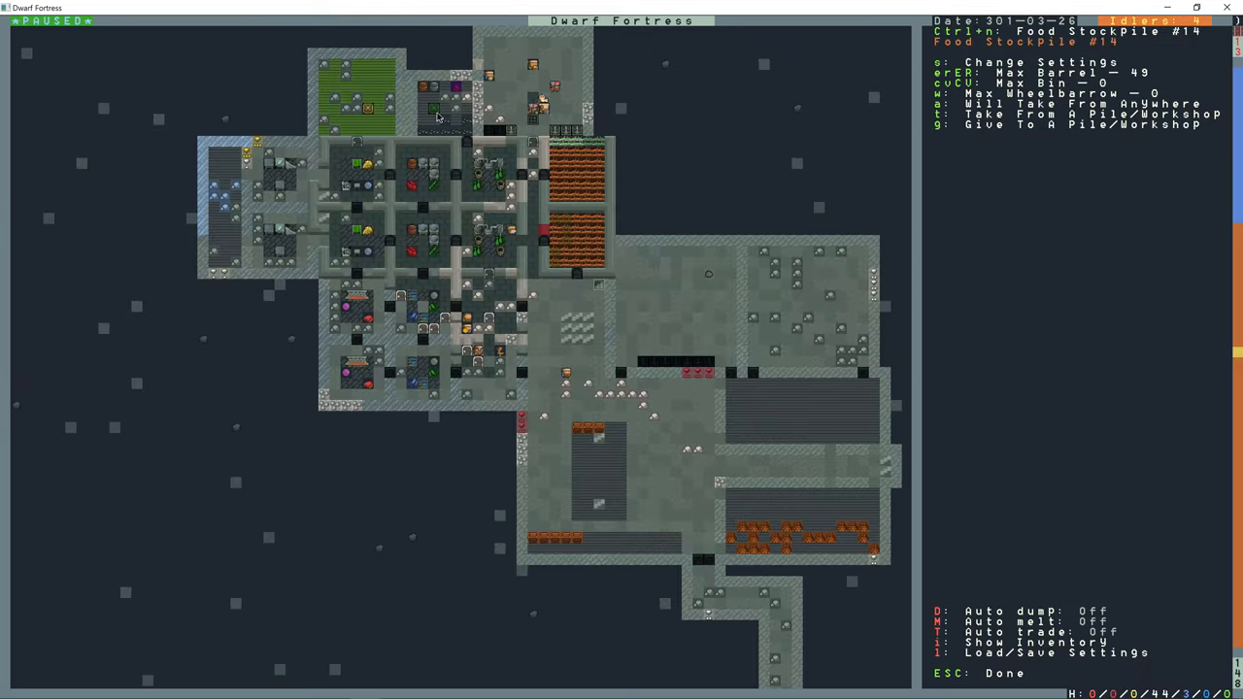
key(s)
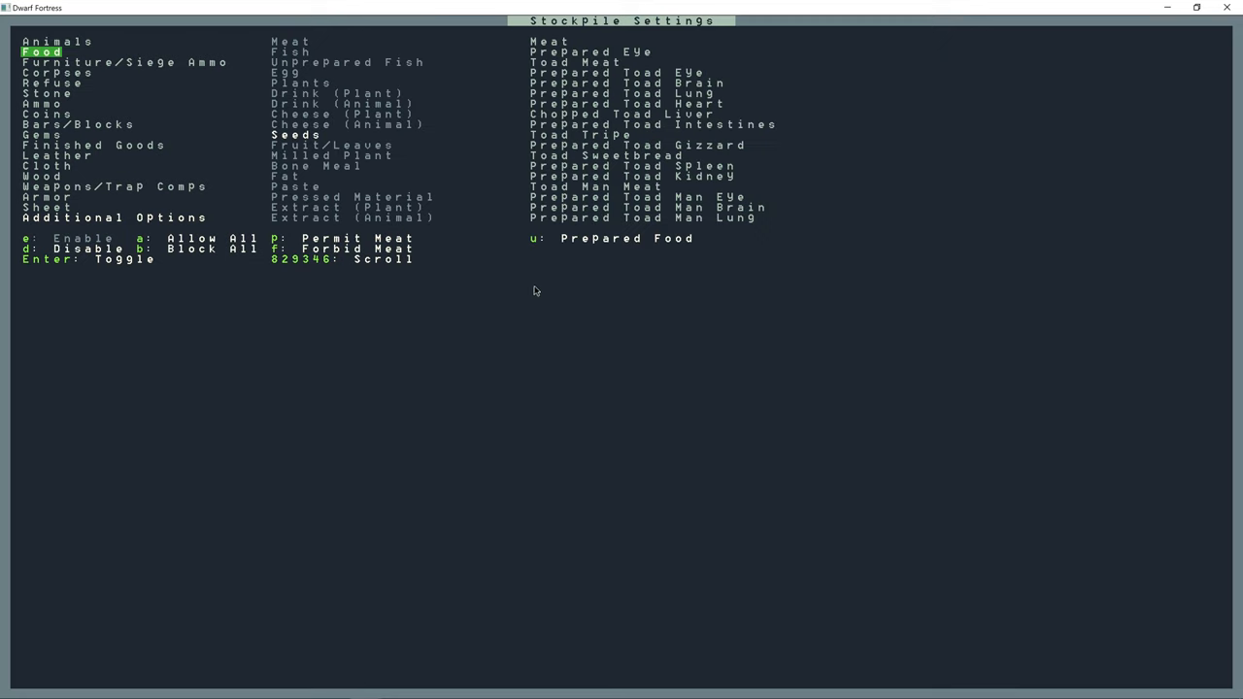
key(Escape)
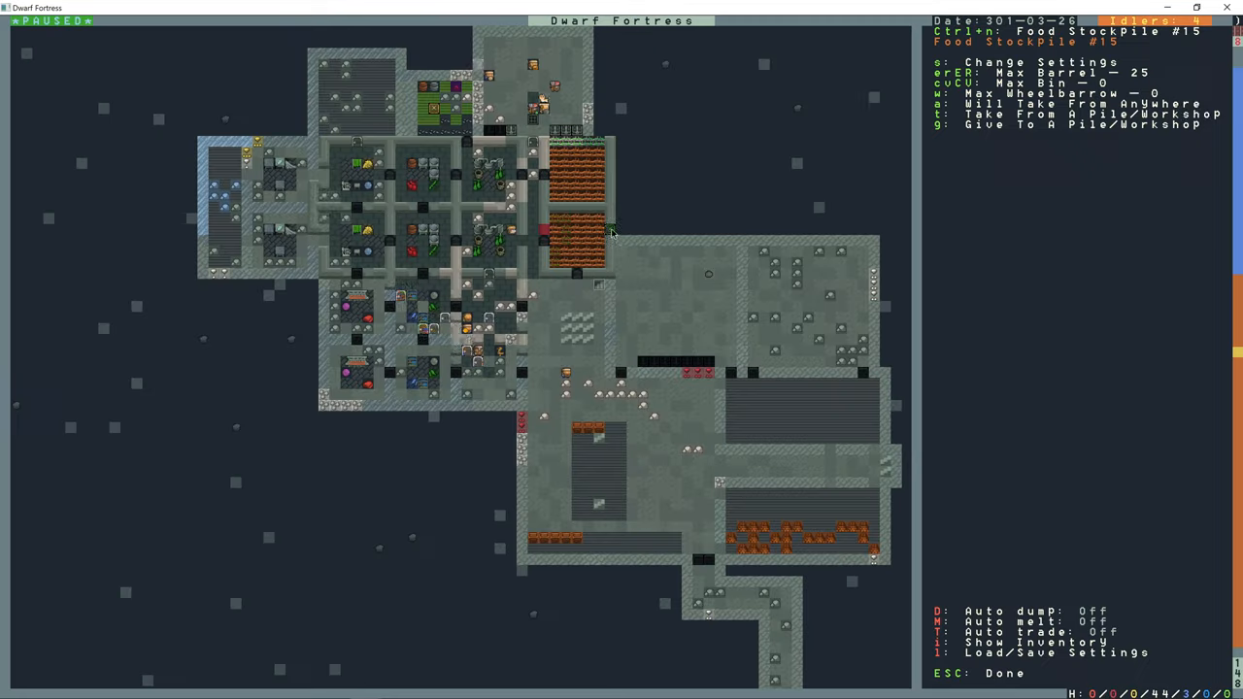
key(Escape)
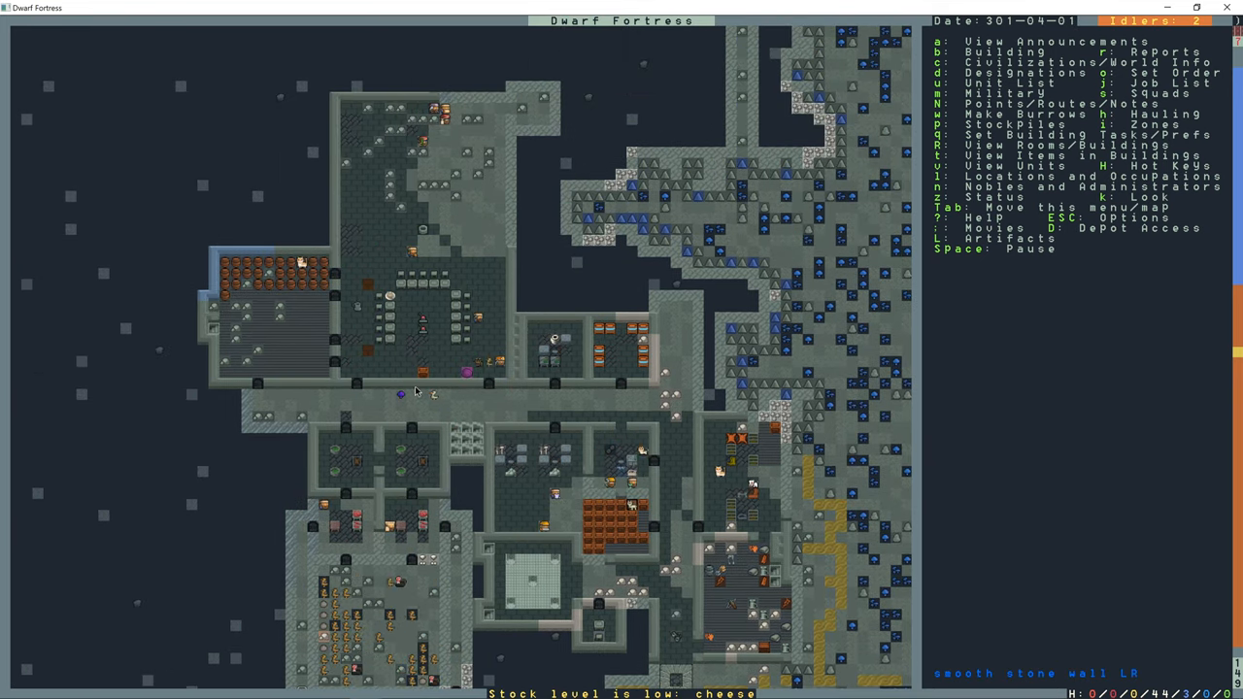
- Pause and build a lever from a granite mechanism in the northern hall's top corner
scroll(down, 3)
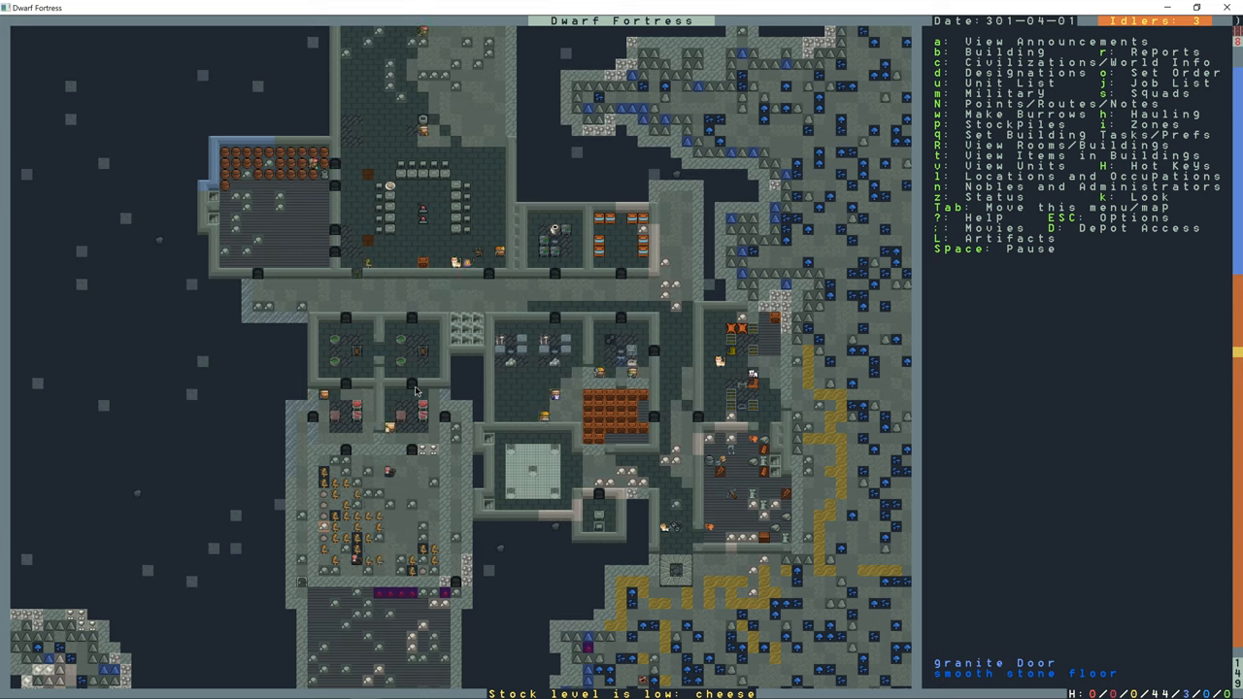
key(space)
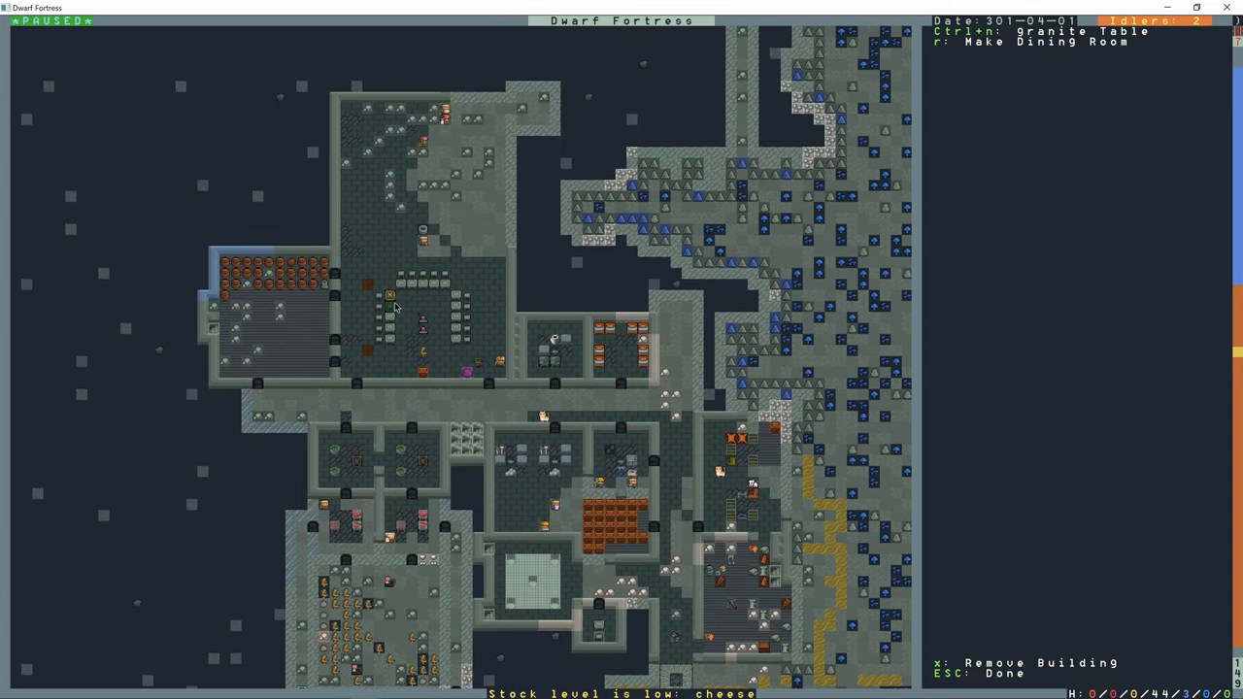
key(Escape)
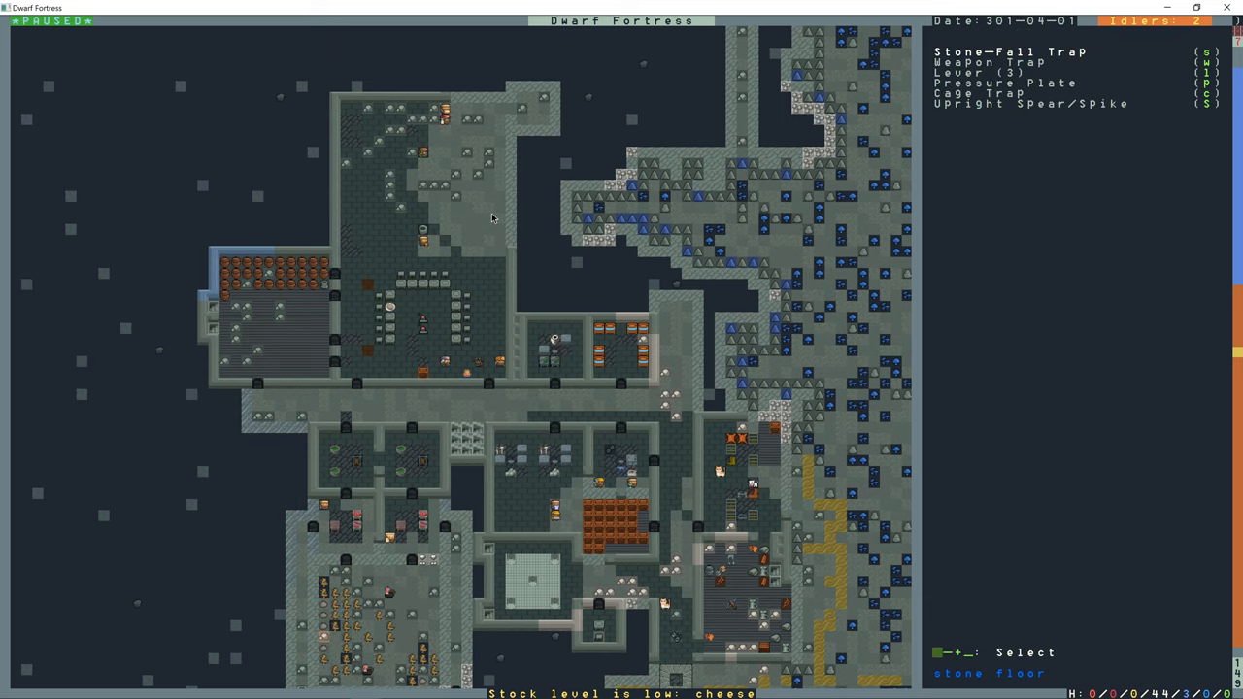
key(l)
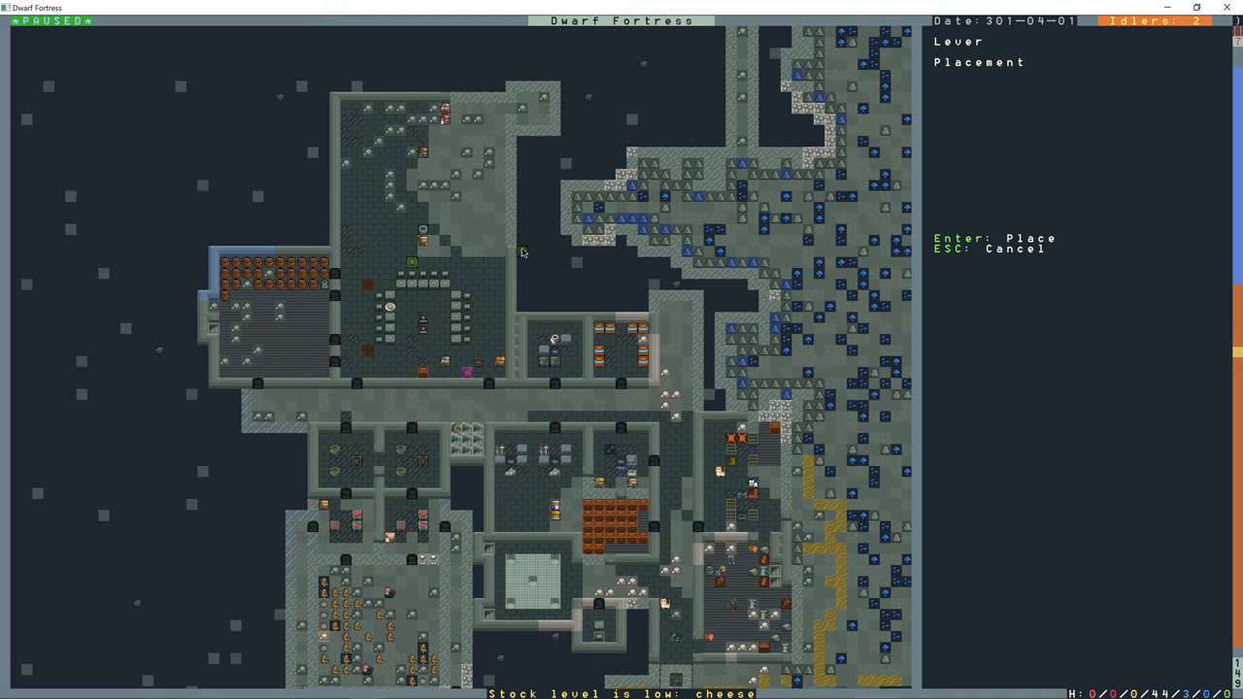
mouse_move(512, 219)
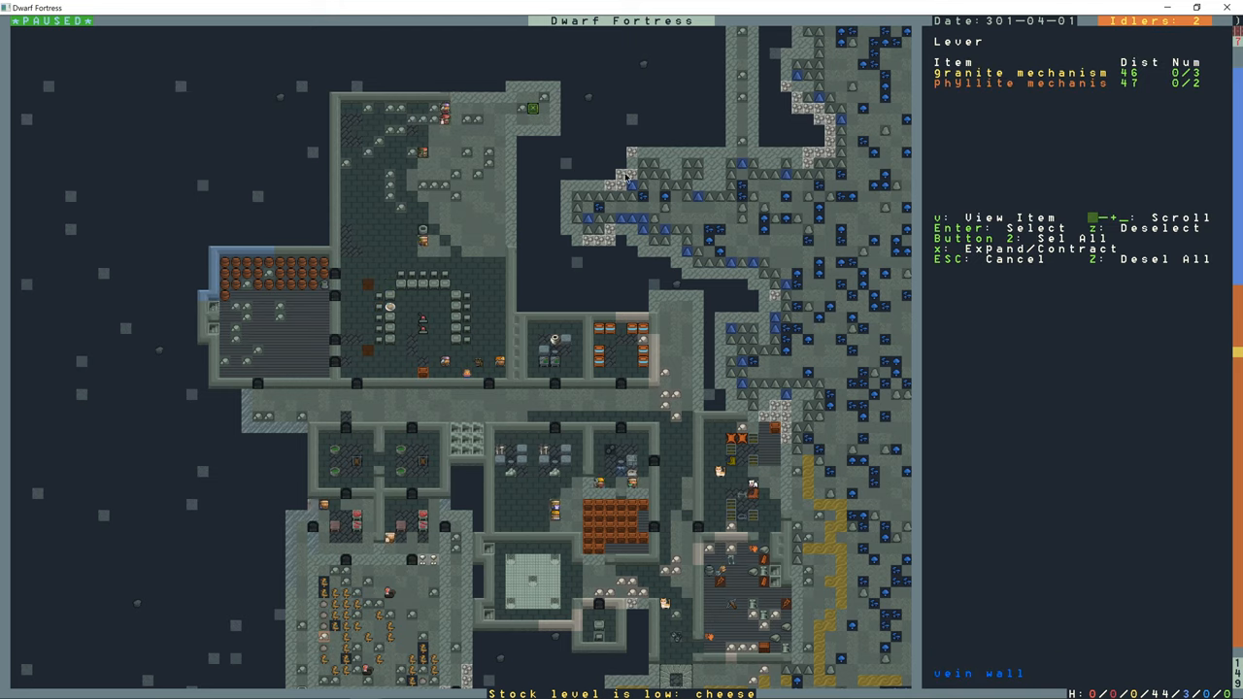
key(Esc)
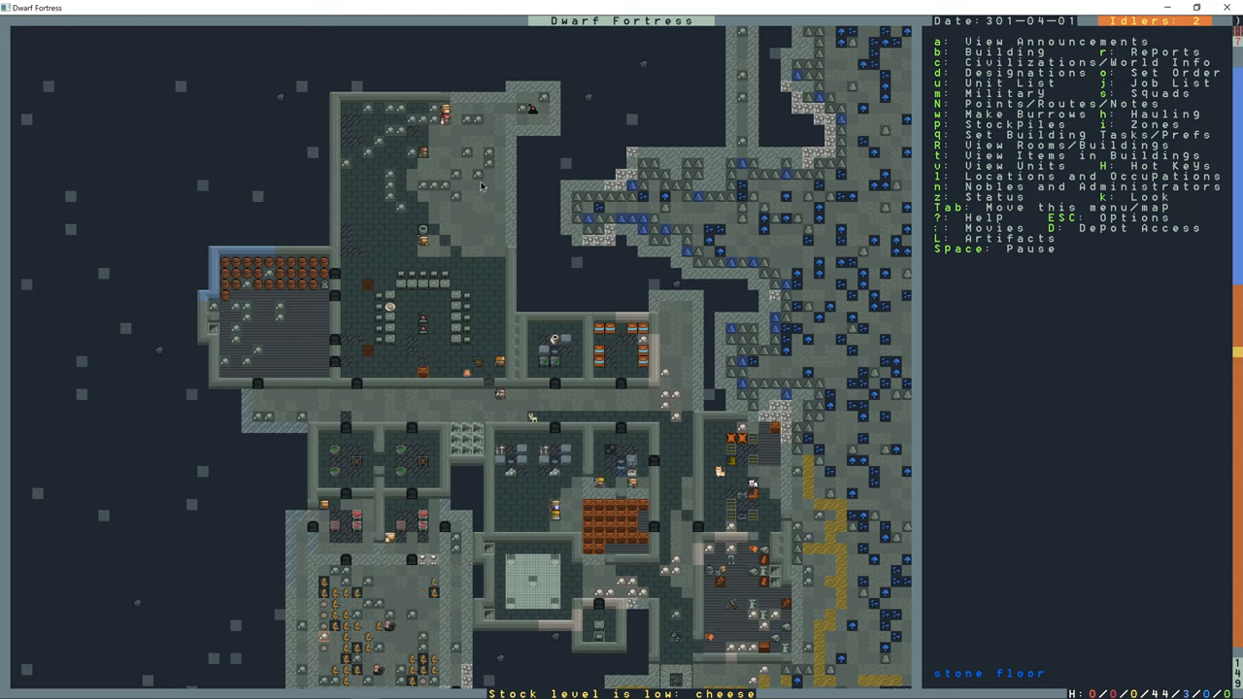
- Plan a raising bridge over the long eastern corridor, backing out of a chain, then pause
scroll(up, 3)
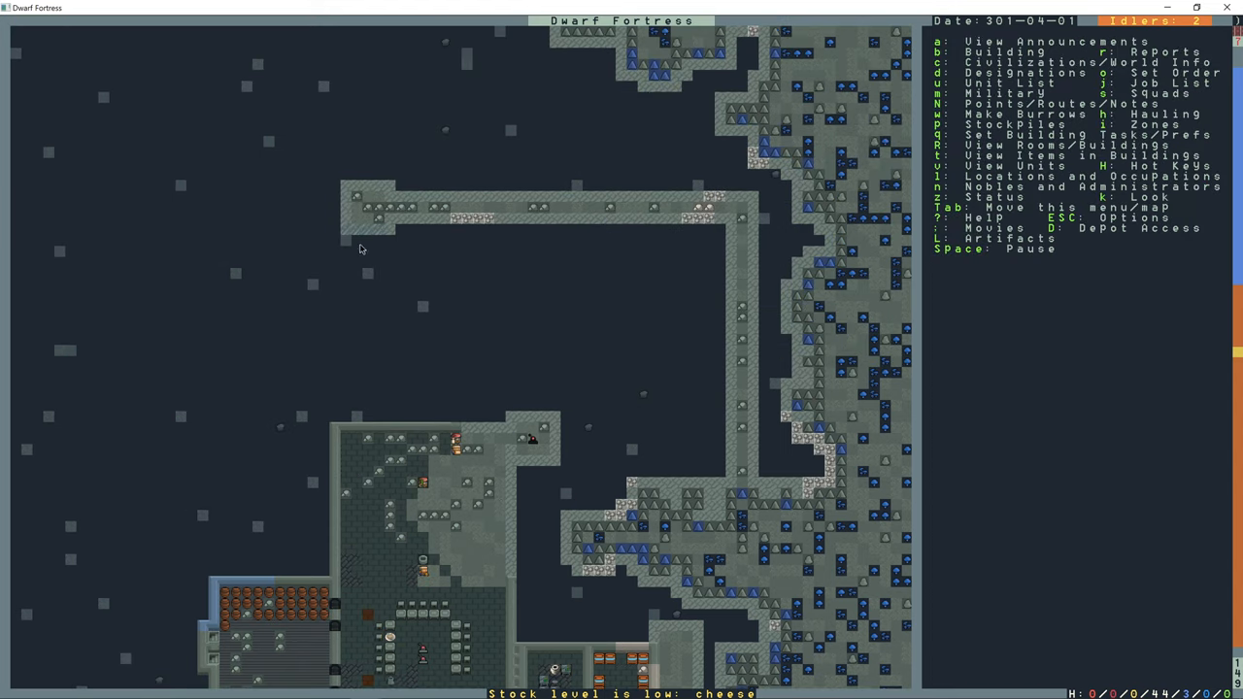
mouse_move(747, 475)
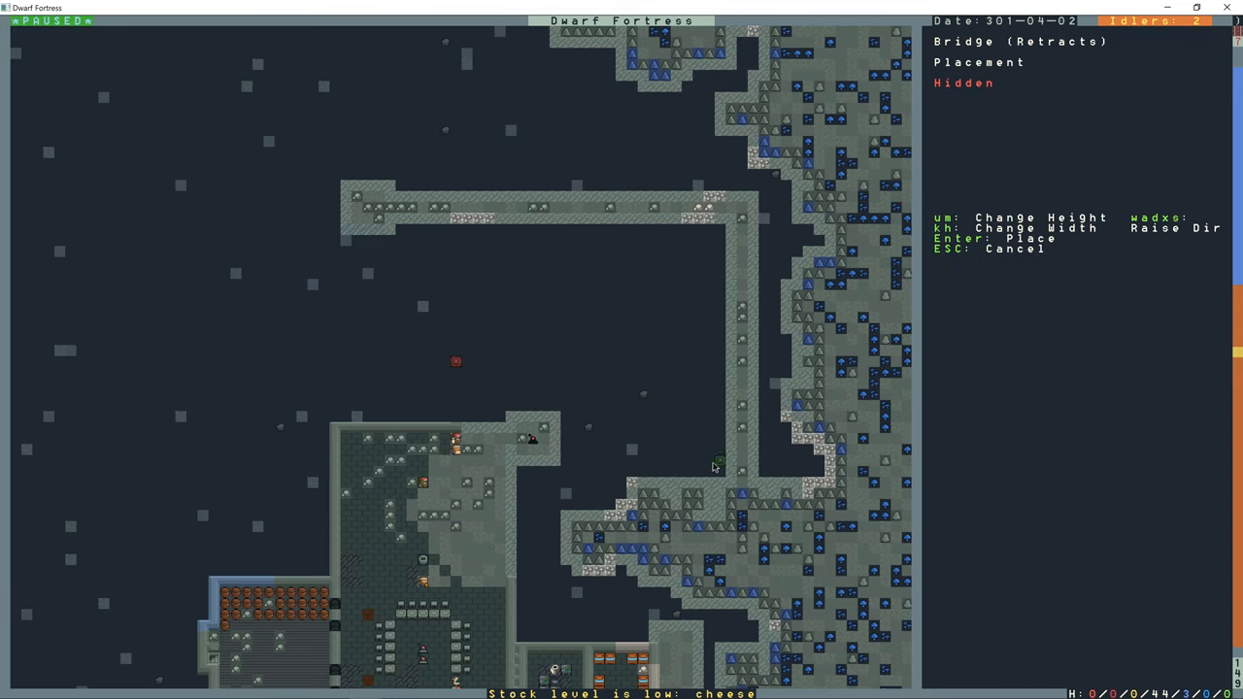
mouse_move(602, 451)
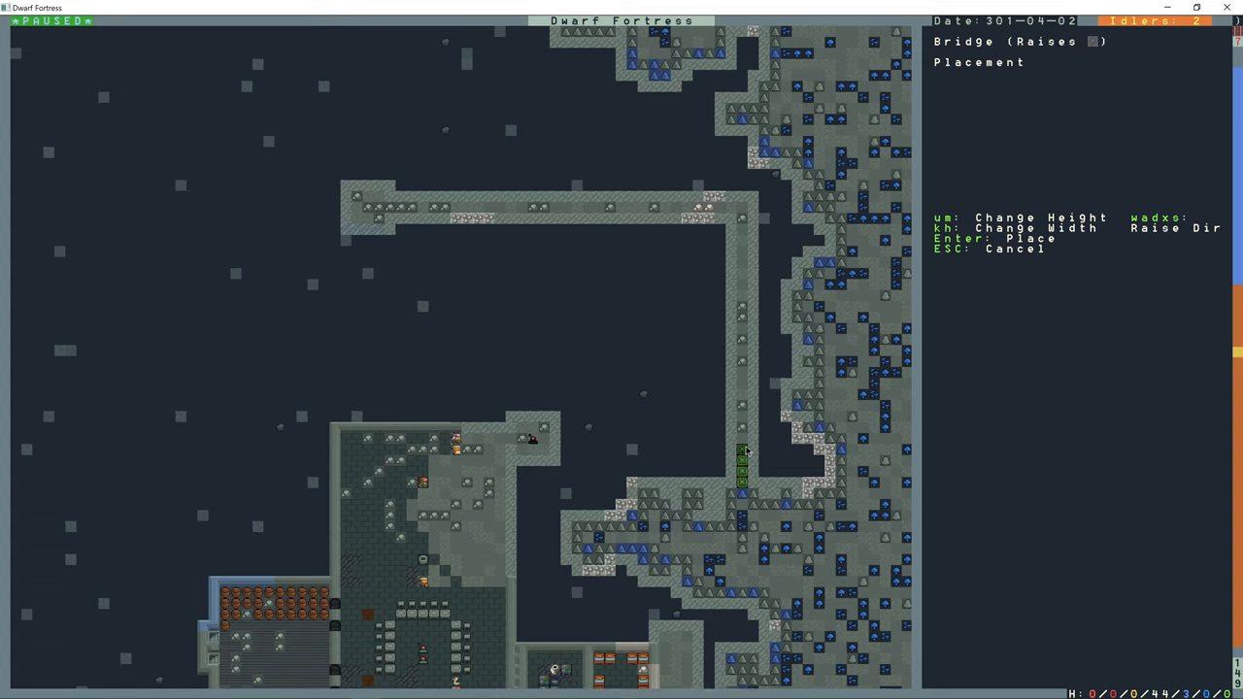
mouse_move(966, 139)
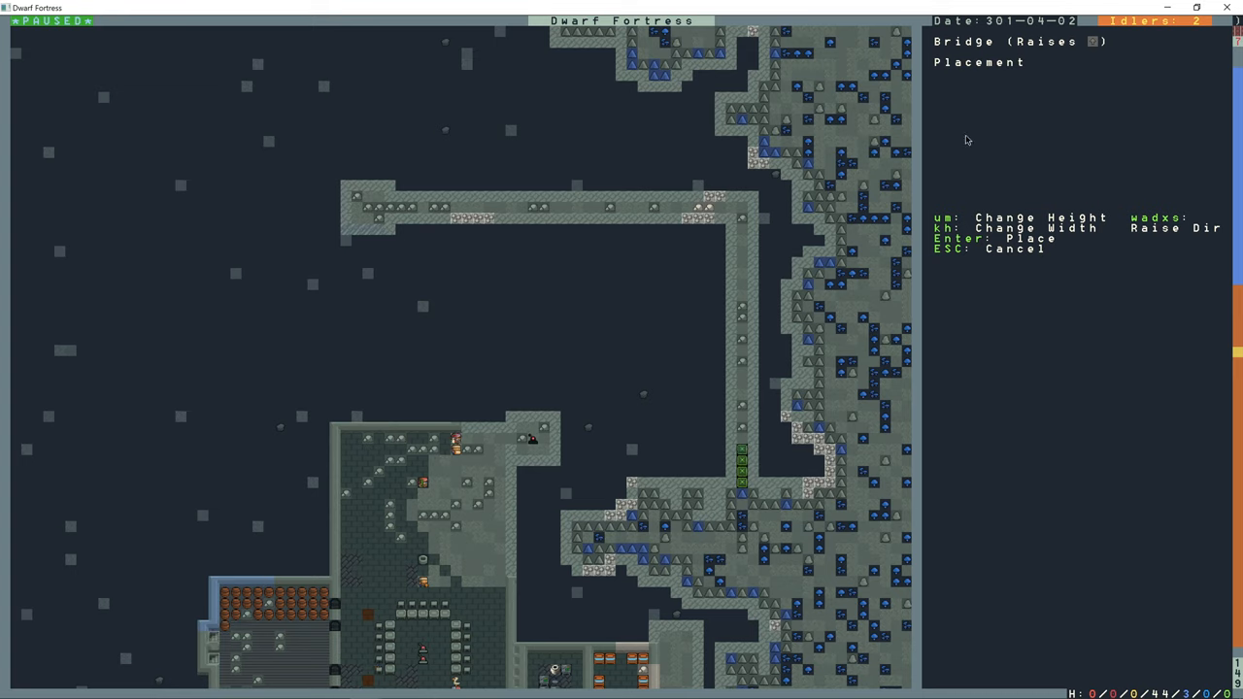
mouse_move(738, 381)
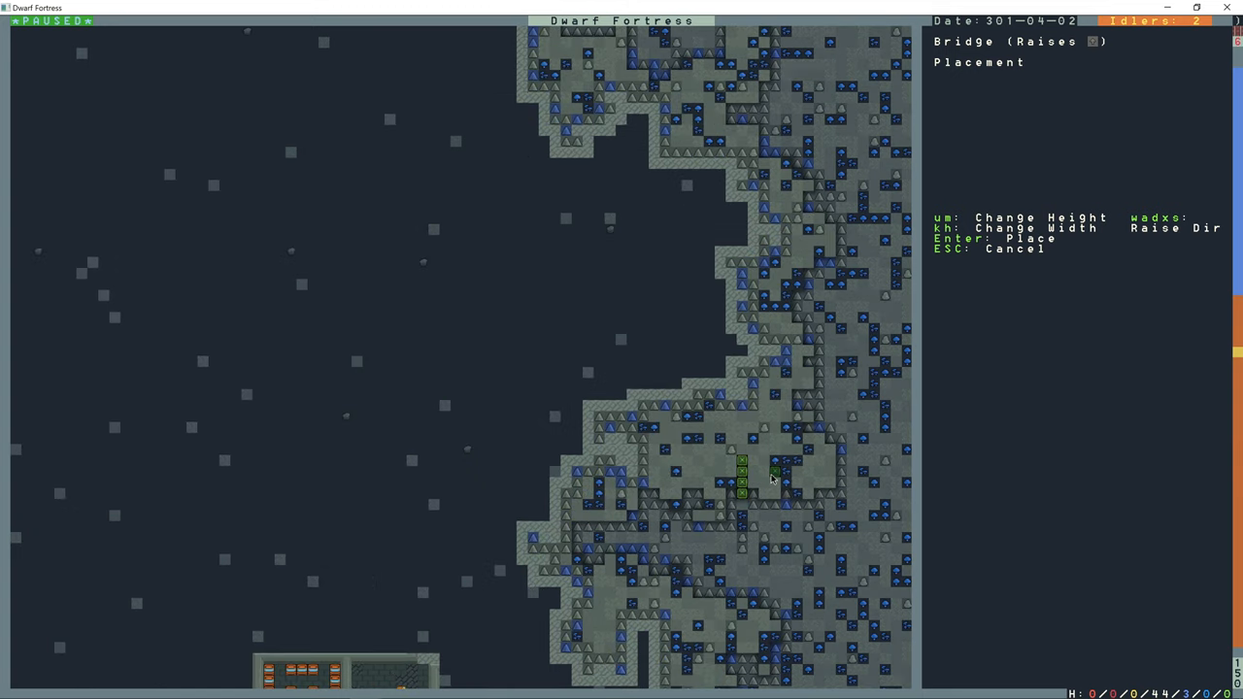
scroll(down, 3)
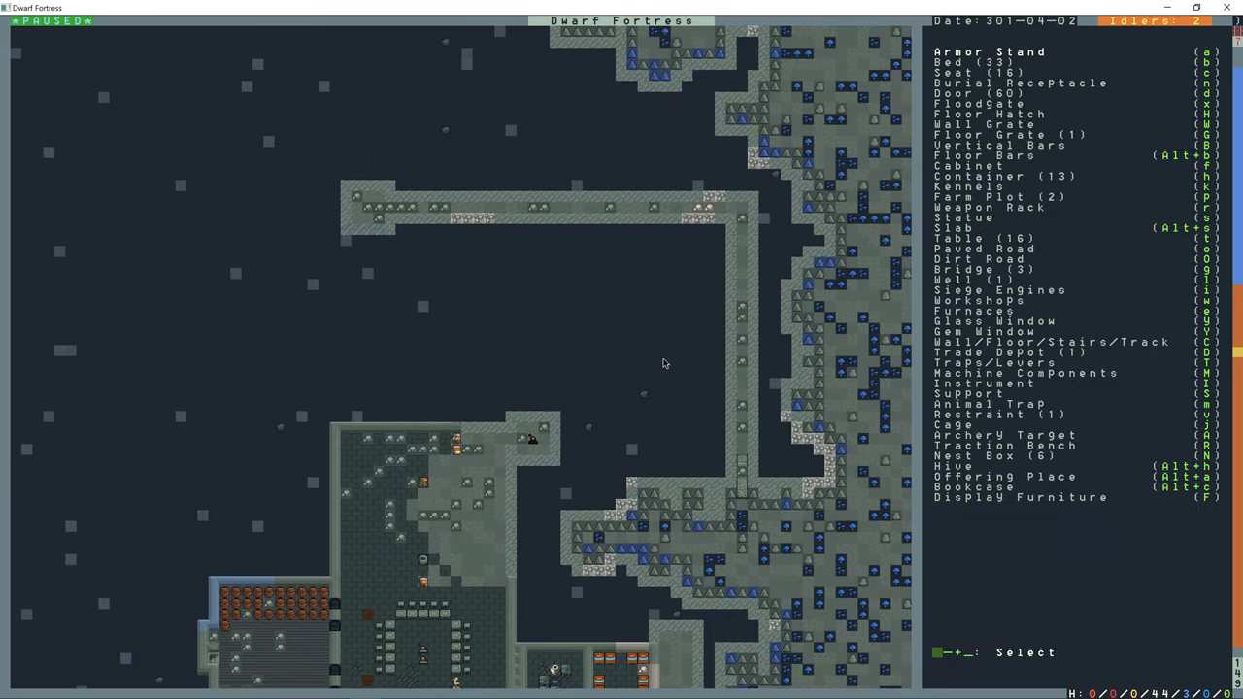
key(Escape)
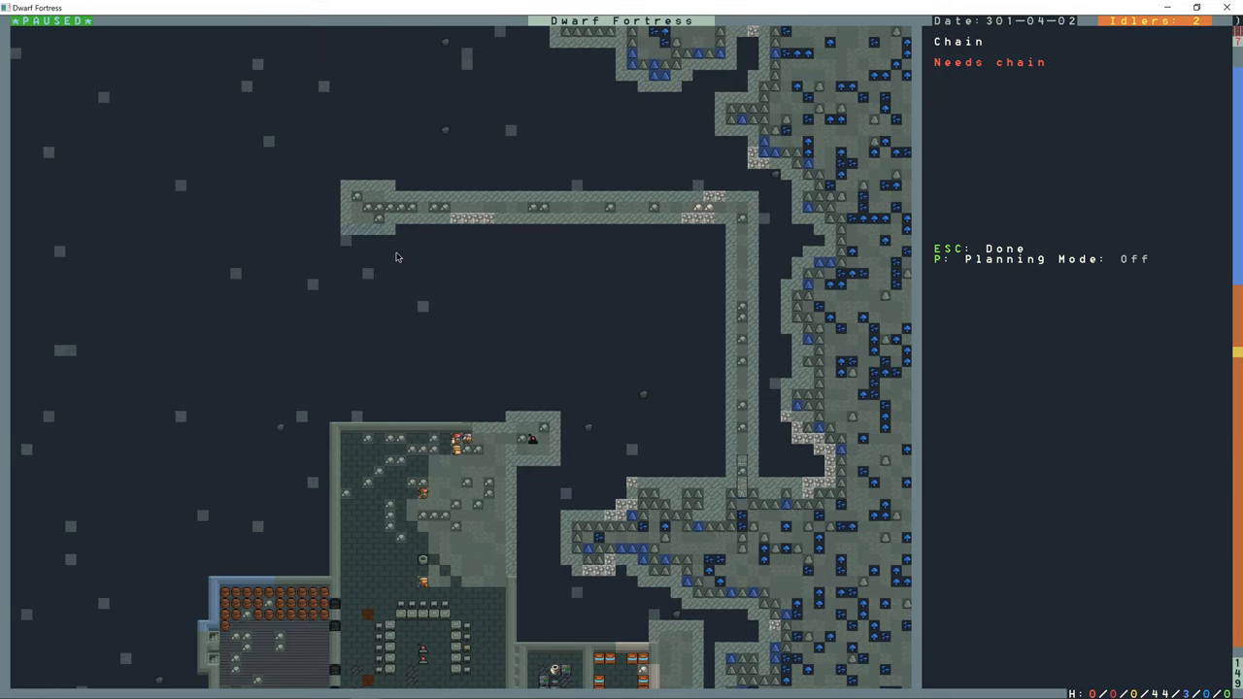
key(Escape)
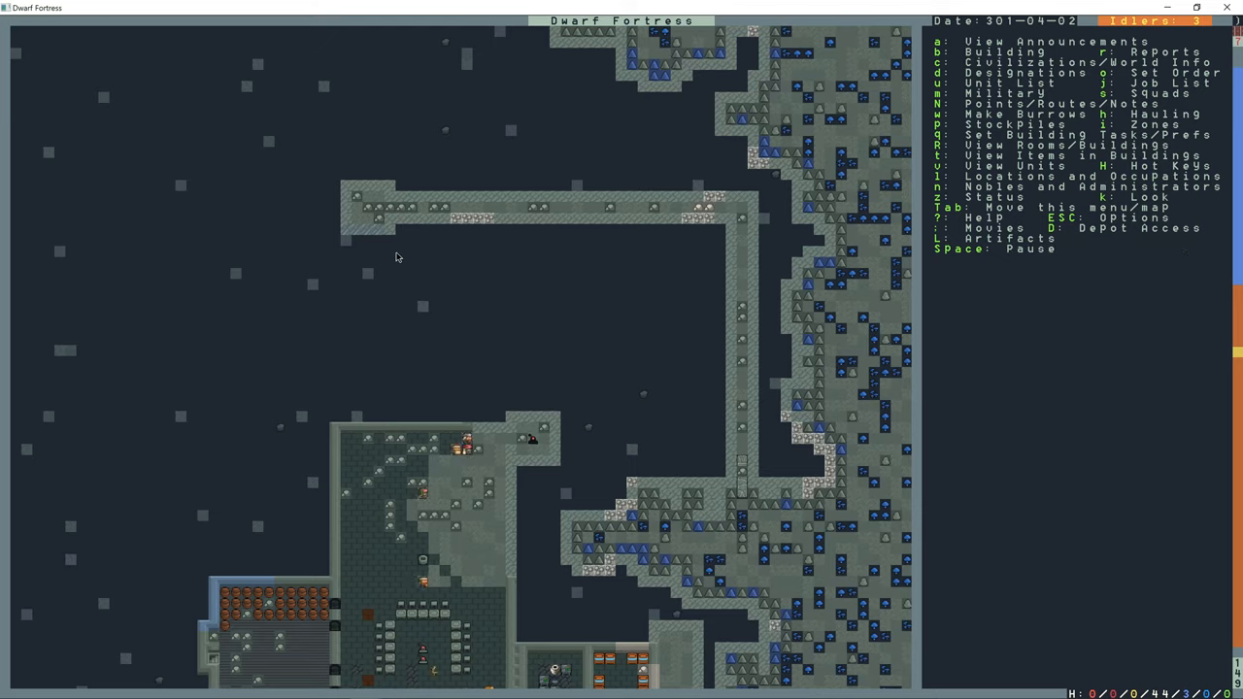
key(space)
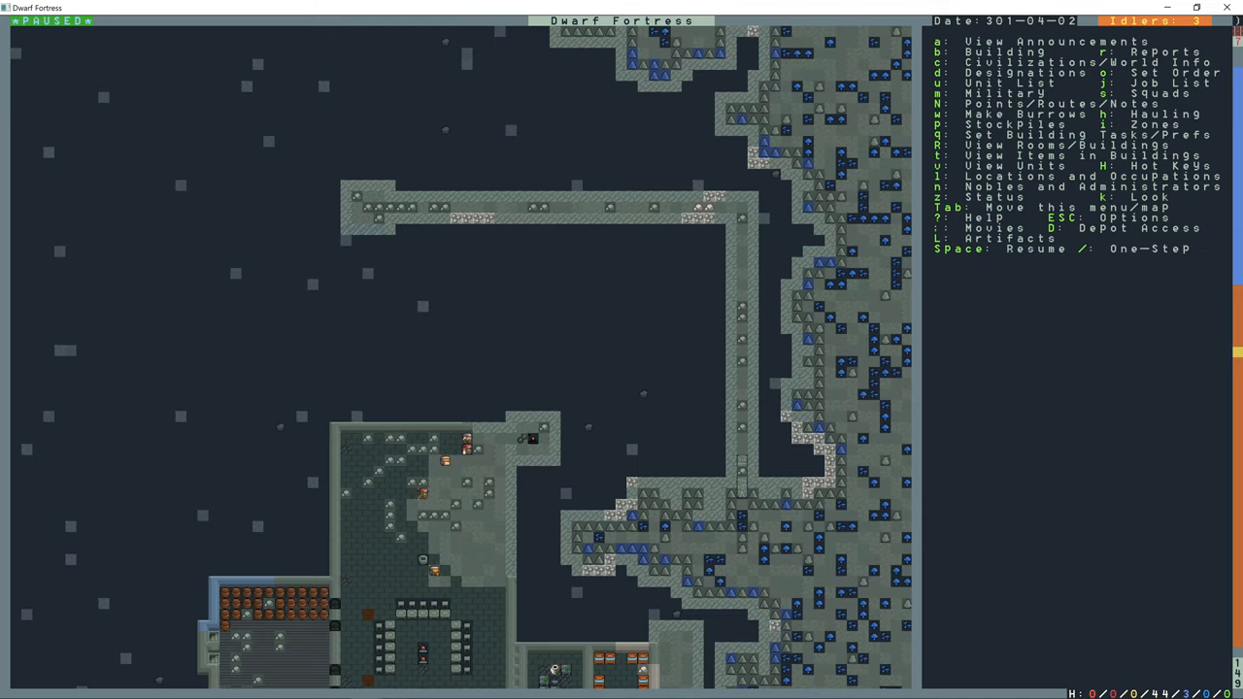